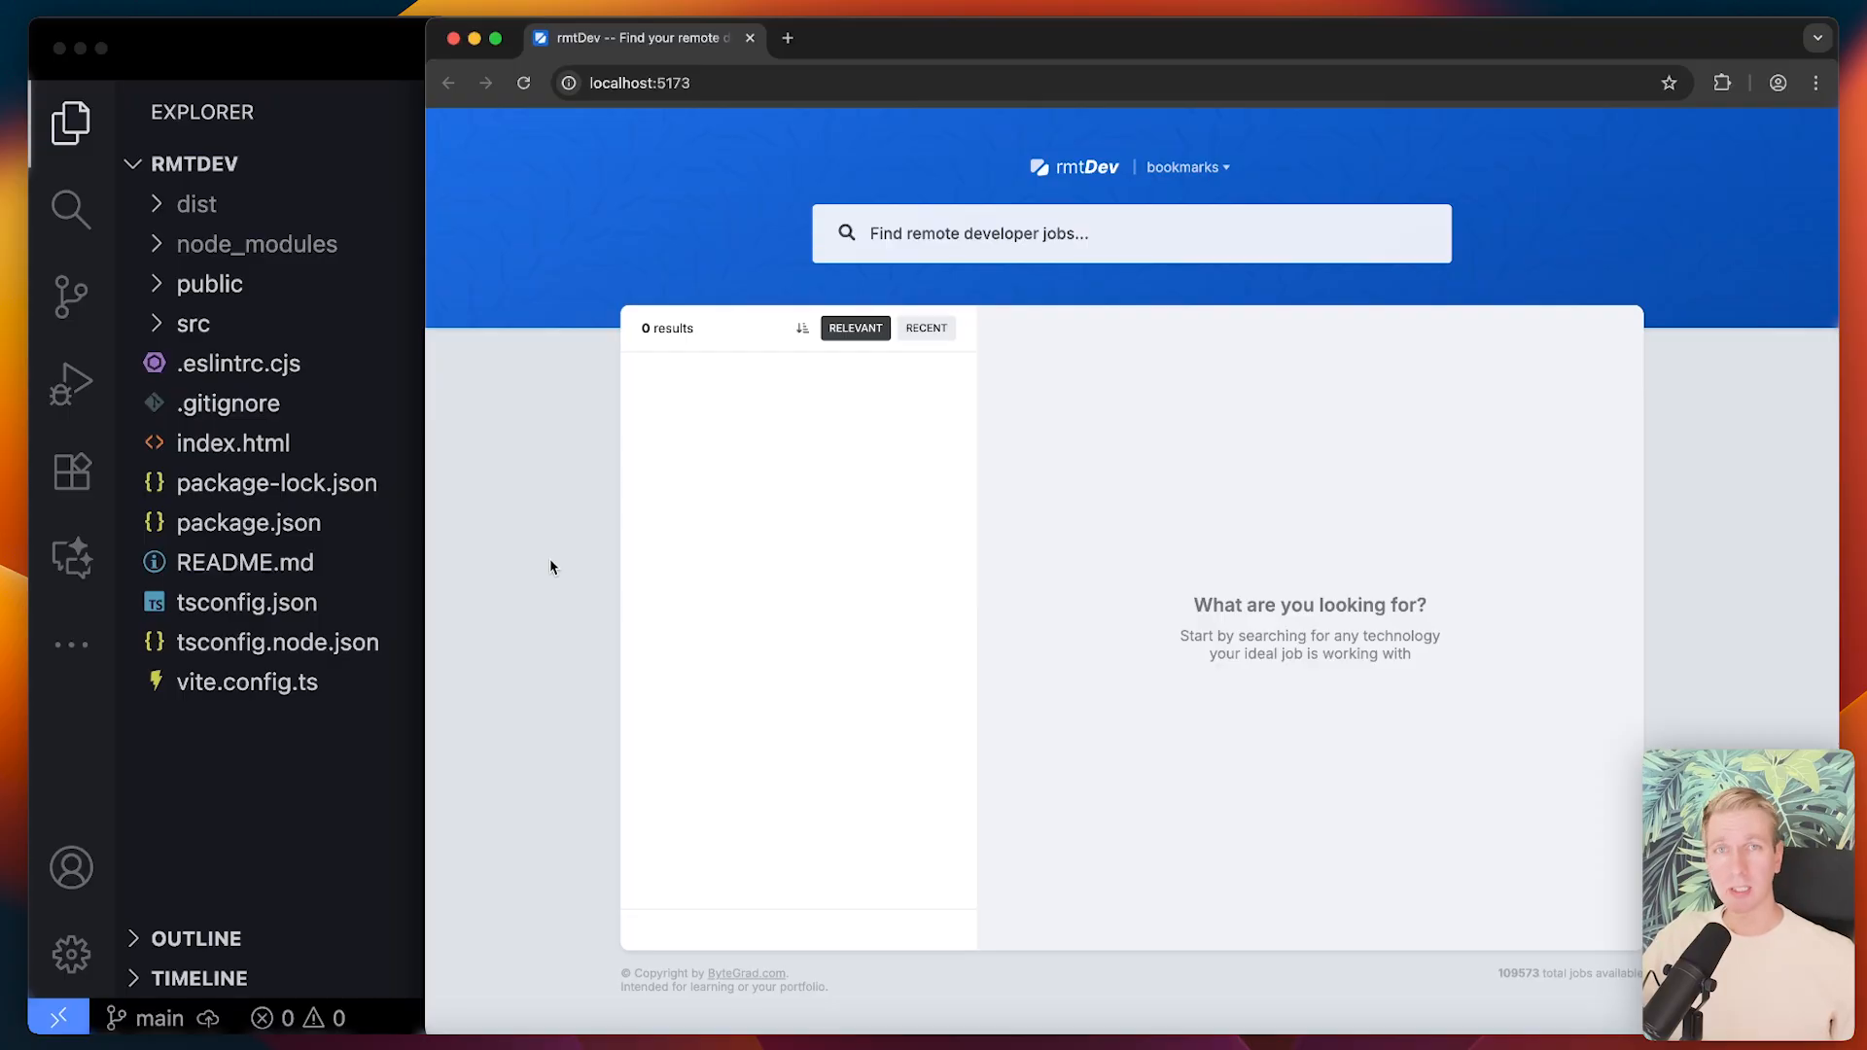
{"action": "mouse_move", "coordinate": [571, 552]}
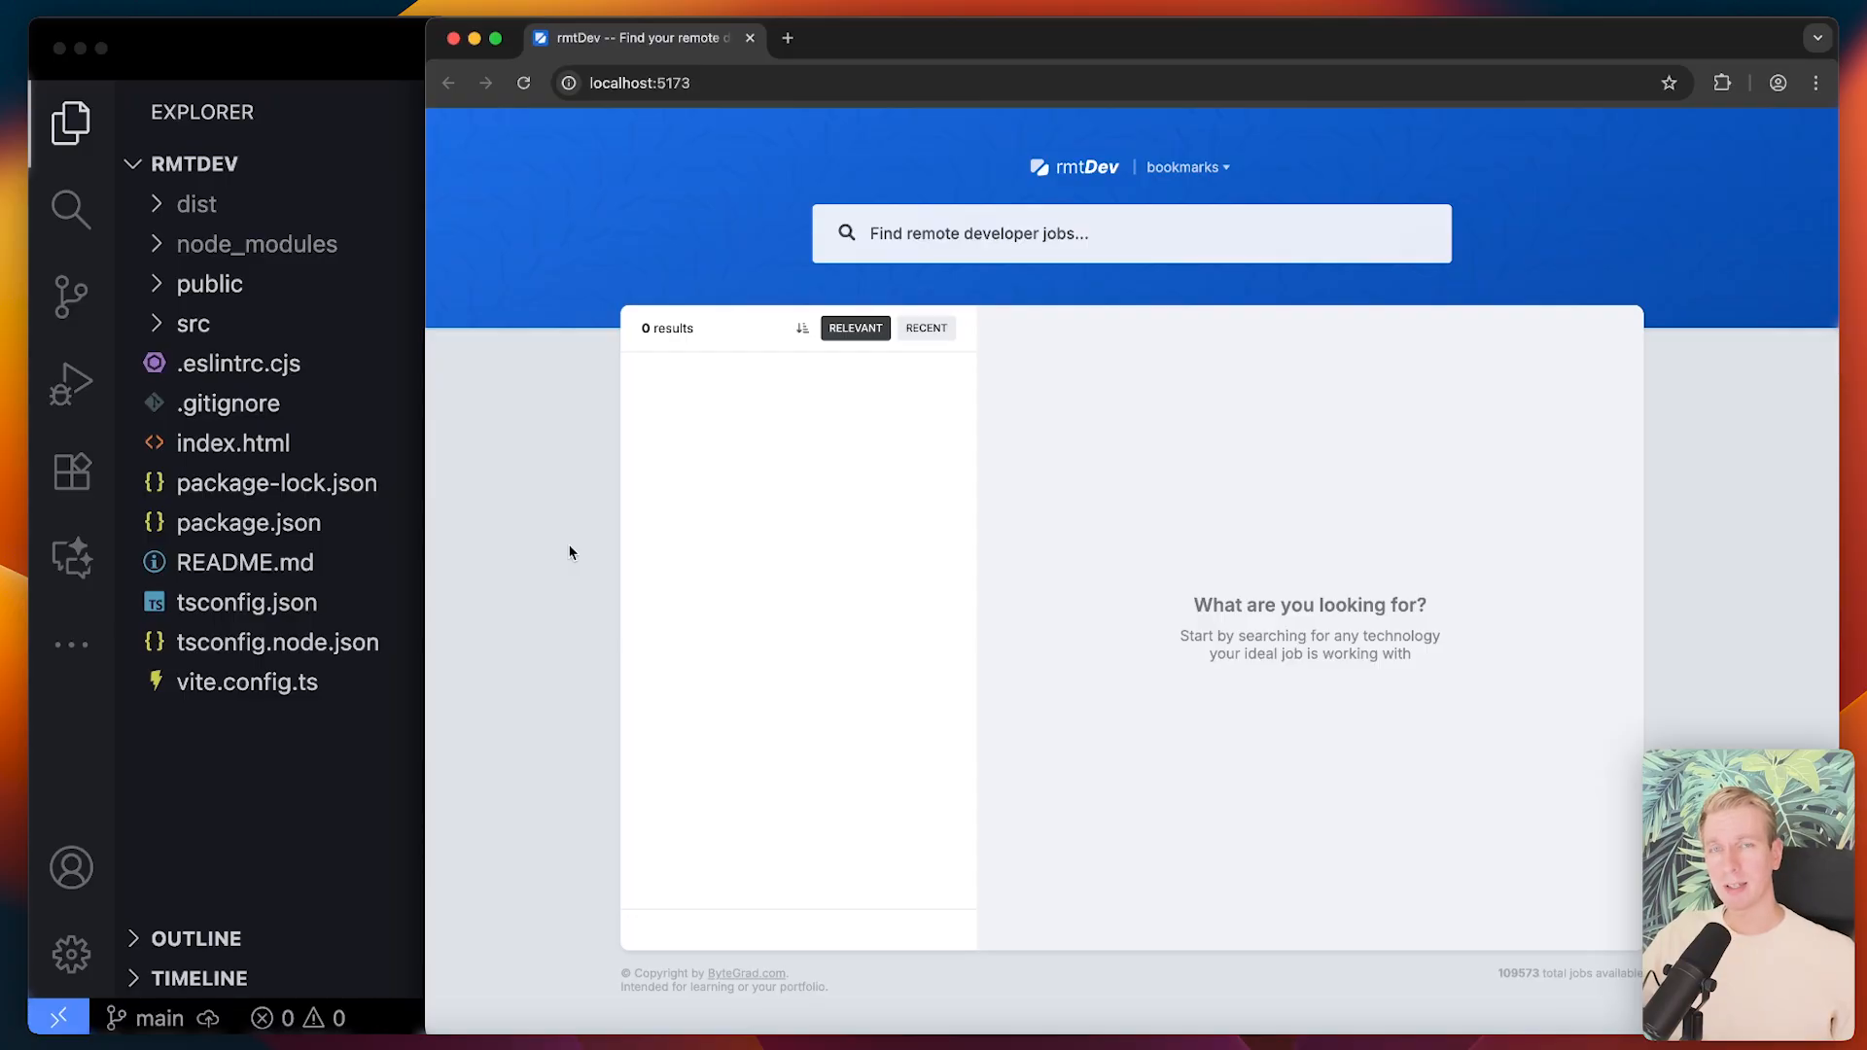
{"action": "mouse_move", "coordinate": [538, 483]}
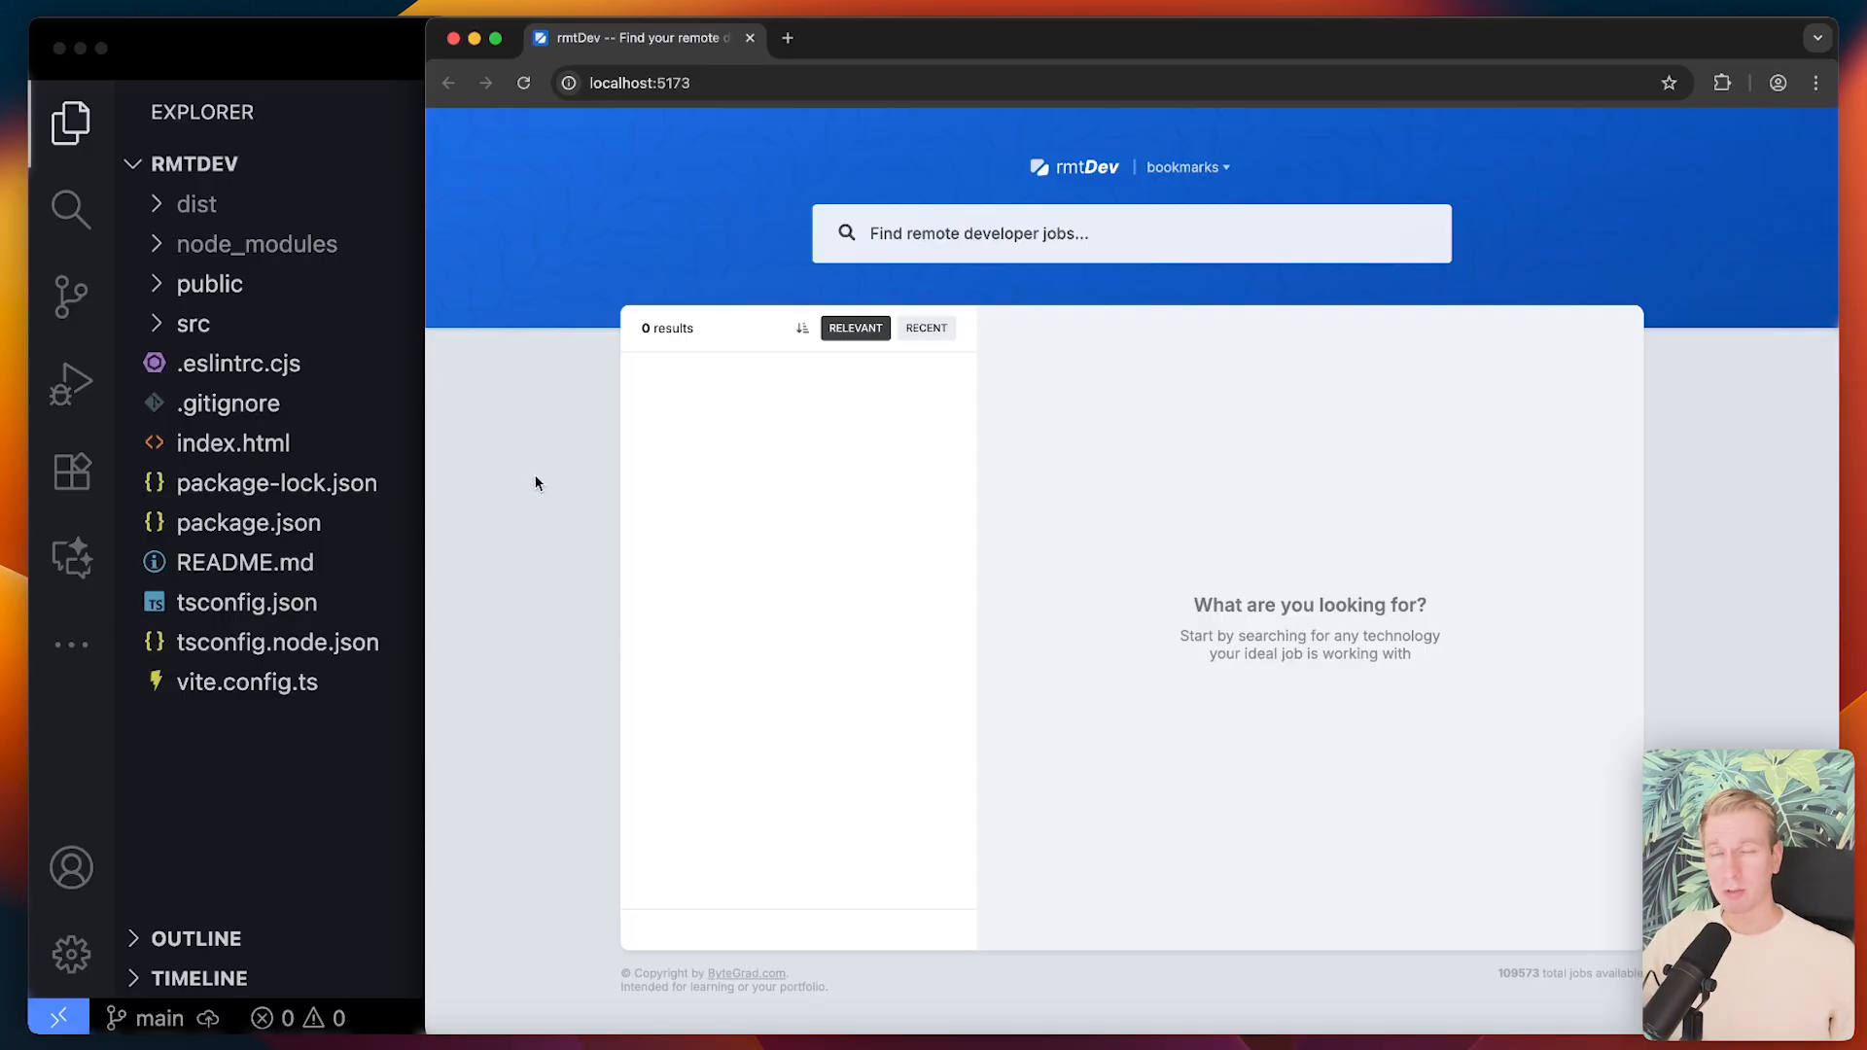
{"action": "mouse_move", "coordinate": [556, 426]}
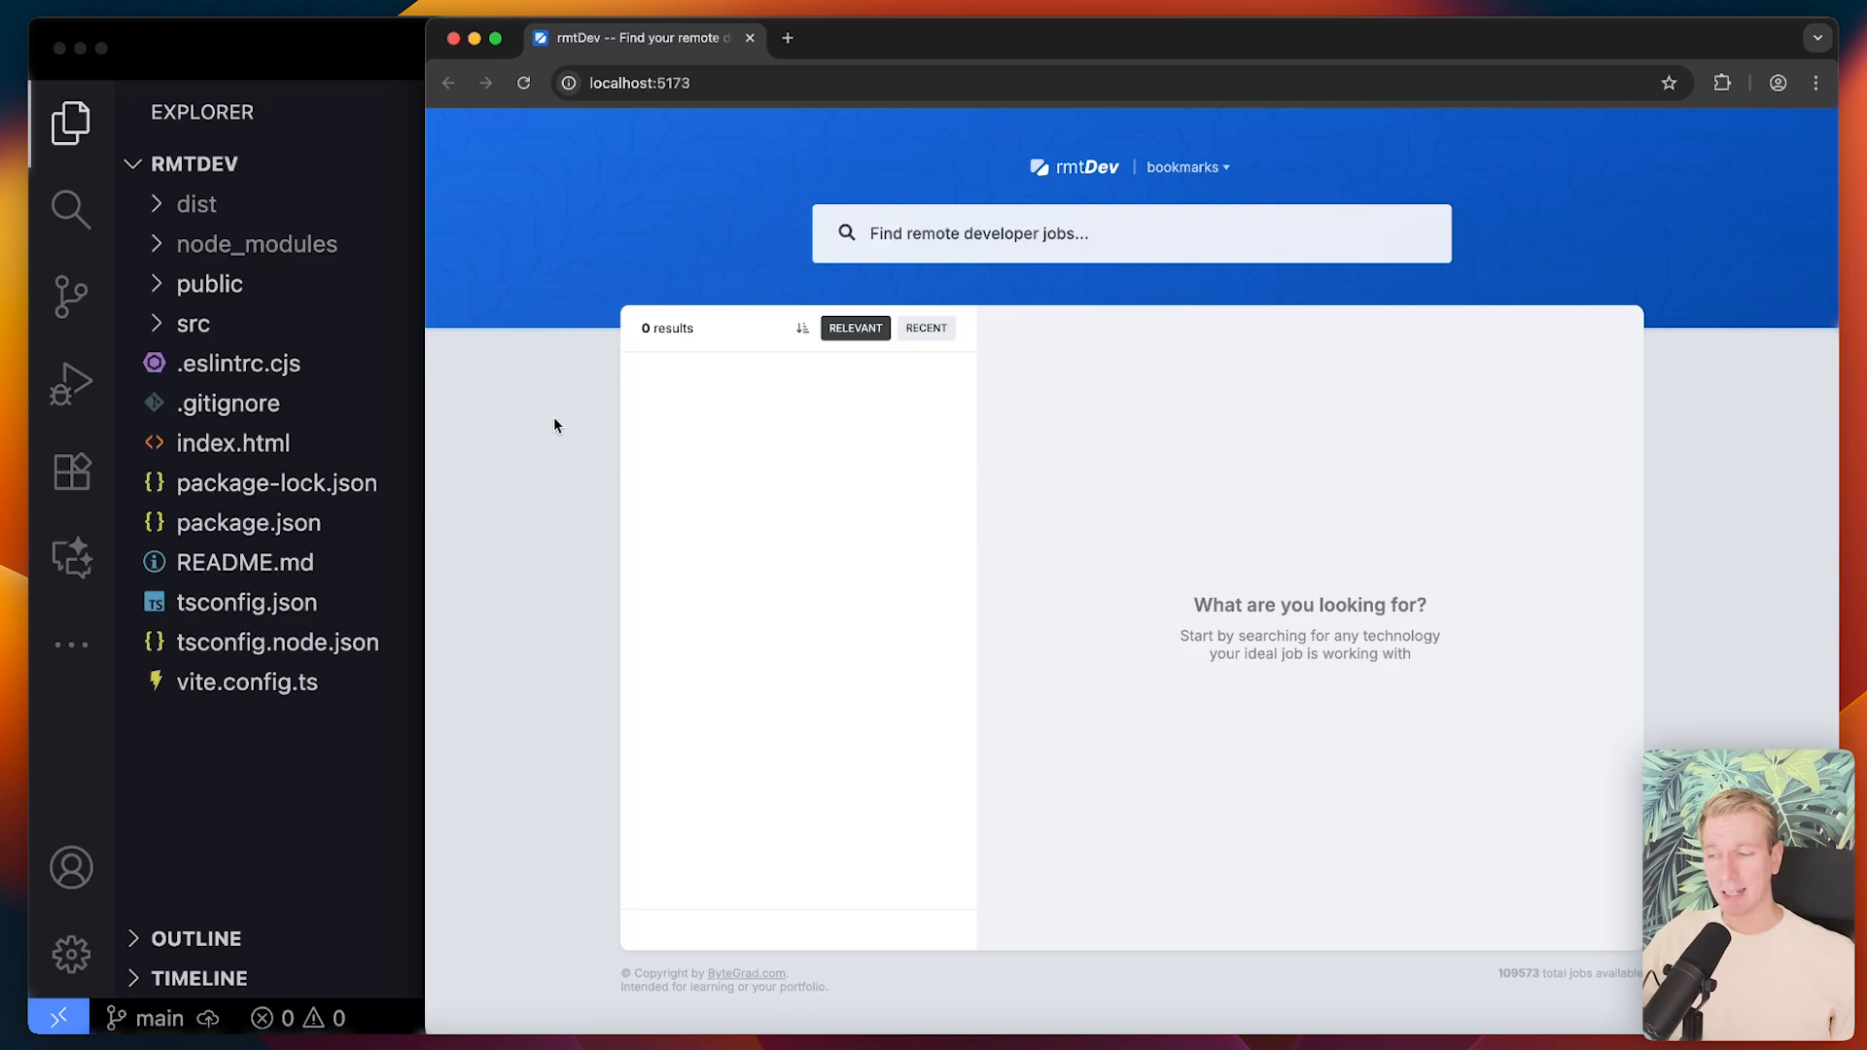
- Search rmtDev for 'ts', then open and bookmark the Zyme Research Full-Stack Developer job
{"action": "left_click", "coordinate": [1133, 234]}
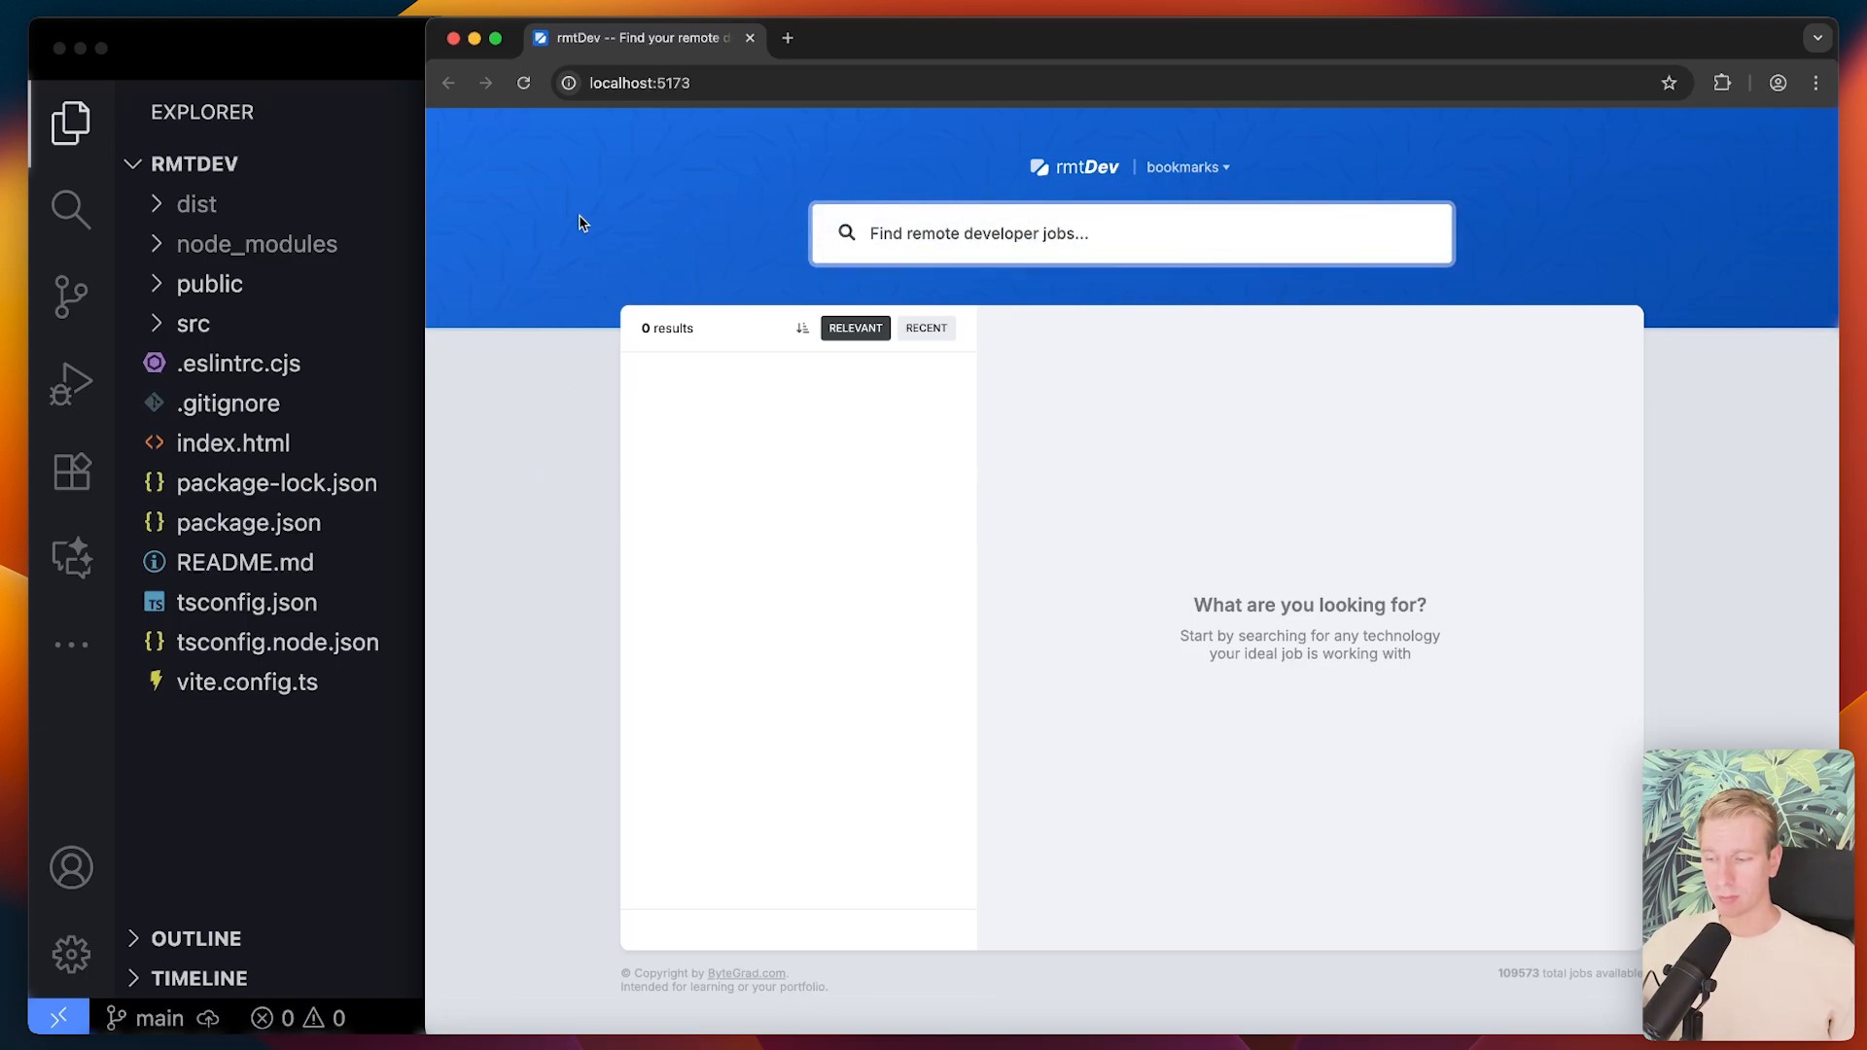
{"action": "type", "text": "ts"}
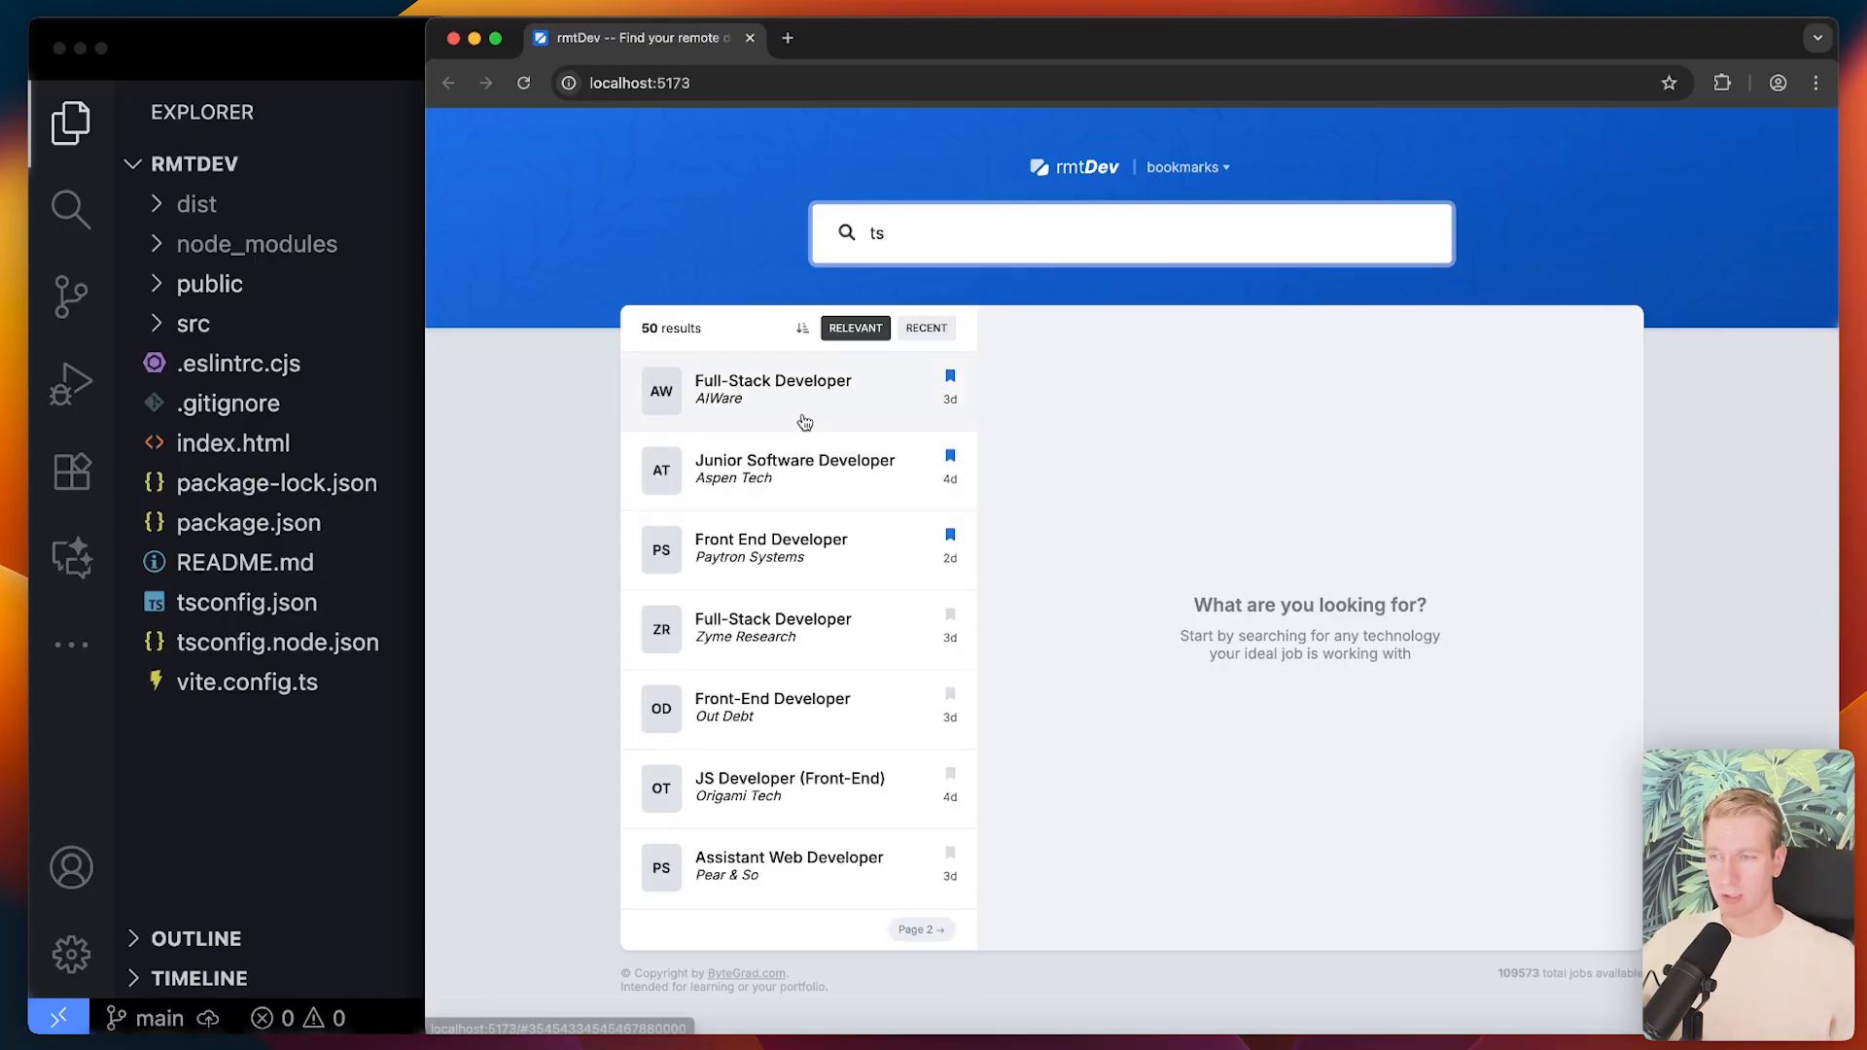
{"action": "left_click", "coordinate": [801, 628]}
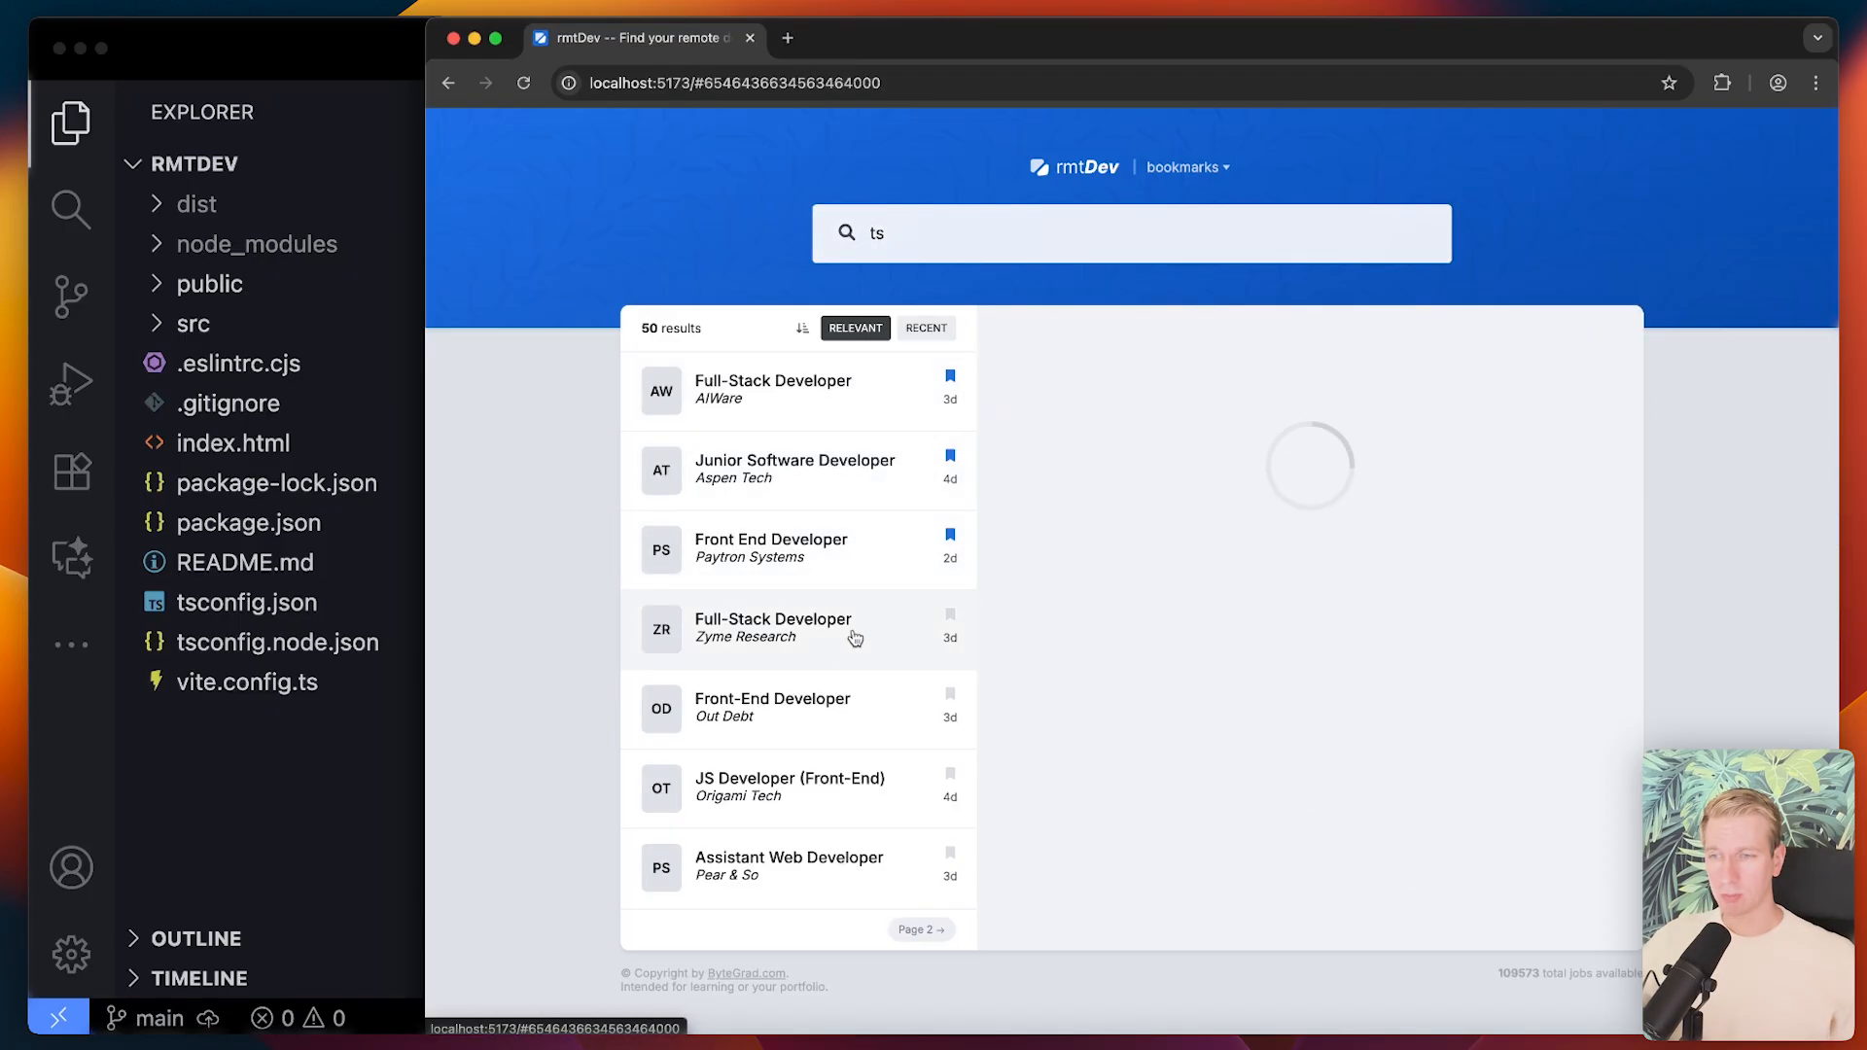
{"action": "left_click", "coordinate": [773, 629]}
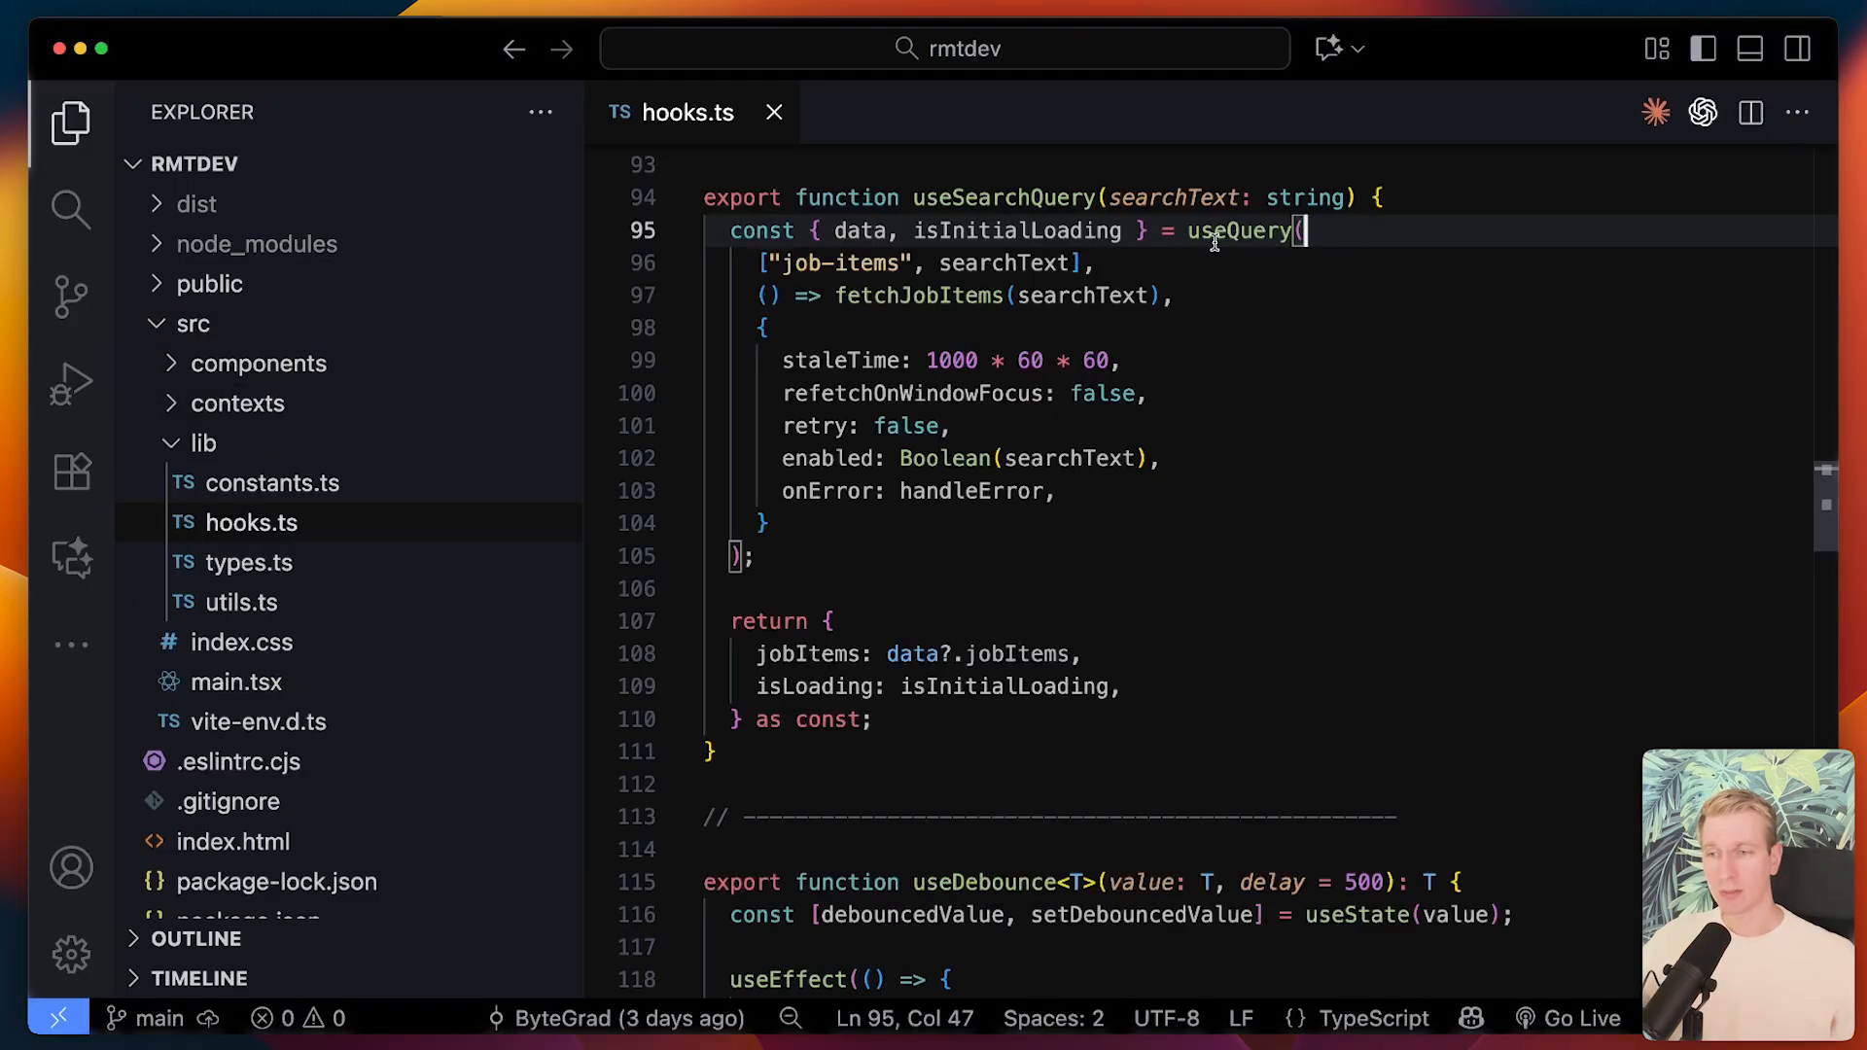
{"action": "mouse_move", "coordinate": [858, 231]}
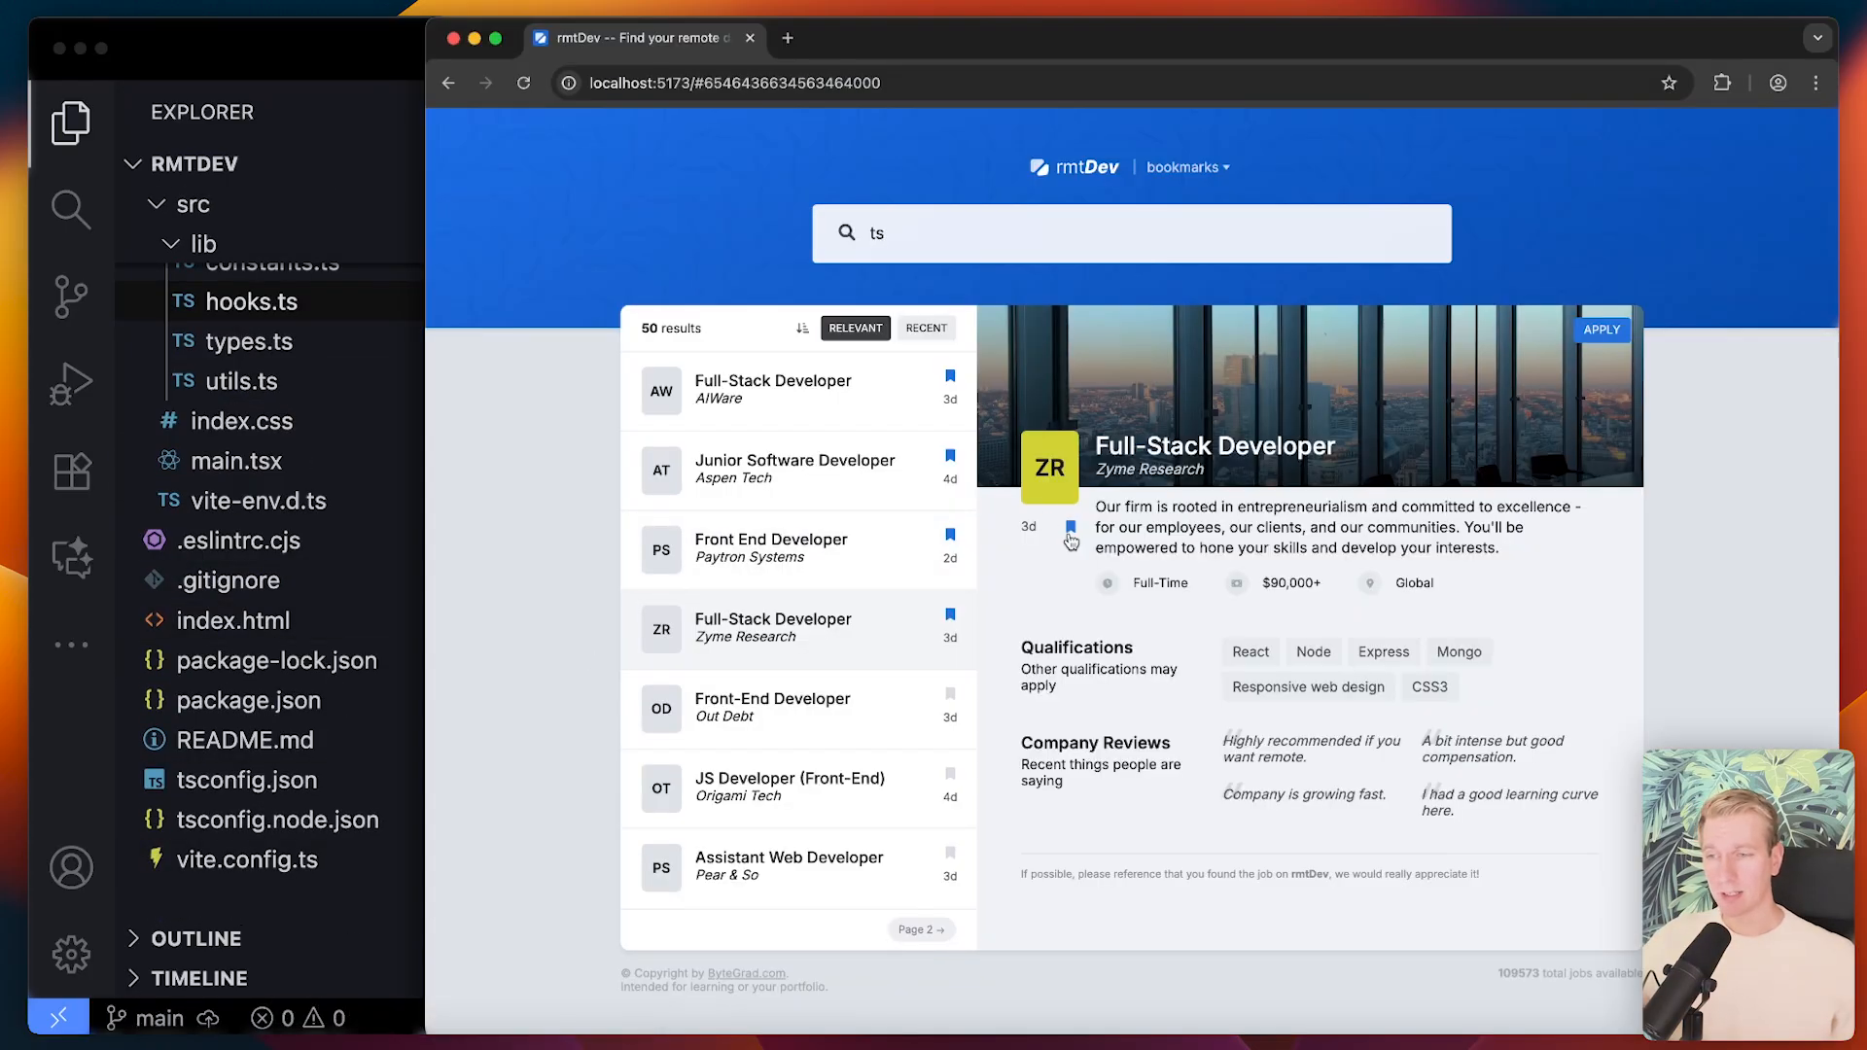
- Unbookmark the Zyme Research job and reload its URL to confirm it still opens
{"action": "left_click", "coordinate": [1070, 527]}
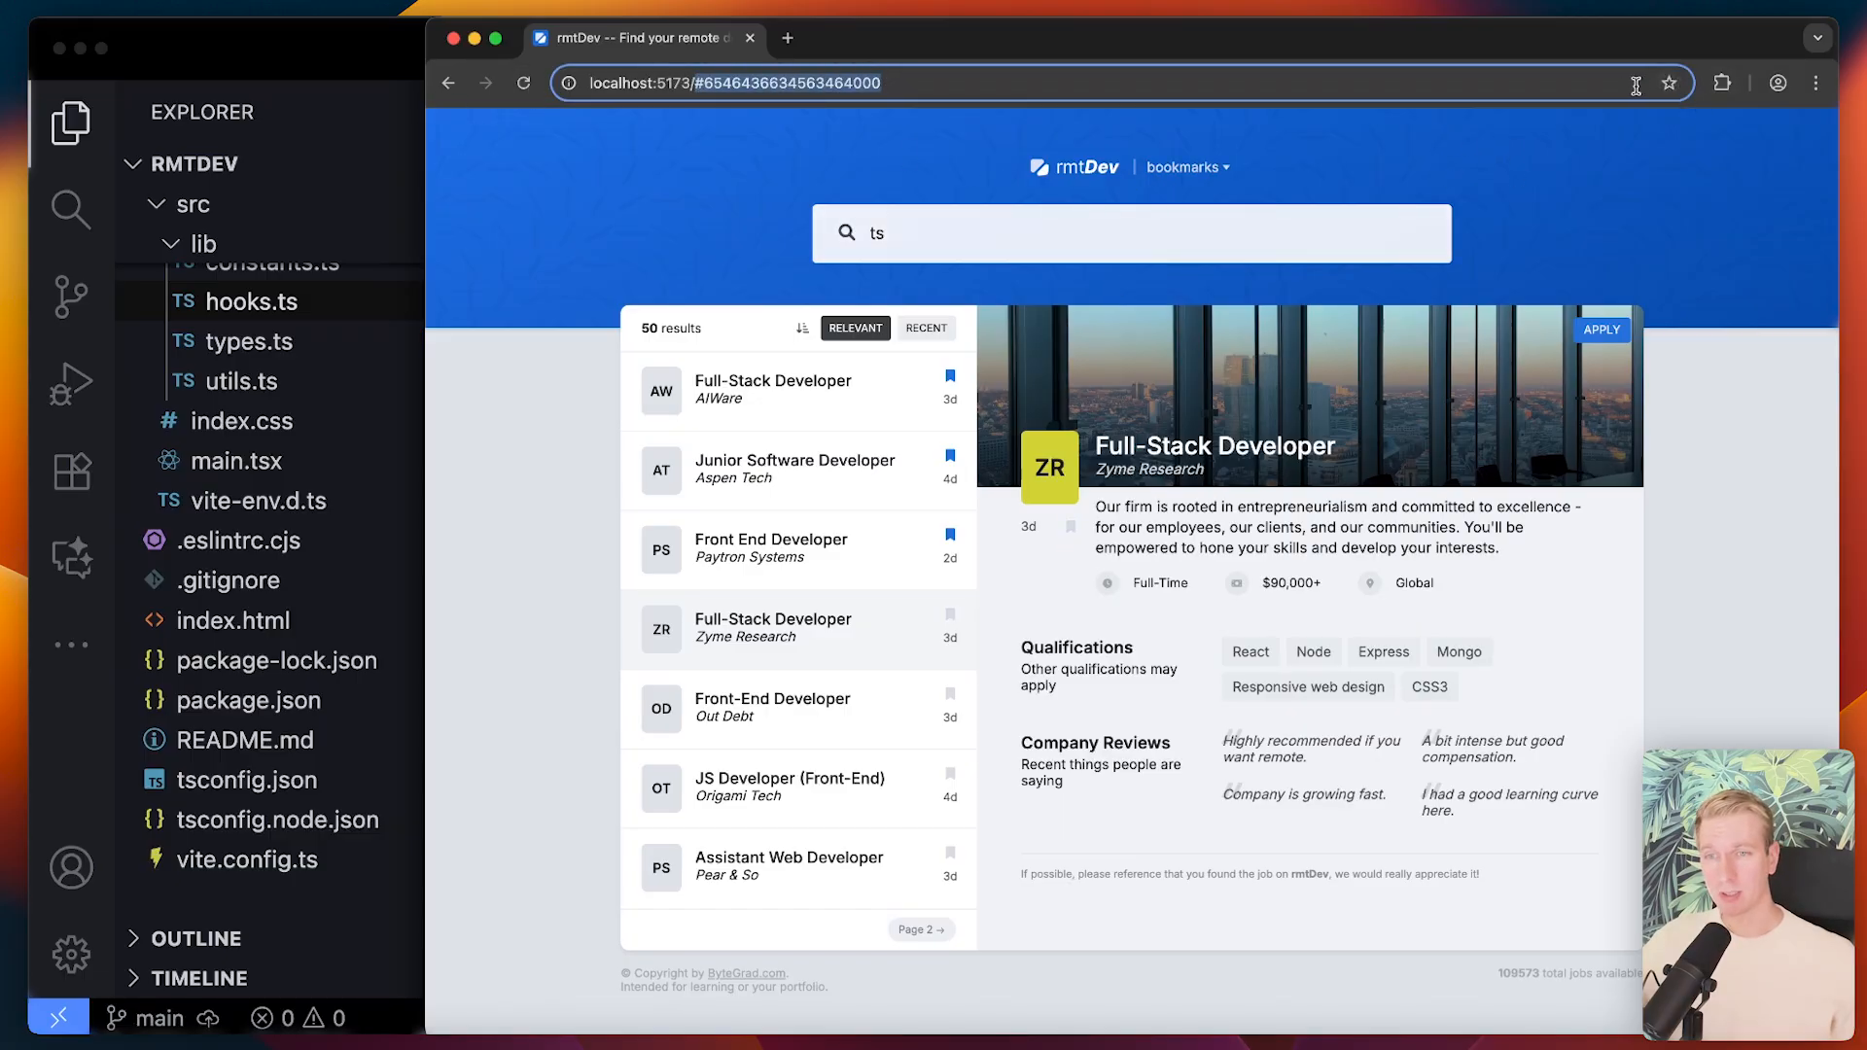
{"action": "left_click", "coordinate": [523, 83]}
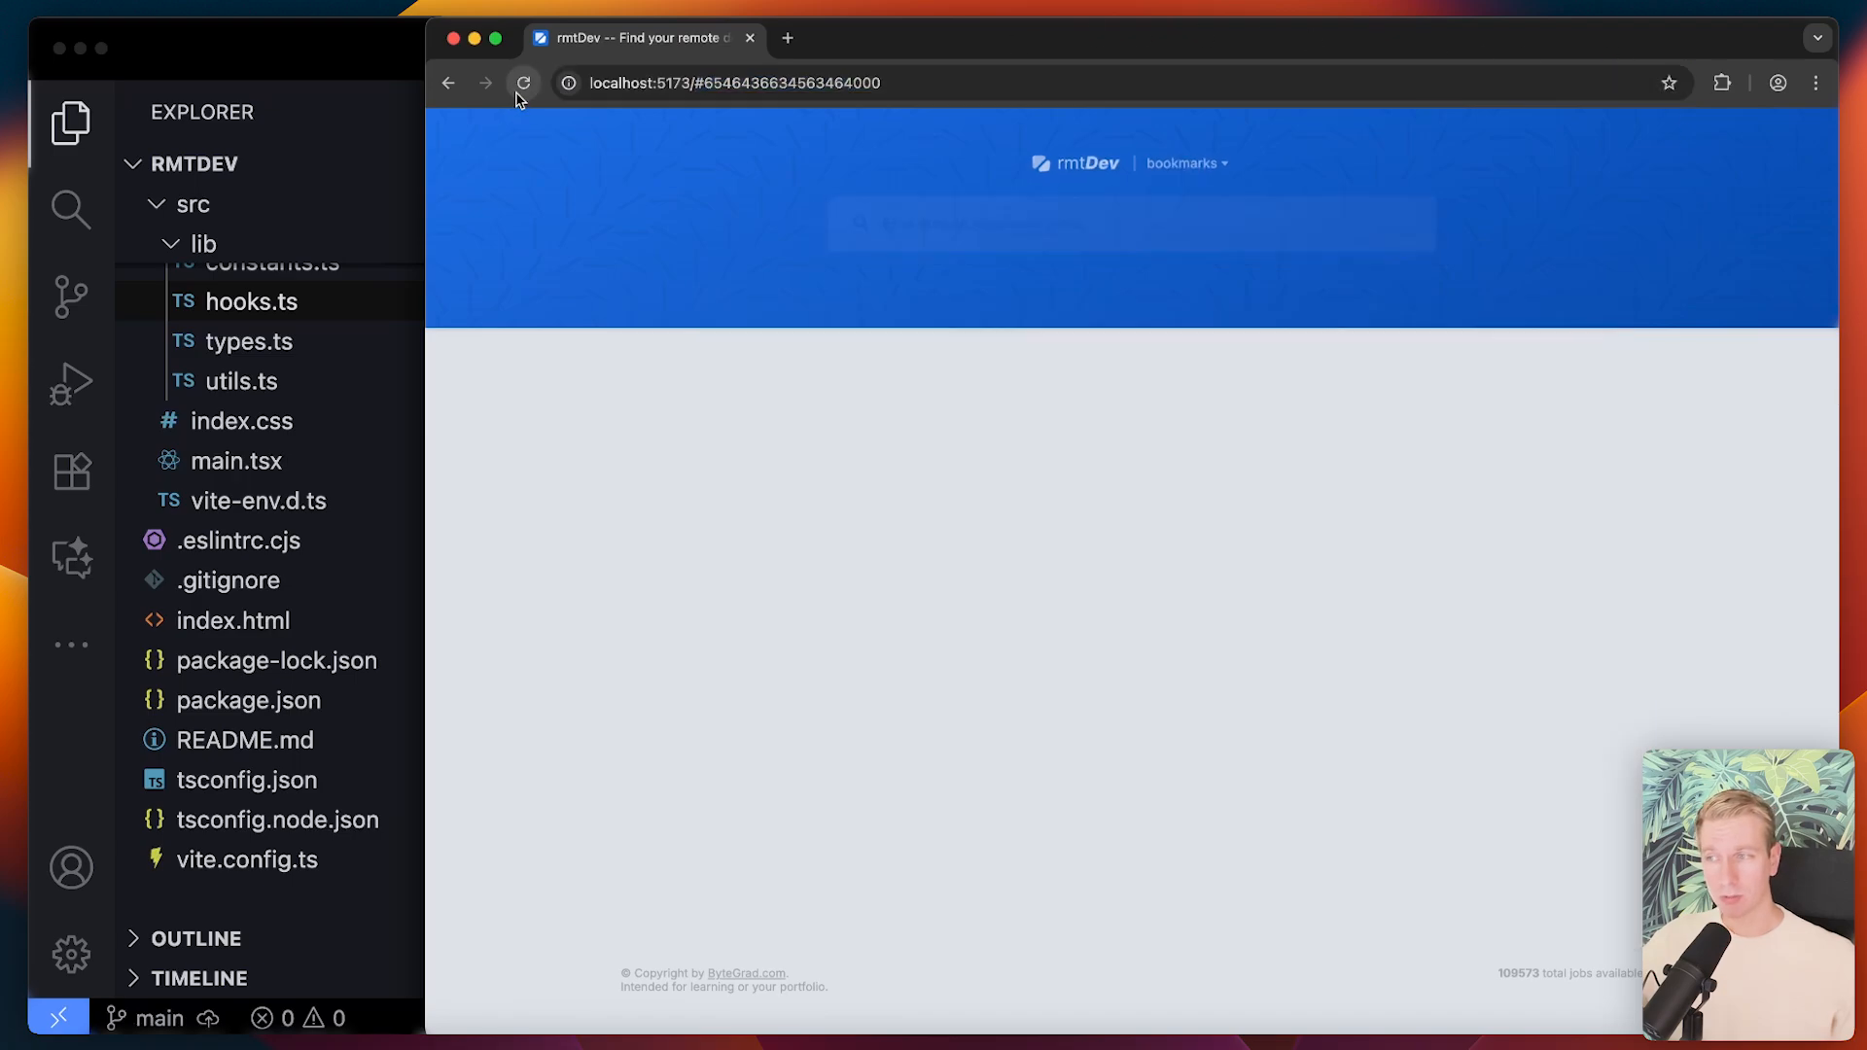
{"action": "left_click", "coordinate": [524, 81]}
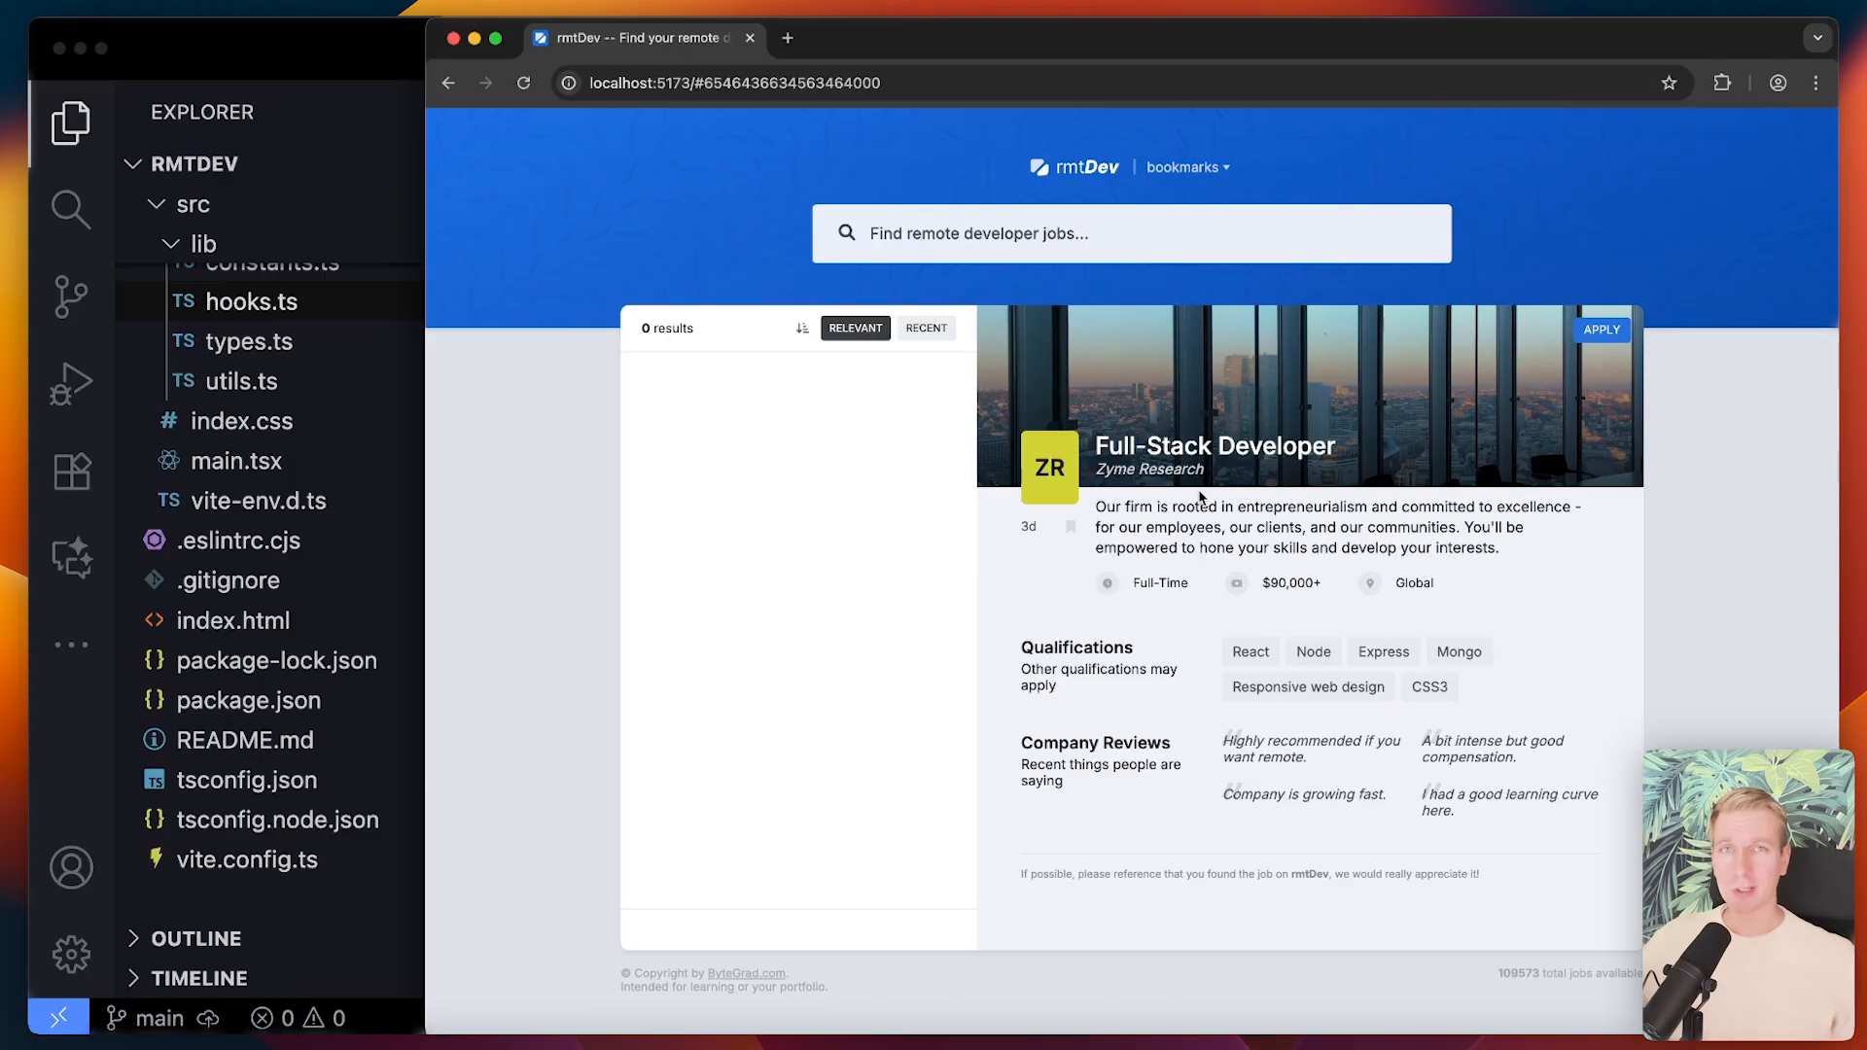
{"action": "mouse_move", "coordinate": [576, 621]}
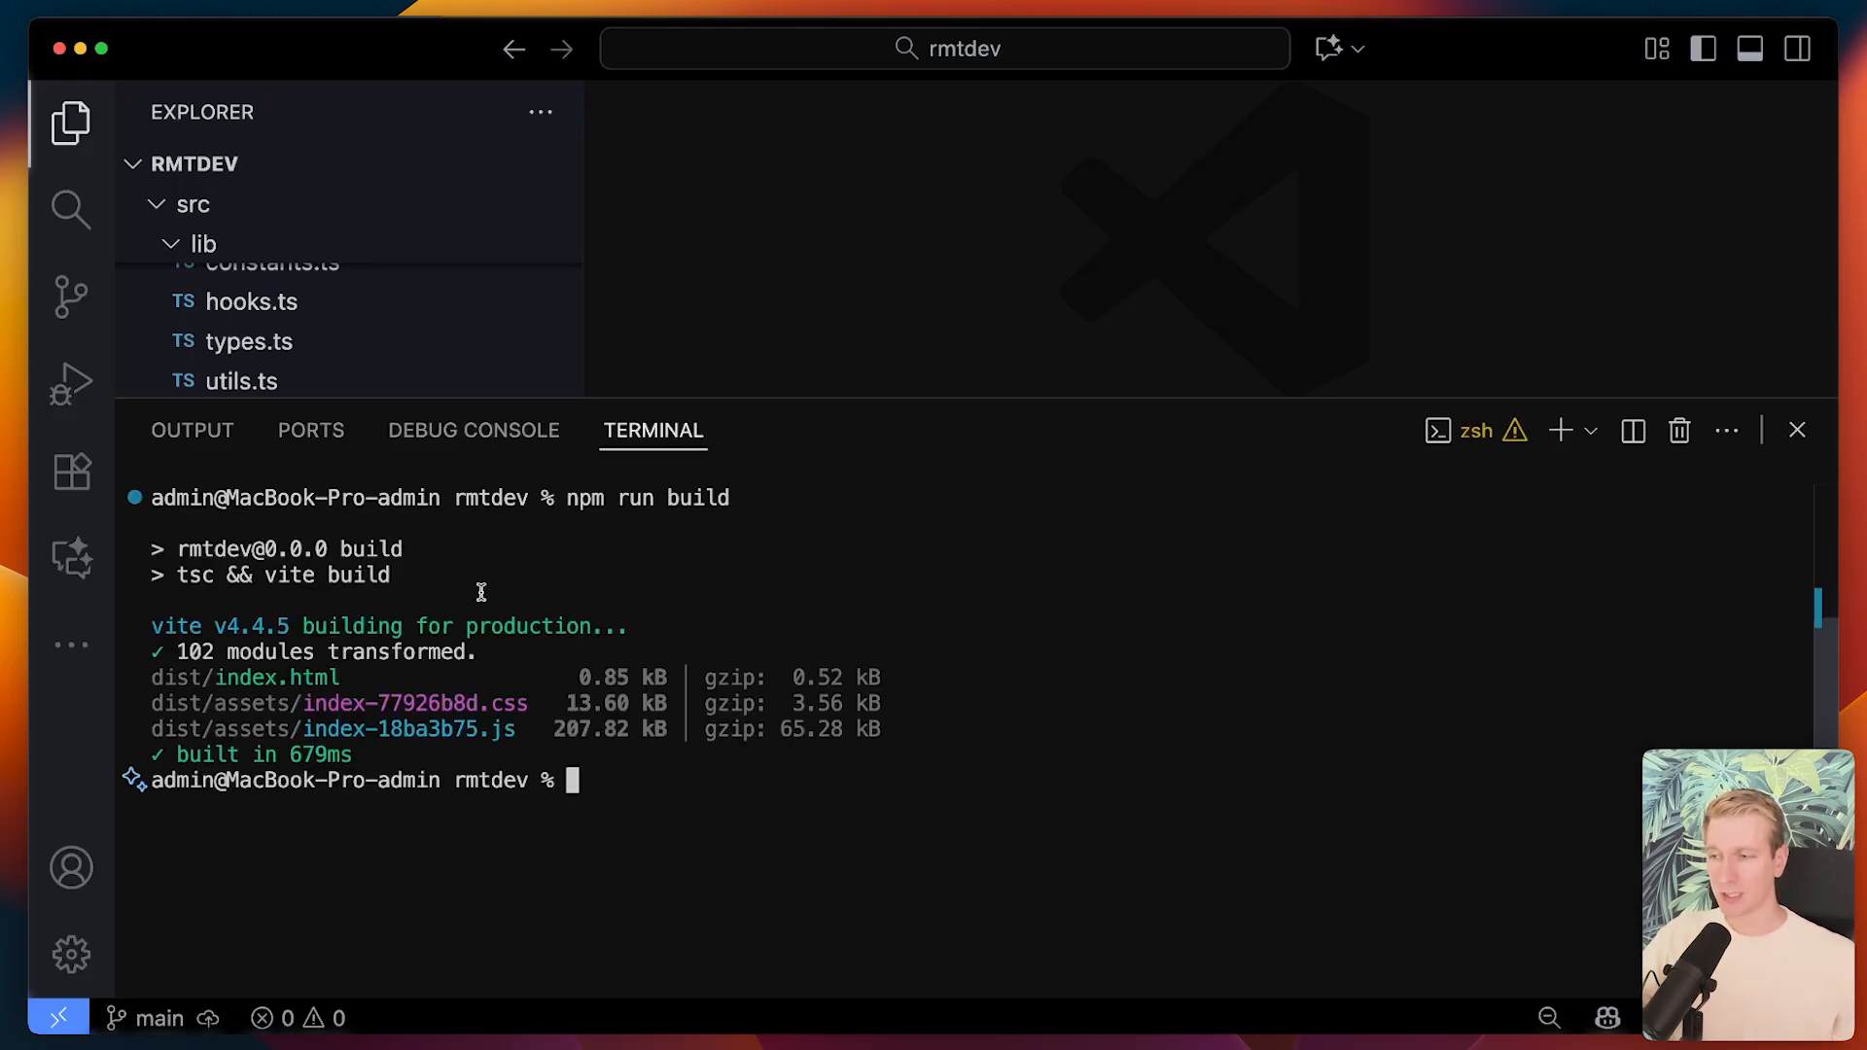
{"action": "mouse_move", "coordinate": [787, 628]}
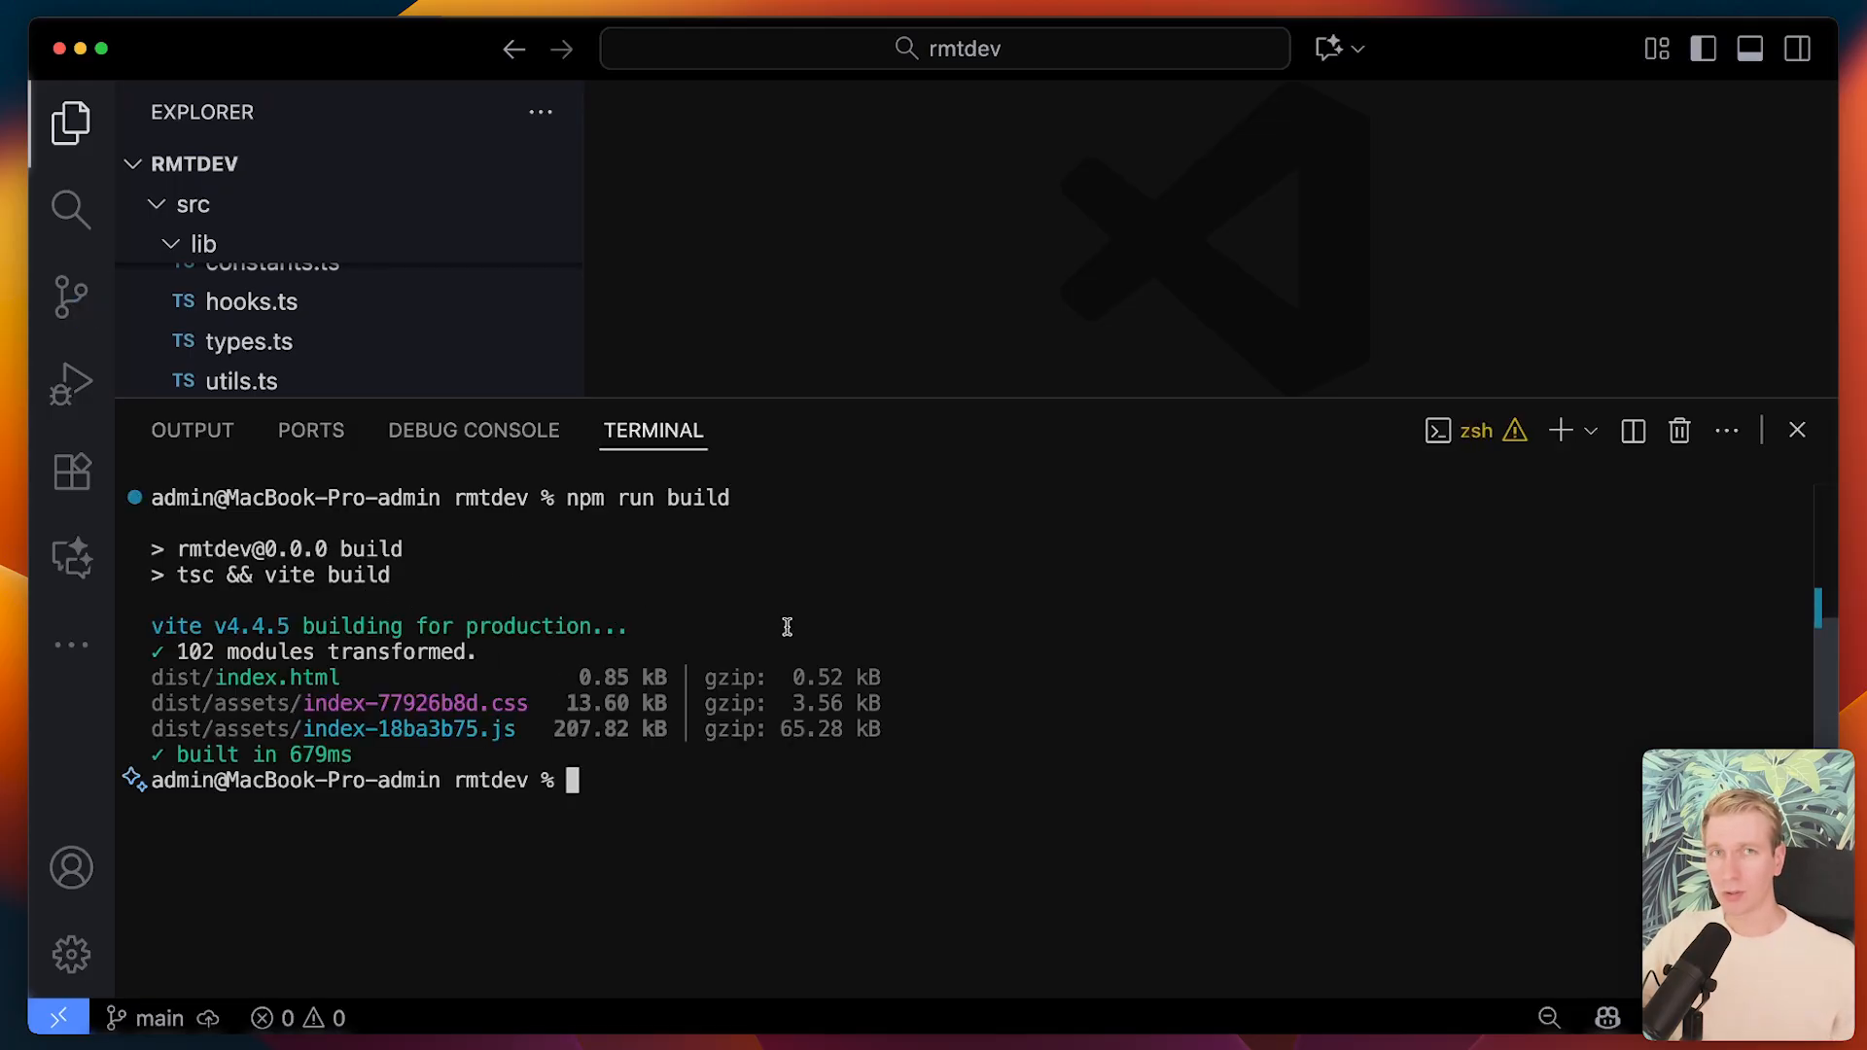
{"action": "mouse_move", "coordinate": [812, 833]}
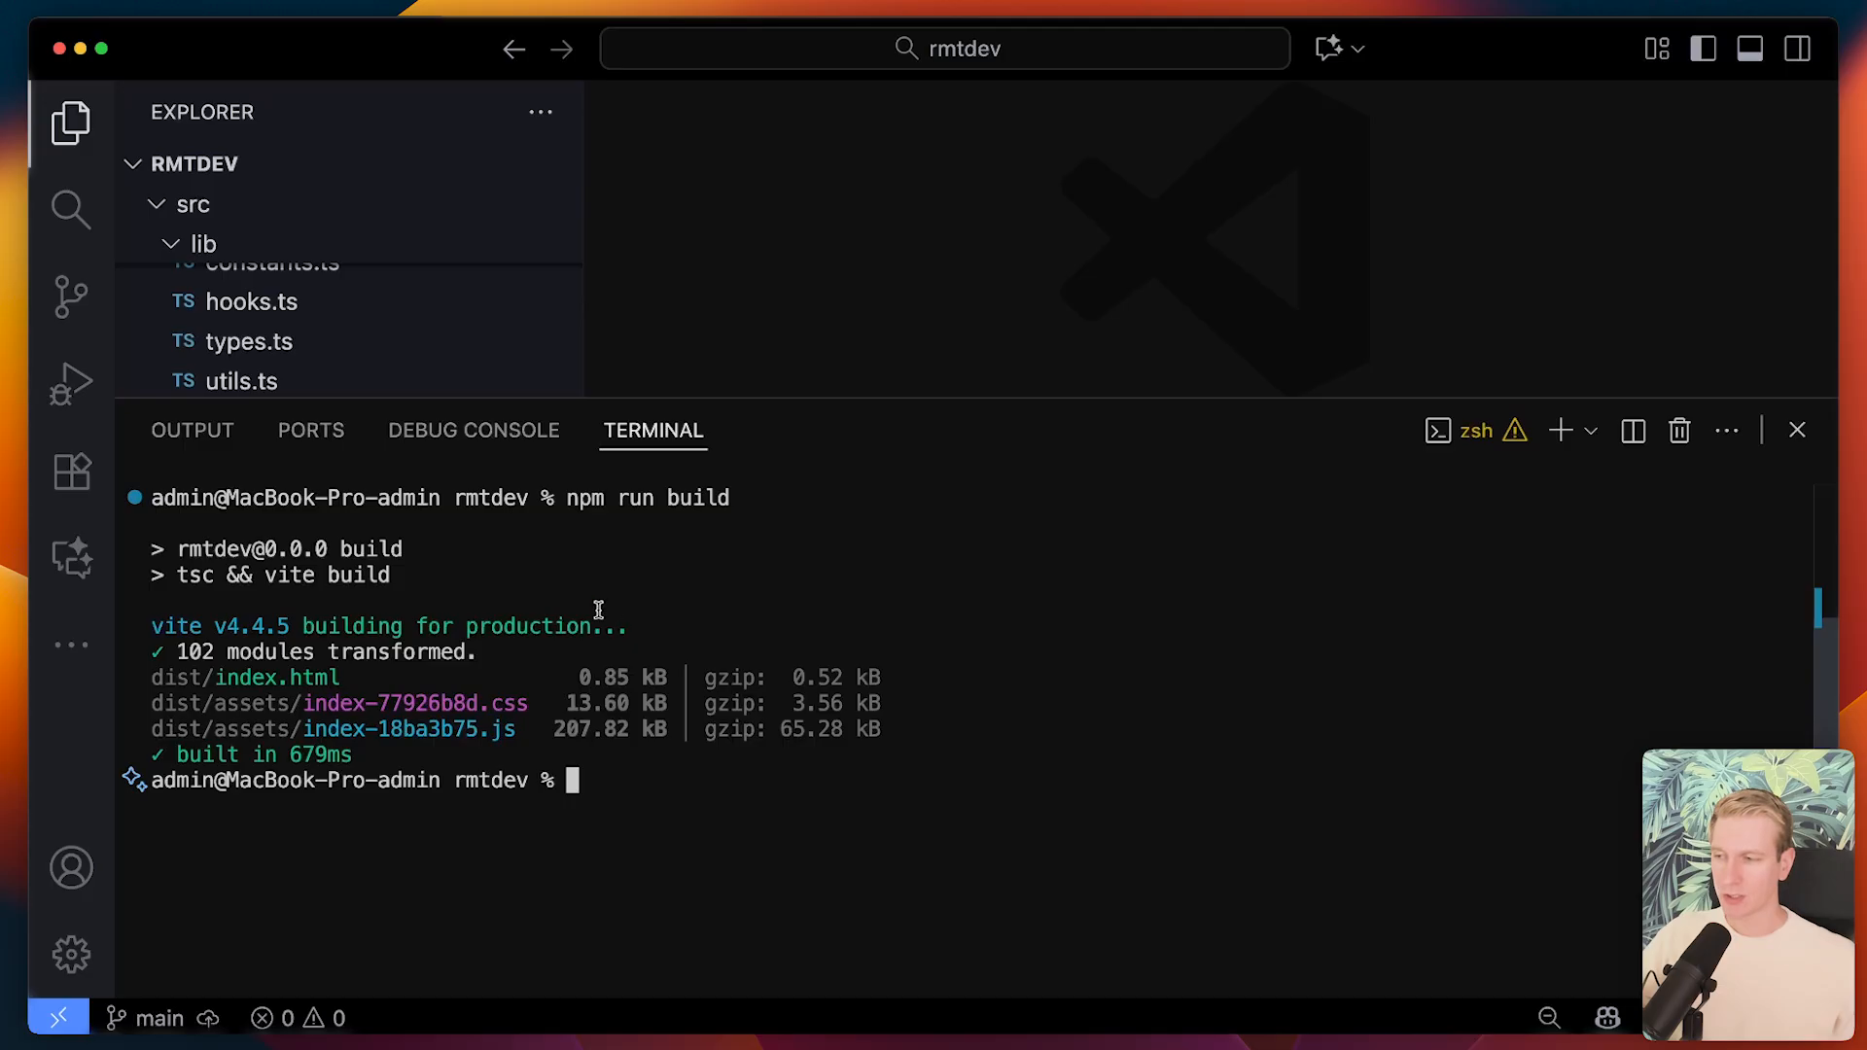
{"action": "mouse_move", "coordinate": [686, 593]}
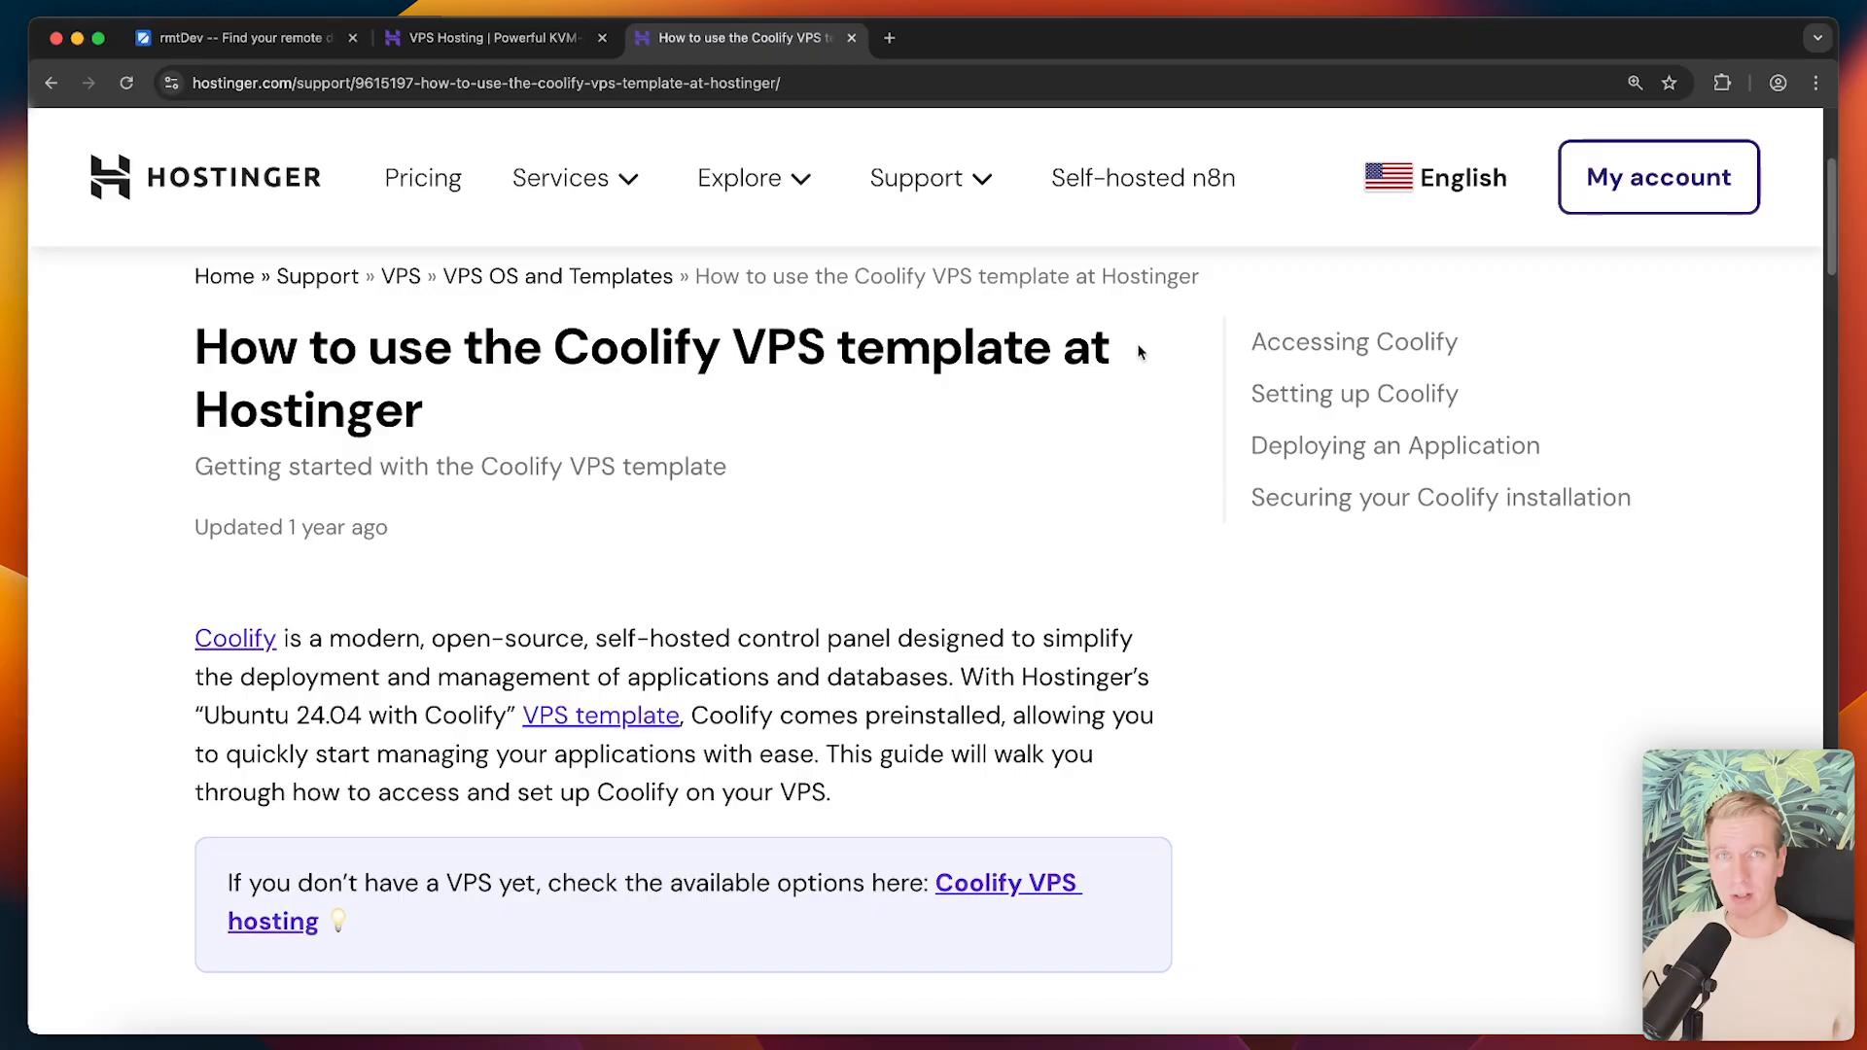
{"action": "mouse_move", "coordinate": [1050, 366]}
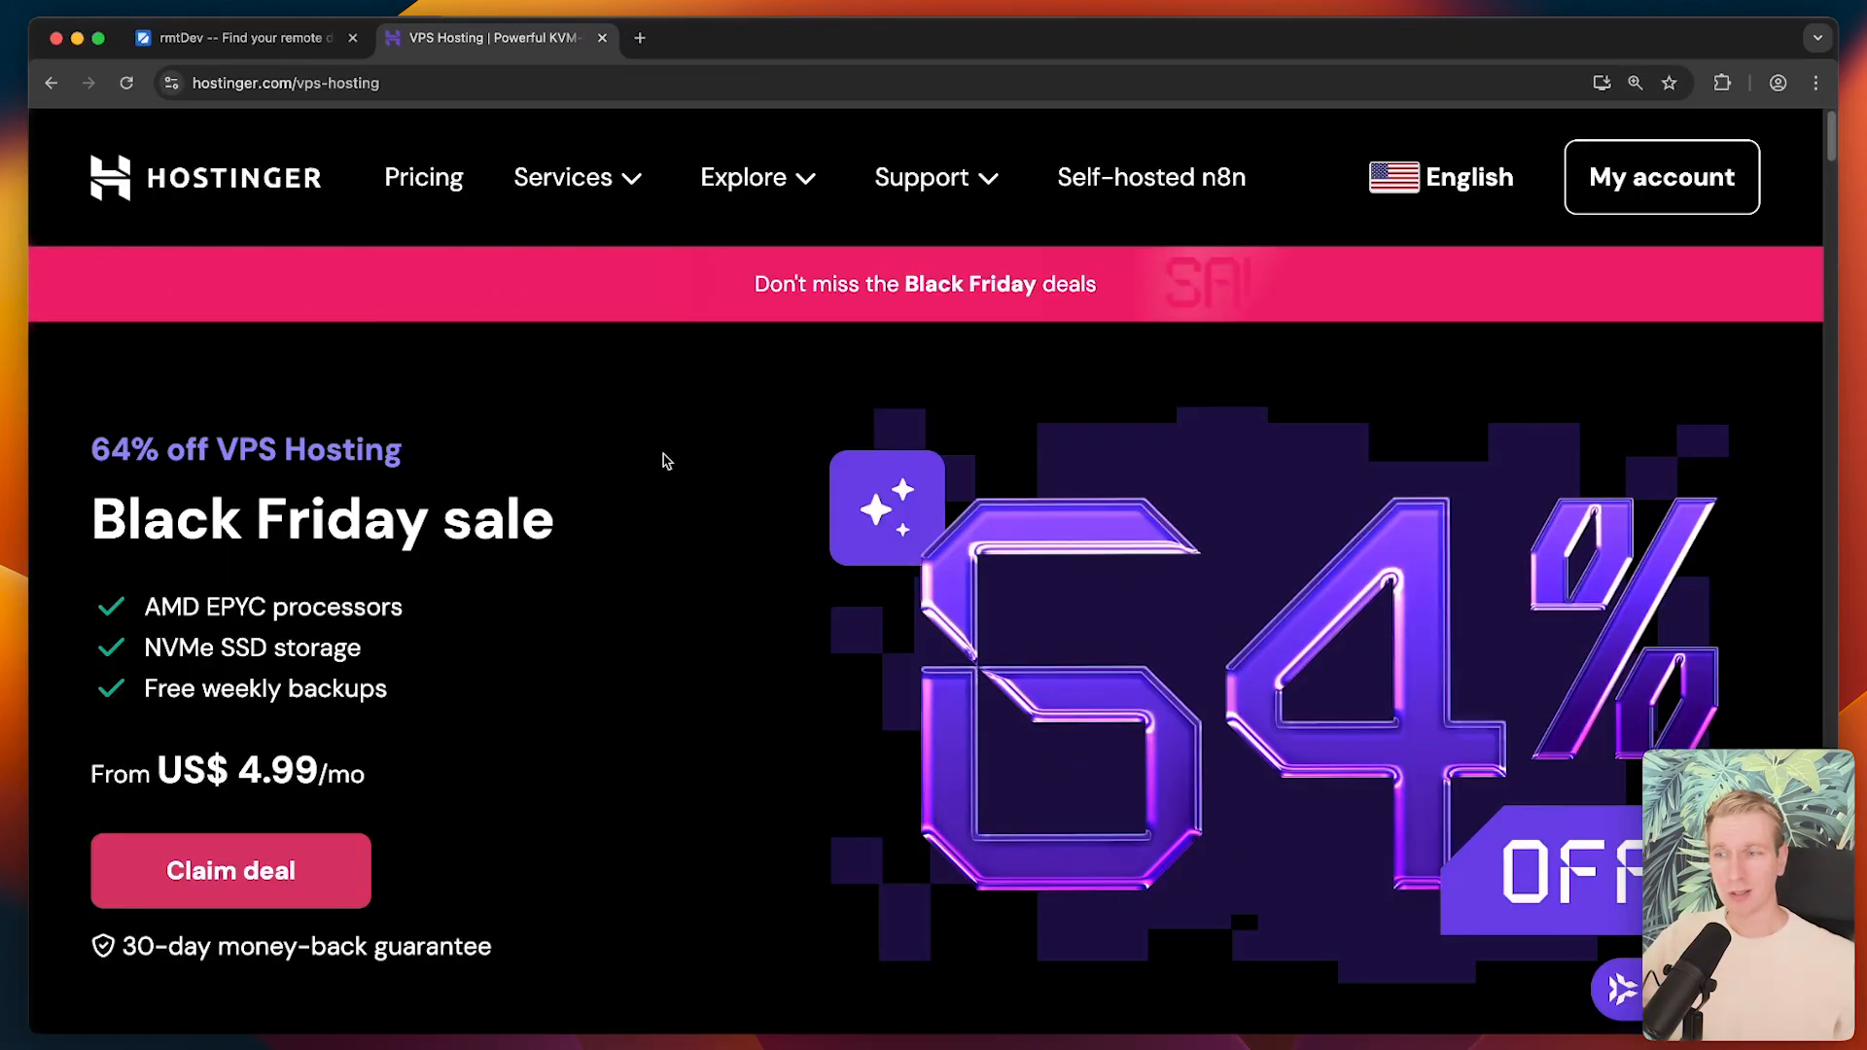
- Scroll down to the Hostinger VPS plans and choose the KVM 2 plan
{"action": "scroll", "scroll_direction": "down", "scroll_amount": 3}
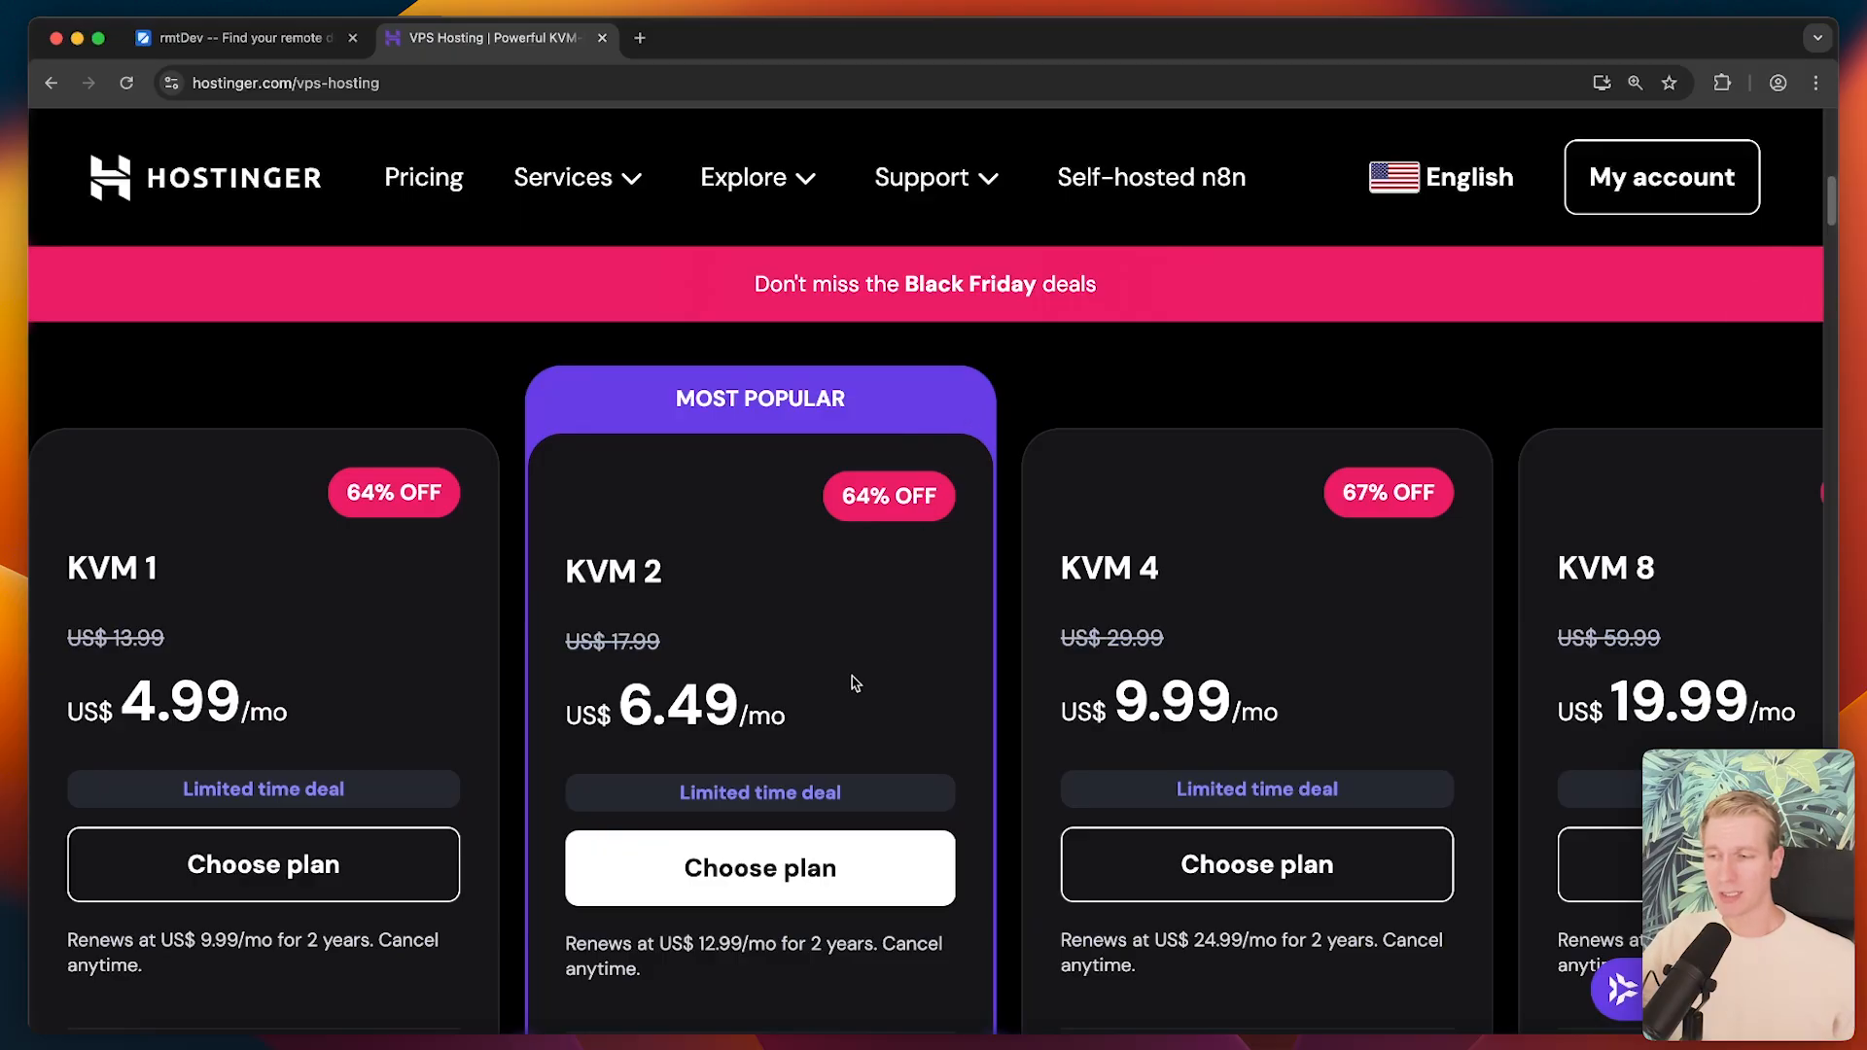
{"action": "scroll", "scroll_direction": "down", "scroll_amount": 3}
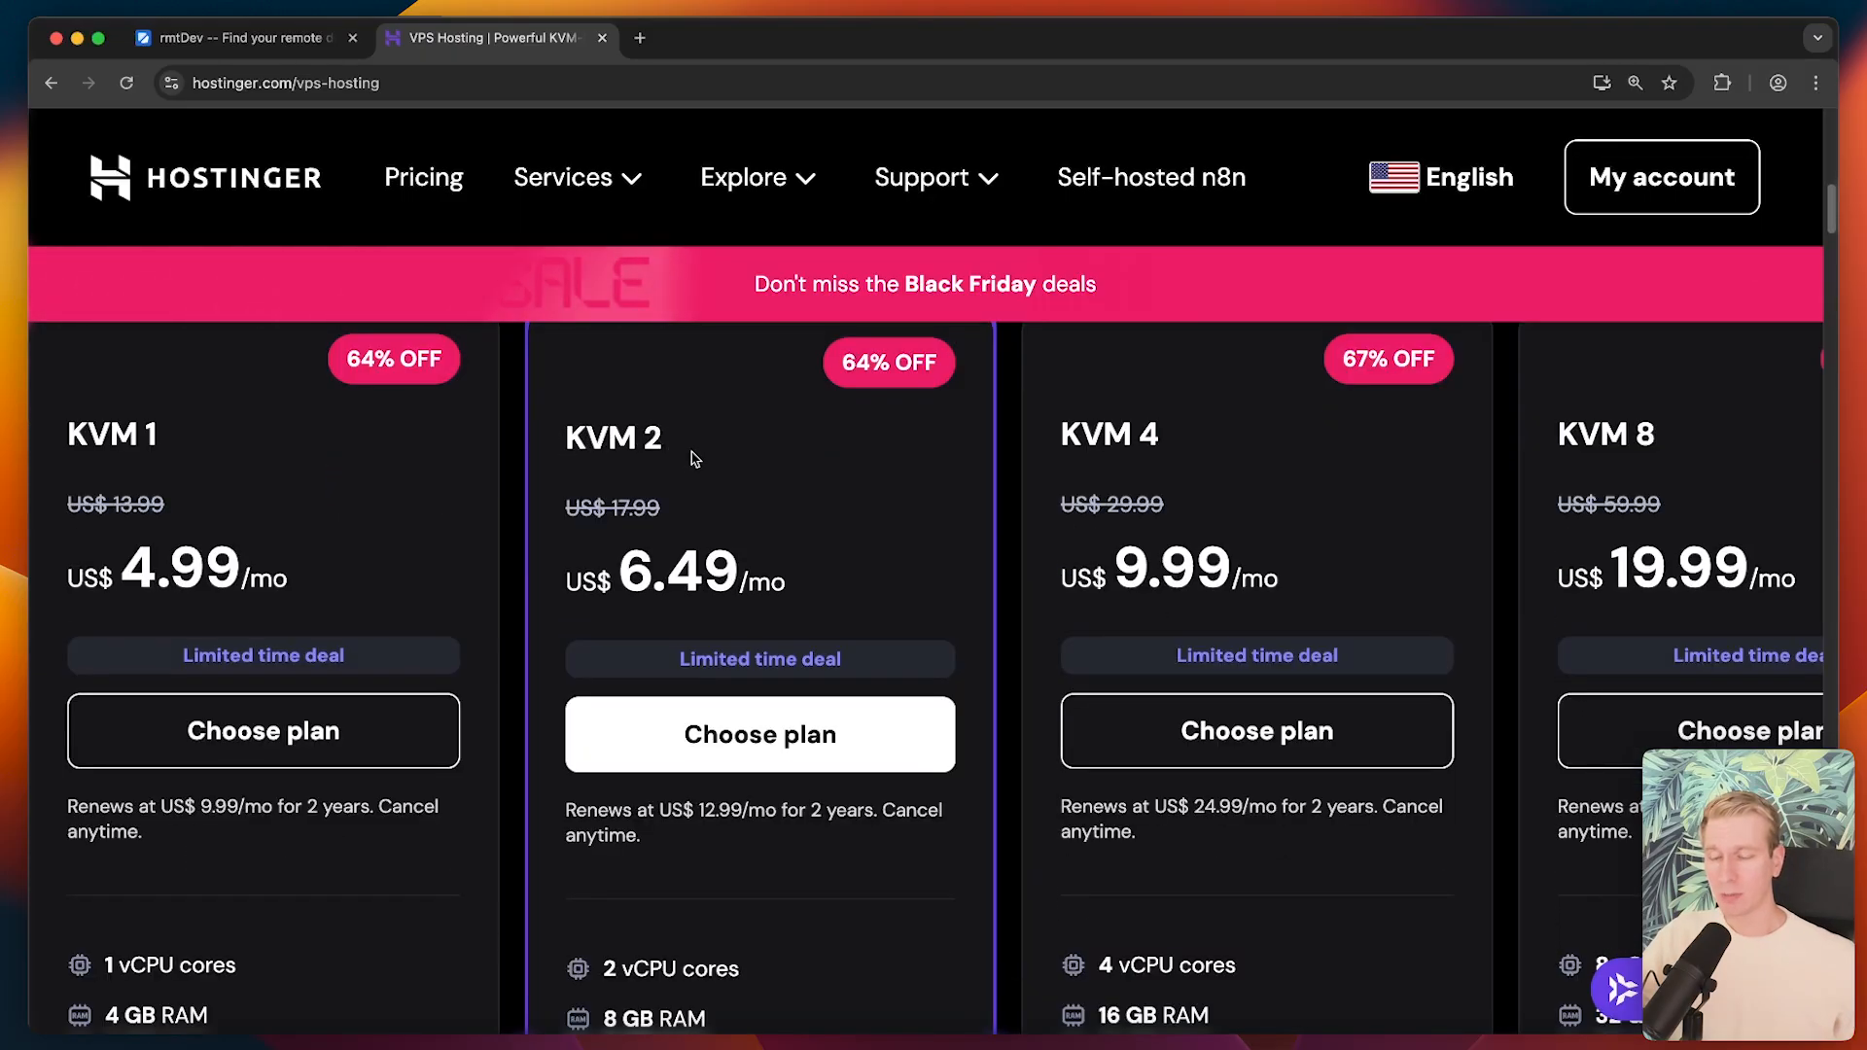
{"action": "scroll", "scroll_direction": "down", "scroll_amount": 3}
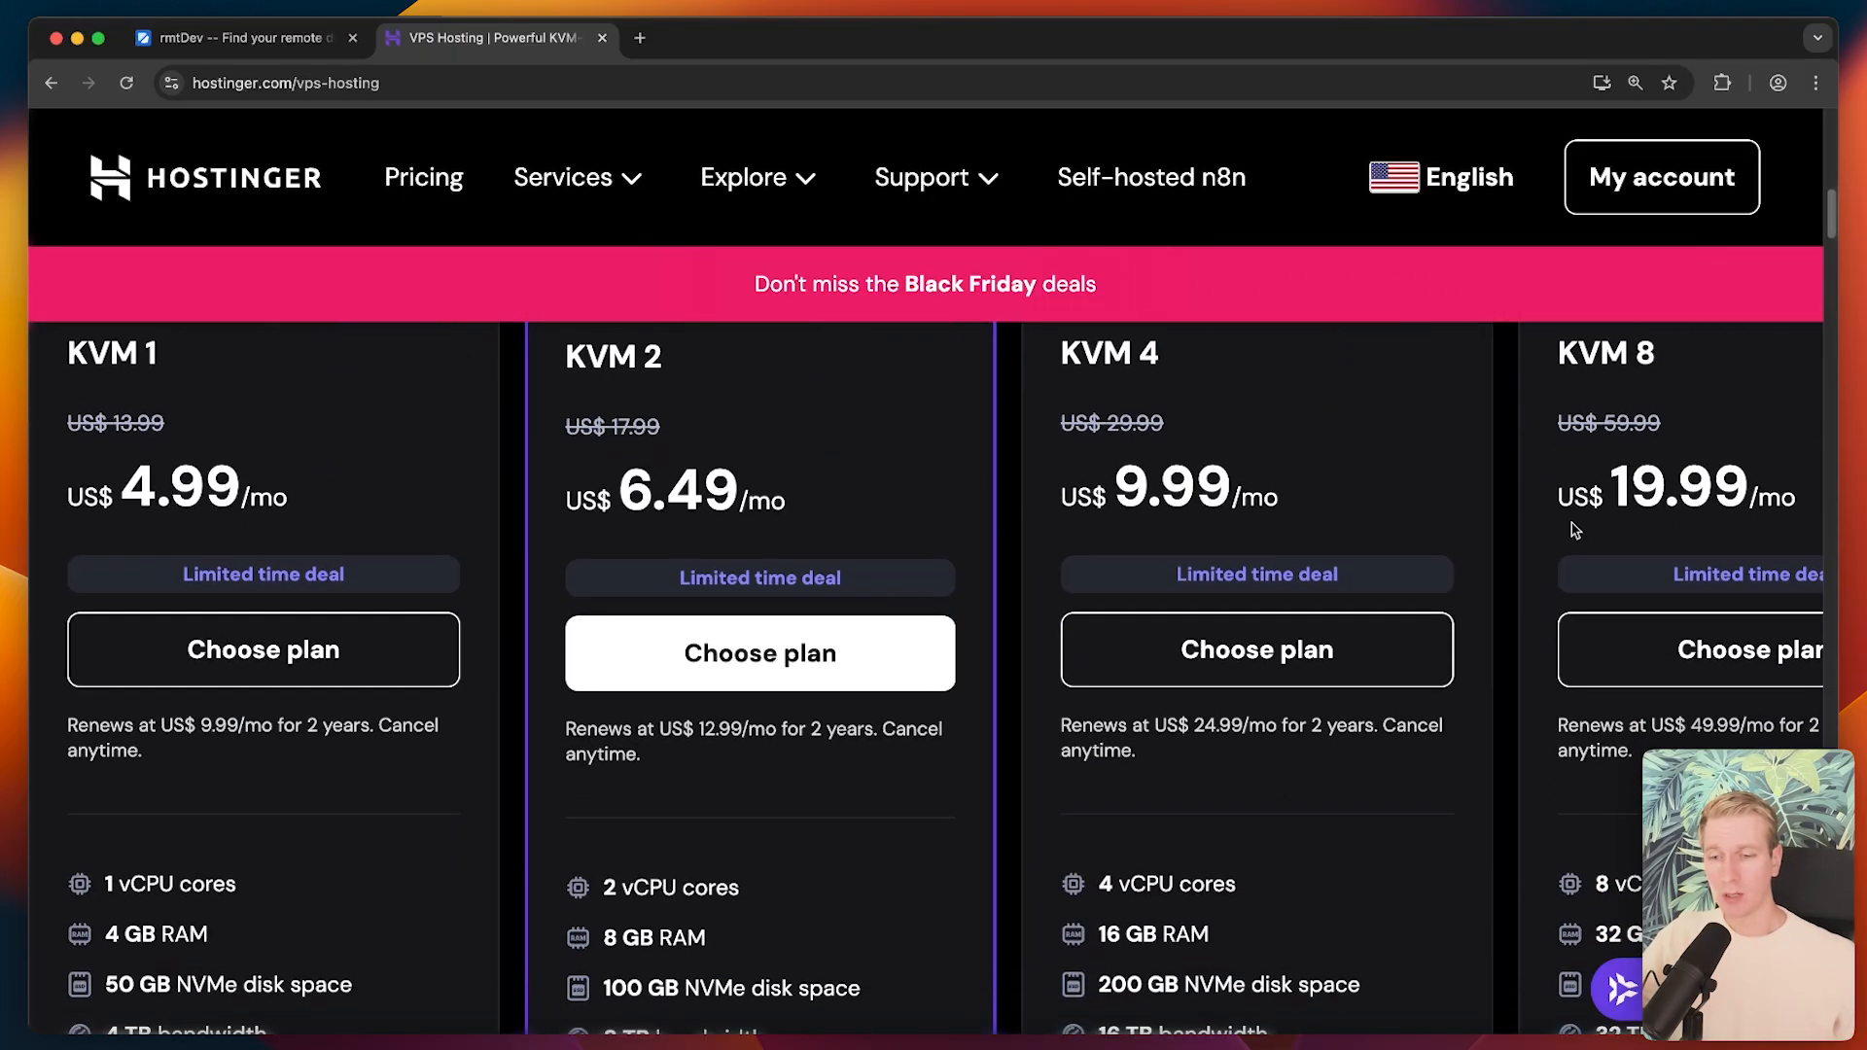
{"action": "scroll", "scroll_direction": "down", "scroll_amount": 3}
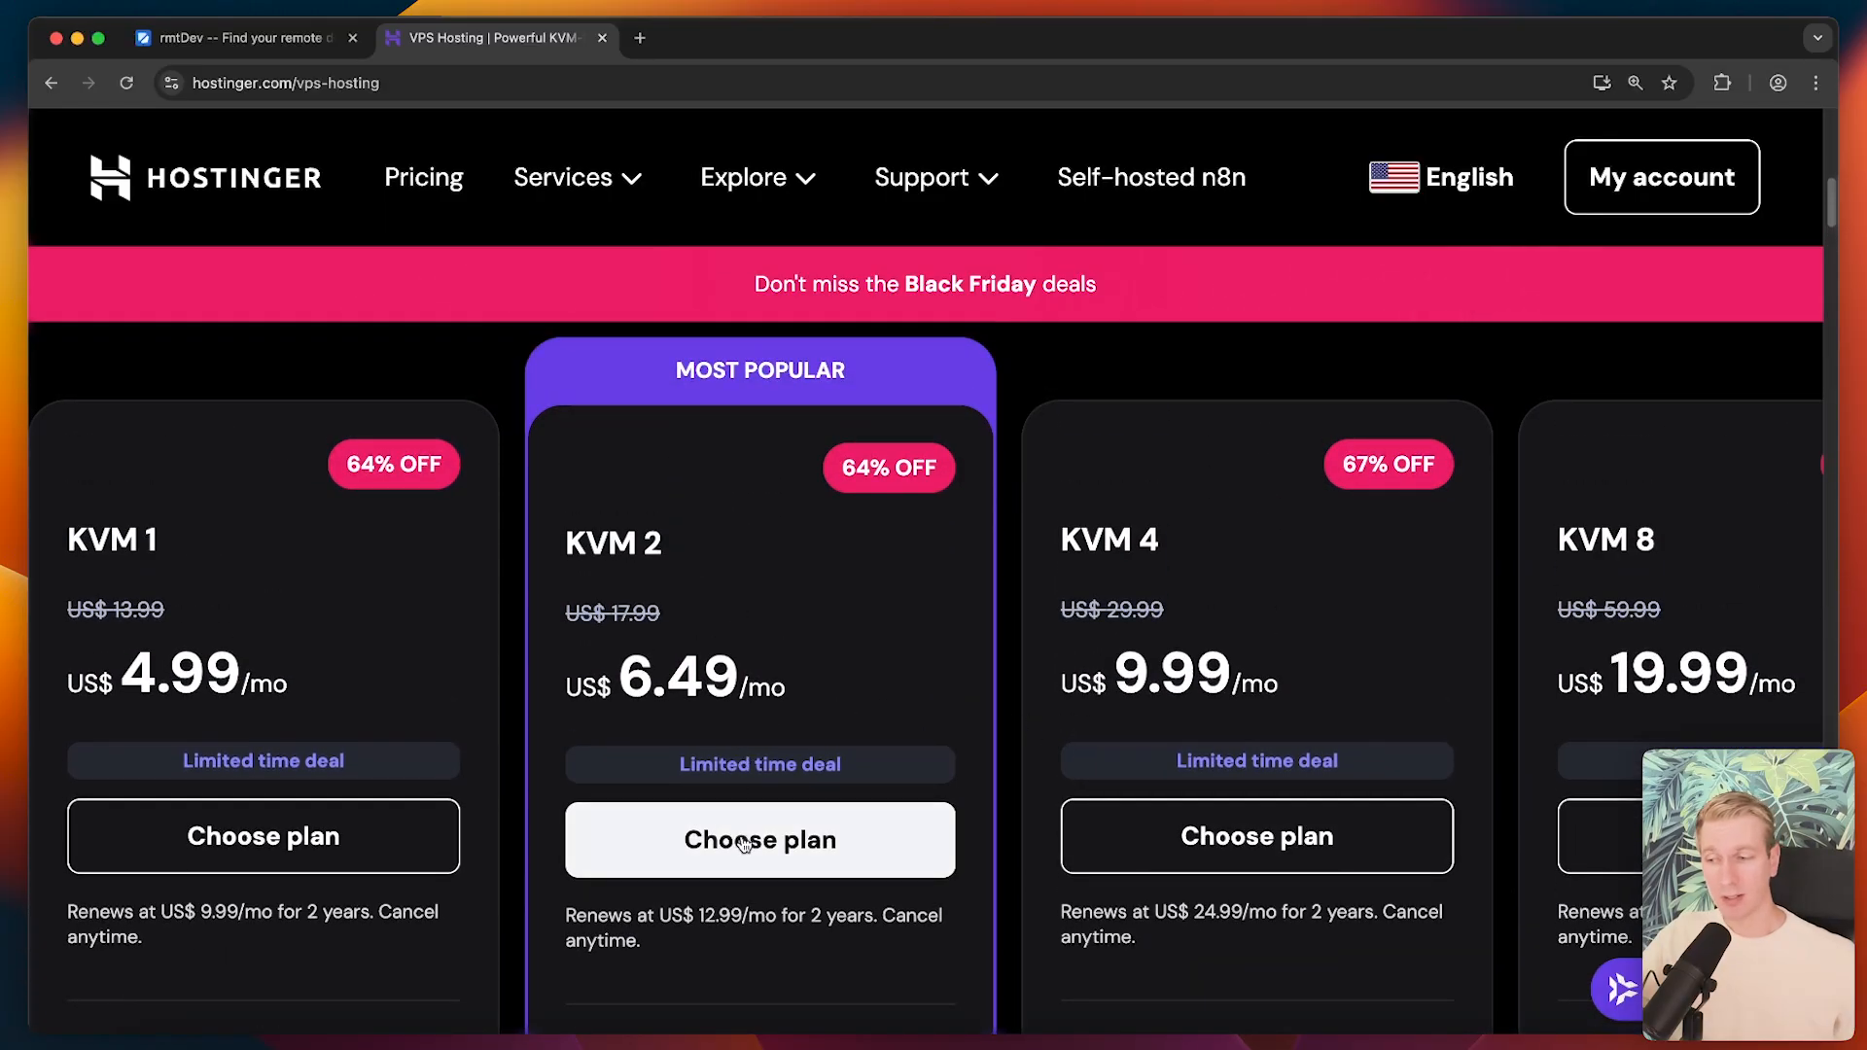
{"action": "left_click", "coordinate": [759, 840]}
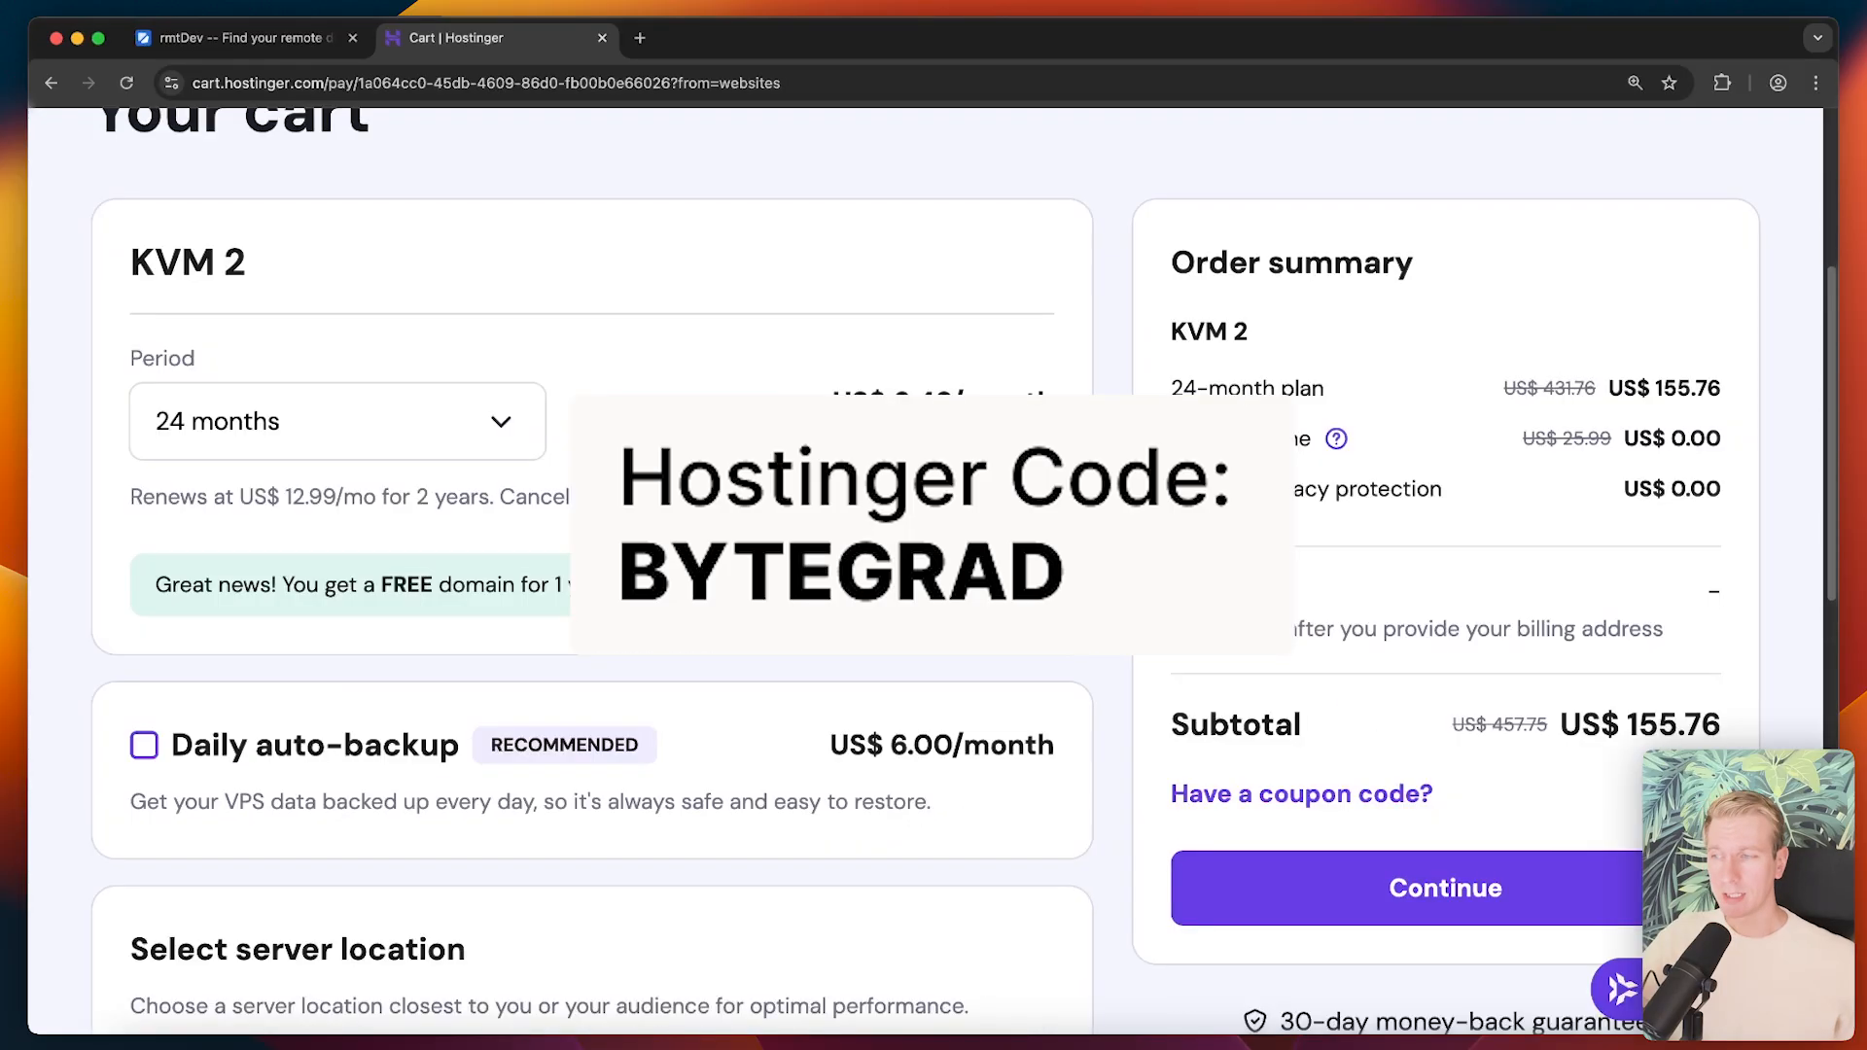
- Apply the BYTEGRAD coupon code to the KVM 2 order
{"action": "left_click", "coordinate": [1301, 793]}
{"action": "type", "text": "BYTEGRAD"}
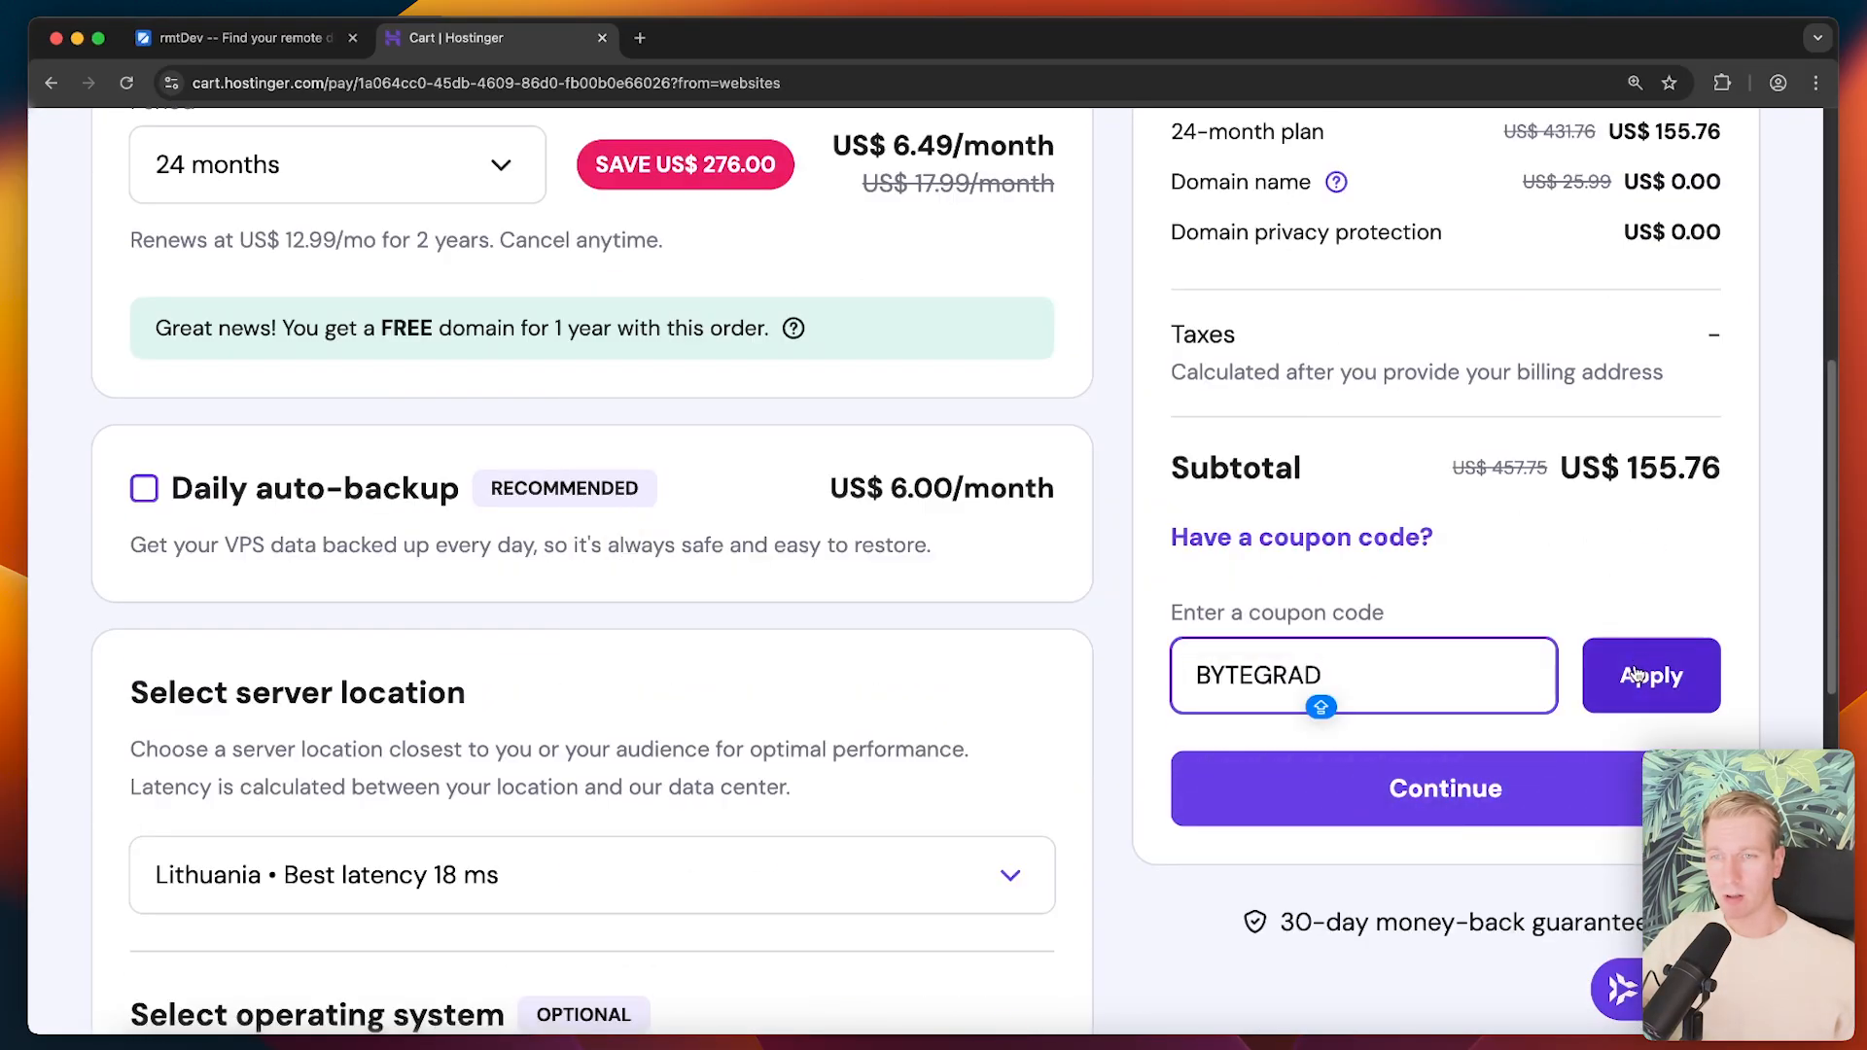
{"action": "left_click", "coordinate": [1651, 675]}
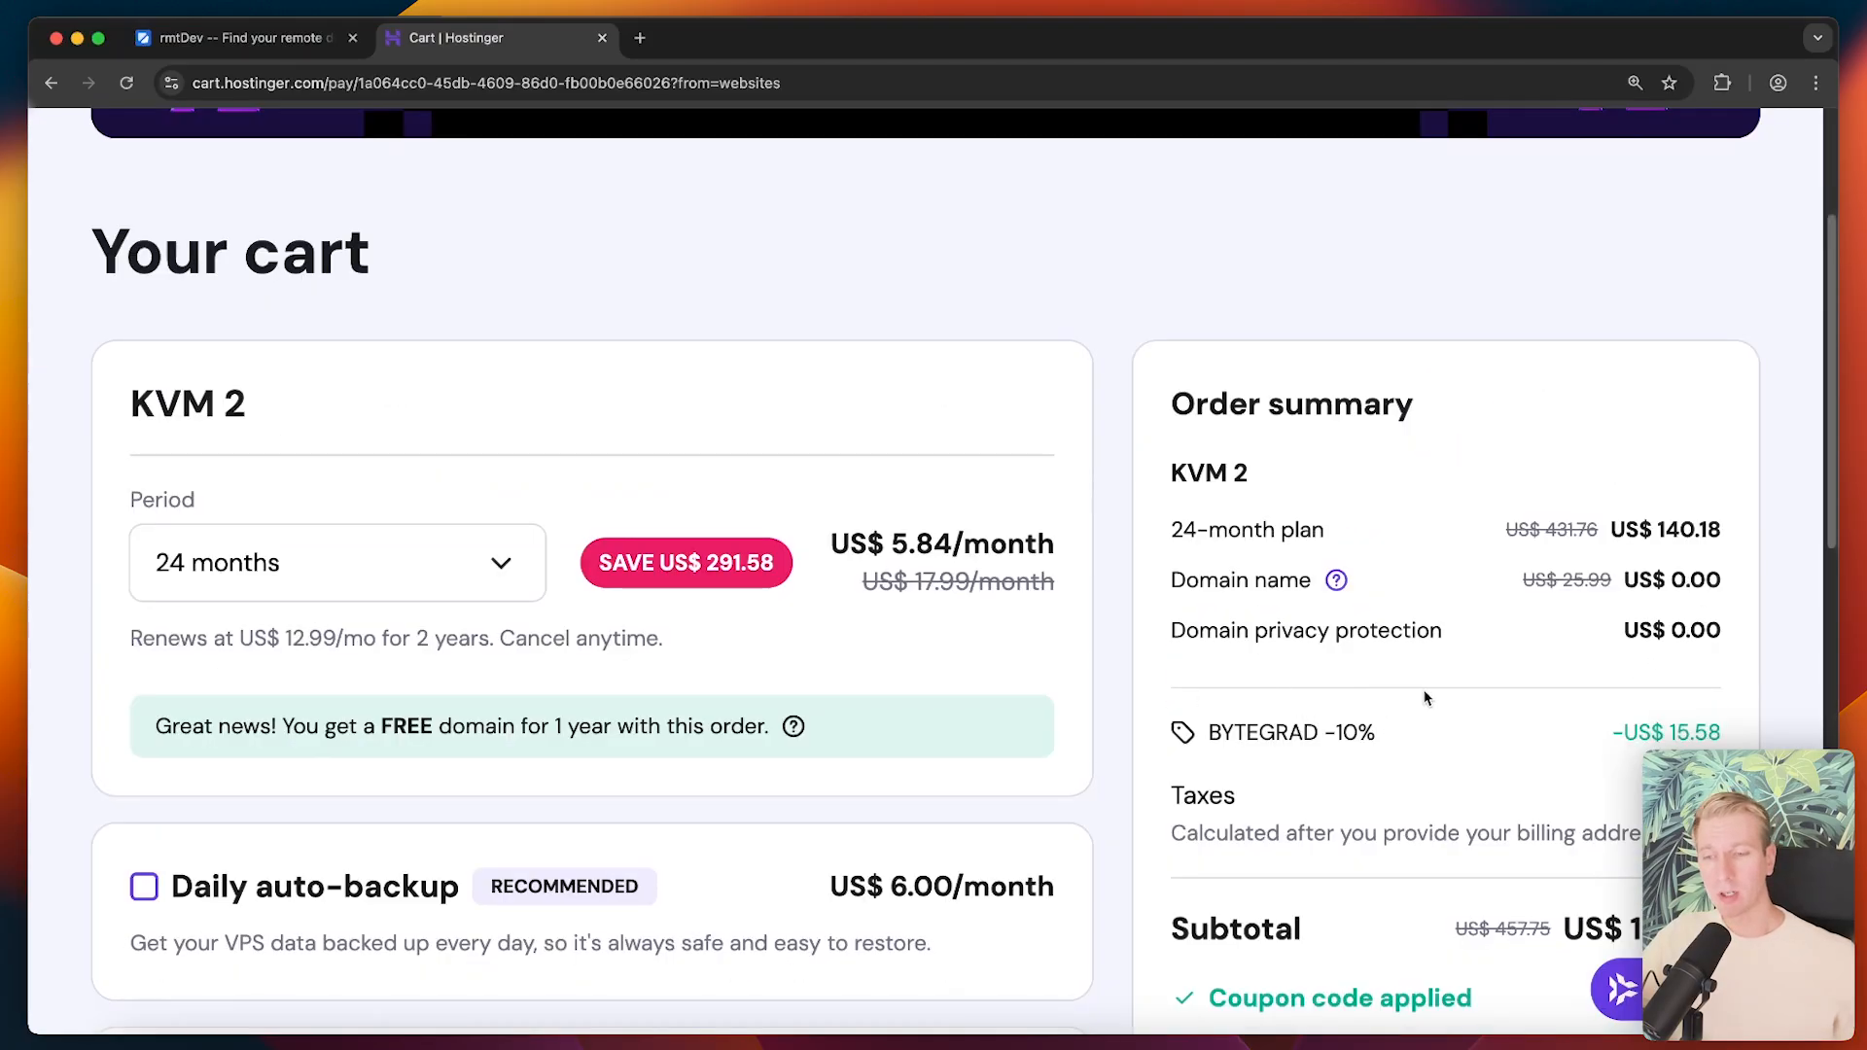
{"action": "scroll", "scroll_direction": "down", "scroll_amount": 3}
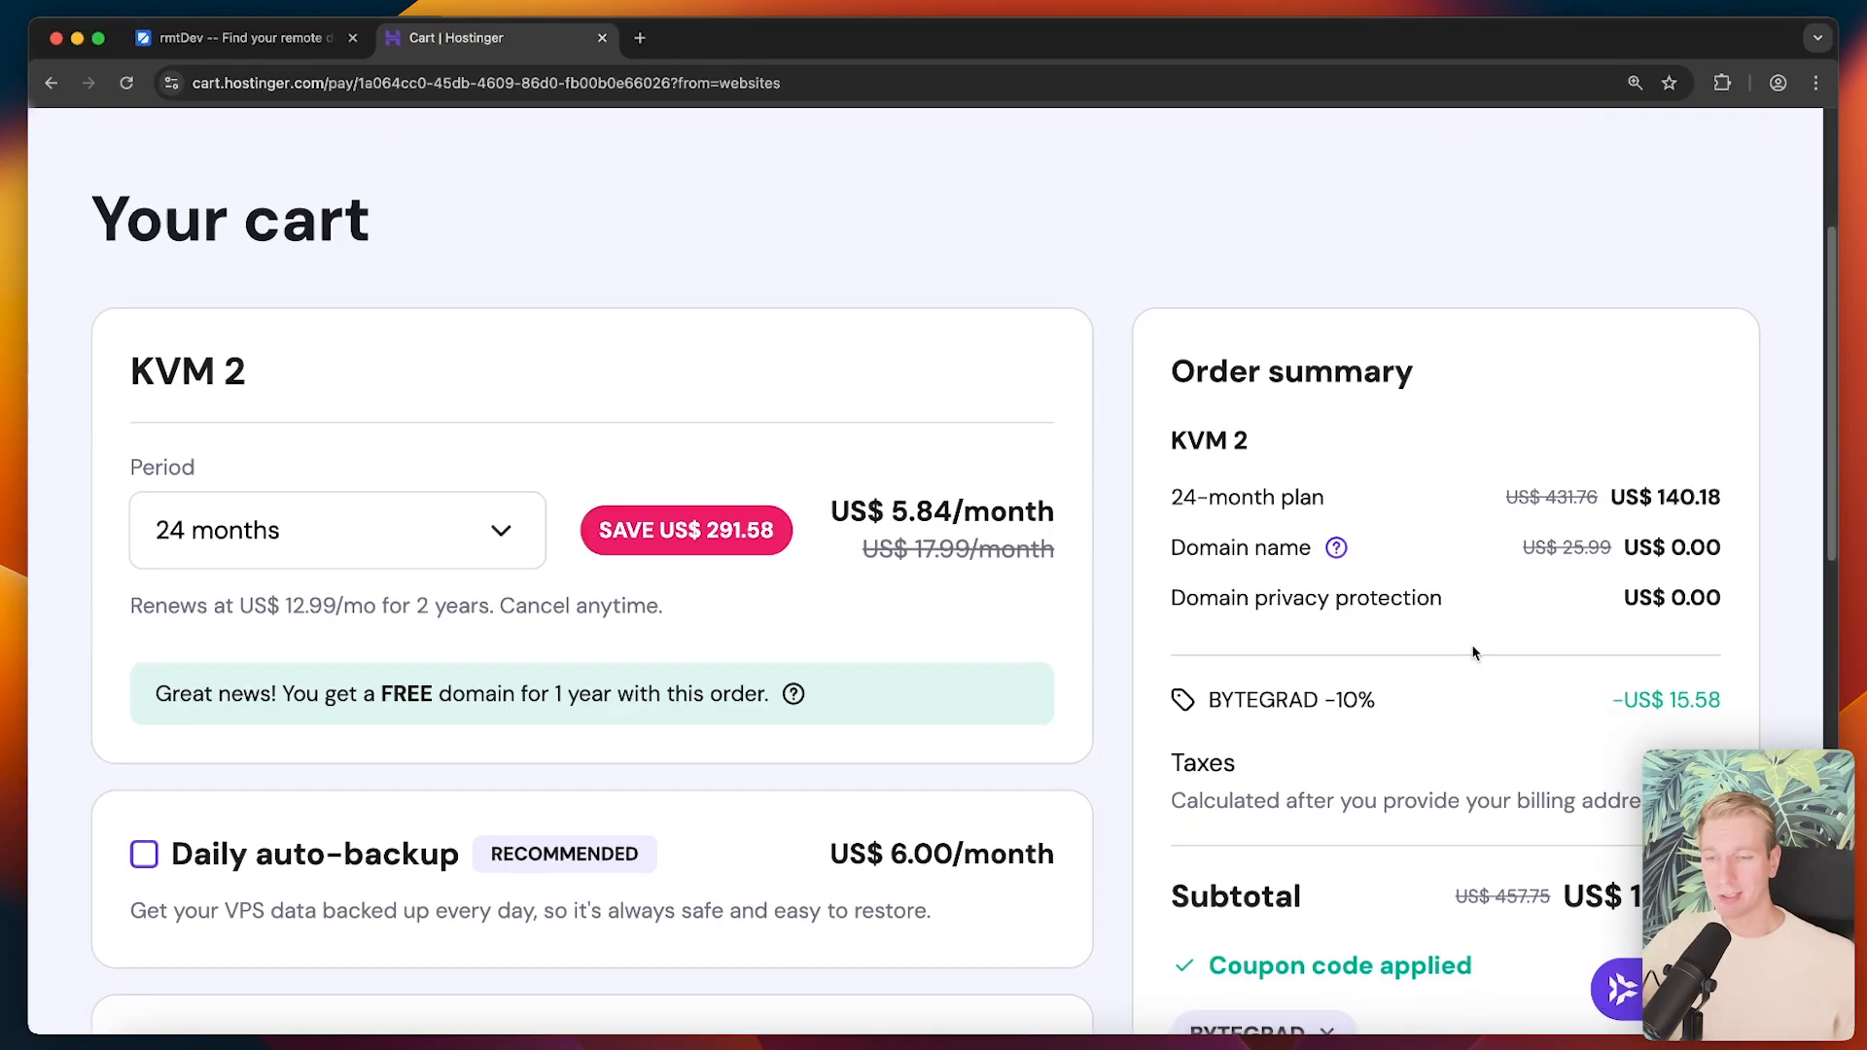
{"action": "mouse_move", "coordinate": [1095, 321]}
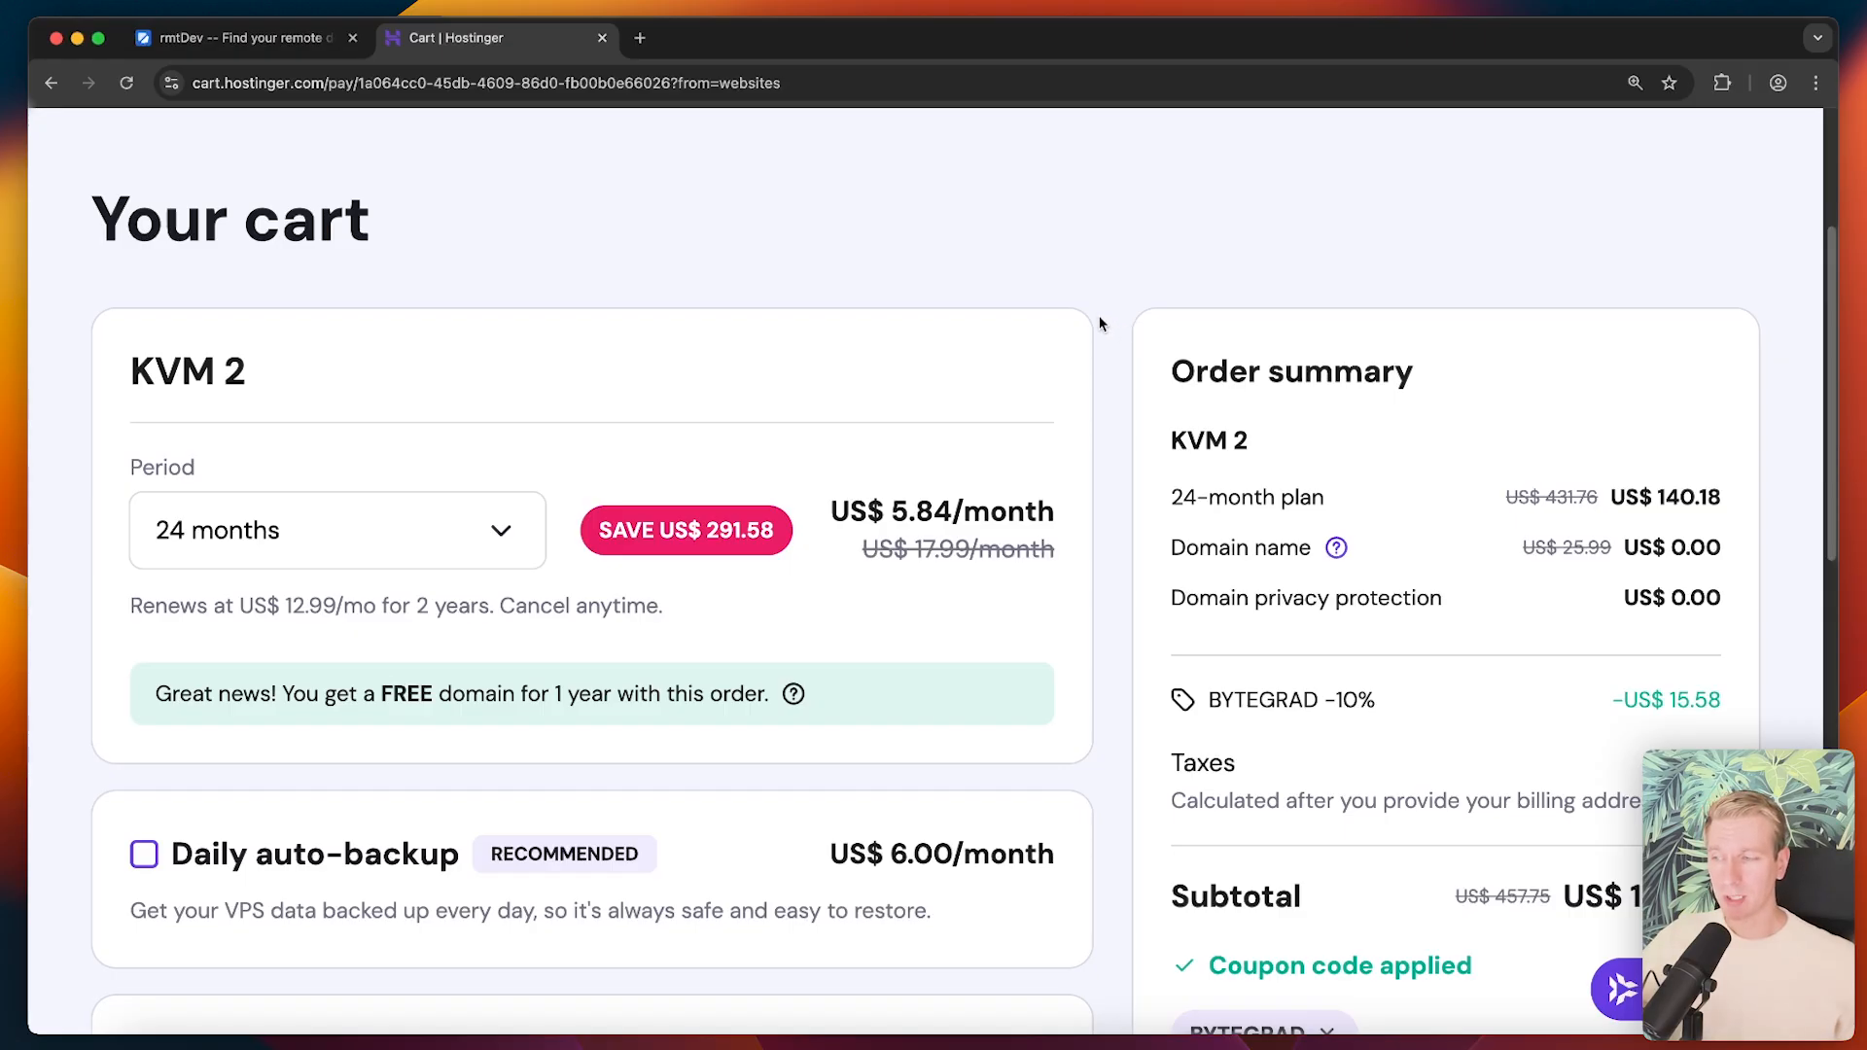
- Select Coolify as the server operating system and continue to checkout
{"action": "scroll", "scroll_direction": "down", "scroll_amount": 3}
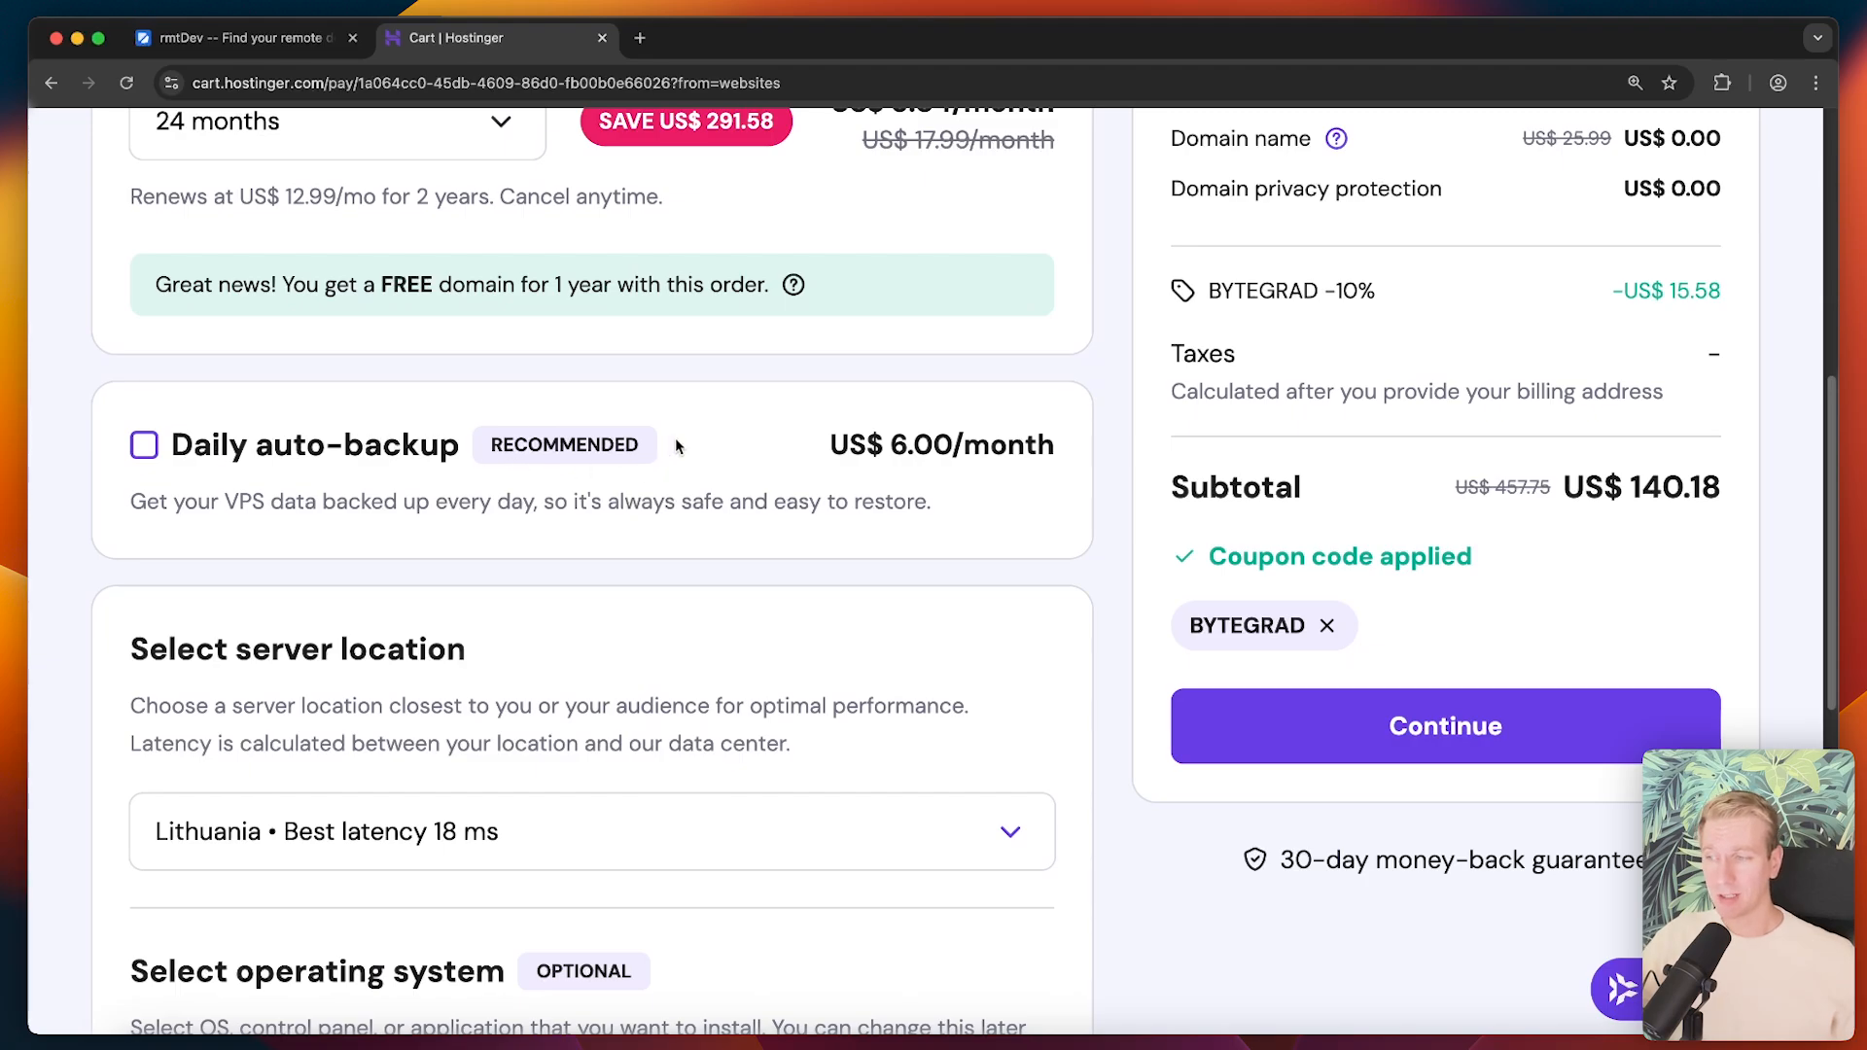
{"action": "scroll", "scroll_direction": "down", "scroll_amount": 3}
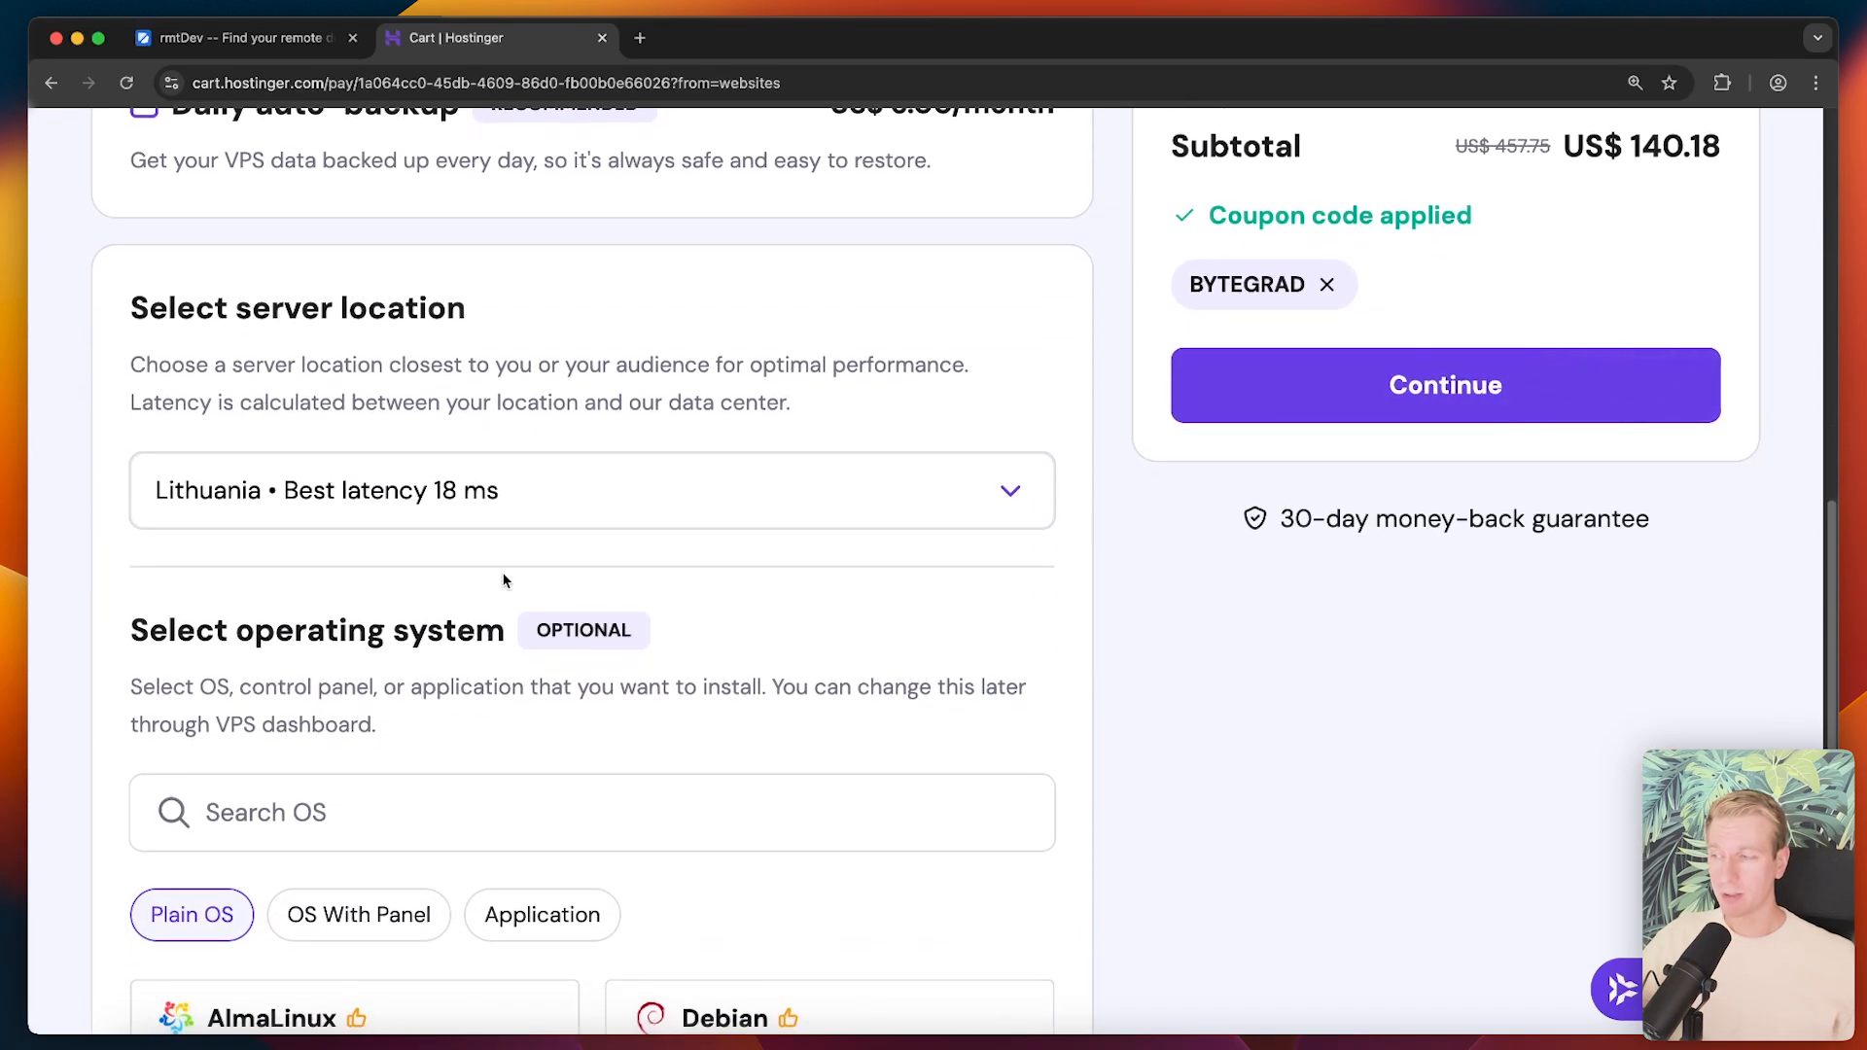
{"action": "scroll", "scroll_direction": "down", "scroll_amount": 3}
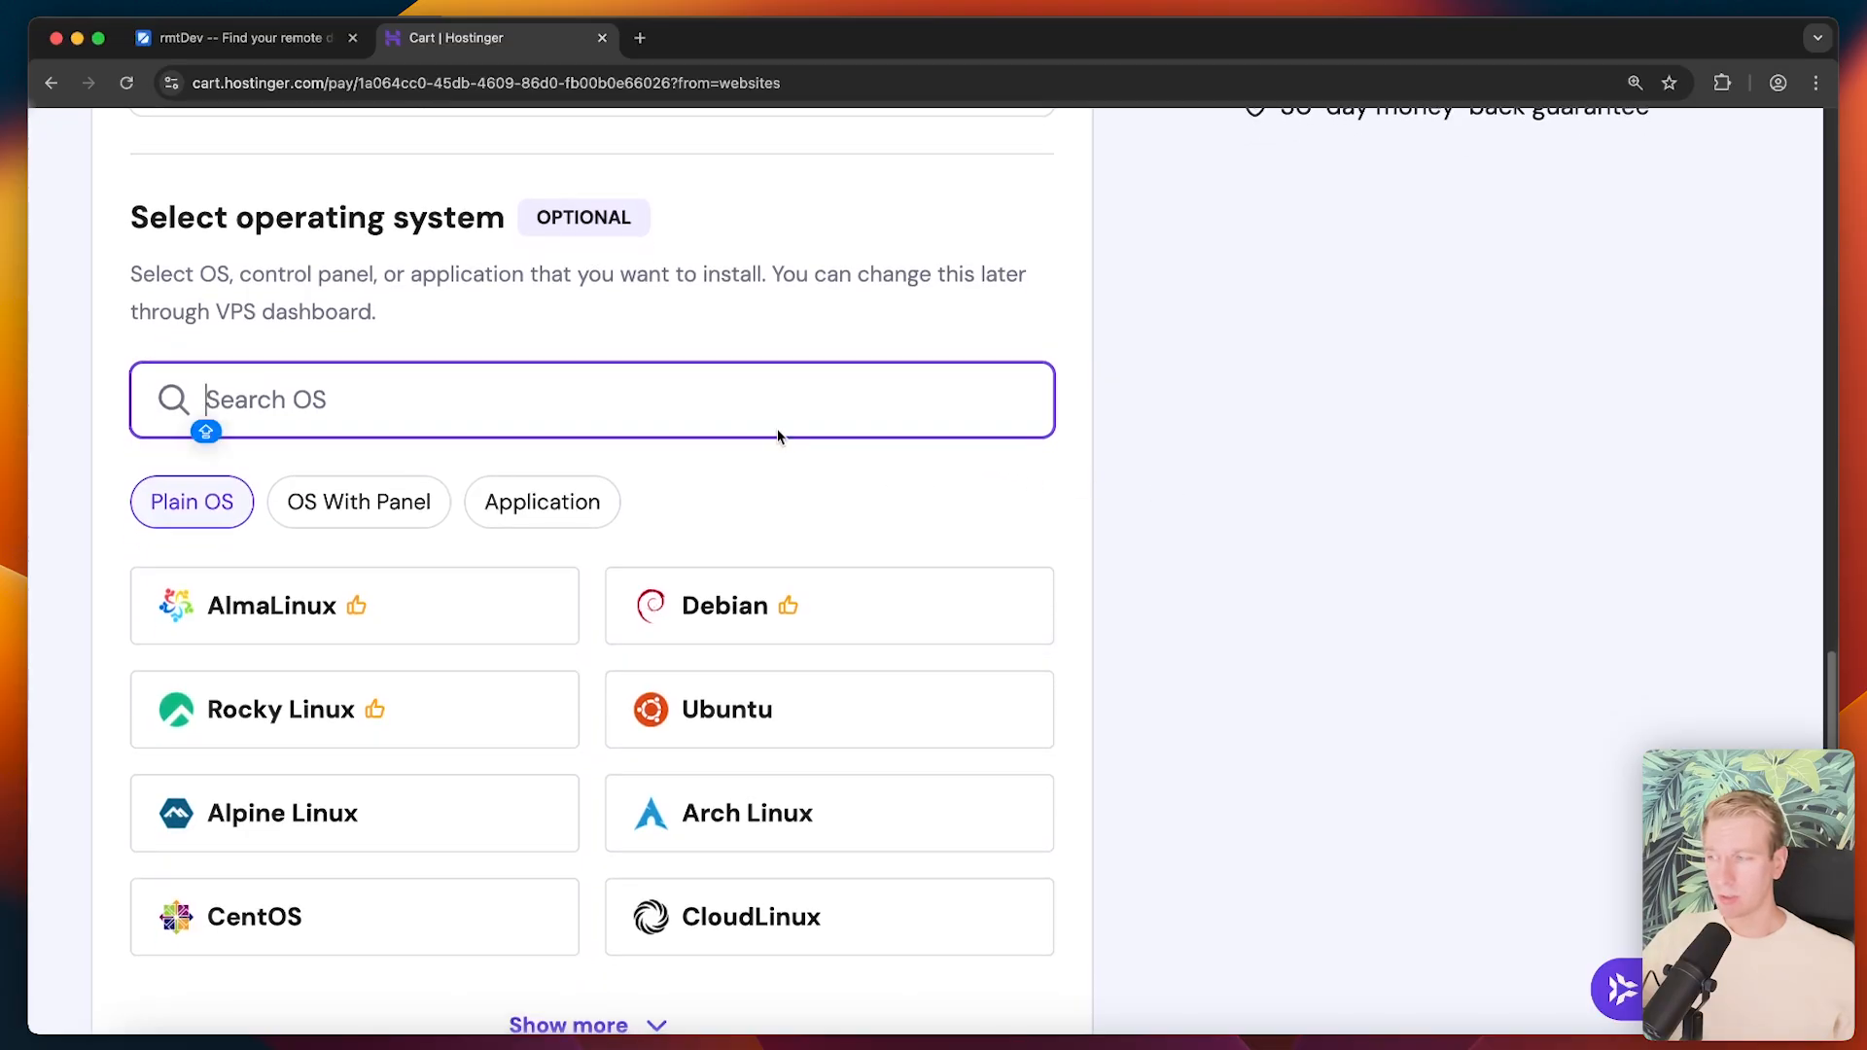
{"action": "type", "text": "COOLIFY"}
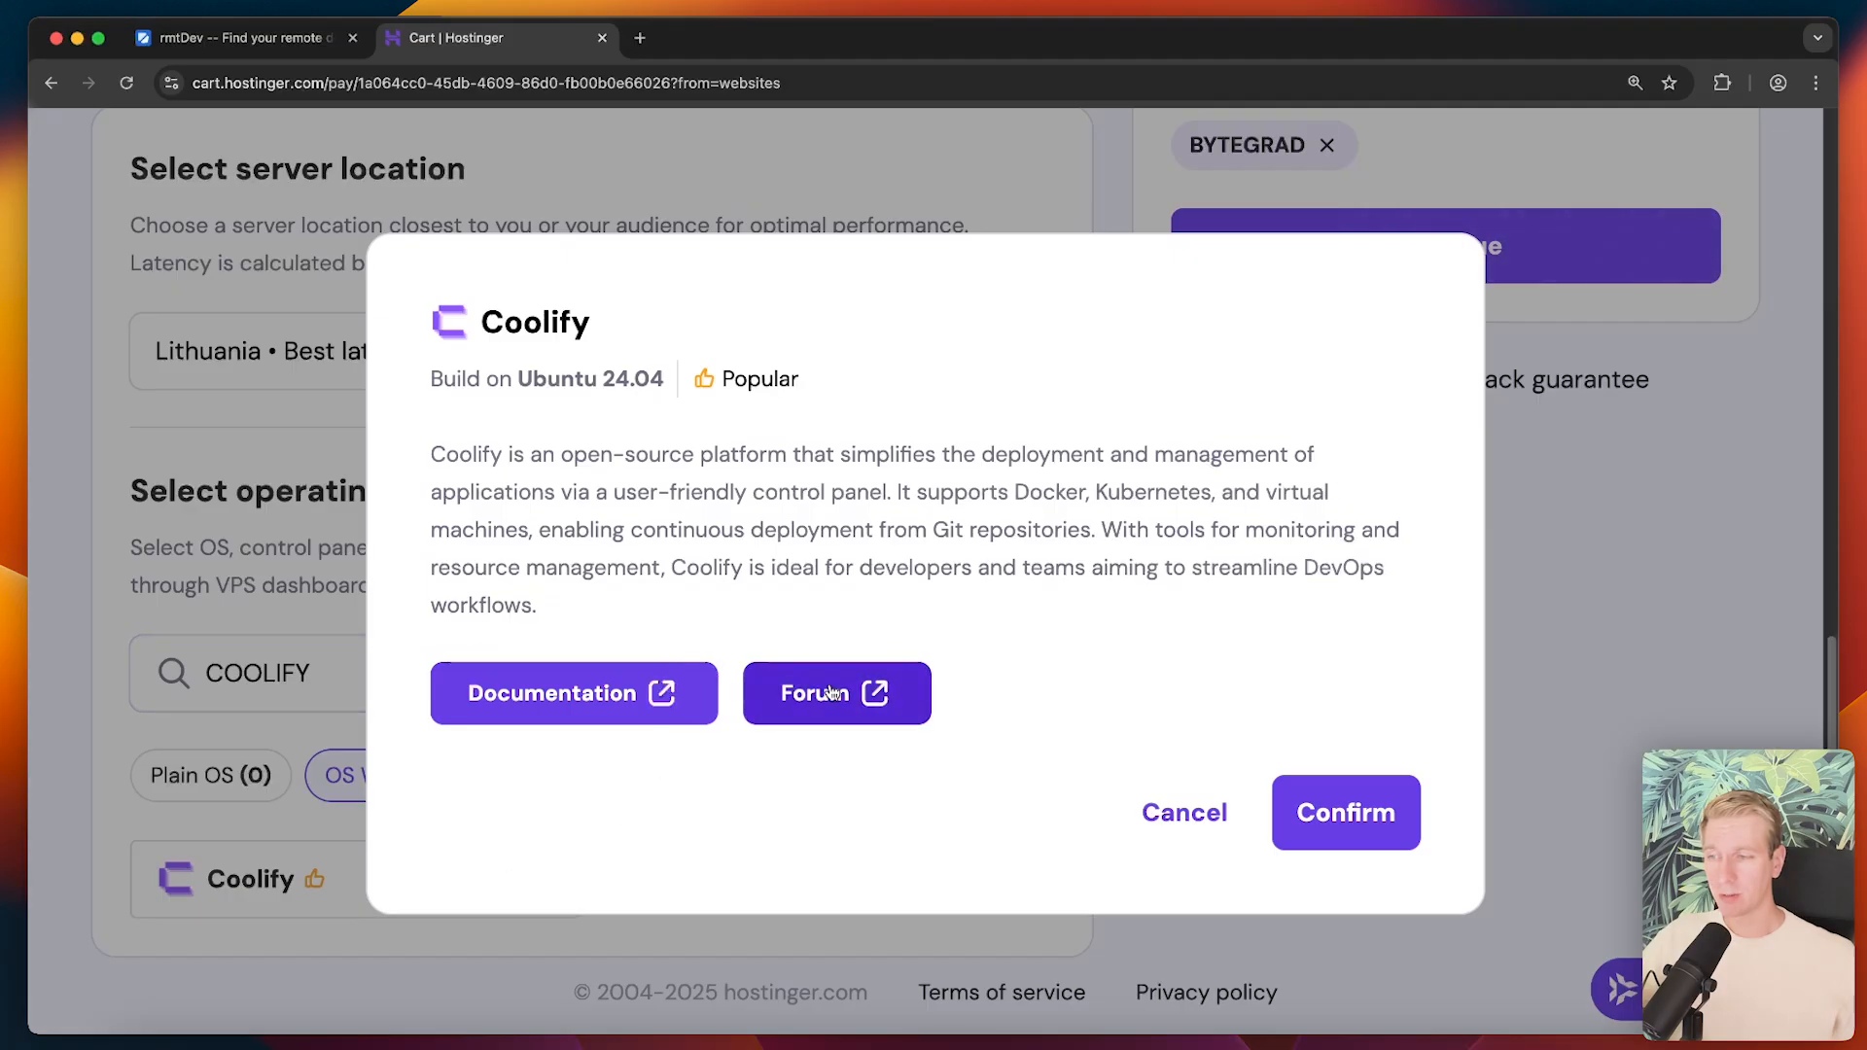
{"action": "double_click", "coordinate": [553, 379]}
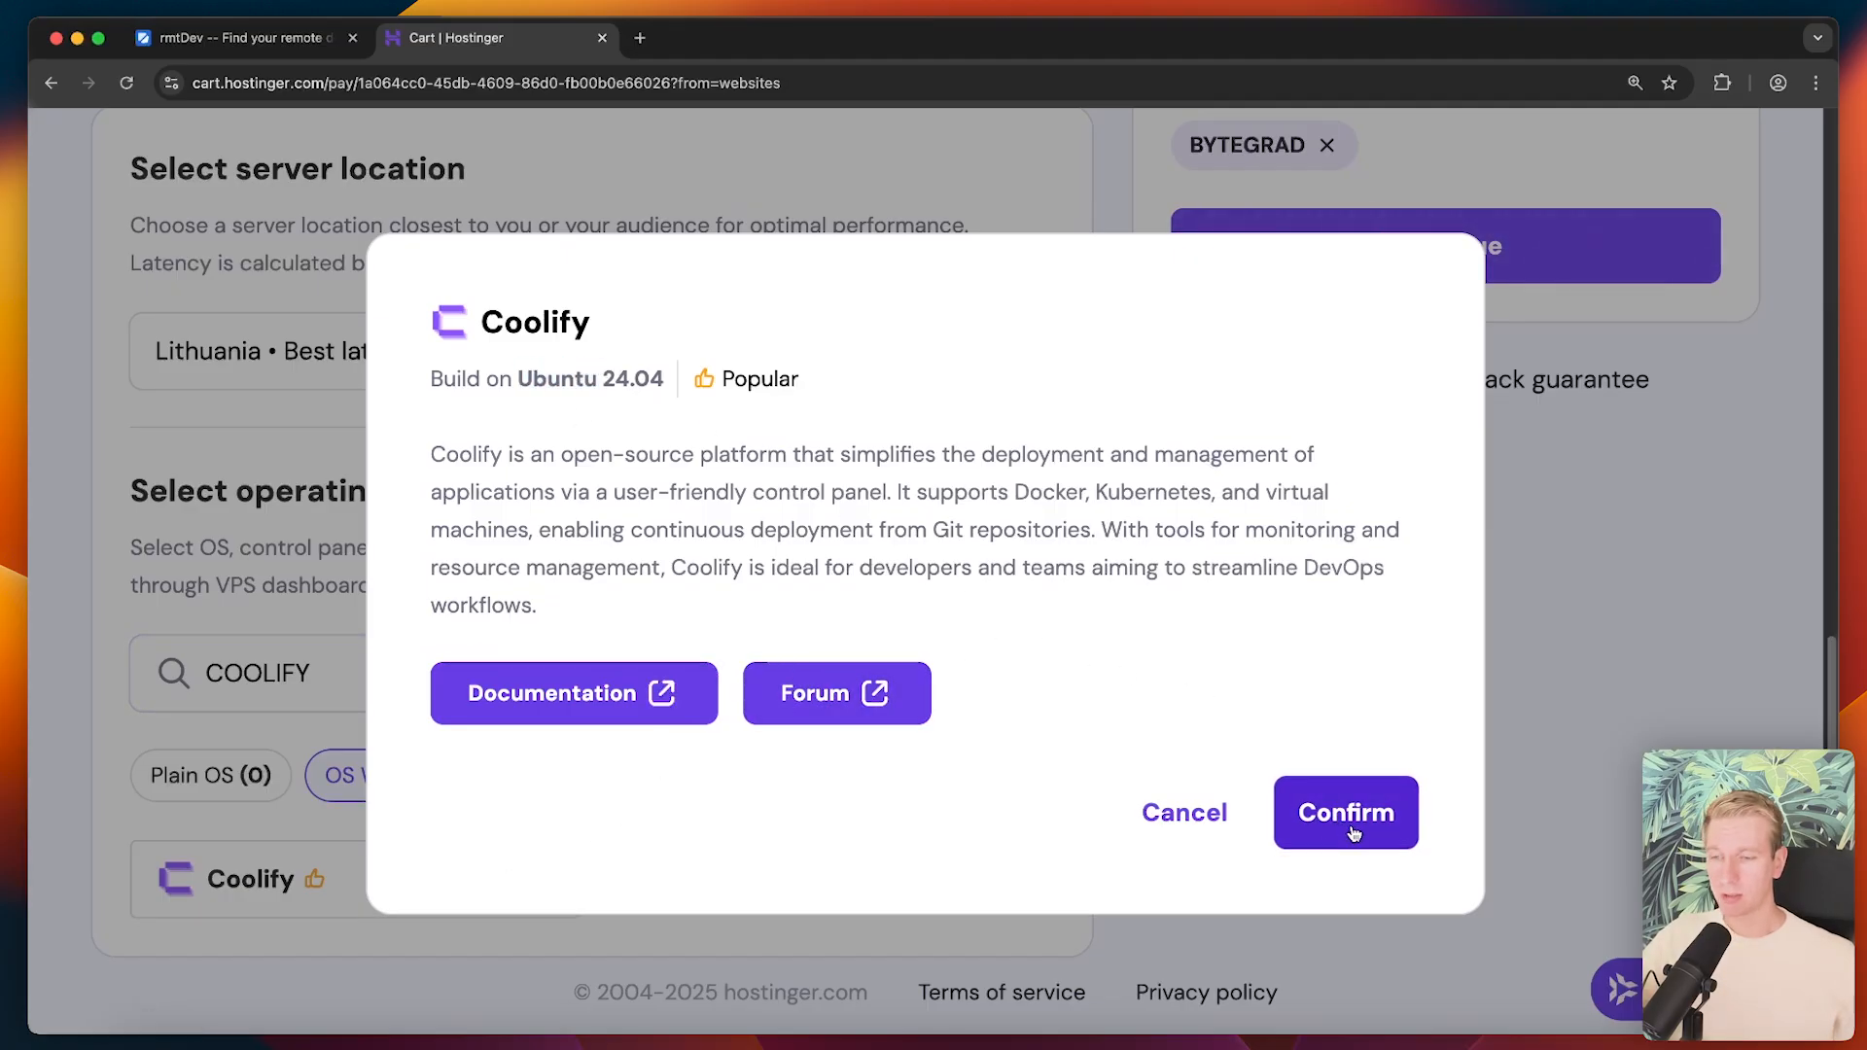
{"action": "left_click", "coordinate": [1346, 813]}
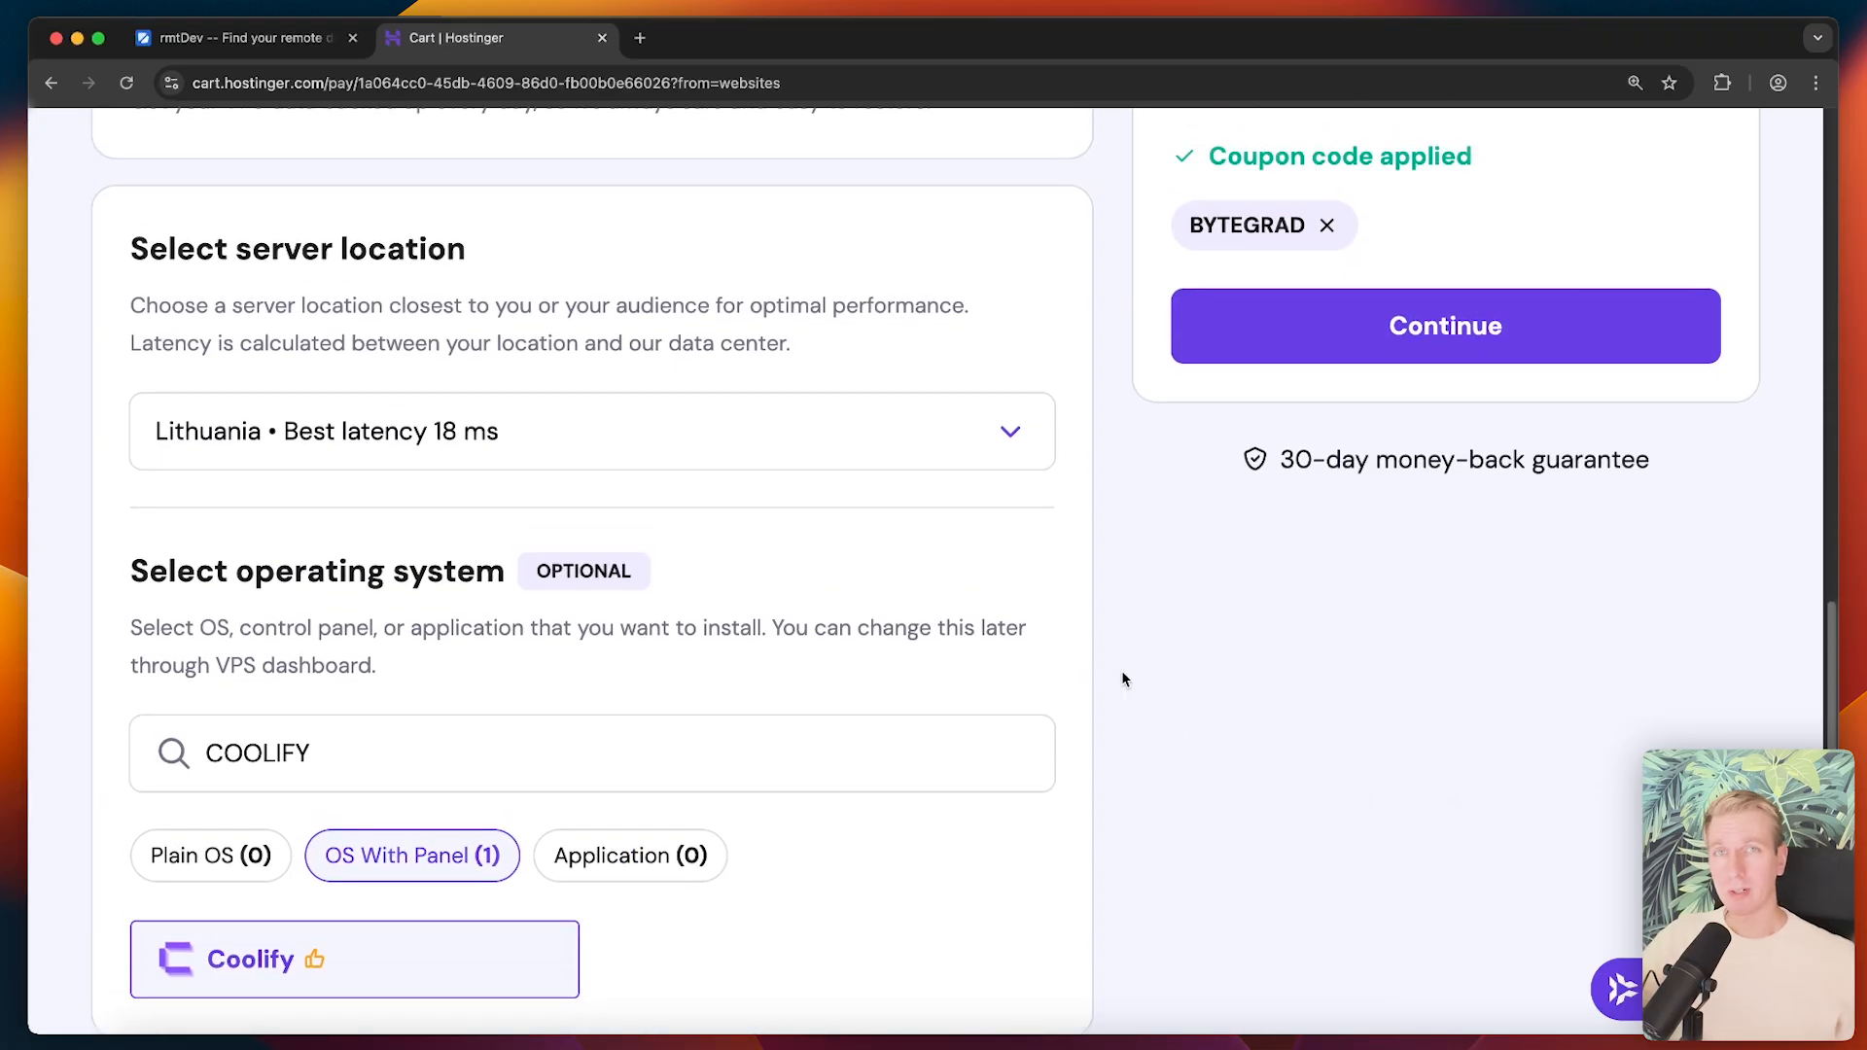
{"action": "scroll", "scroll_direction": "up", "scroll_amount": 3}
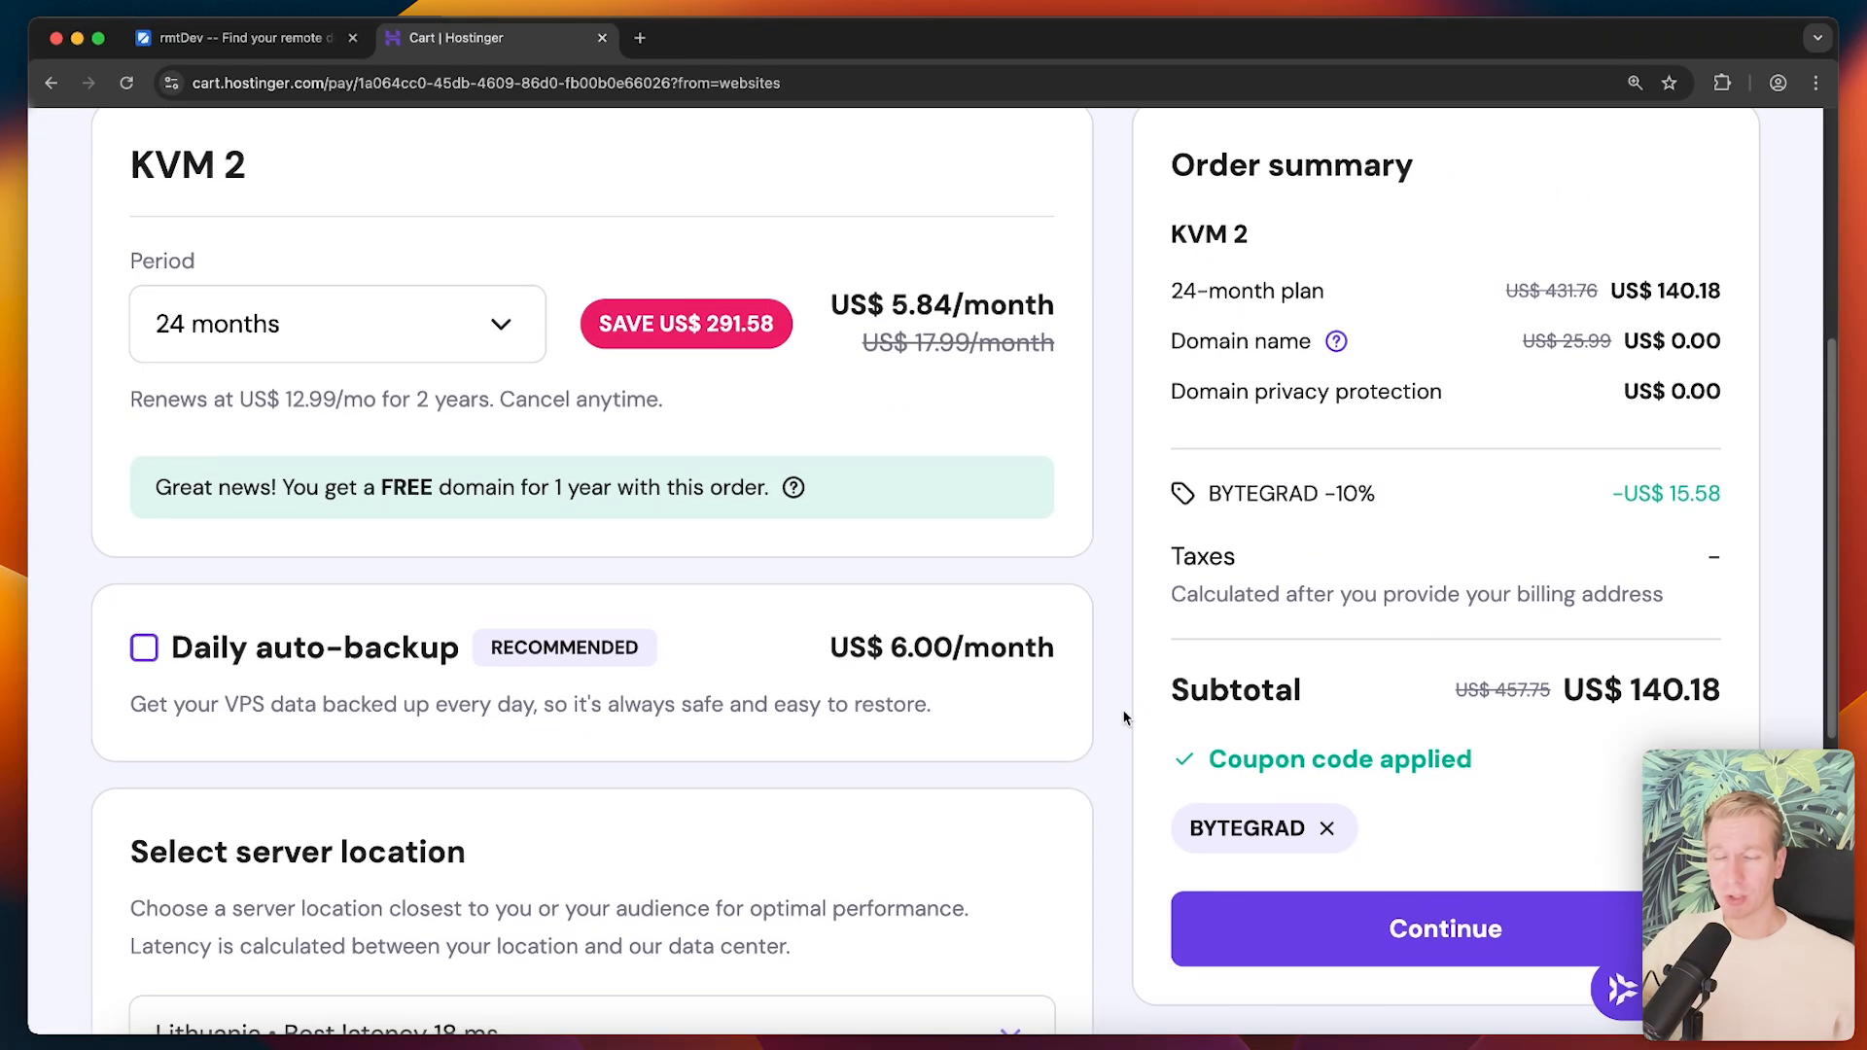
{"action": "left_click", "coordinate": [1446, 928]}
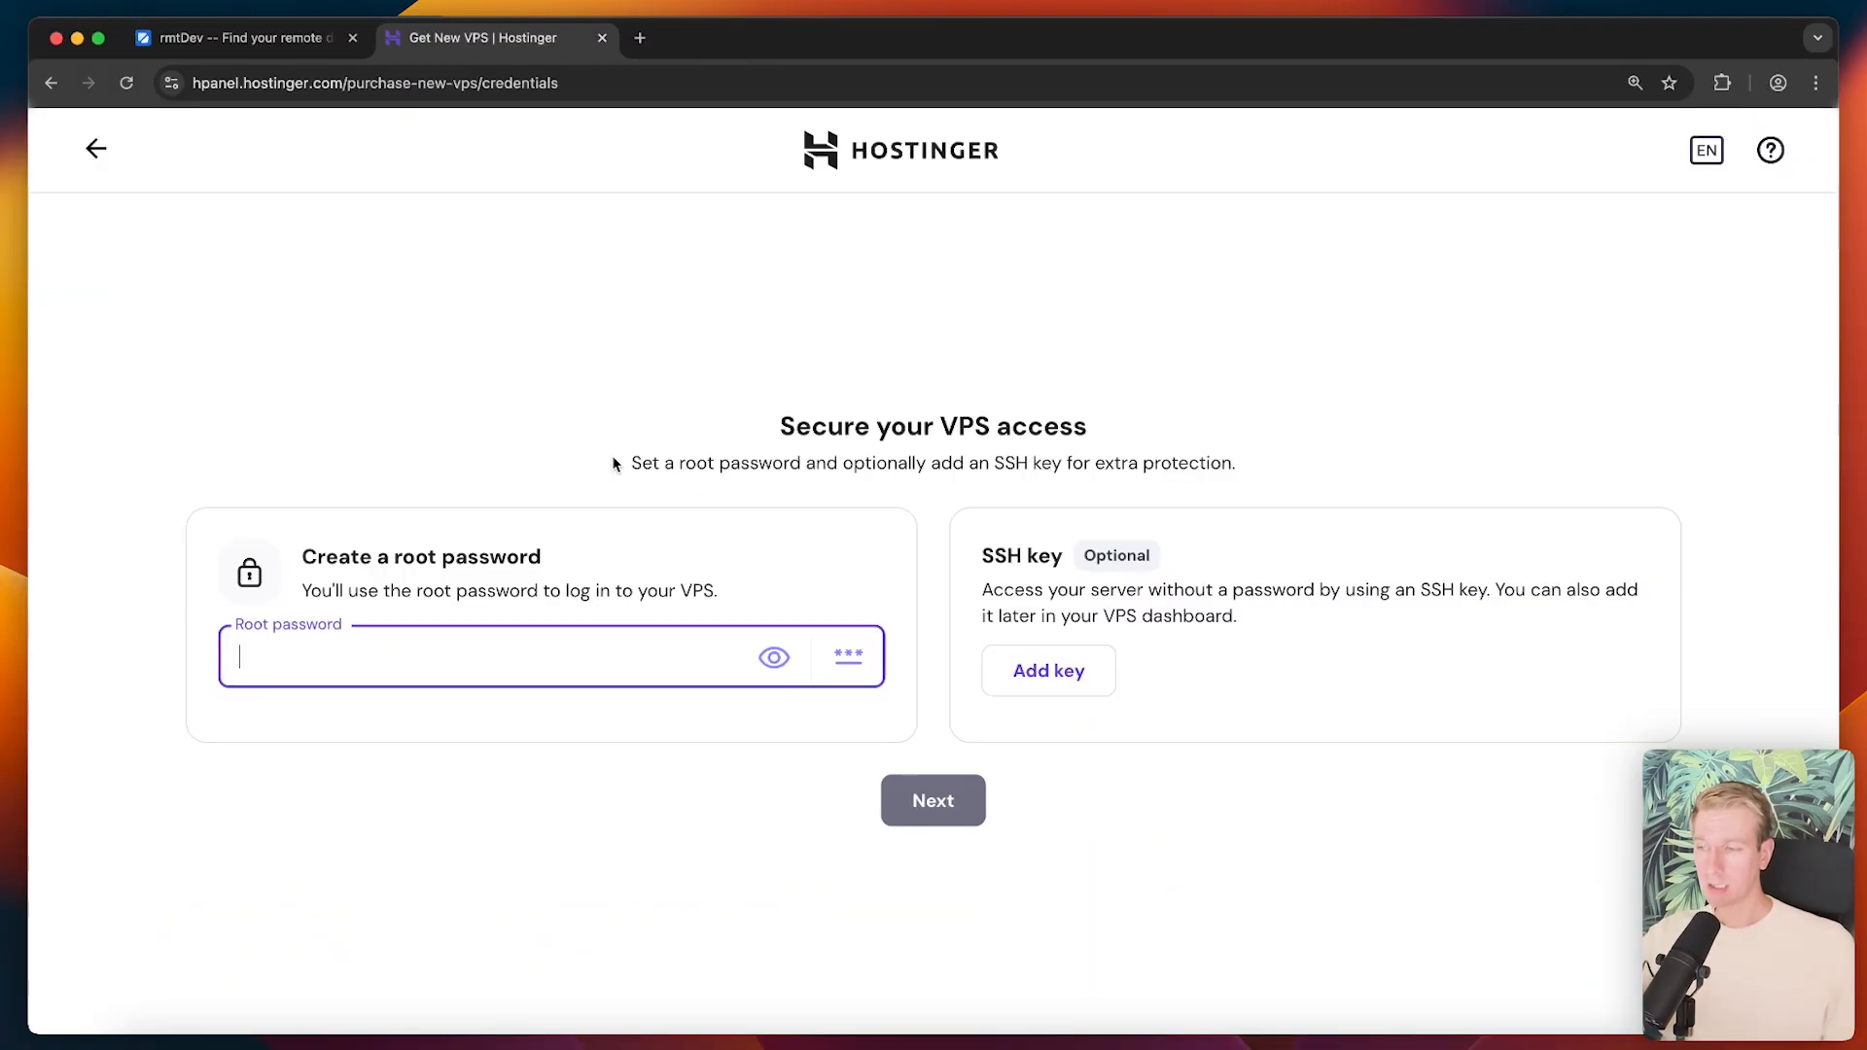
{"action": "mouse_move", "coordinate": [661, 451]}
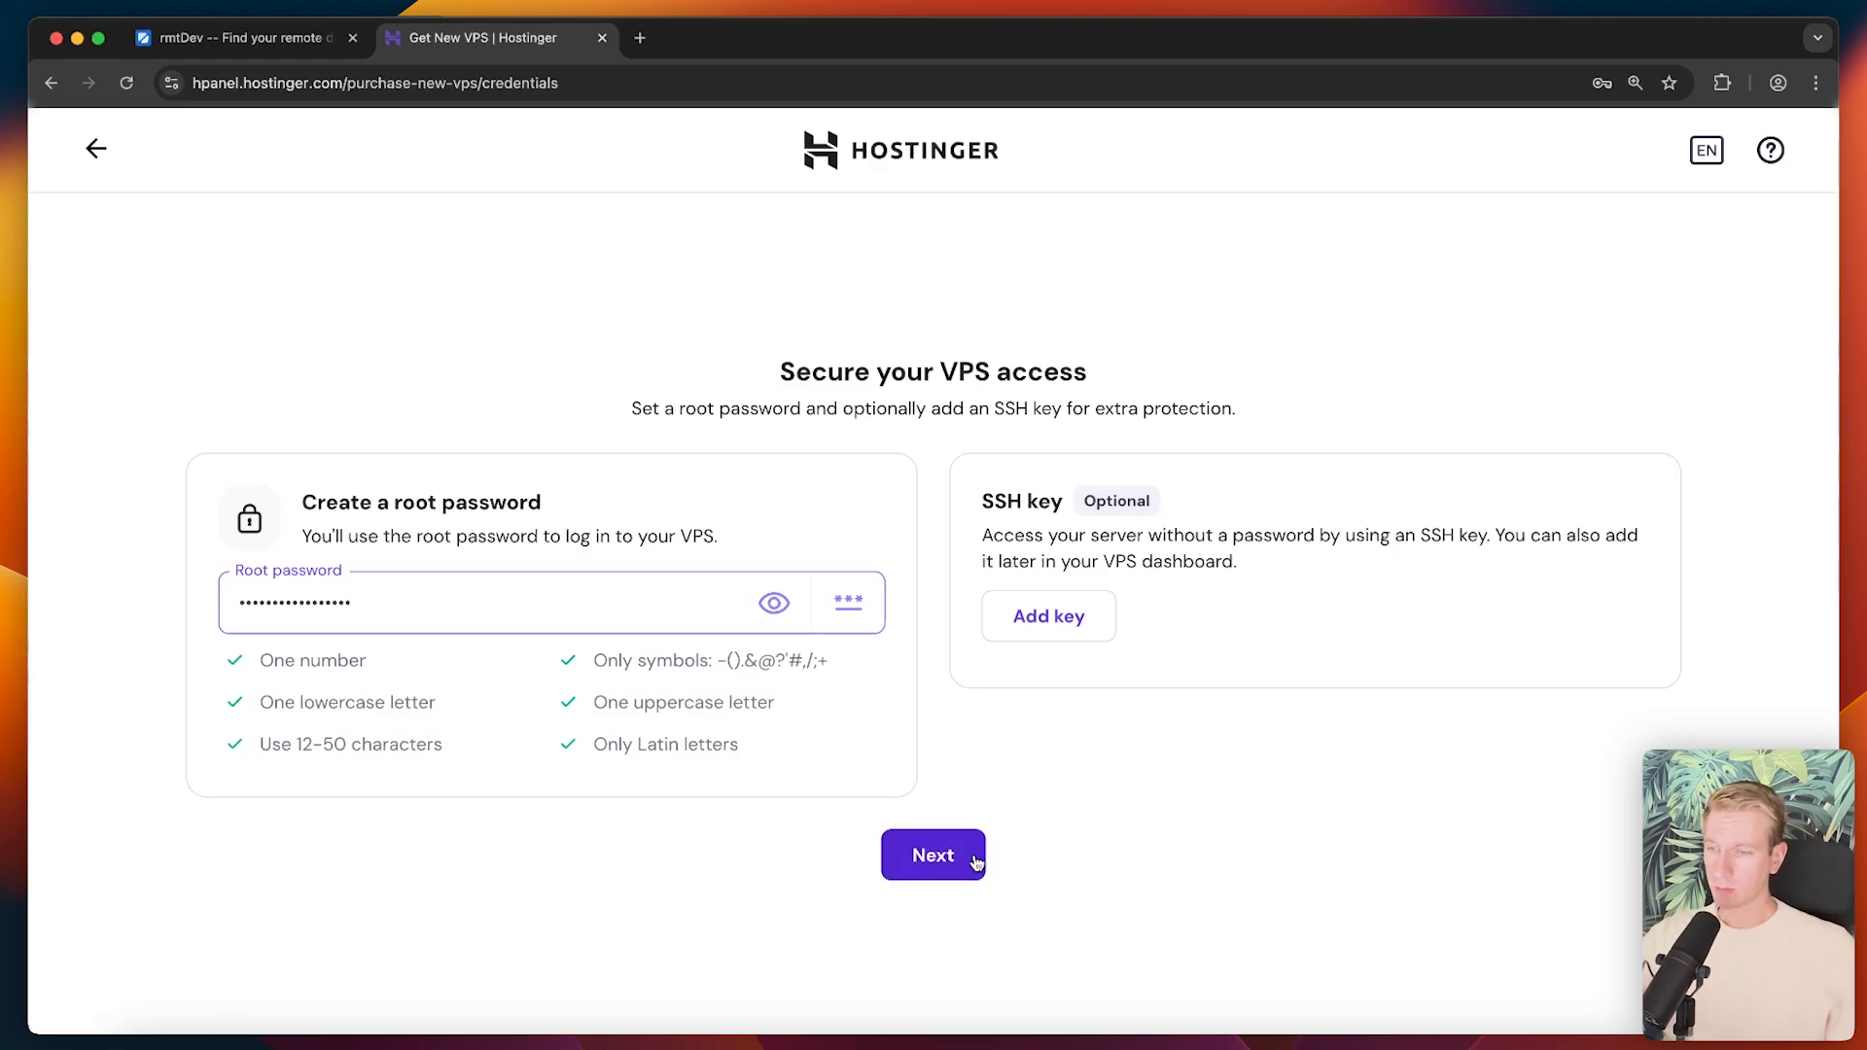
- Submit the root password, open the VPS dashboard, dismiss the survey, and launch the Coolify panel
{"action": "left_click", "coordinate": [933, 855]}
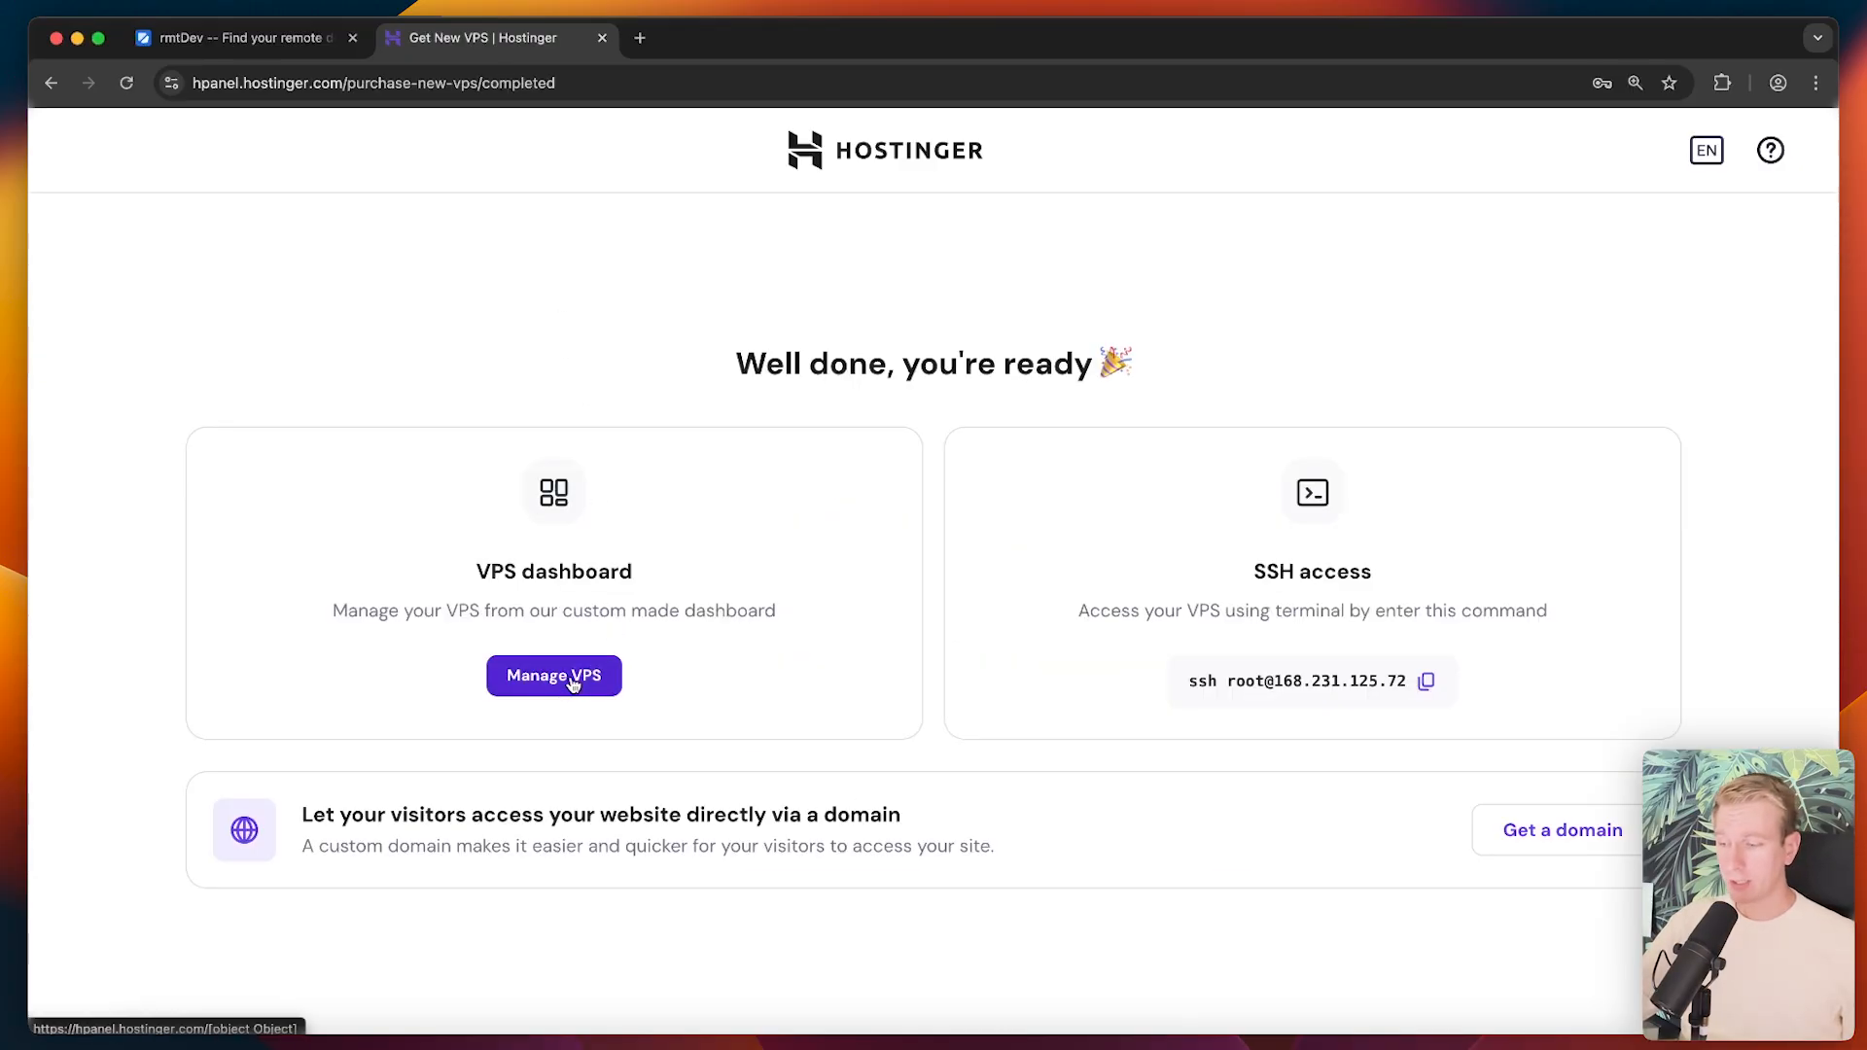
{"action": "left_click", "coordinate": [553, 676]}
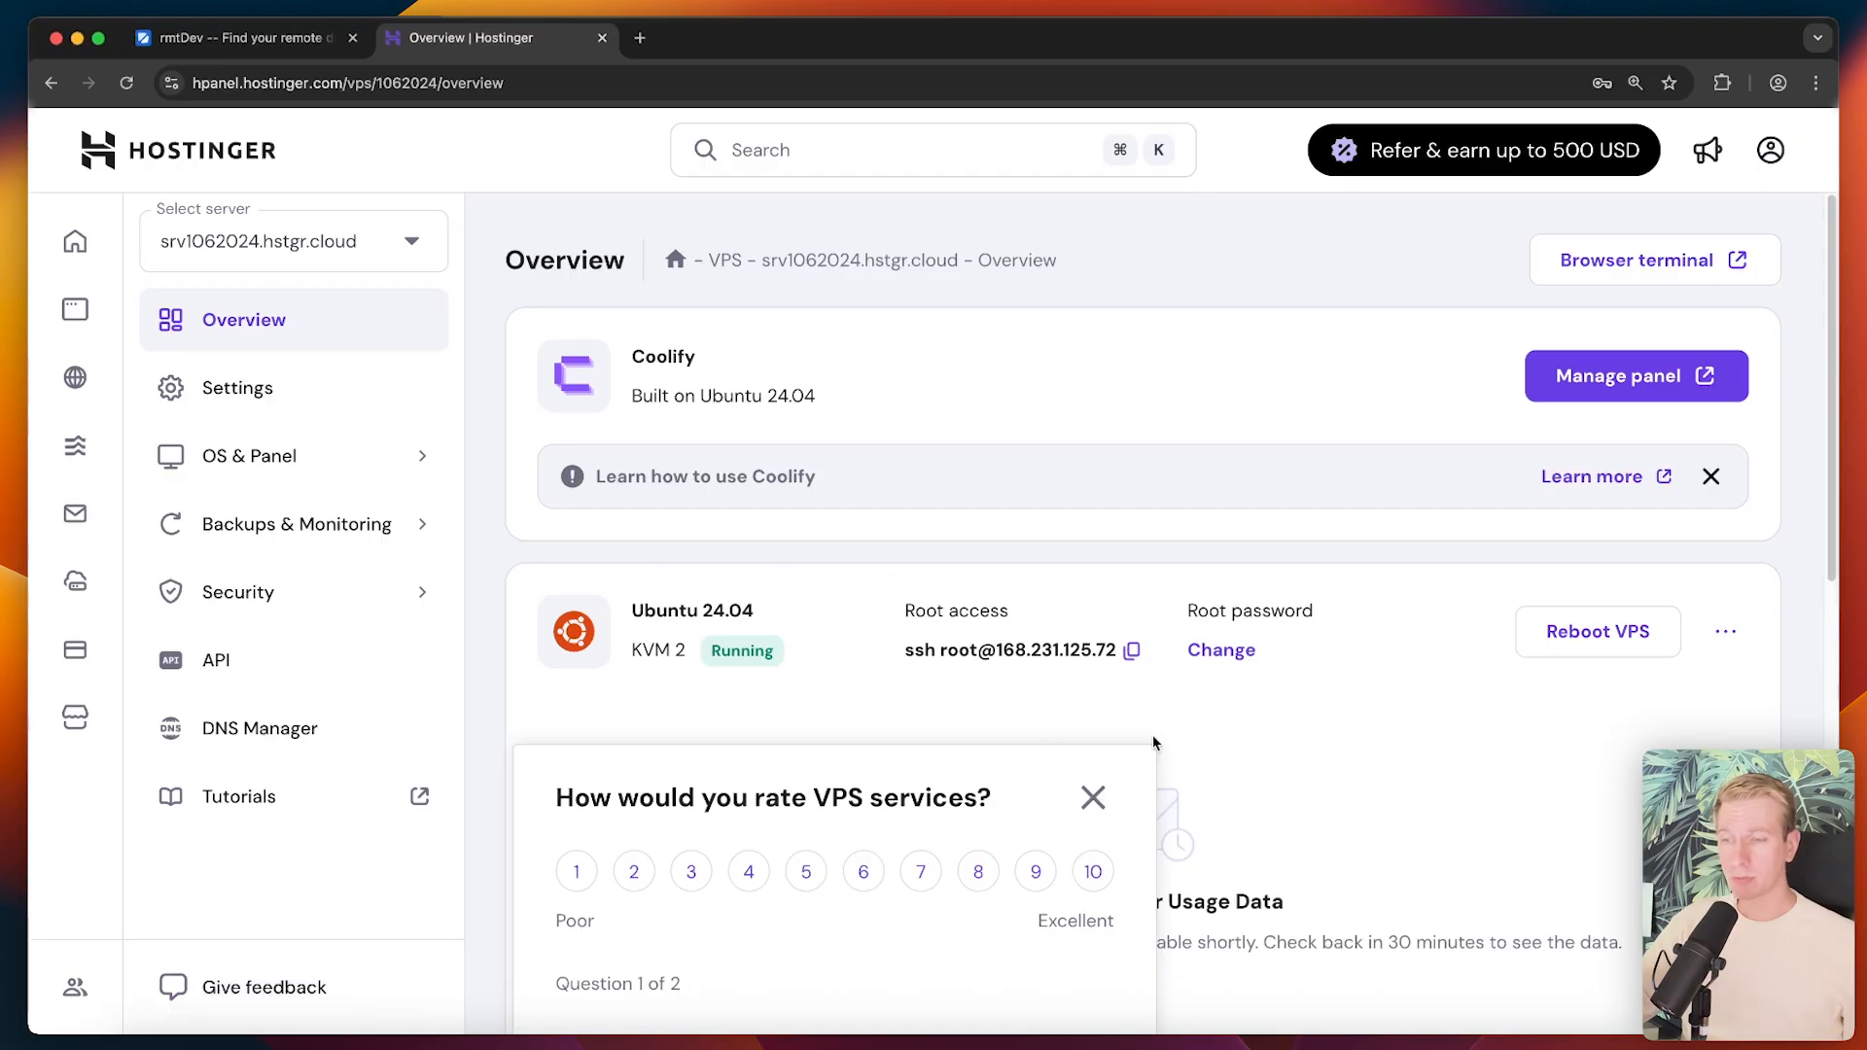
{"action": "left_click", "coordinate": [1092, 798]}
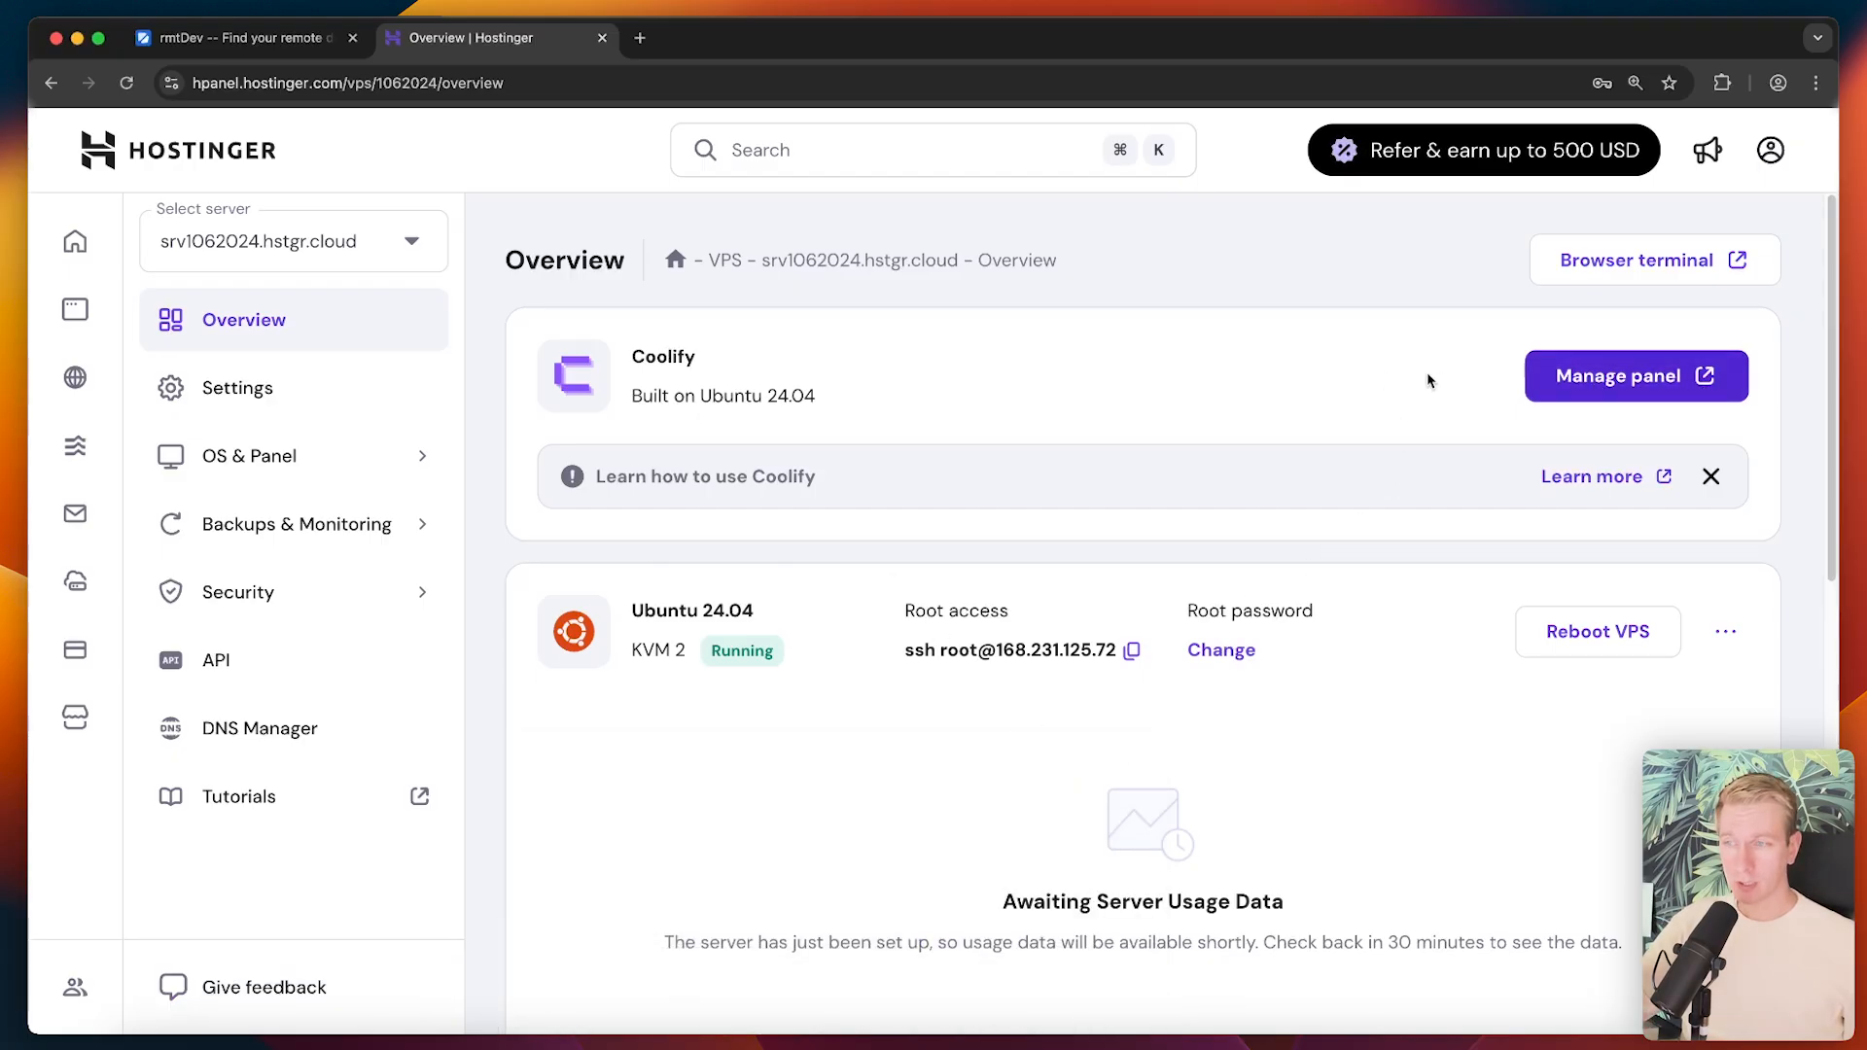
{"action": "left_click", "coordinate": [1635, 376]}
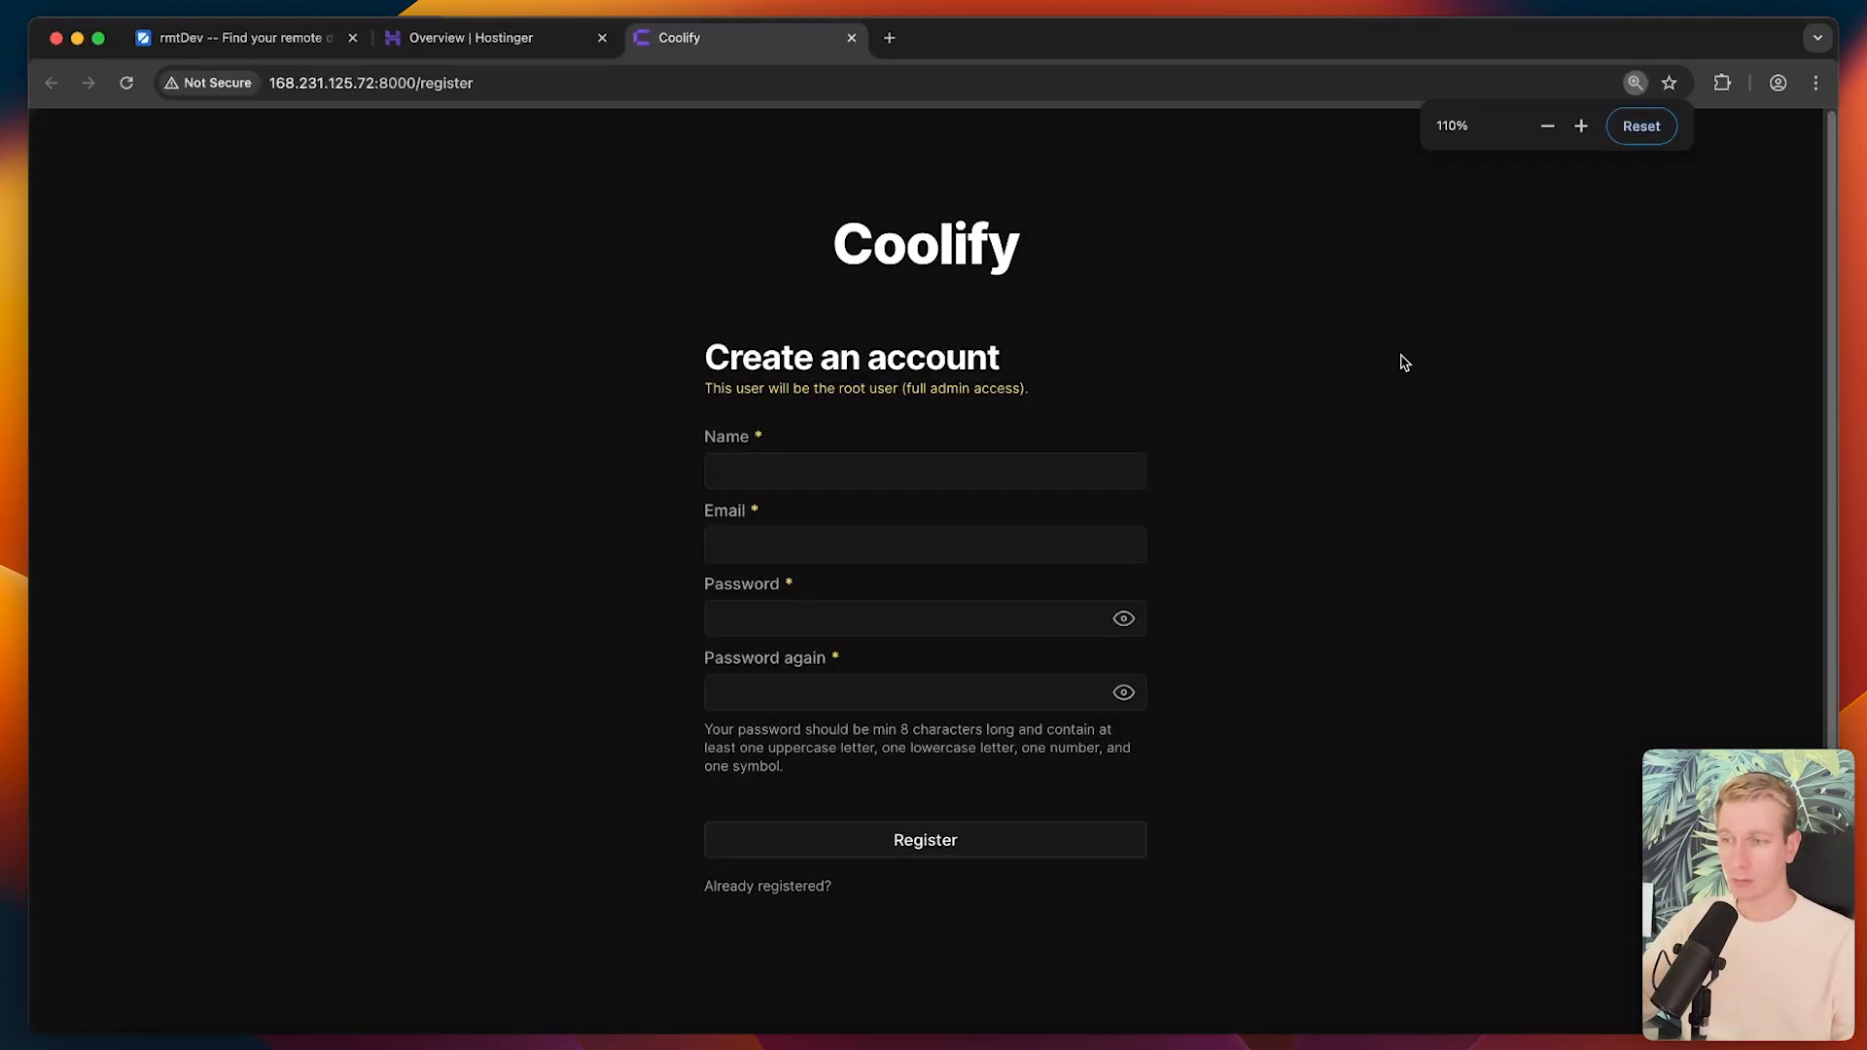
- Fill in the Coolify root admin's name, email and passwords, and submit the registration
{"action": "left_click", "coordinate": [1641, 126]}
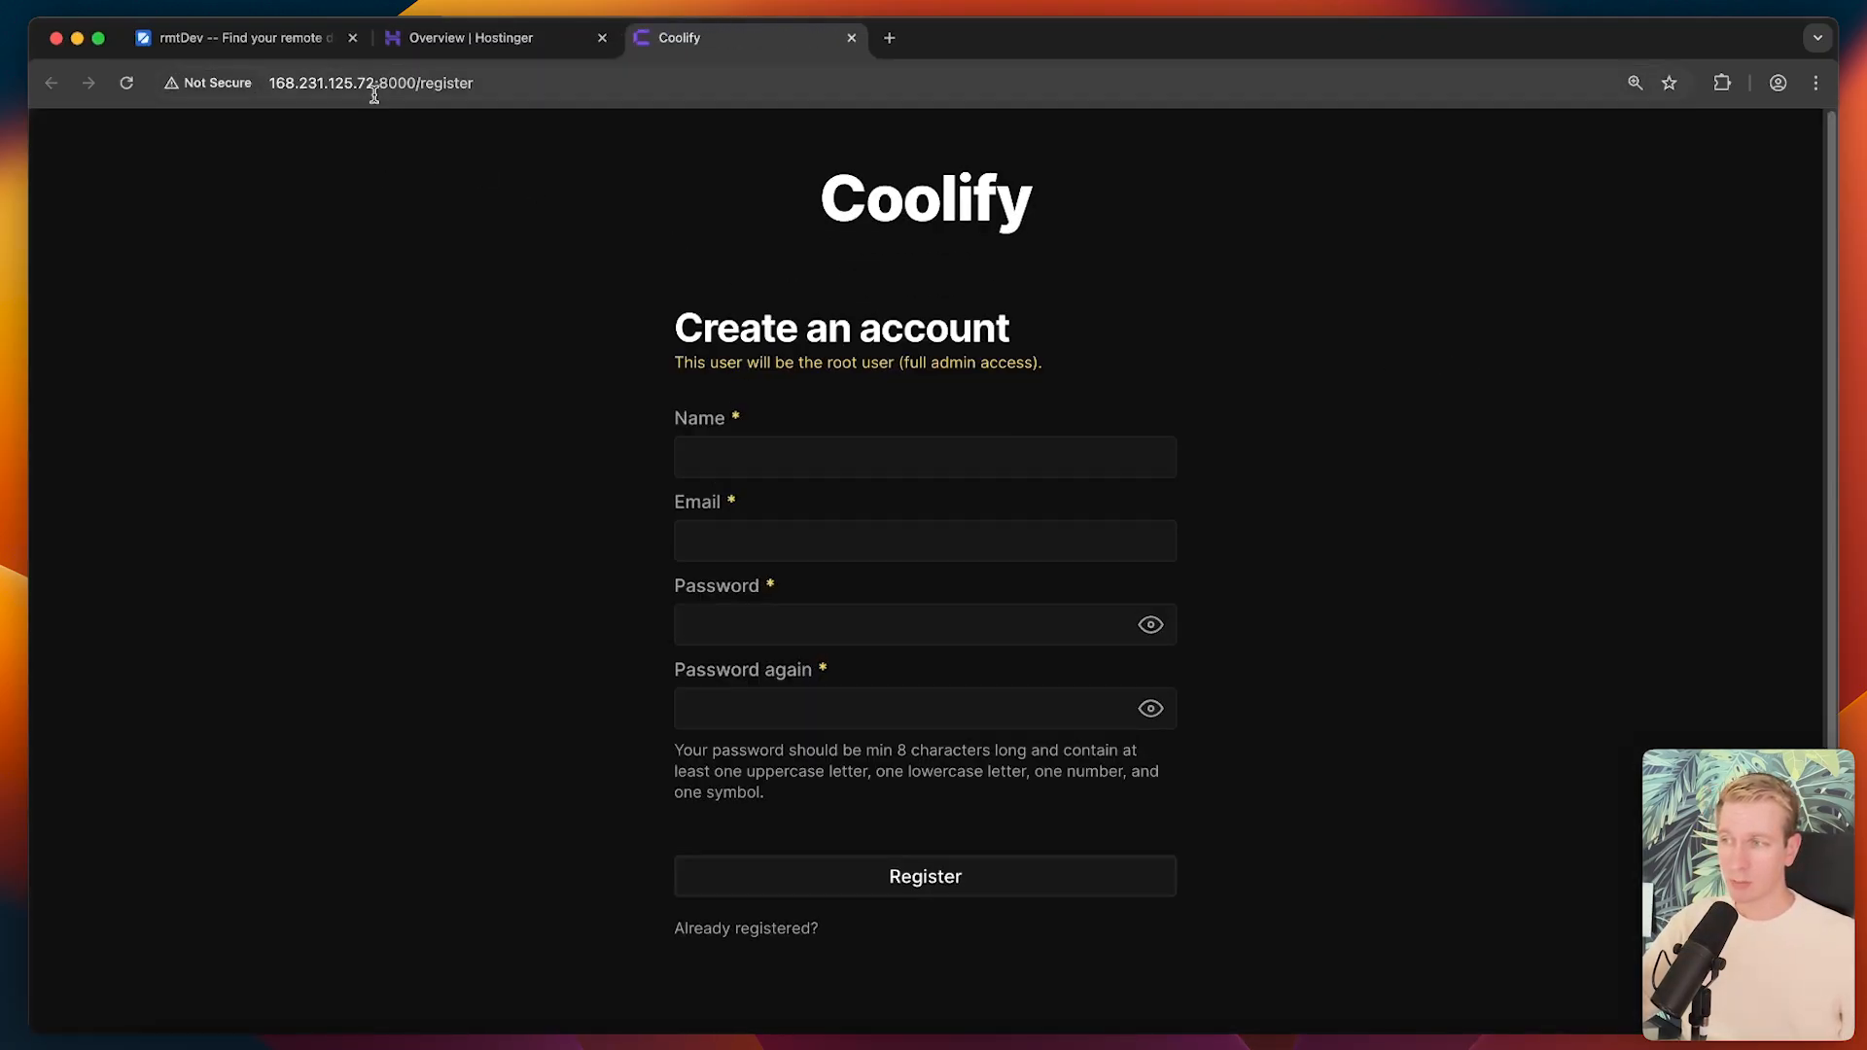
{"action": "left_click", "coordinate": [373, 83]}
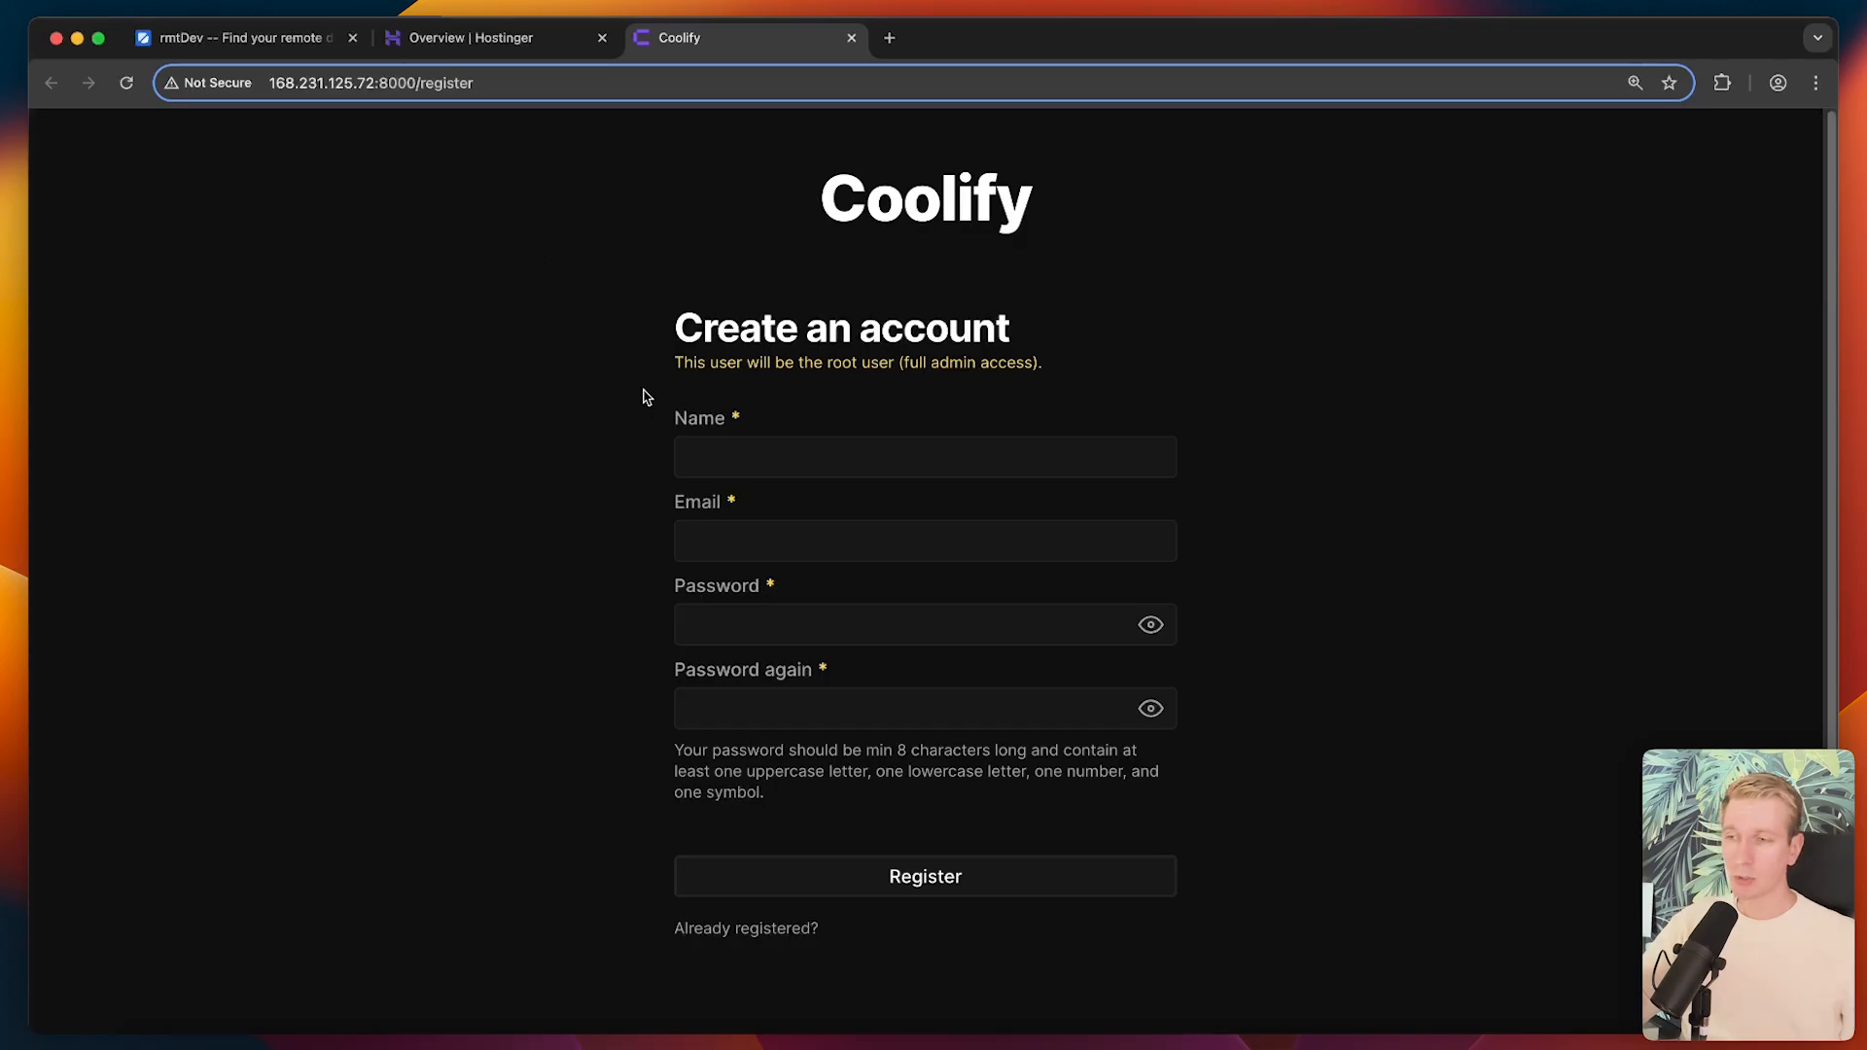
{"action": "mouse_move", "coordinate": [1011, 422]}
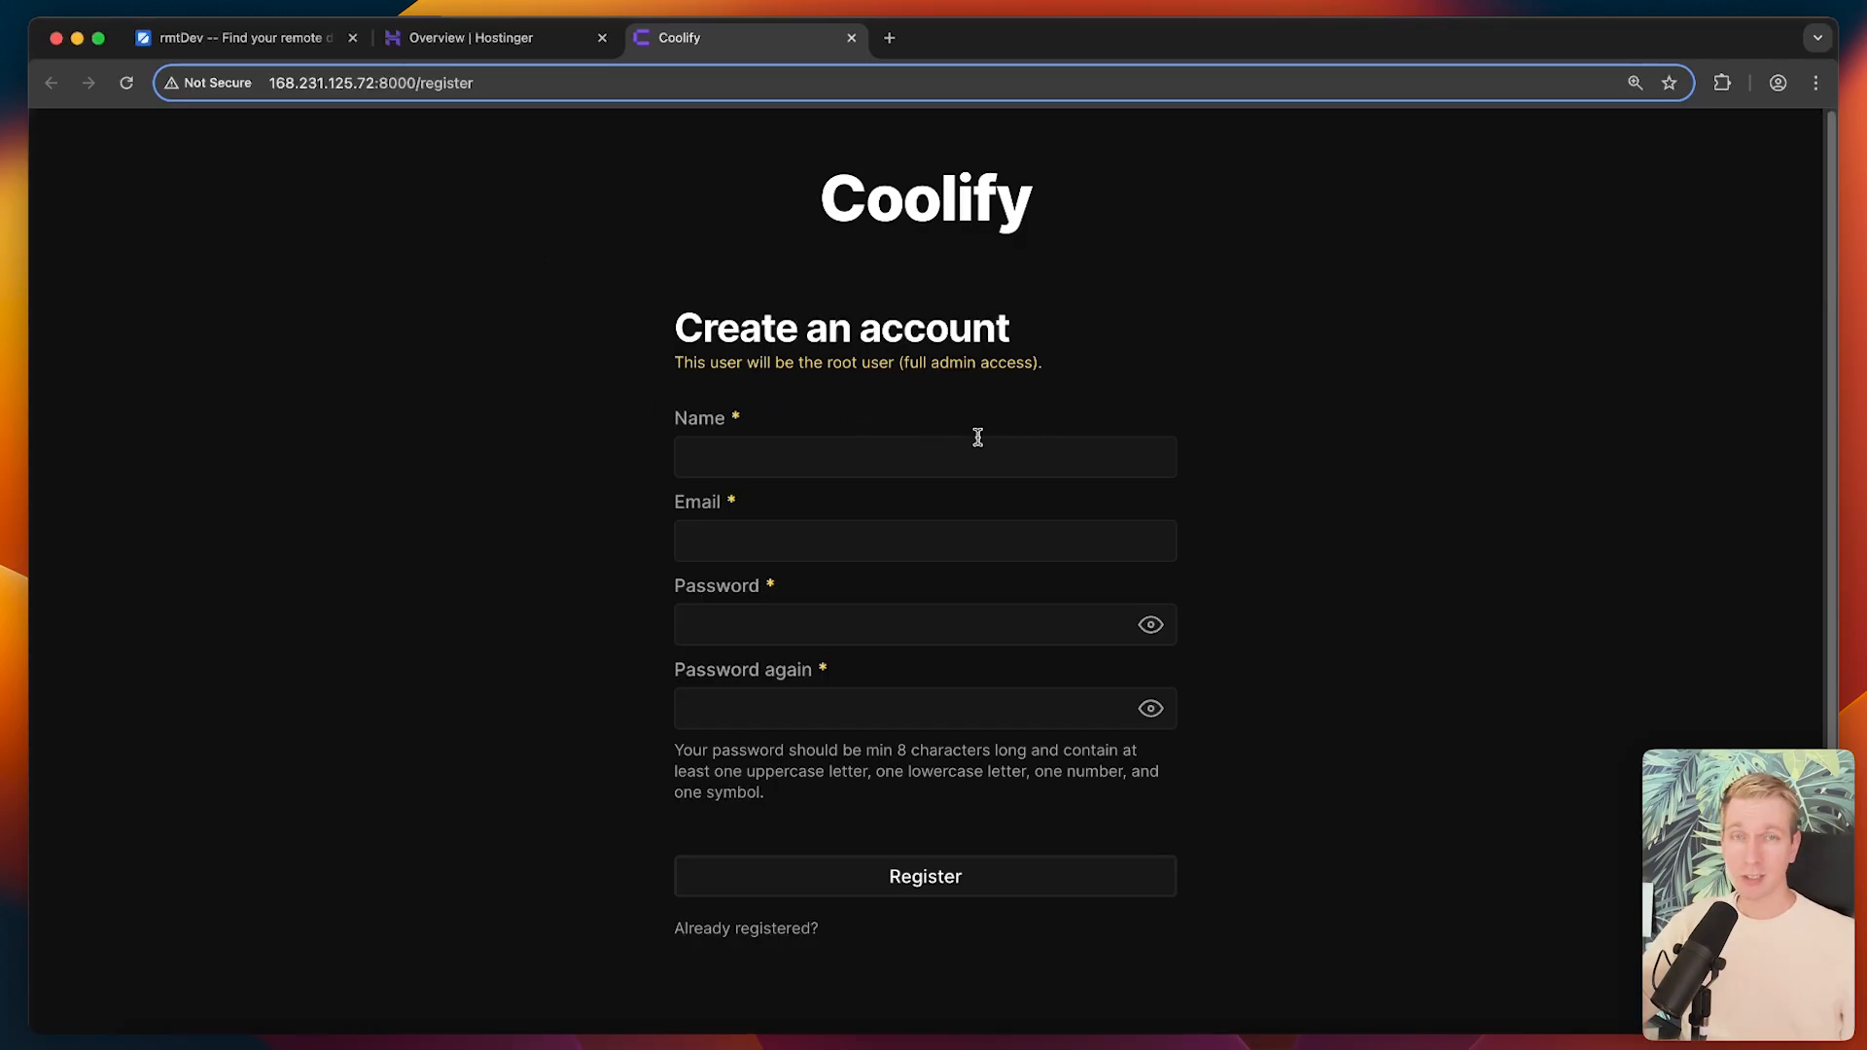
{"action": "left_click", "coordinate": [925, 456]}
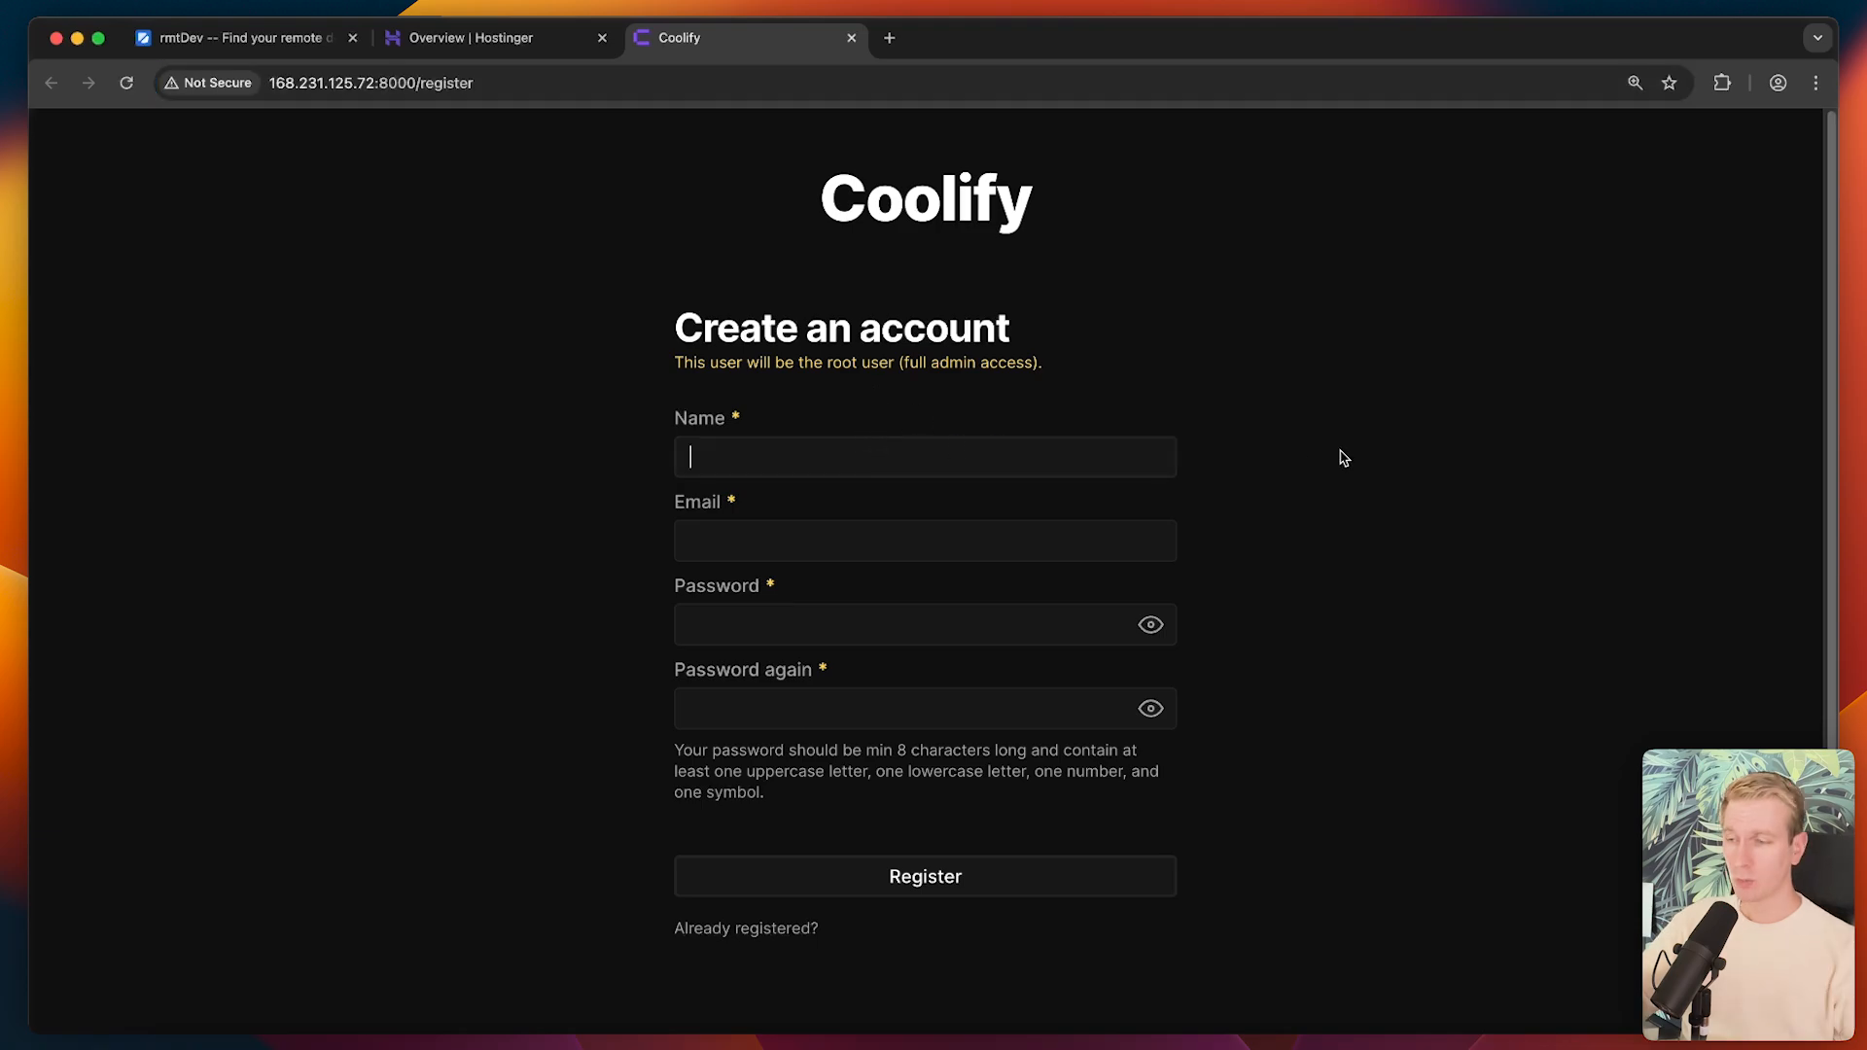
{"action": "left_click", "coordinate": [925, 876]}
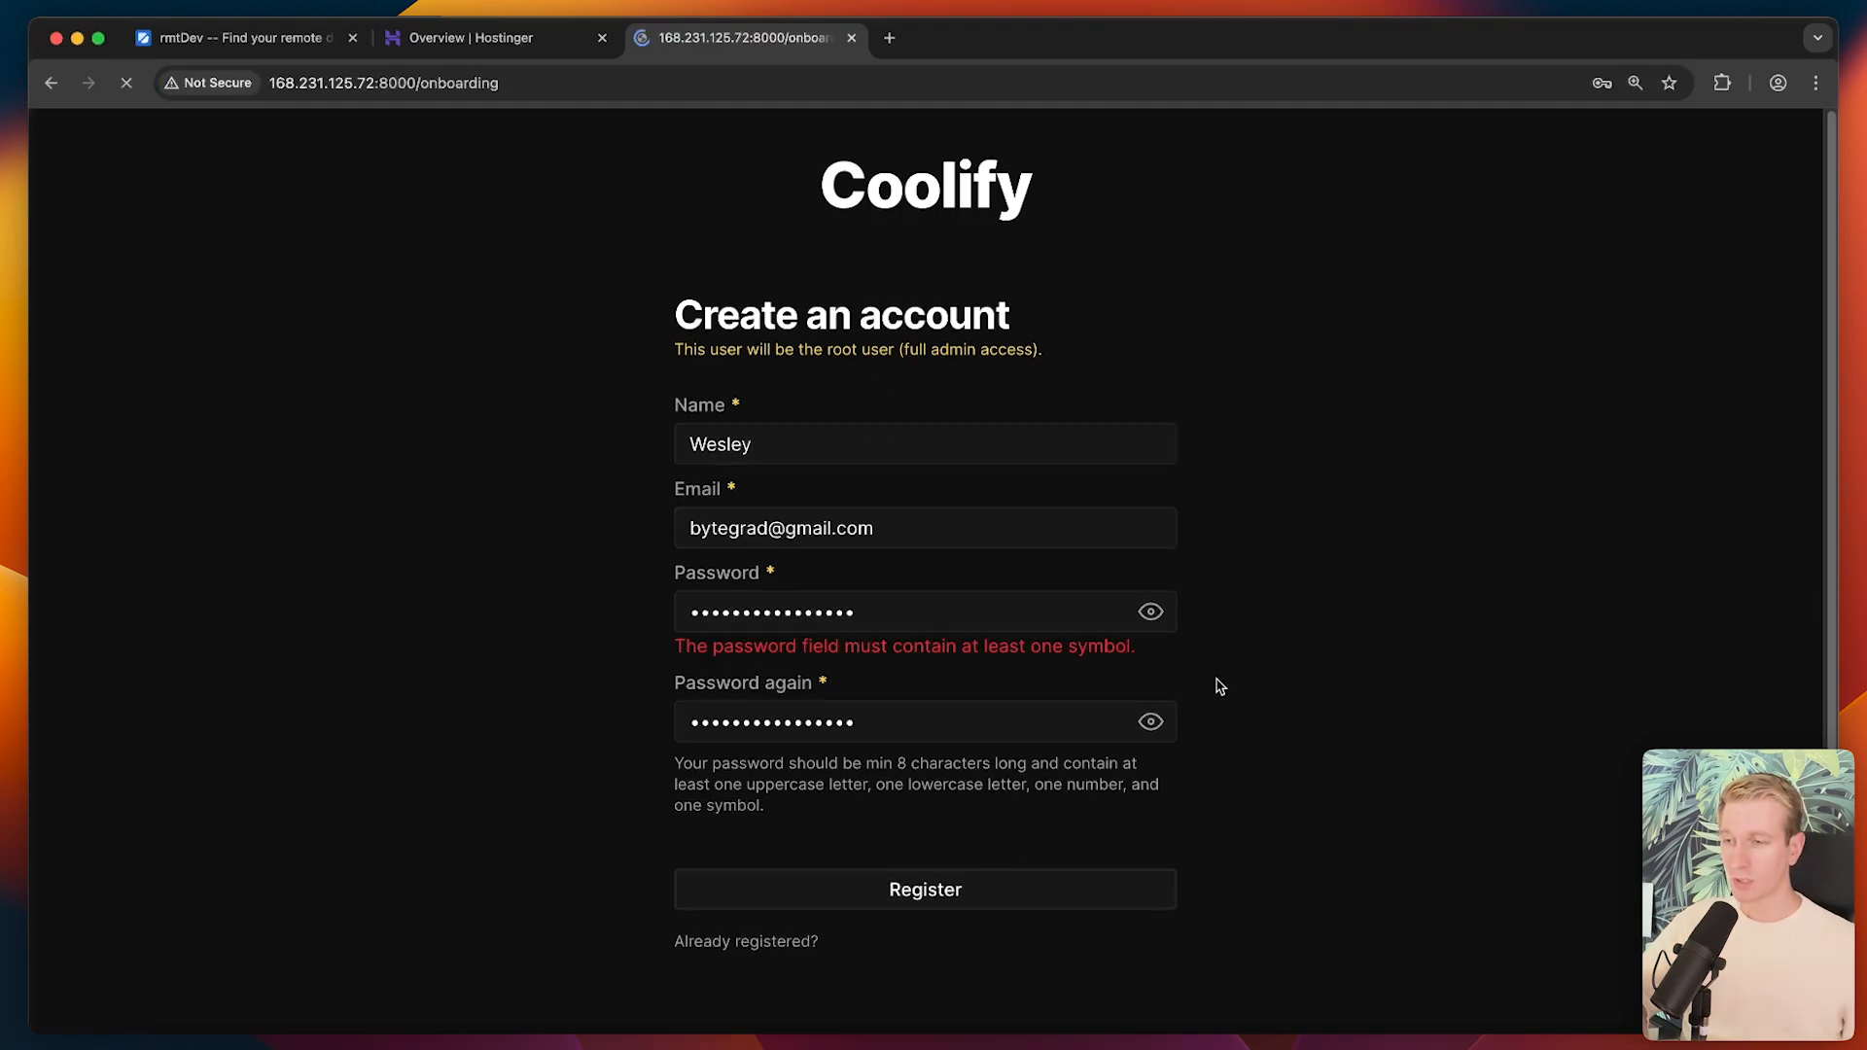
- Start the Coolify guided setup and move past the introduction
{"action": "left_click", "coordinate": [925, 889]}
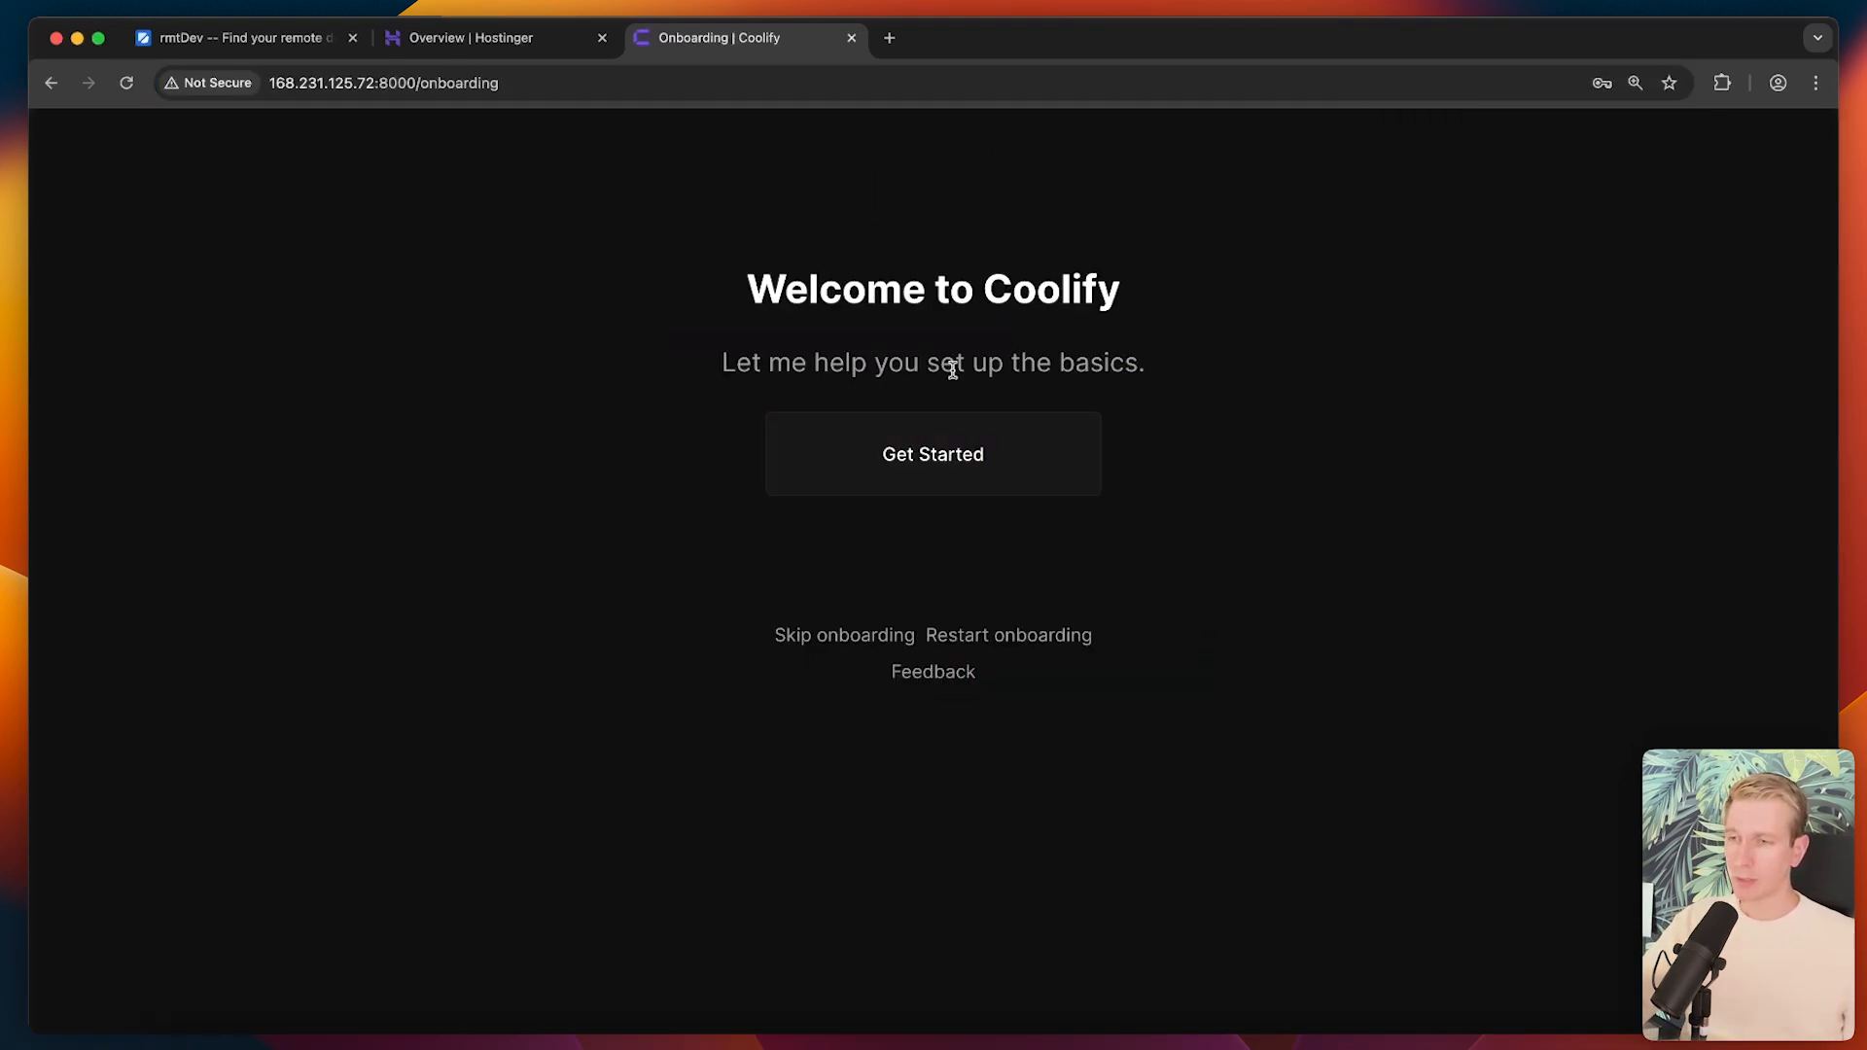
{"action": "left_click", "coordinate": [932, 453]}
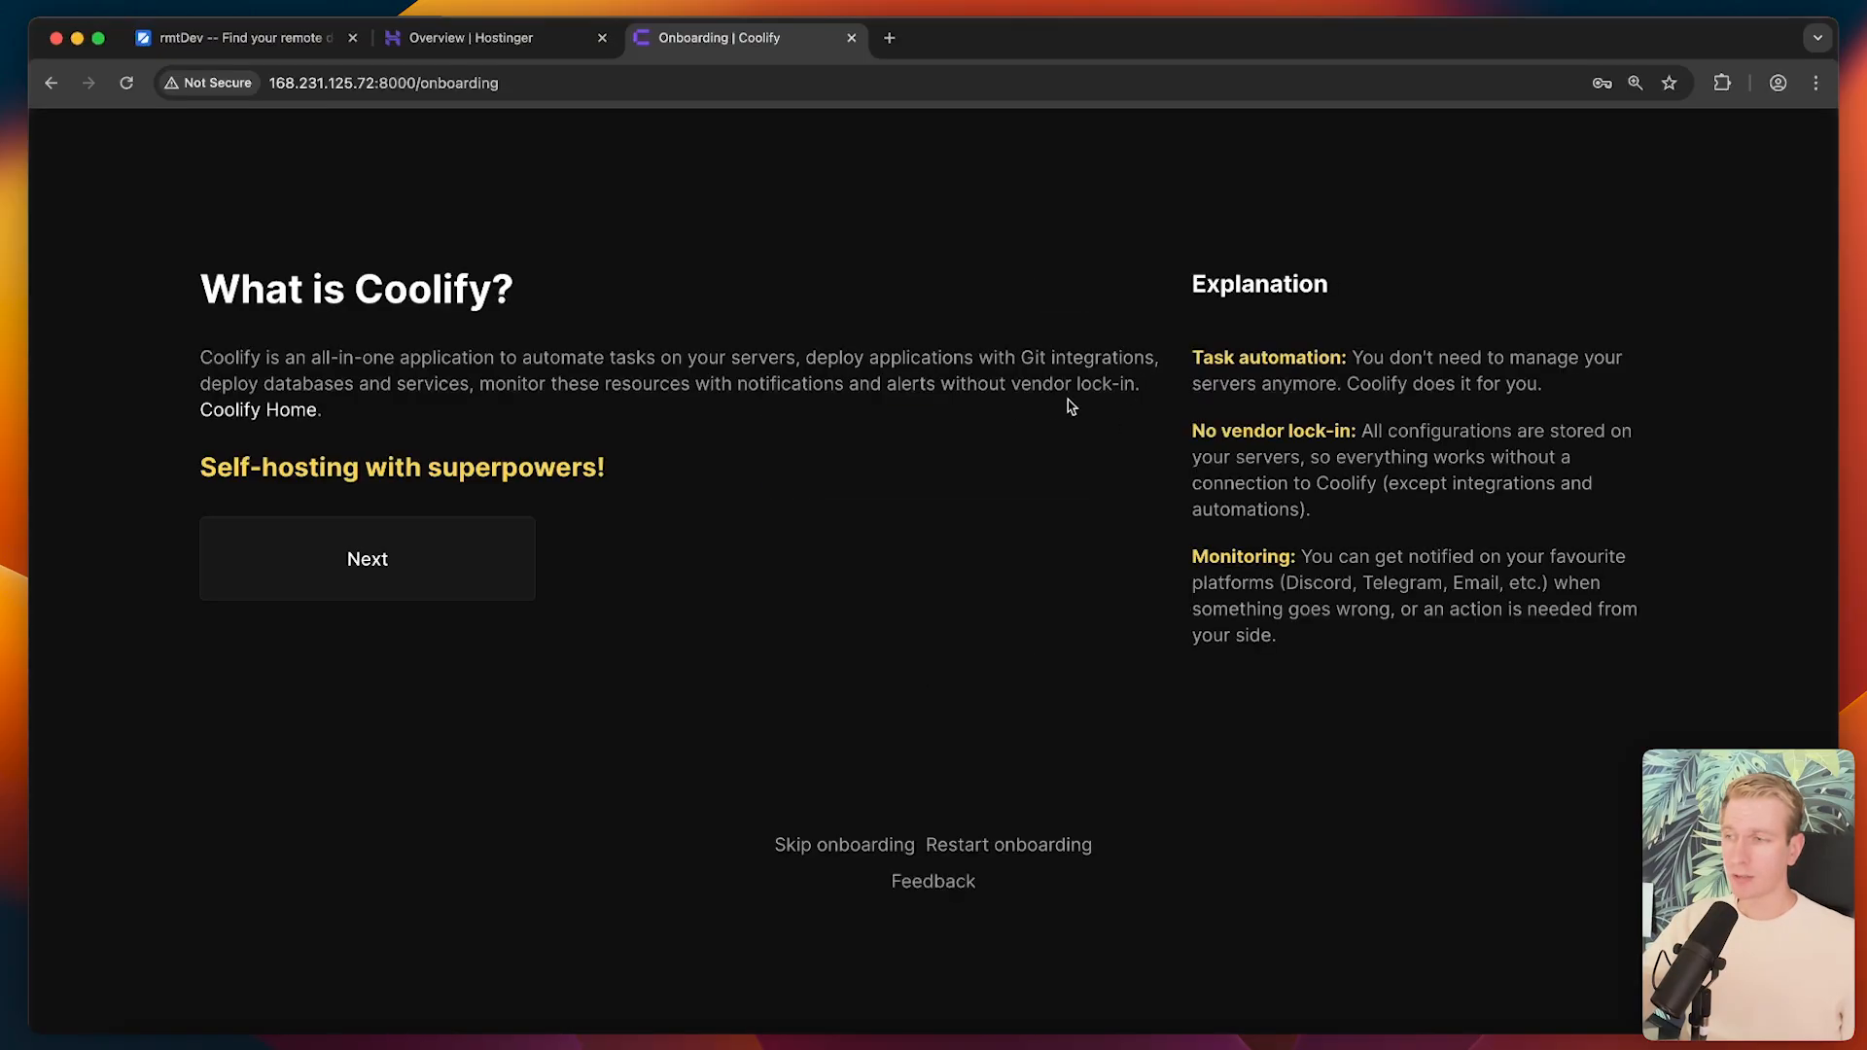
{"action": "left_click", "coordinate": [367, 558]}
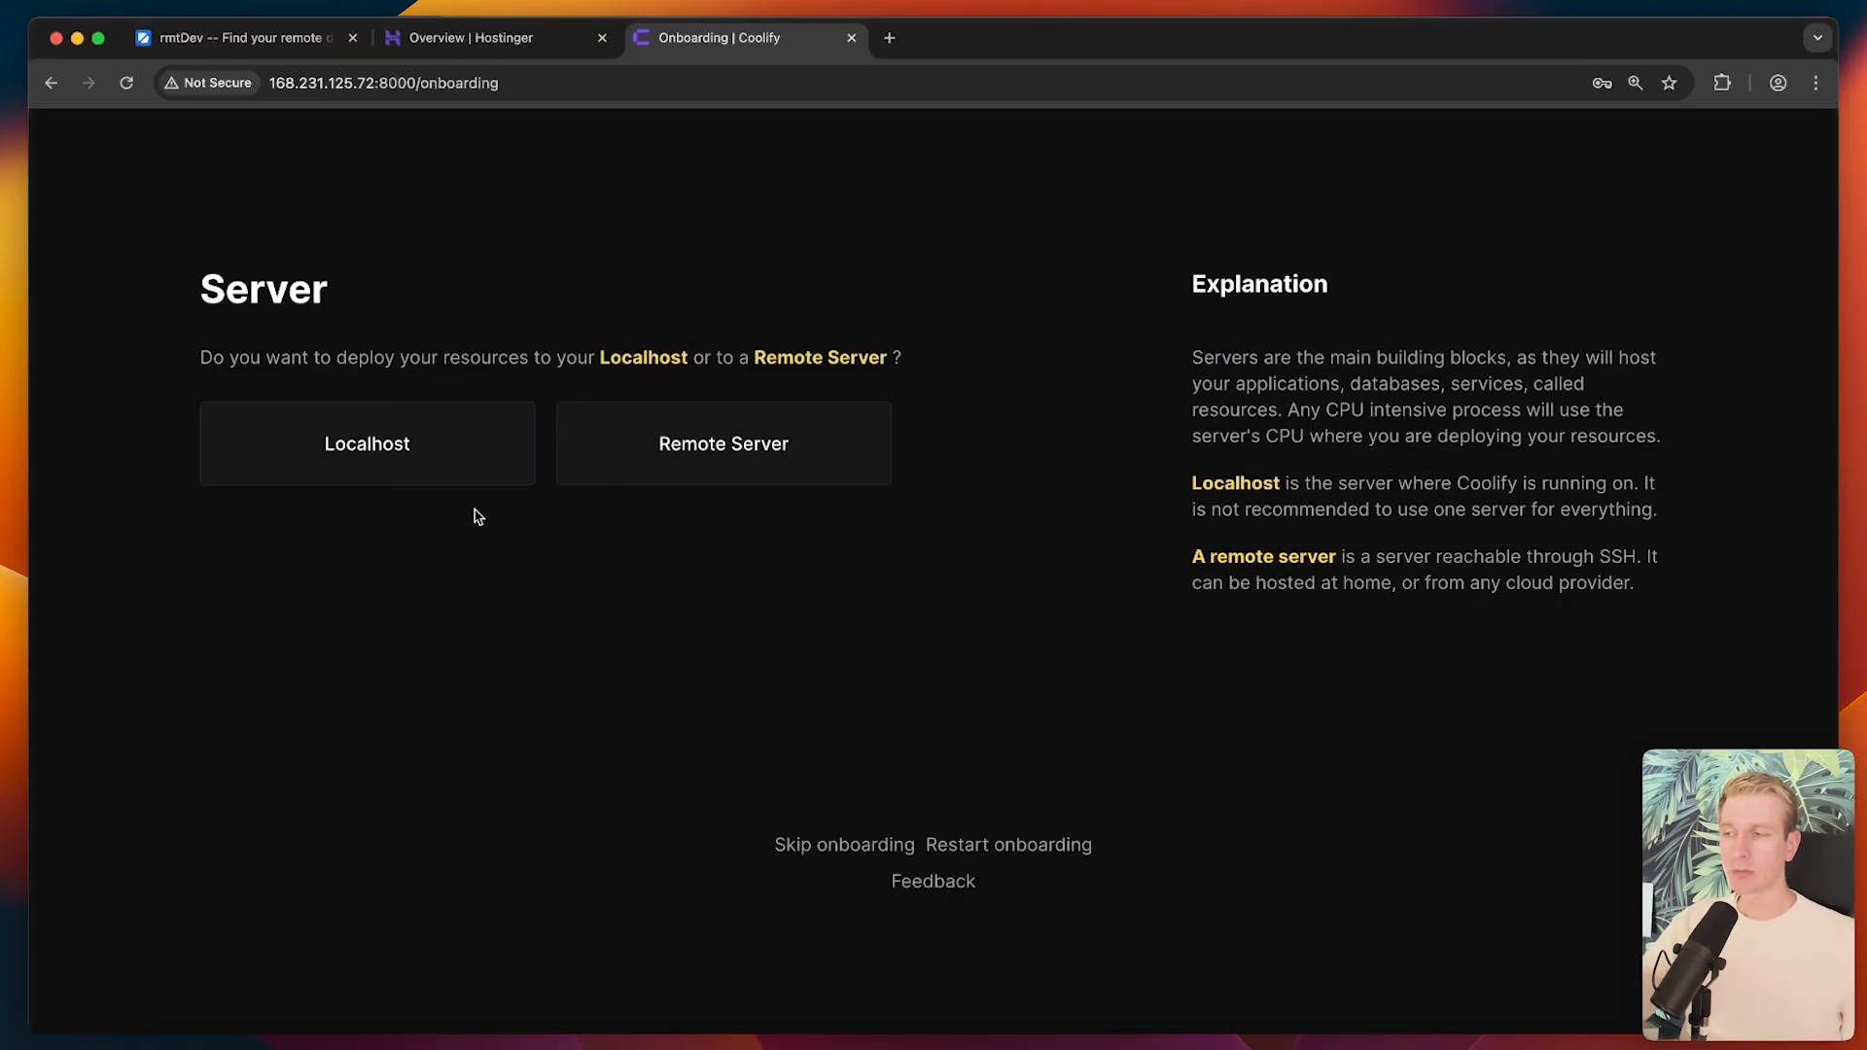
{"action": "left_click", "coordinate": [366, 443]}
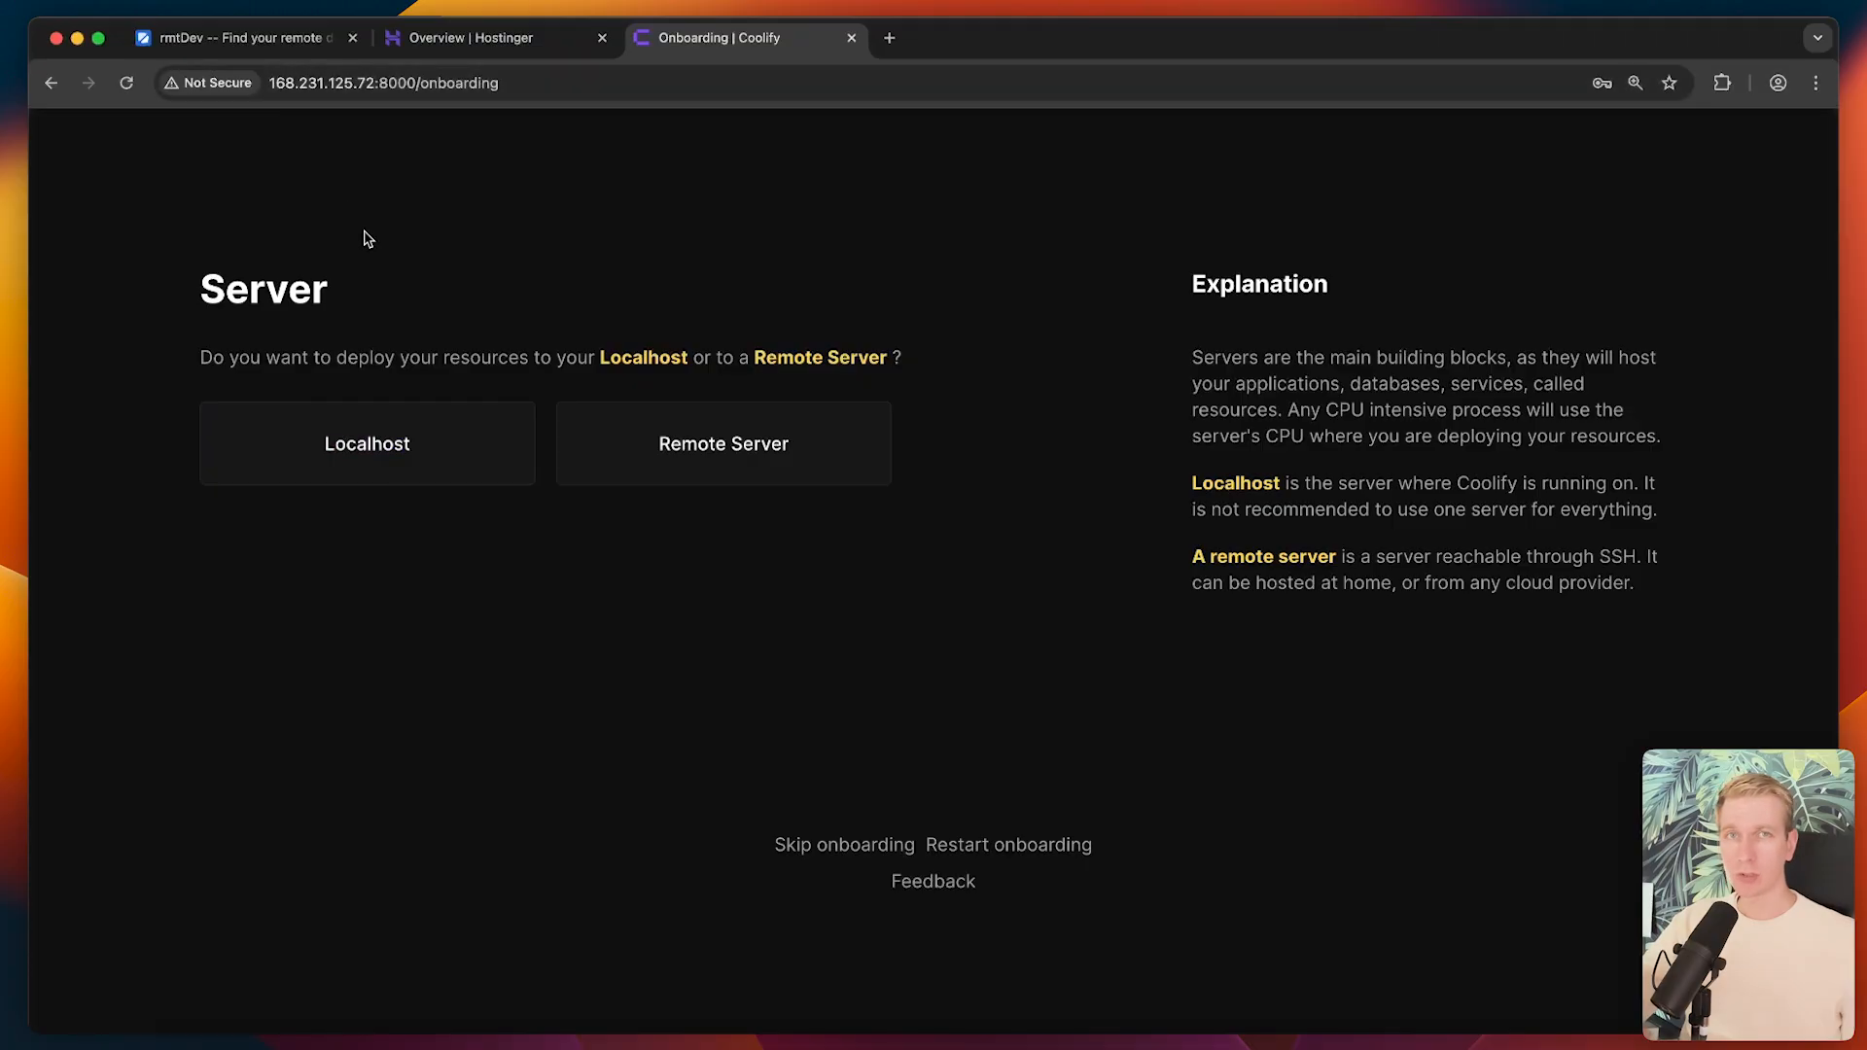
{"action": "mouse_move", "coordinate": [515, 306]}
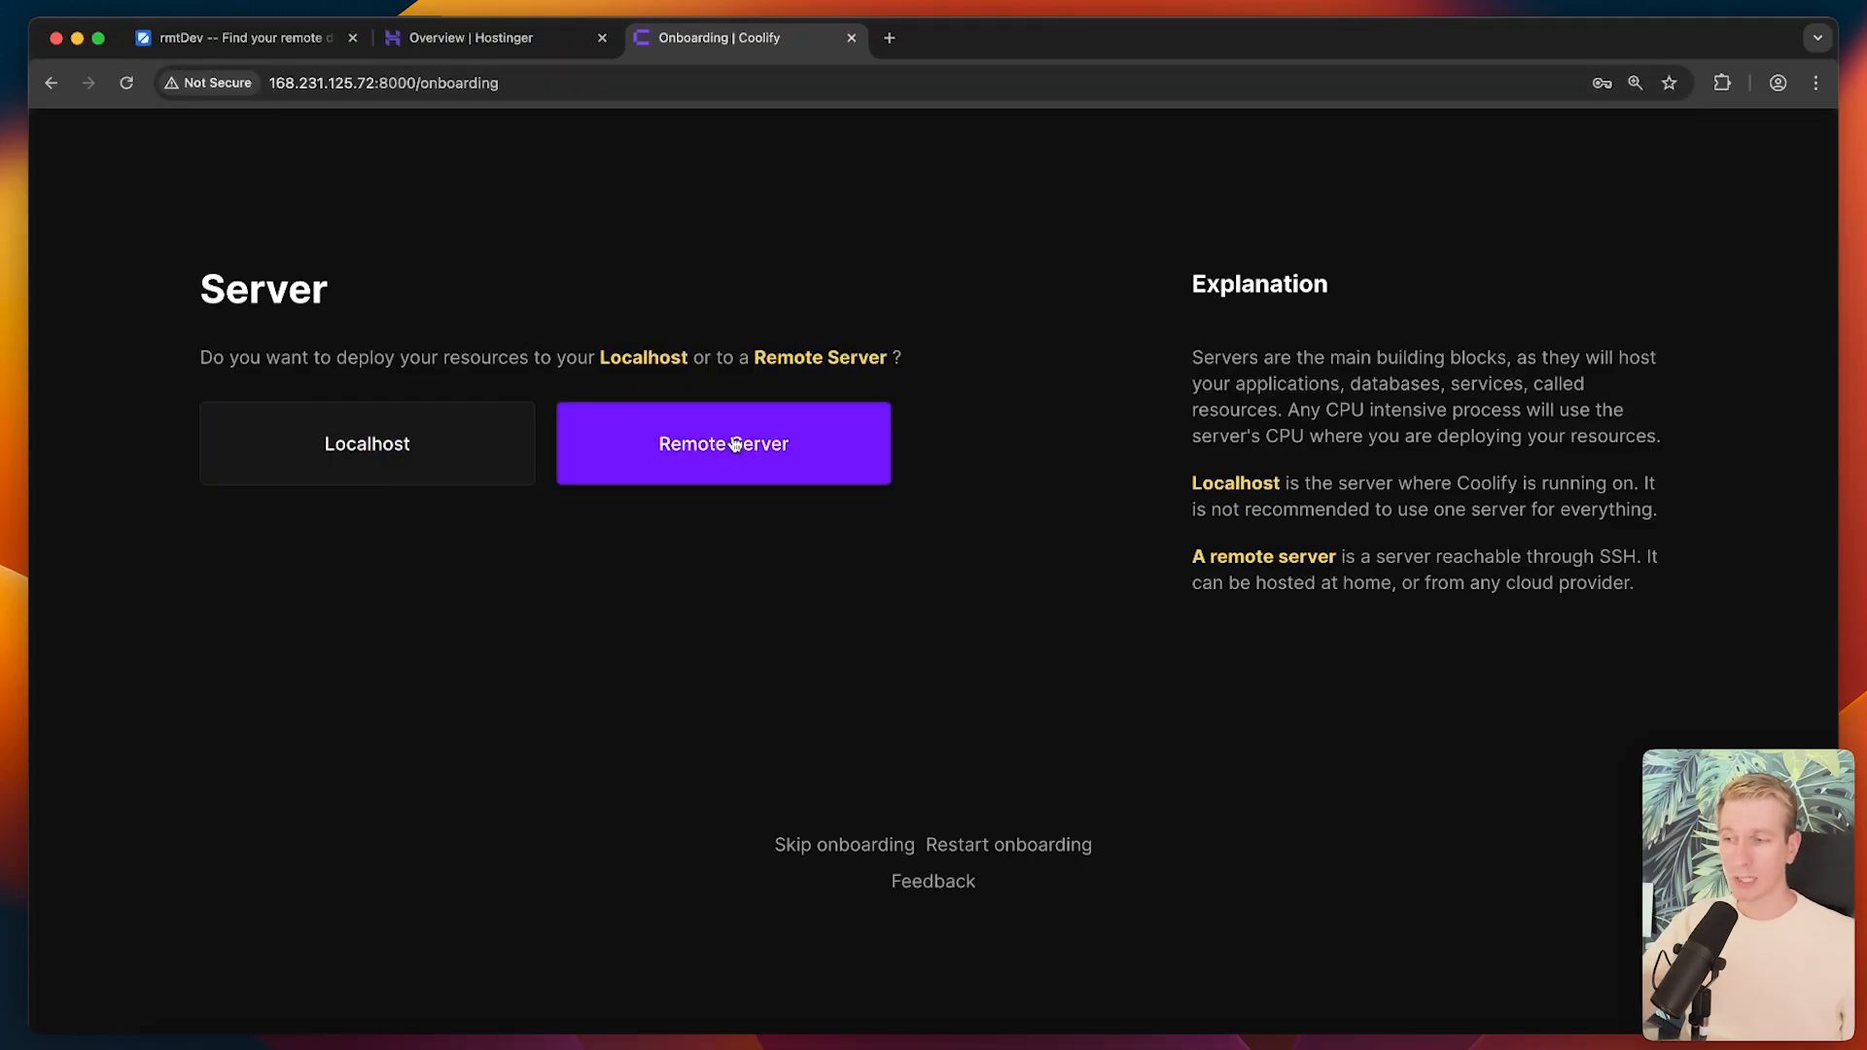
{"action": "mouse_move", "coordinate": [858, 383]}
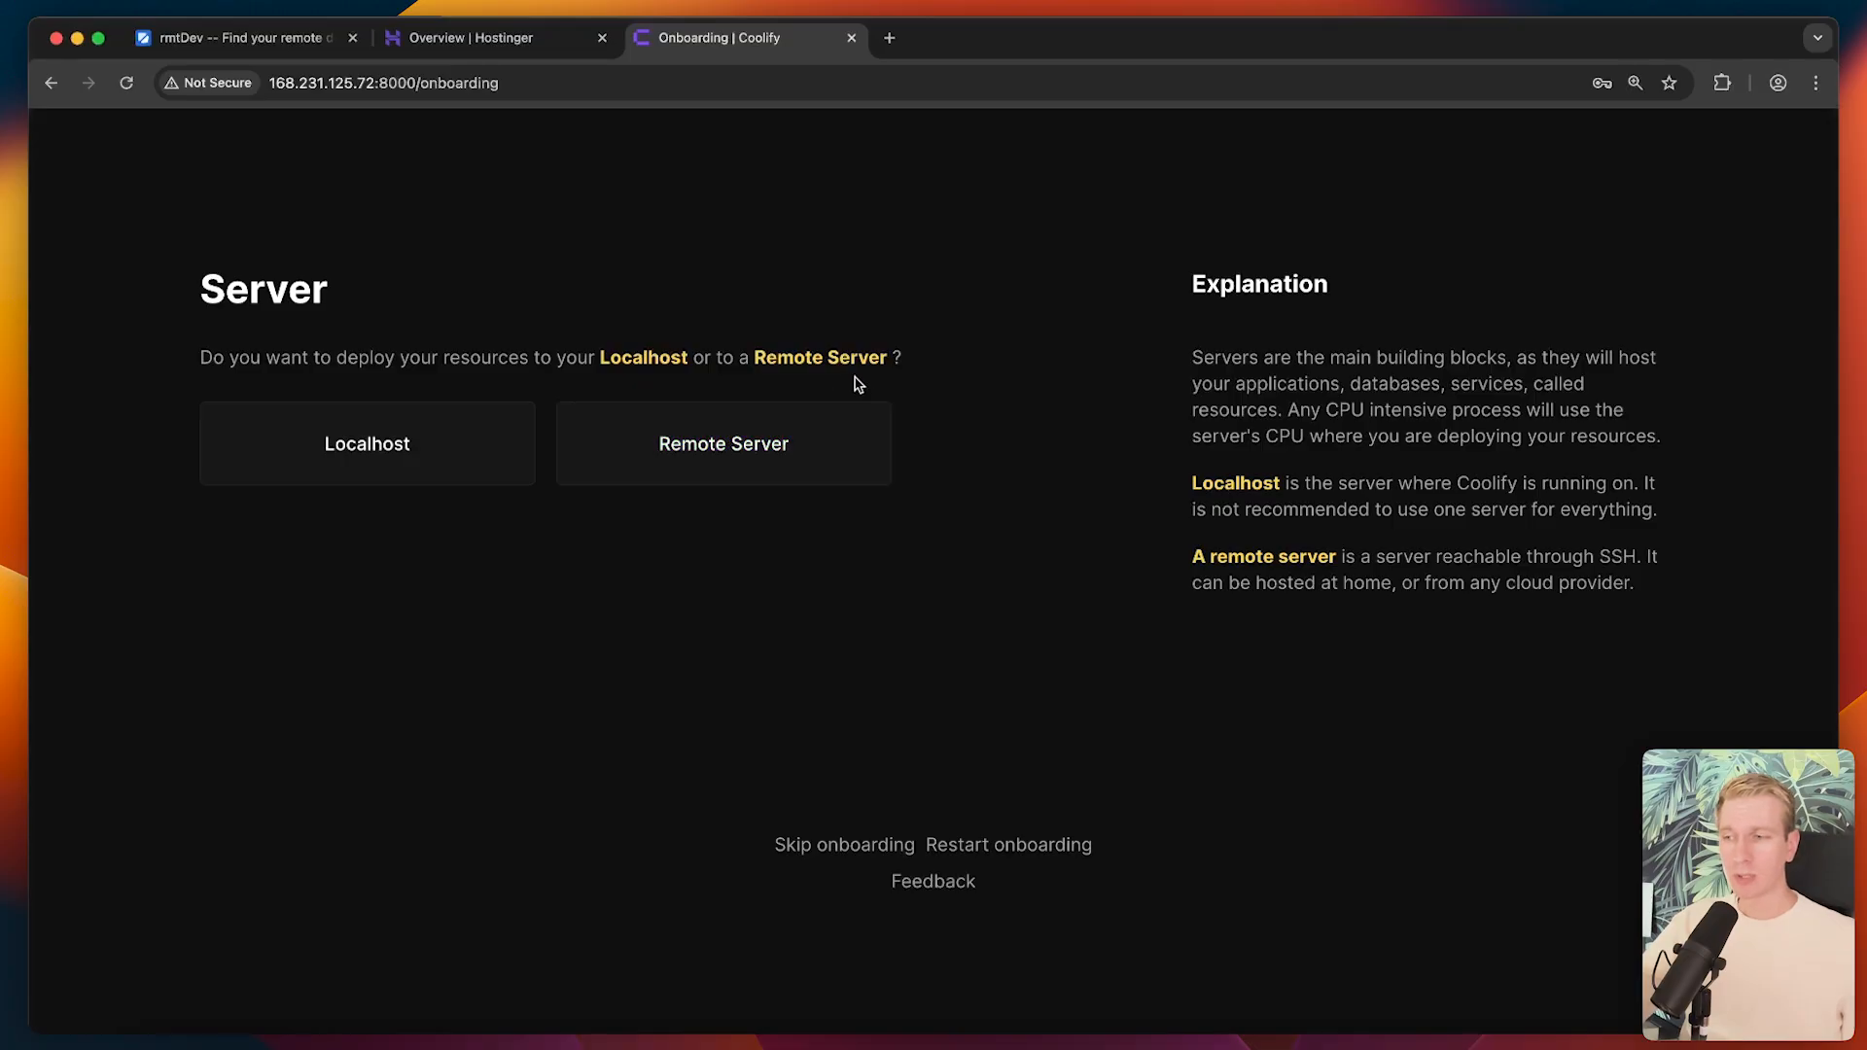
- Choose the deployment server and proceed to the New Resource page
{"action": "left_click", "coordinate": [243, 39]}
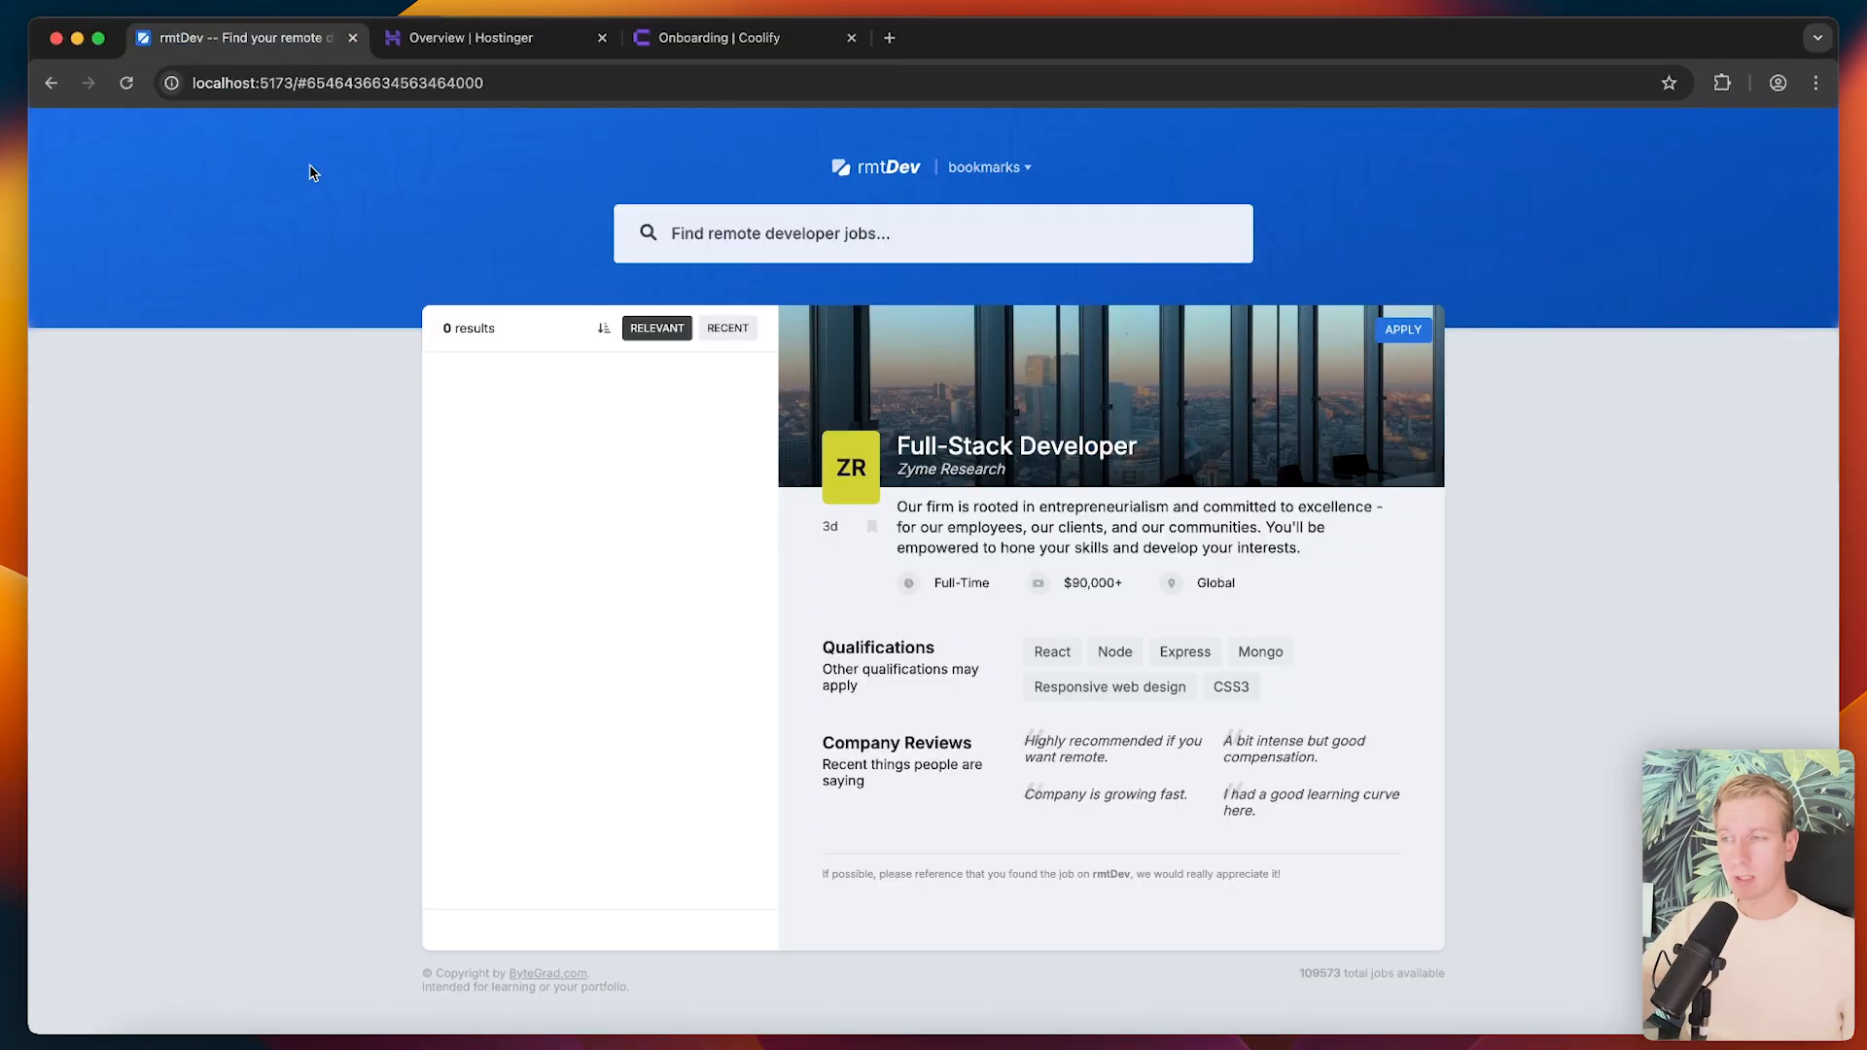
{"action": "left_click", "coordinate": [720, 36]}
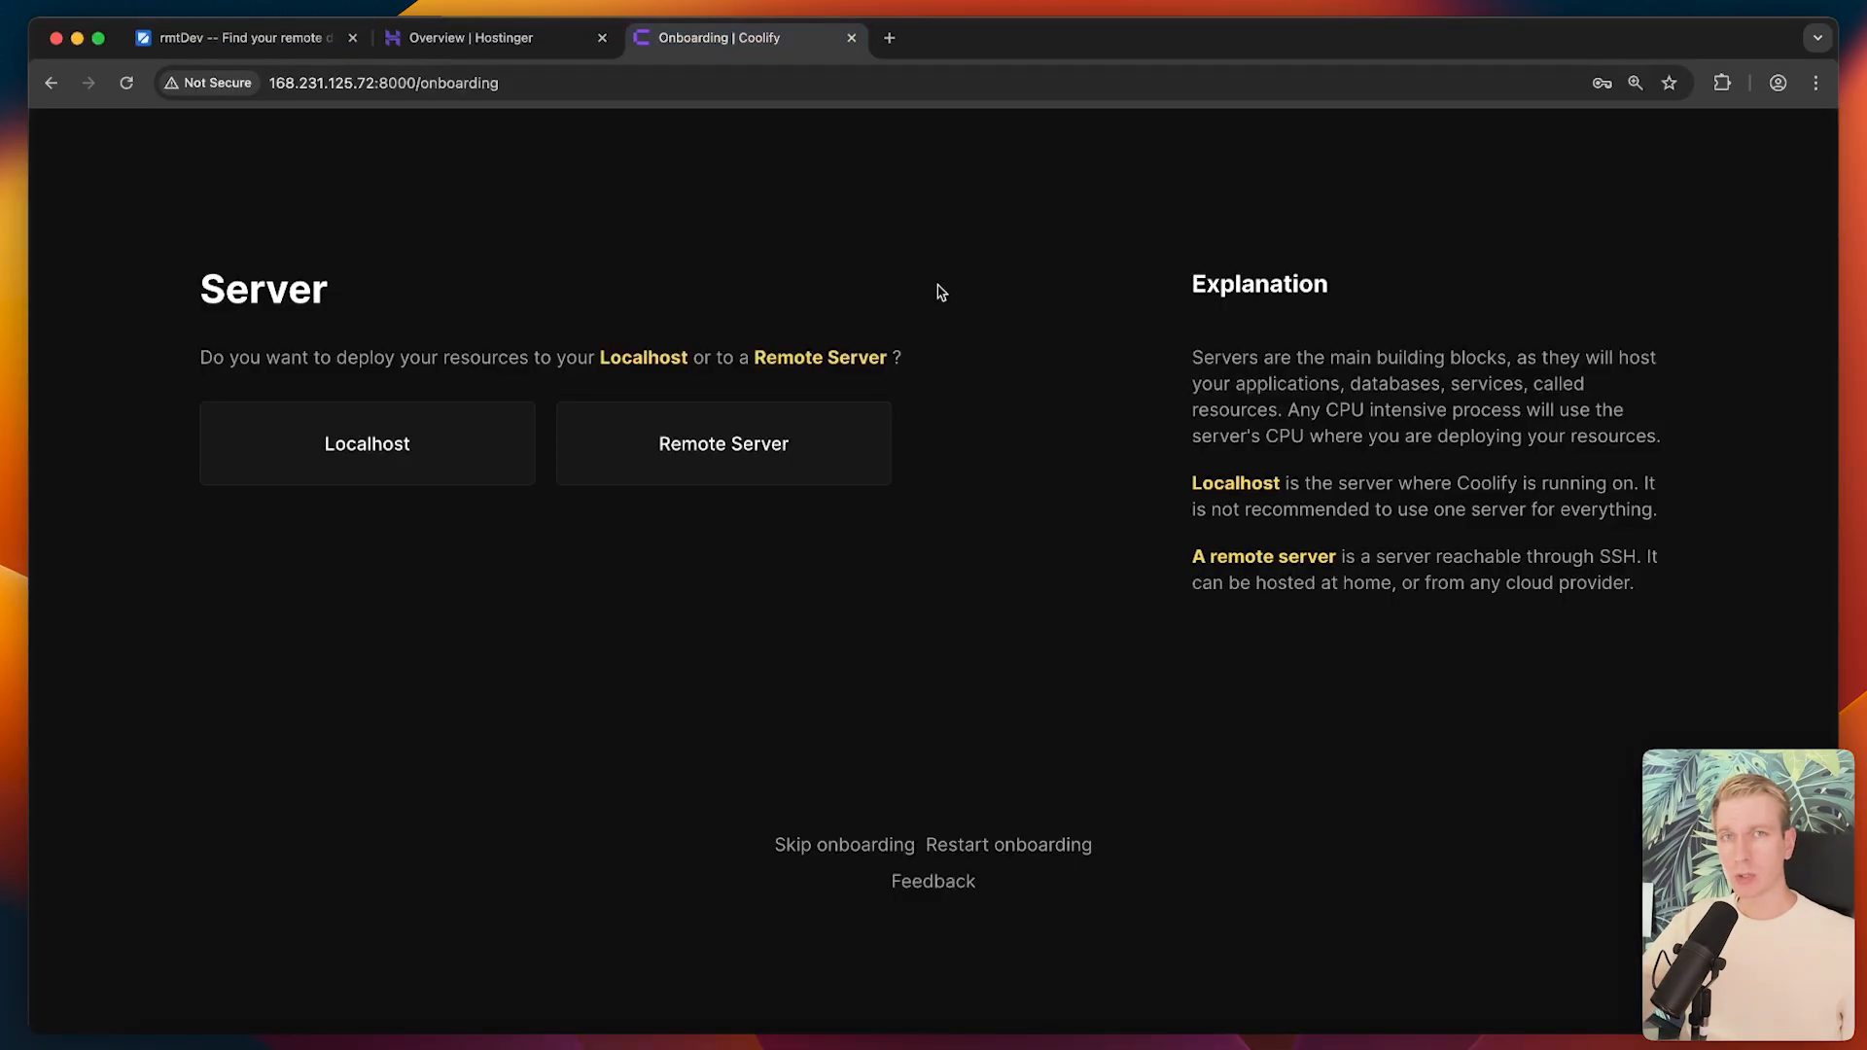
{"action": "mouse_move", "coordinate": [901, 255]}
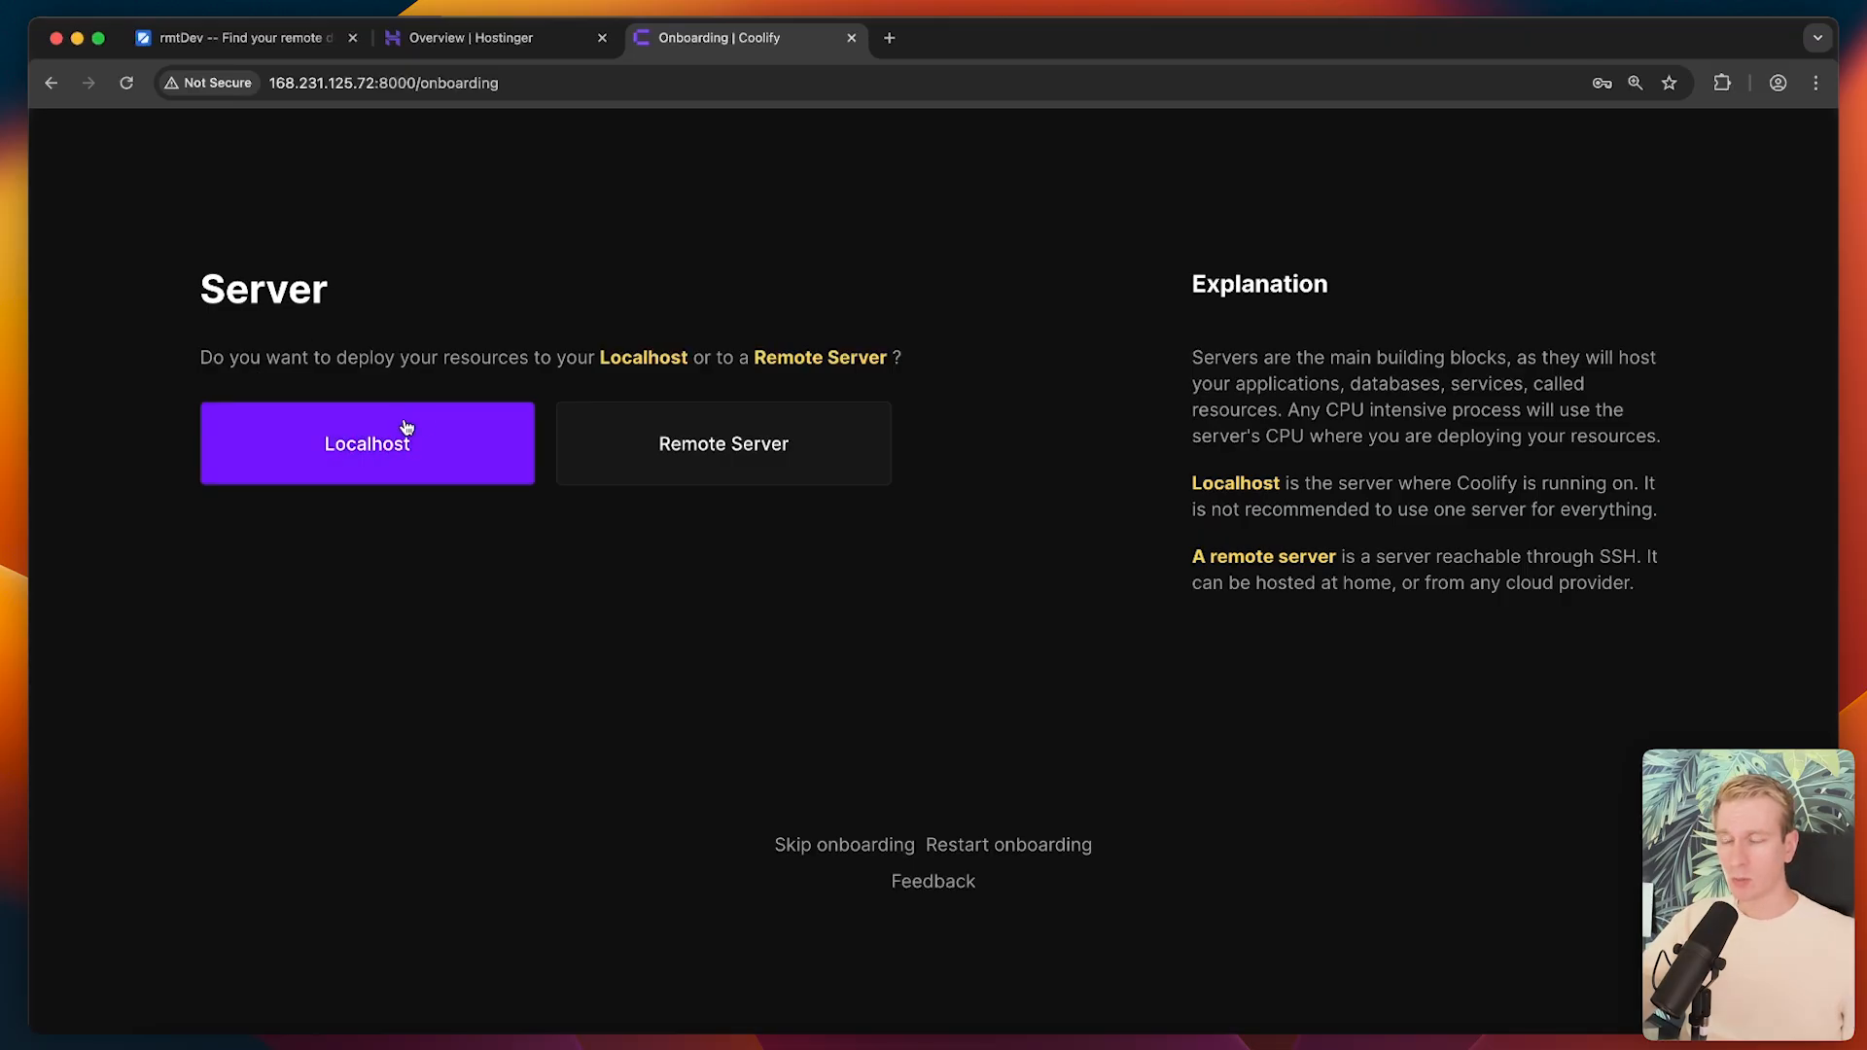
{"action": "mouse_move", "coordinate": [383, 448]}
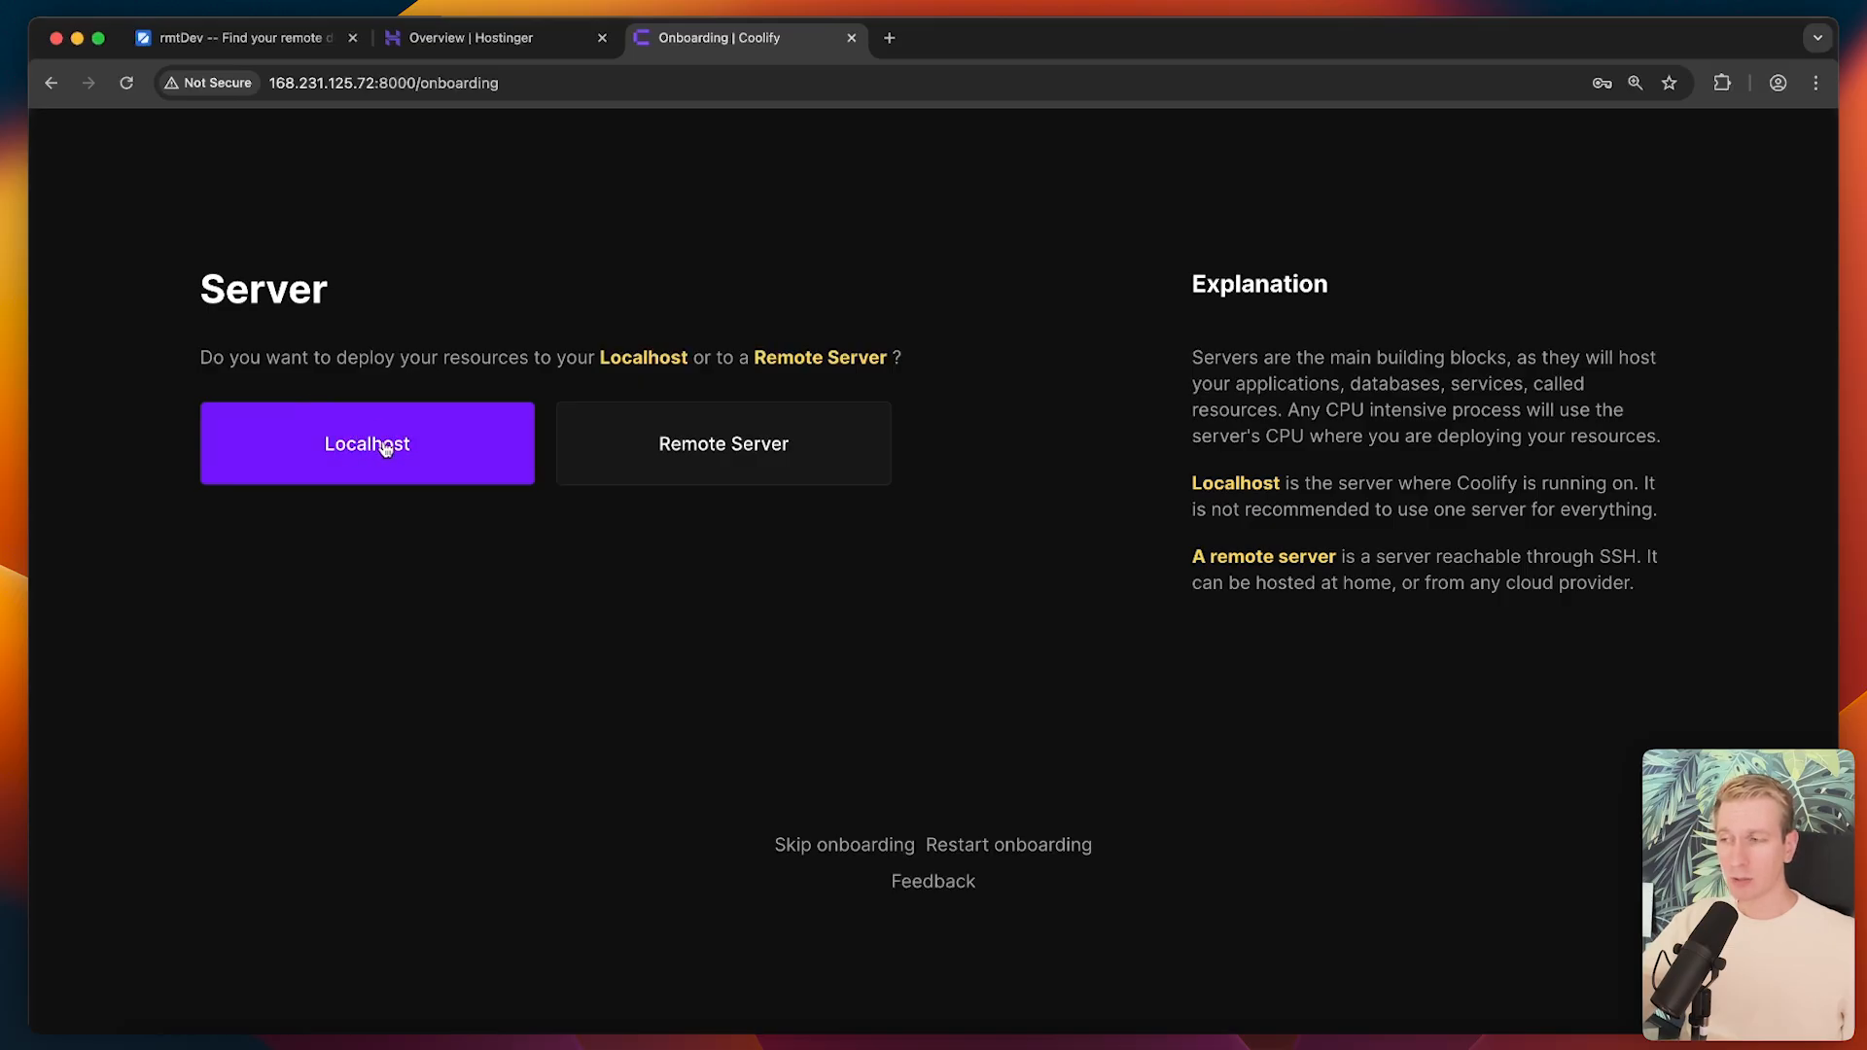
{"action": "mouse_move", "coordinate": [399, 272]}
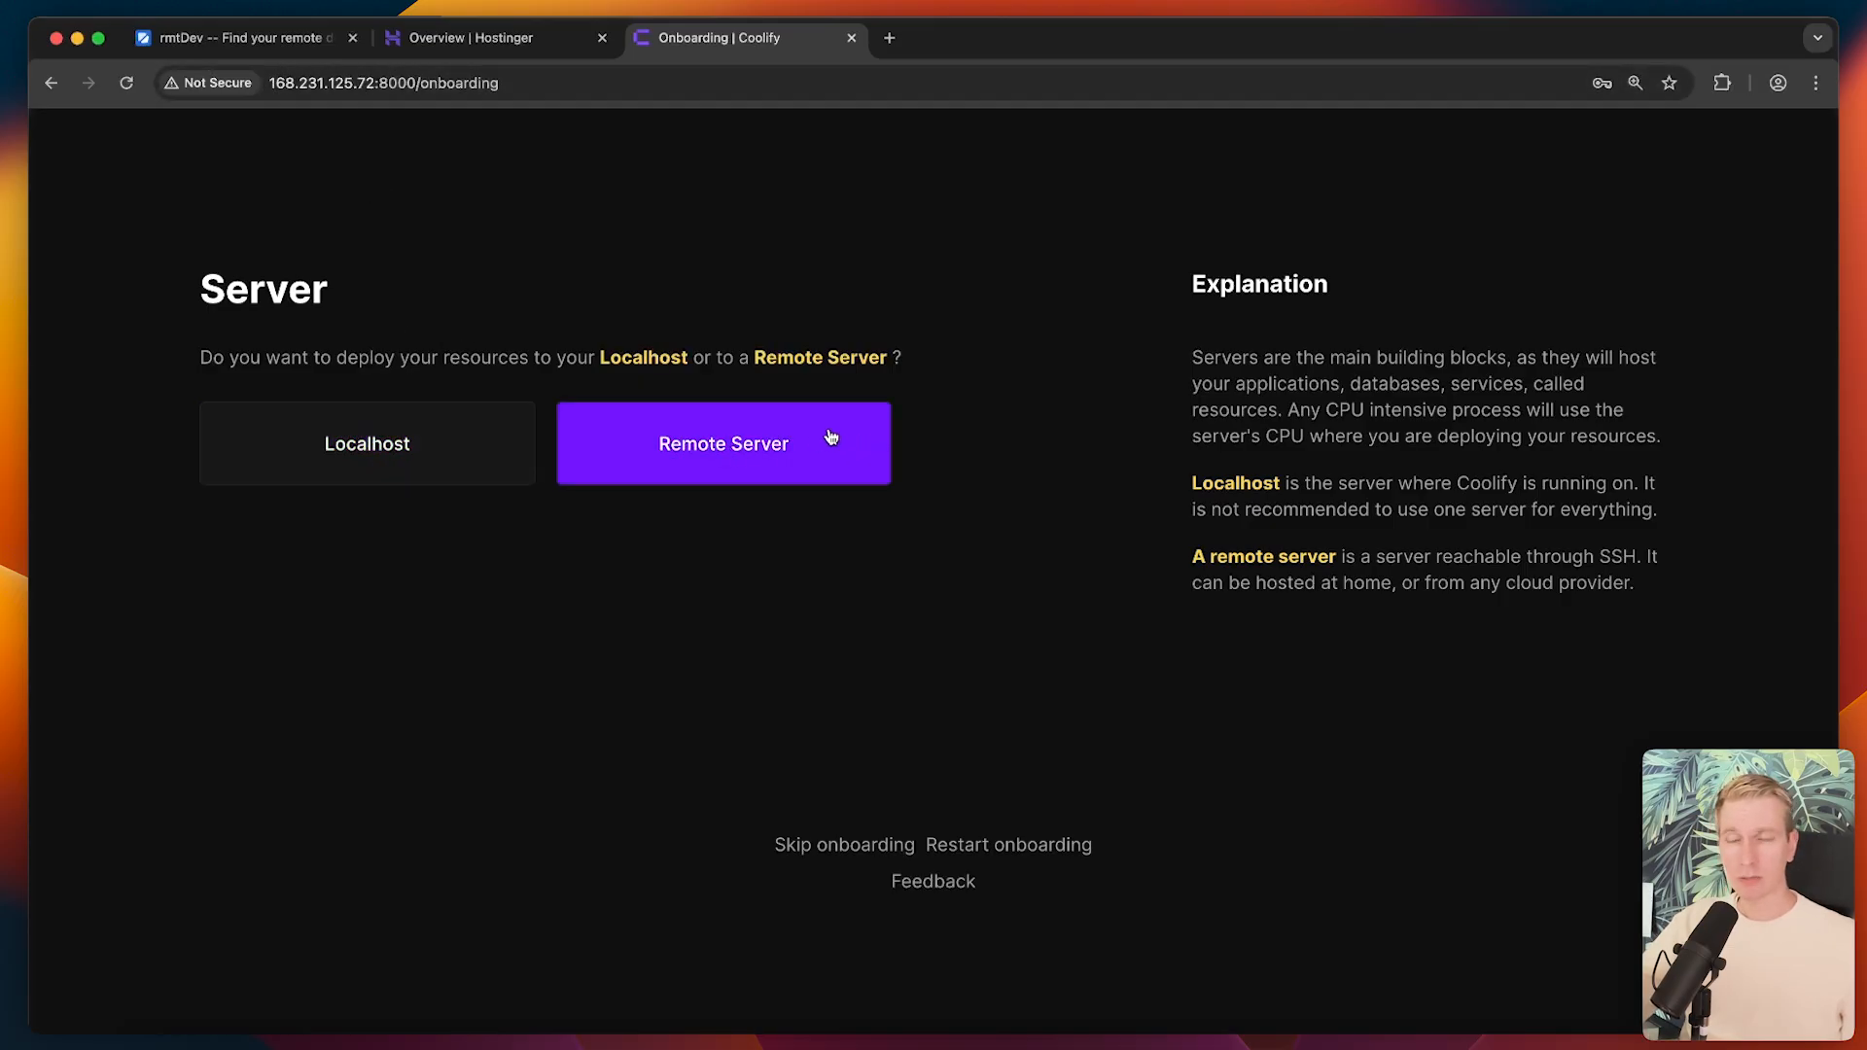
{"action": "left_click", "coordinate": [366, 443]}
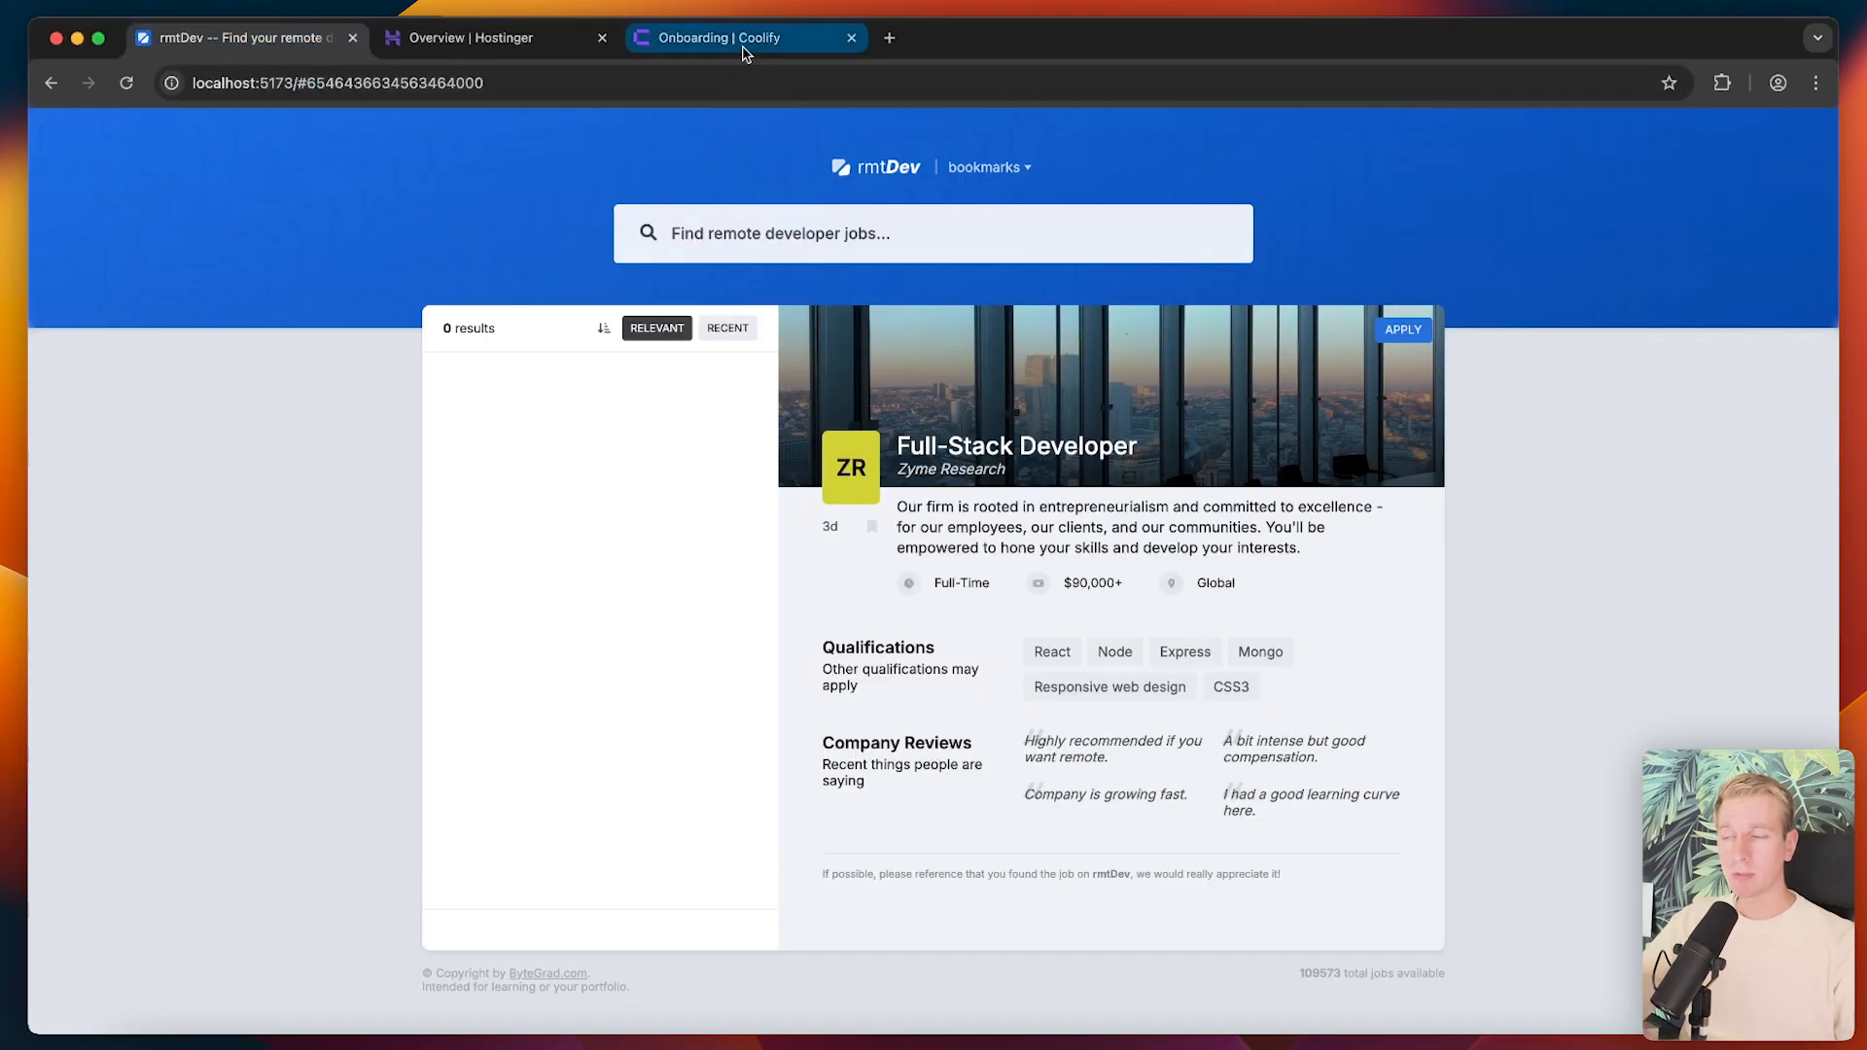
{"action": "left_click", "coordinate": [742, 37]}
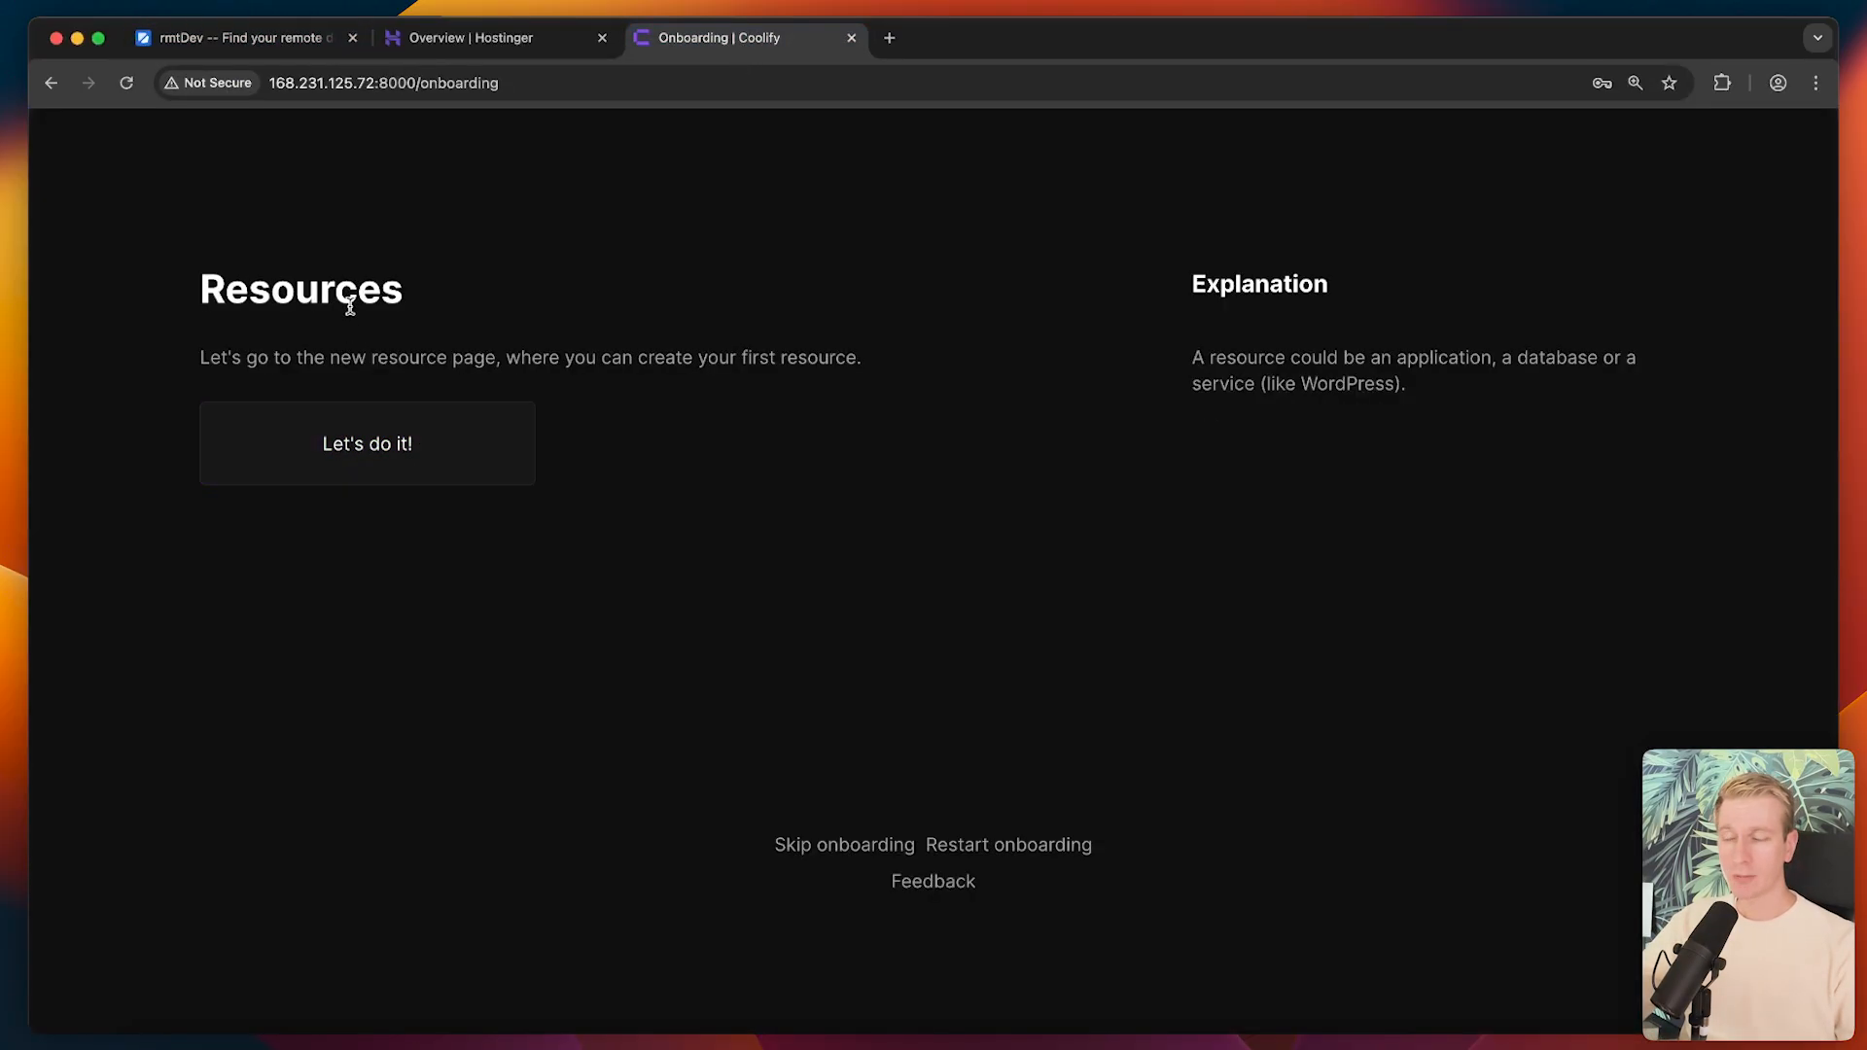
{"action": "left_click", "coordinate": [367, 443]}
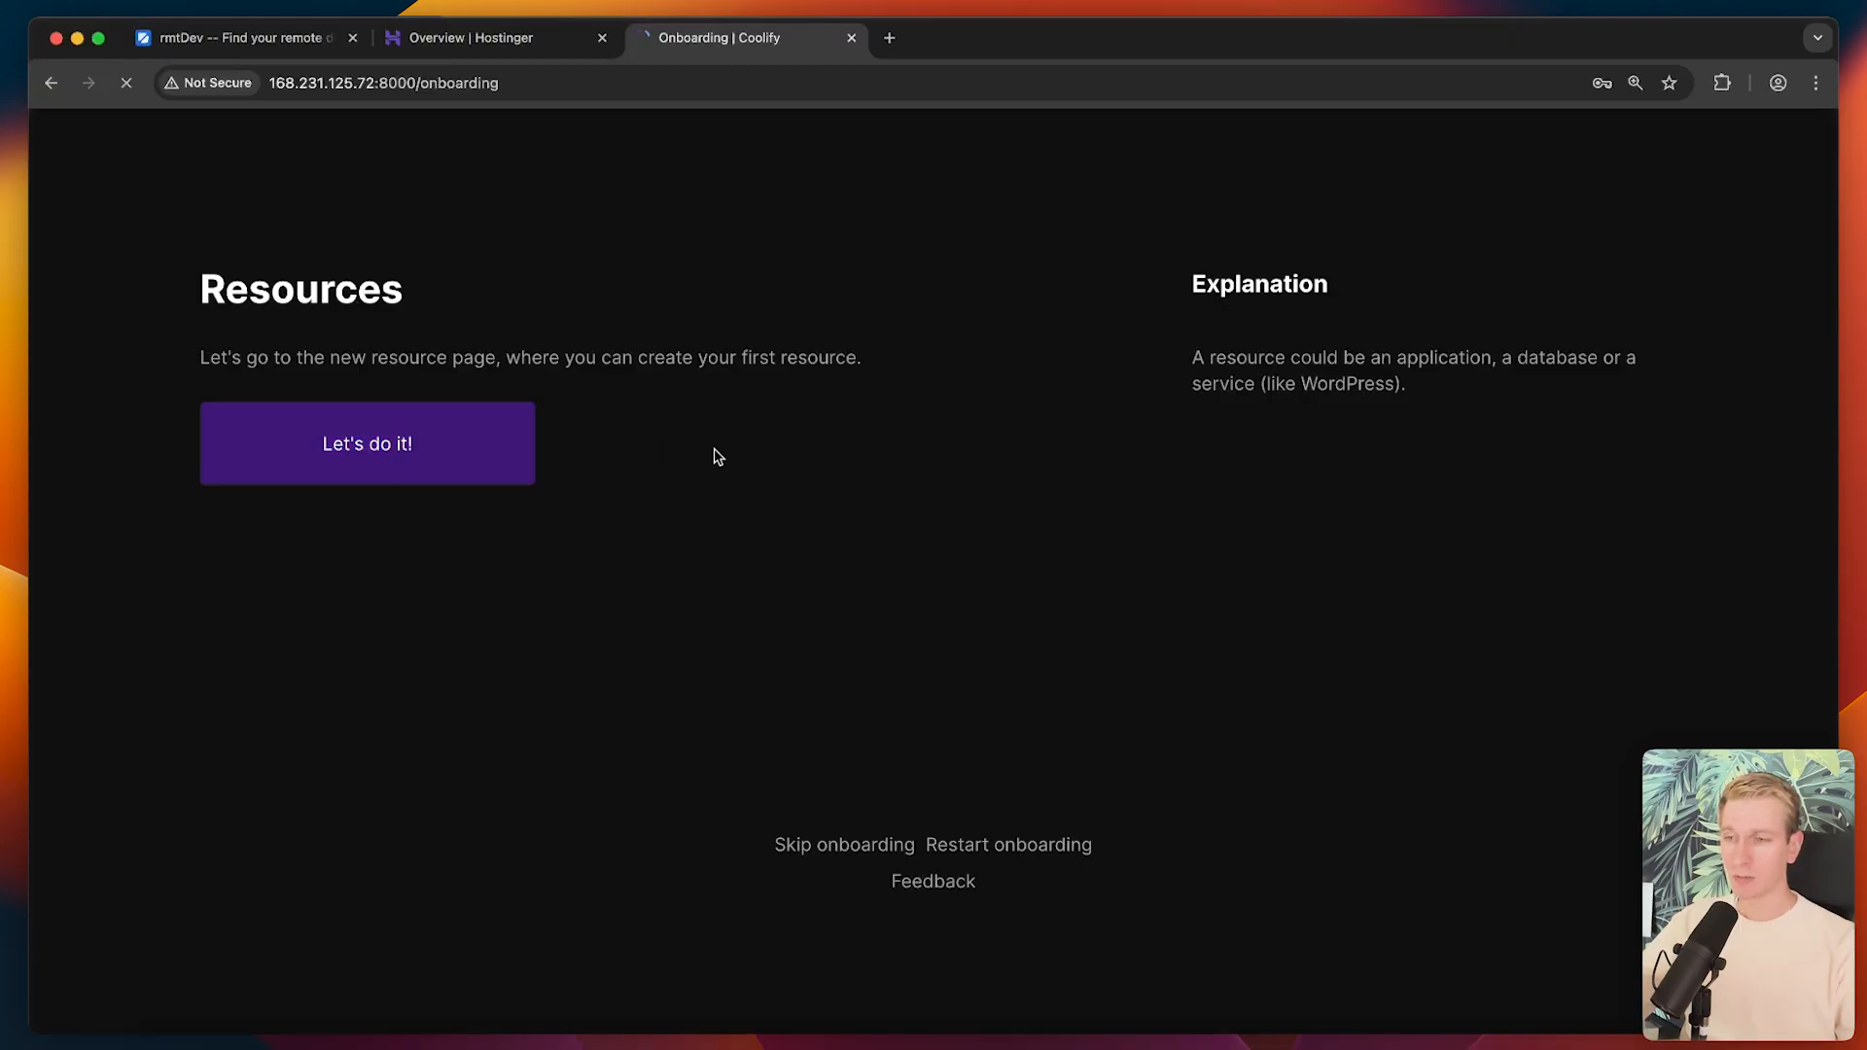
{"action": "left_click", "coordinate": [366, 444]}
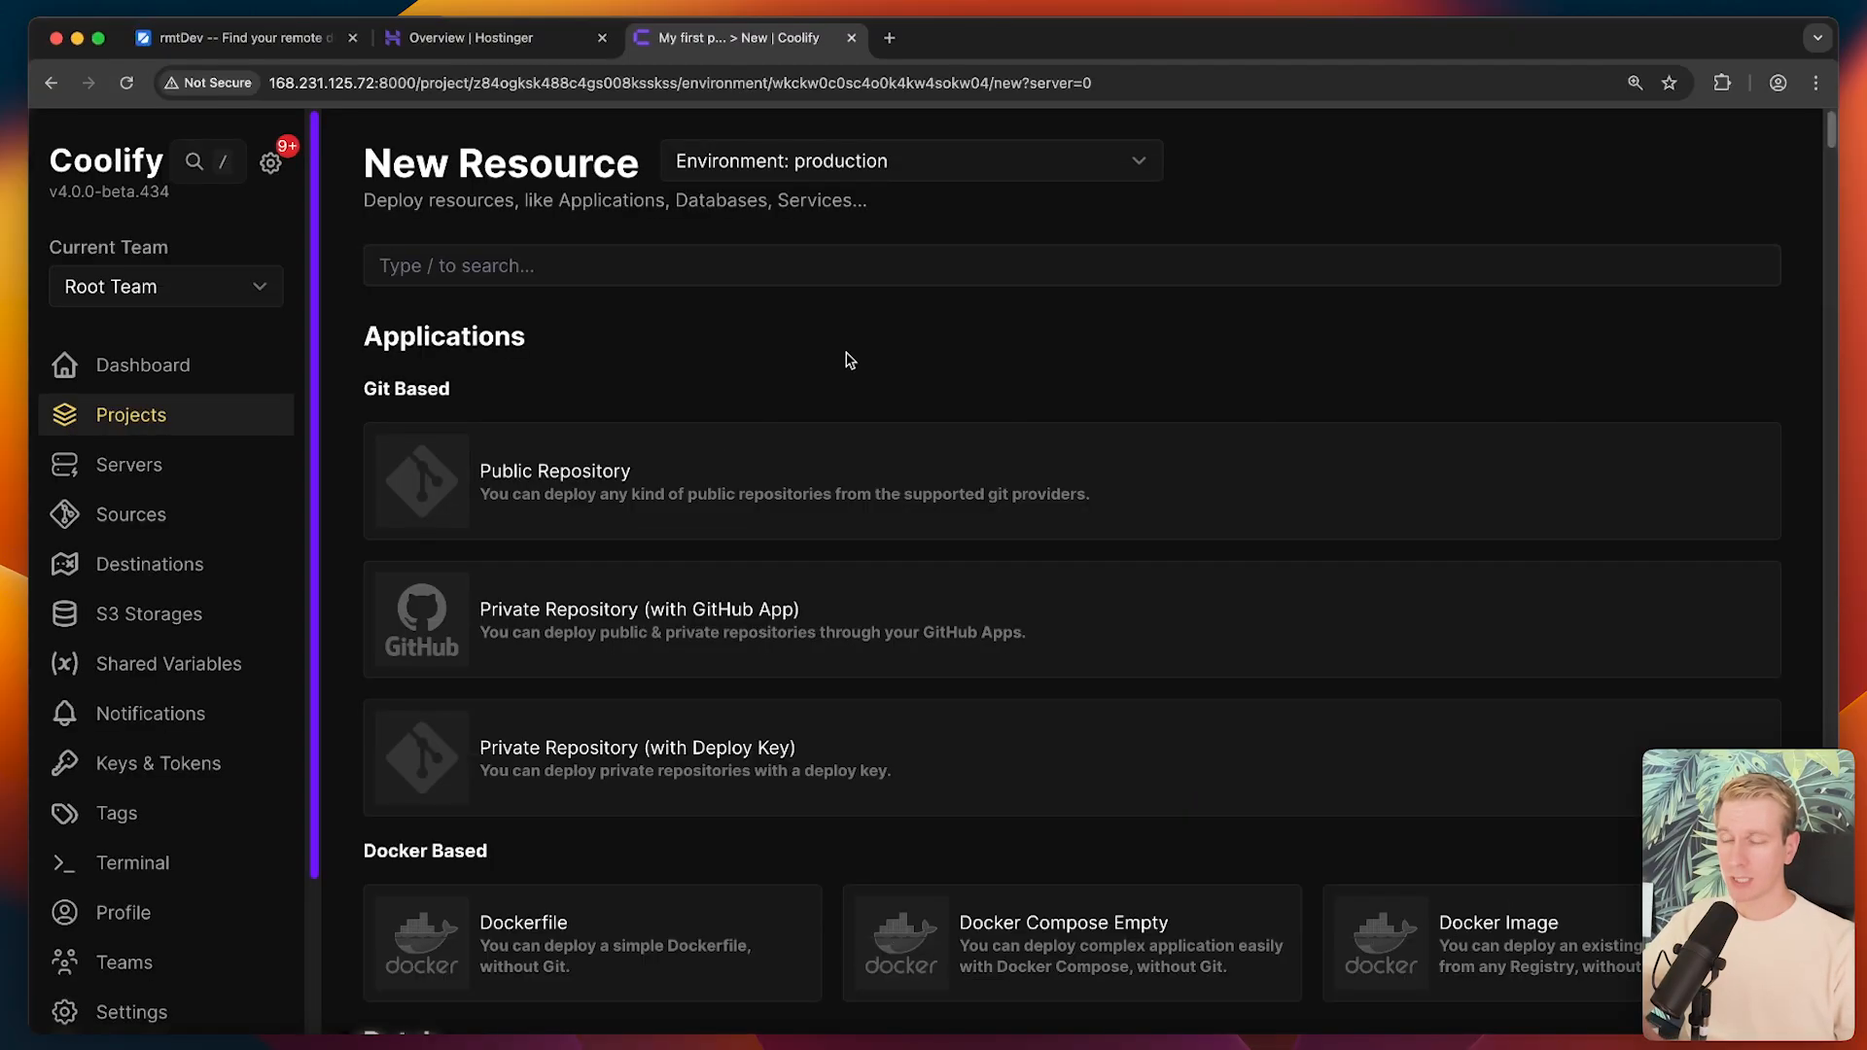
{"action": "mouse_move", "coordinate": [724, 341]}
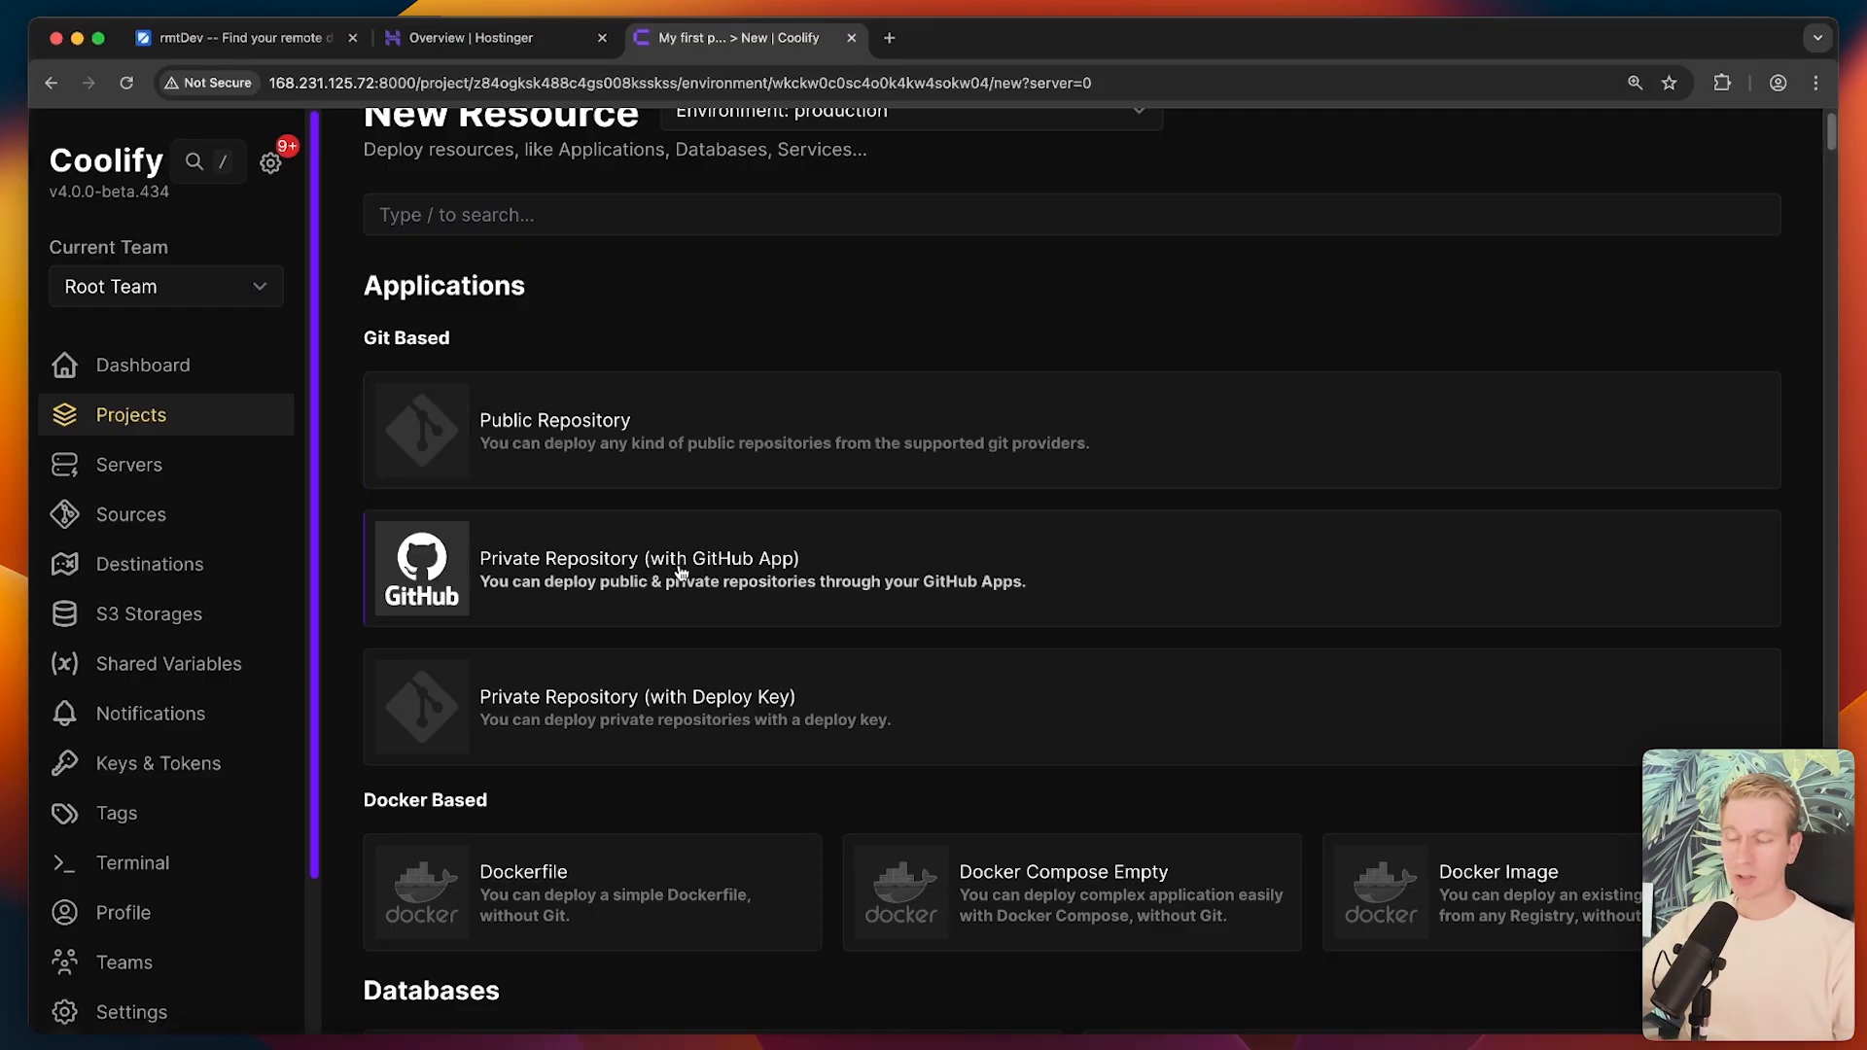
- Browse the New Resource page's application, Docker-based and database options
{"action": "left_click", "coordinate": [243, 38]}
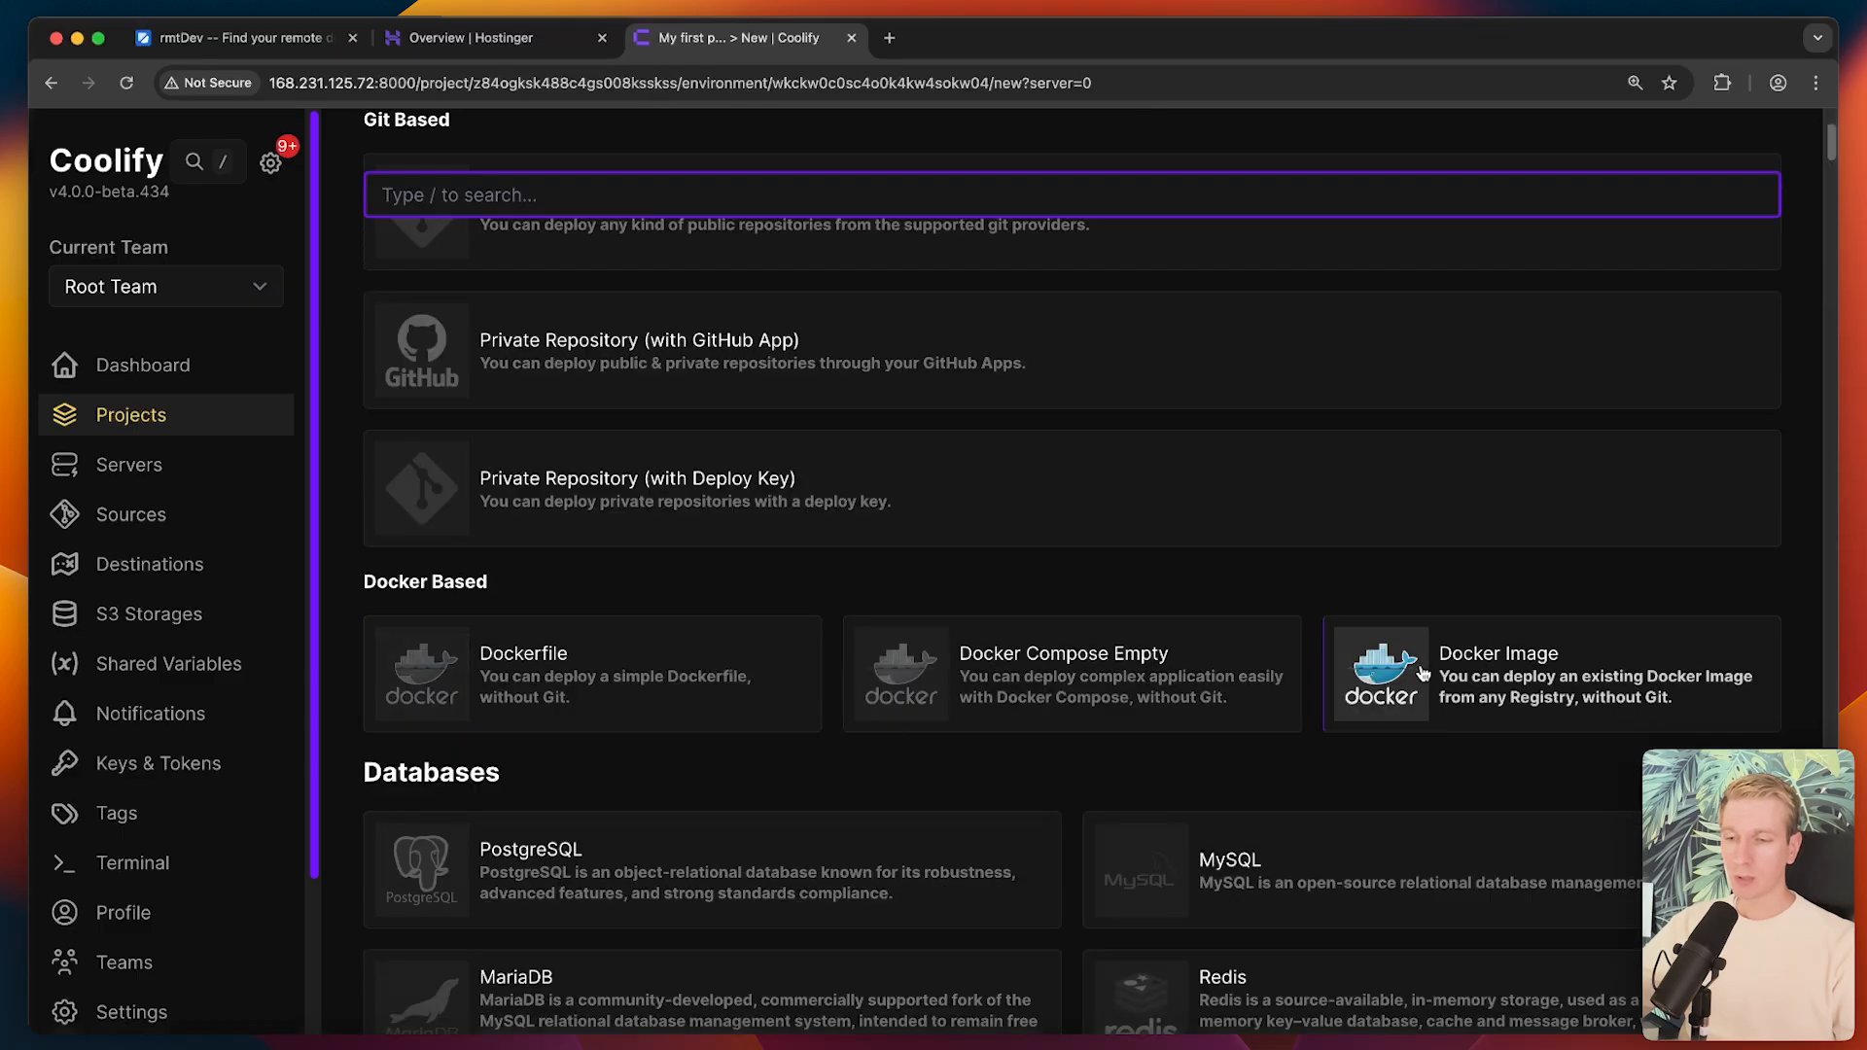
{"action": "scroll", "scroll_direction": "down", "scroll_amount": 3}
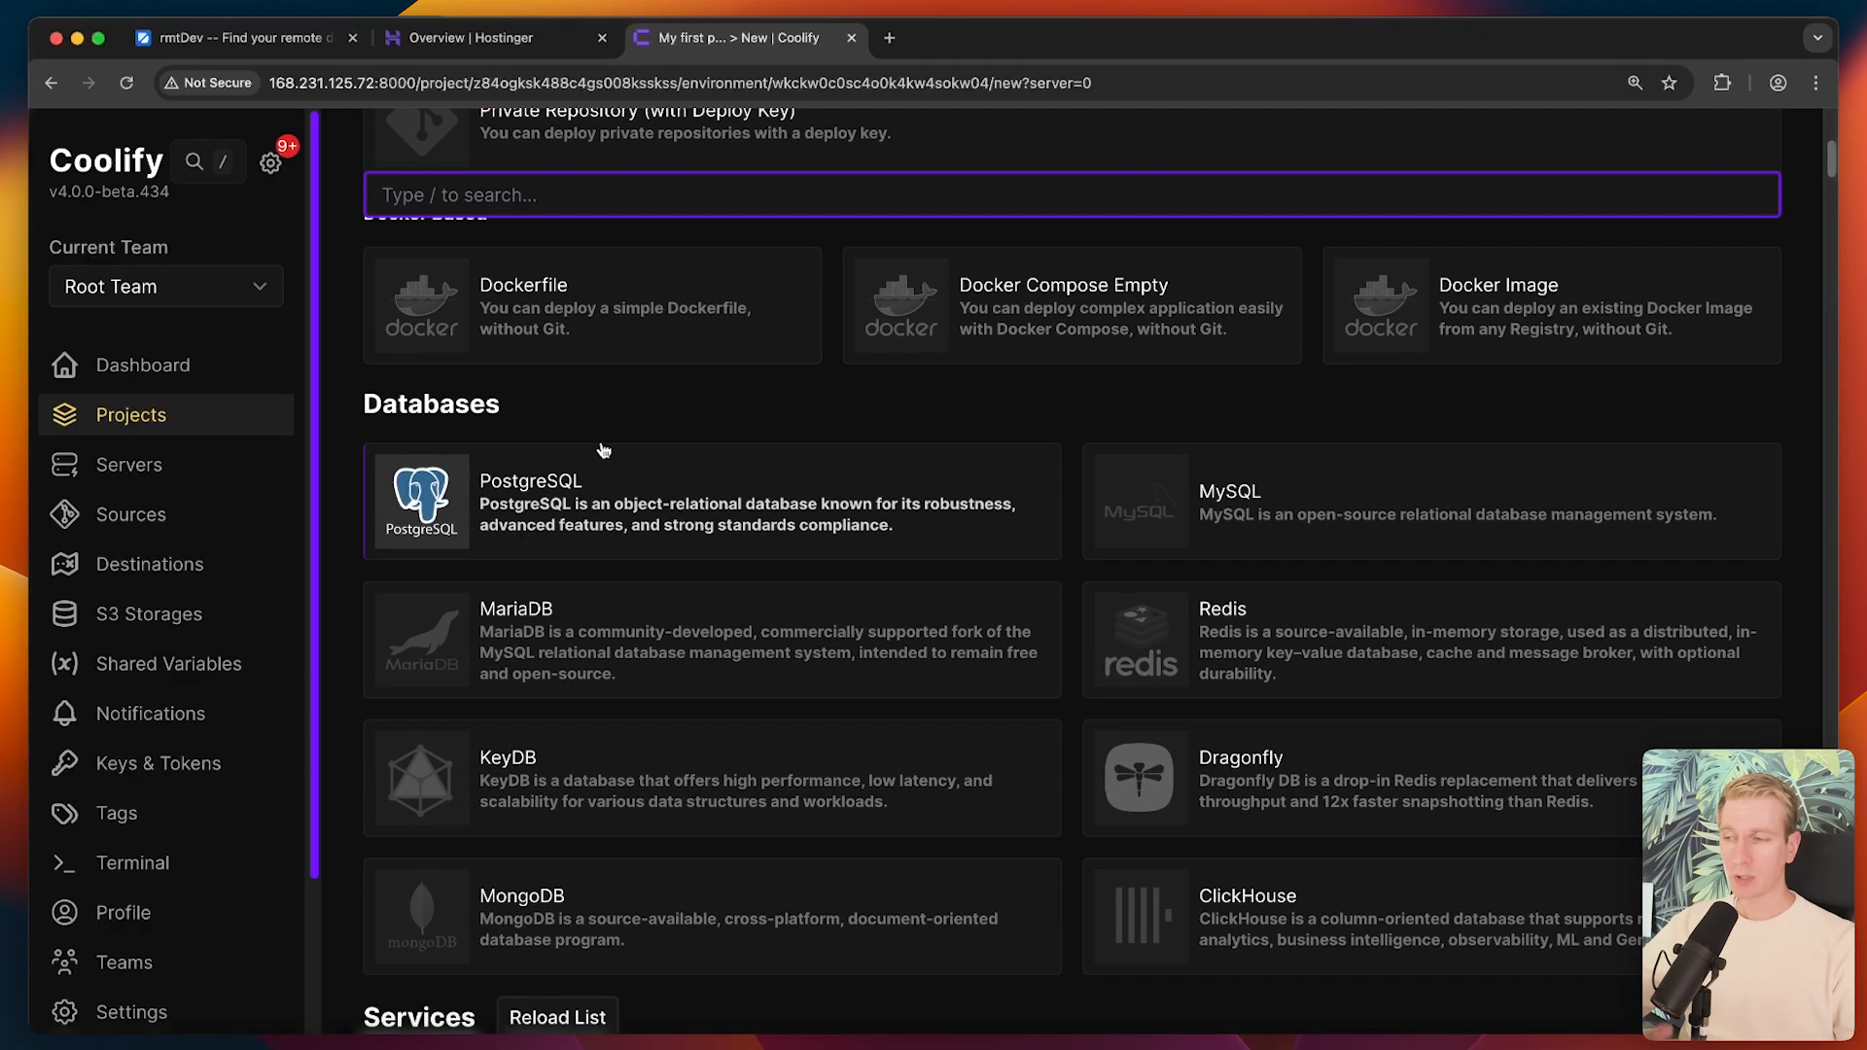
{"action": "scroll", "scroll_direction": "down", "scroll_amount": 3}
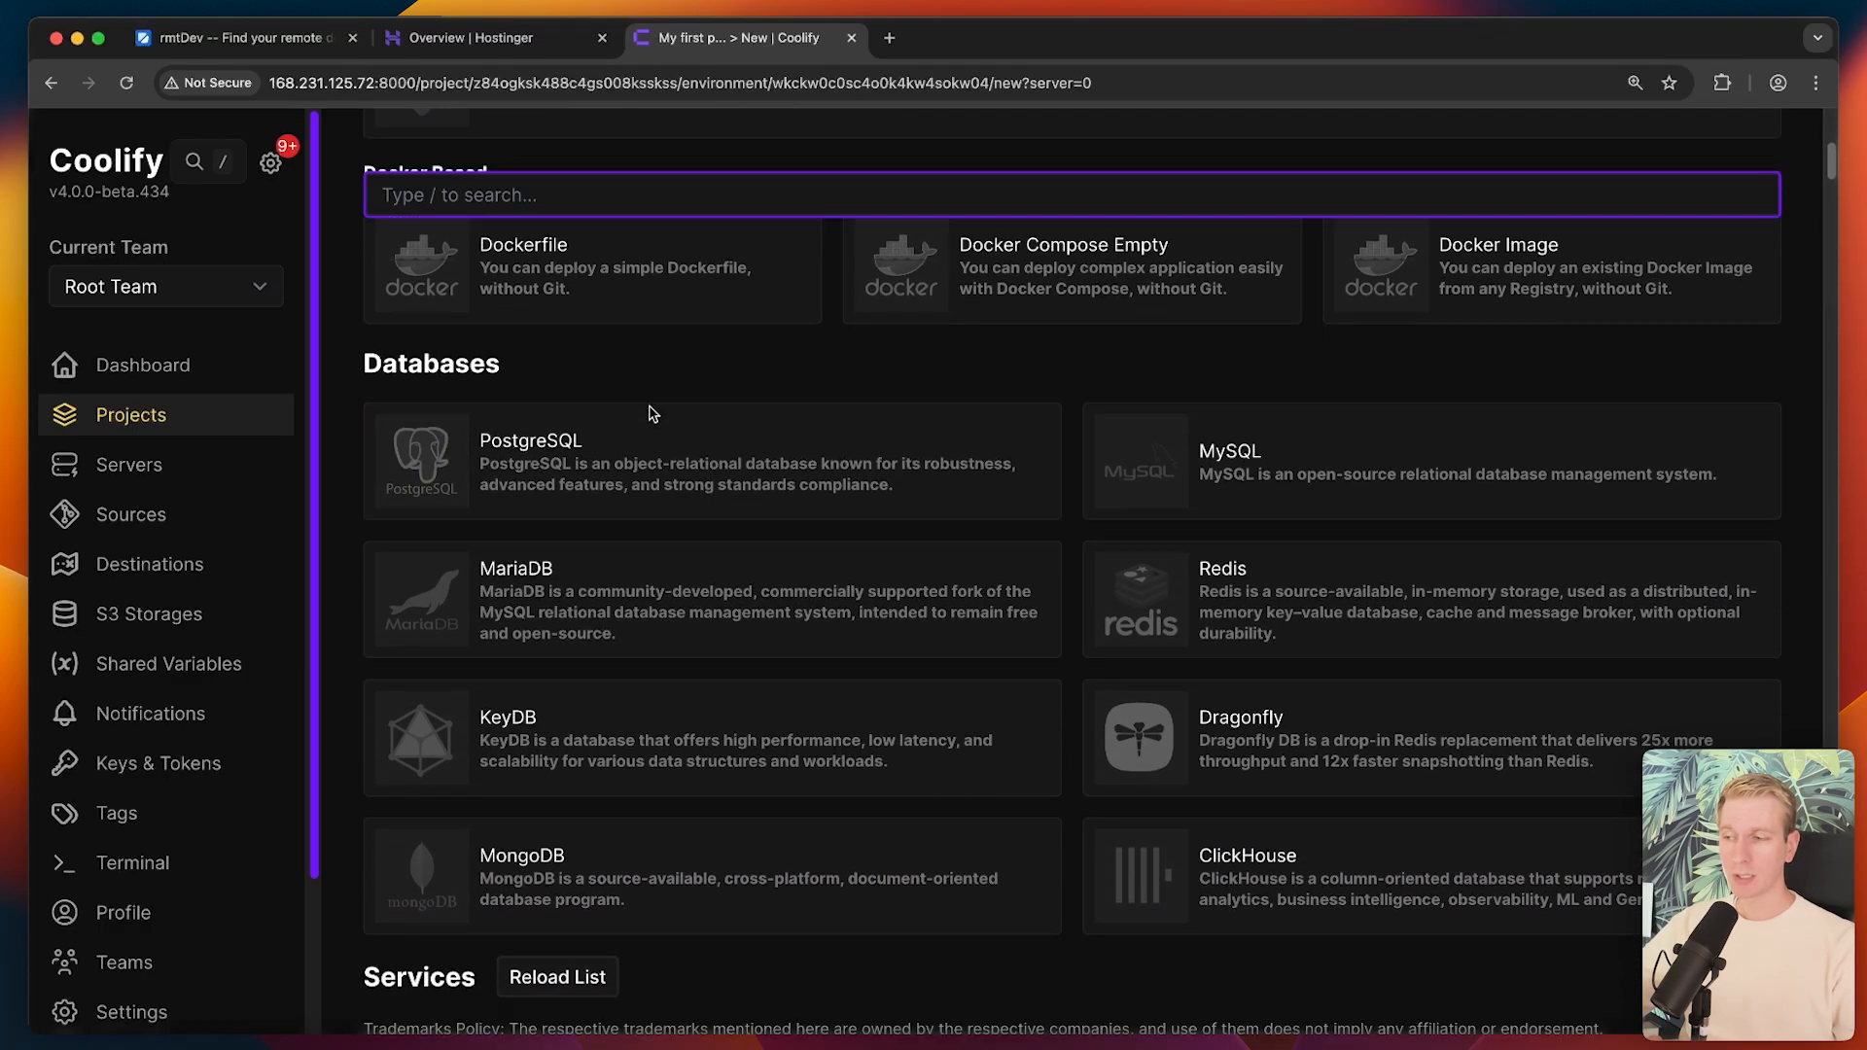
{"action": "scroll", "scroll_direction": "down", "scroll_amount": 3}
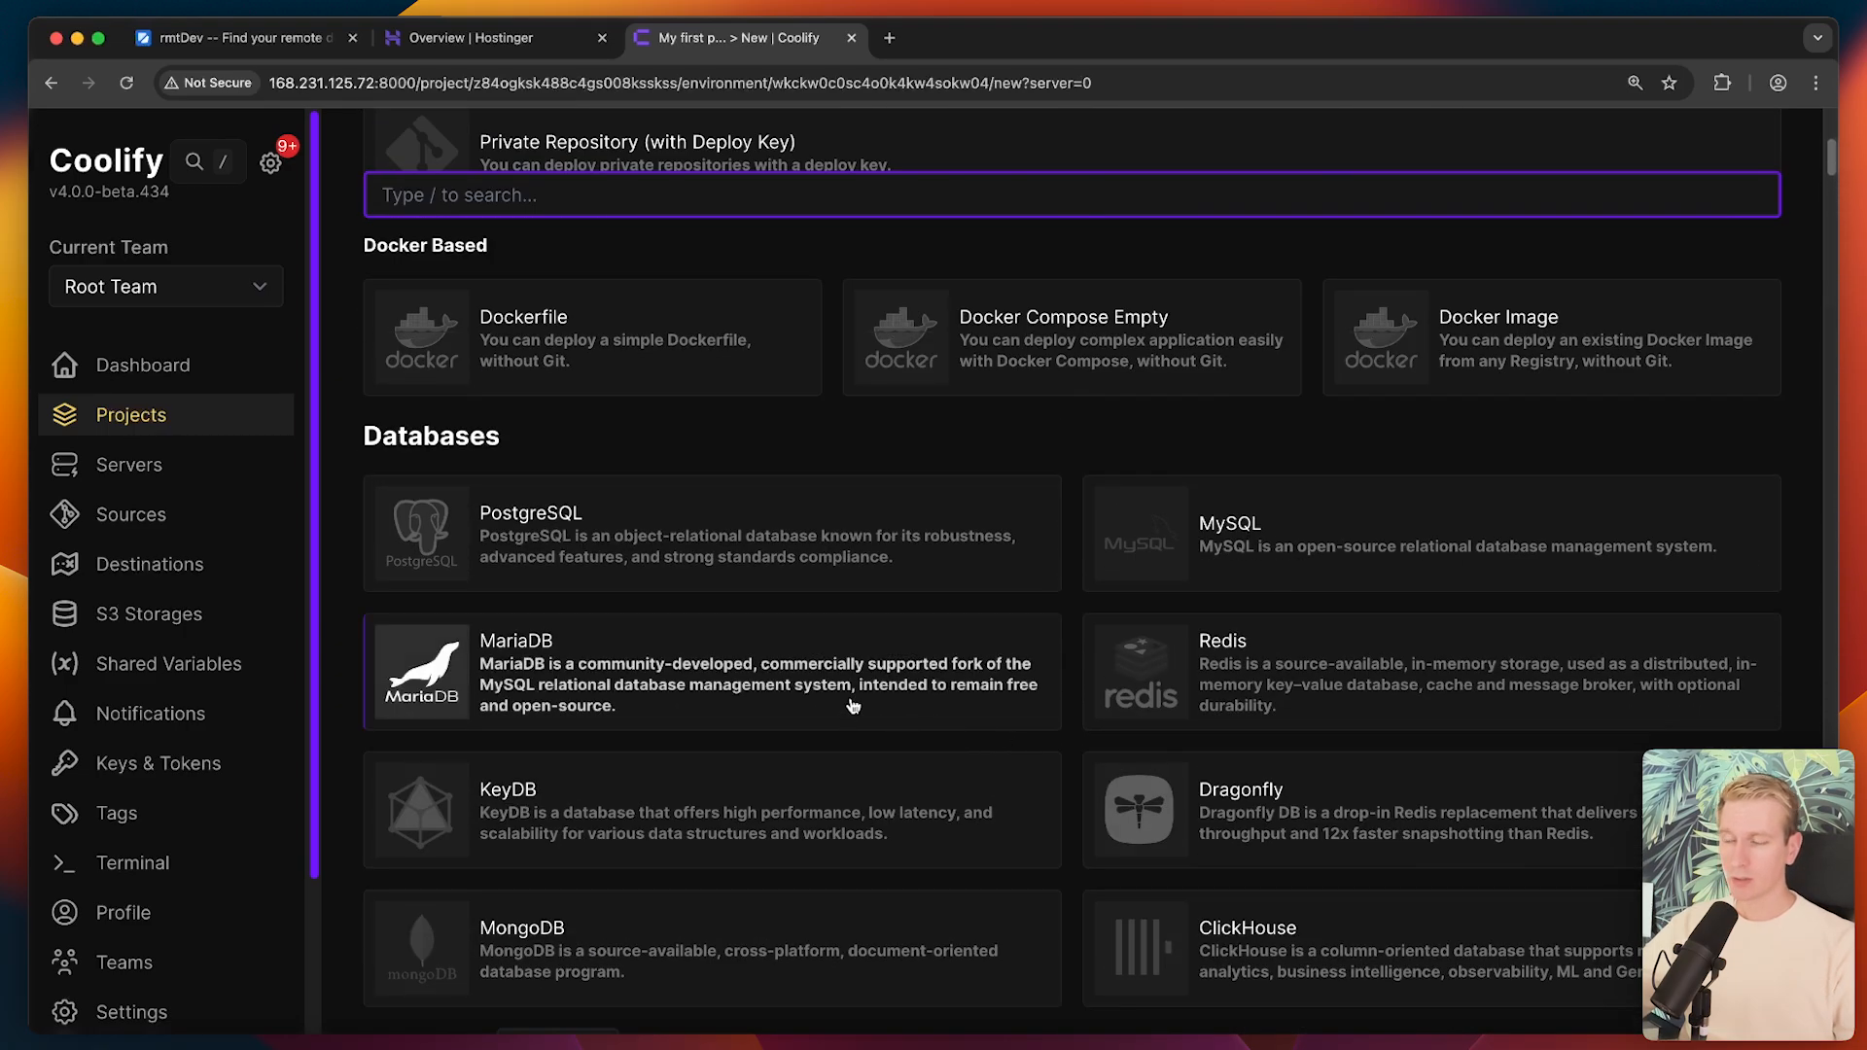
{"action": "scroll", "scroll_direction": "up", "scroll_amount": 3}
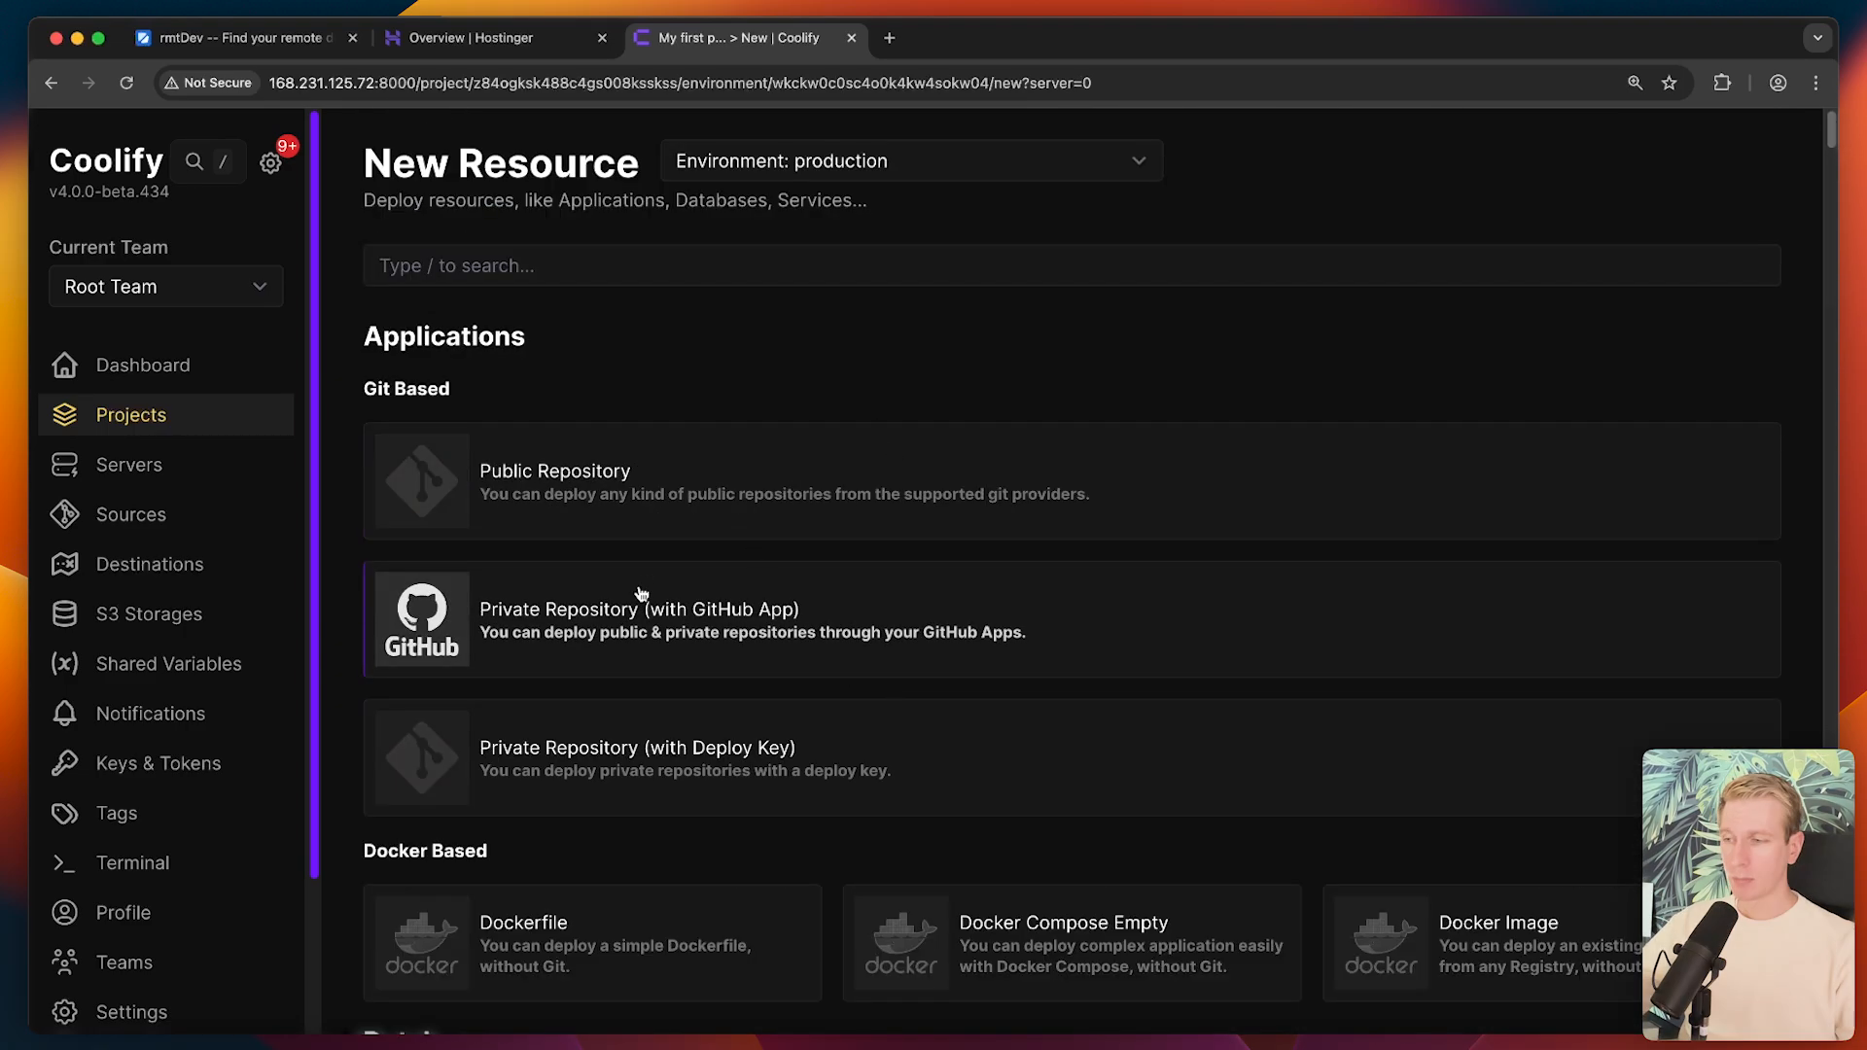
{"action": "mouse_move", "coordinate": [740, 631]}
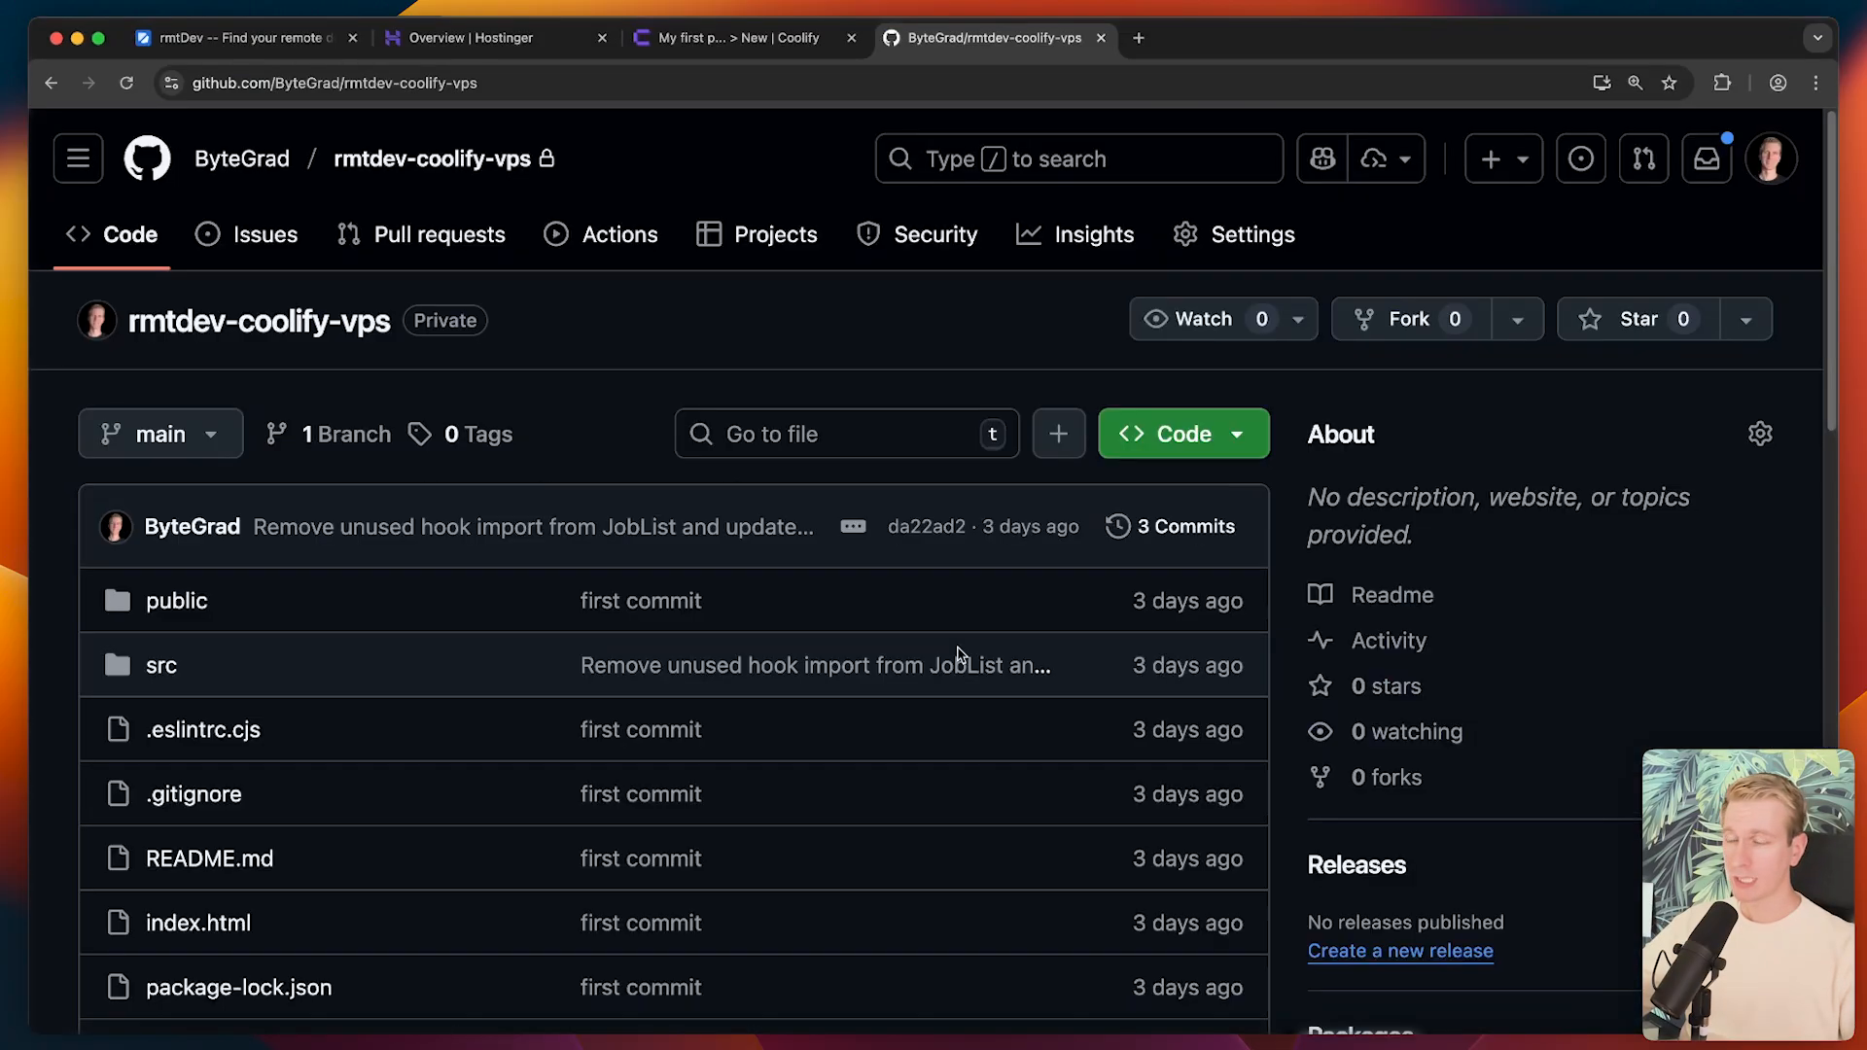
- Scroll the private rmtdev-coolify-vps repository down to its README
{"action": "scroll", "scroll_direction": "down", "scroll_amount": 3}
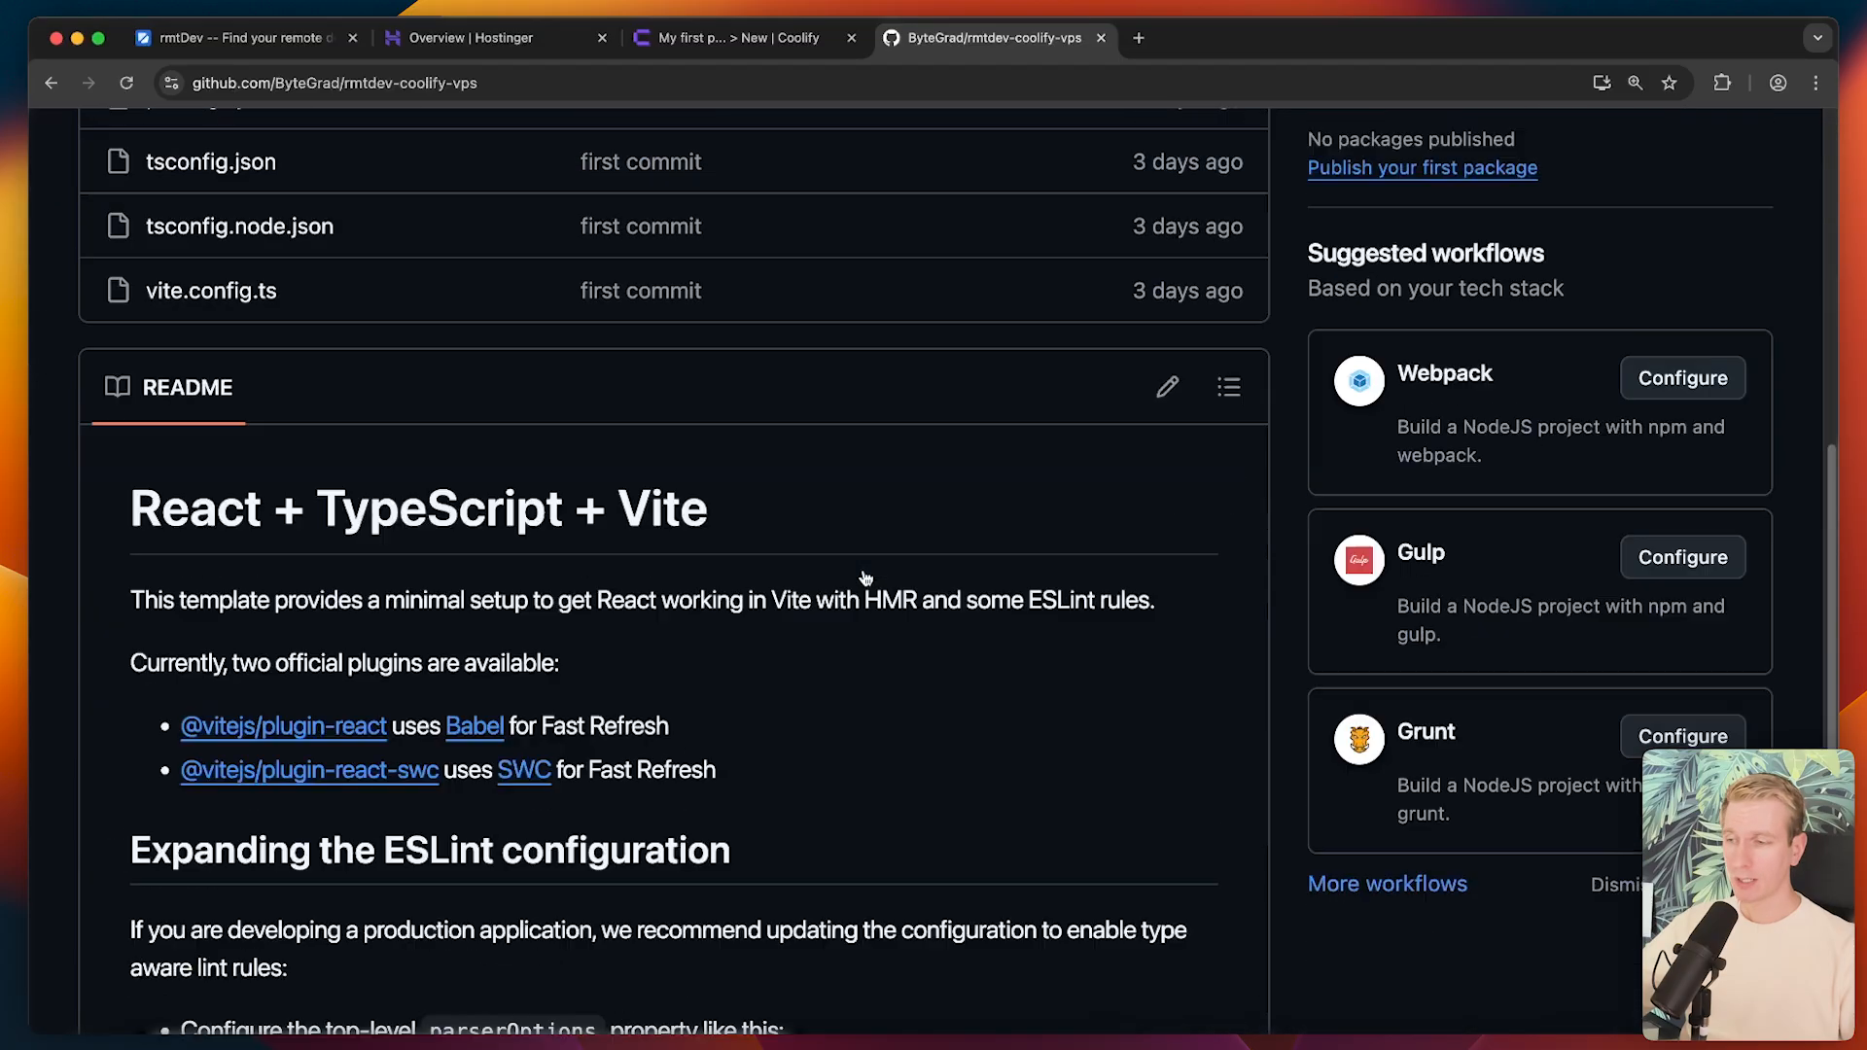
- Choose Private Repository (with GitHub App) and create a new GitHub App with the generated name
{"action": "left_click", "coordinate": [744, 38]}
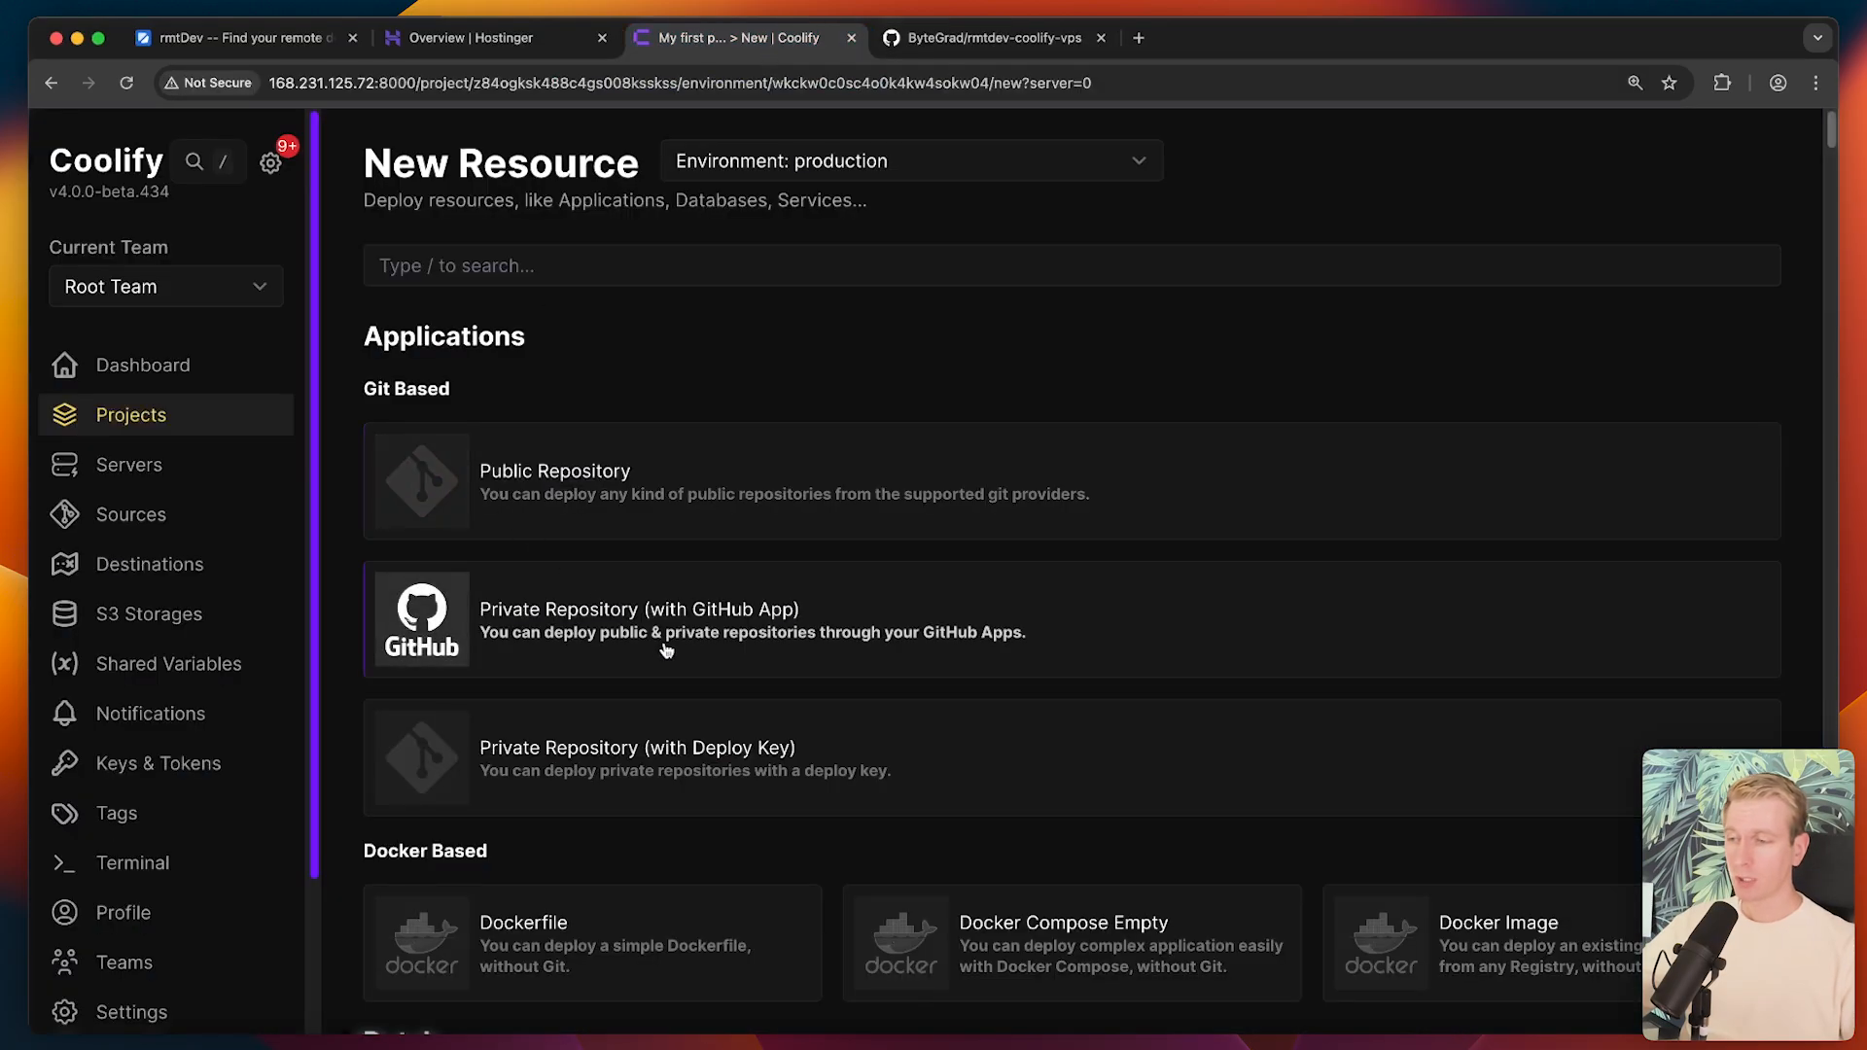
{"action": "mouse_move", "coordinate": [673, 639]}
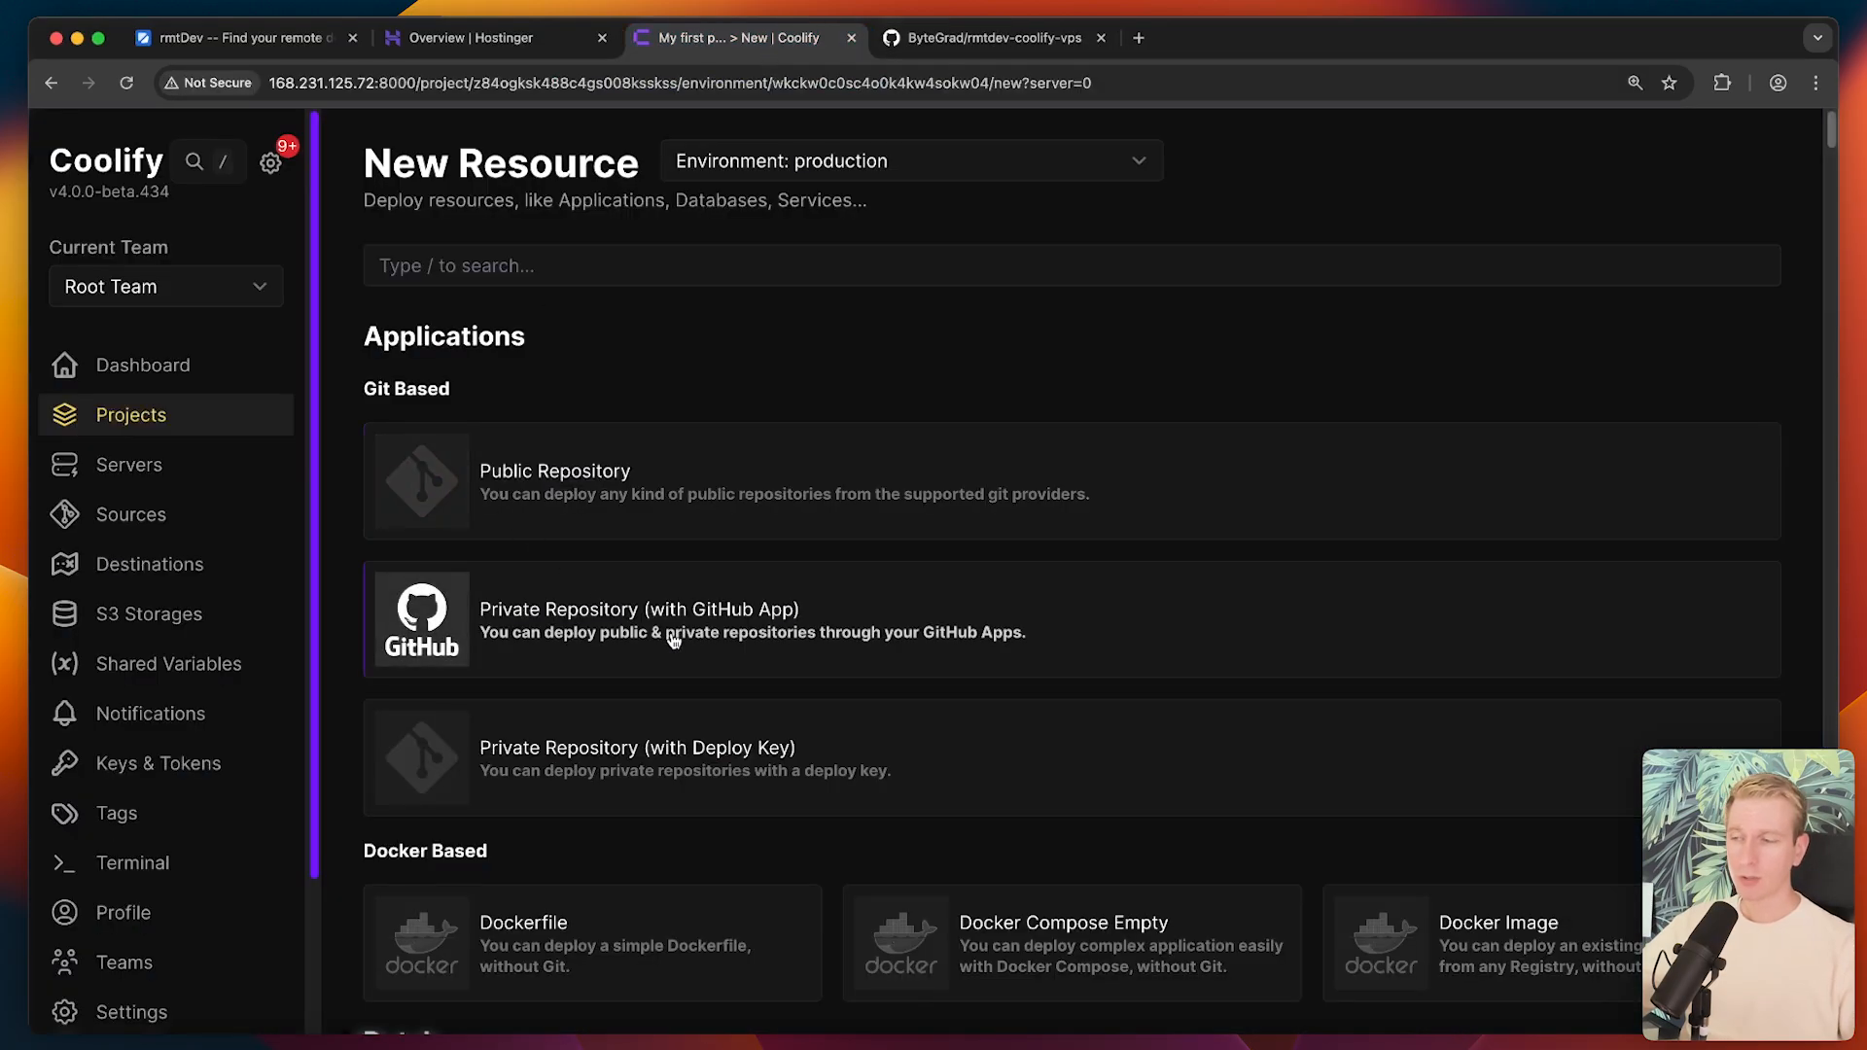
{"action": "left_click", "coordinate": [674, 638]}
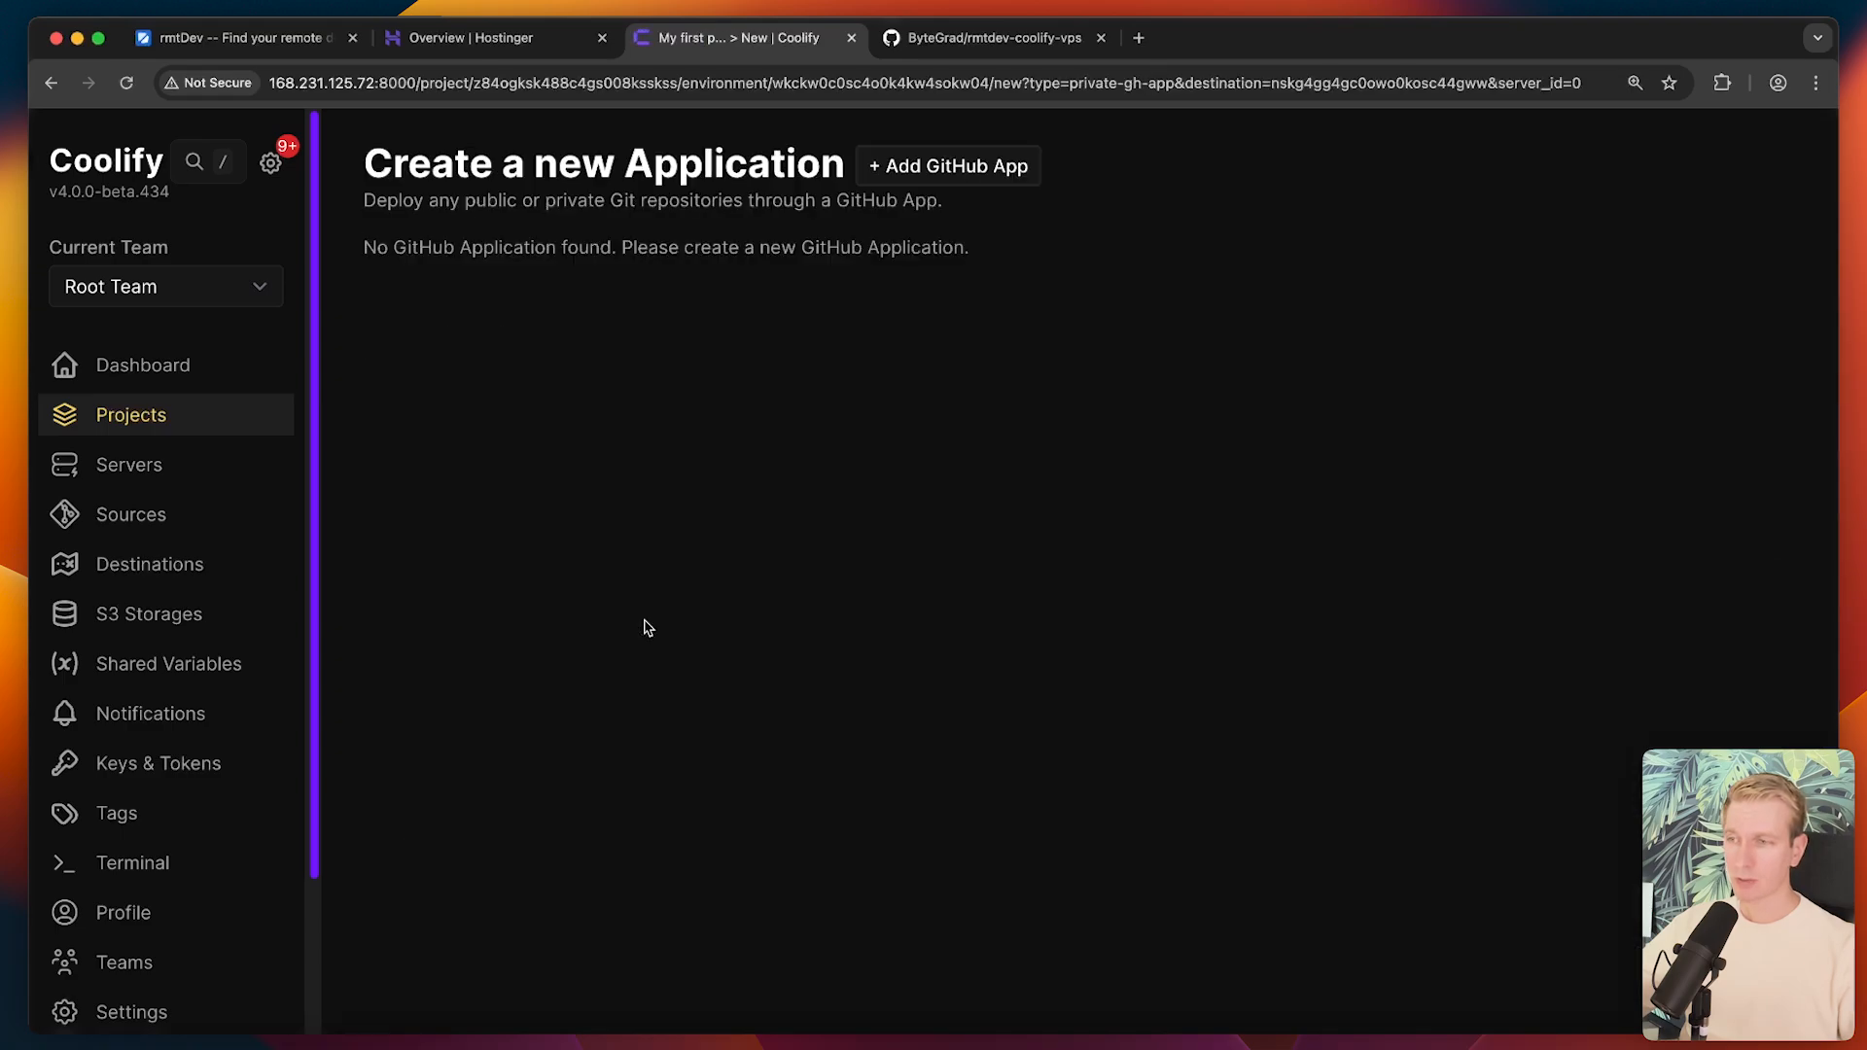
{"action": "mouse_move", "coordinate": [956, 180]}
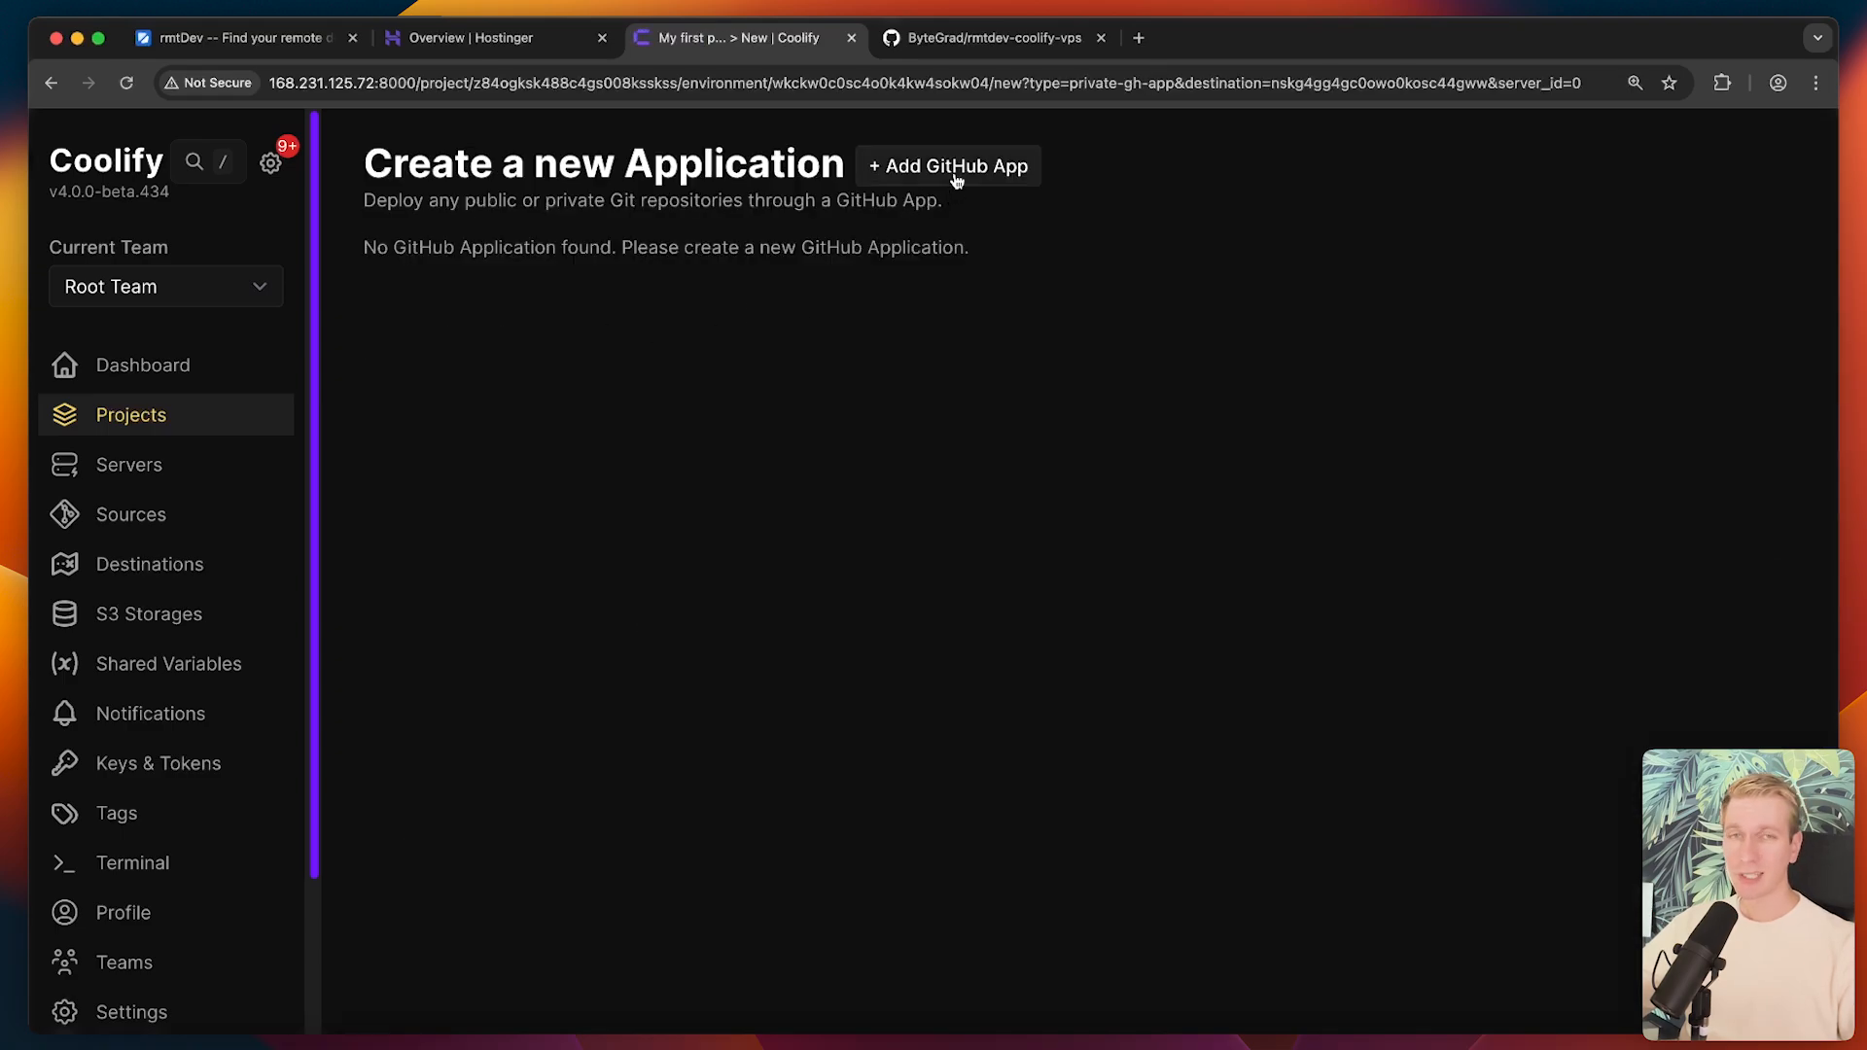
{"action": "left_click", "coordinate": [1003, 37]}
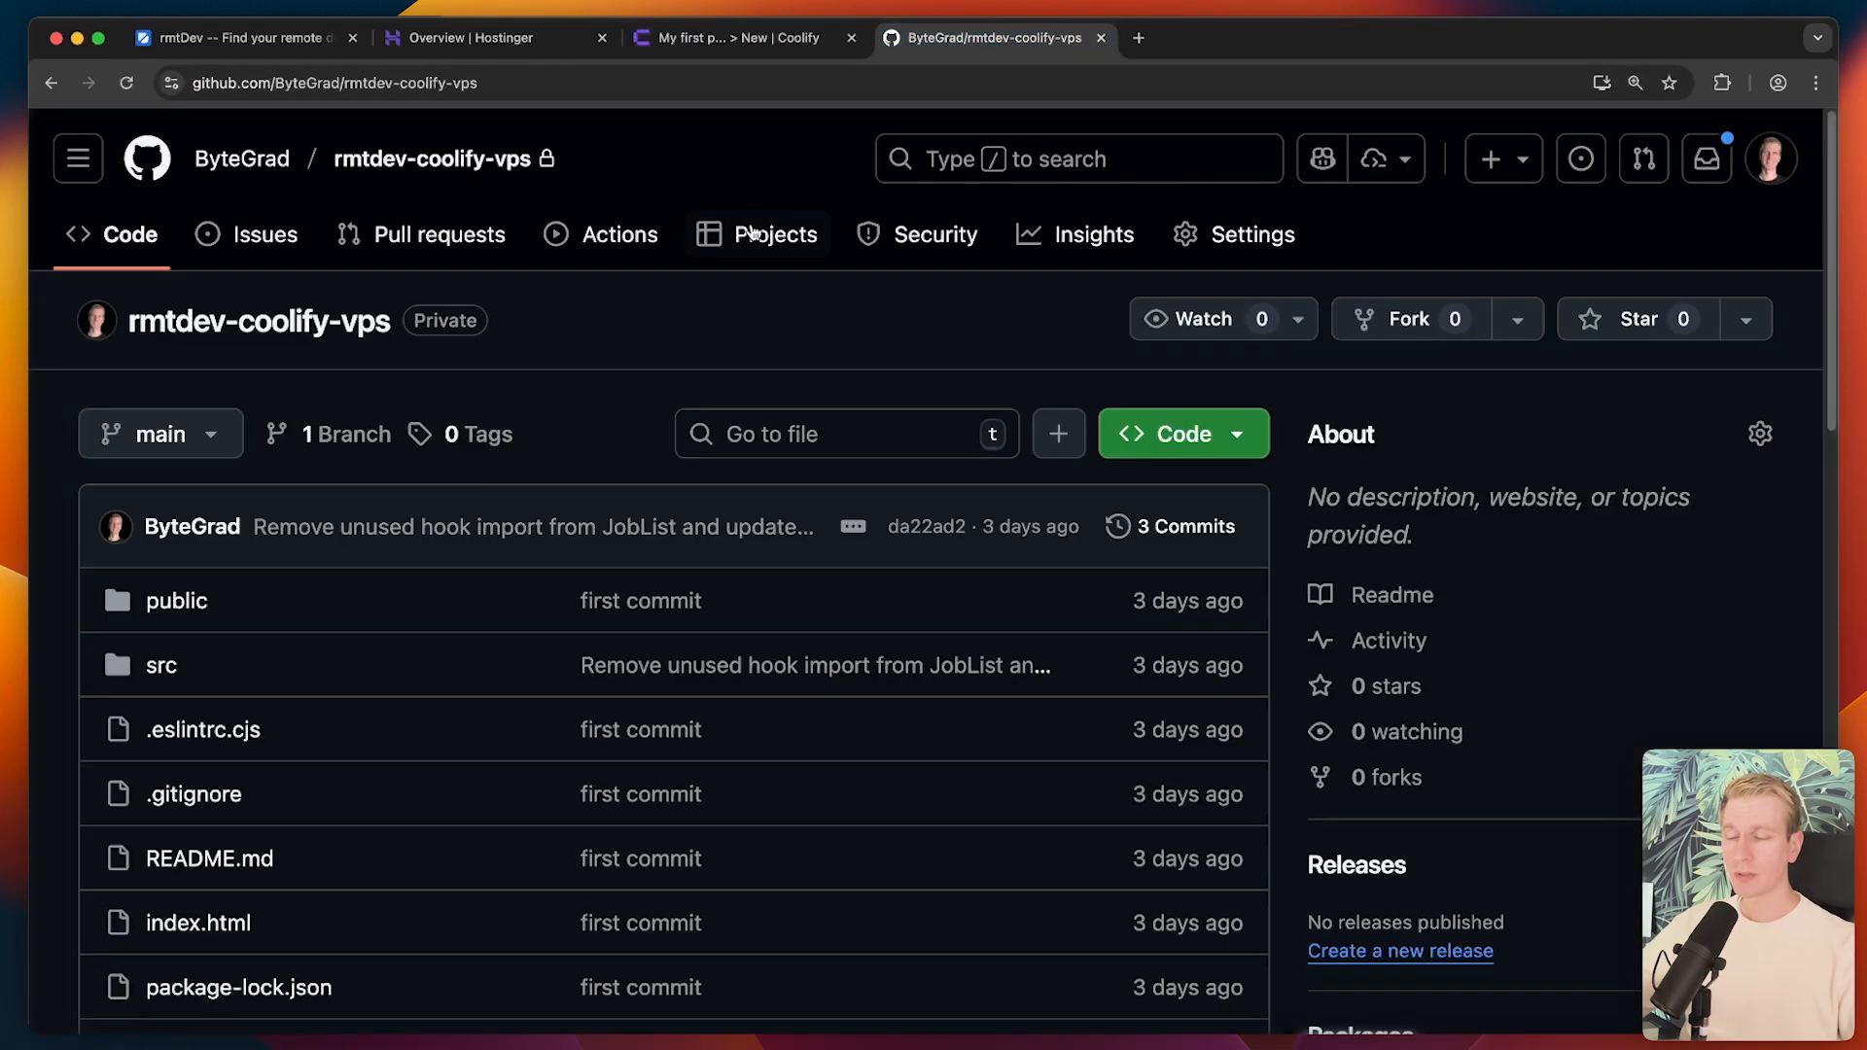
{"action": "mouse_move", "coordinate": [1111, 248]}
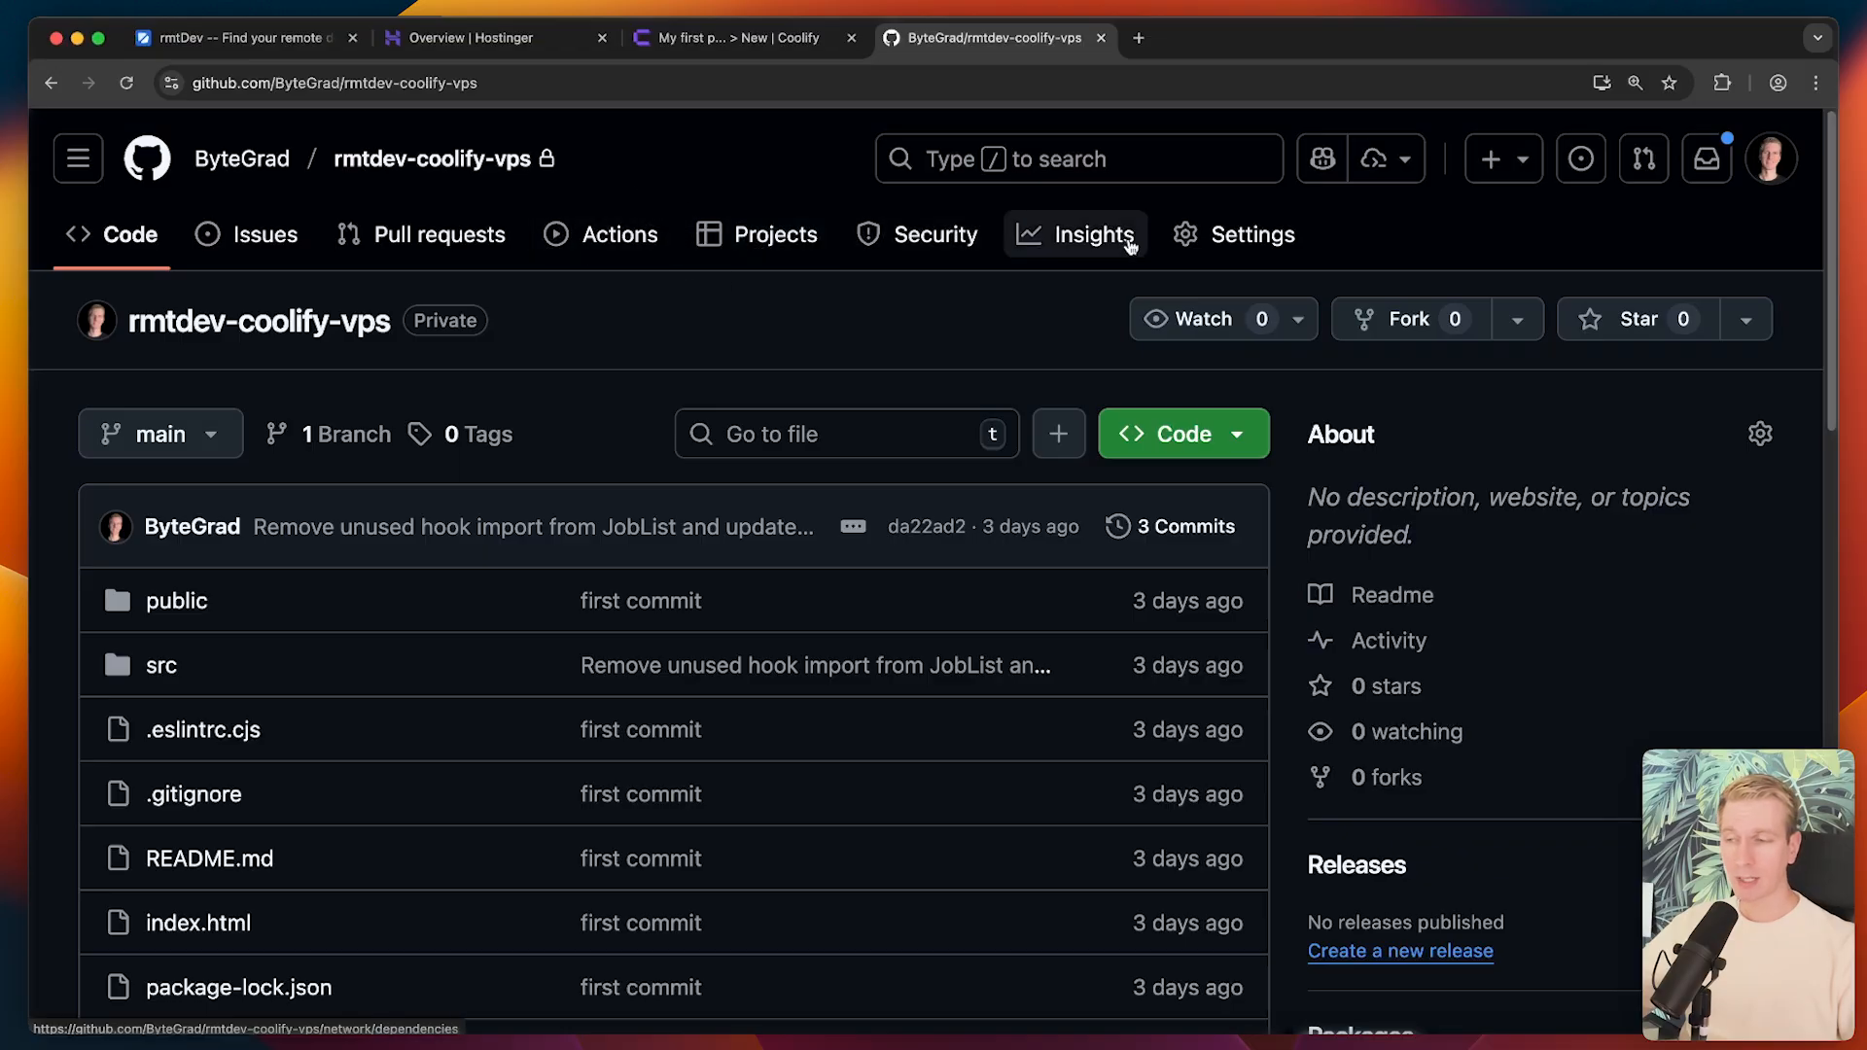
{"action": "mouse_move", "coordinate": [910, 303]}
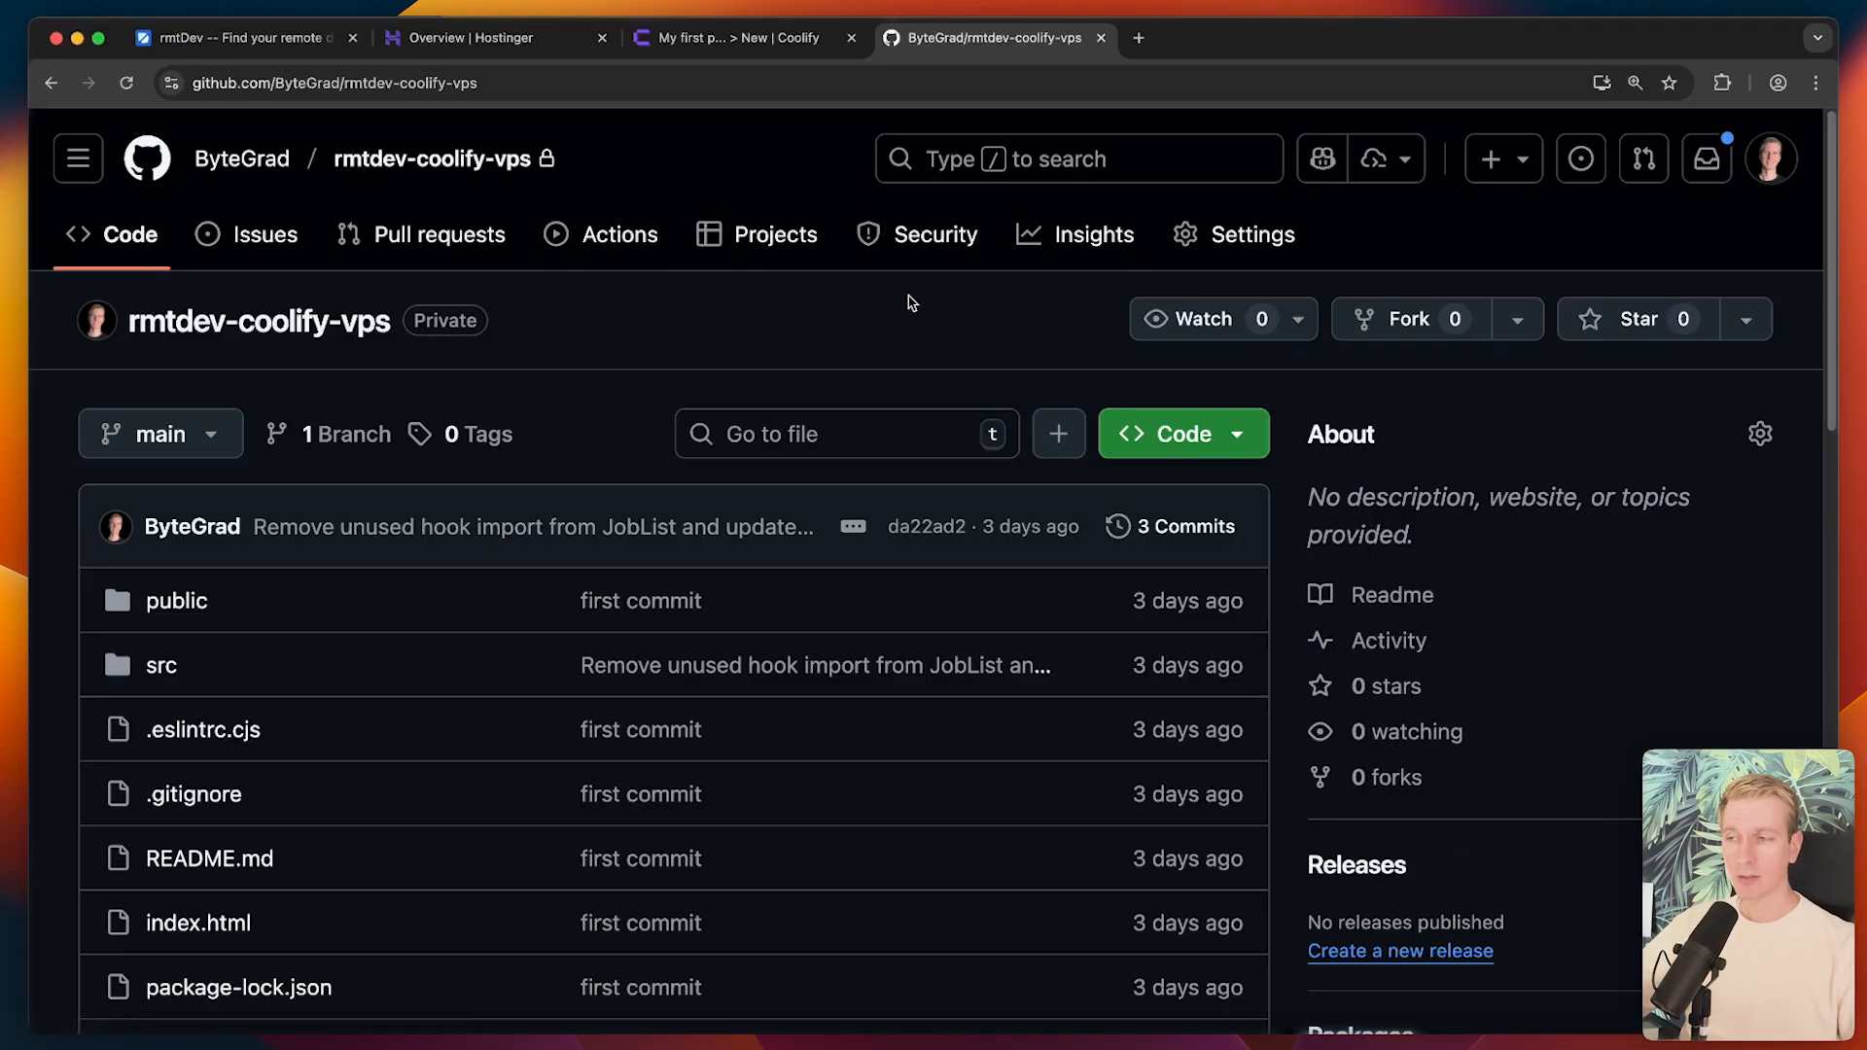
{"action": "left_click", "coordinate": [738, 38]}
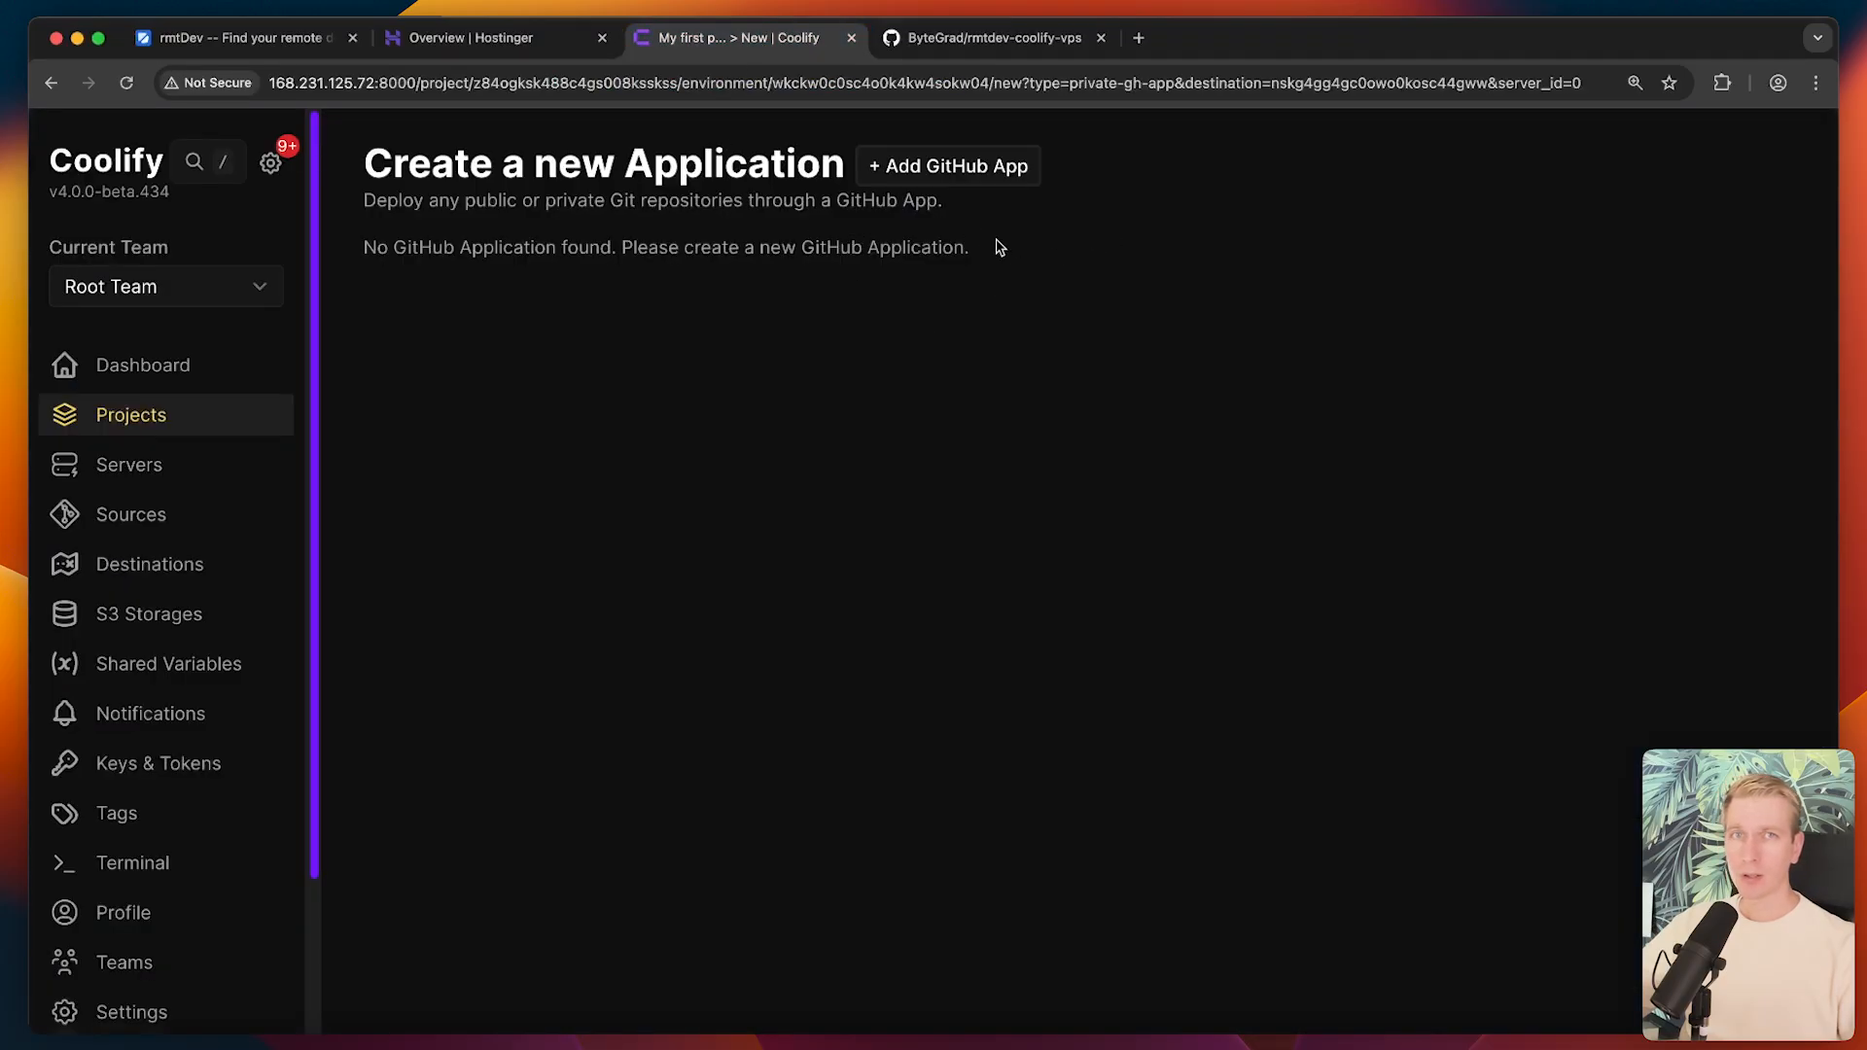
{"action": "left_click", "coordinate": [947, 165]}
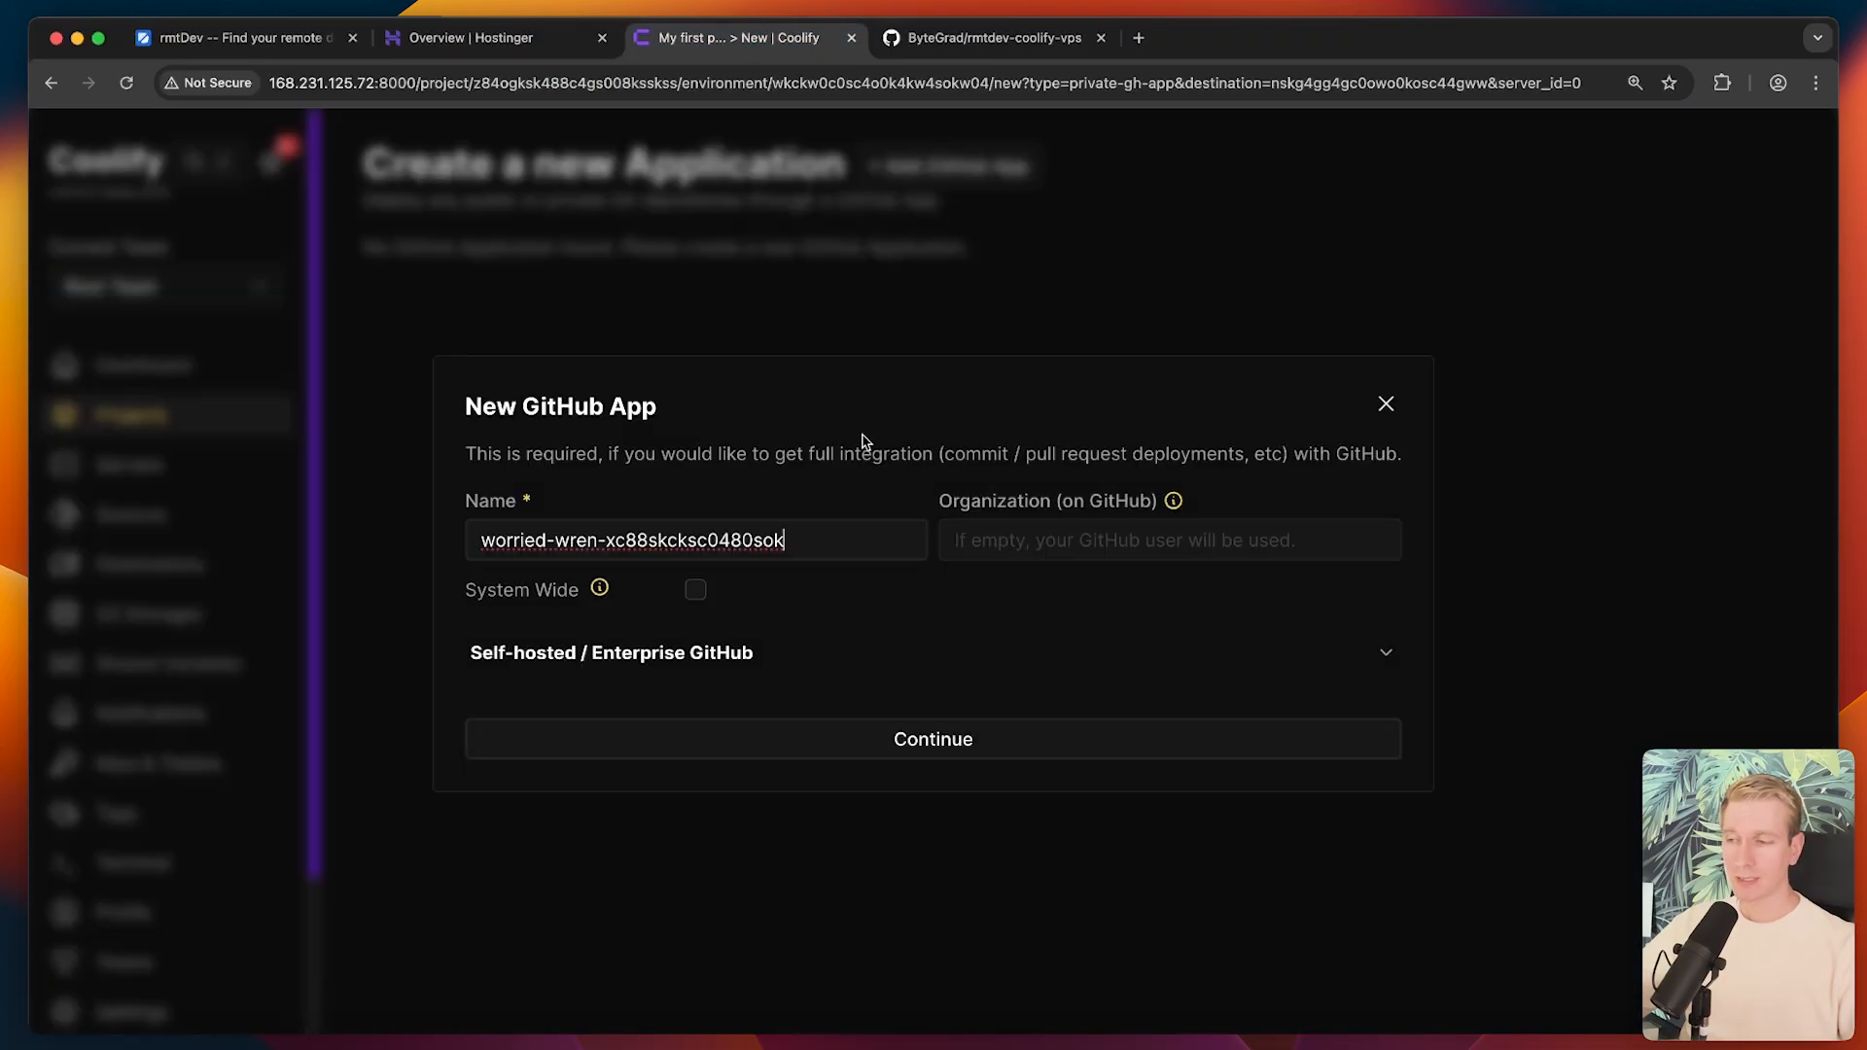
{"action": "left_click", "coordinate": [932, 739]}
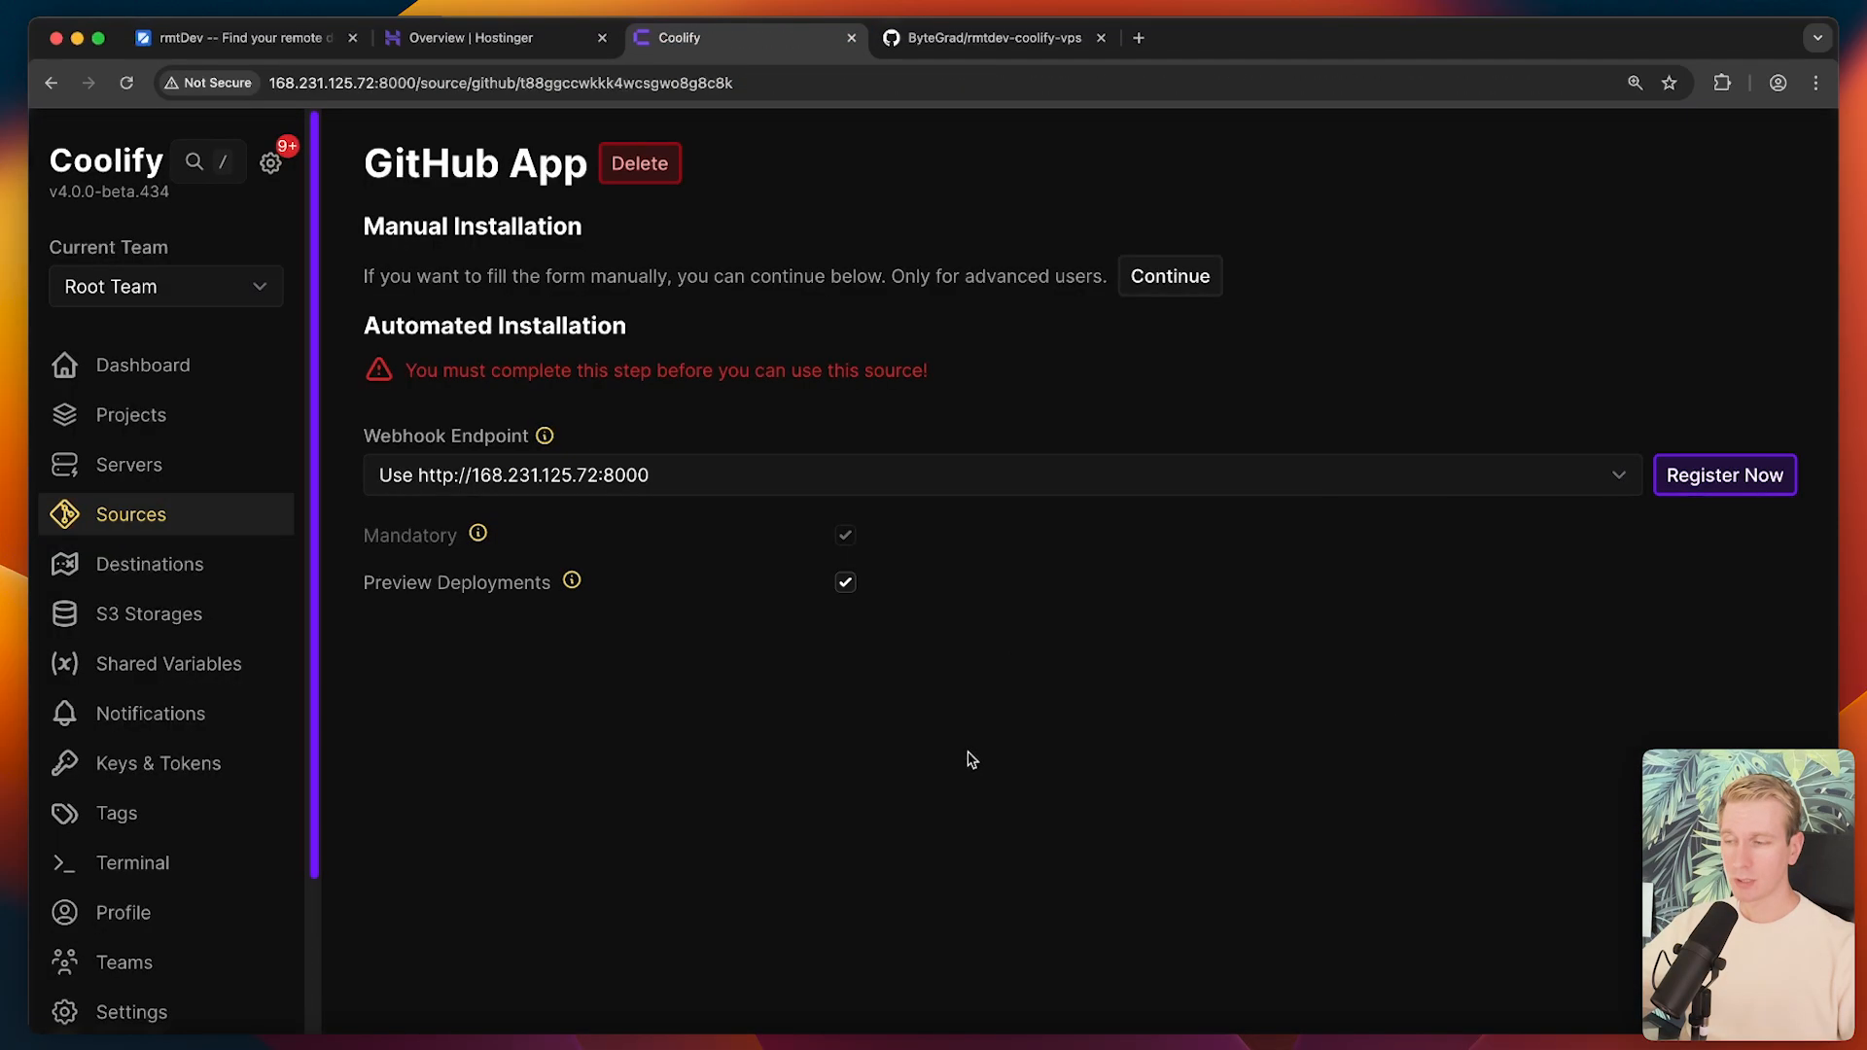
{"action": "mouse_move", "coordinate": [1555, 348]}
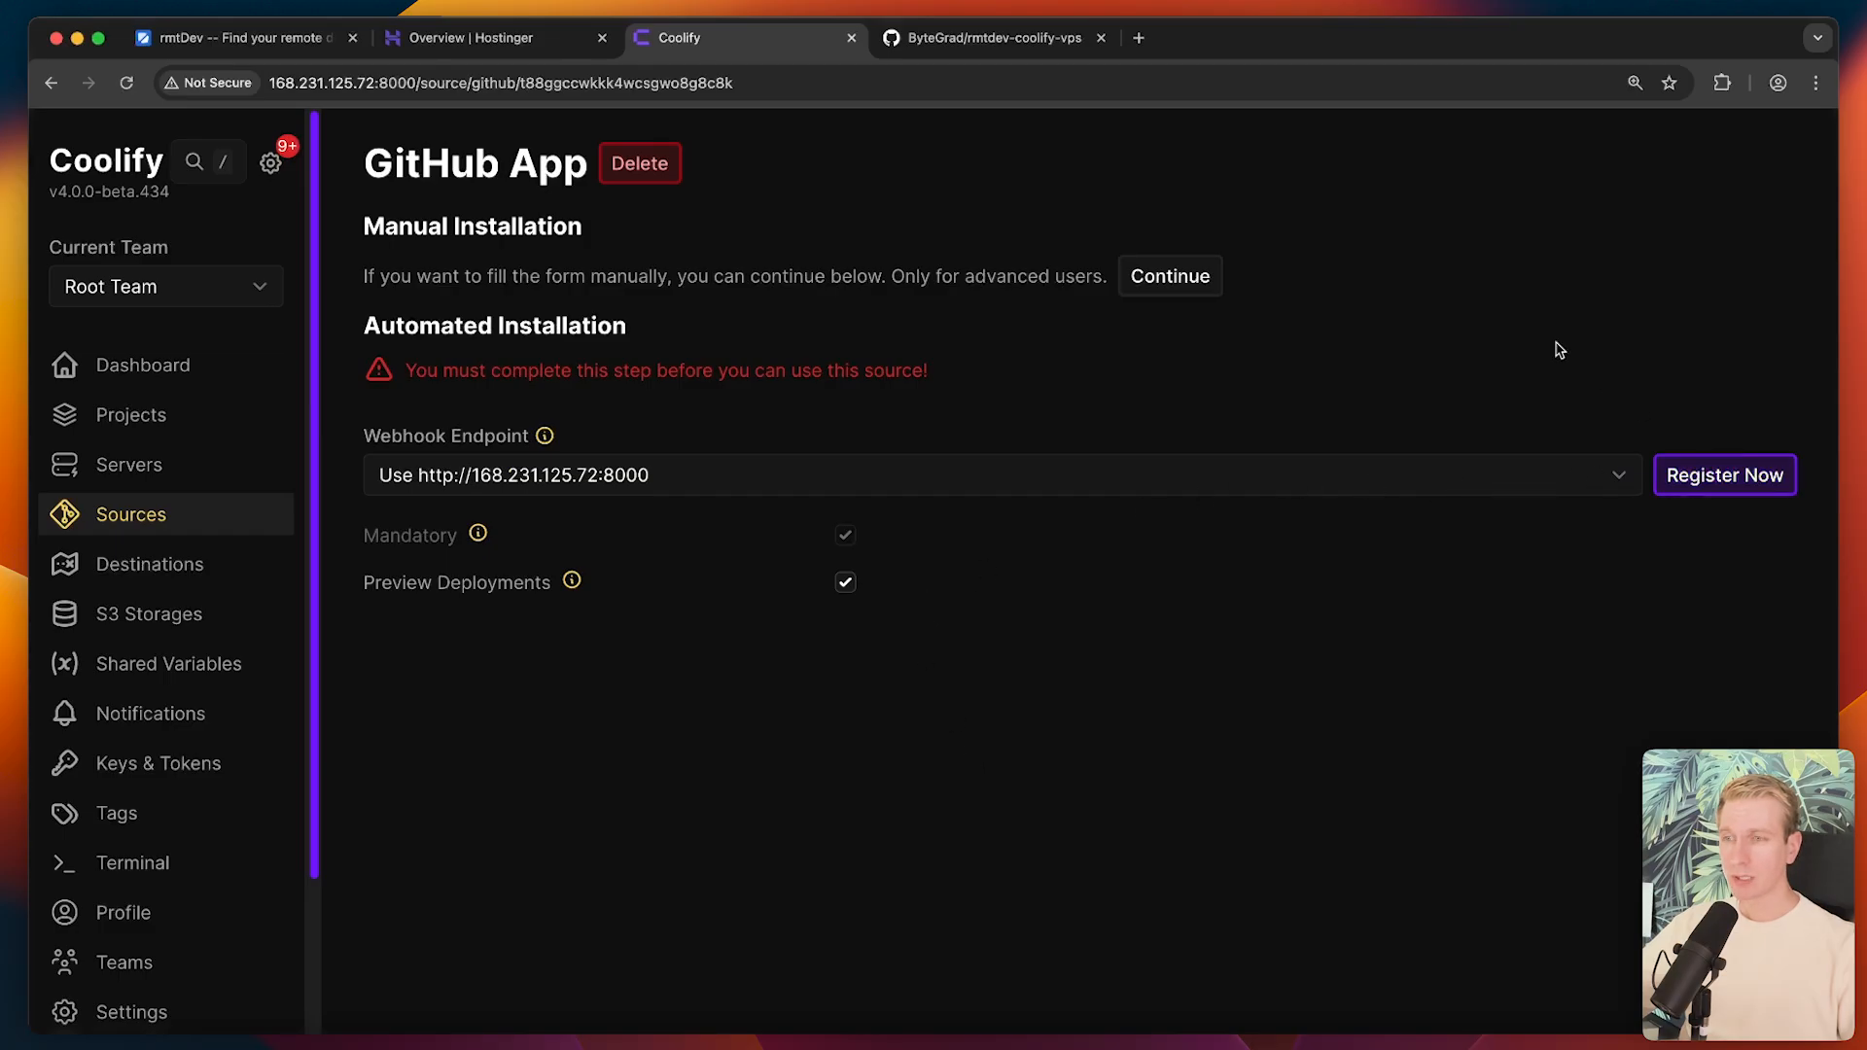
{"action": "mouse_move", "coordinate": [823, 988]}
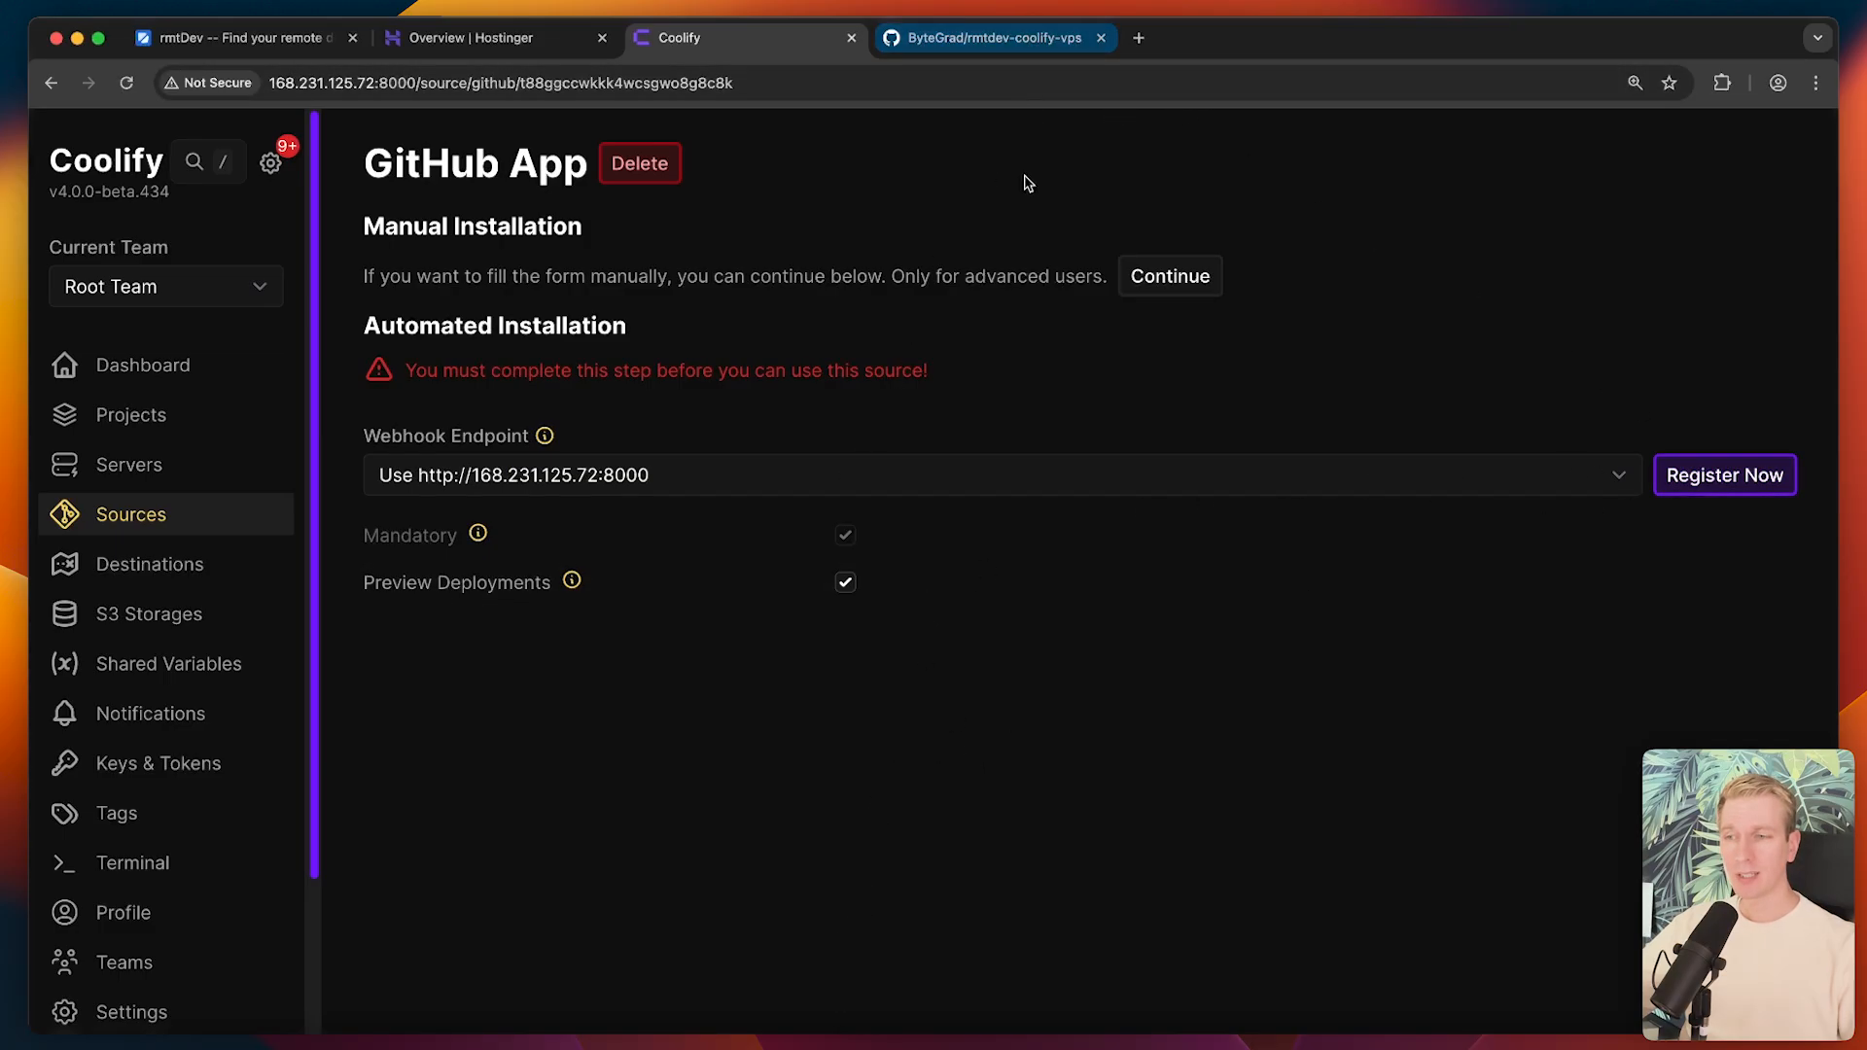
{"action": "mouse_move", "coordinate": [1450, 356]}
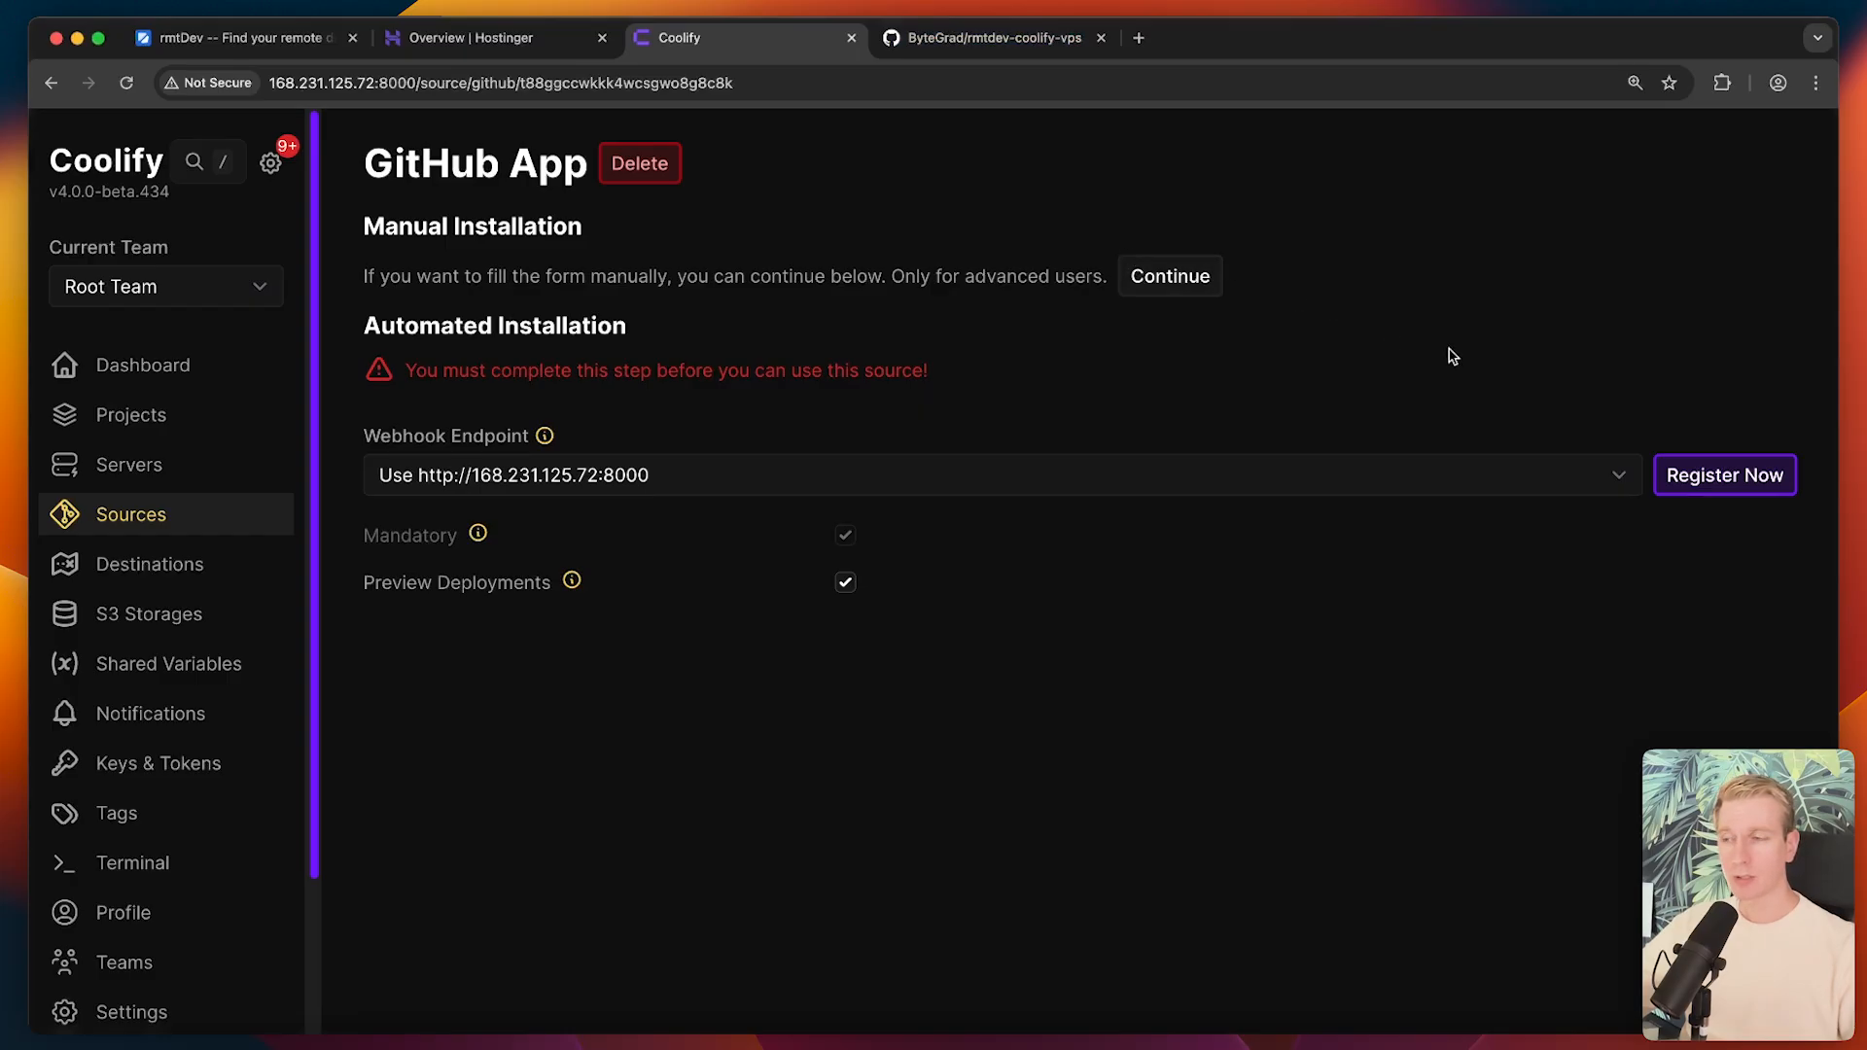
{"action": "mouse_move", "coordinate": [1696, 486]}
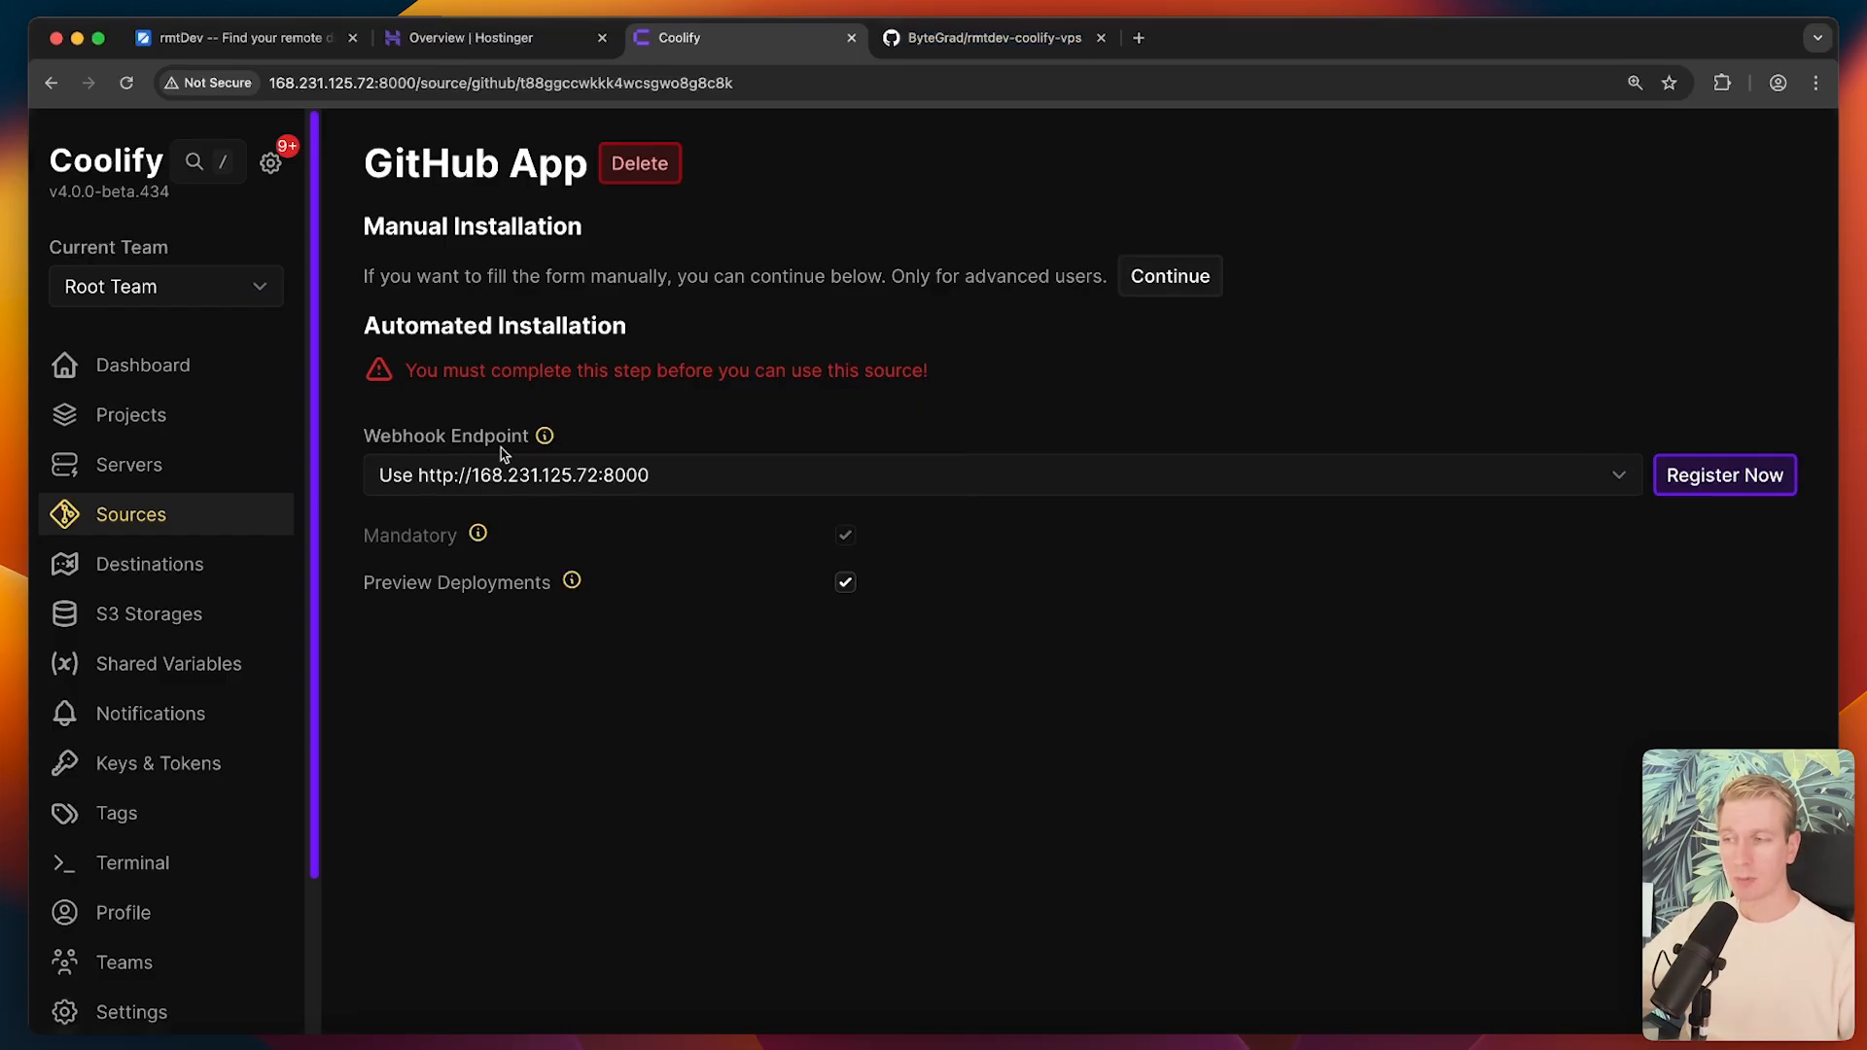
- Create the worried-wren GitHub App and grant it access to only rmtdev-coolify-vps
{"action": "left_click", "coordinate": [1723, 475]}
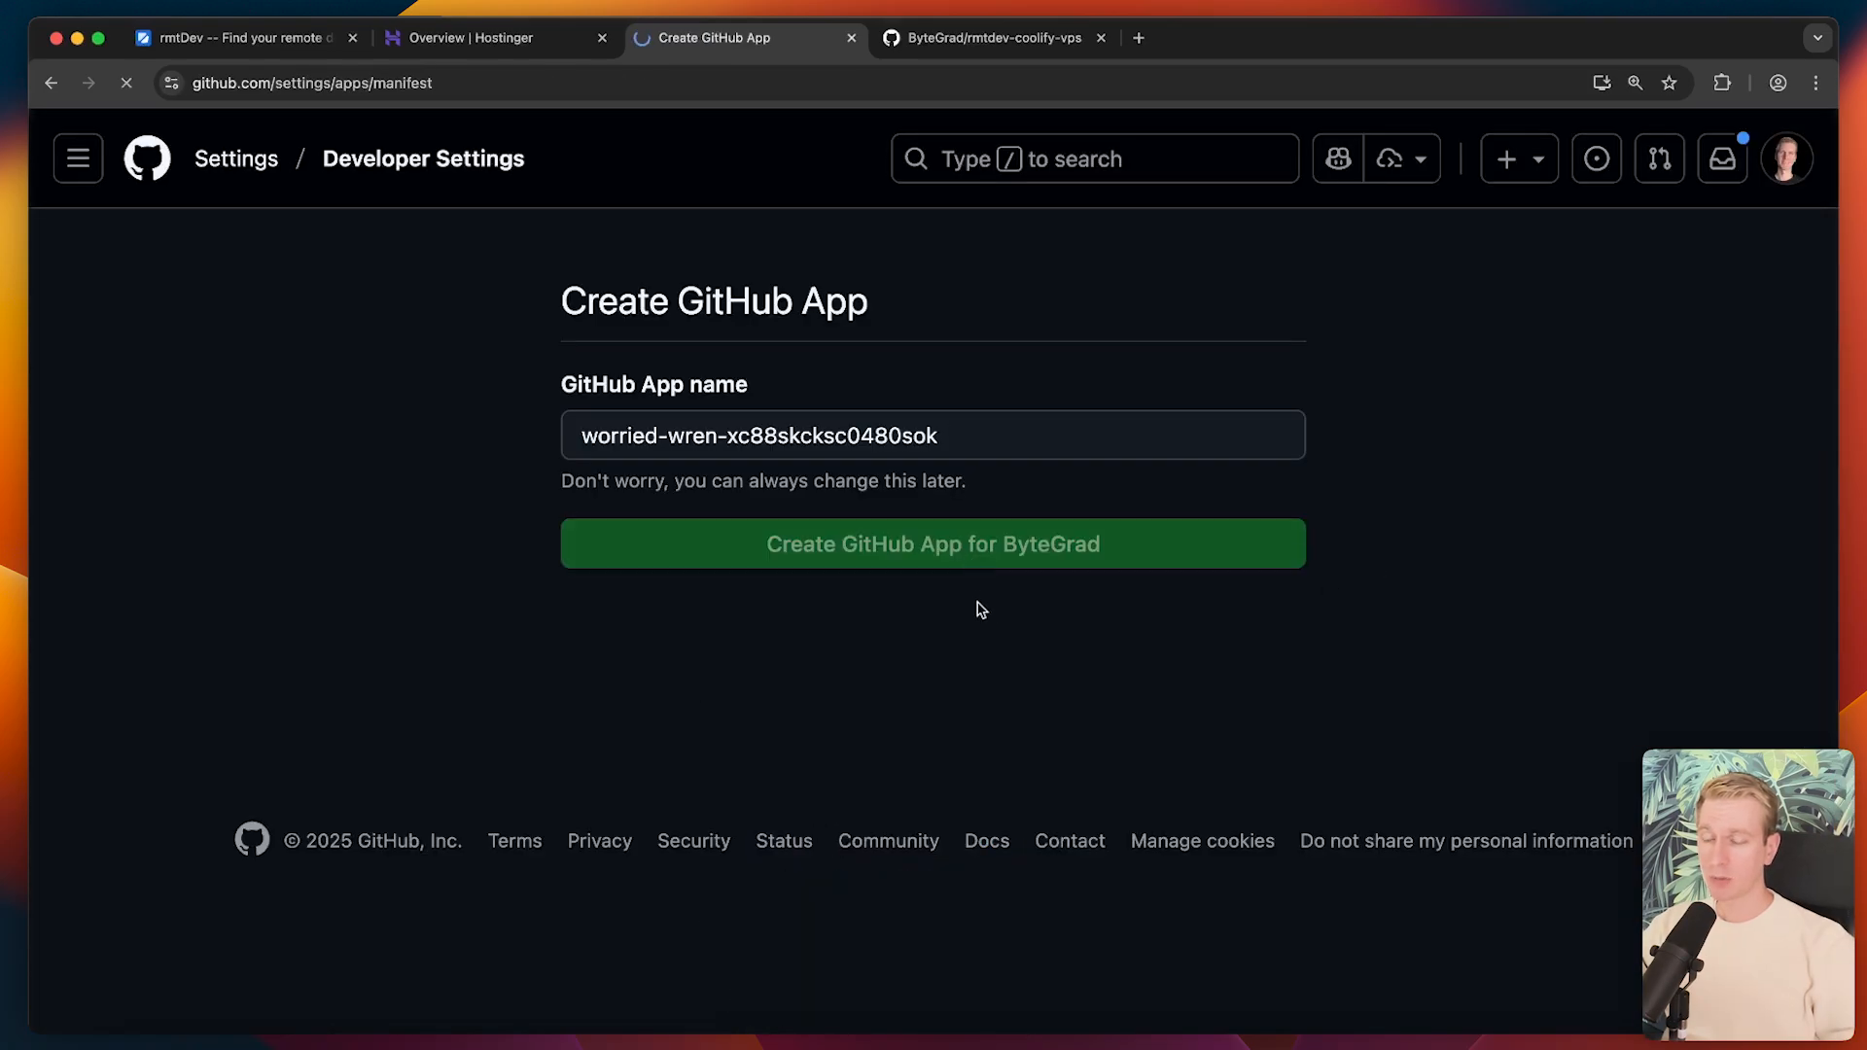
{"action": "left_click", "coordinate": [931, 545]}
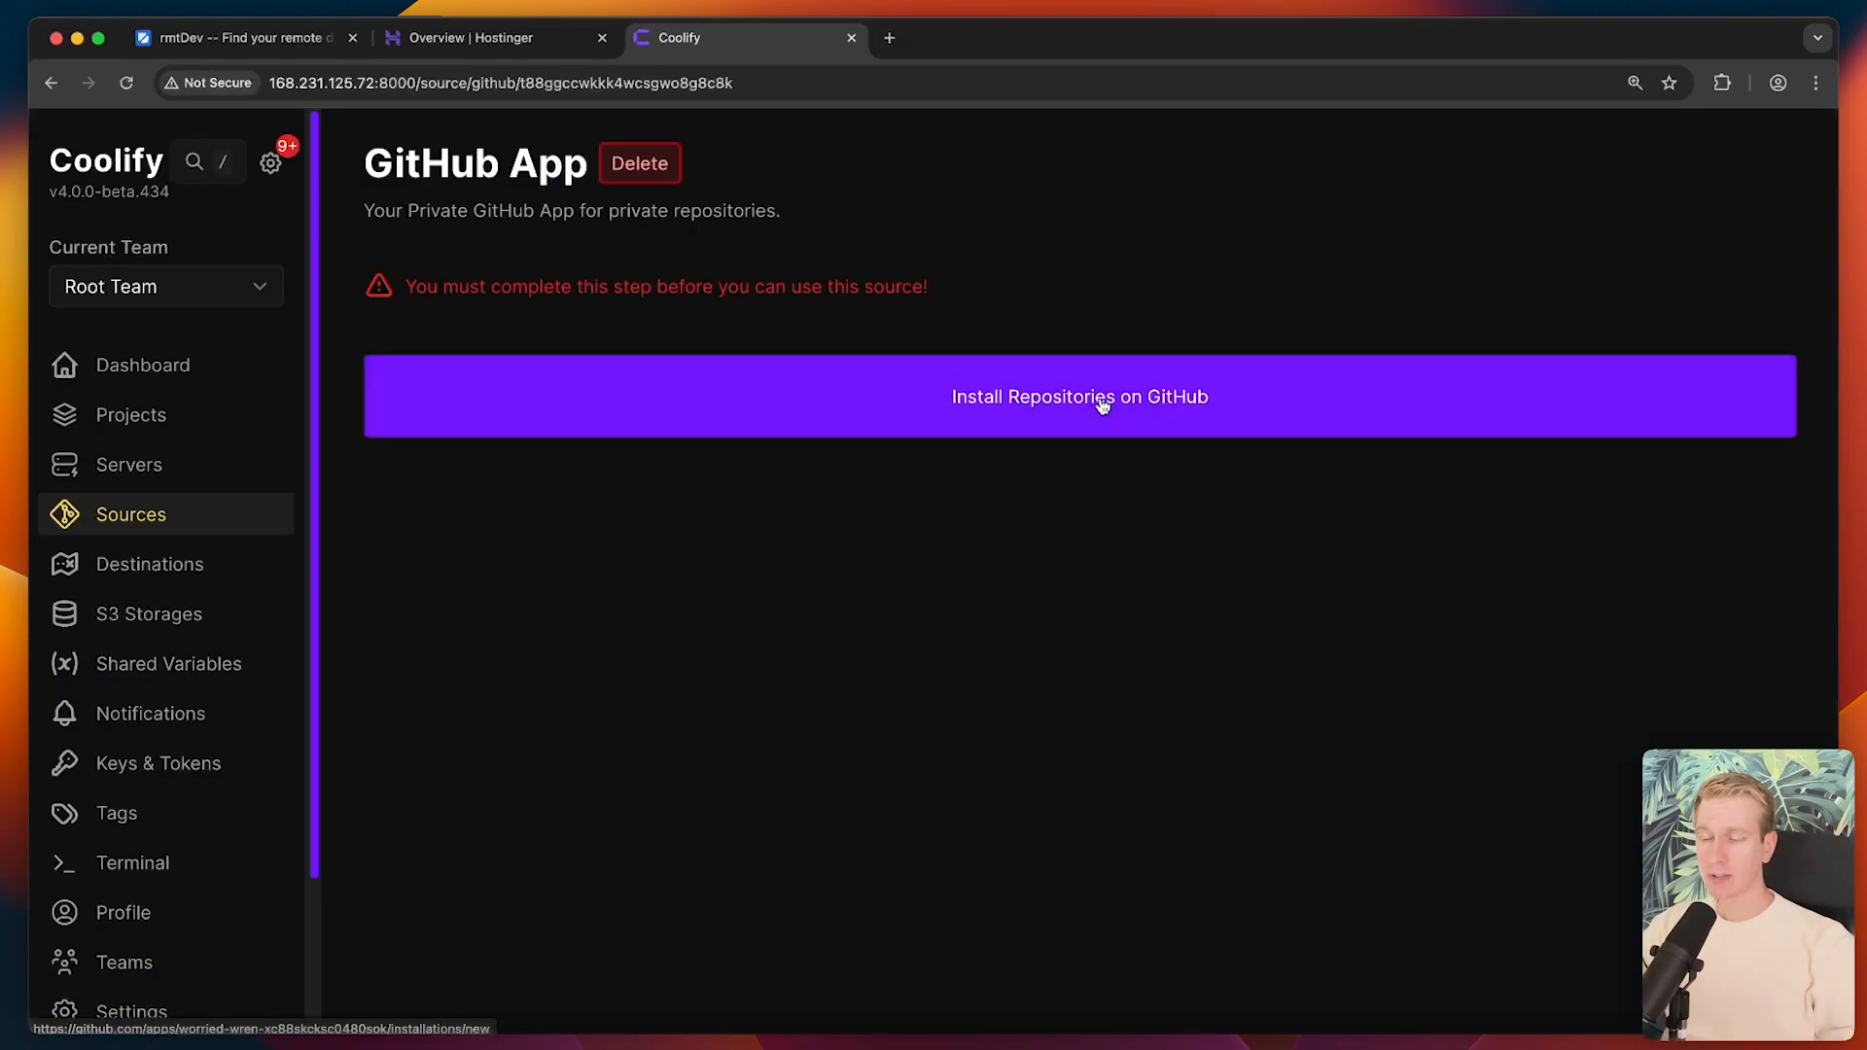
{"action": "left_click", "coordinate": [1101, 397]}
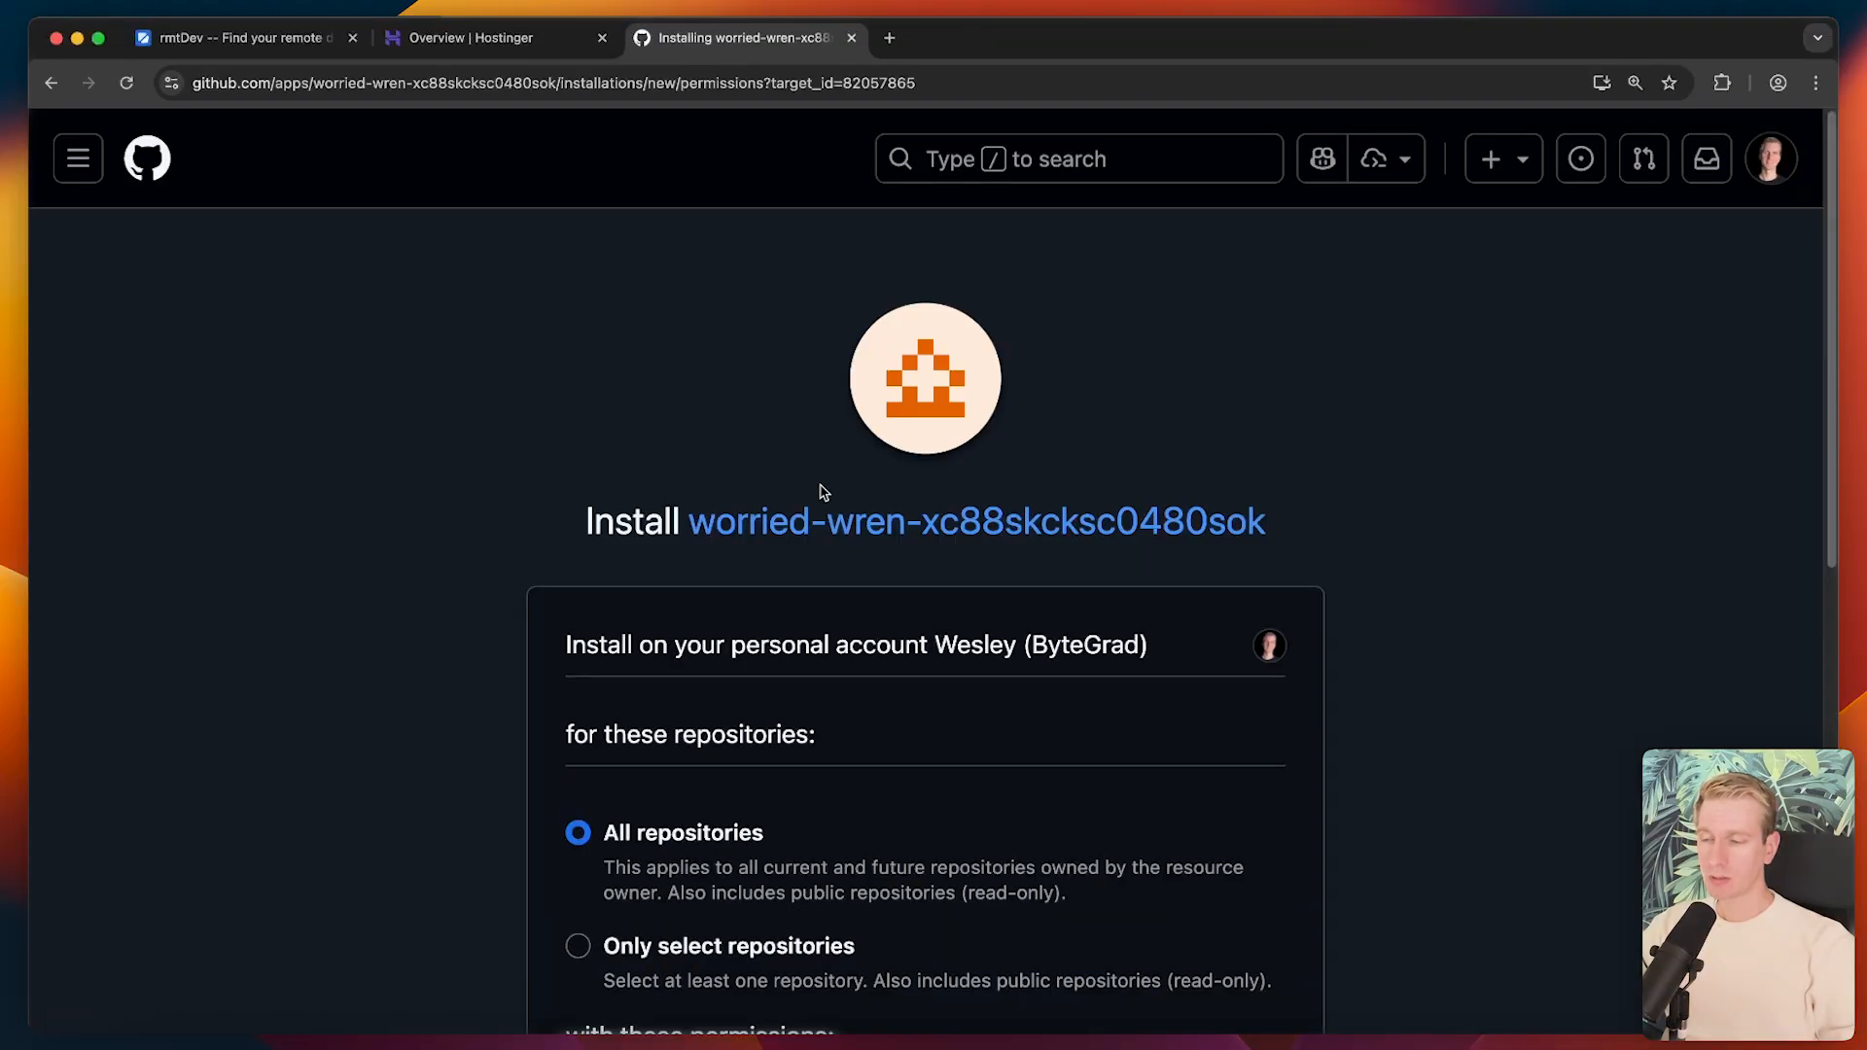
{"action": "scroll", "scroll_direction": "down", "scroll_amount": 3}
{"action": "type", "text": "coolify-vps"}
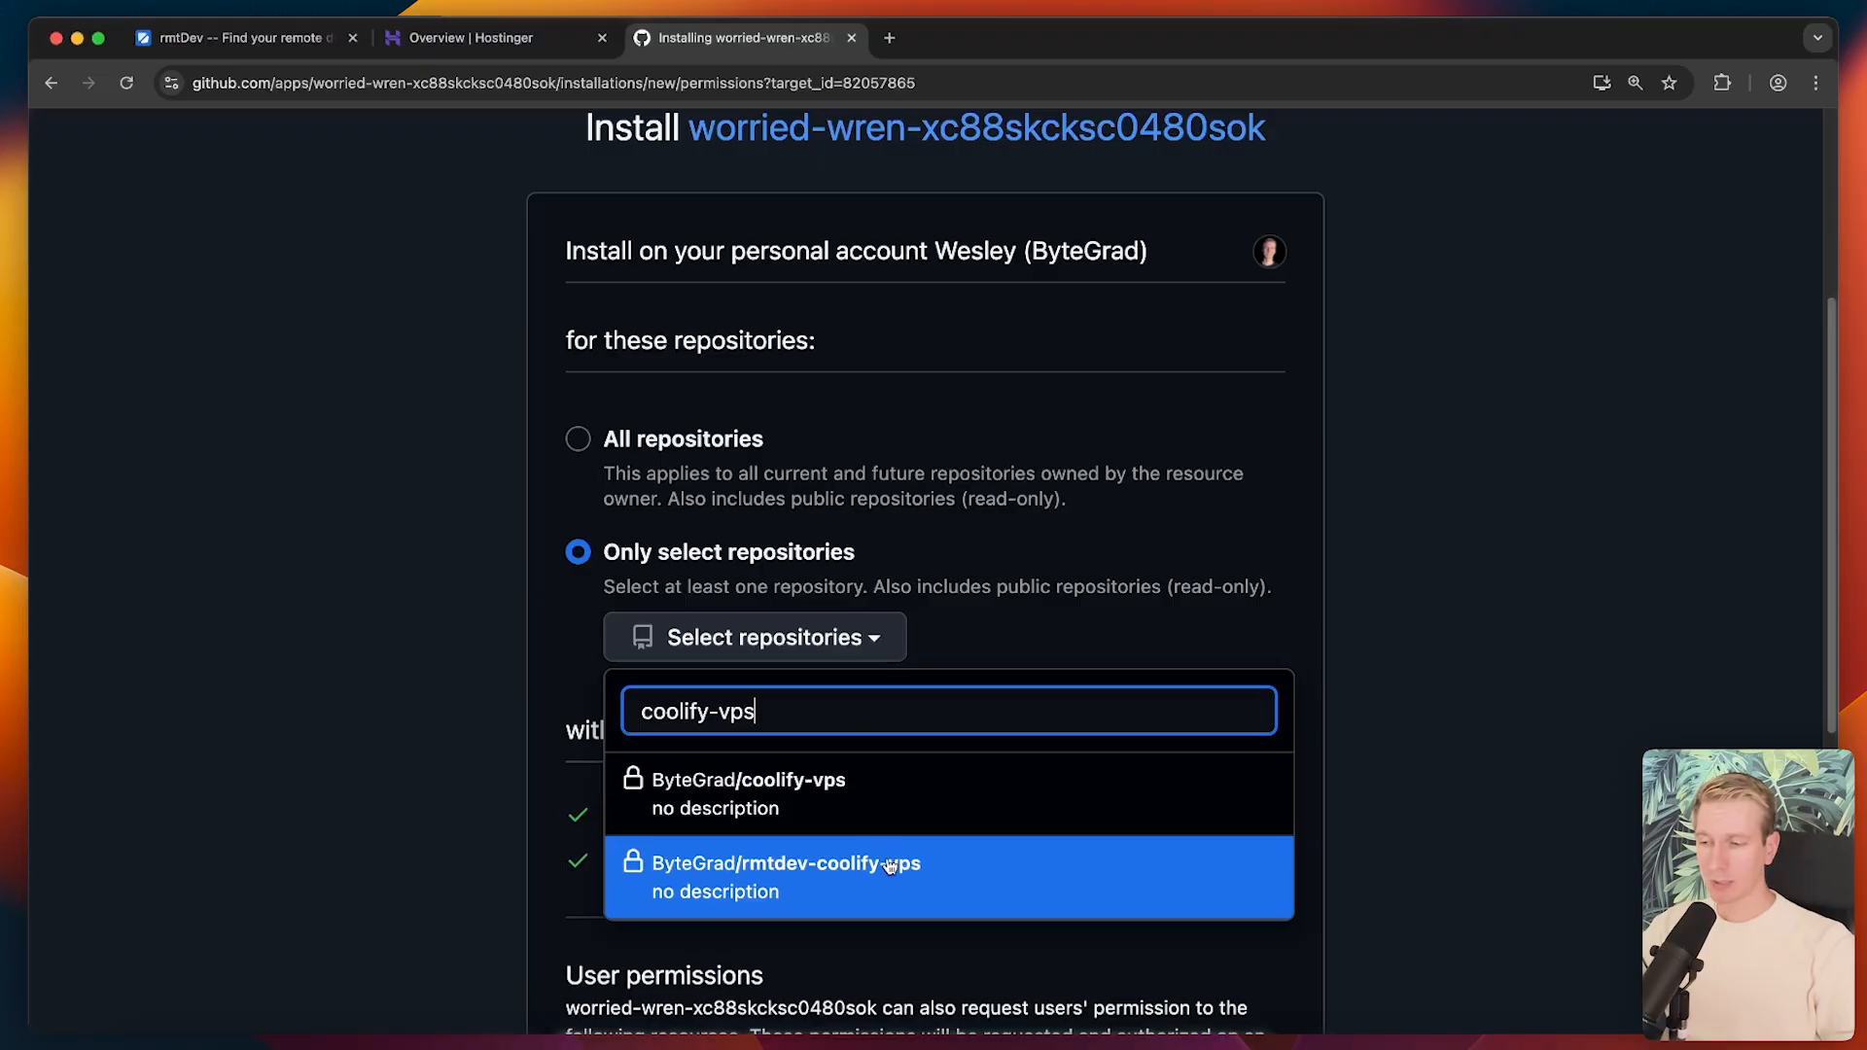
{"action": "left_click", "coordinate": [786, 863]}
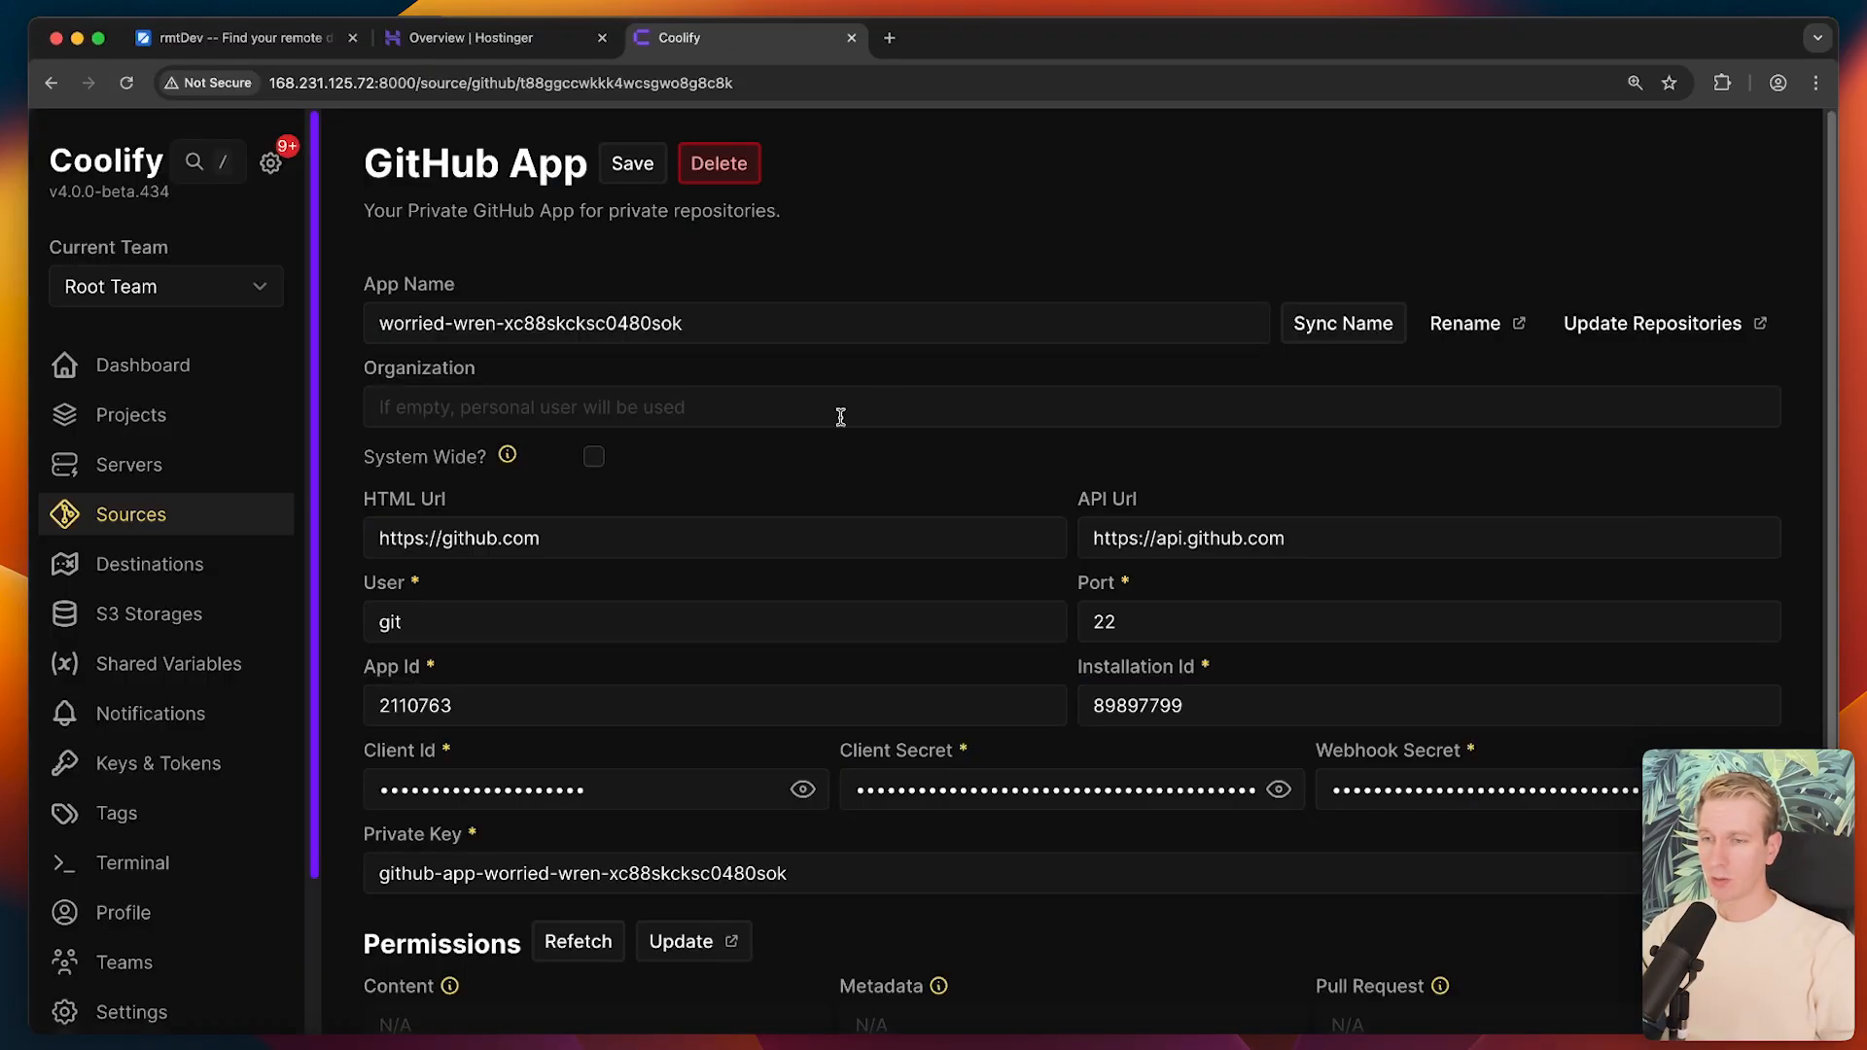
- Add a resource to My first project's production via worried-wren and load rmtdev-coolify-vps
{"action": "left_click", "coordinate": [633, 164]}
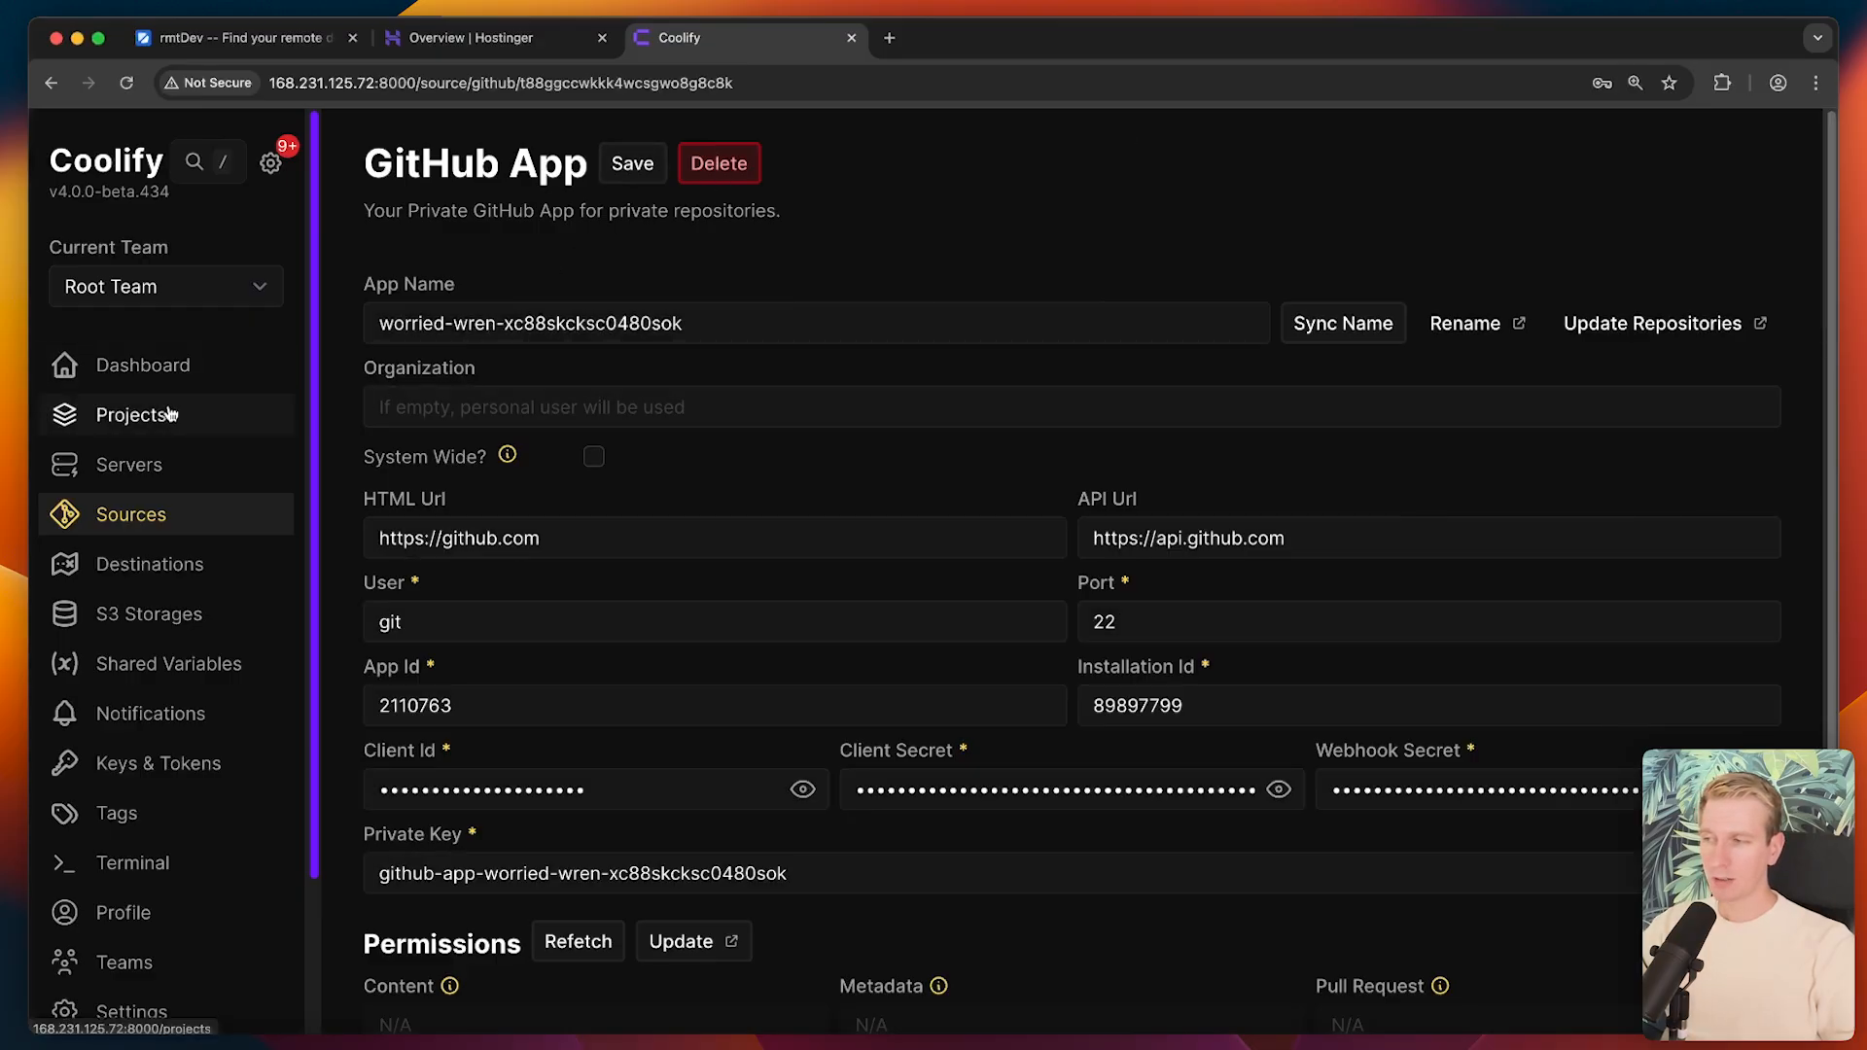
{"action": "left_click", "coordinate": [131, 415]}
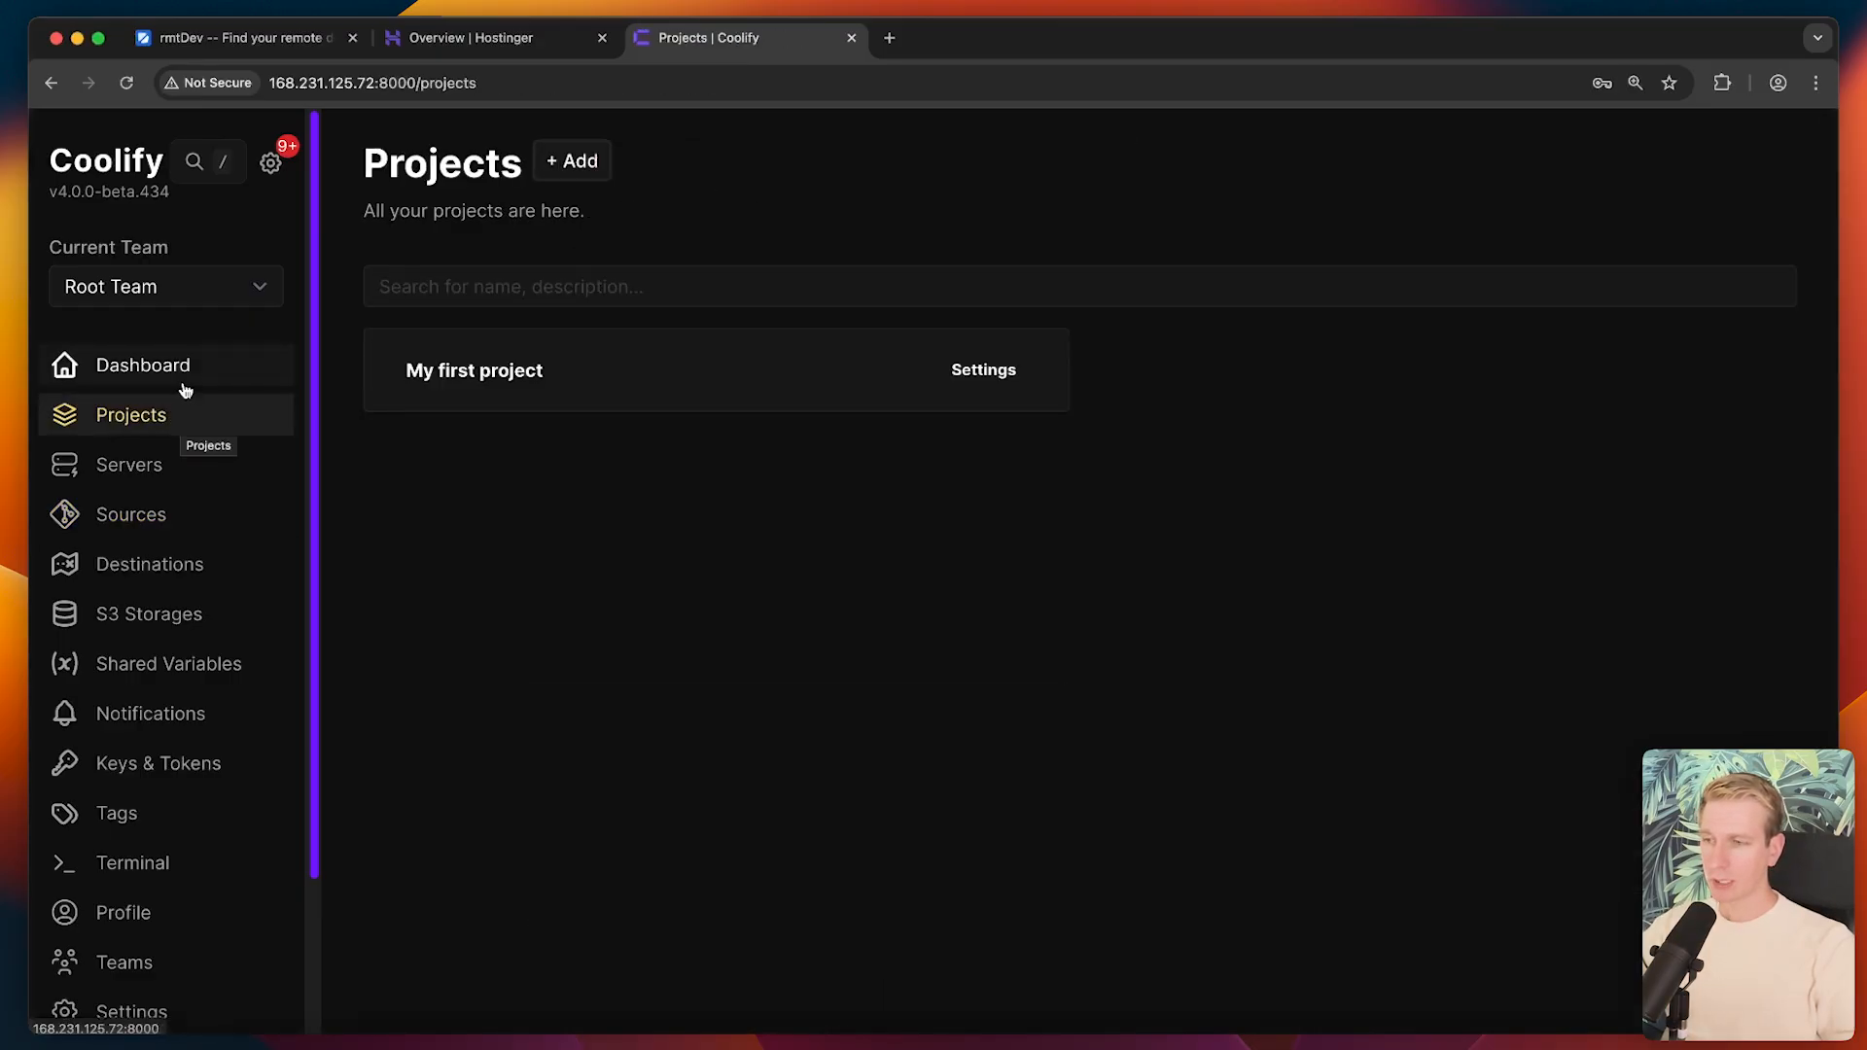
{"action": "left_click", "coordinate": [473, 370]}
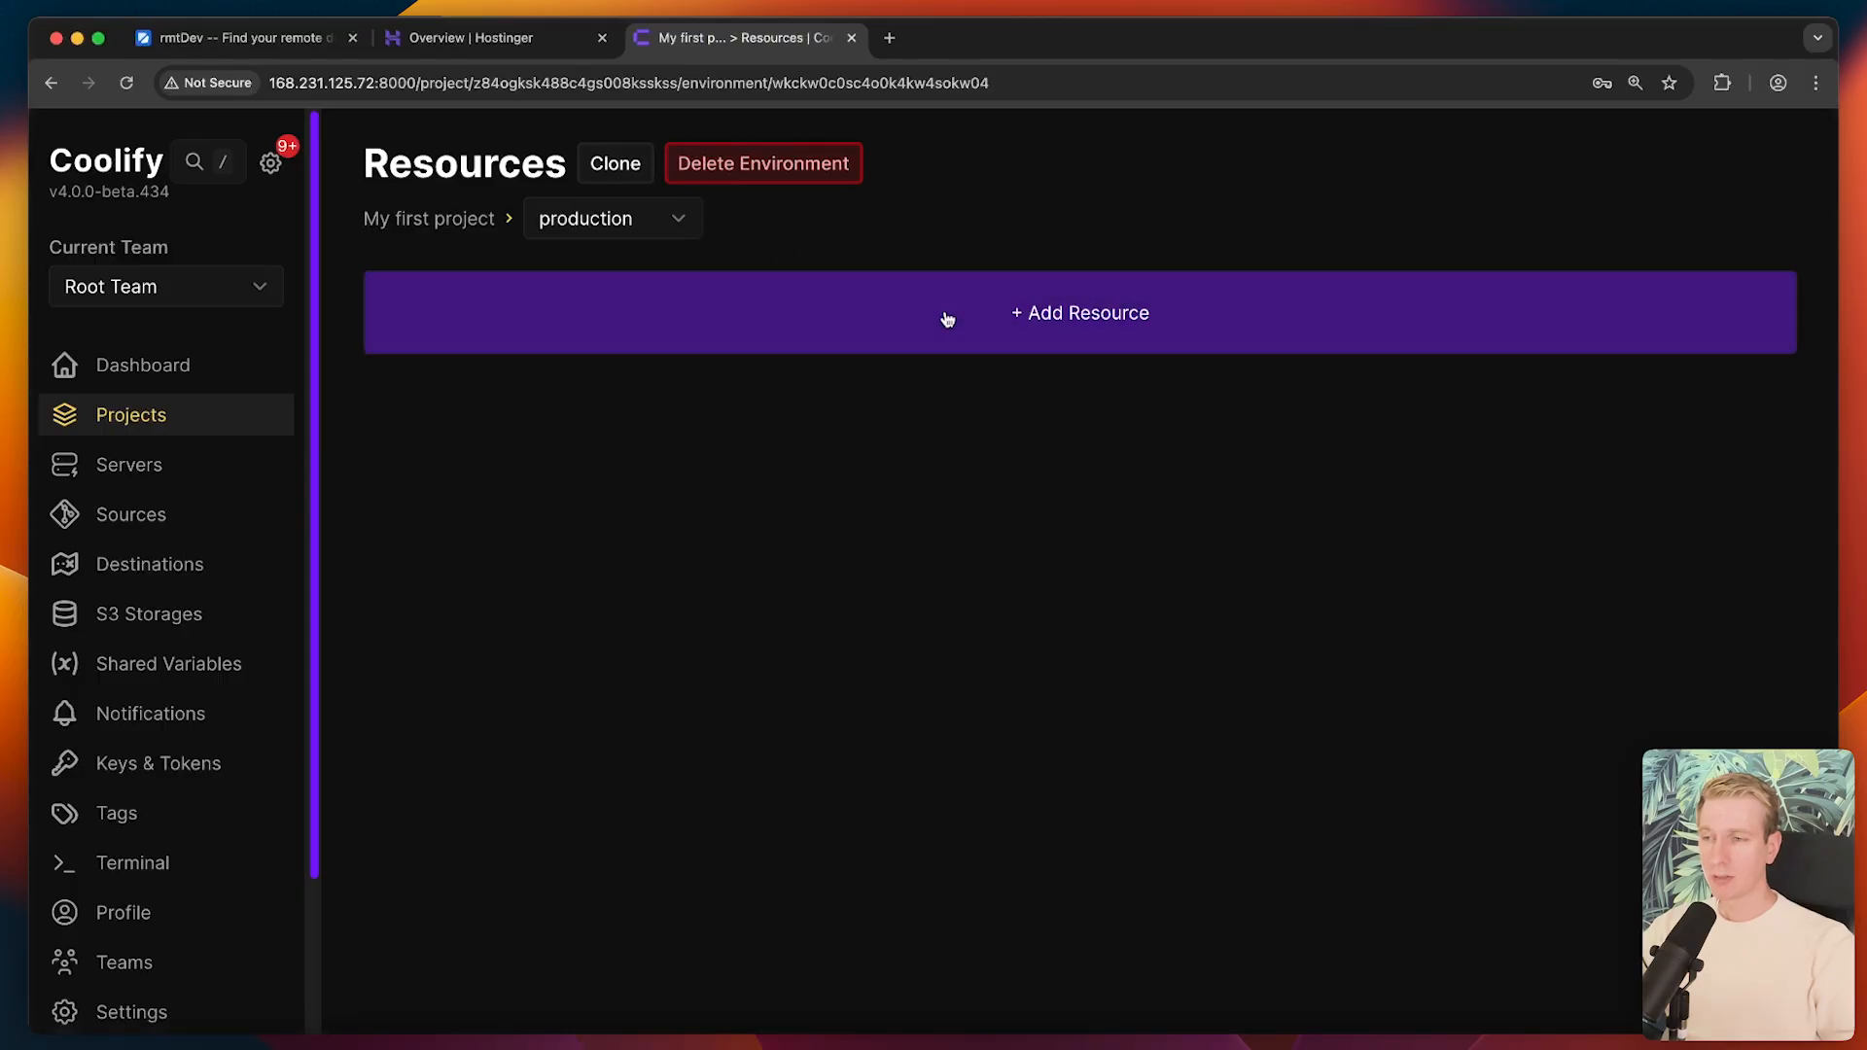
{"action": "left_click", "coordinate": [1079, 312]}
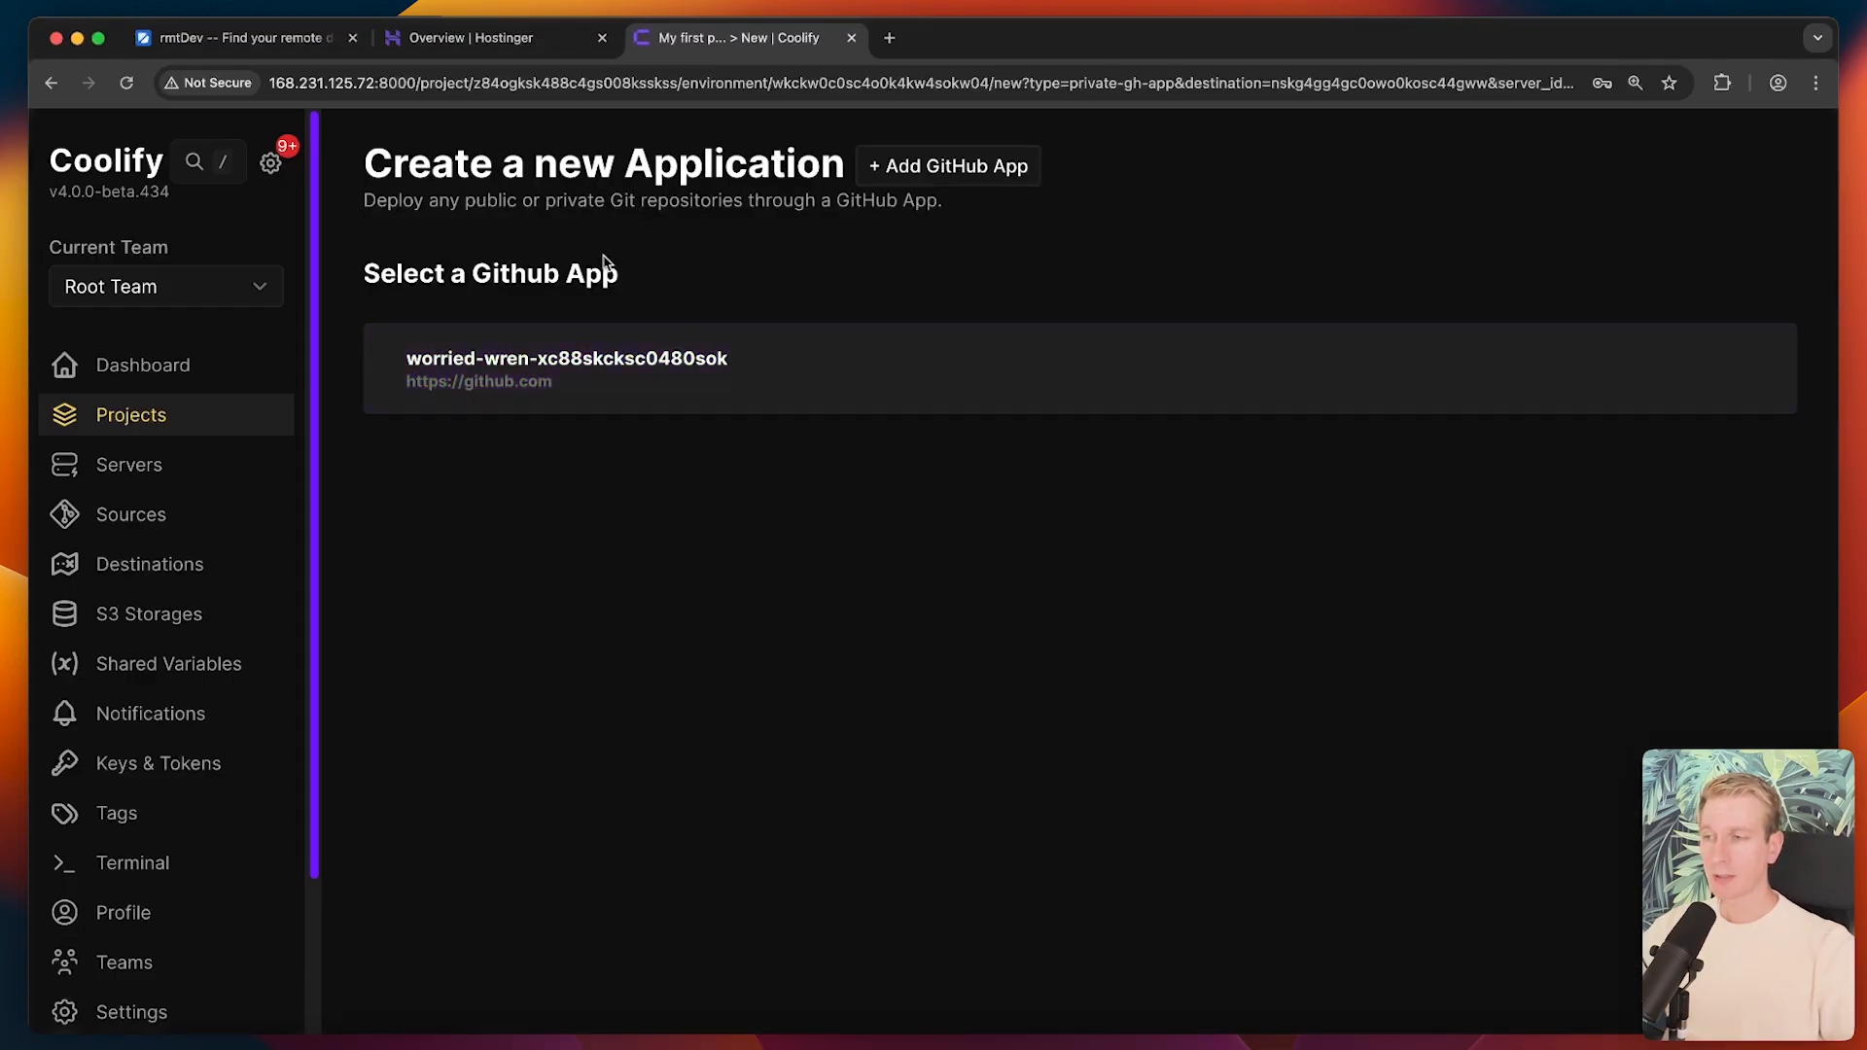
{"action": "left_click", "coordinate": [565, 369]}
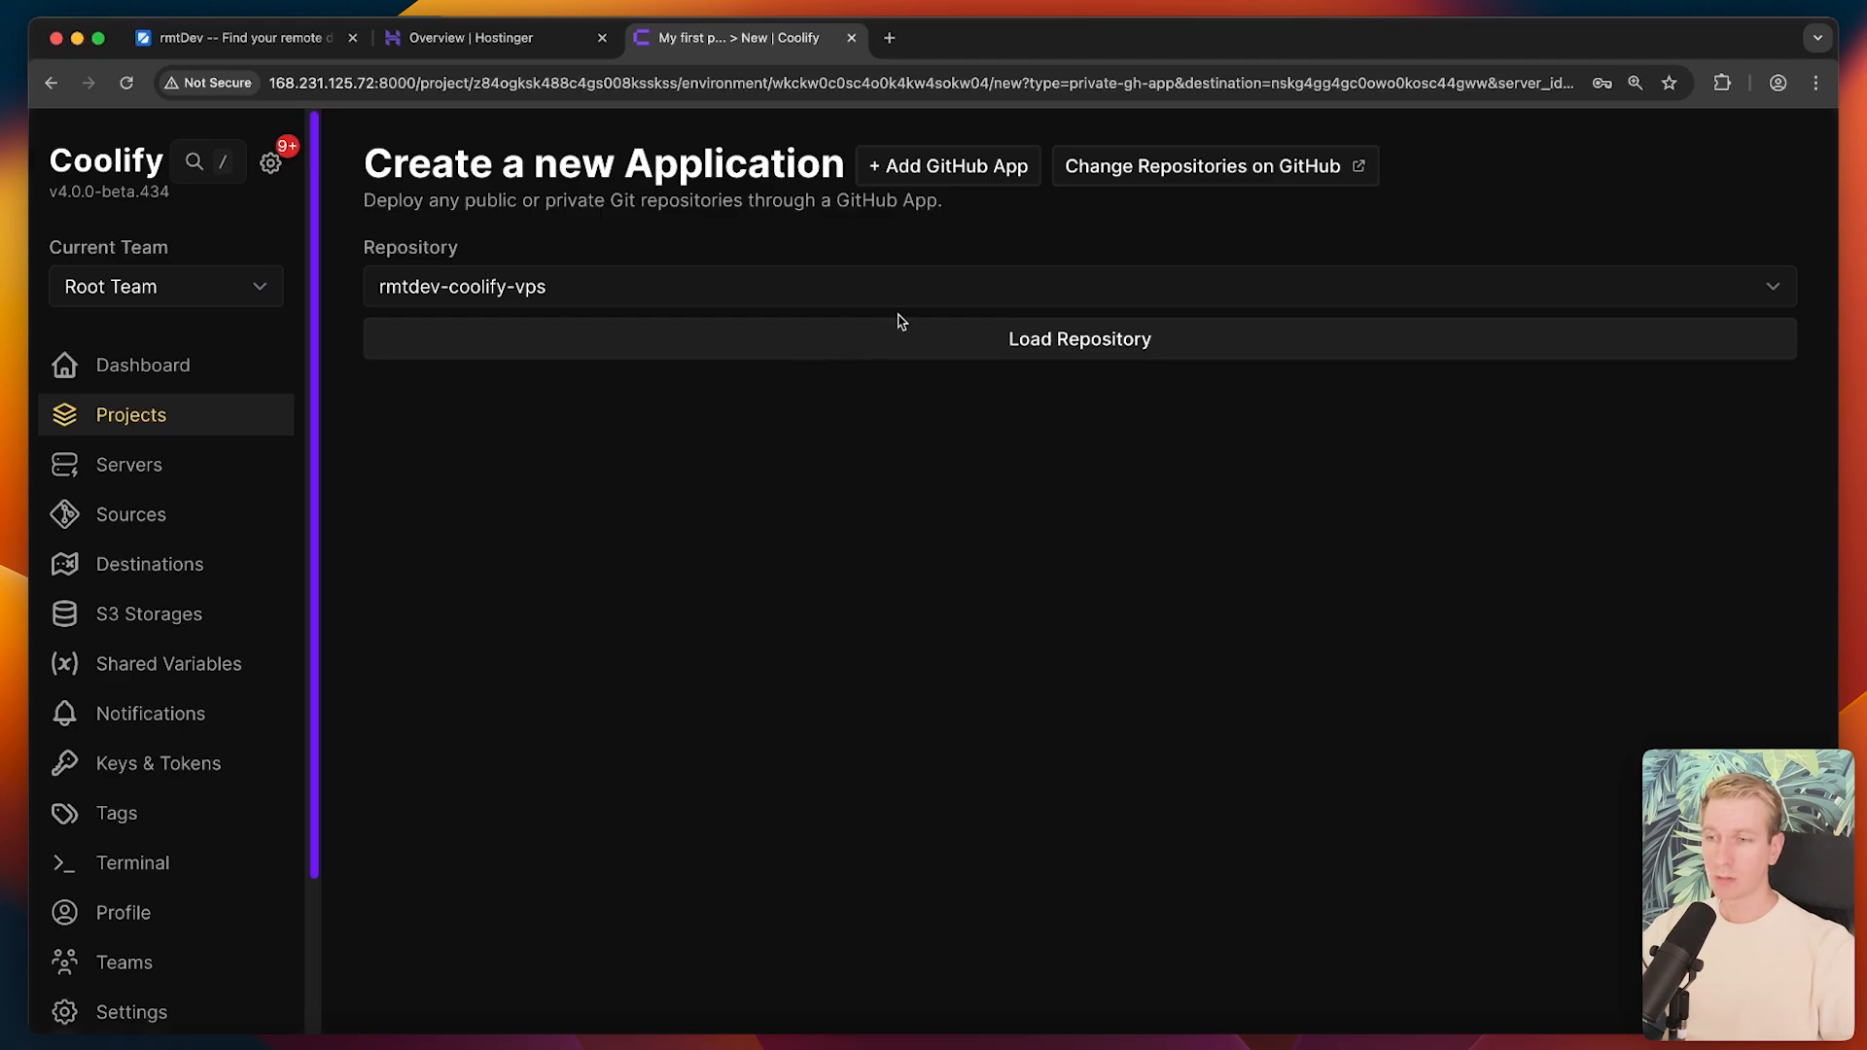
{"action": "left_click", "coordinate": [1080, 339]}
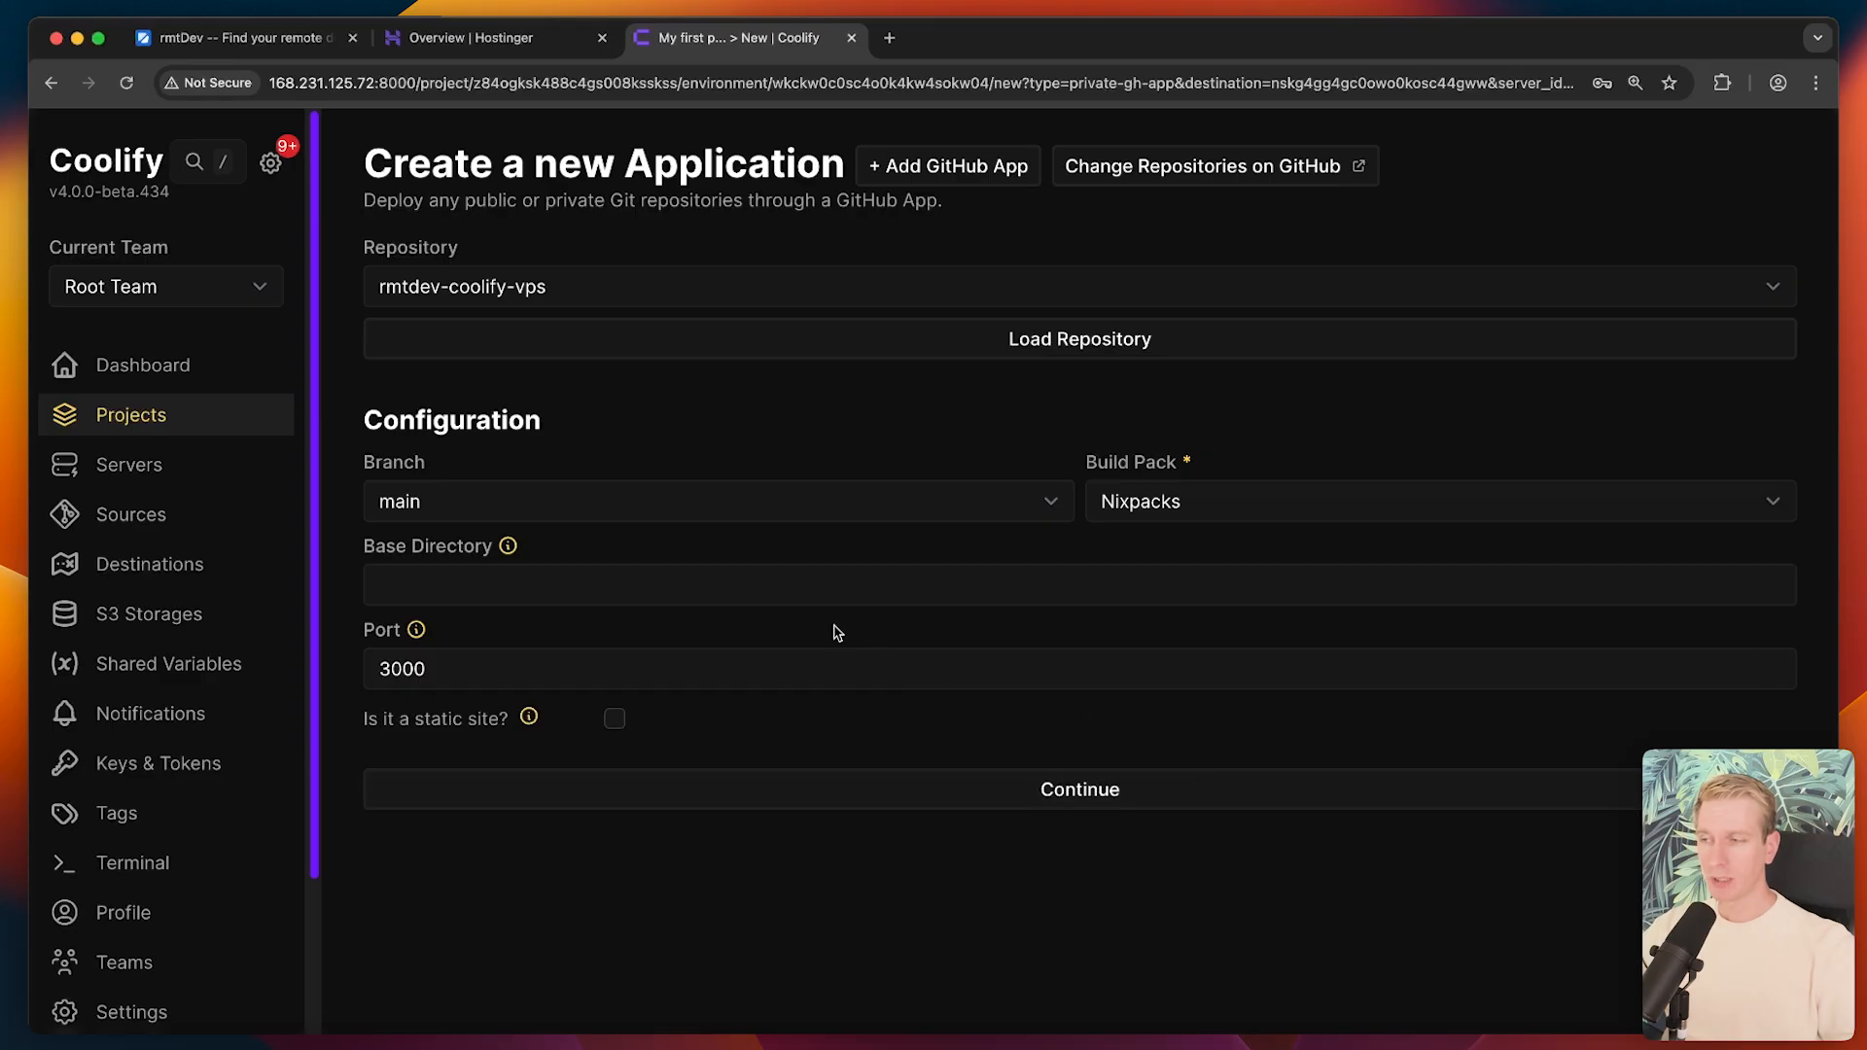
{"action": "mouse_move", "coordinate": [528, 720]}
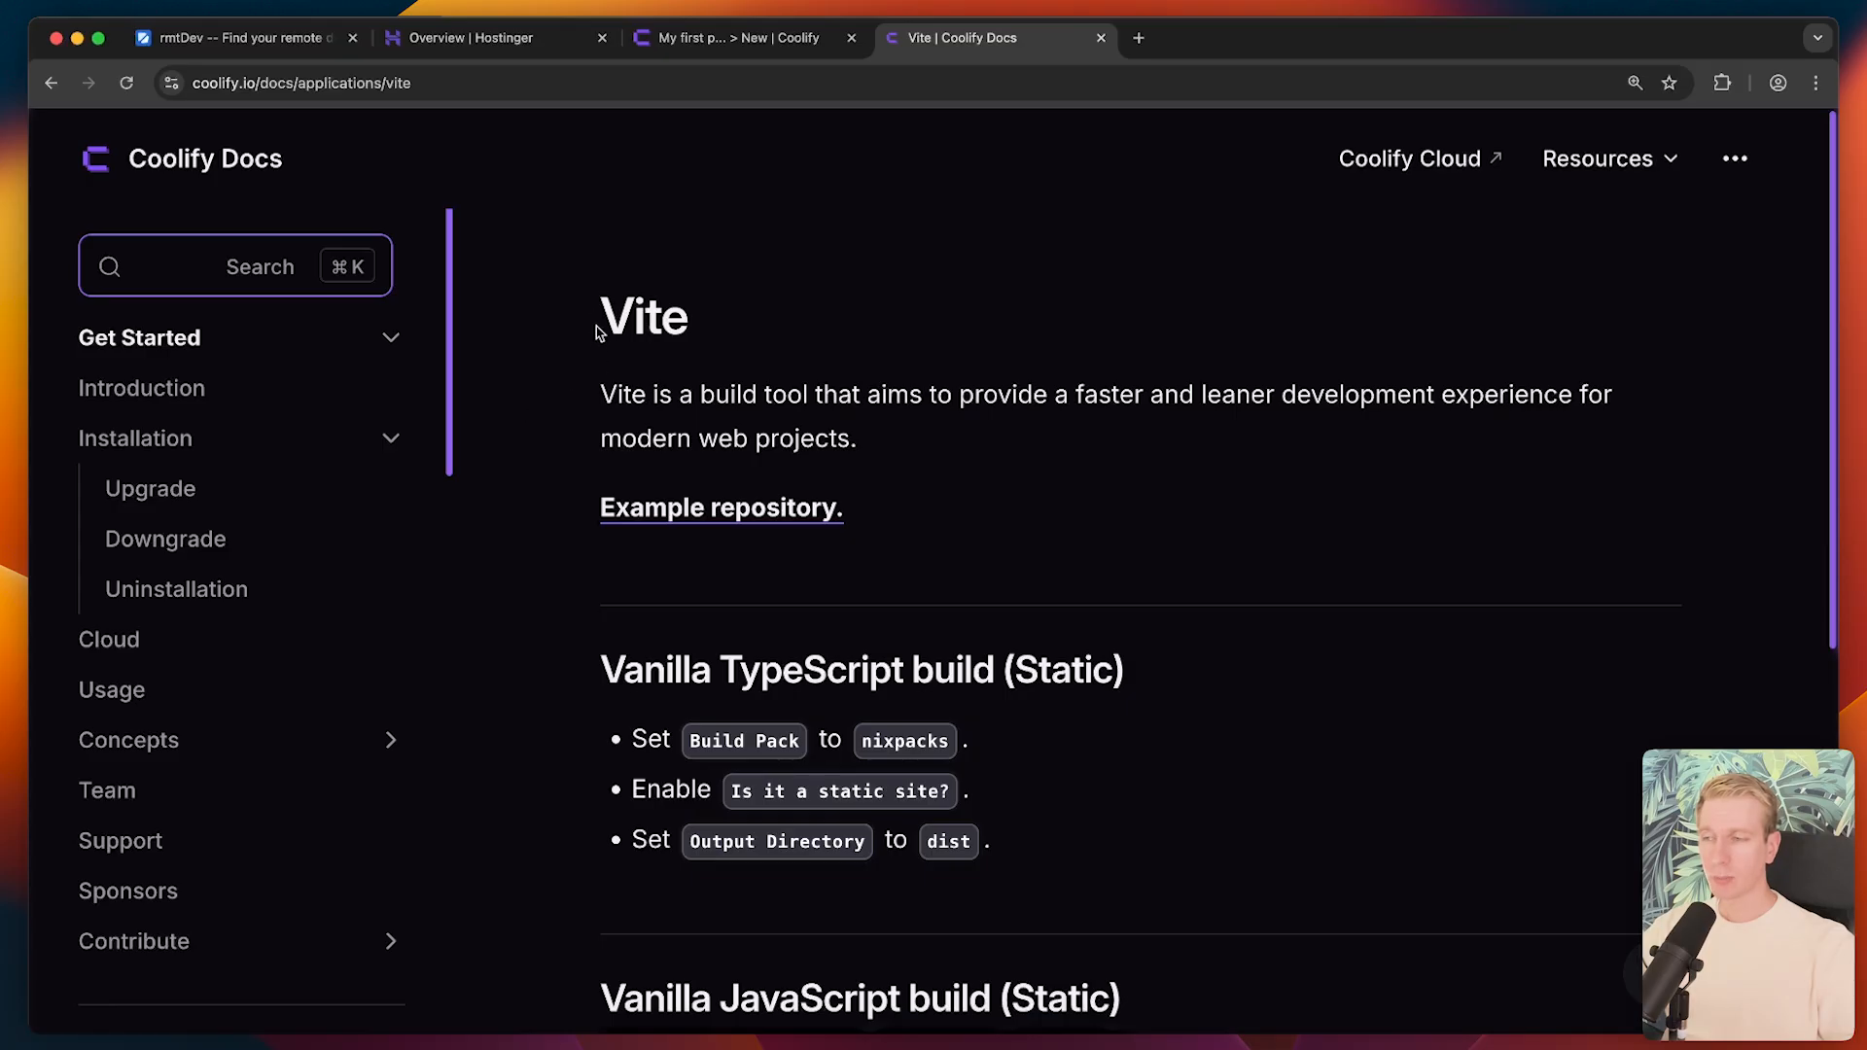
- Scroll the Vite guide to the static build settings: Nixpacks, static site, dist output
{"action": "scroll", "scroll_direction": "down", "scroll_amount": 3}
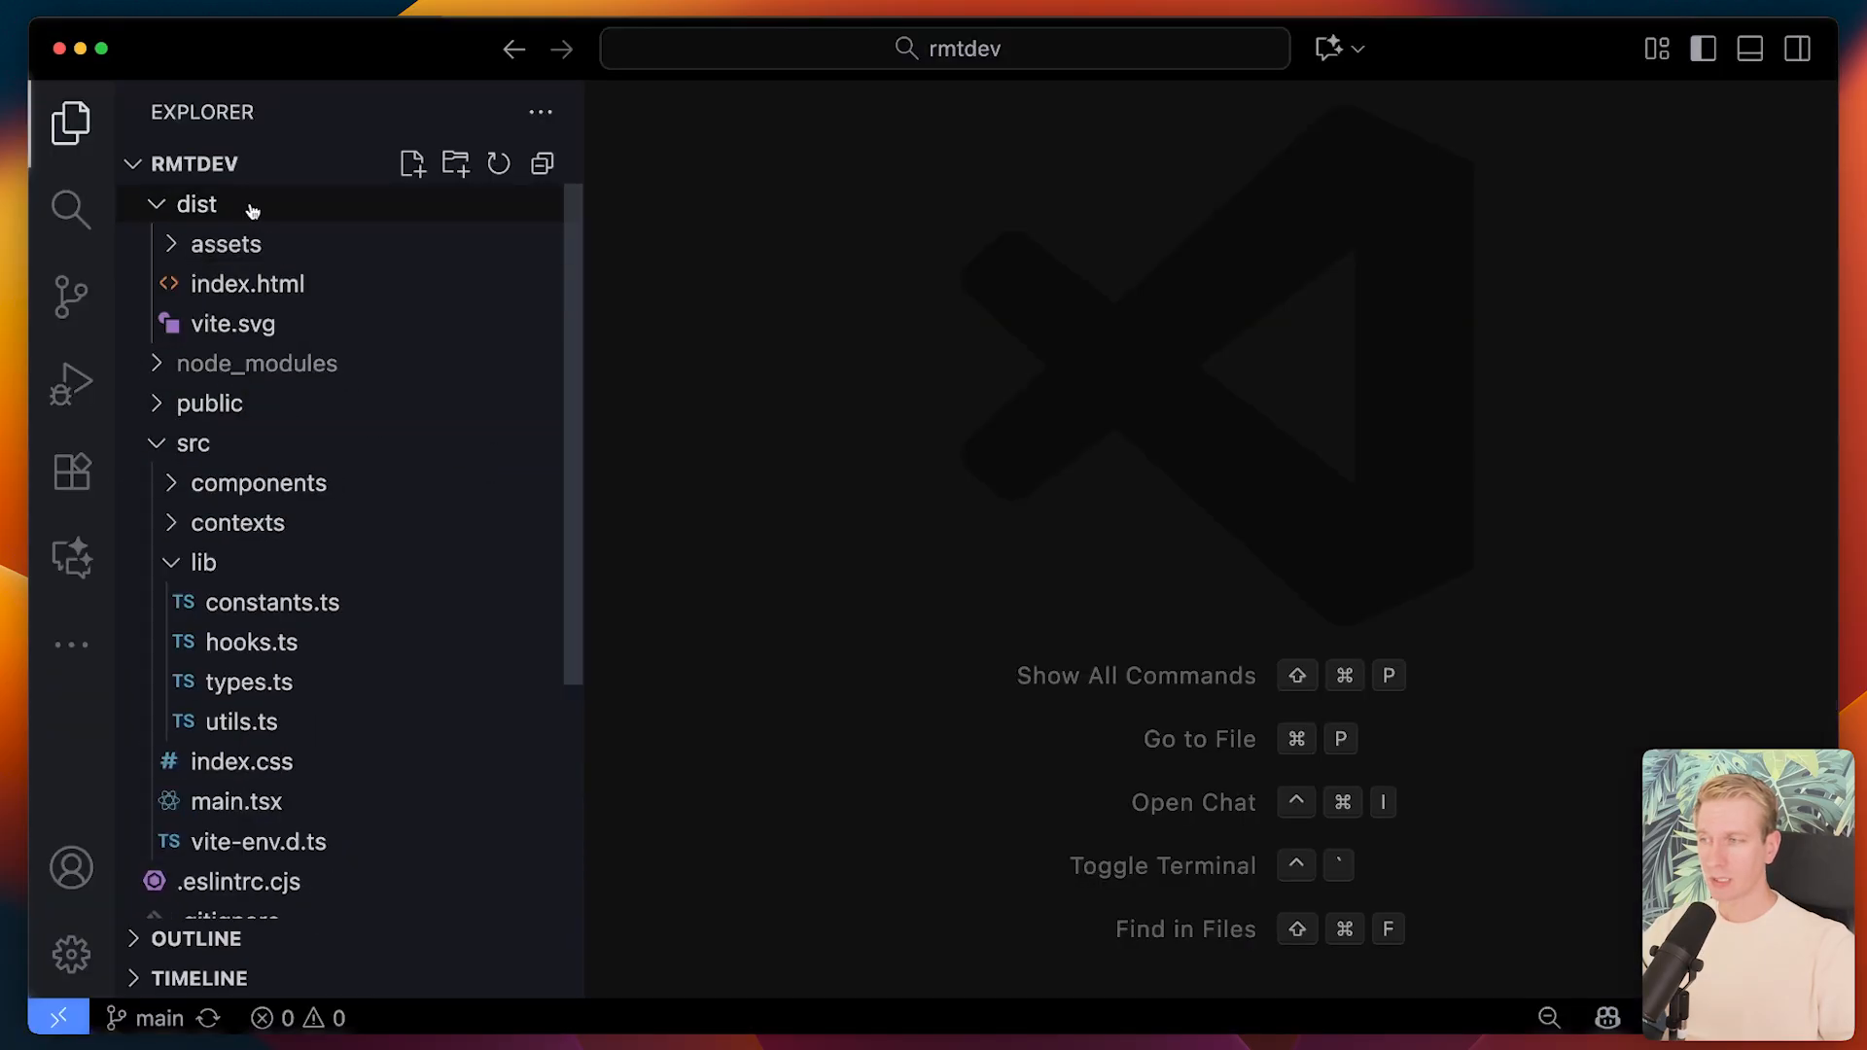
{"action": "mouse_move", "coordinate": [277, 251]}
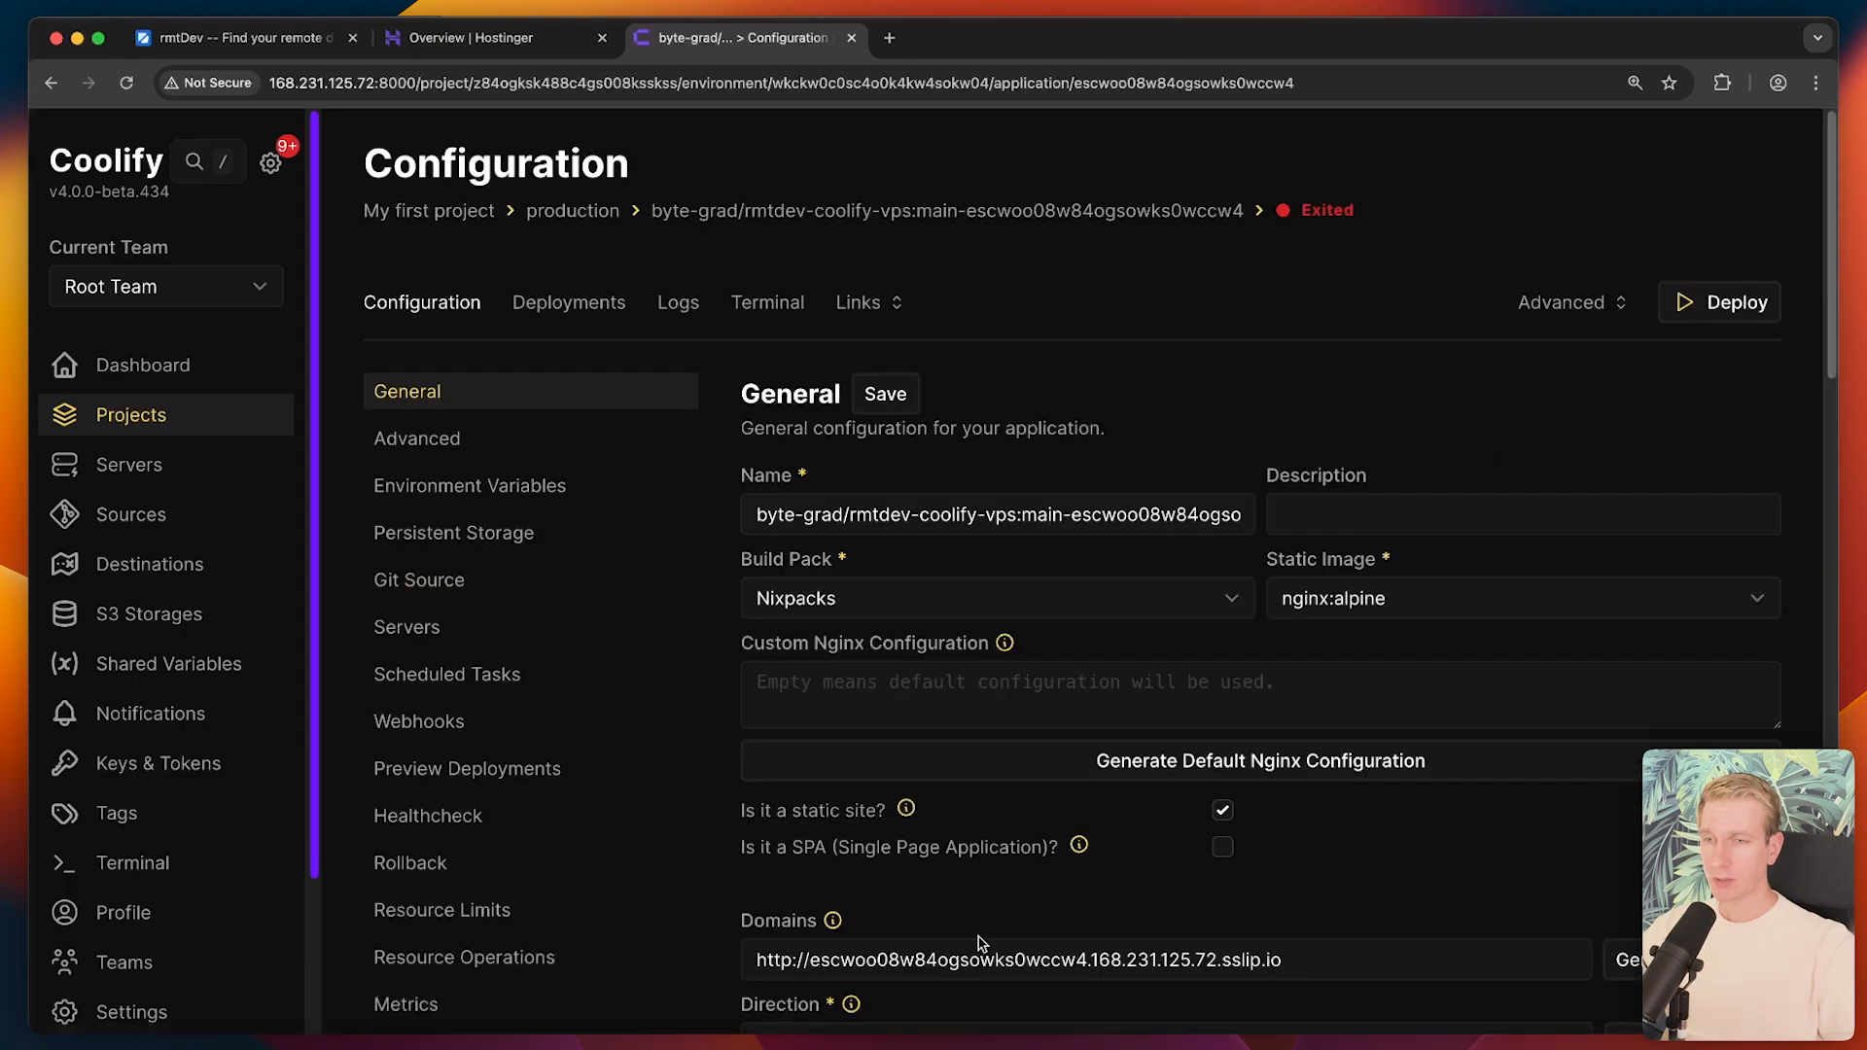
{"action": "mouse_move", "coordinate": [1418, 803]}
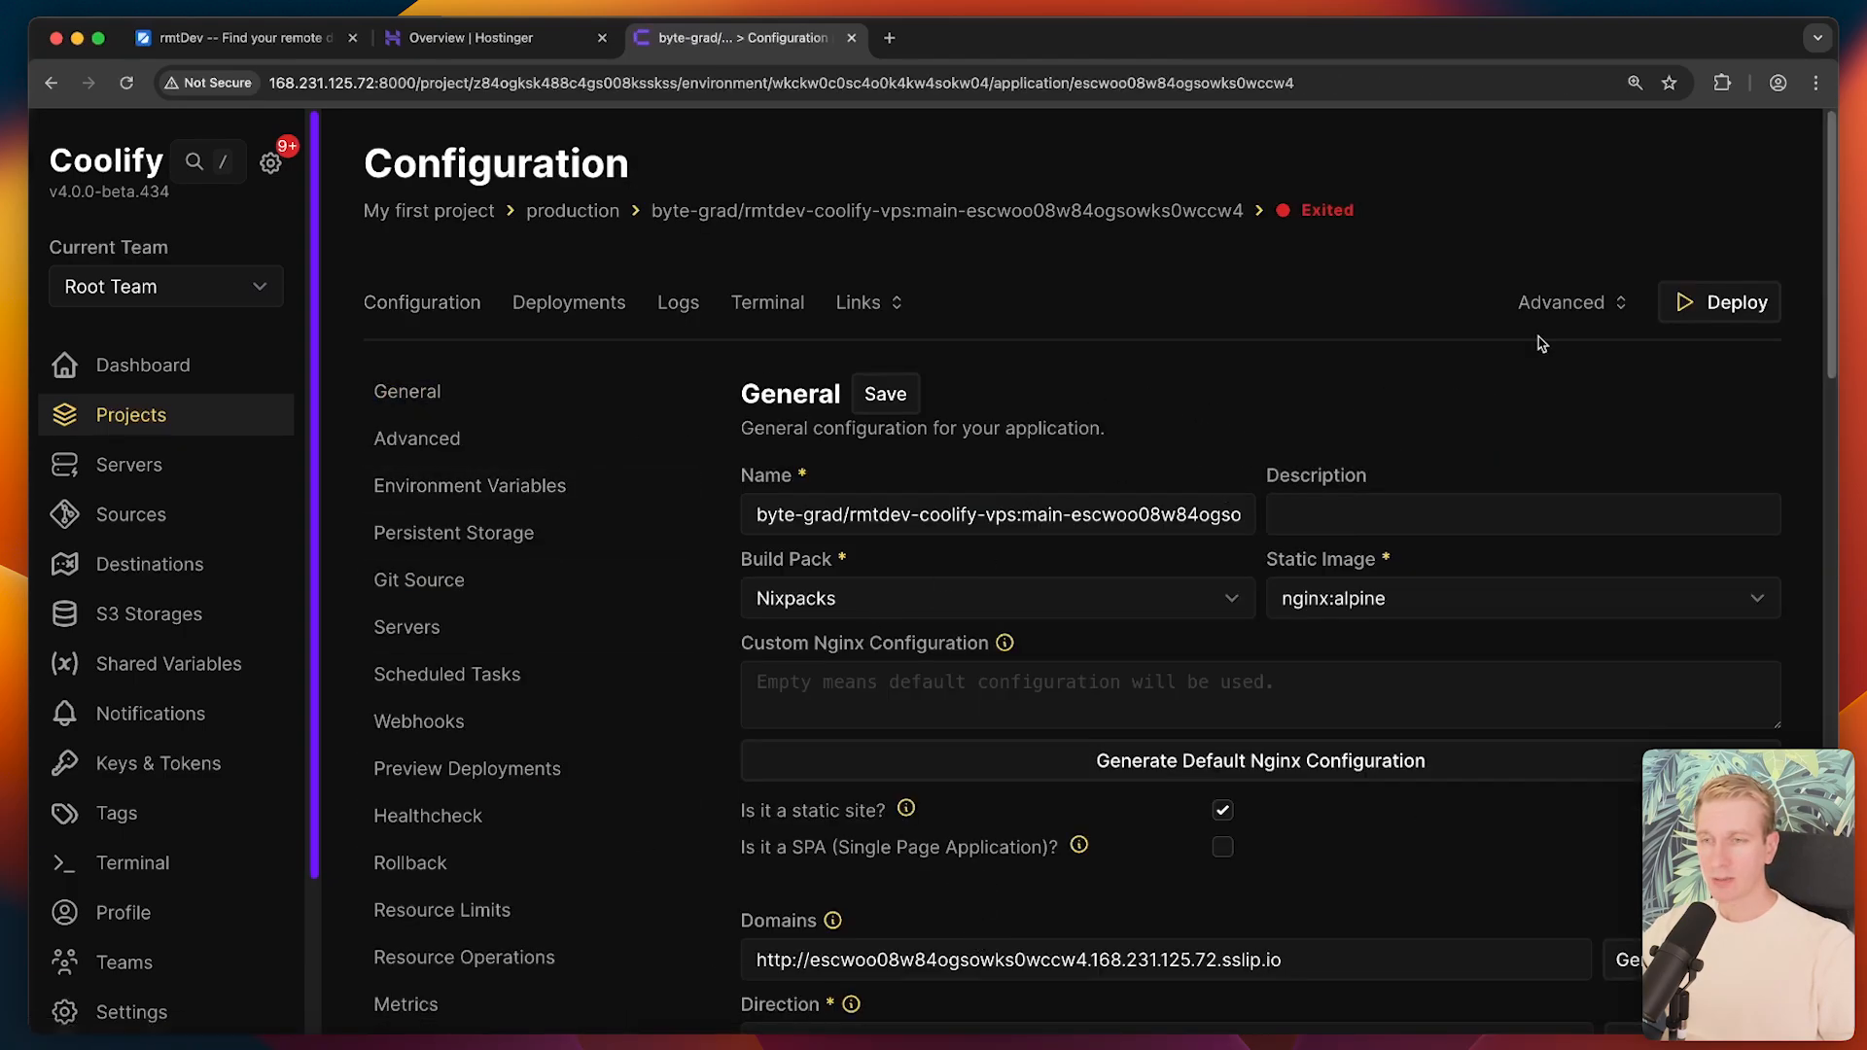
{"action": "mouse_move", "coordinate": [1729, 314]}
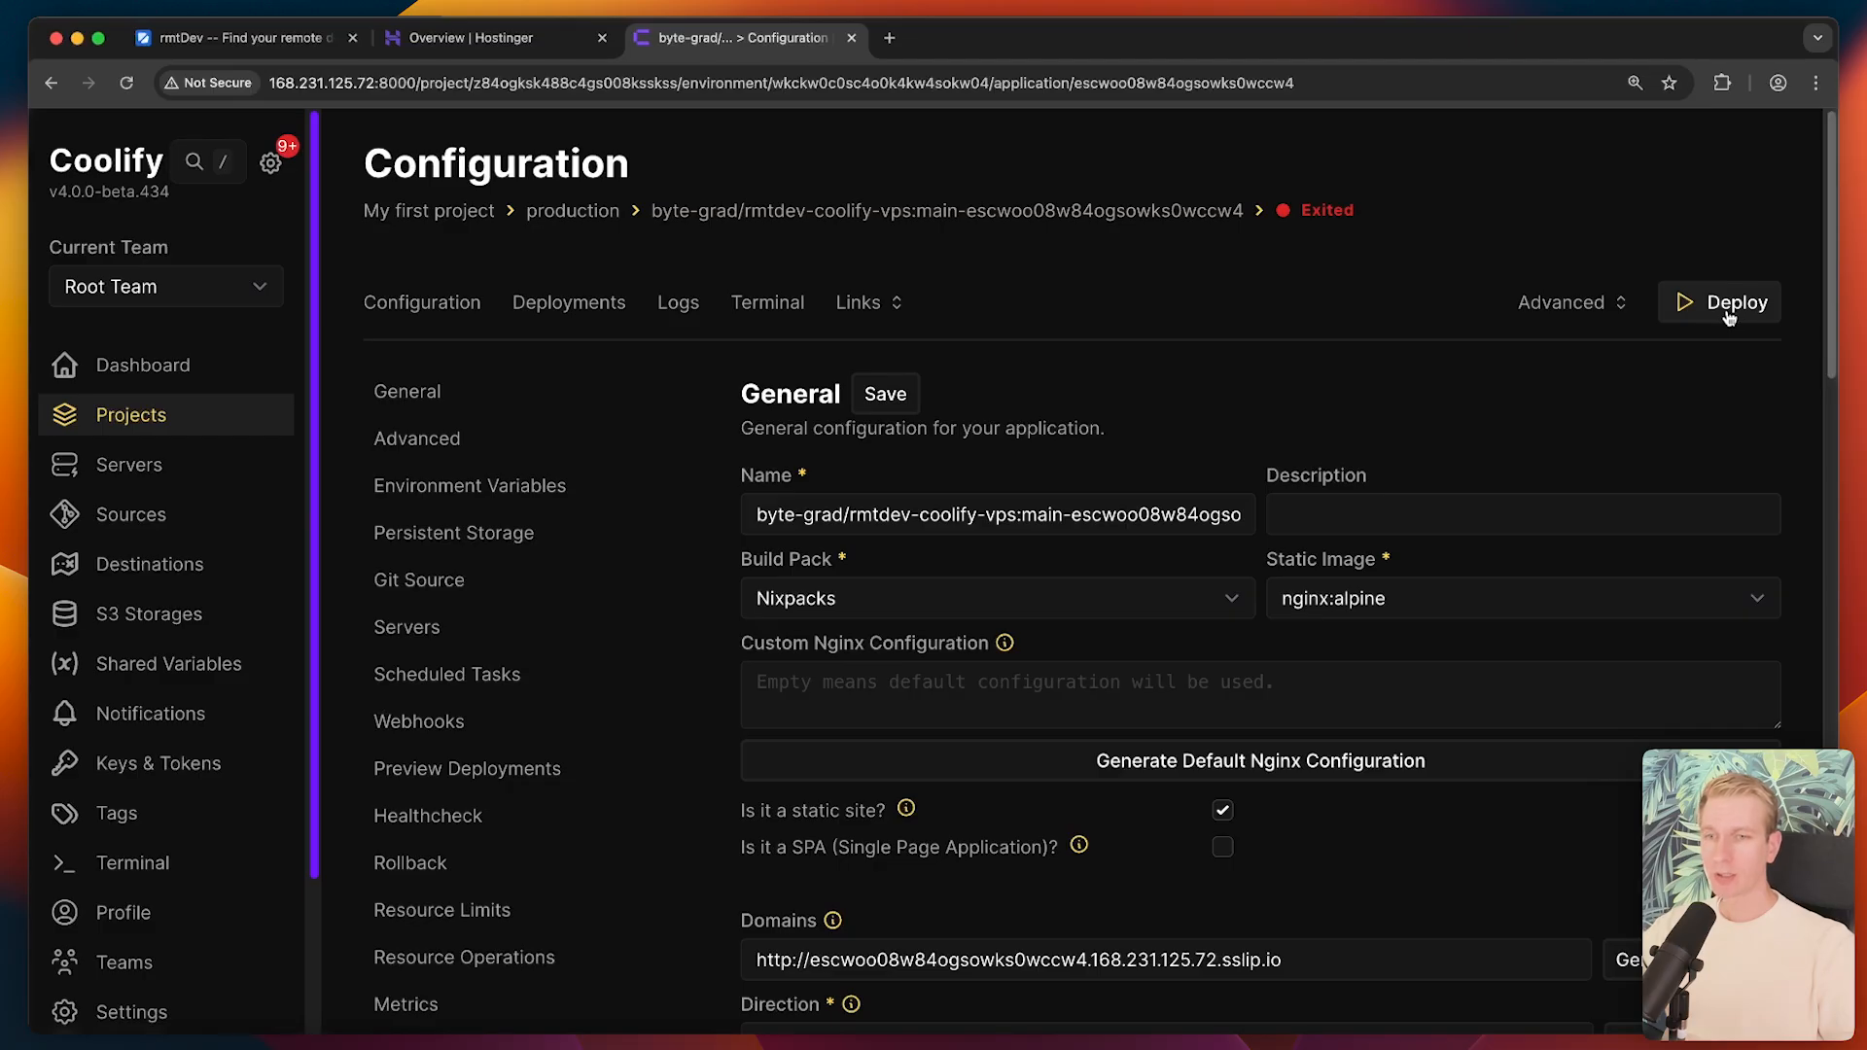
- Deploy rmtDev, watch the debug logs until Running, then return to the configuration
{"action": "left_click", "coordinate": [1737, 301]}
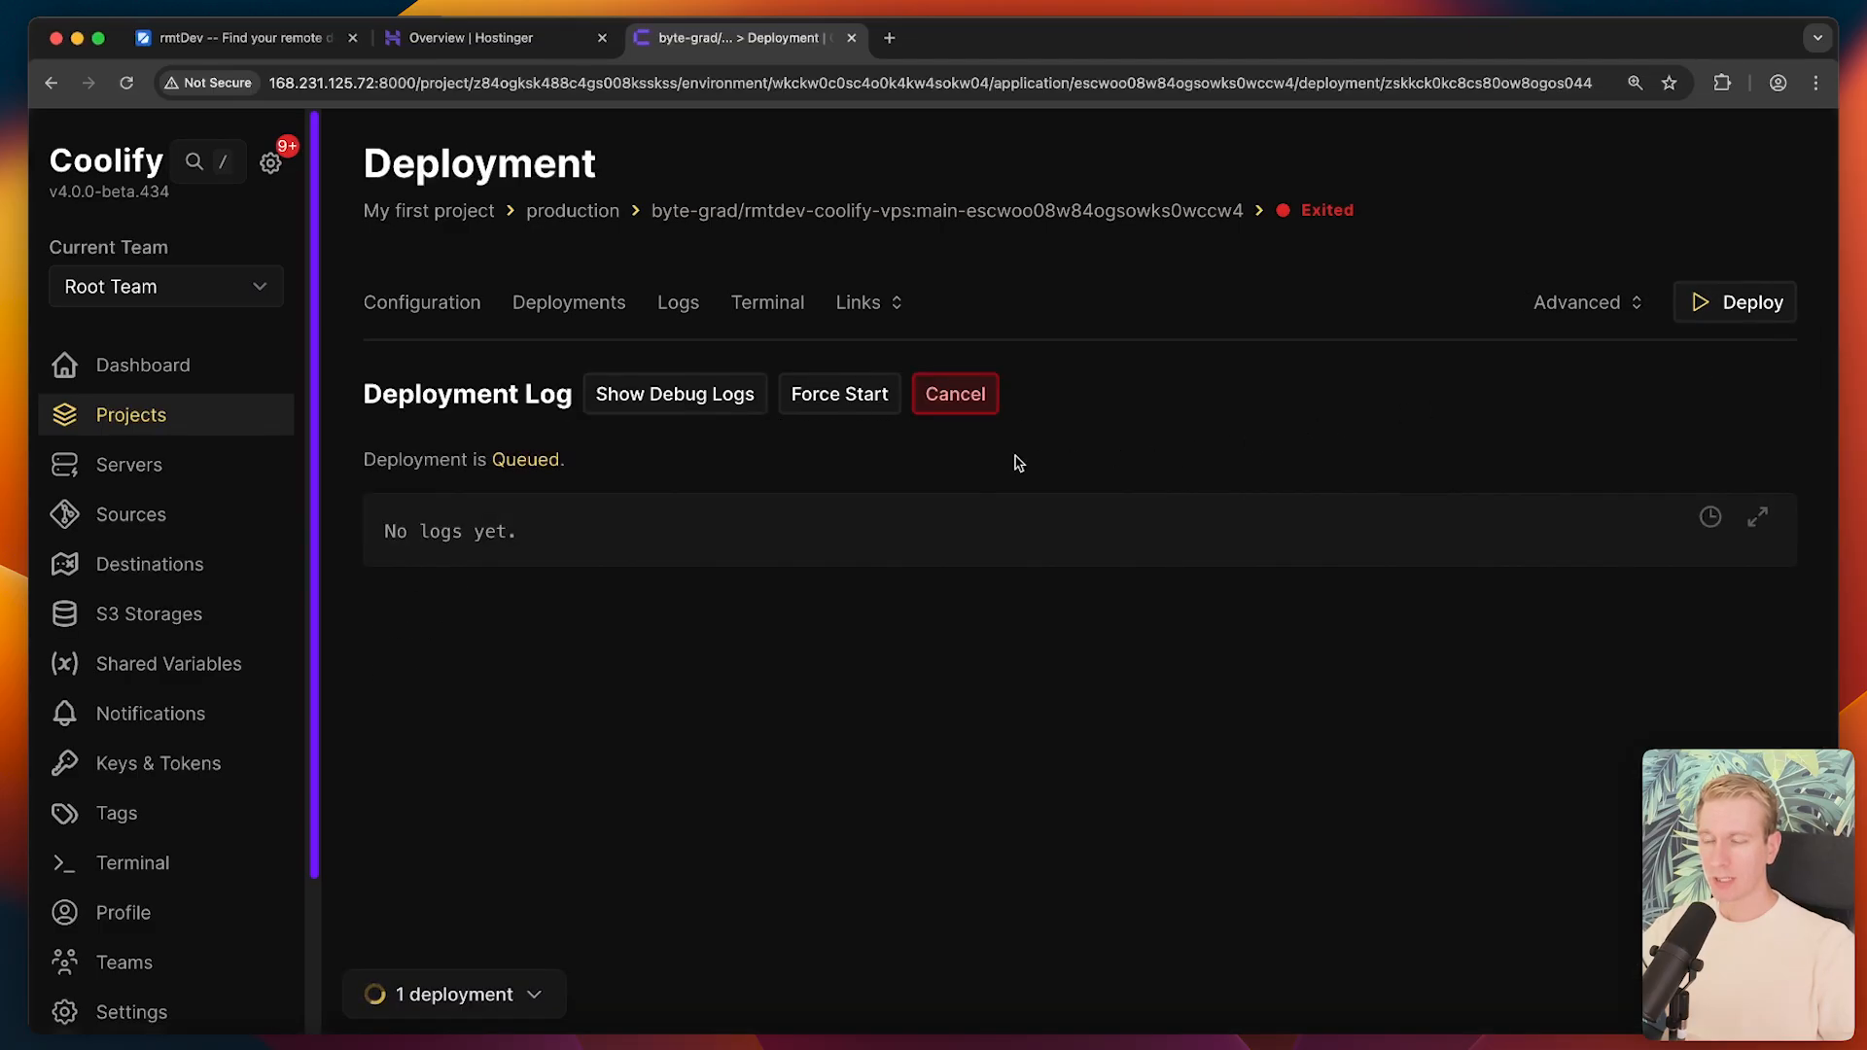
{"action": "left_click", "coordinate": [839, 394]}
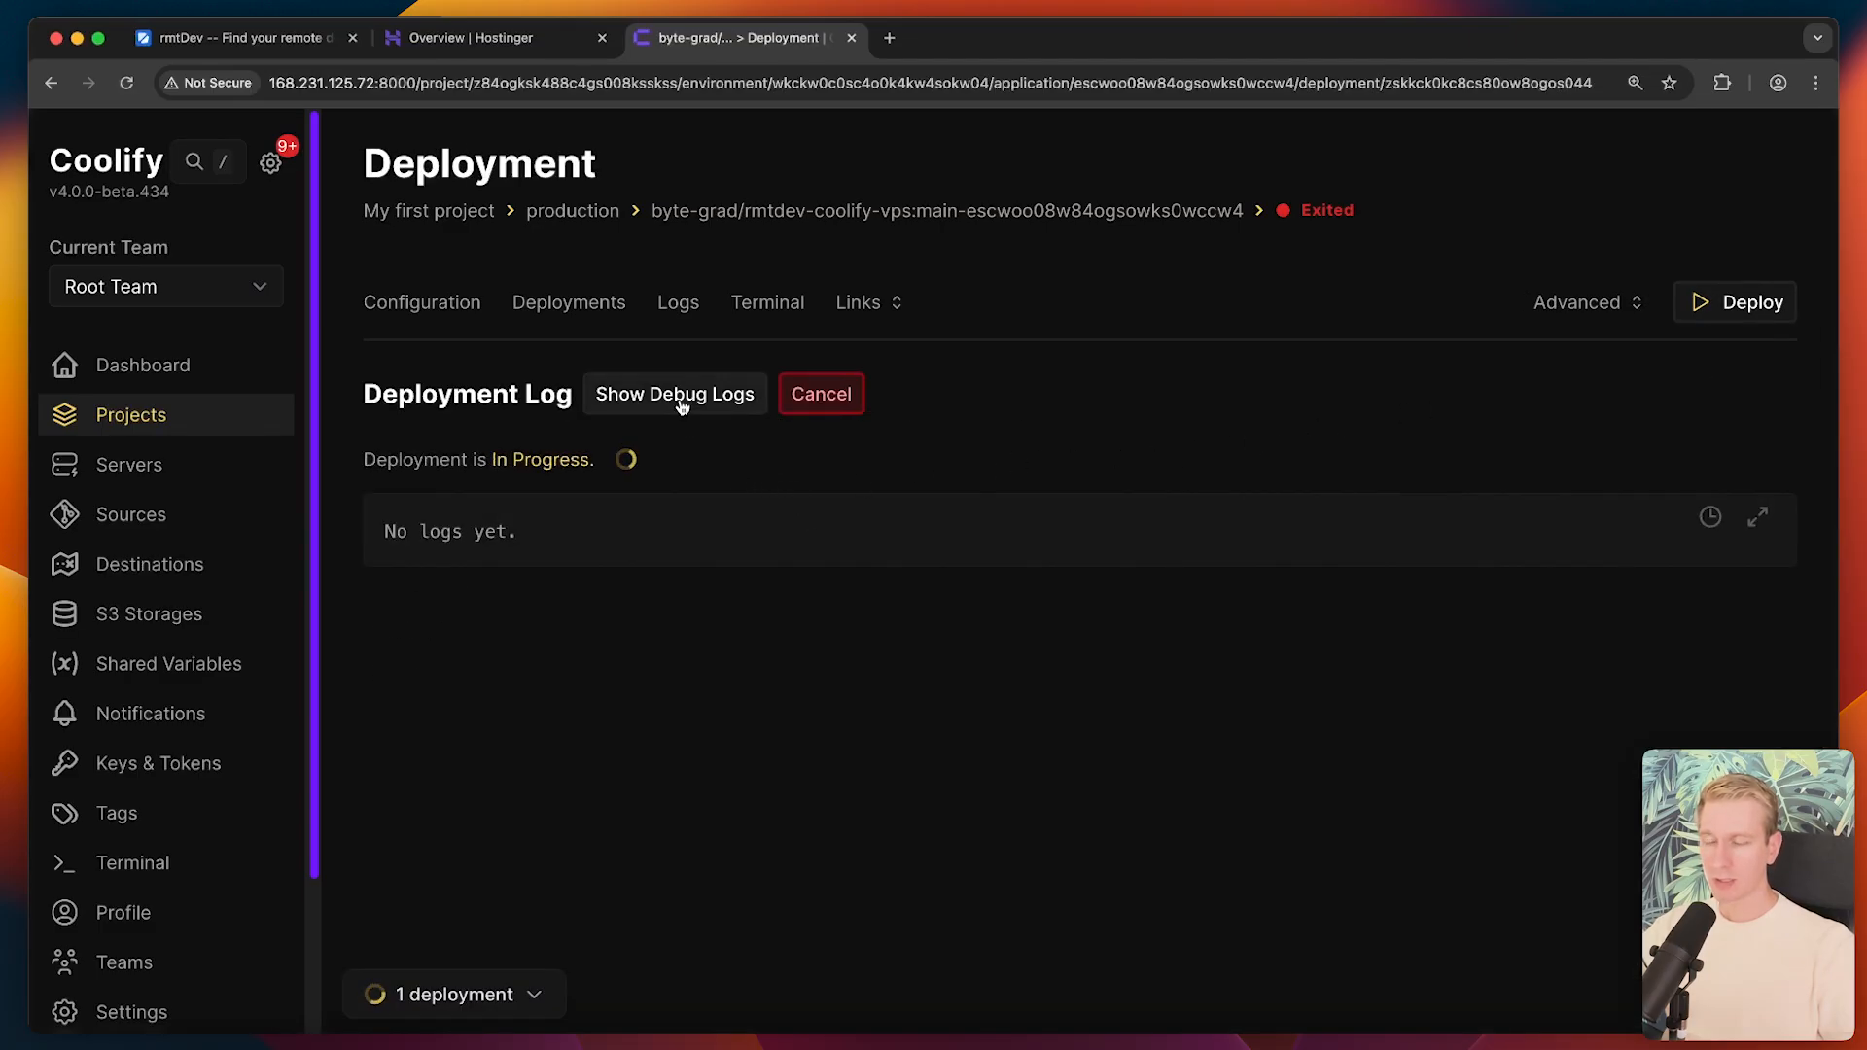
{"action": "left_click", "coordinate": [674, 394]}
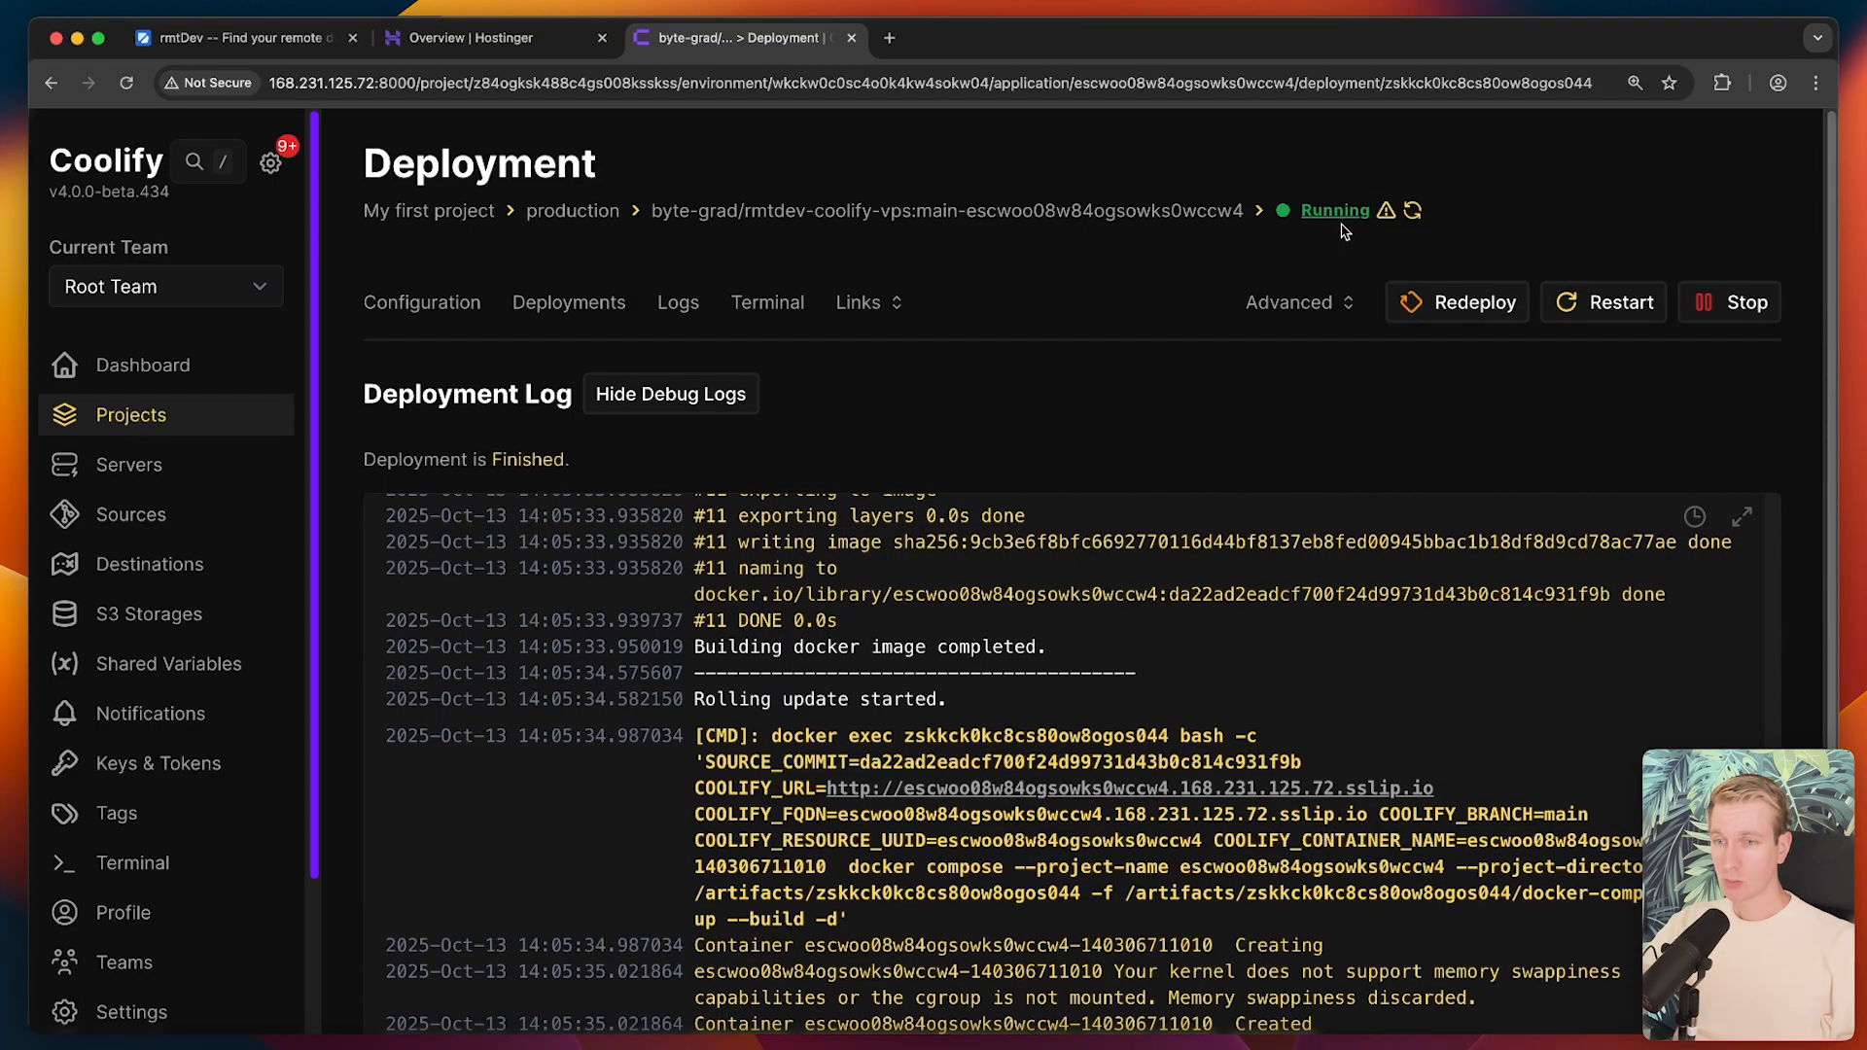
{"action": "left_click", "coordinate": [422, 302]}
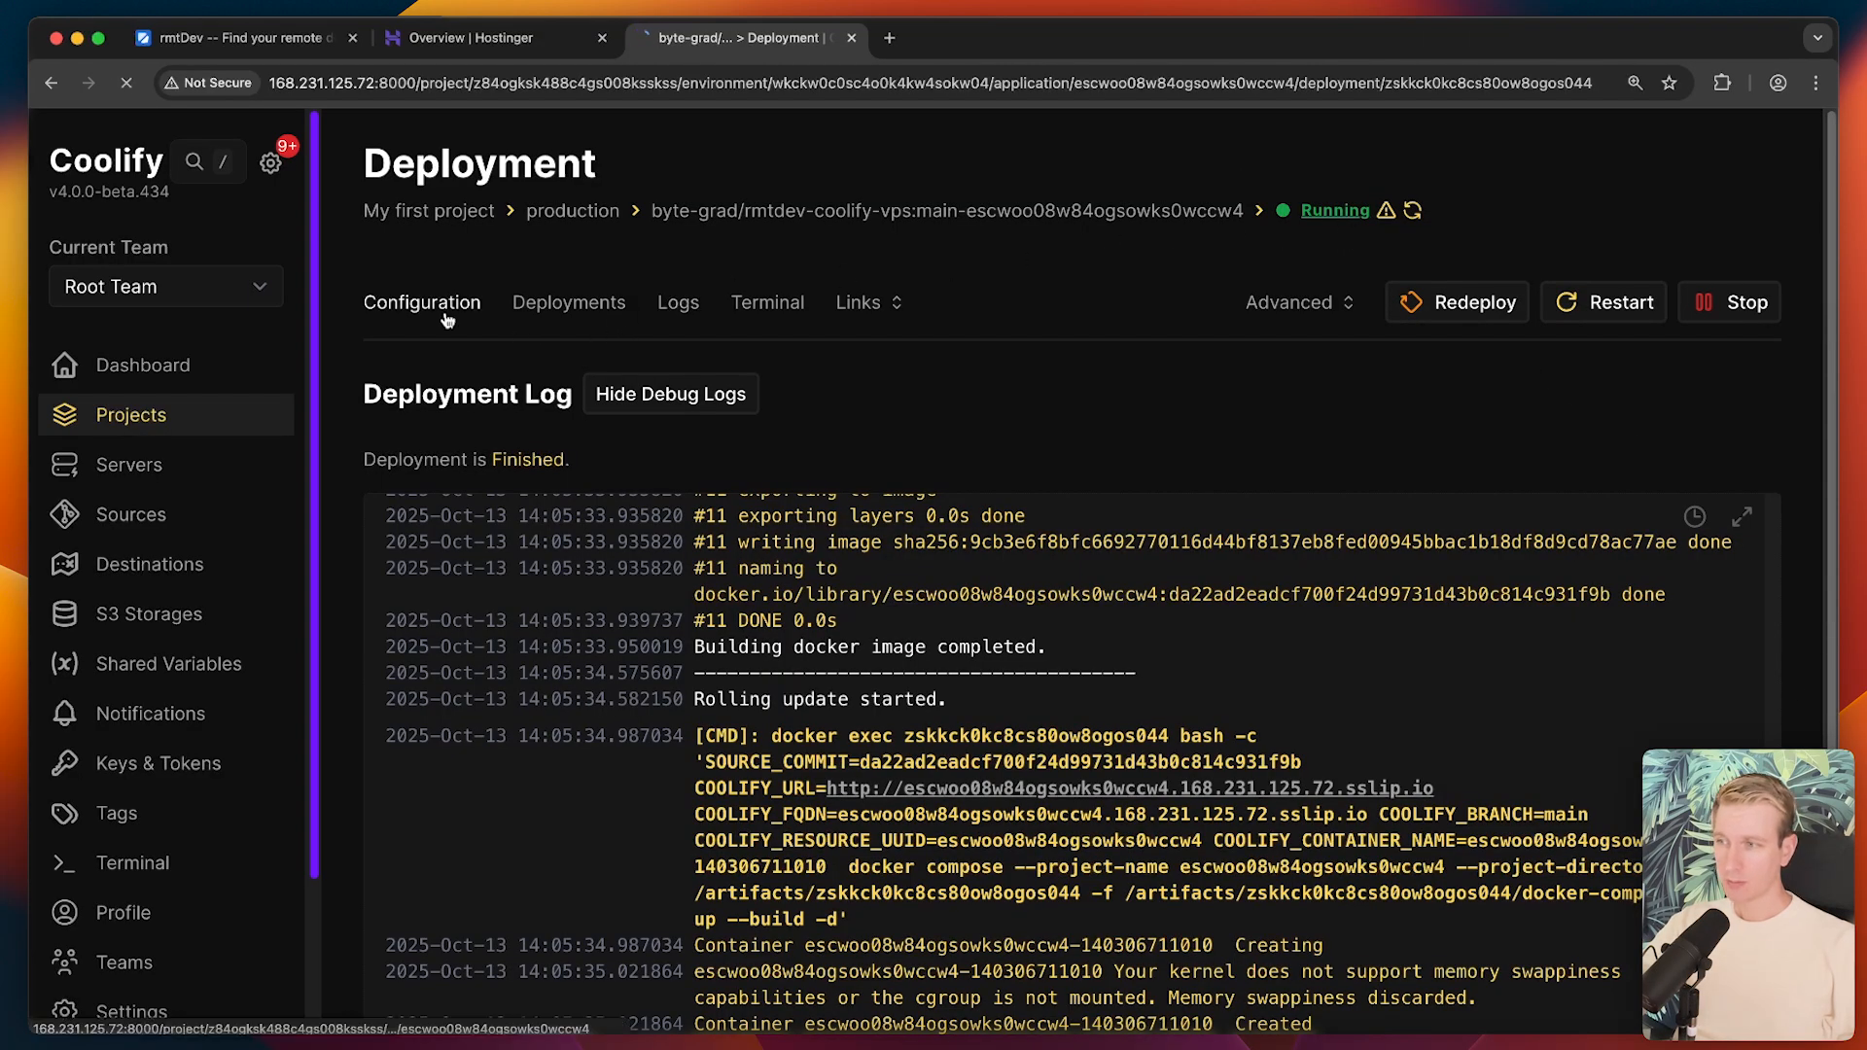
{"action": "left_click", "coordinate": [421, 302]}
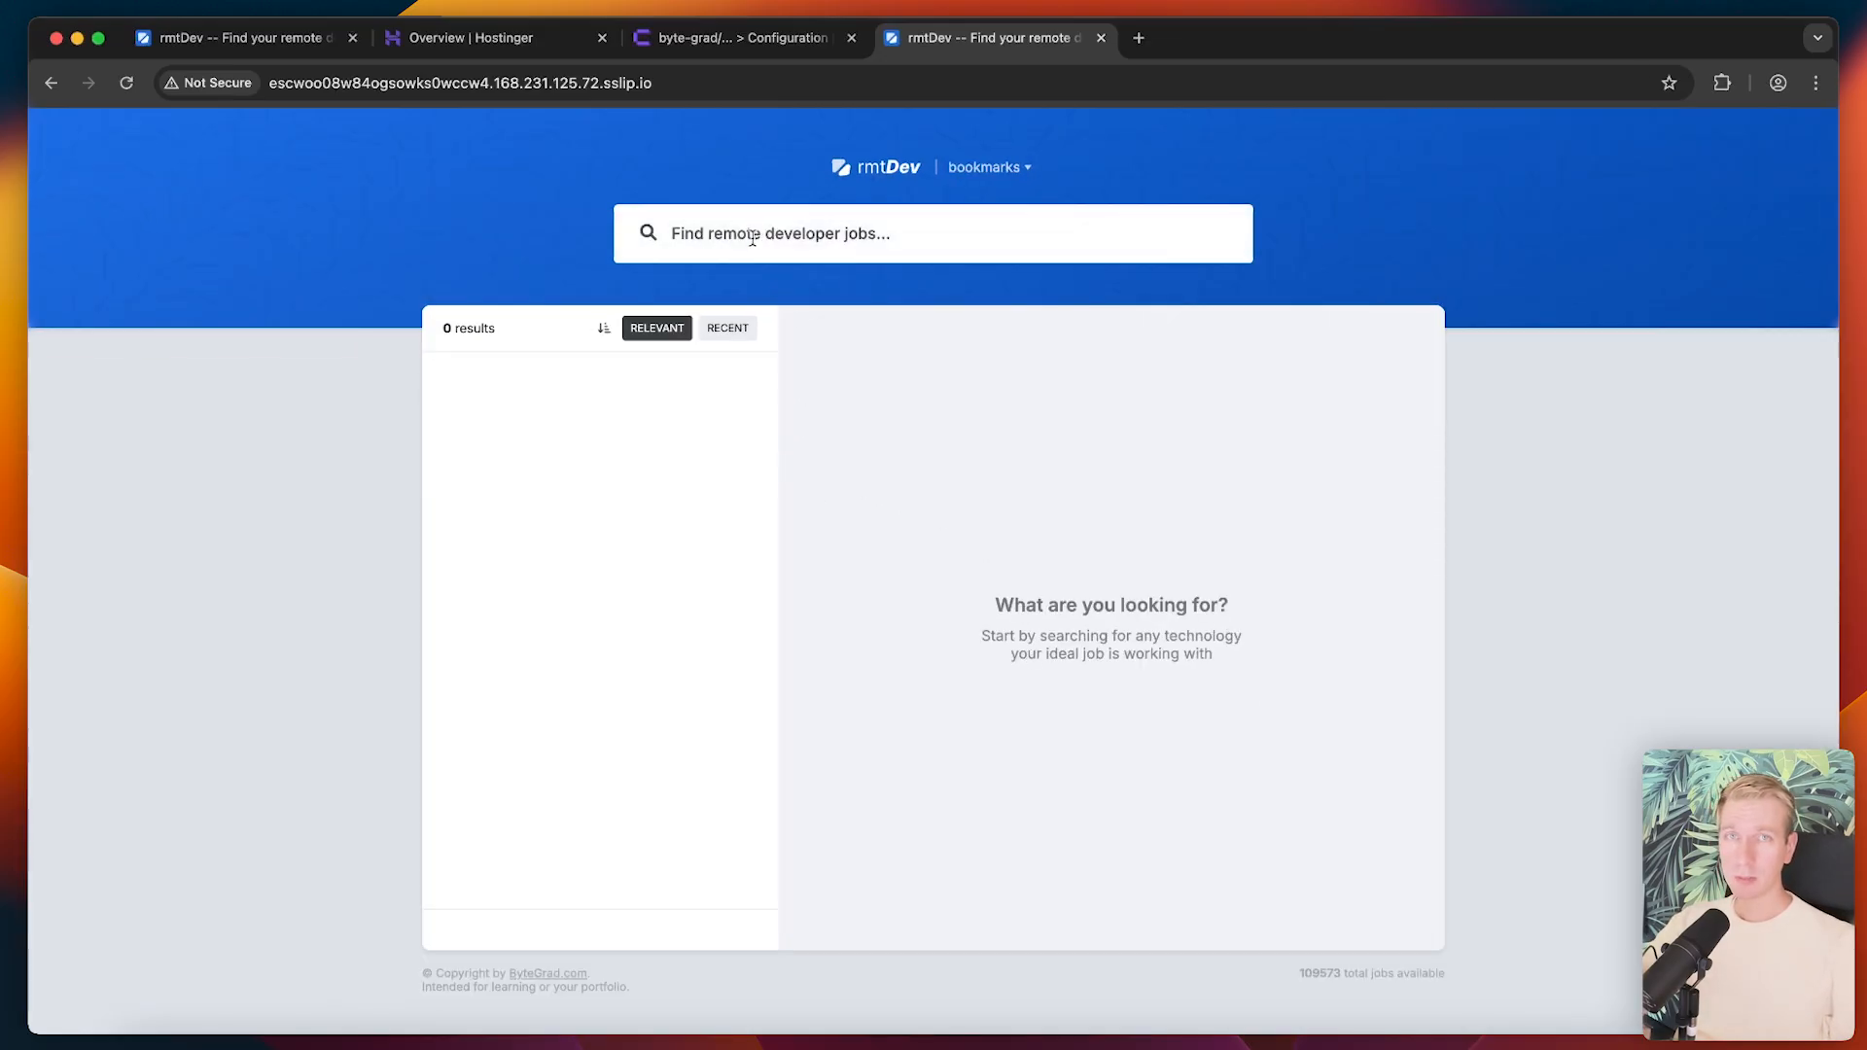
{"action": "mouse_move", "coordinate": [630, 159]}
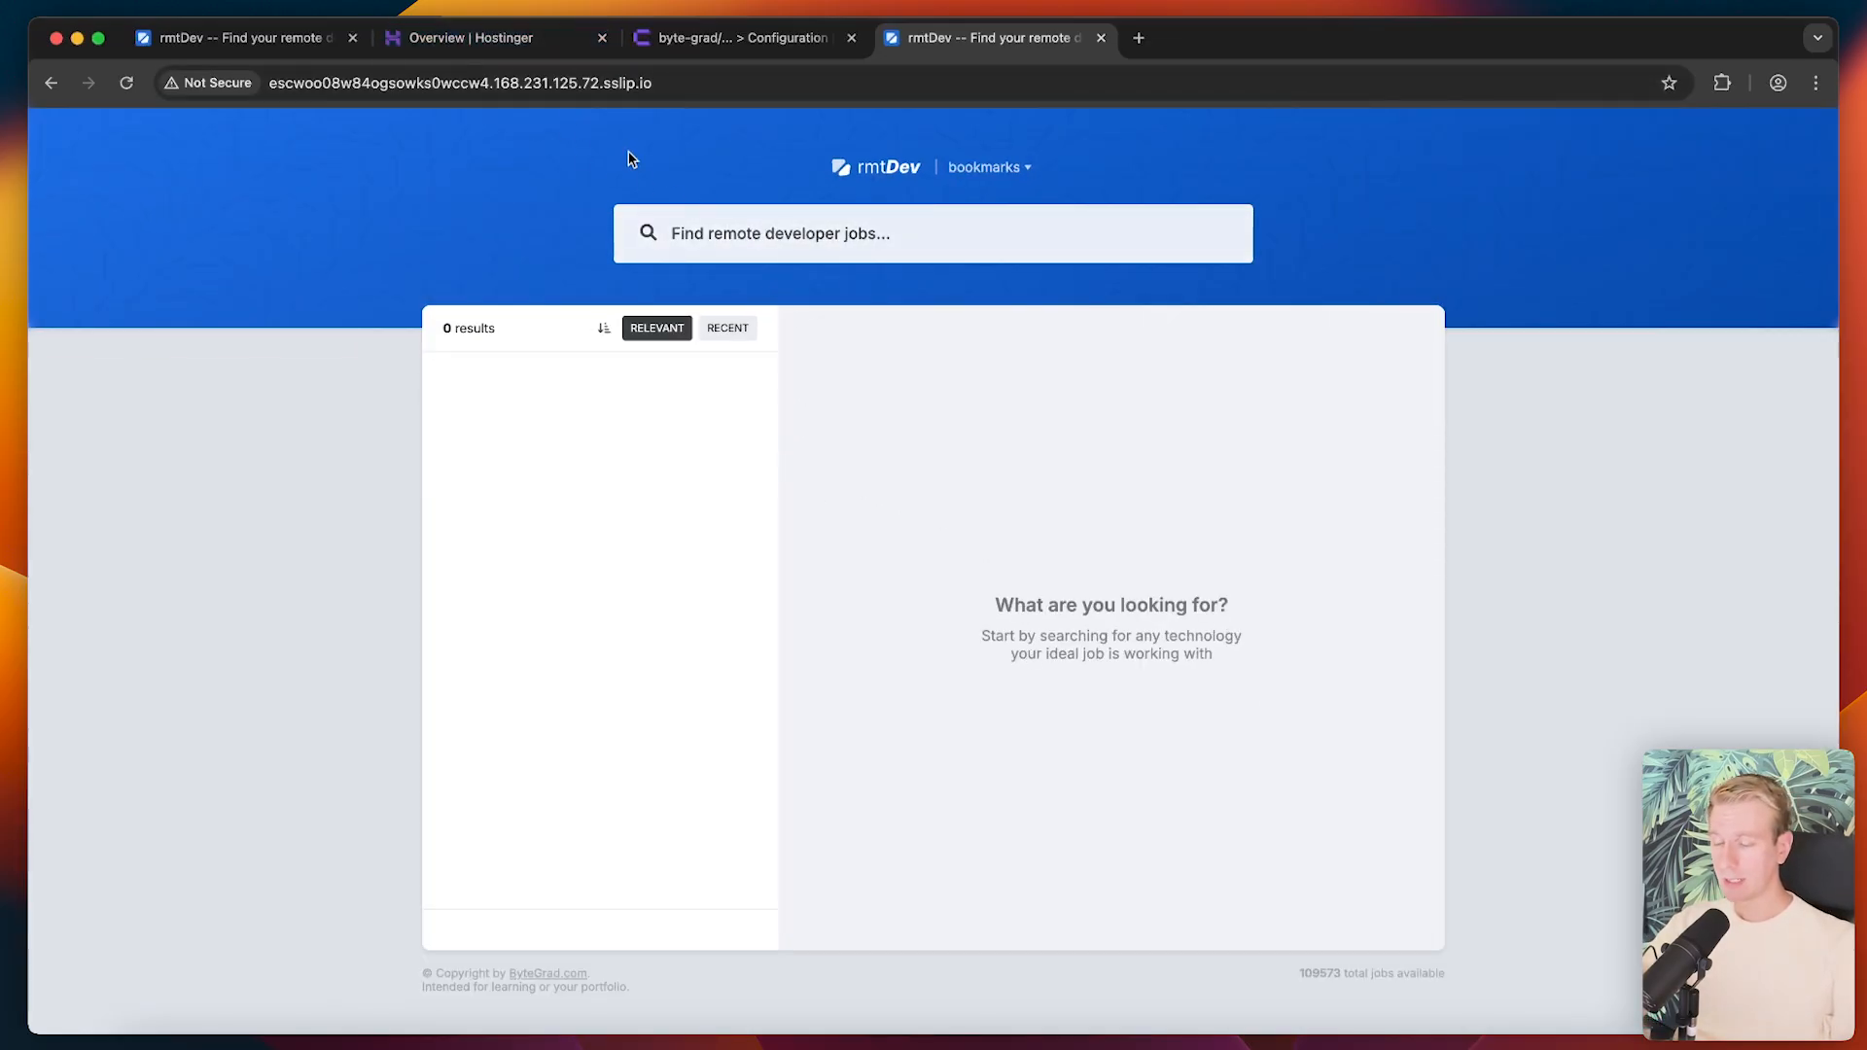
- Search 'ts', open several job listings, sort by recent, and bookmark Junior Software Developer
{"action": "left_click", "coordinate": [932, 234]}
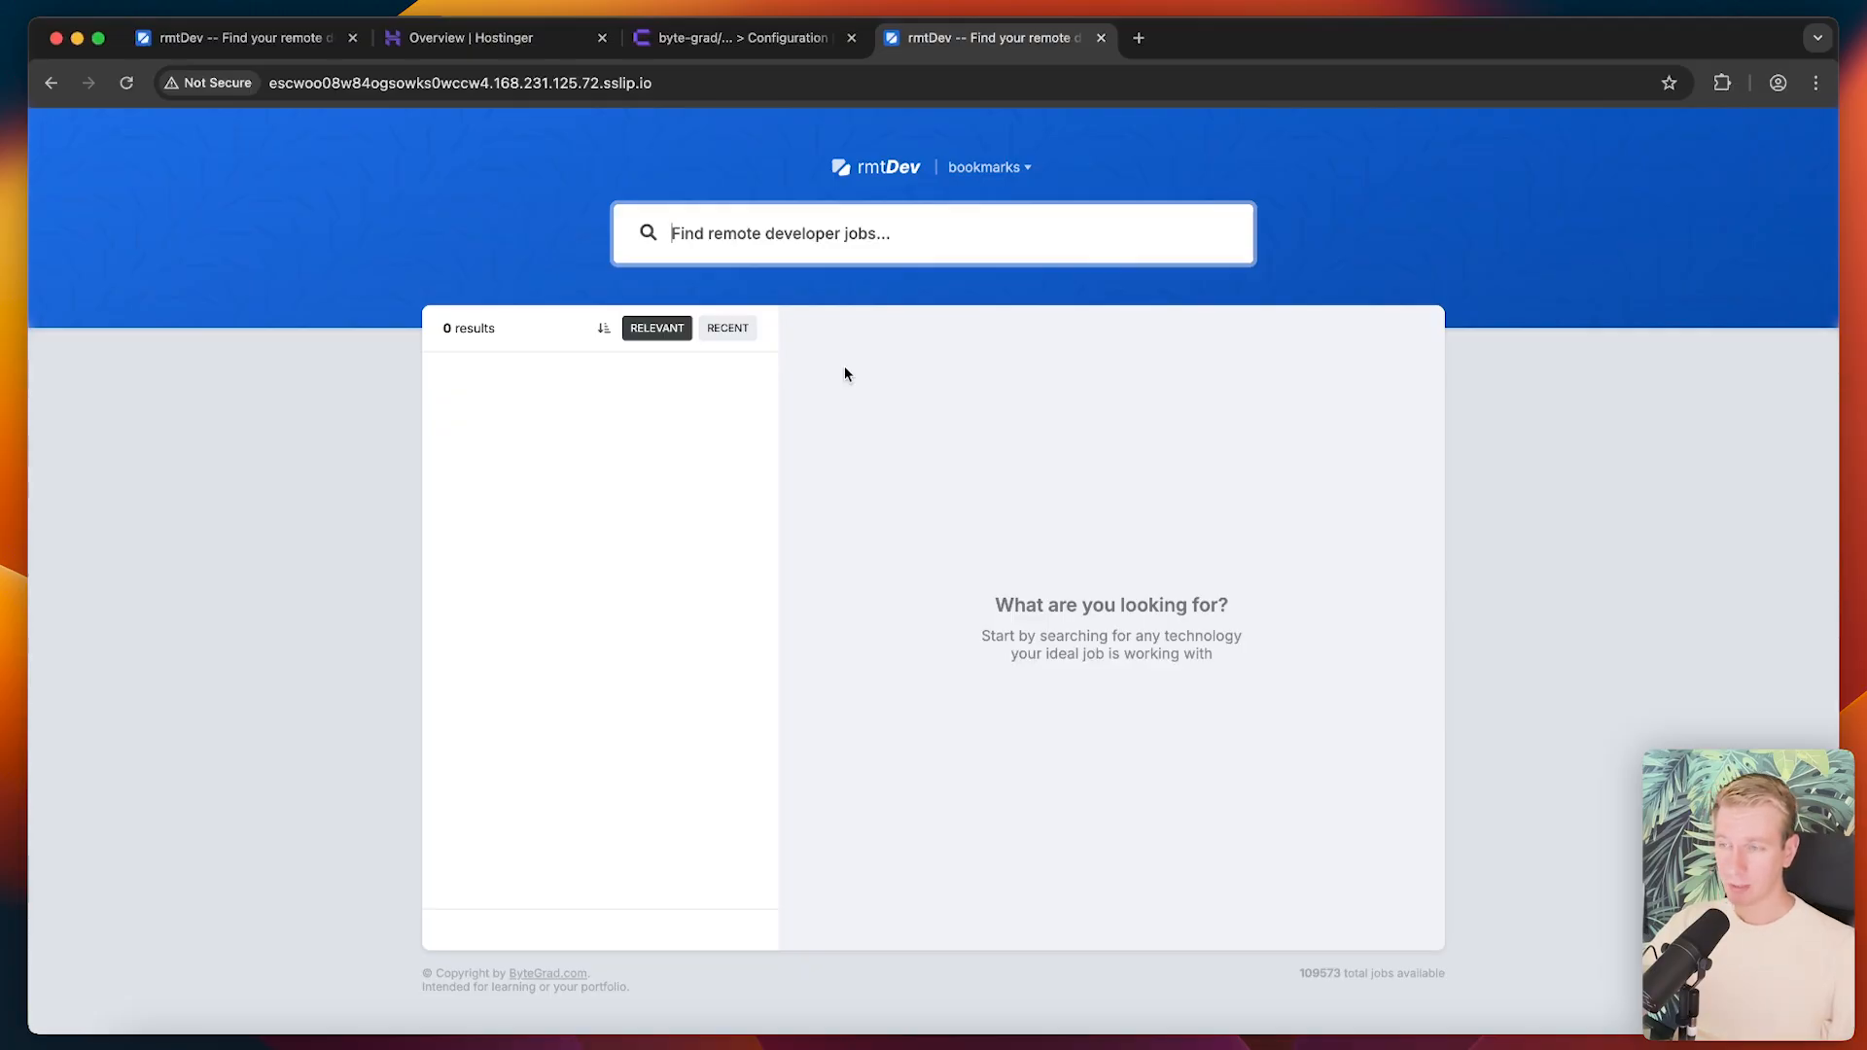
{"action": "type", "text": "ts"}
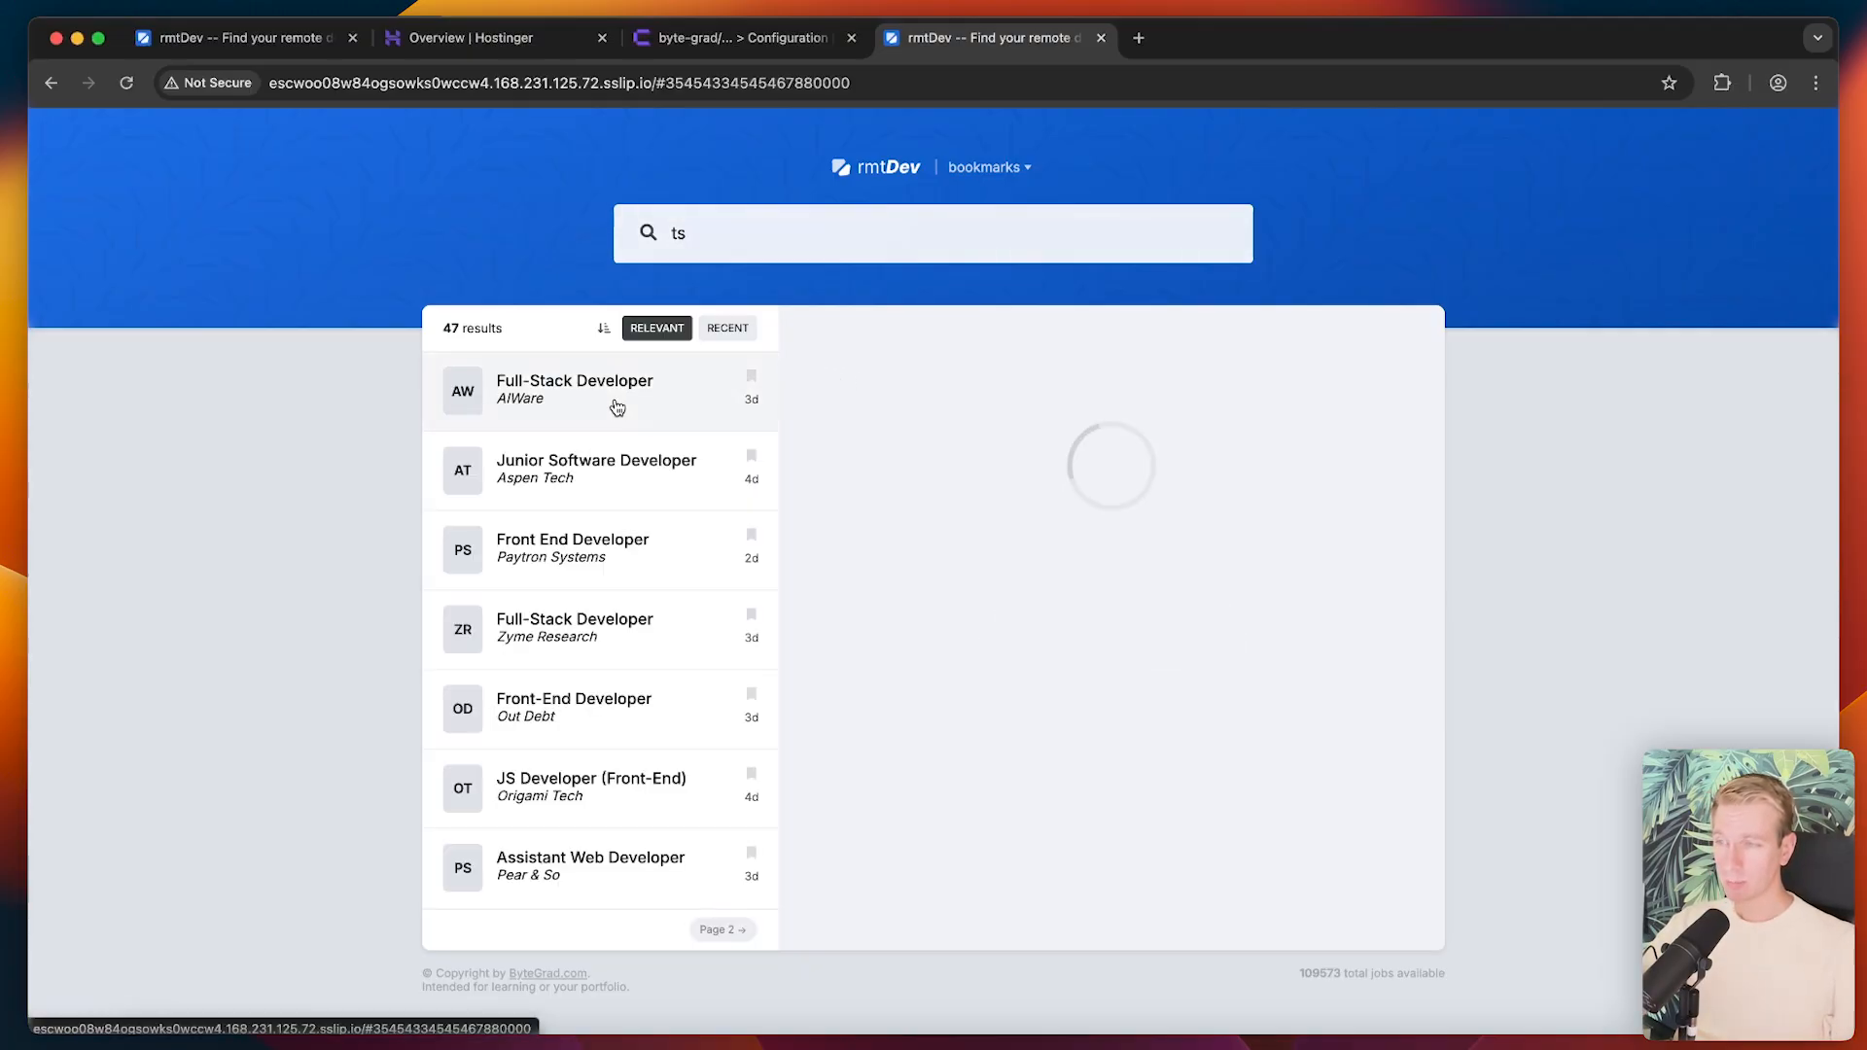
{"action": "left_click", "coordinate": [618, 407]}
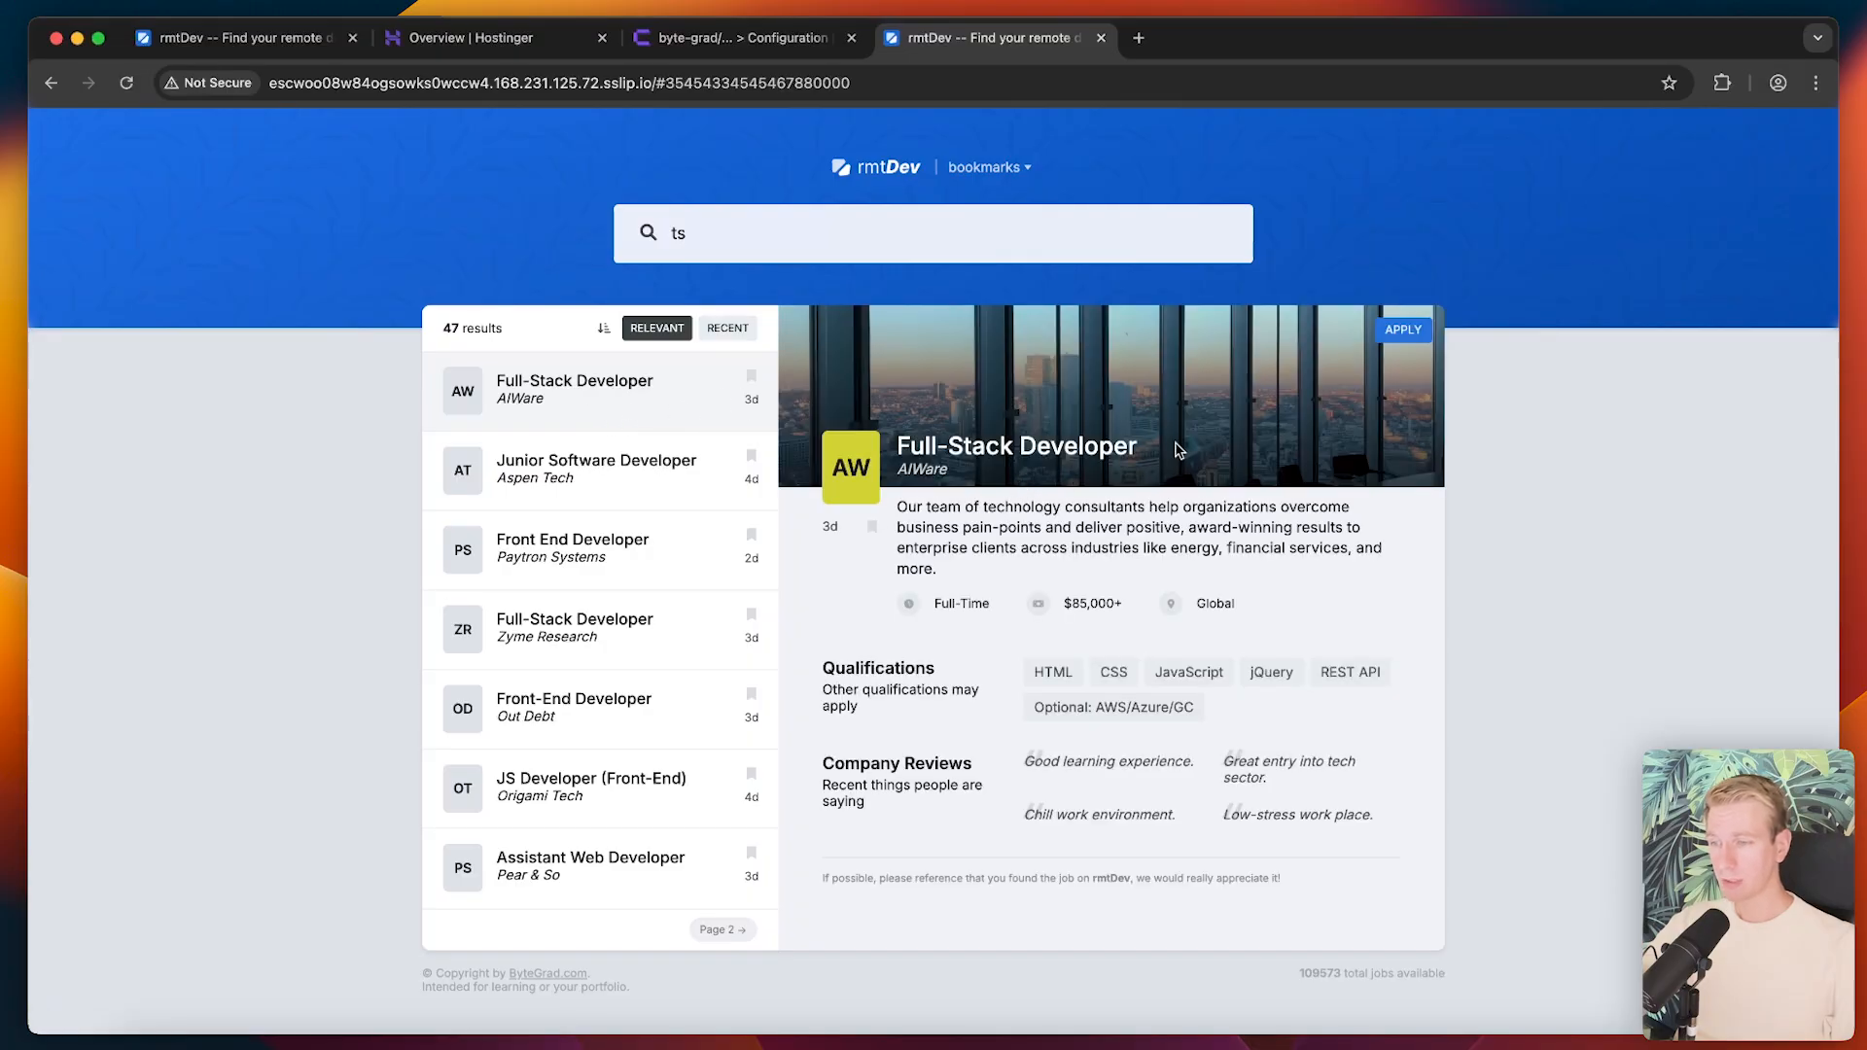
{"action": "left_click", "coordinate": [600, 547]}
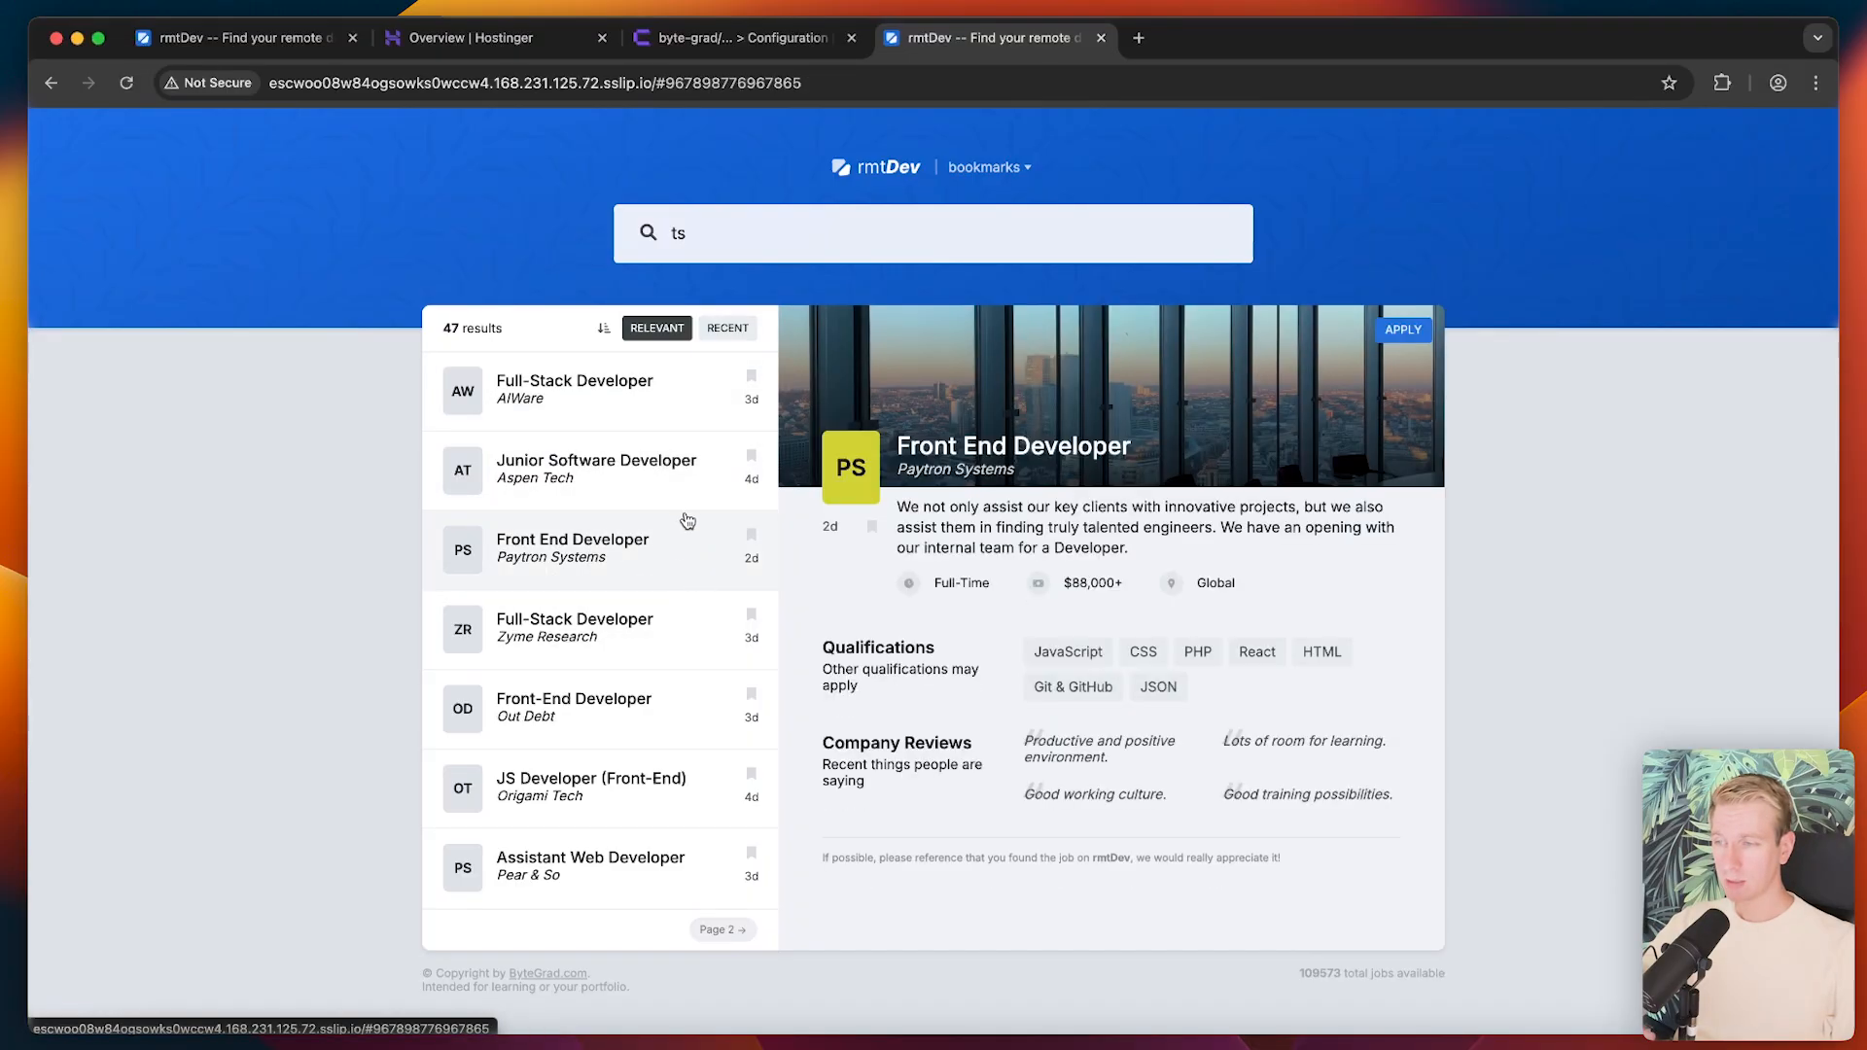
{"action": "left_click", "coordinate": [727, 328]}
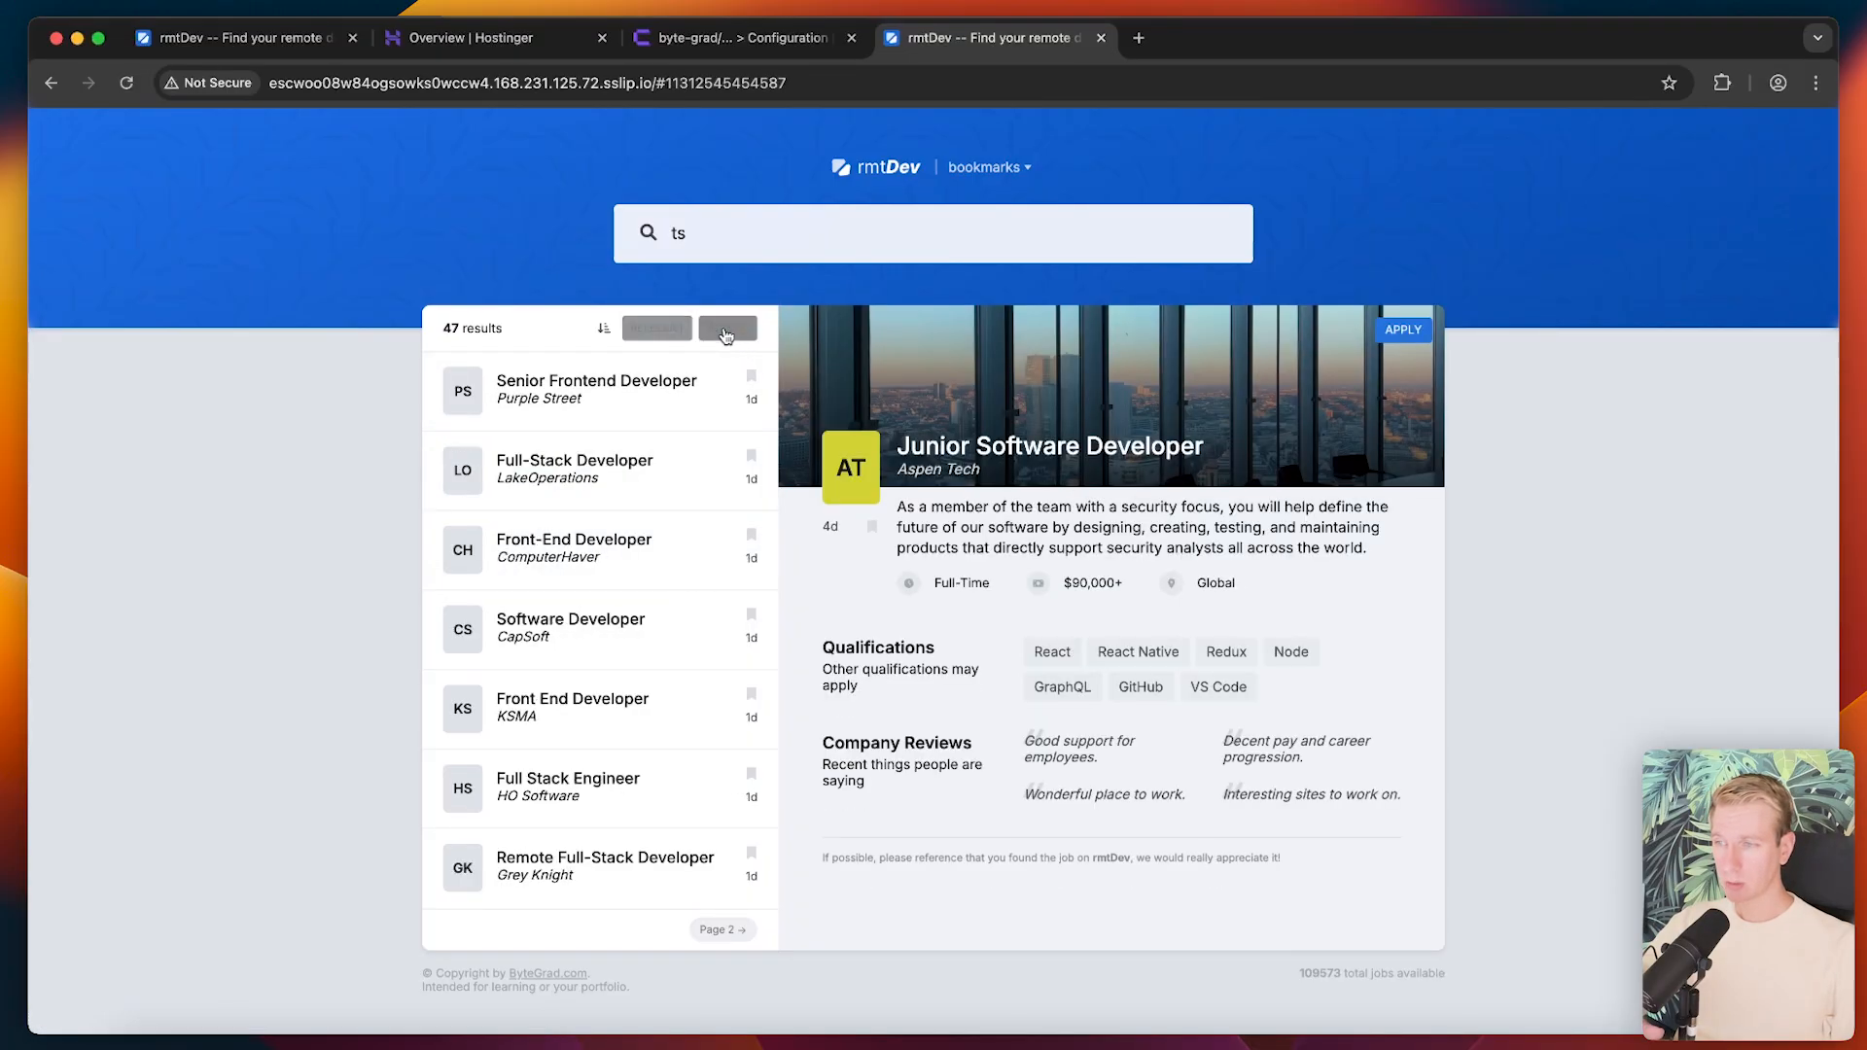
{"action": "left_click", "coordinate": [727, 328]}
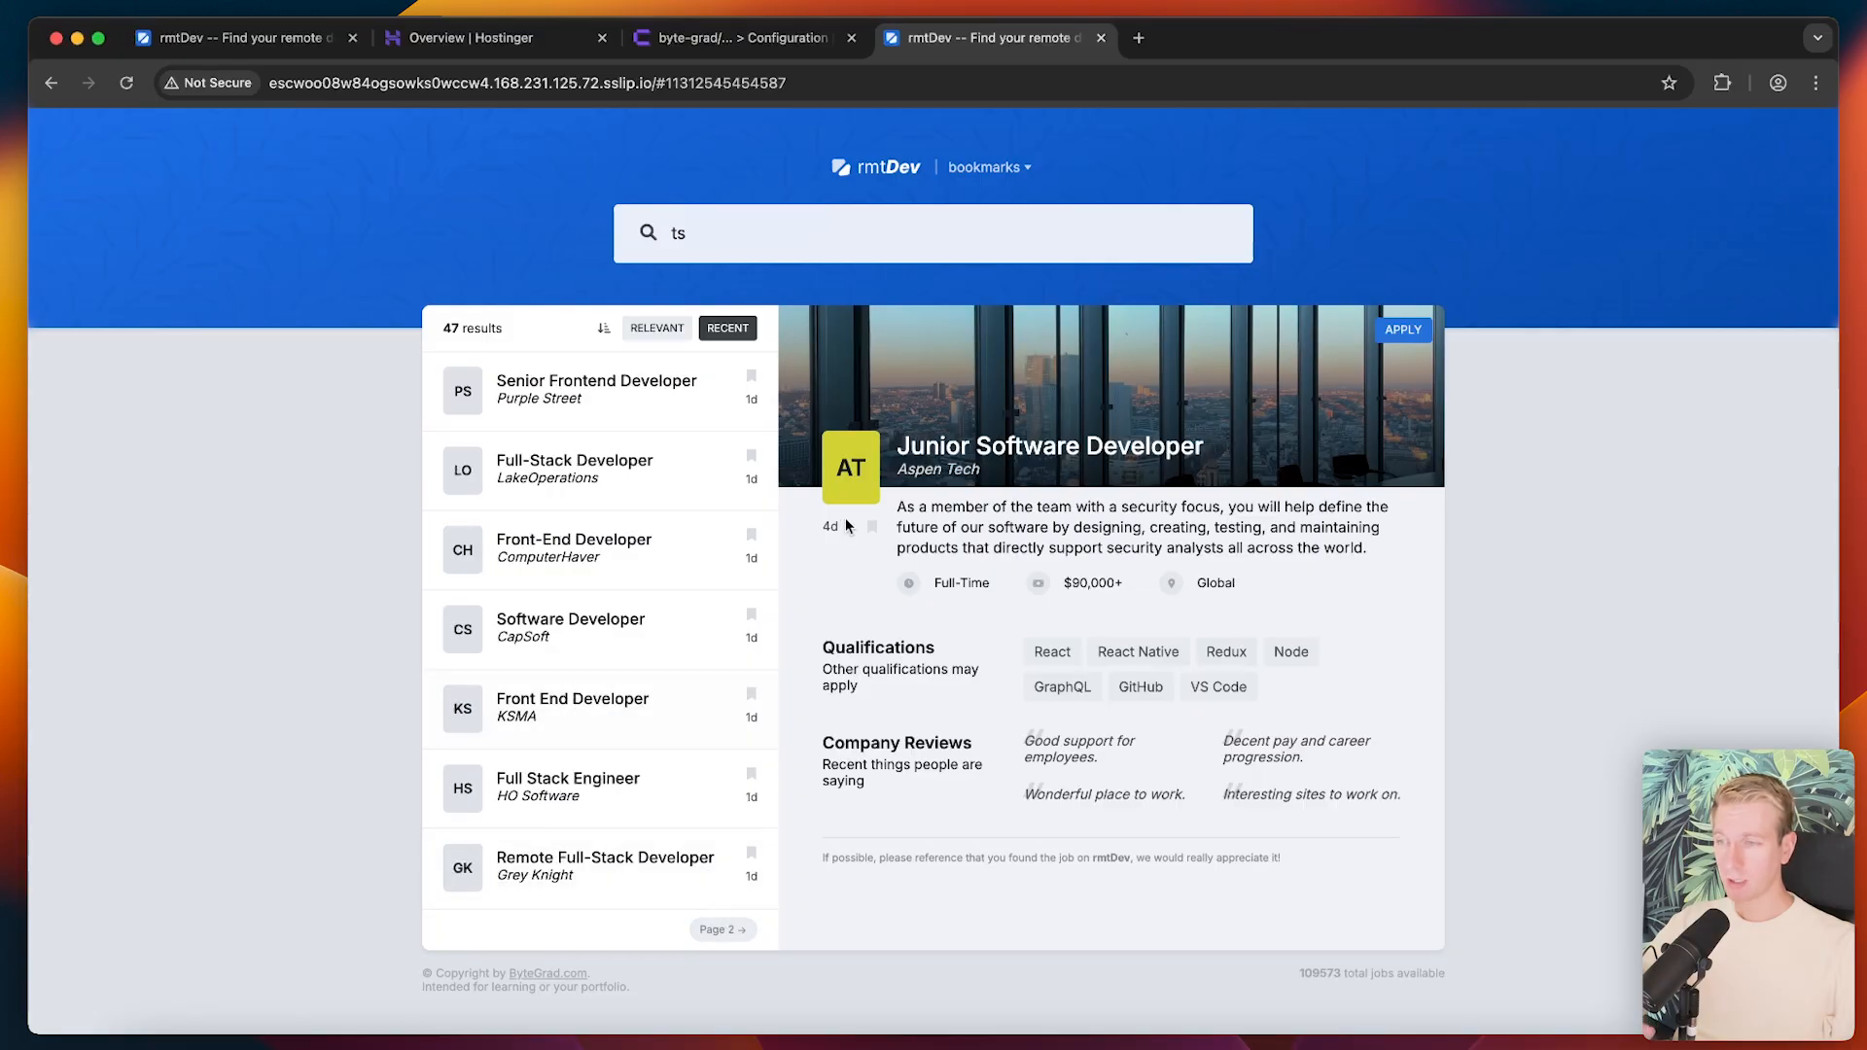
{"action": "left_click", "coordinate": [871, 526]}
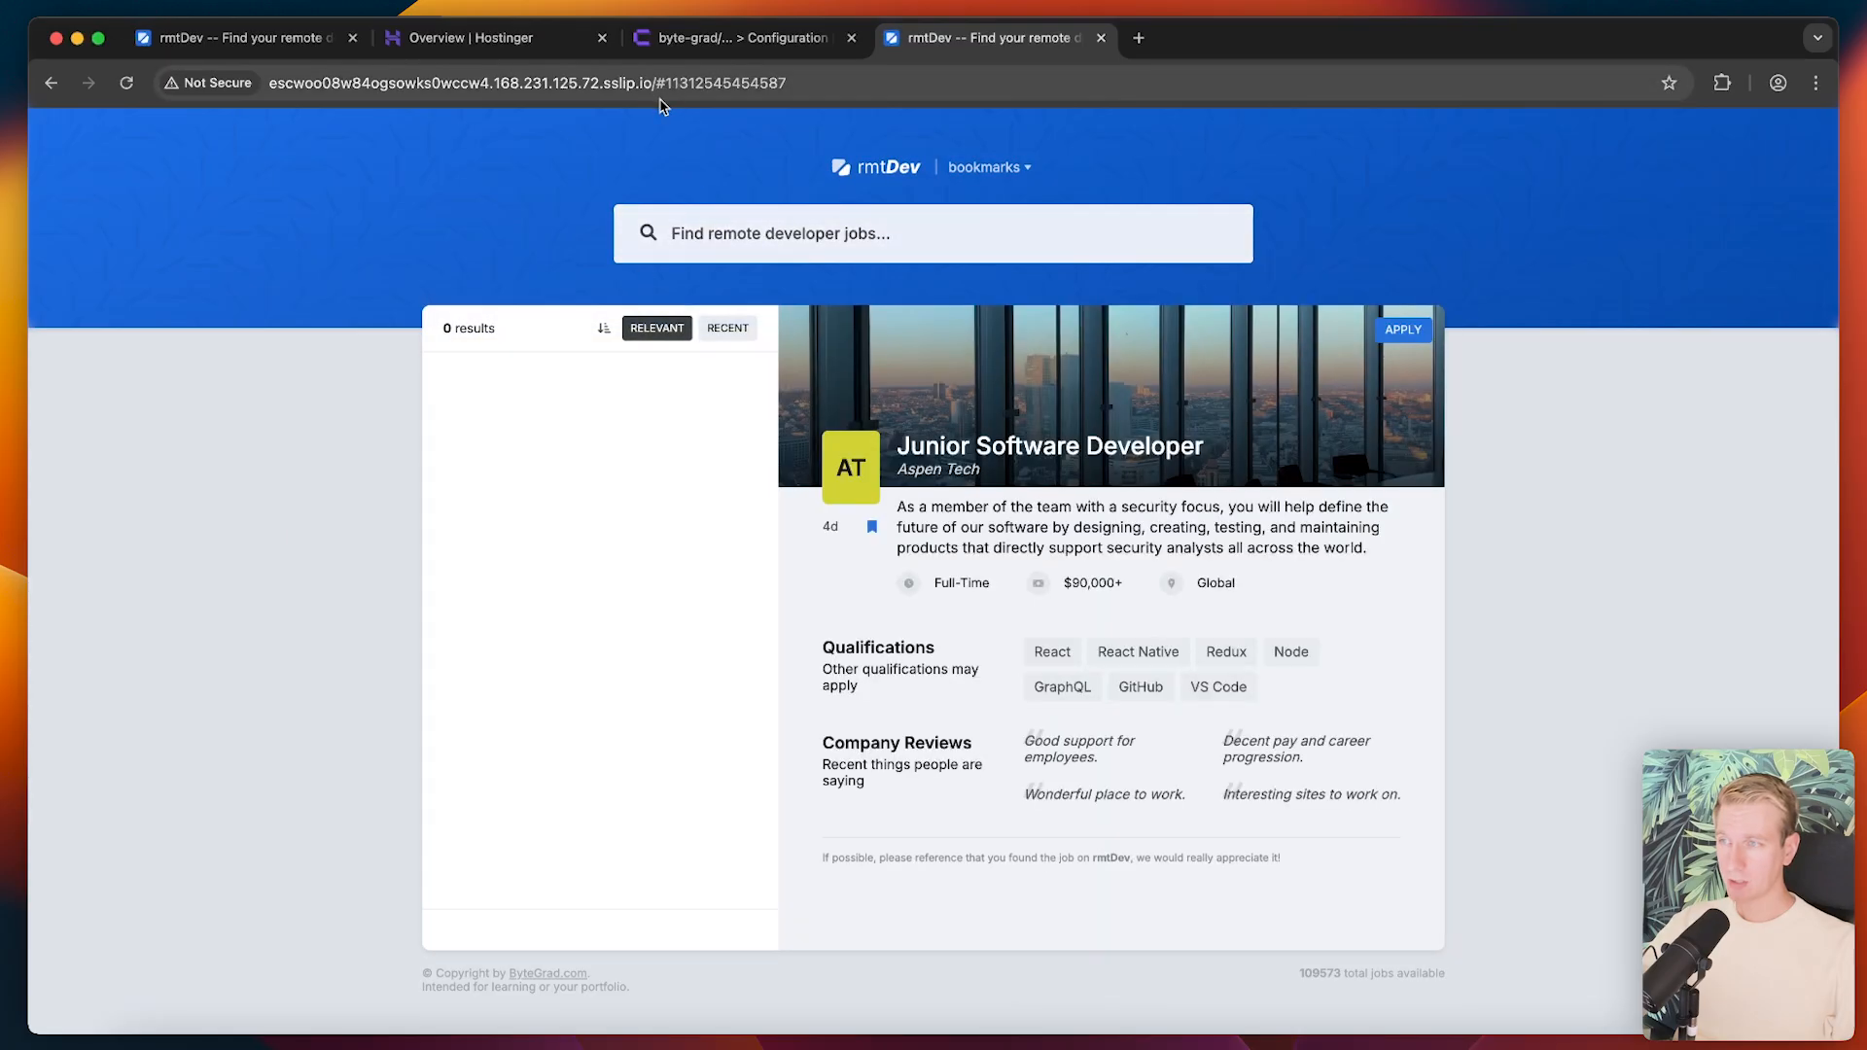
{"action": "mouse_move", "coordinate": [1446, 398]}
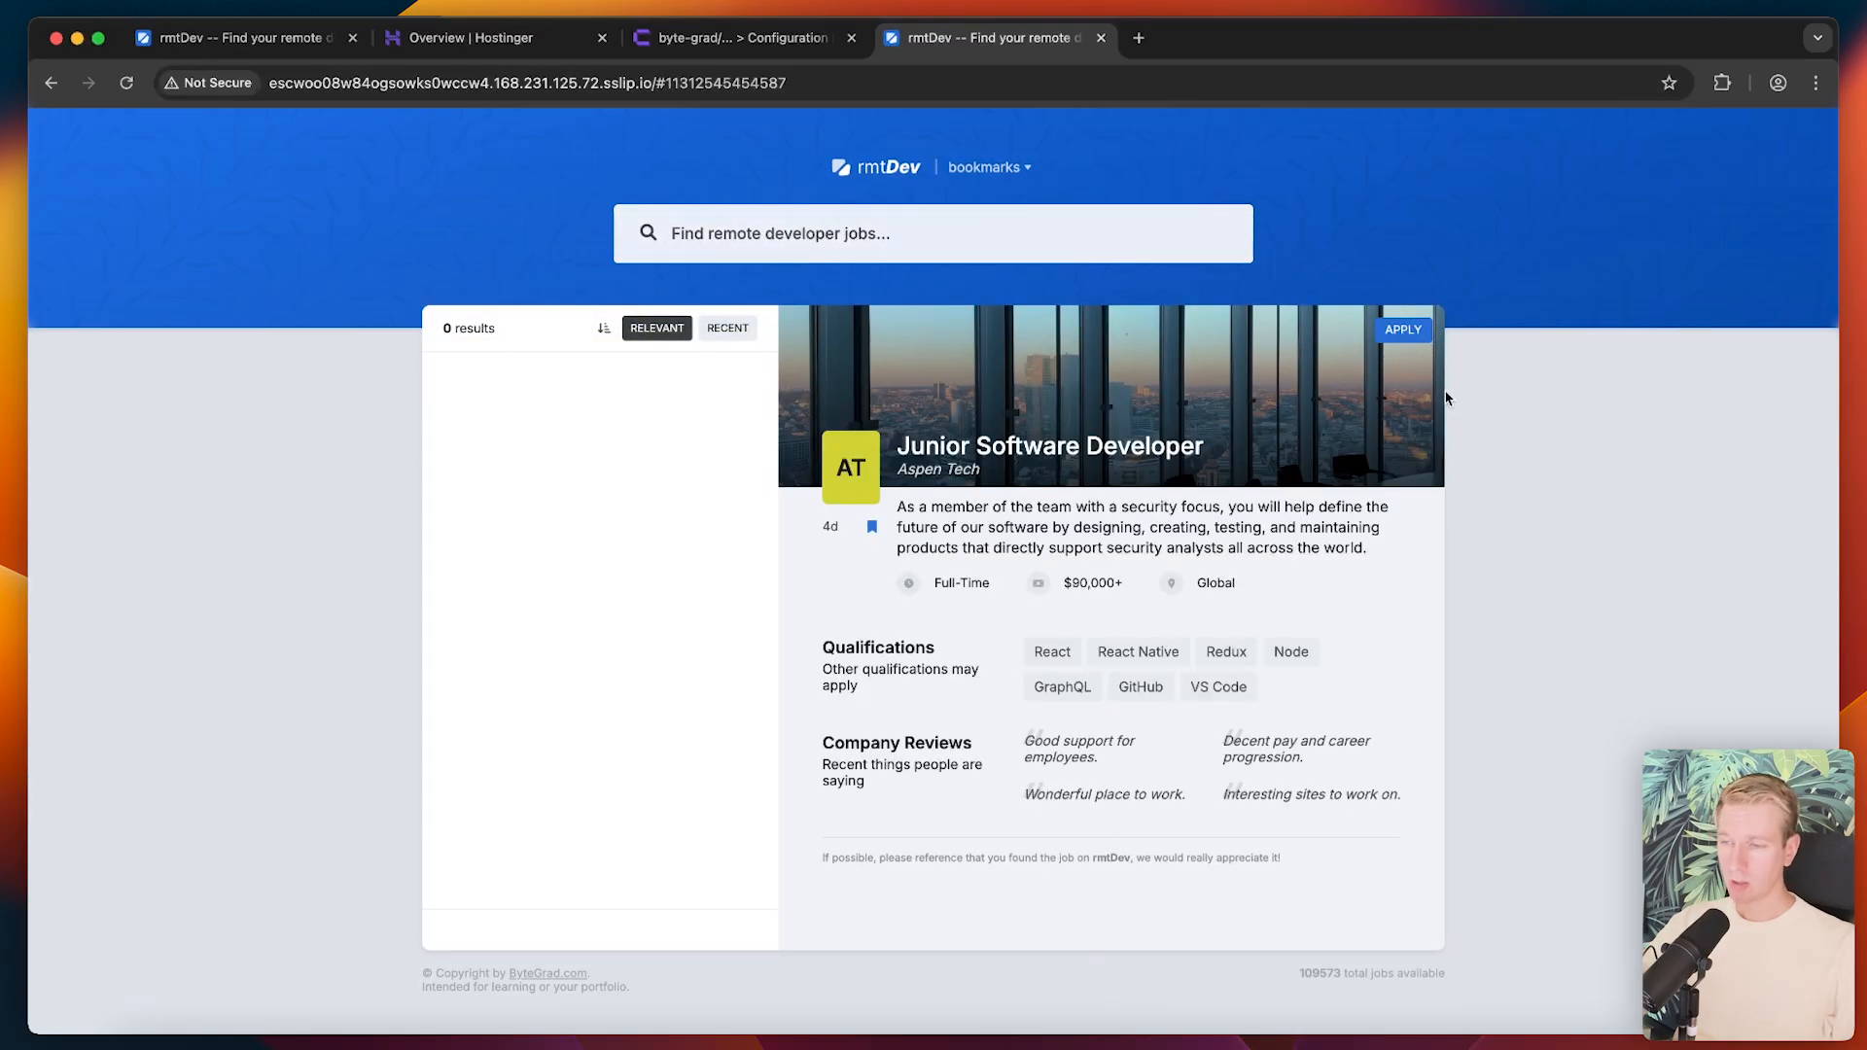
{"action": "mouse_move", "coordinate": [722, 136]}
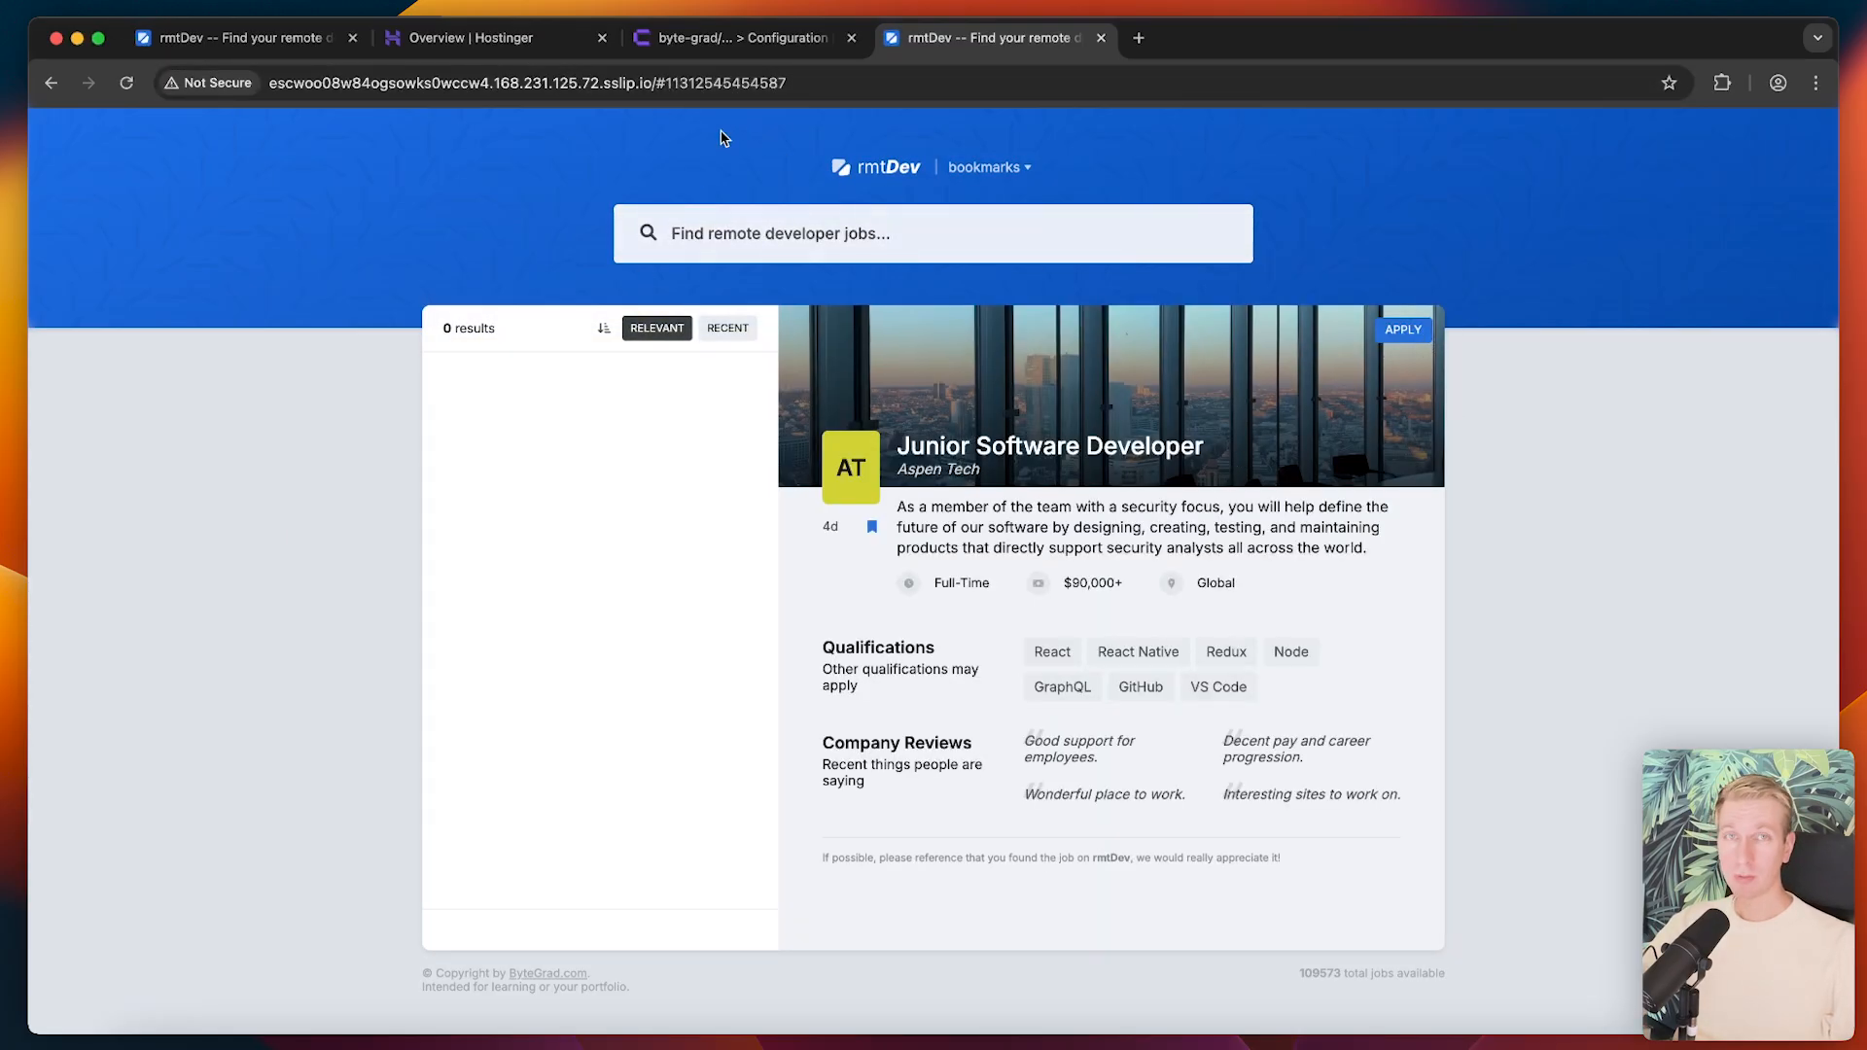
{"action": "mouse_move", "coordinate": [744, 146]}
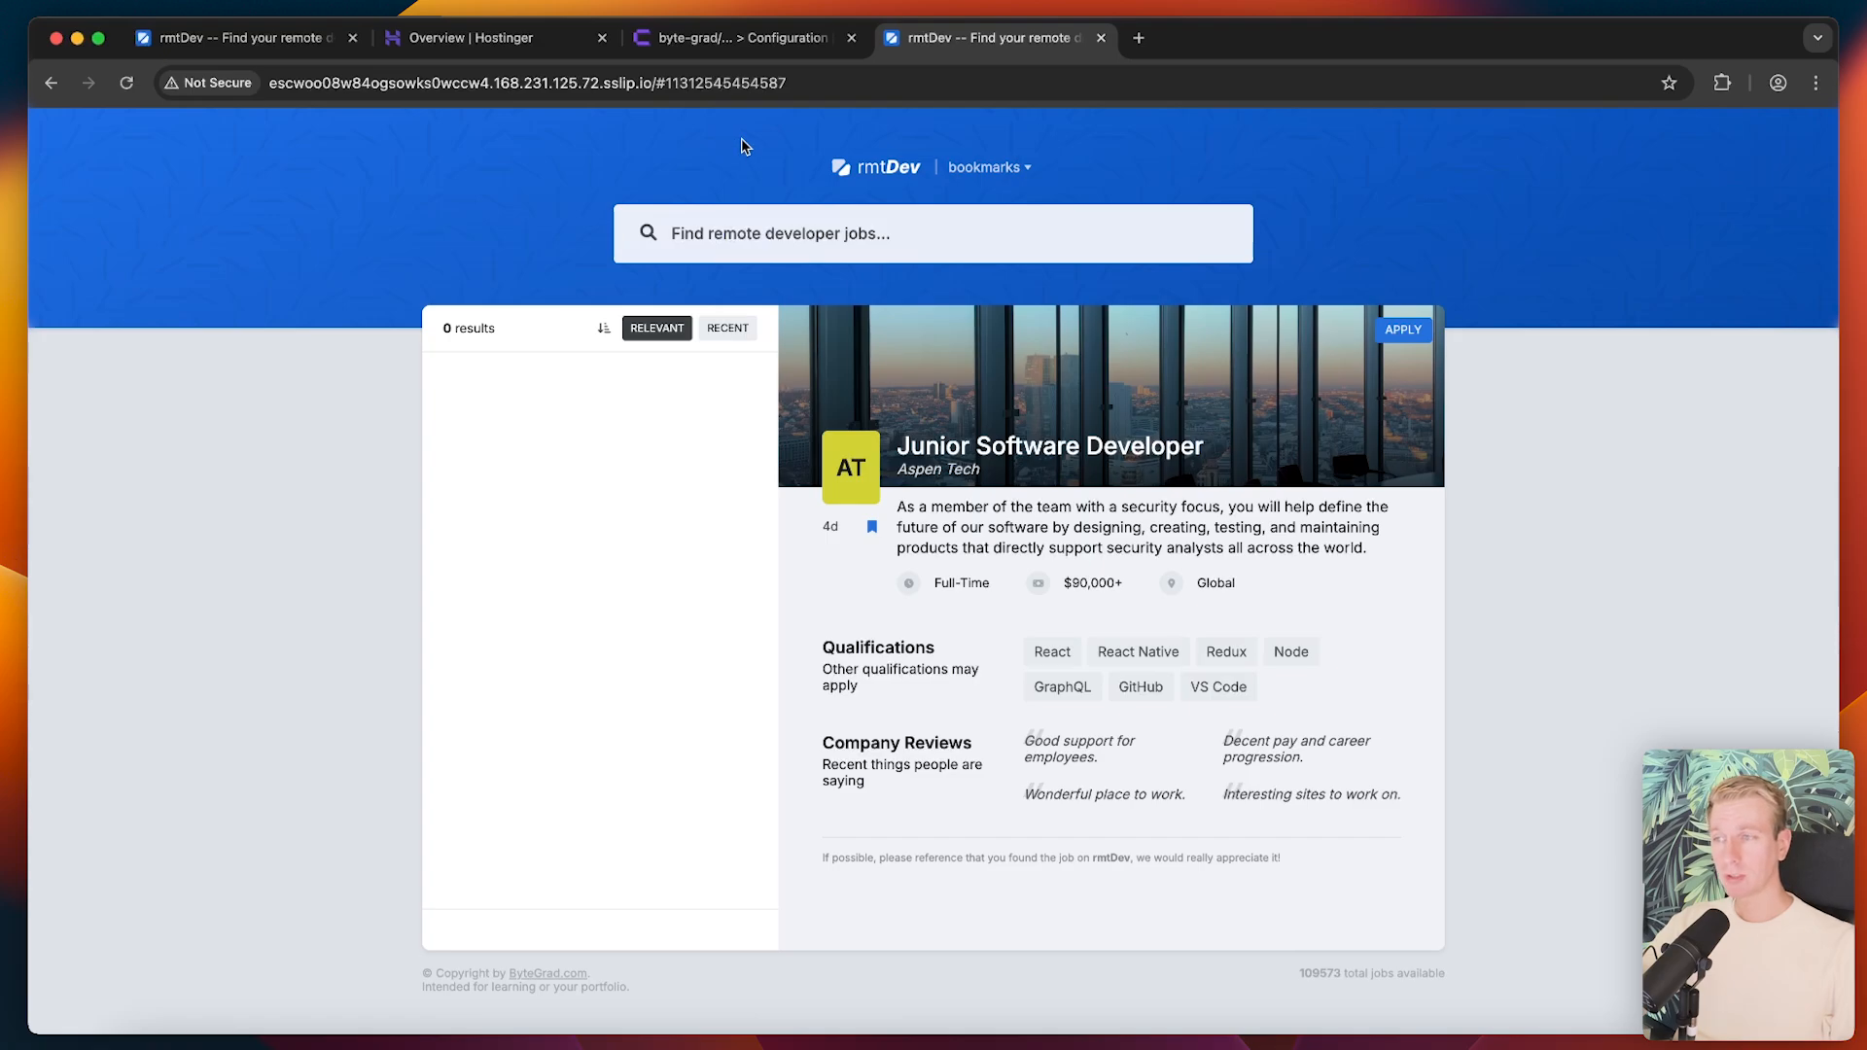
{"action": "mouse_move", "coordinate": [722, 149]}
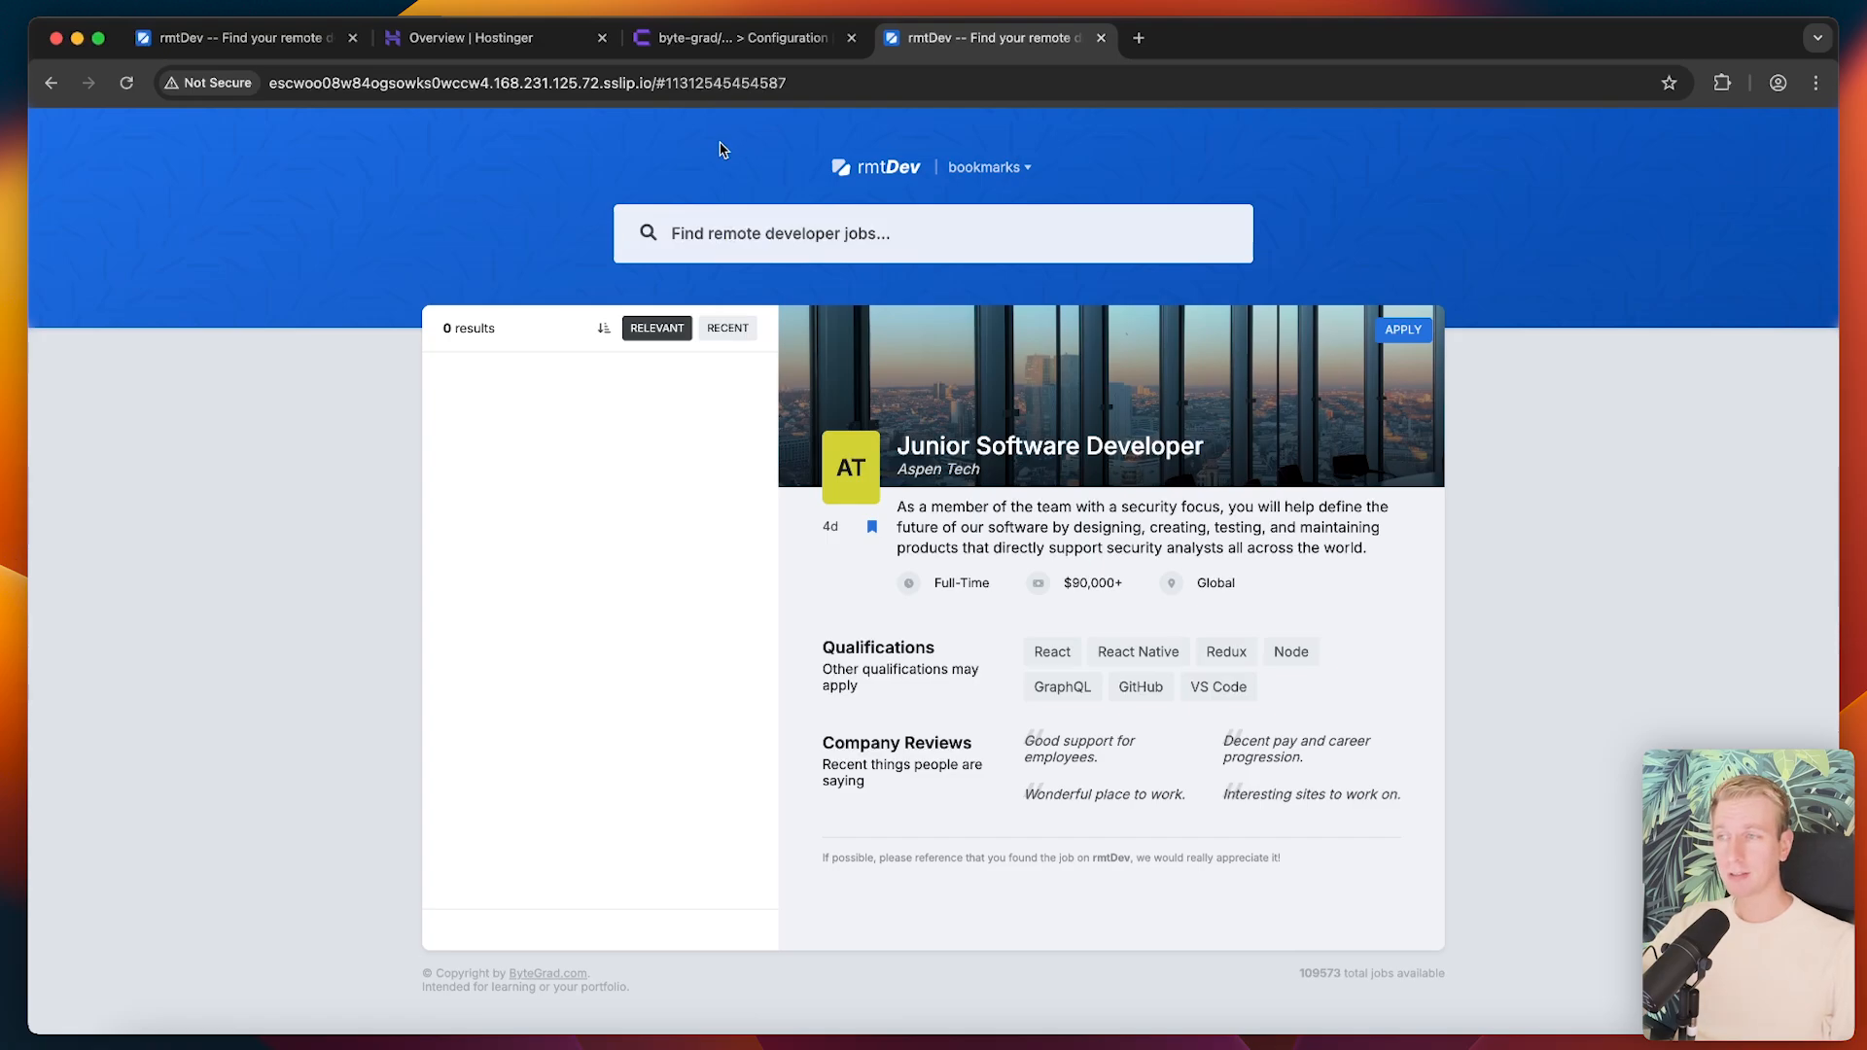
- Scroll through rmtDev's General configuration to check the static site and domain settings
{"action": "left_click", "coordinate": [747, 38]}
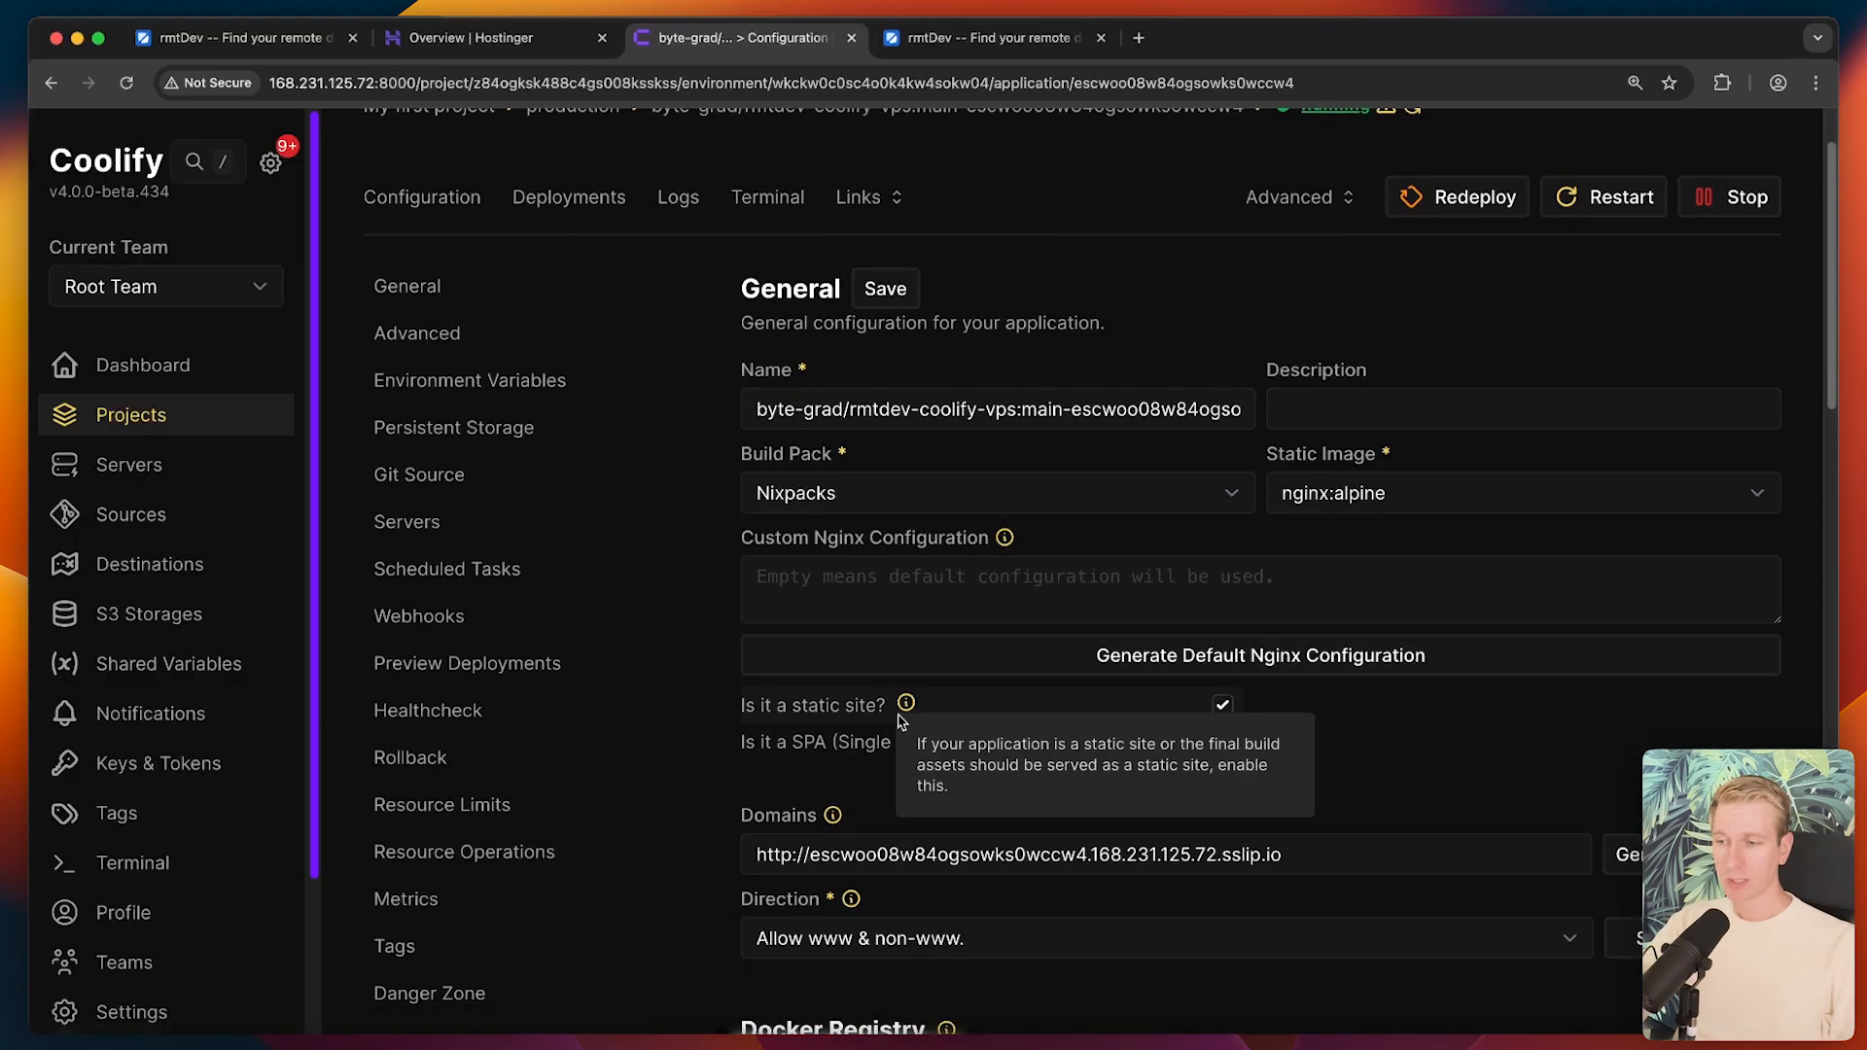
{"action": "mouse_move", "coordinate": [843, 796]}
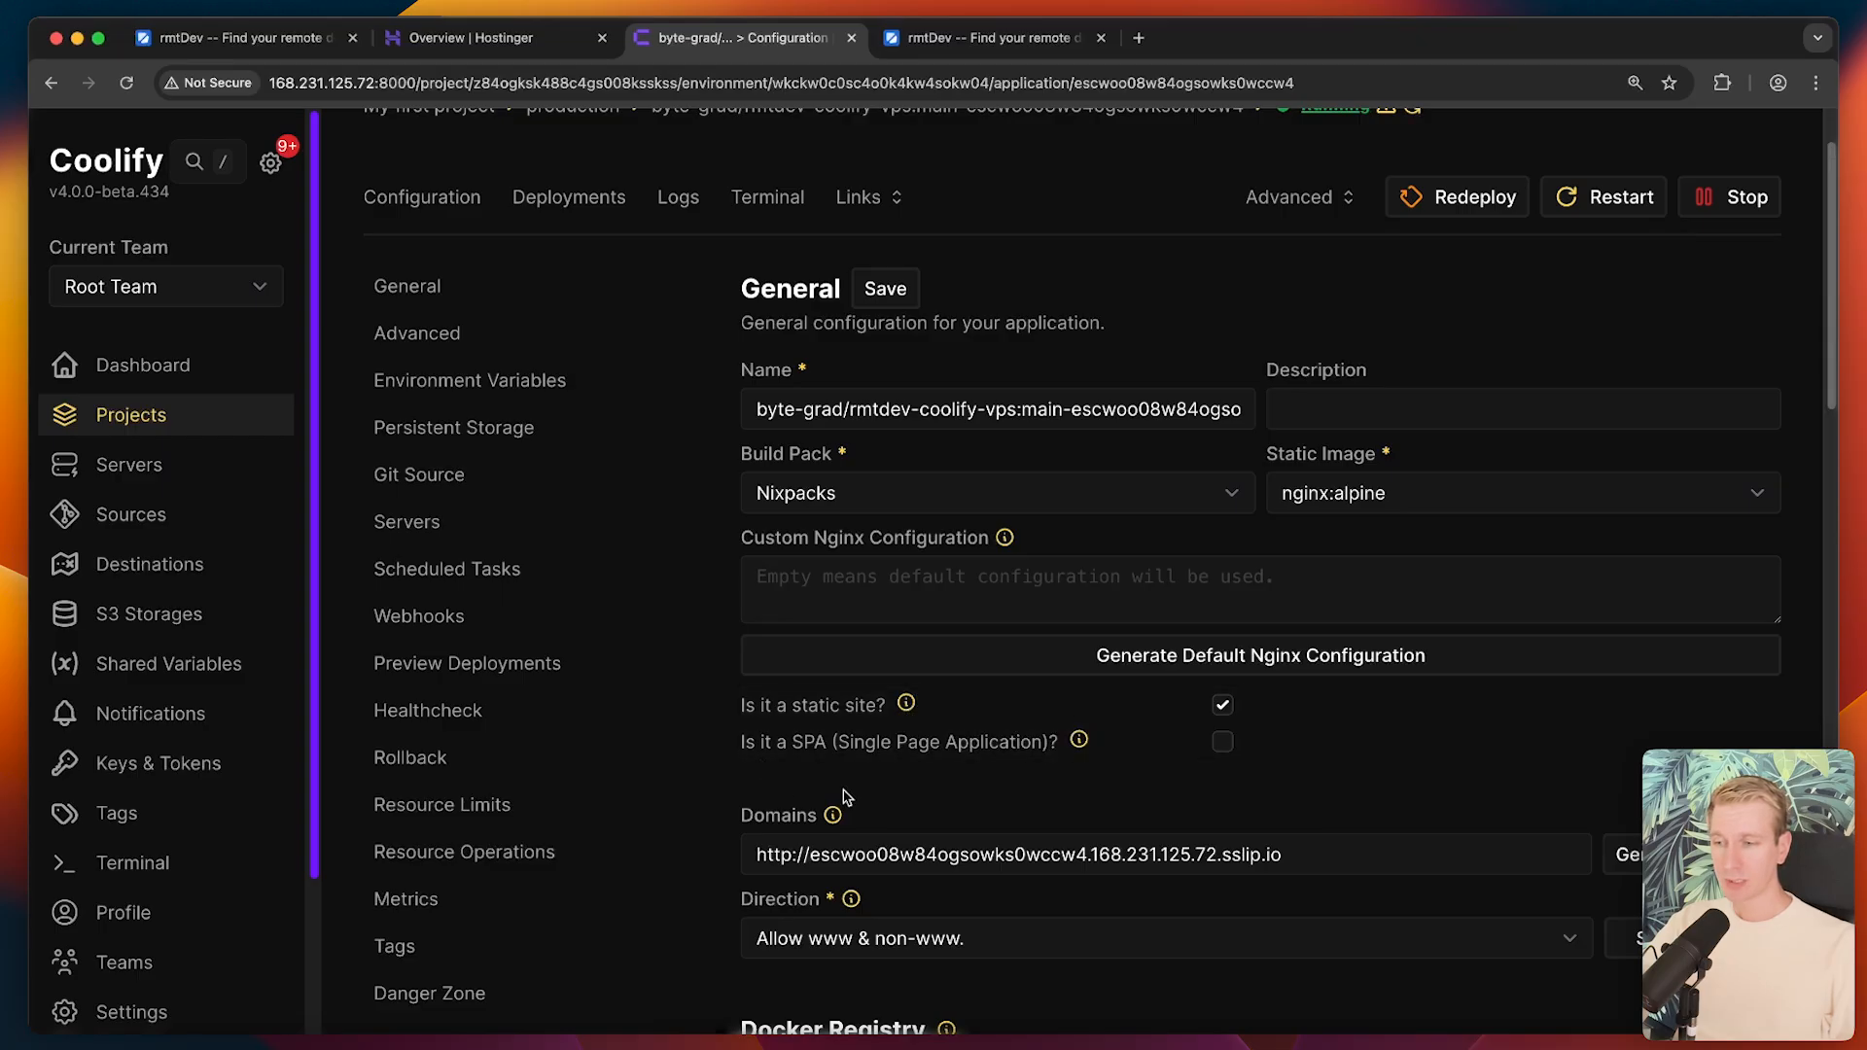
{"action": "mouse_move", "coordinate": [1264, 772]}
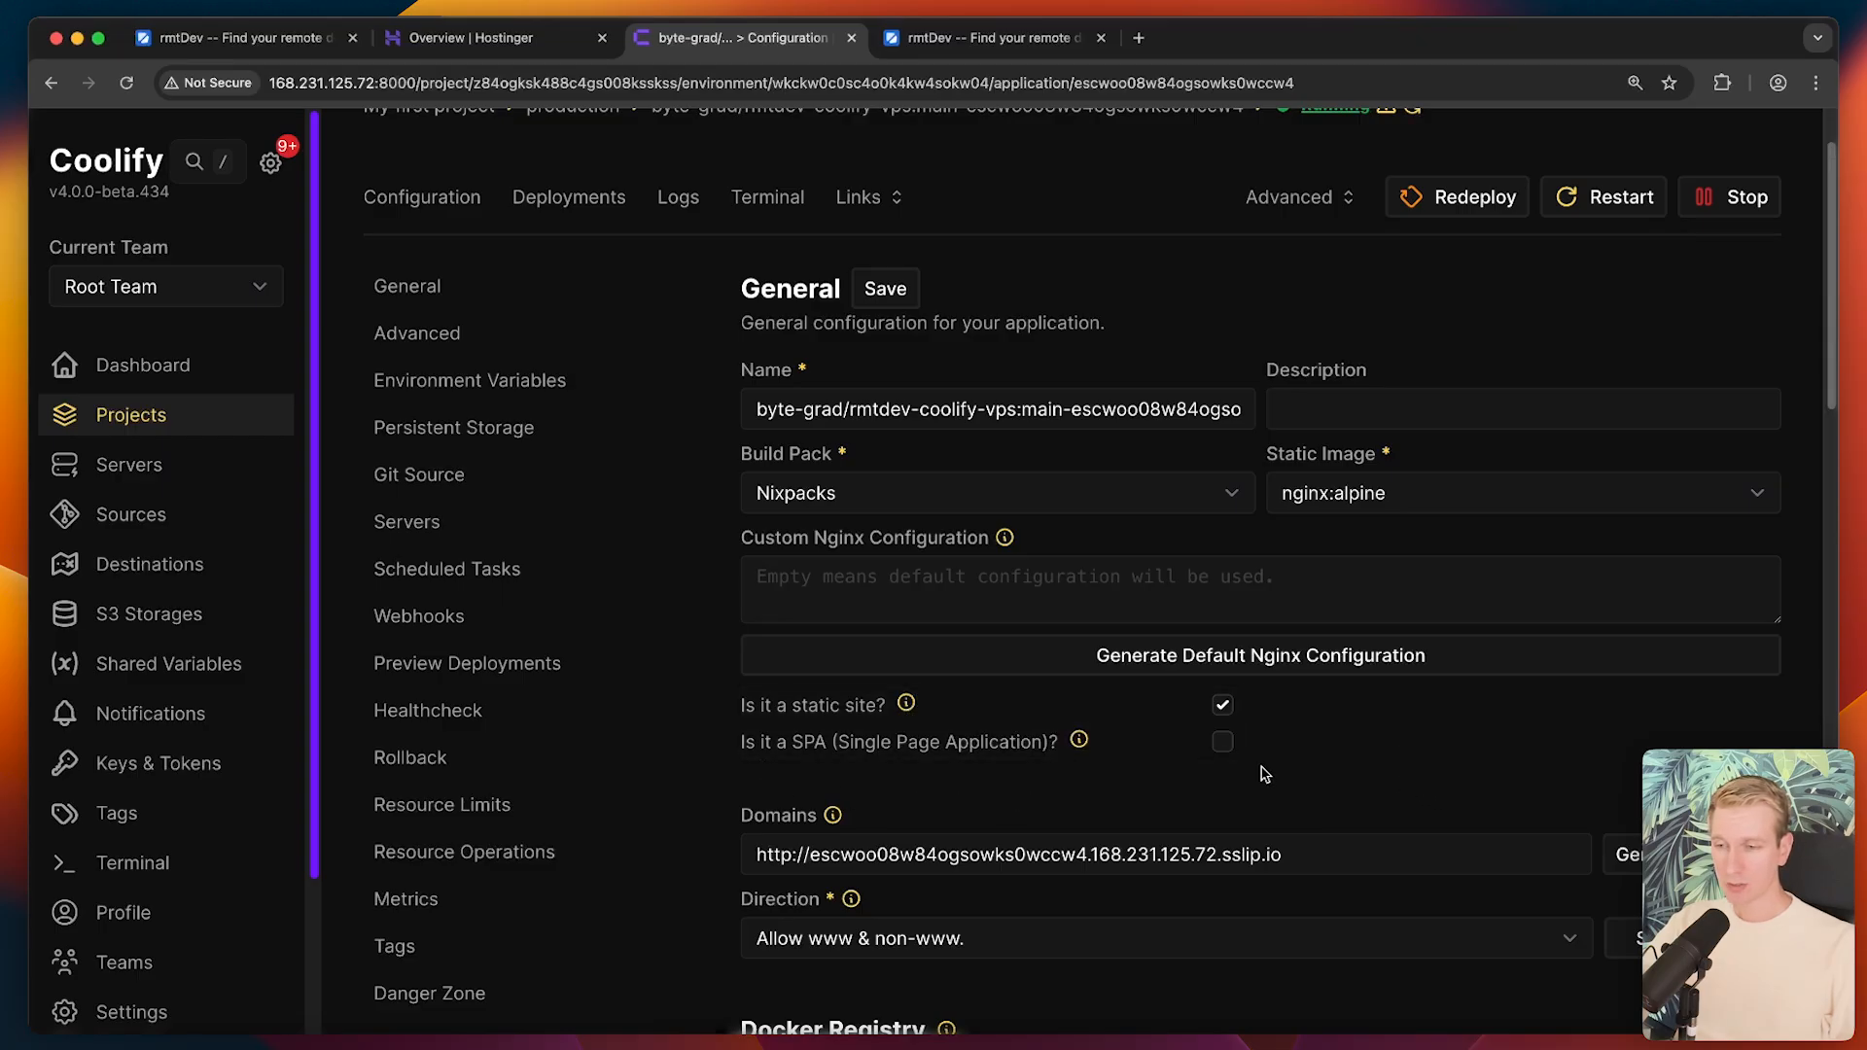
{"action": "scroll", "scroll_direction": "down", "scroll_amount": 3}
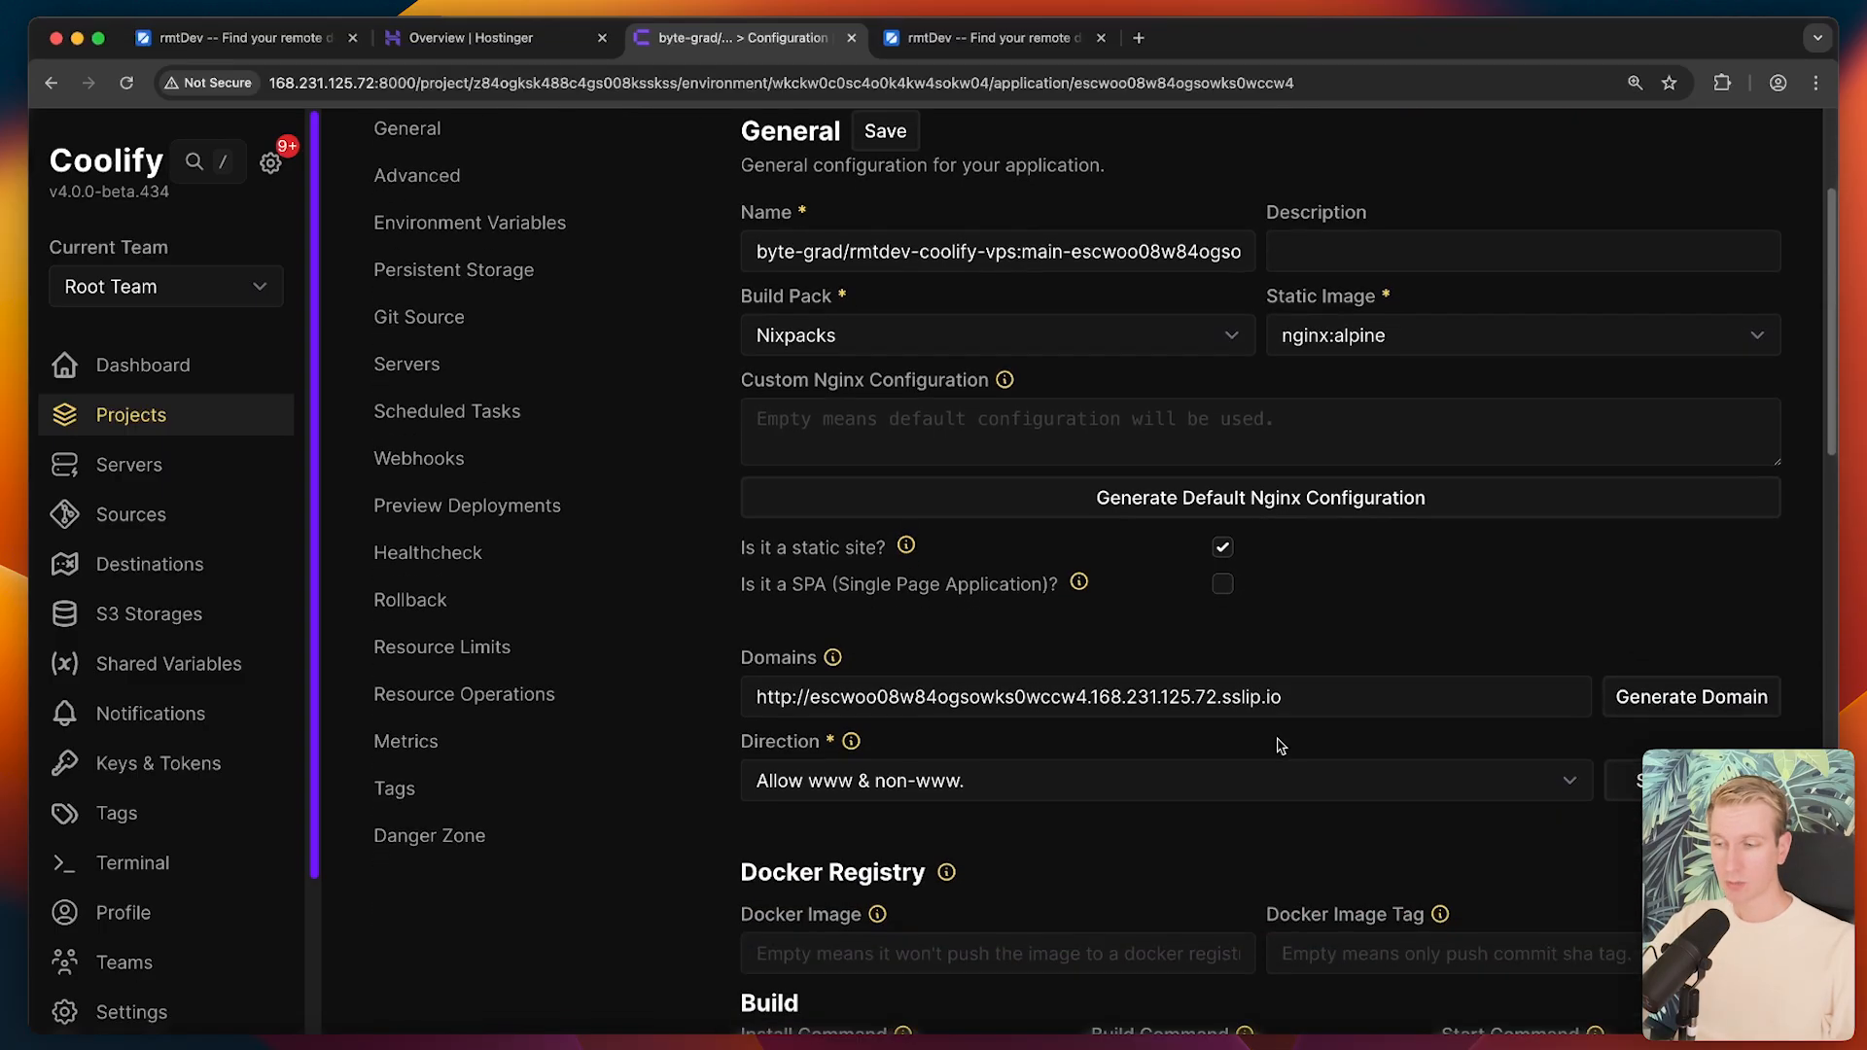
{"action": "scroll", "scroll_direction": "down", "scroll_amount": 3}
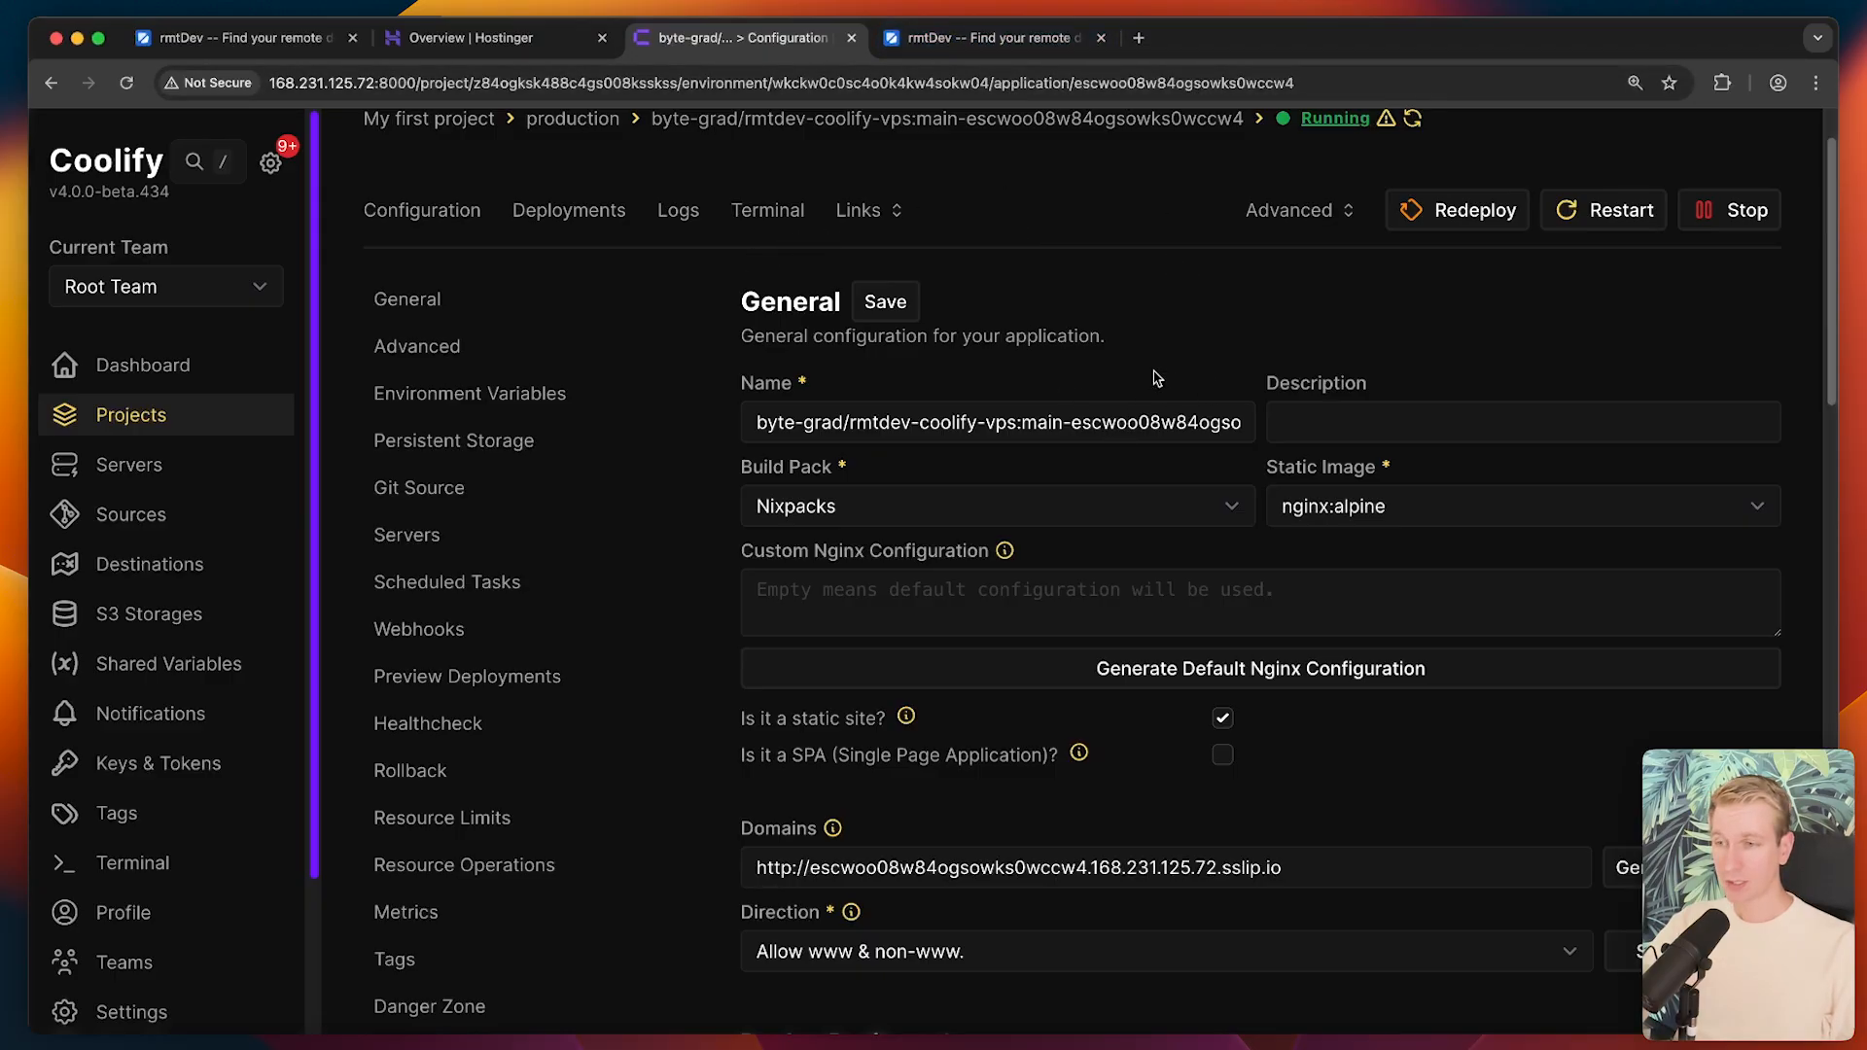
{"action": "left_click", "coordinate": [994, 38]}
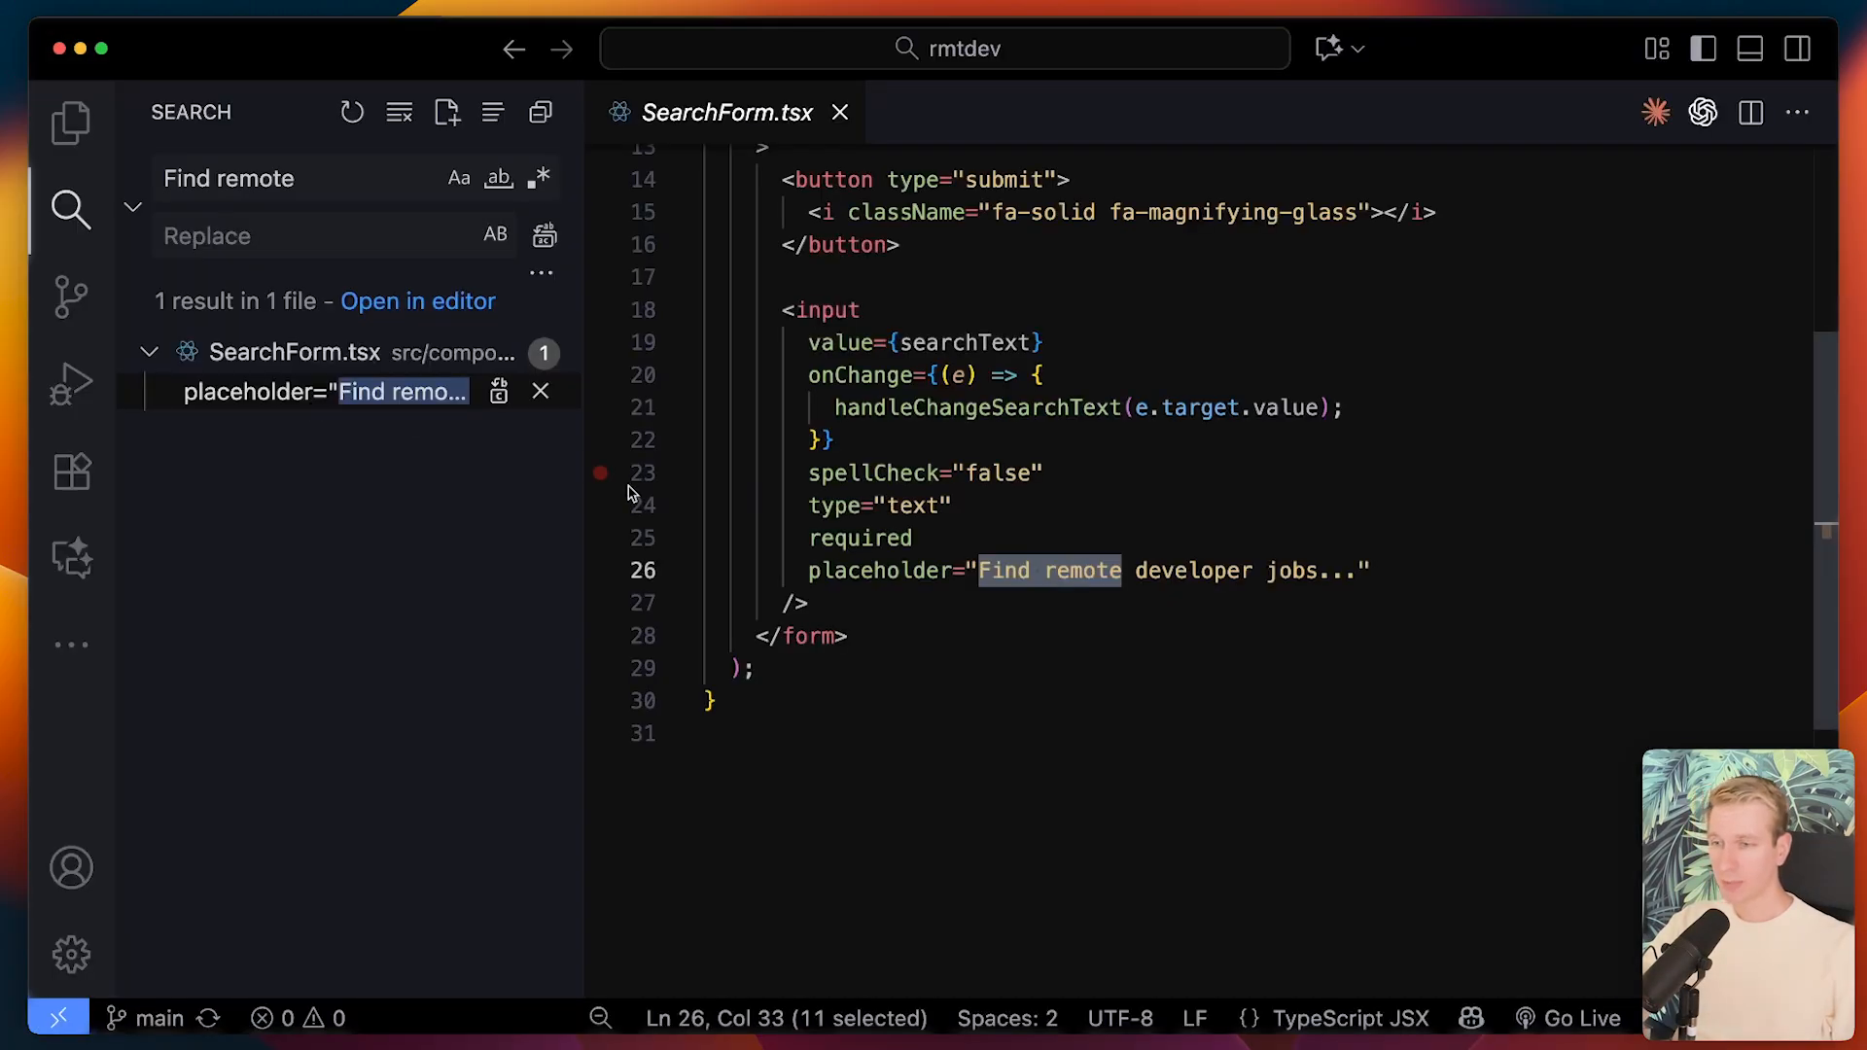
- Append dots to the SearchForm.tsx placeholder and commit with message 'add dots'
{"action": "left_click", "coordinate": [69, 206]}
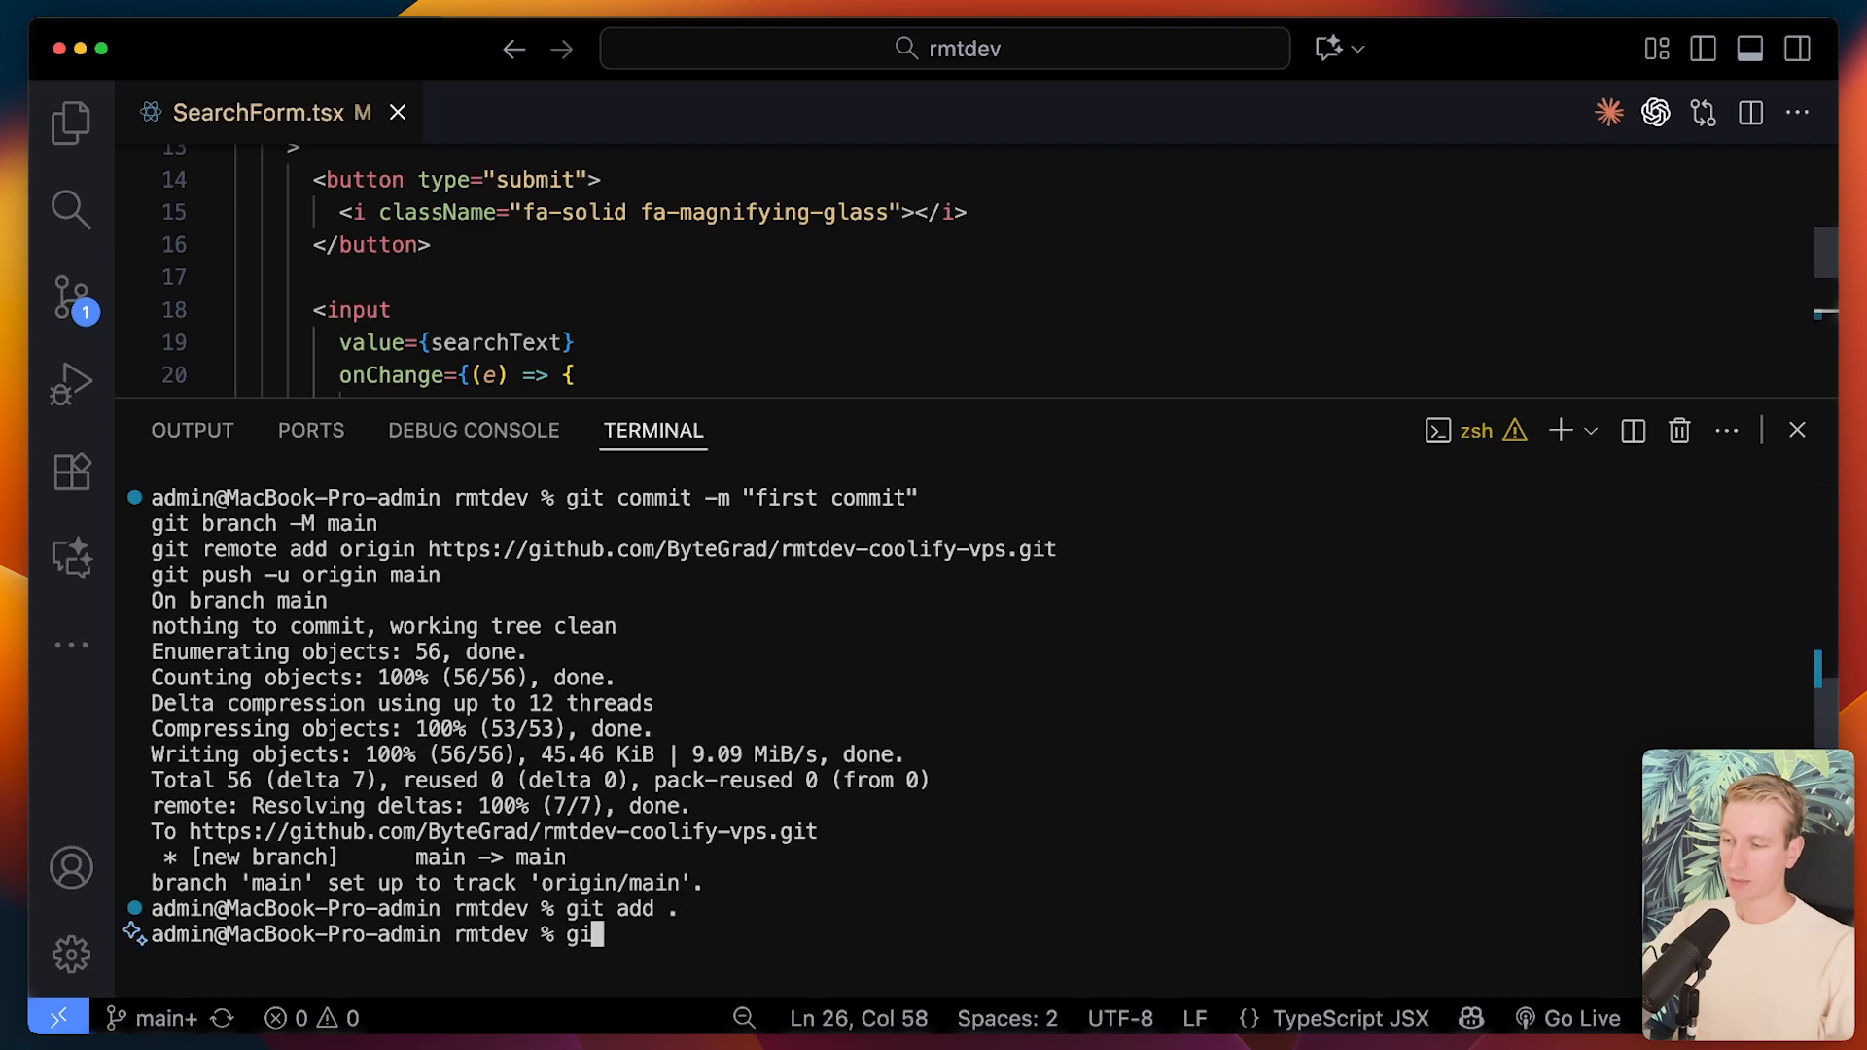
{"action": "type", "text": "git commit -m \"add dots\""}
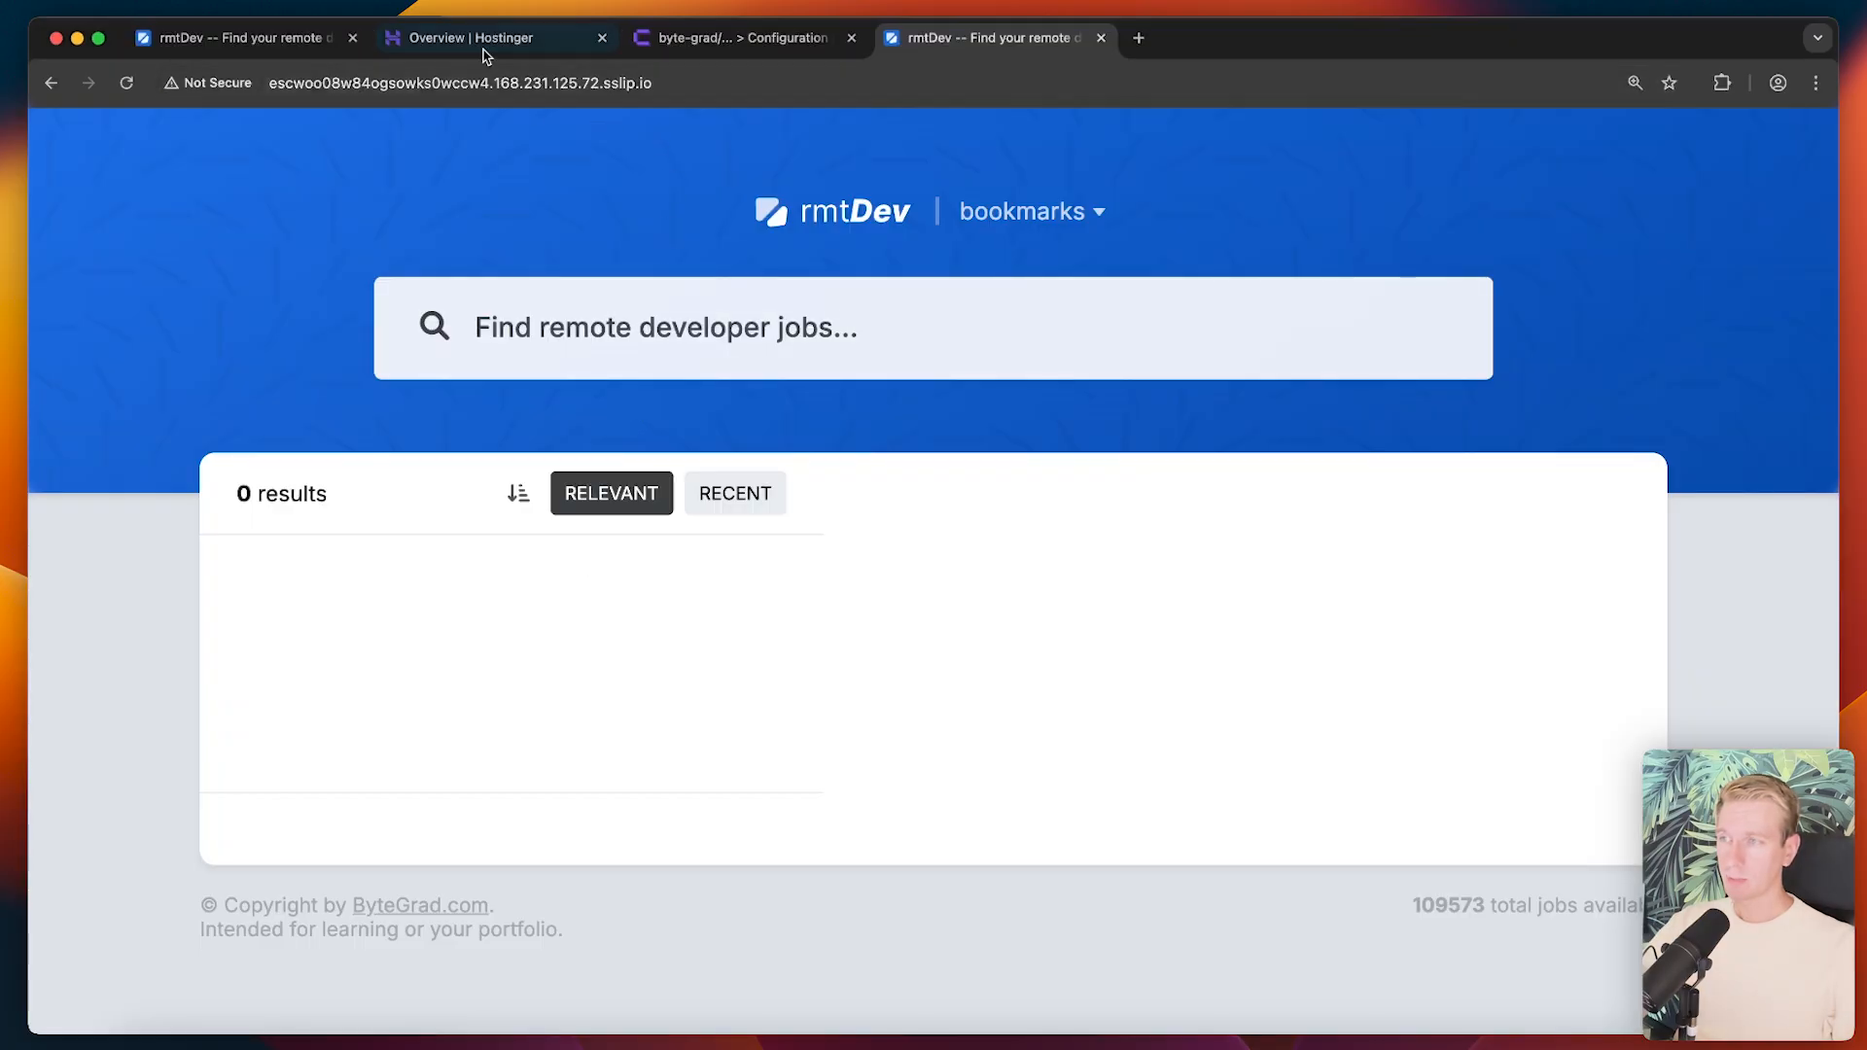
- Confirm the 'add dots' webhook deployment succeeded and the live placeholder shows the dots
{"action": "left_click", "coordinate": [738, 37]}
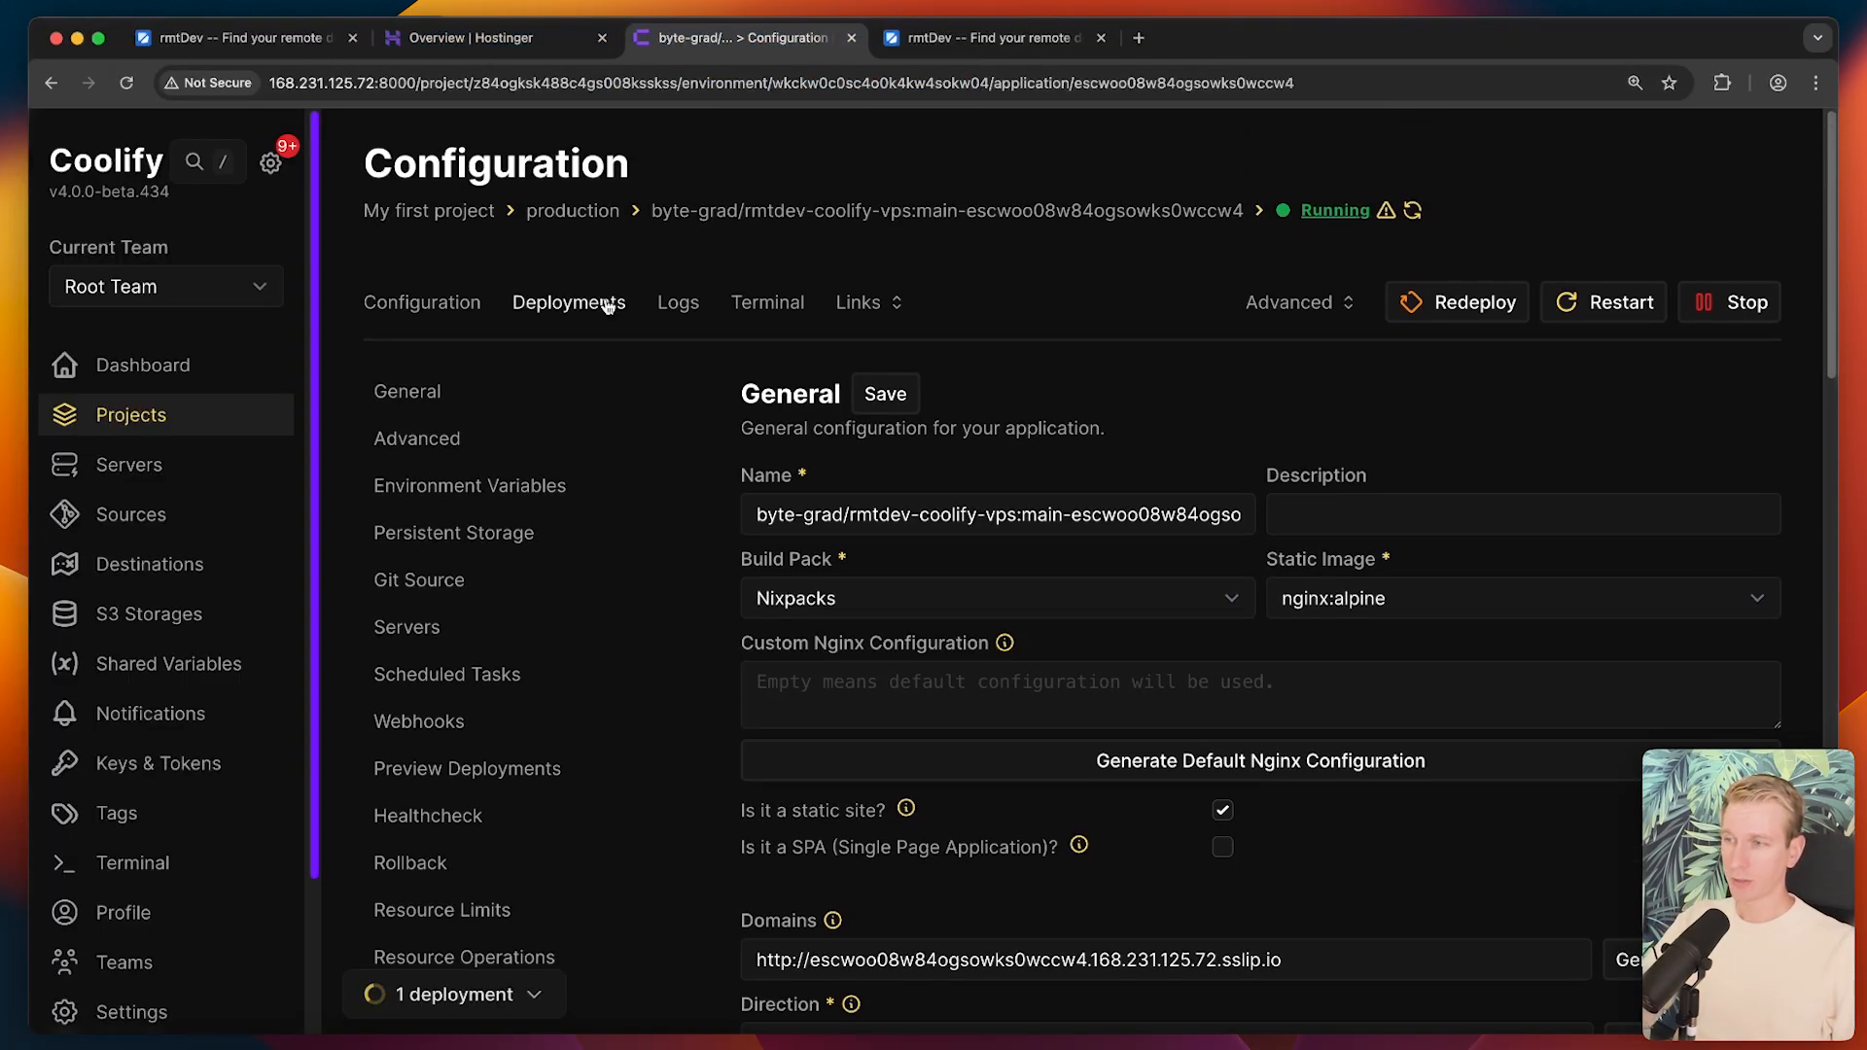
{"action": "left_click", "coordinate": [568, 303]}
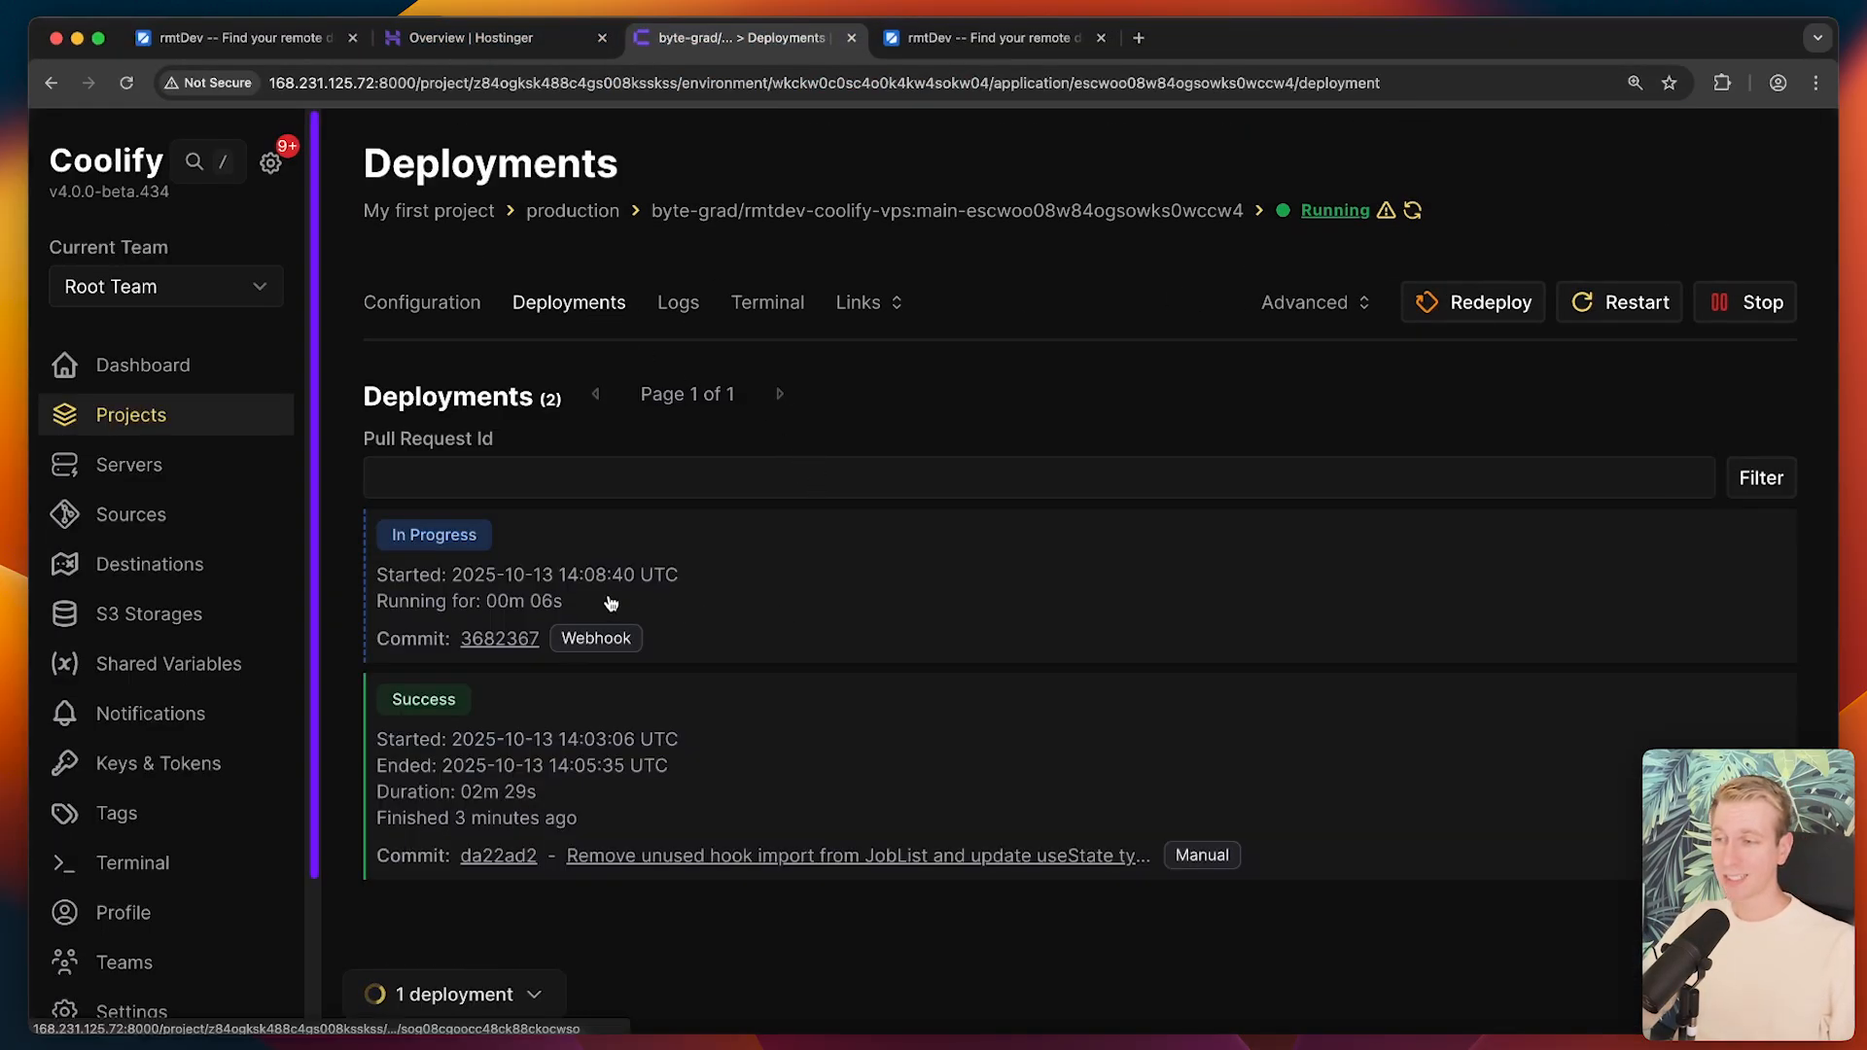
{"action": "mouse_move", "coordinate": [656, 574]}
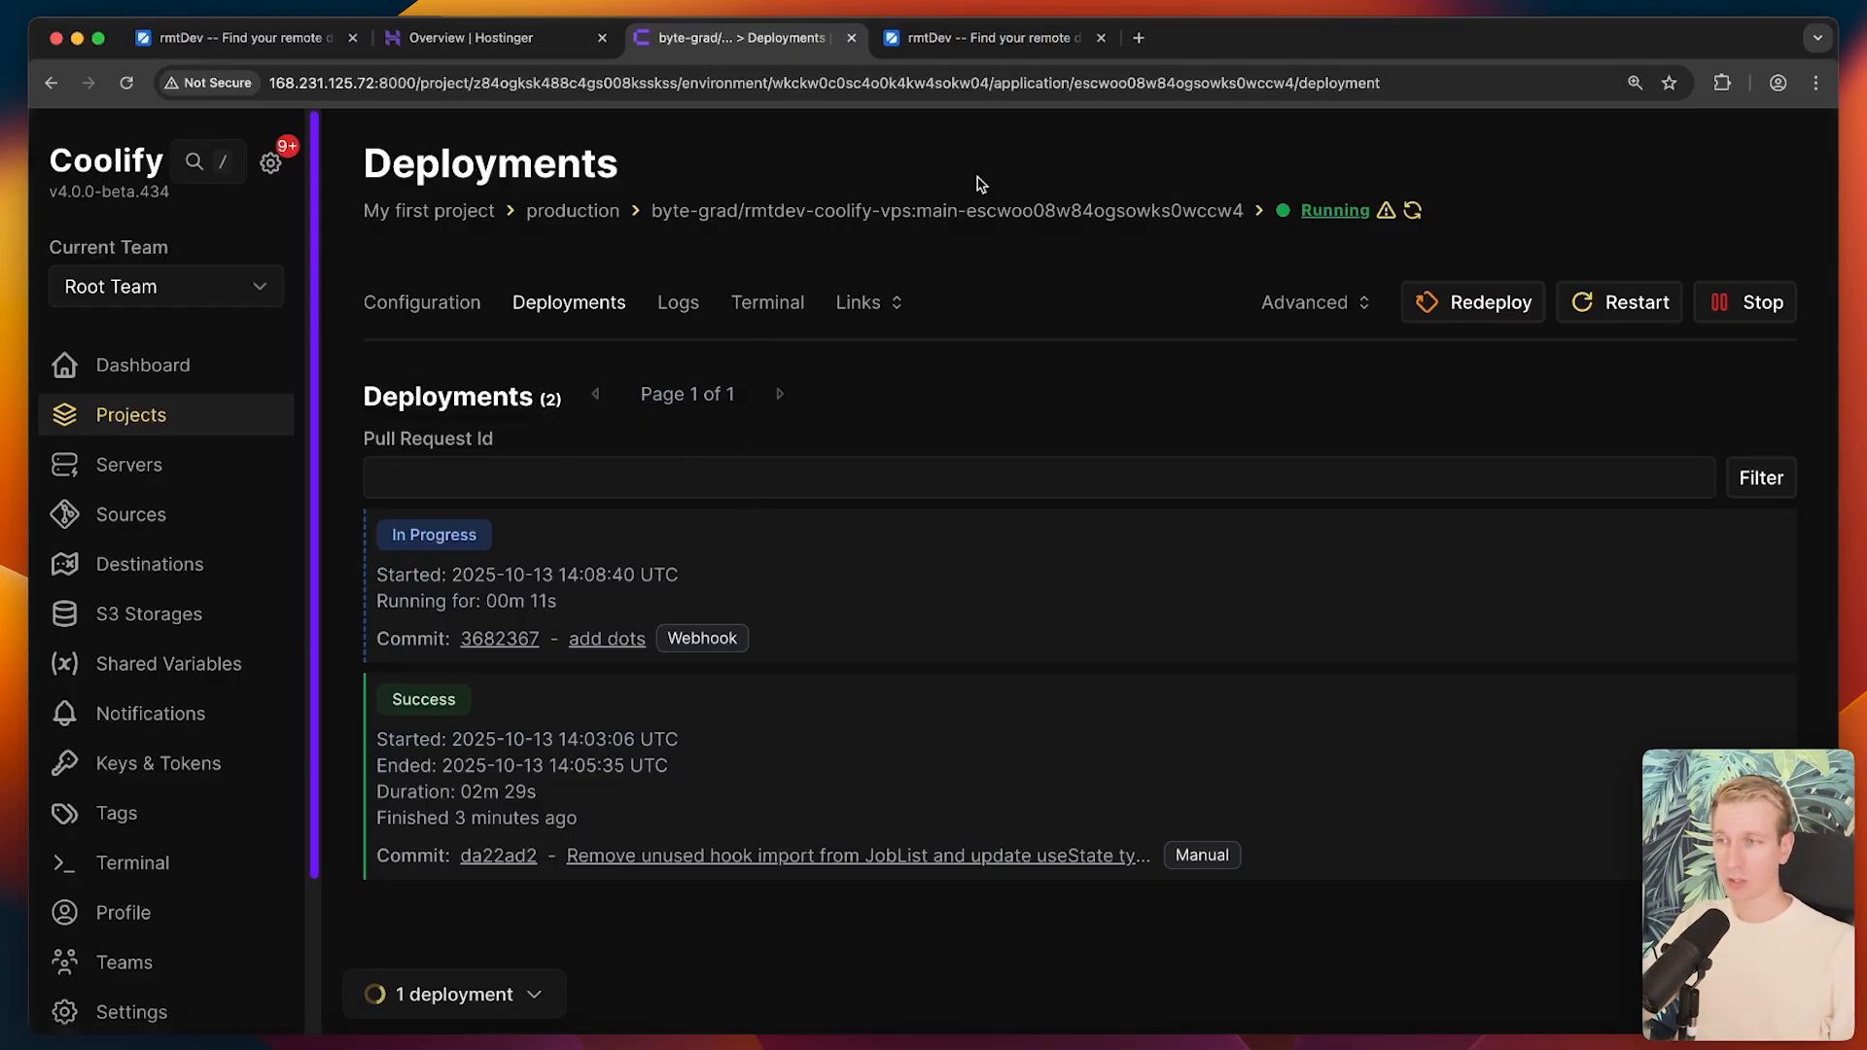
{"action": "left_click", "coordinate": [454, 994]}
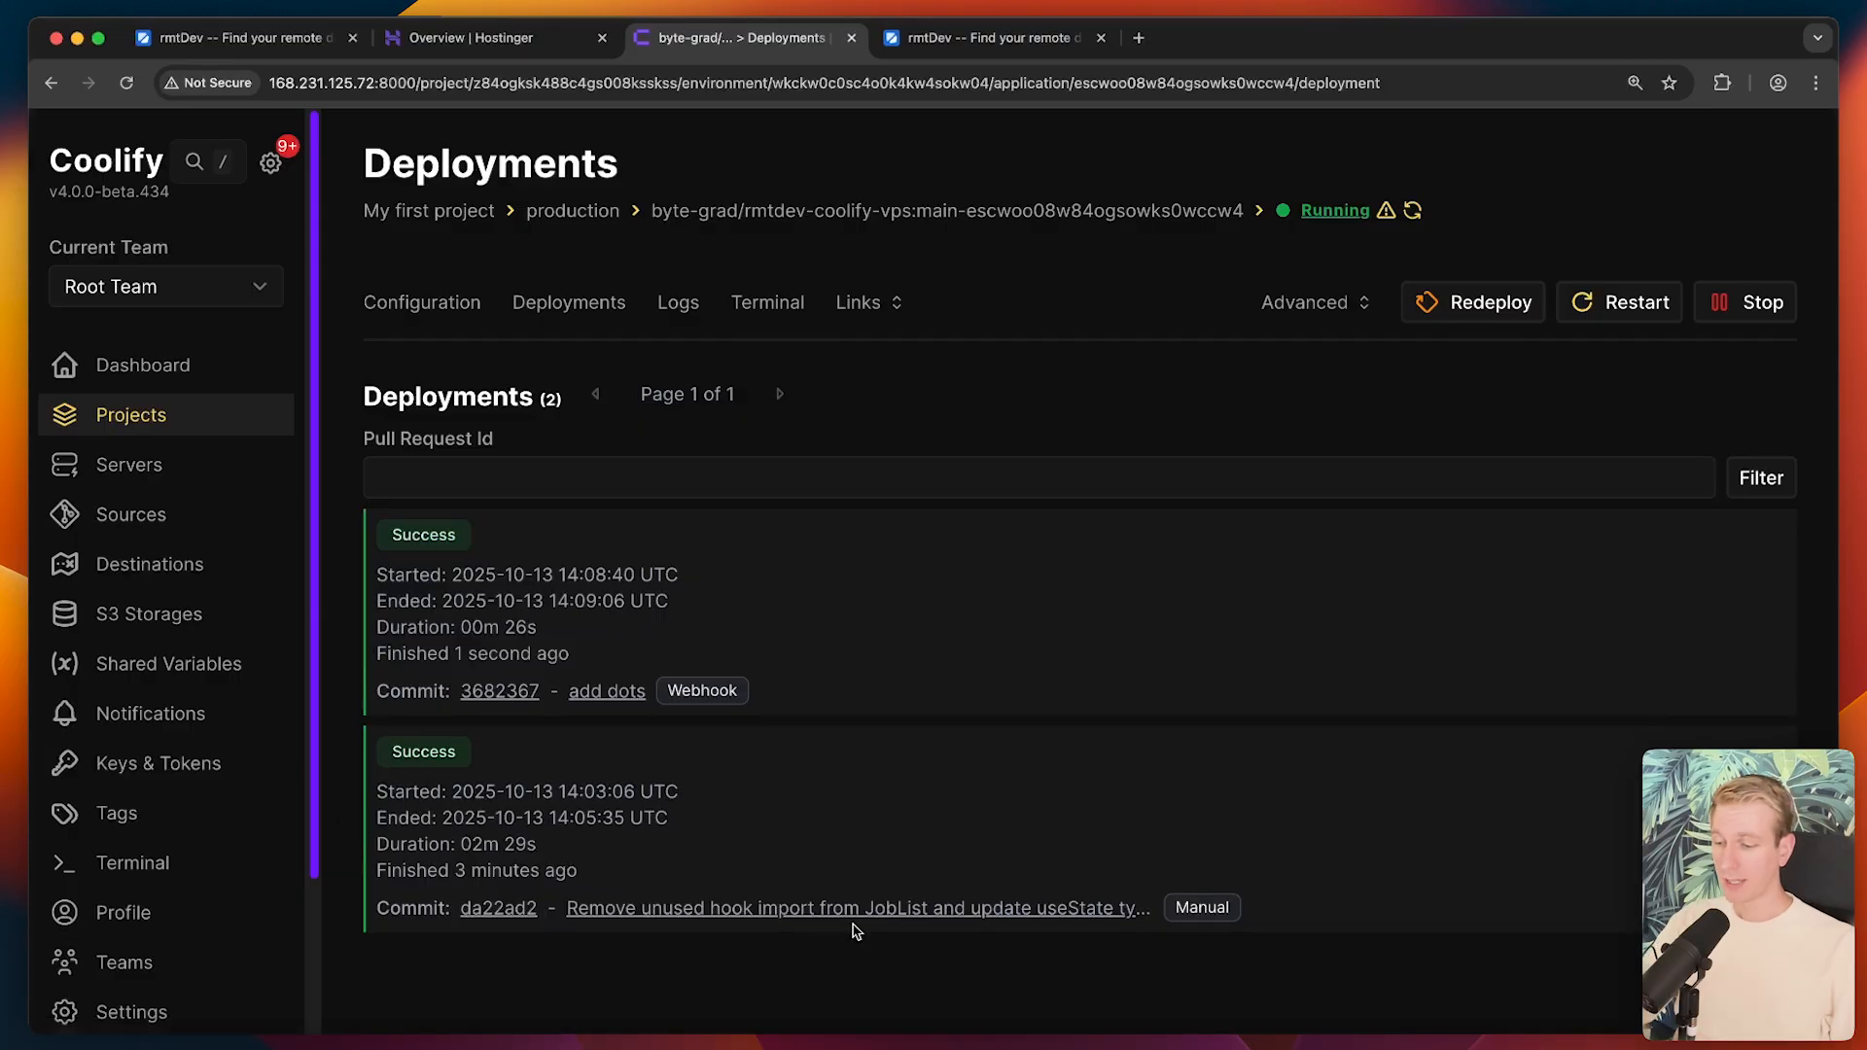
{"action": "left_click", "coordinate": [984, 38]}
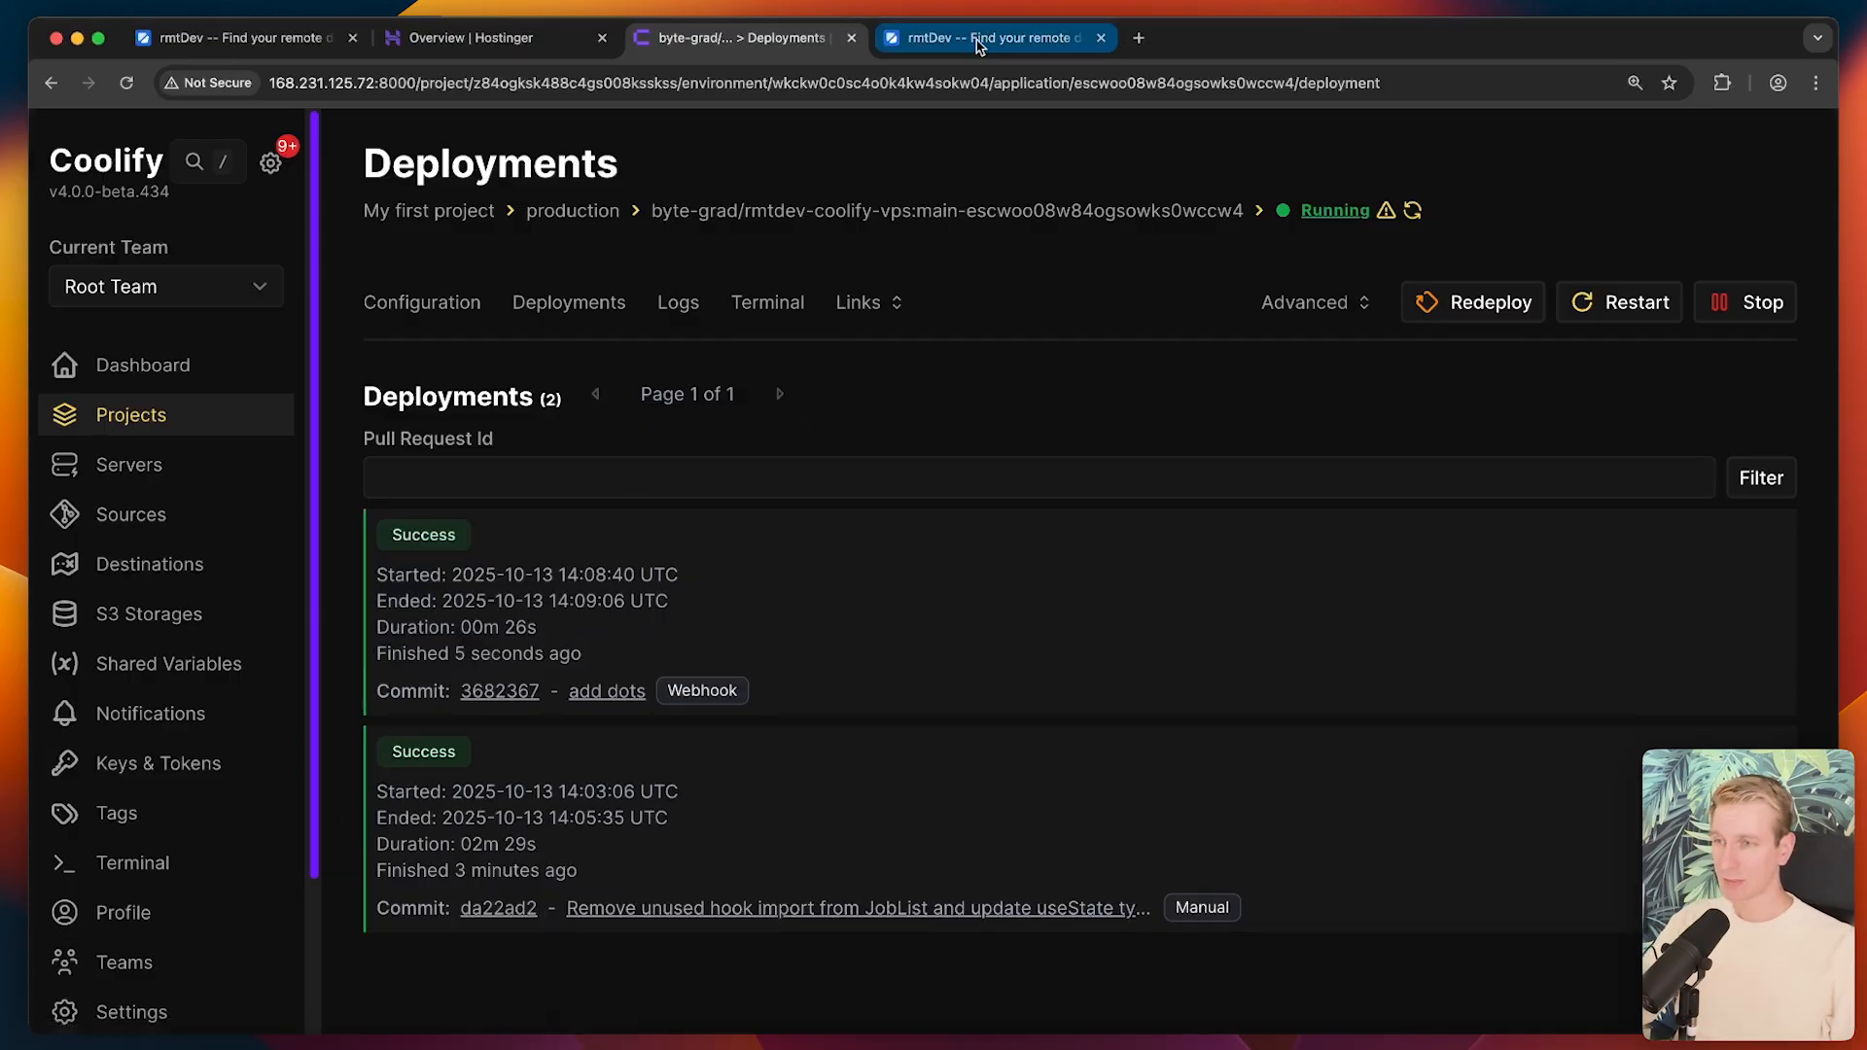
{"action": "left_click", "coordinate": [994, 38]}
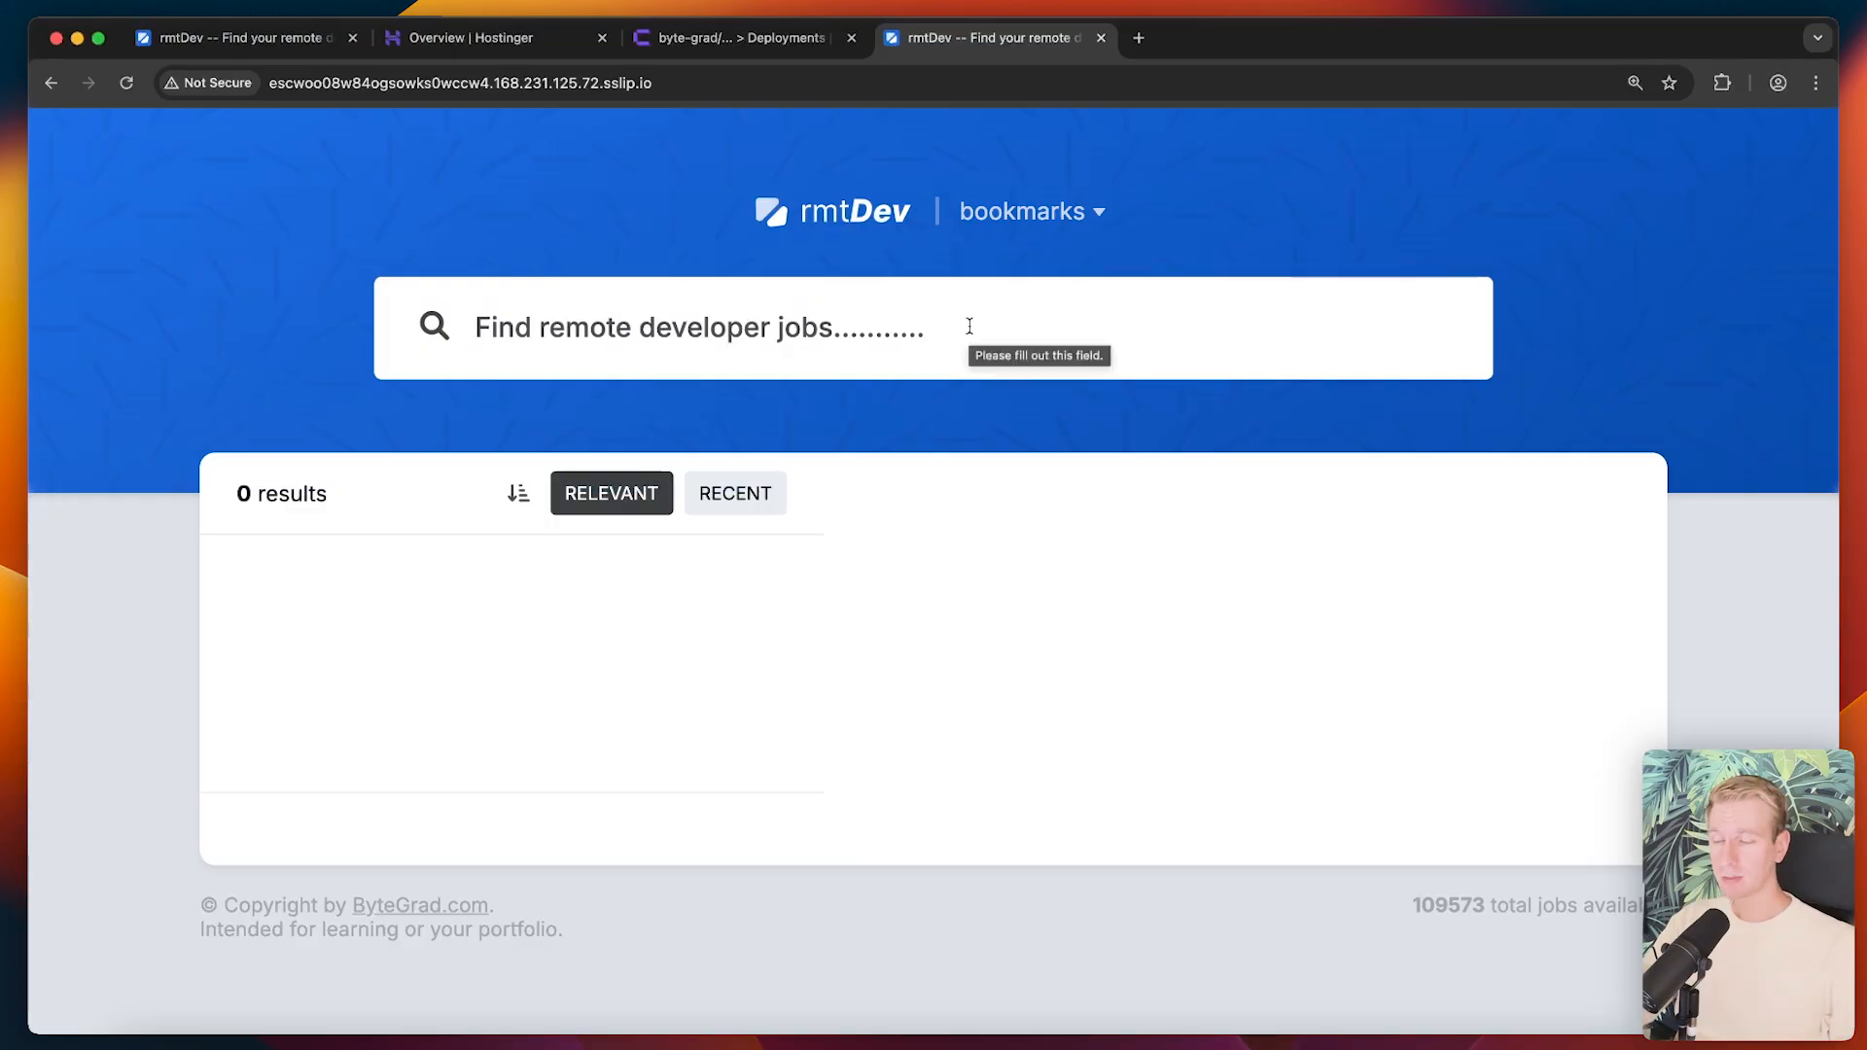
{"action": "mouse_move", "coordinate": [564, 188]}
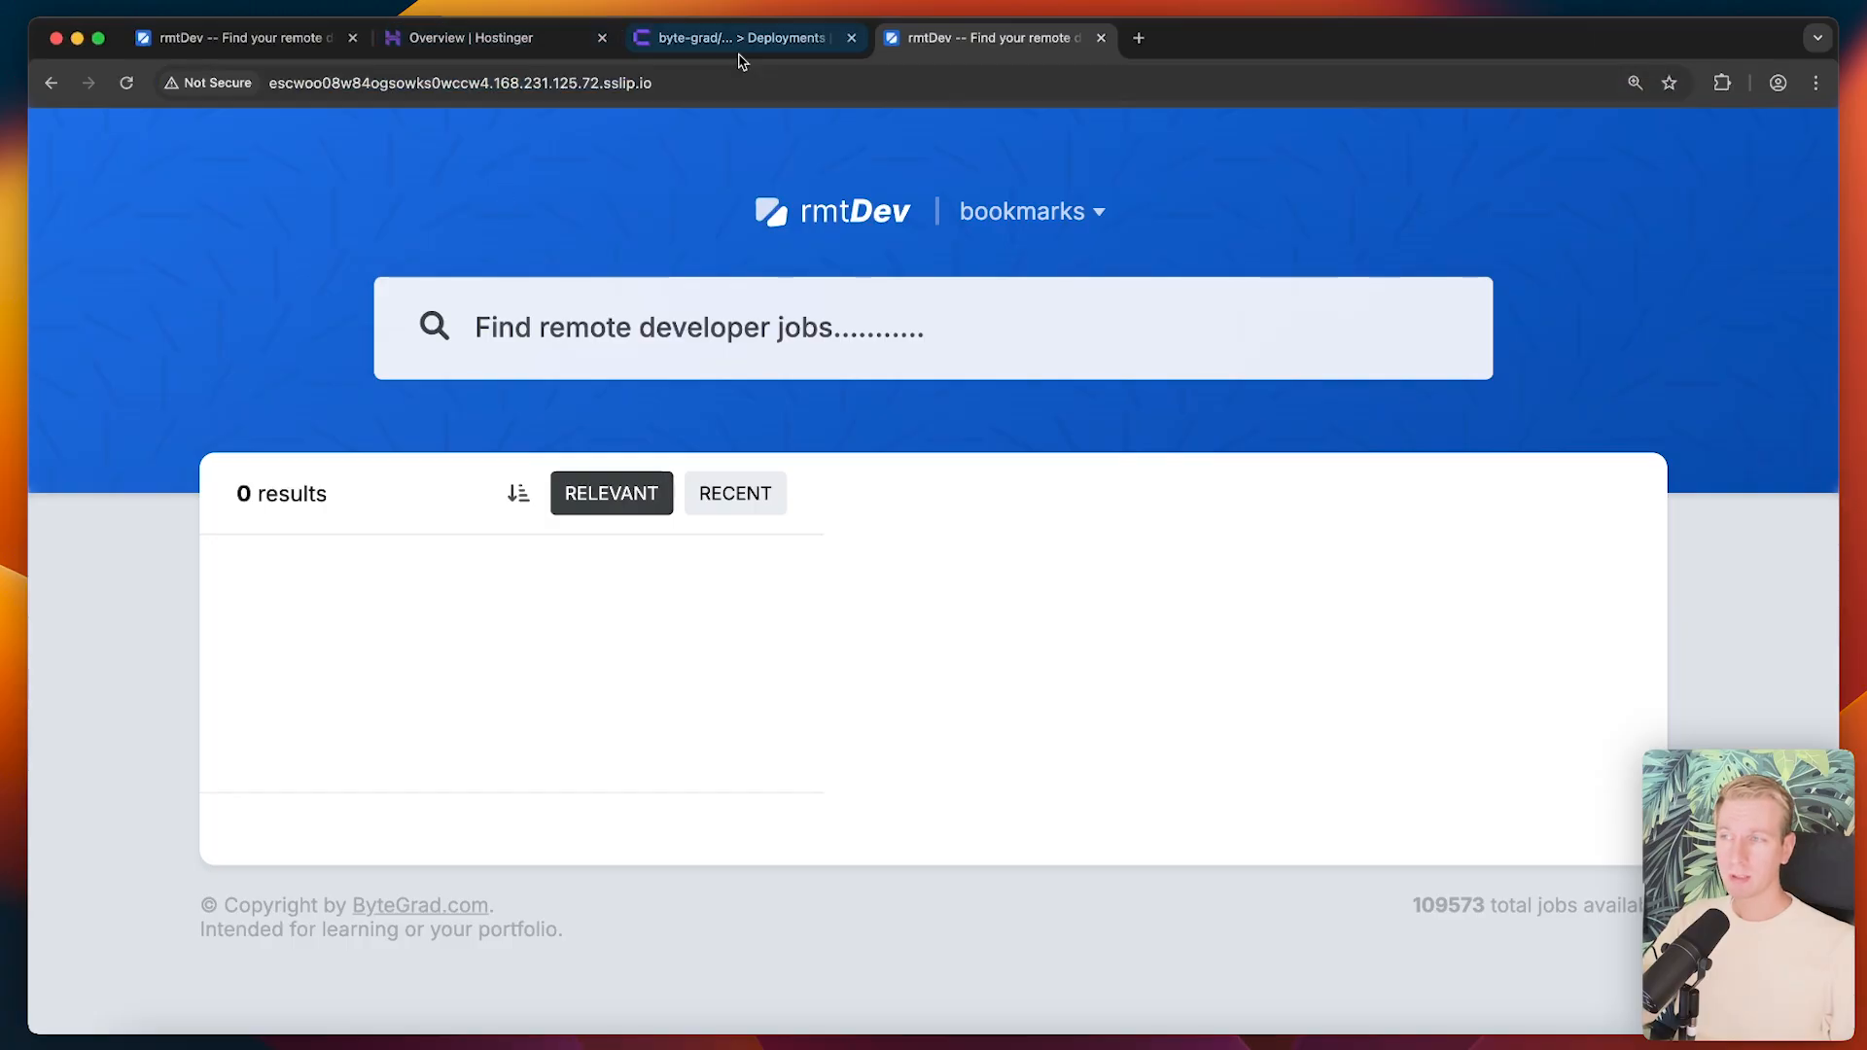
{"action": "left_click", "coordinate": [736, 38]}
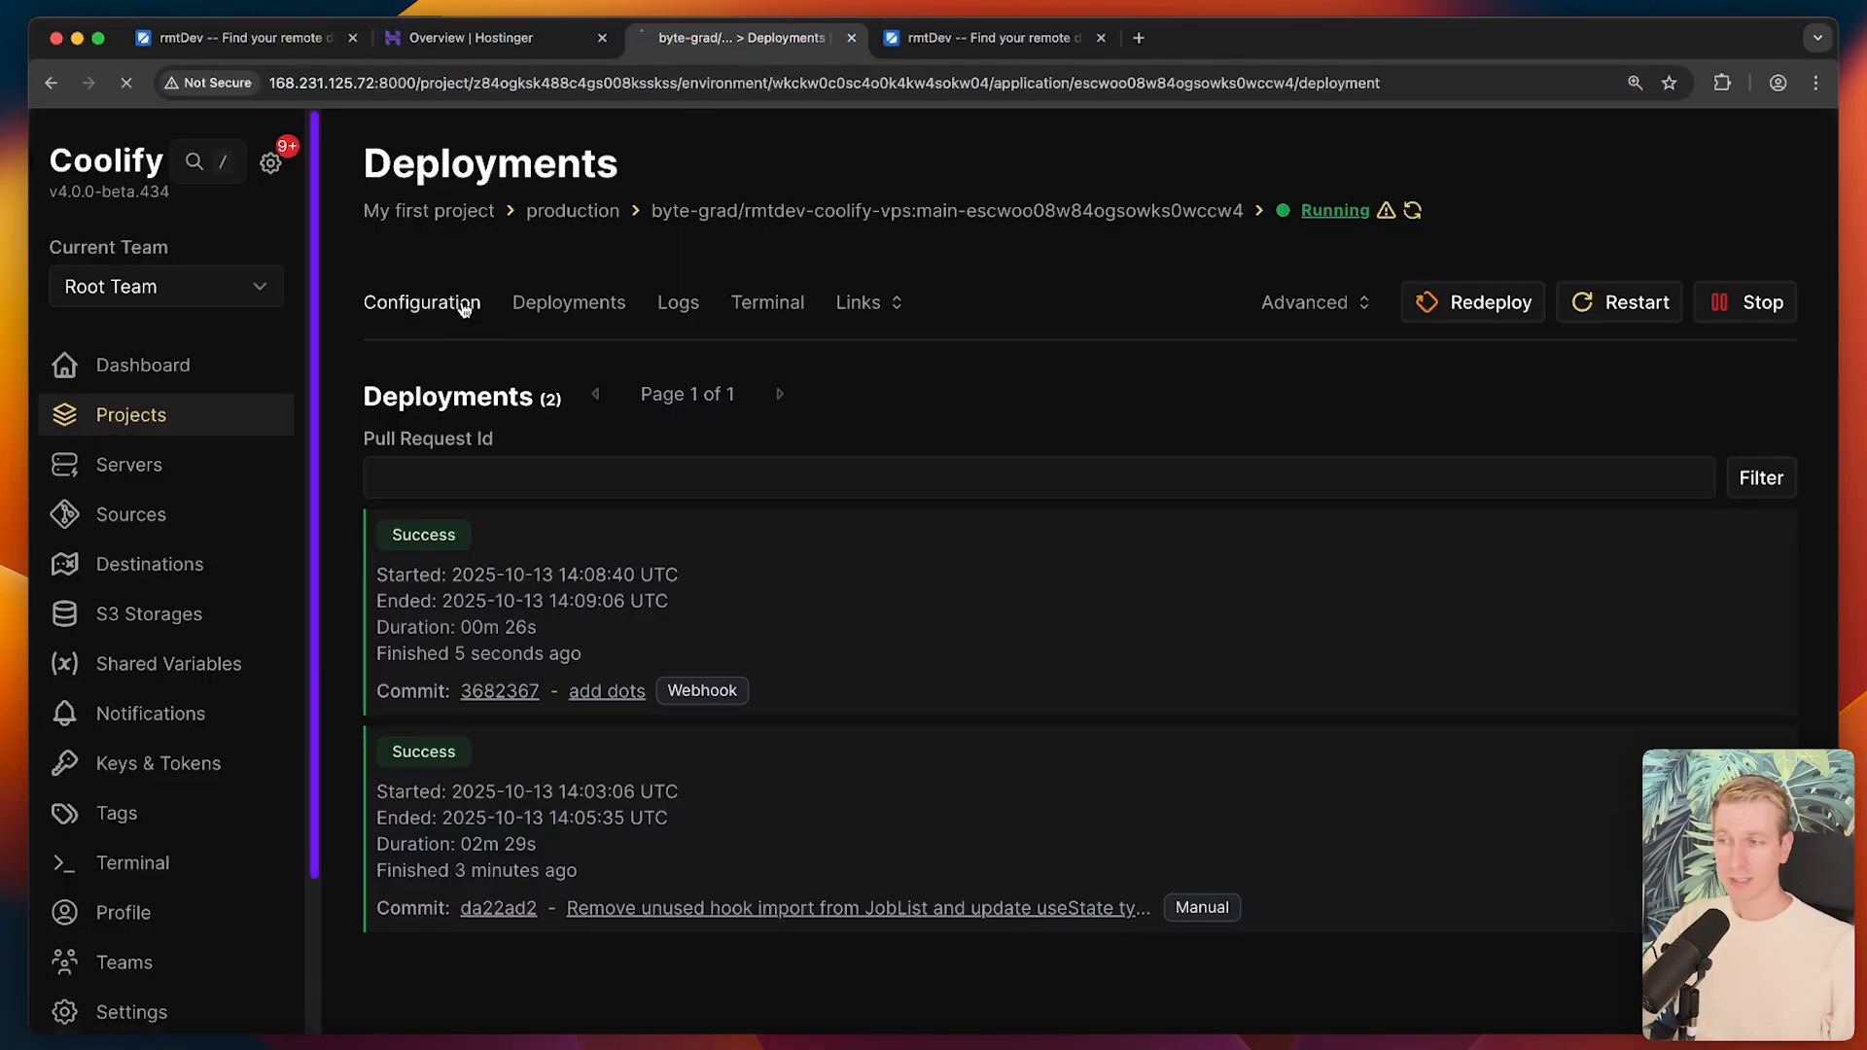
- Open the DNS records for bytegradcourses.com from the hPanel domain portfolio
{"action": "left_click", "coordinate": [485, 38]}
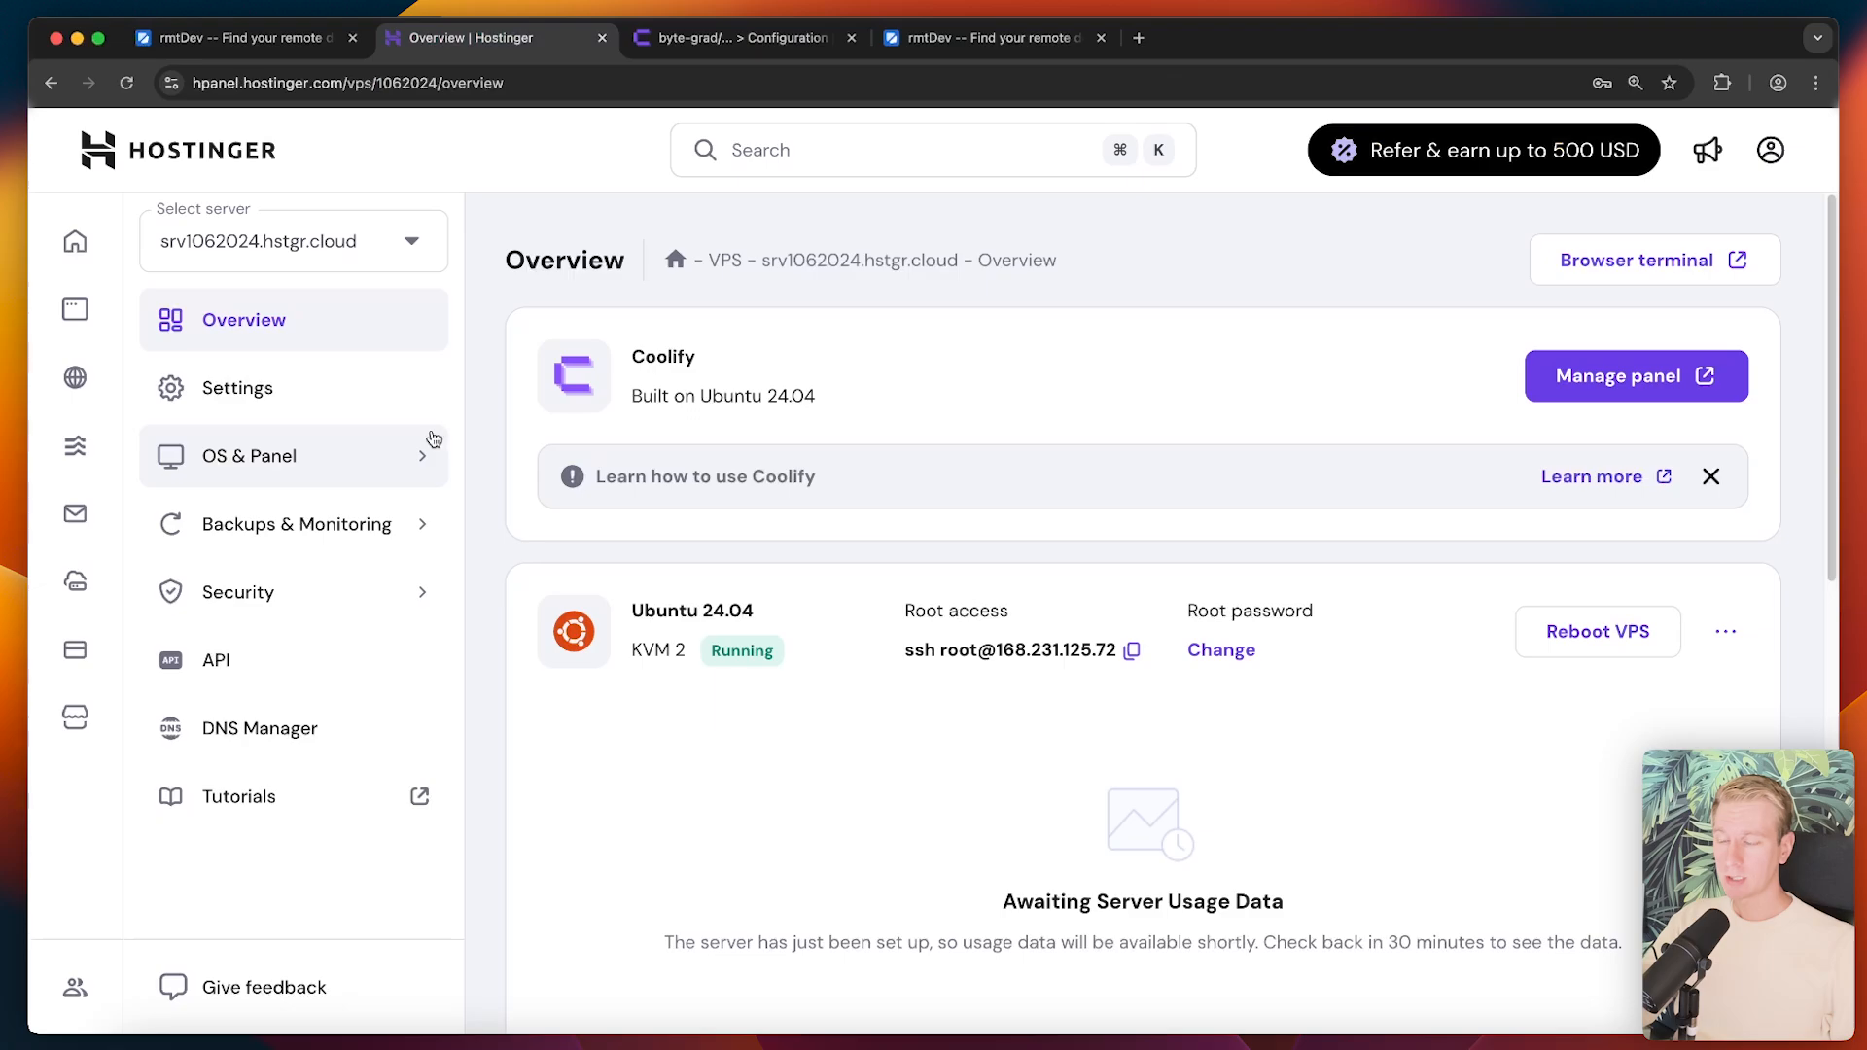
{"action": "mouse_move", "coordinate": [333, 405]}
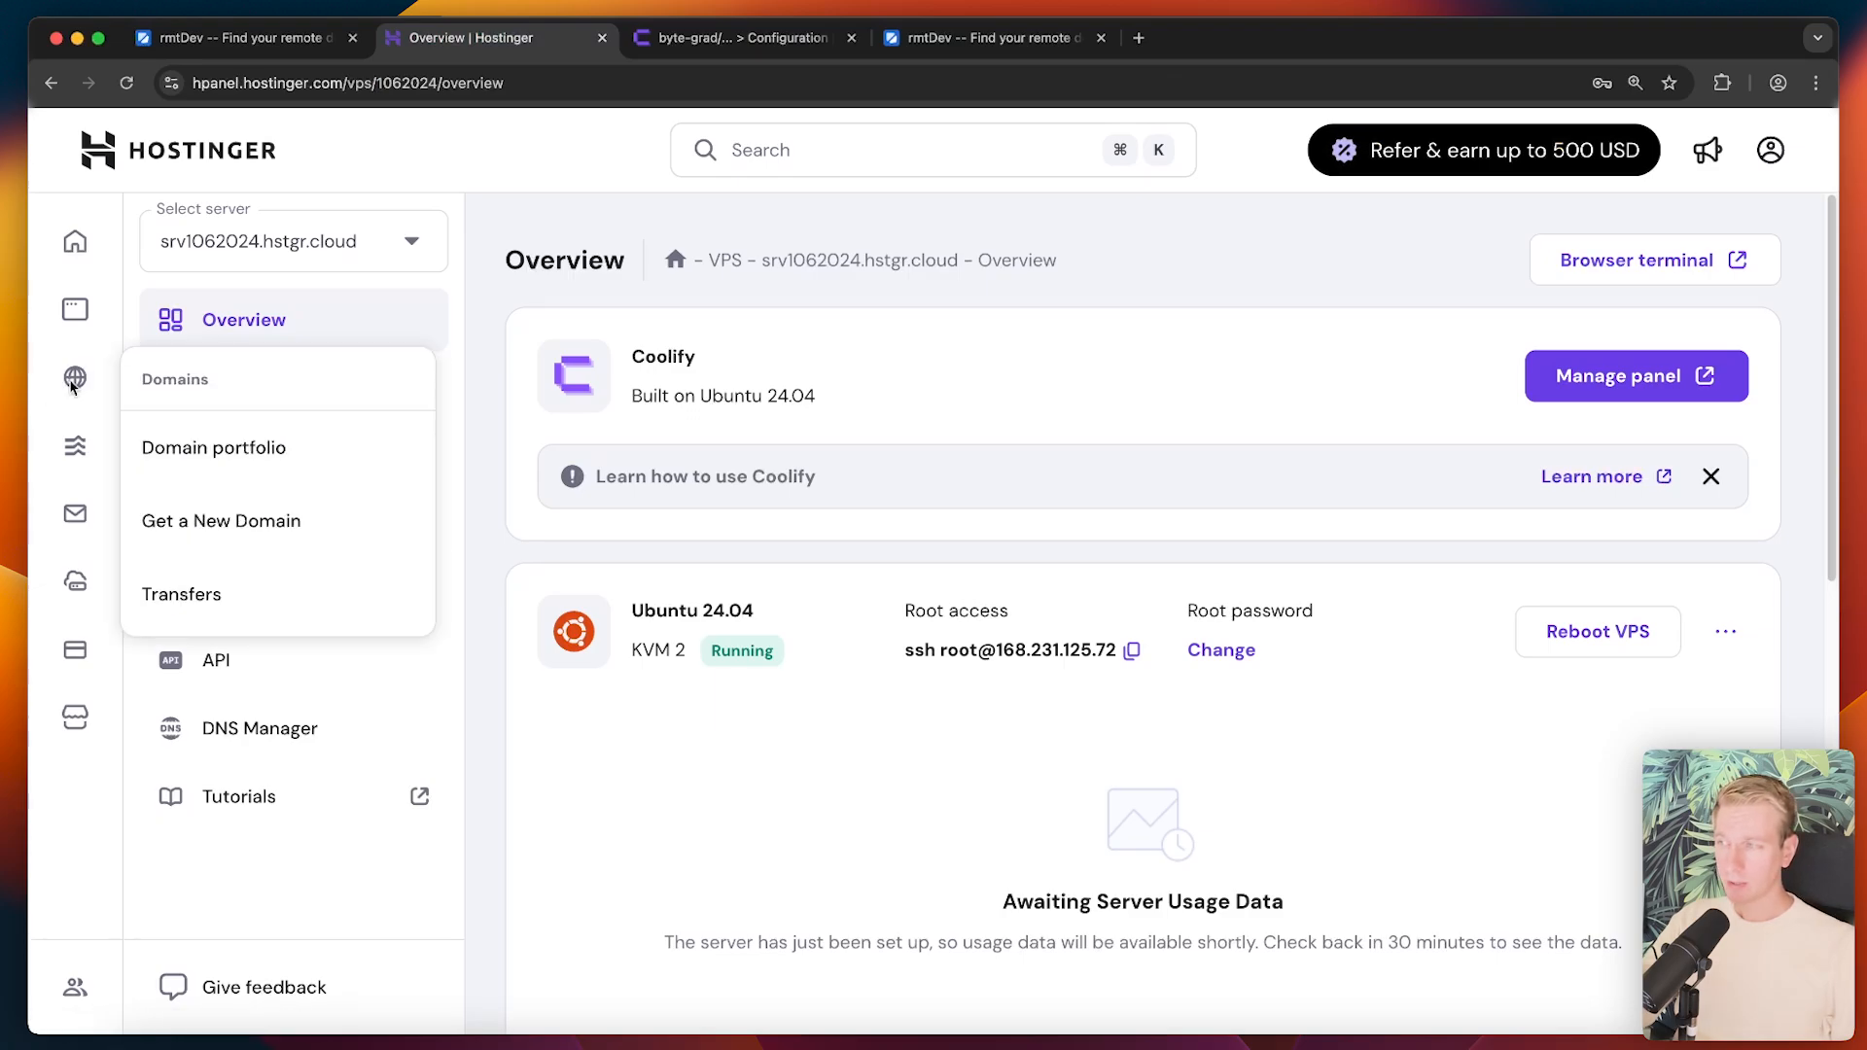
{"action": "left_click", "coordinate": [213, 447]}
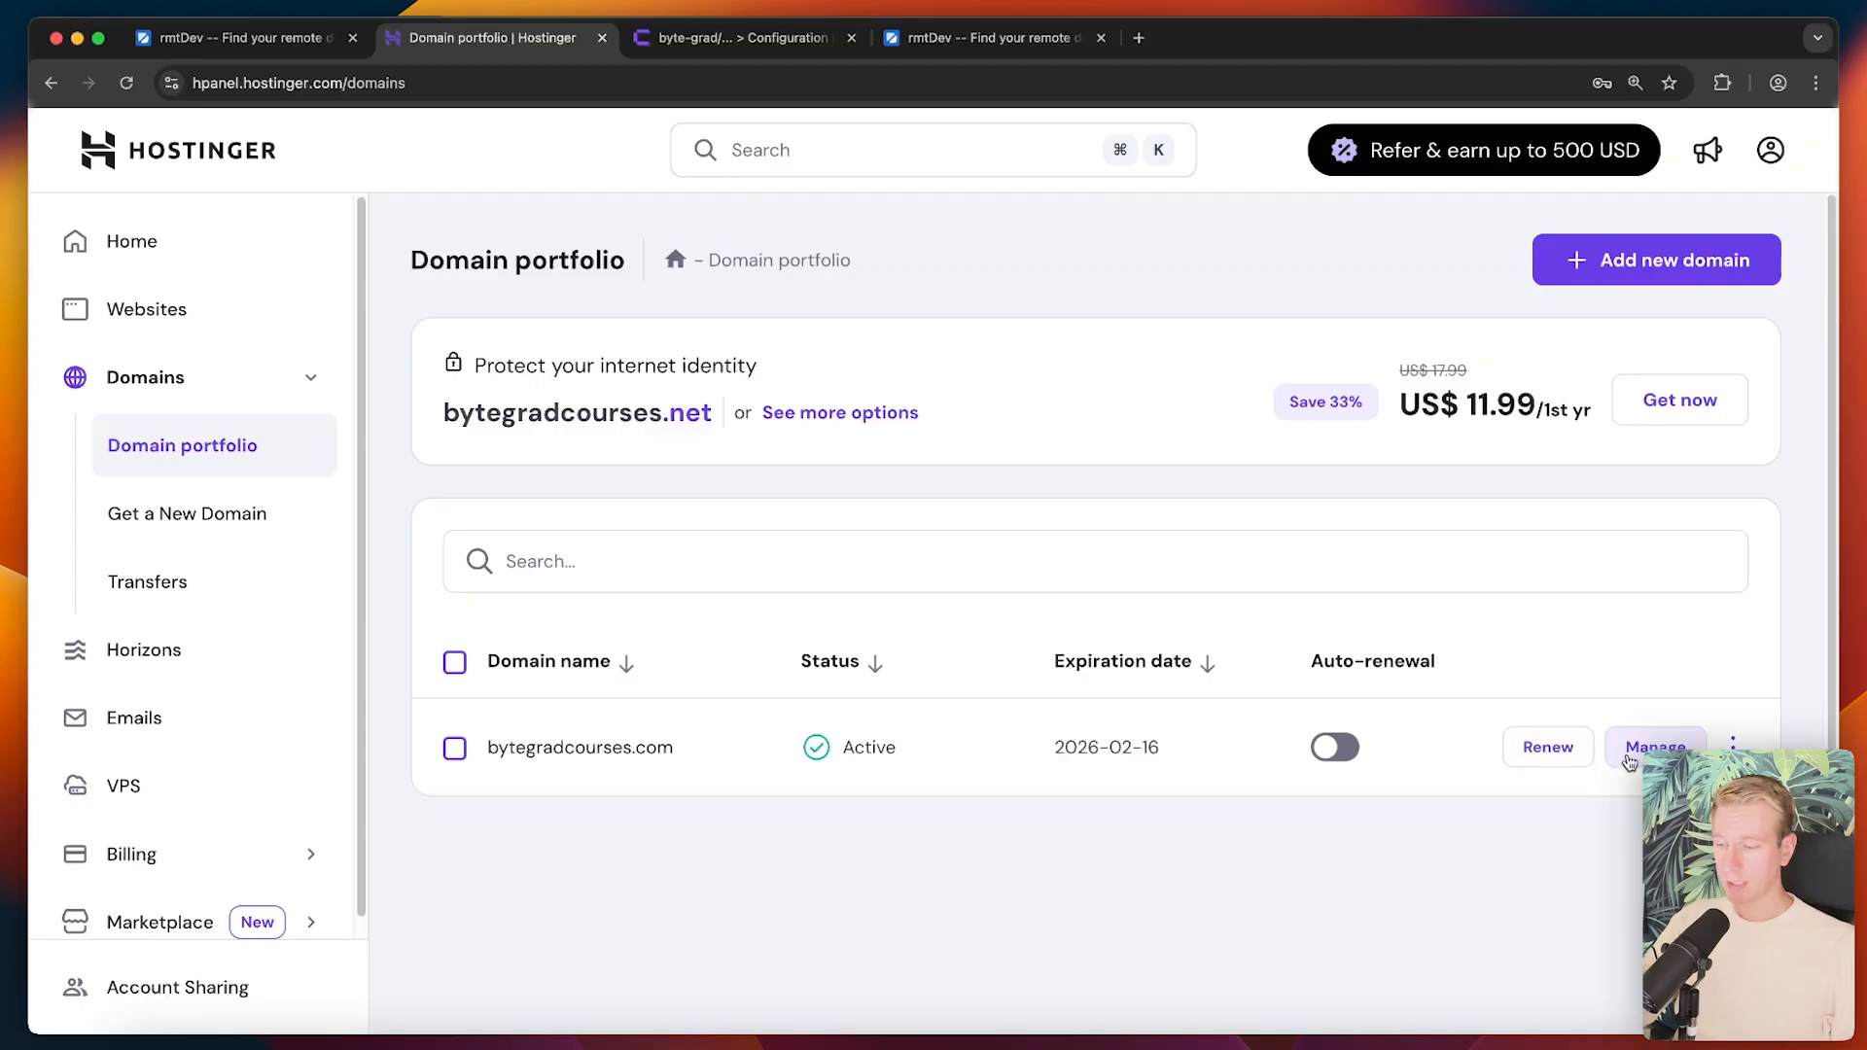
{"action": "left_click", "coordinate": [1653, 747]}
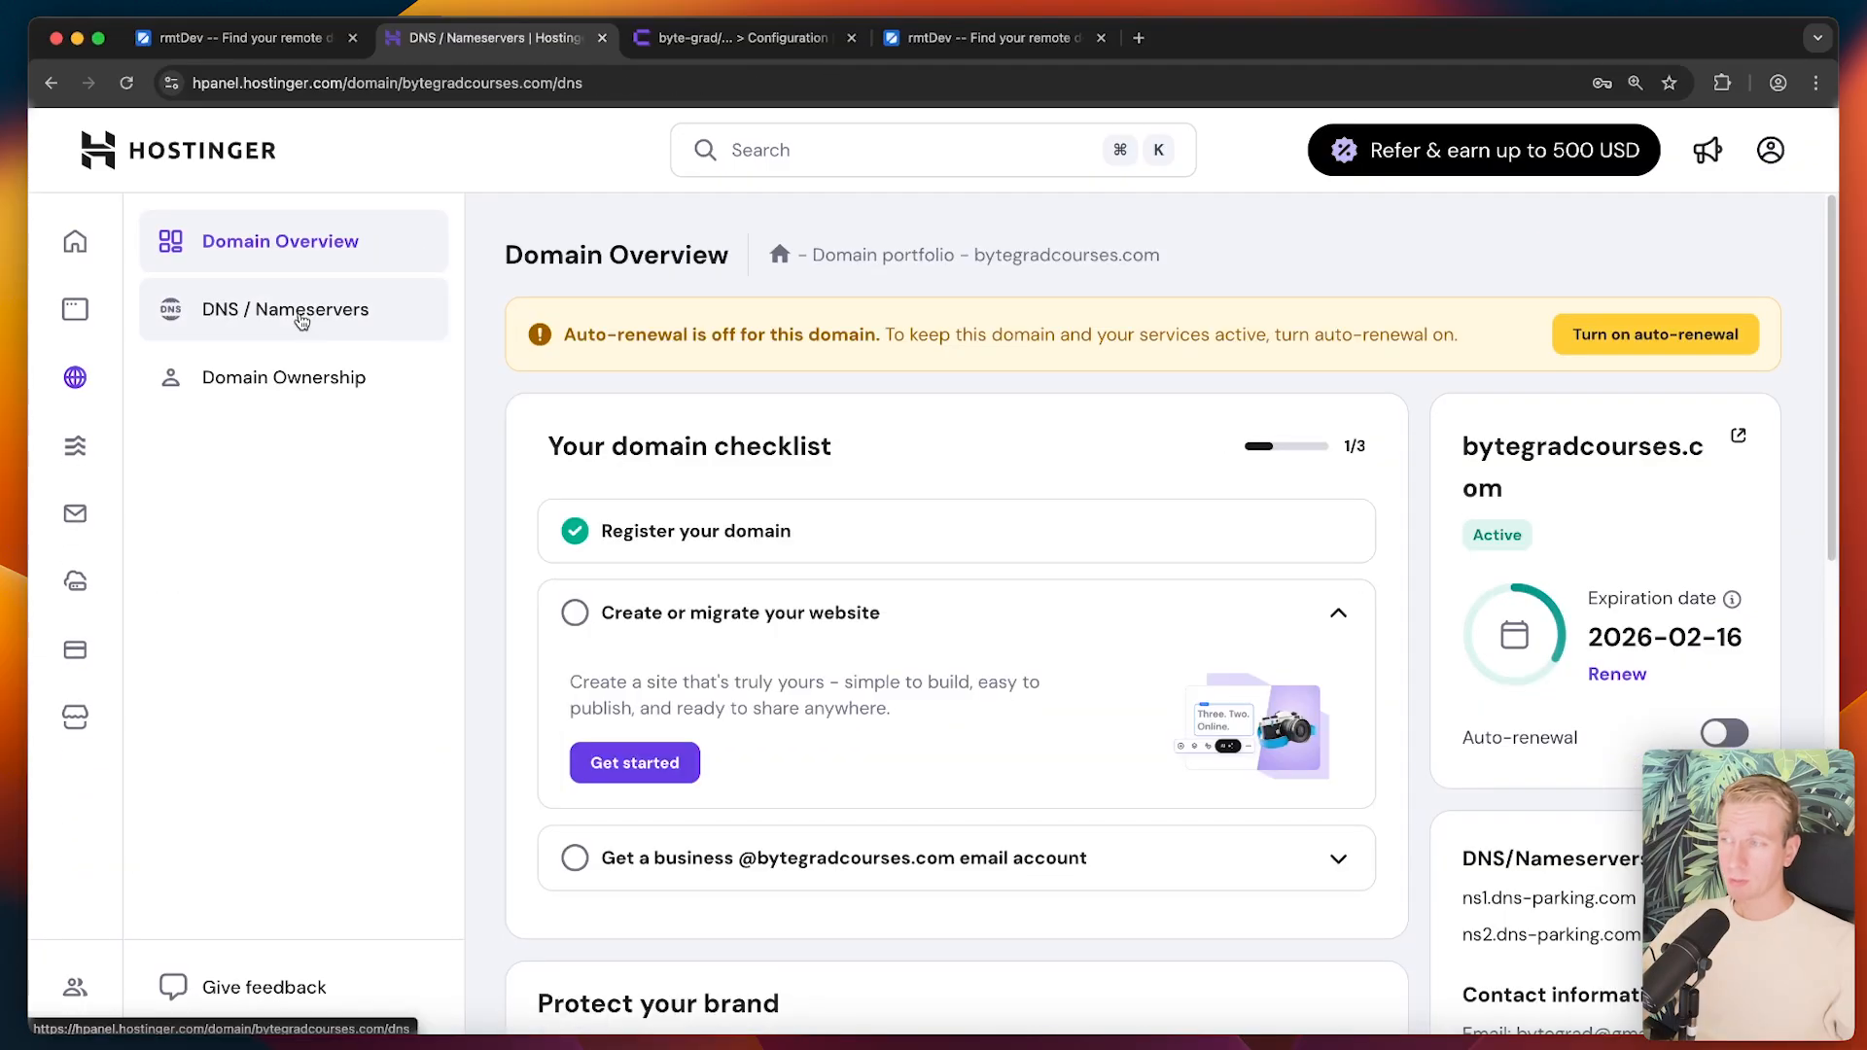
{"action": "left_click", "coordinate": [284, 309]}
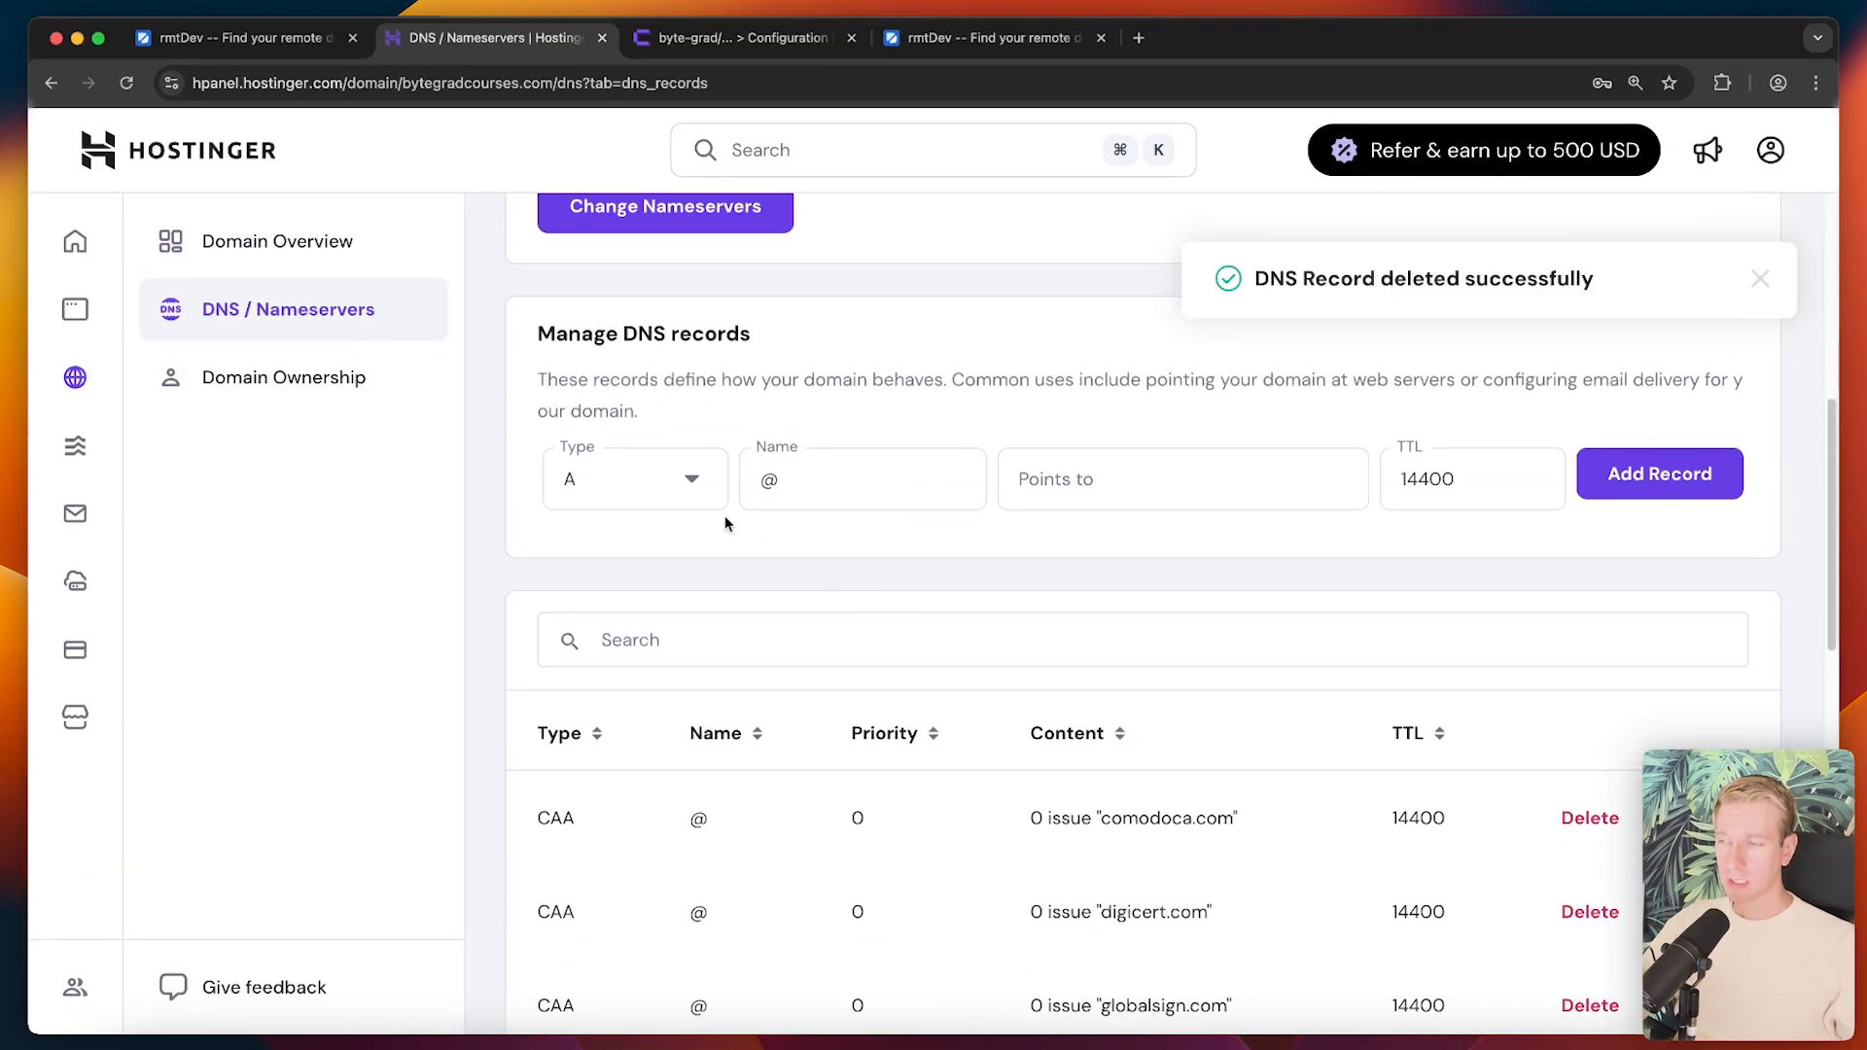
- Add an A record for @ pointing to the VPS IP 168.231.125.72
{"action": "left_click", "coordinate": [1183, 499]}
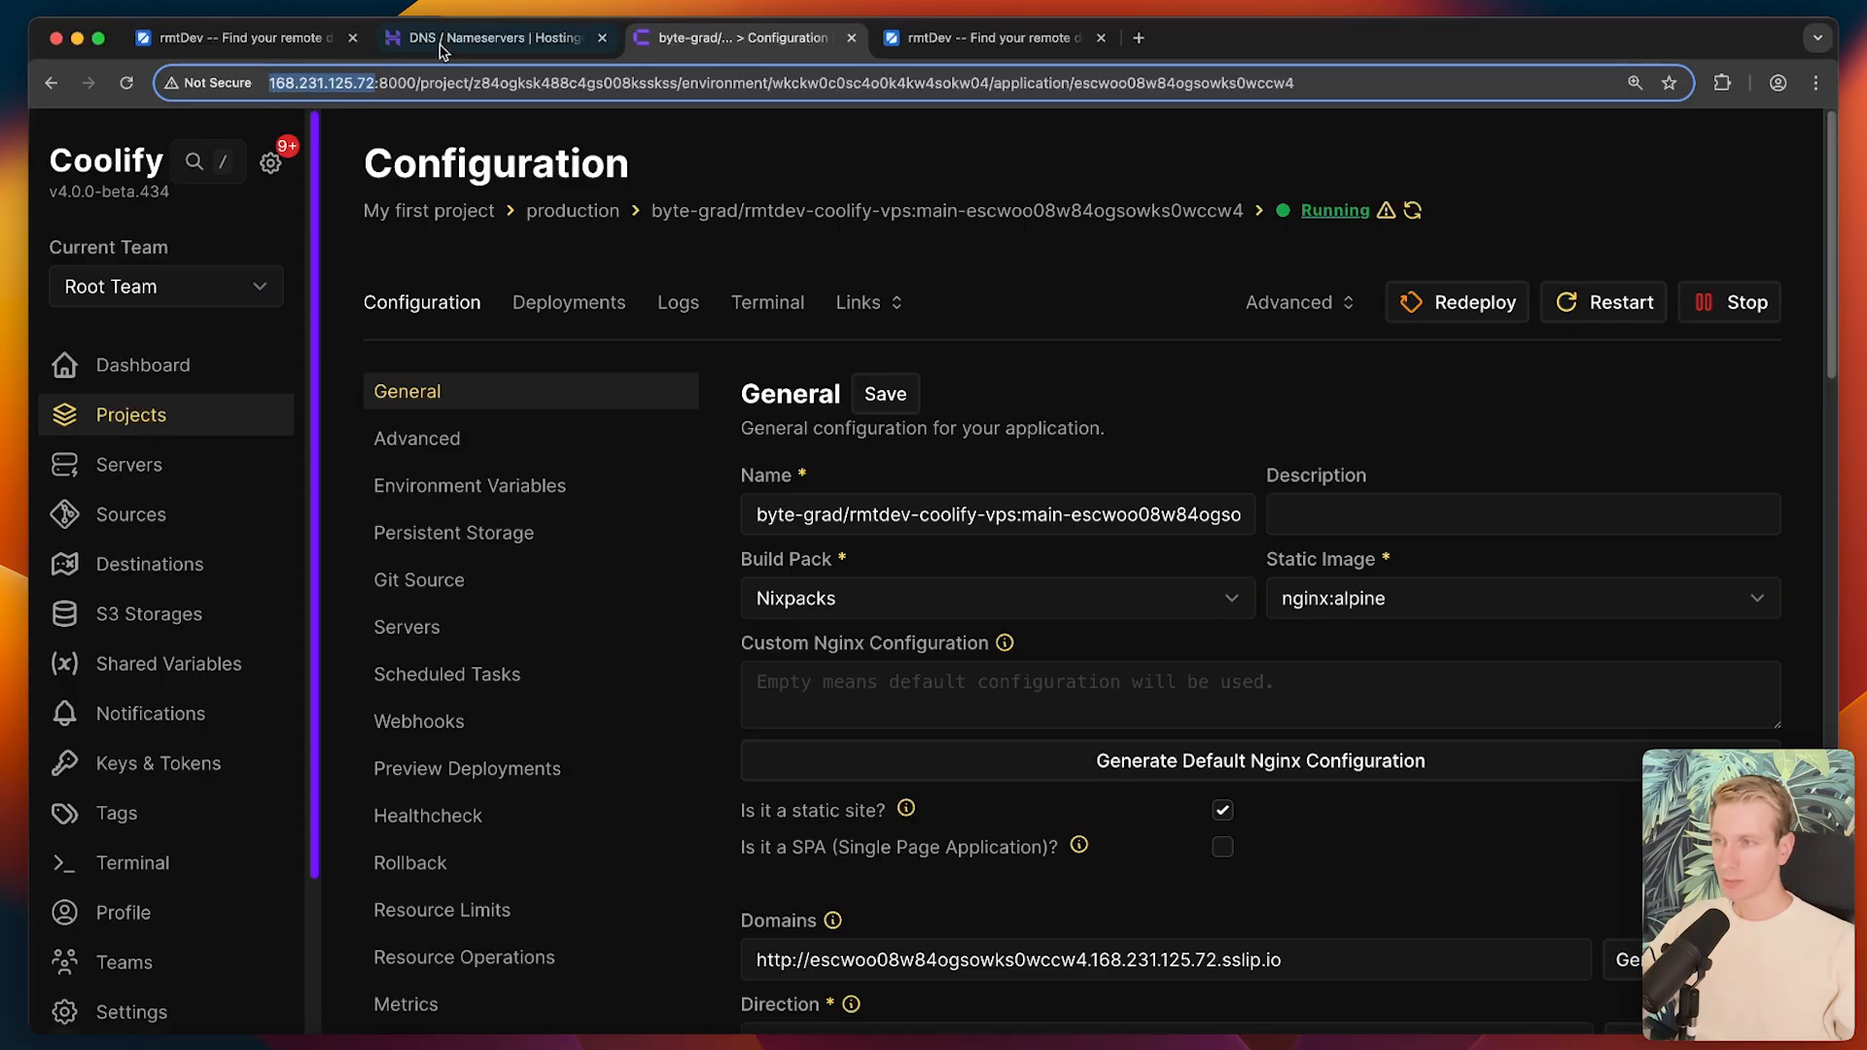
{"action": "left_click", "coordinate": [502, 37]}
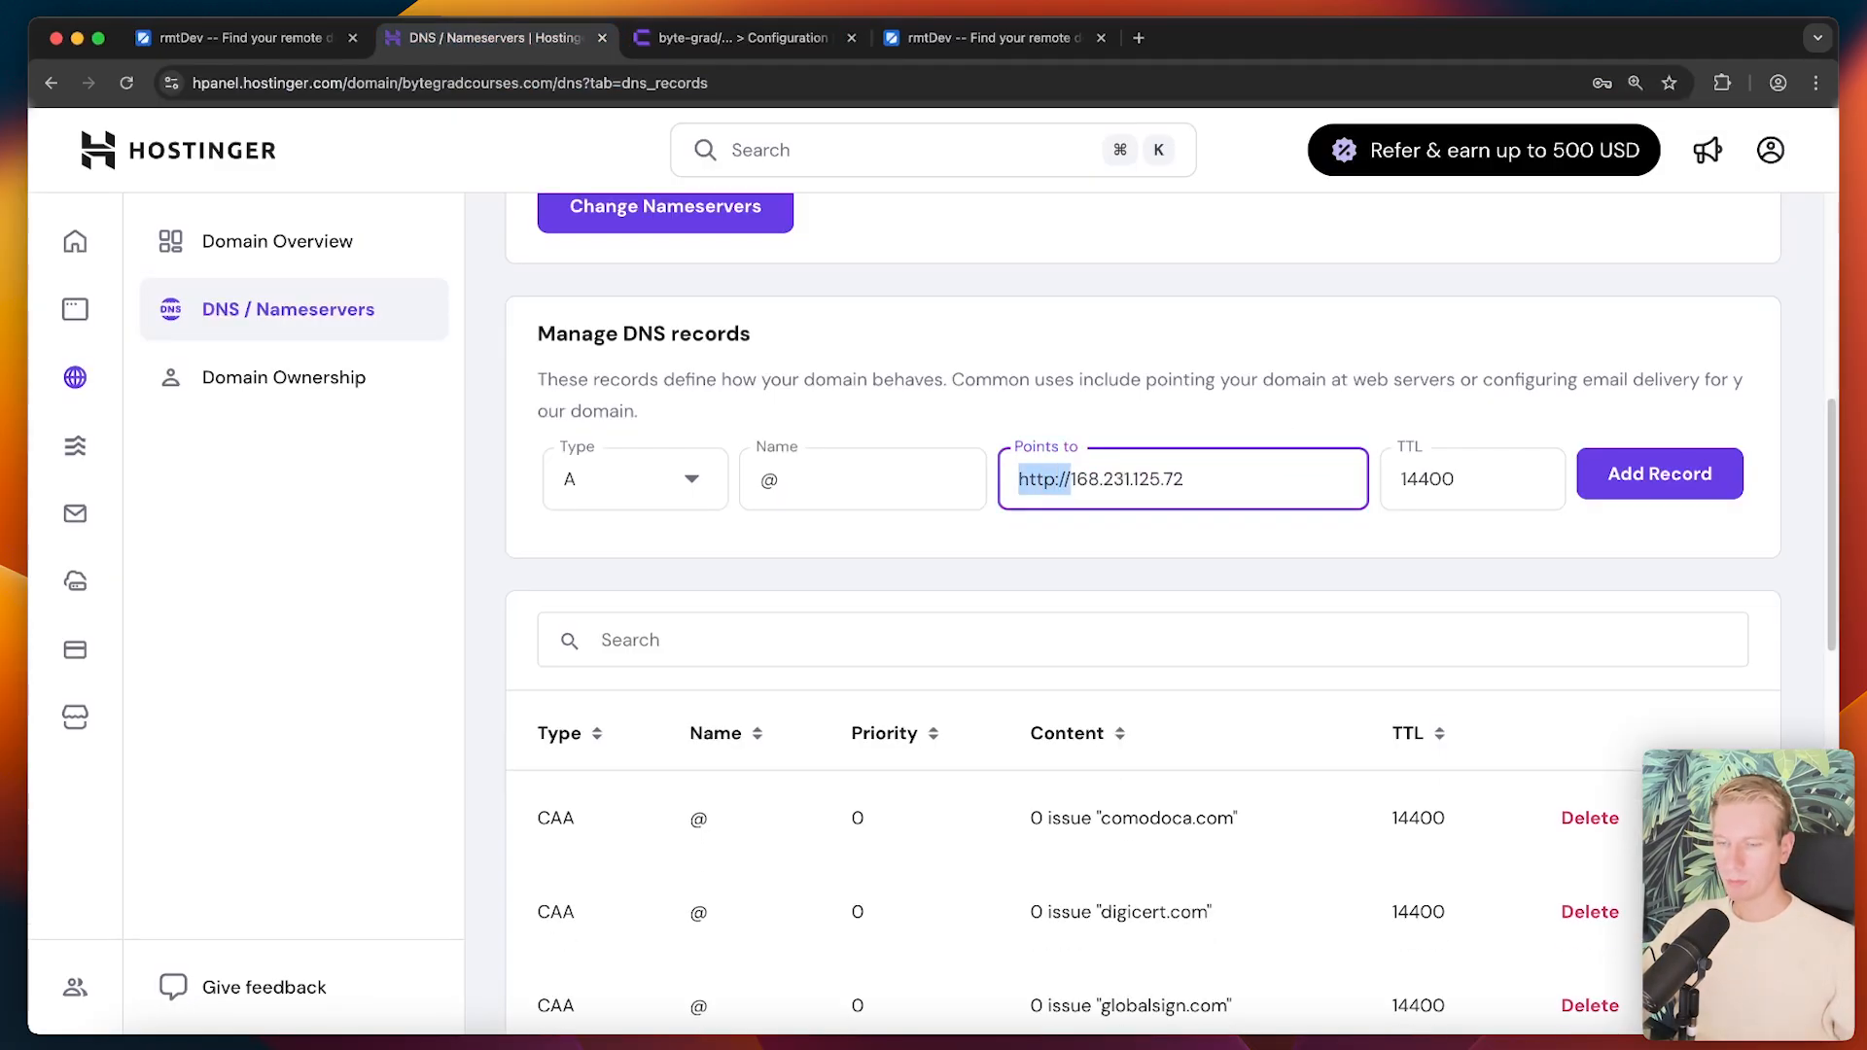
{"action": "left_click", "coordinate": [1660, 473]}
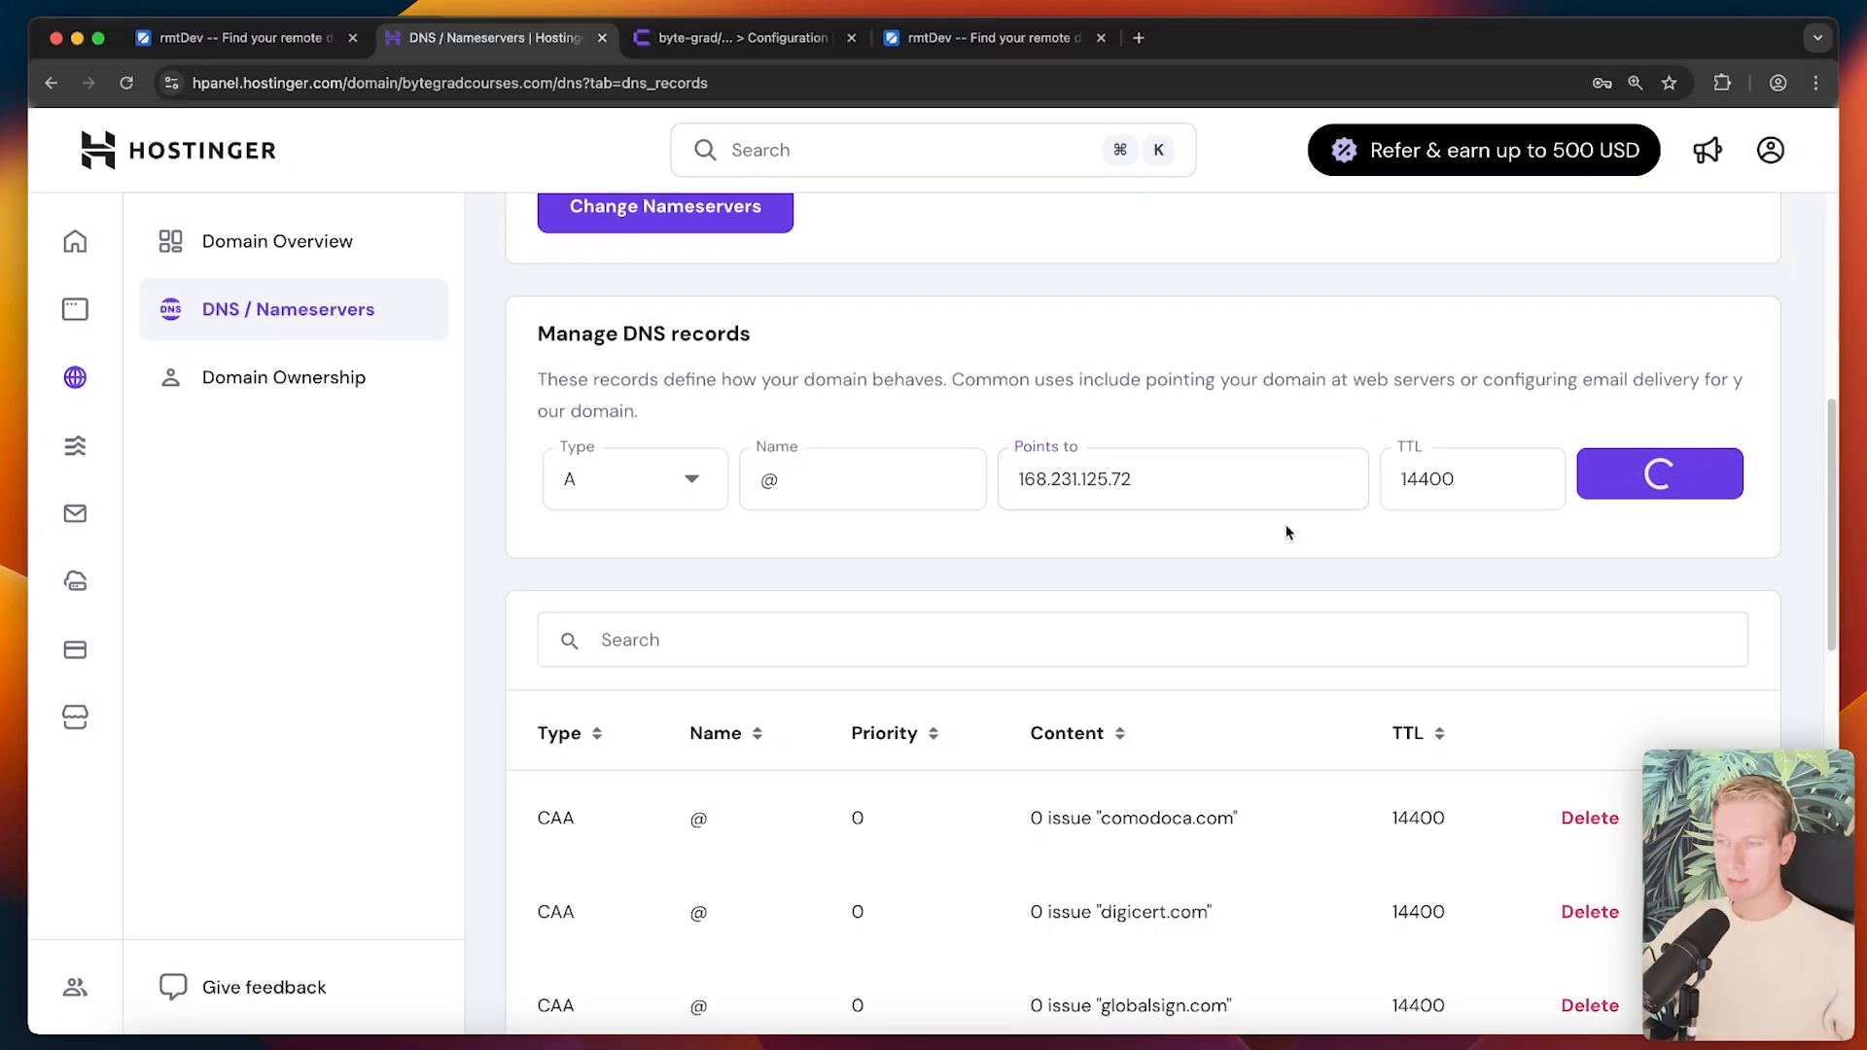
{"action": "left_click", "coordinate": [1658, 474]}
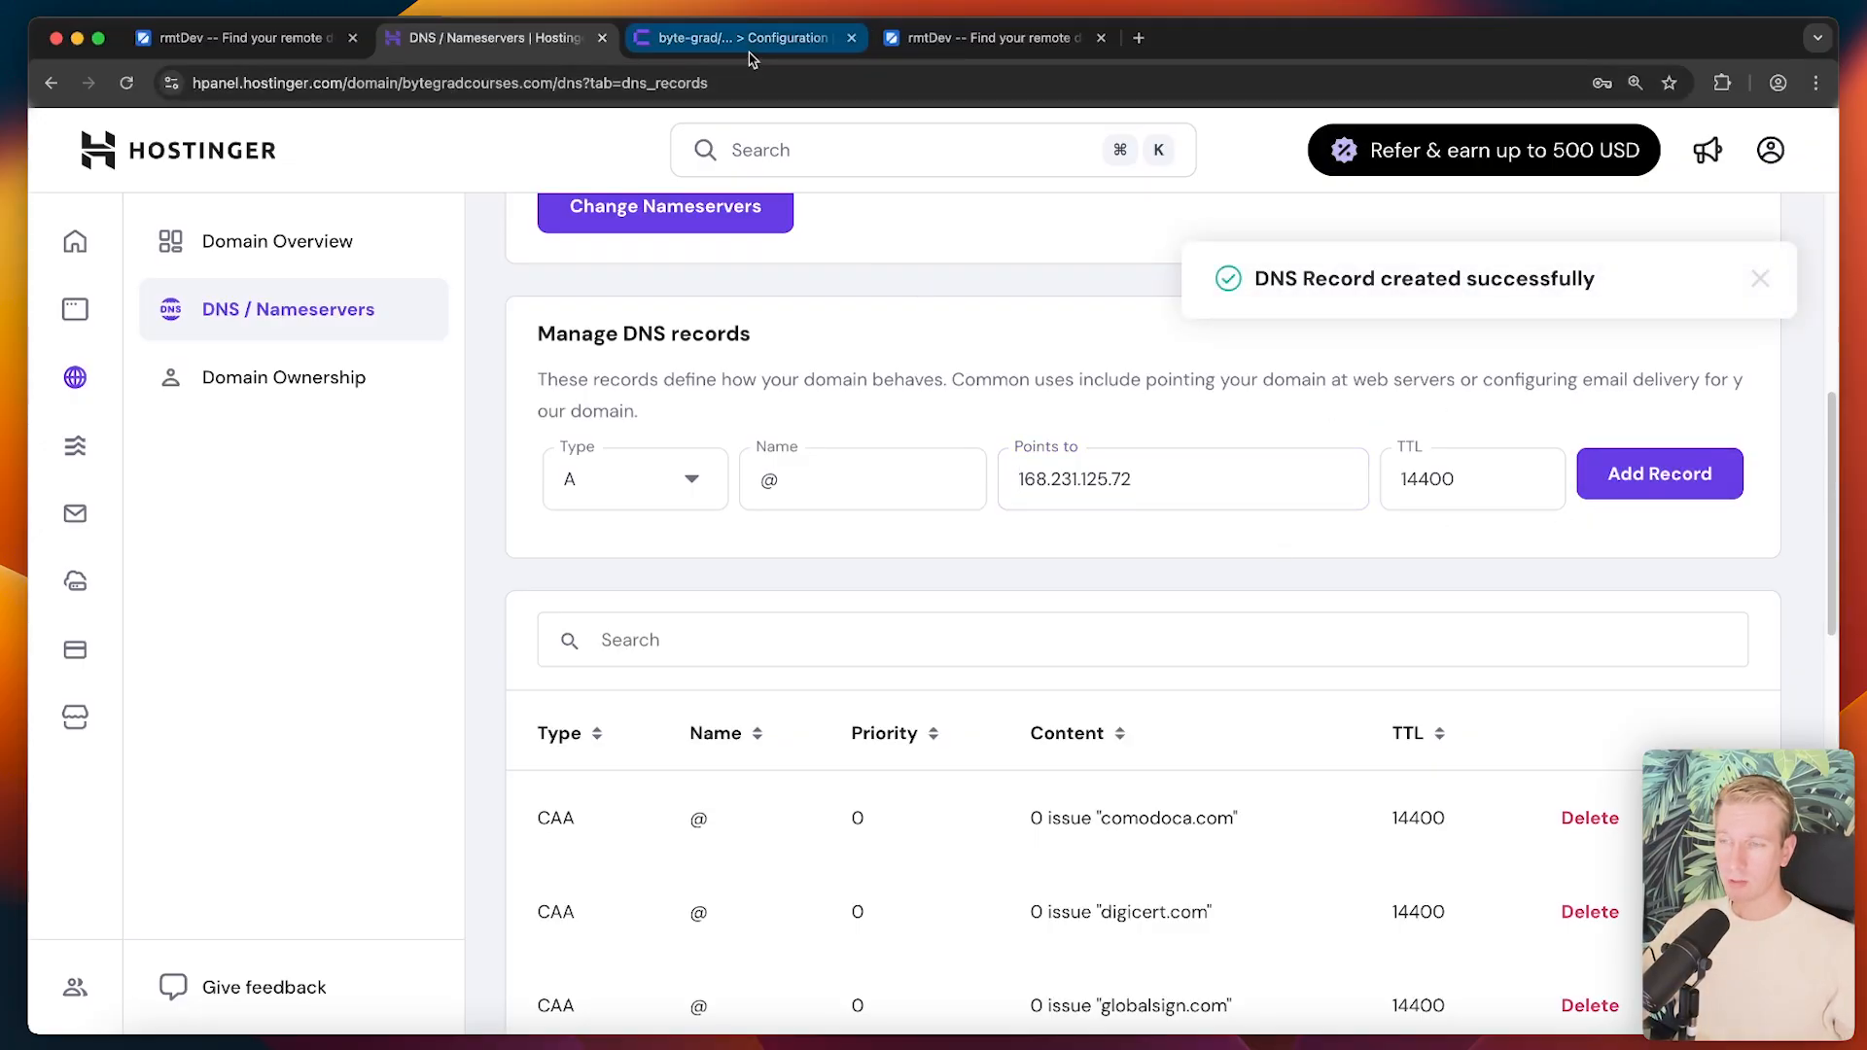
{"action": "left_click", "coordinate": [738, 38]}
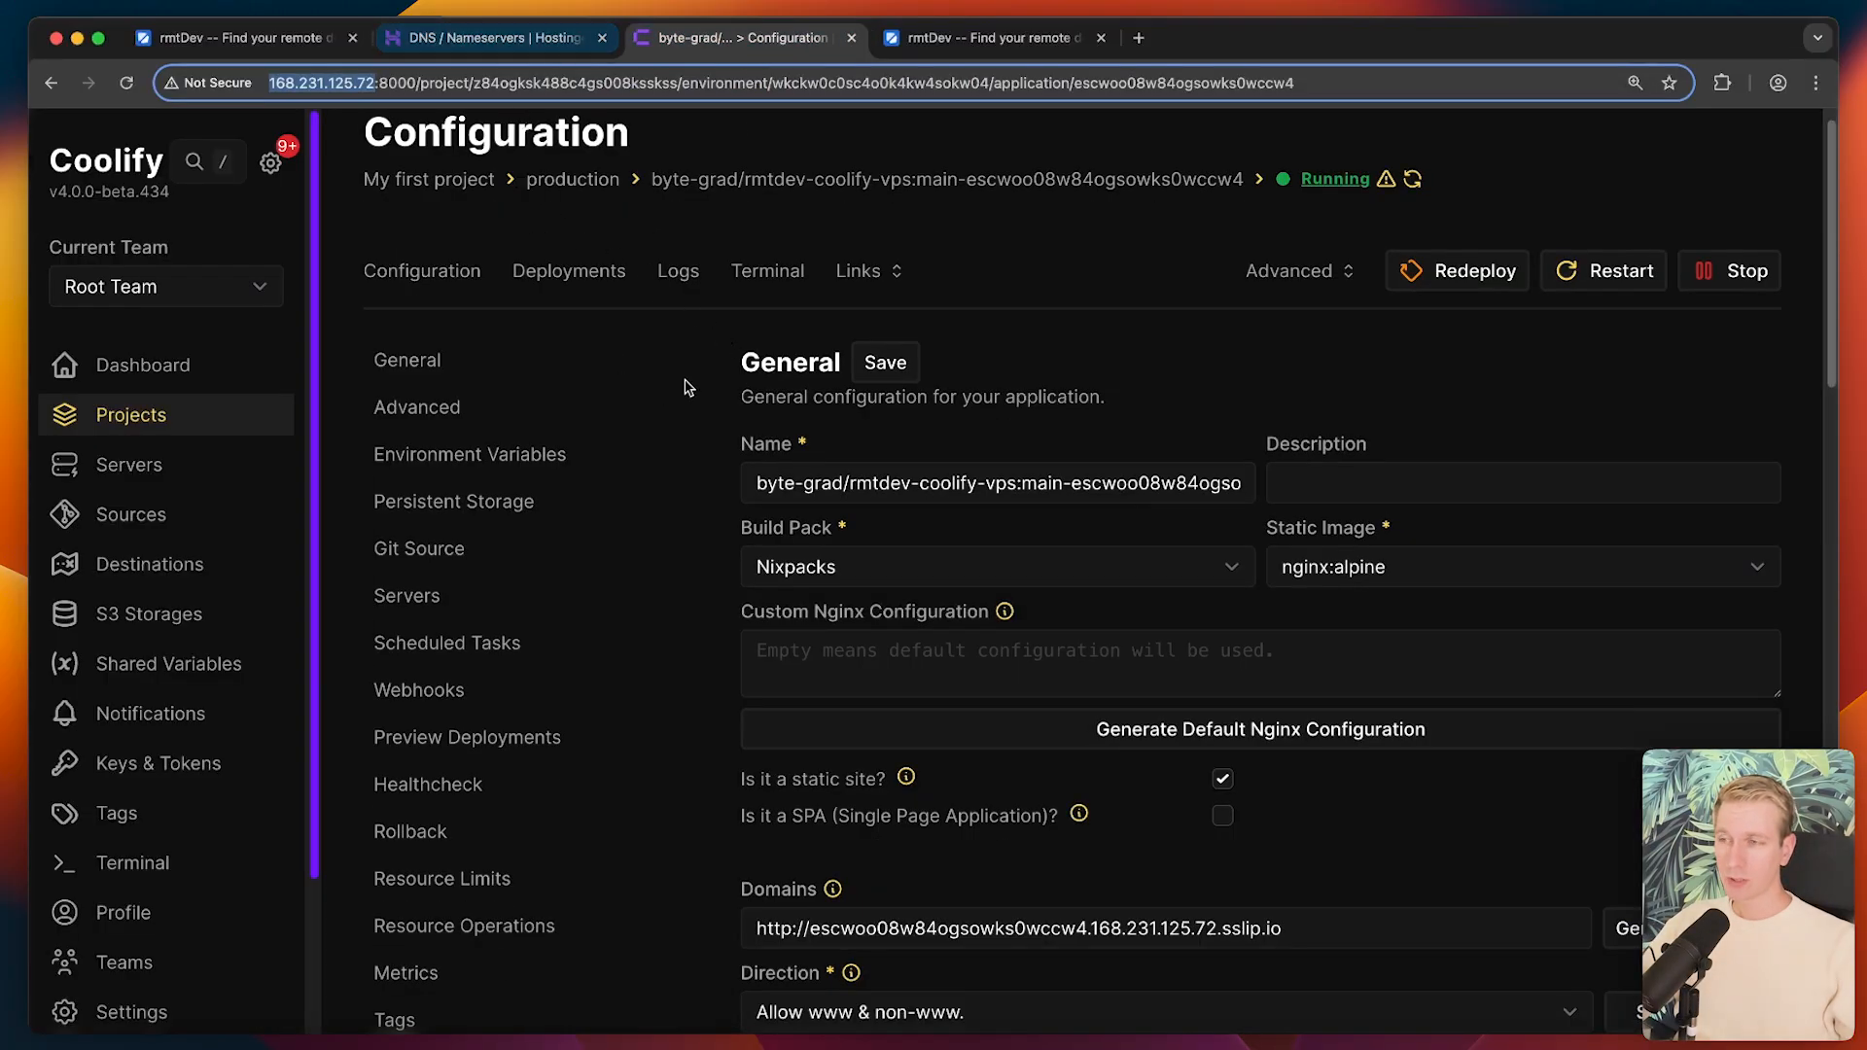
{"action": "scroll", "scroll_direction": "down", "scroll_amount": 3}
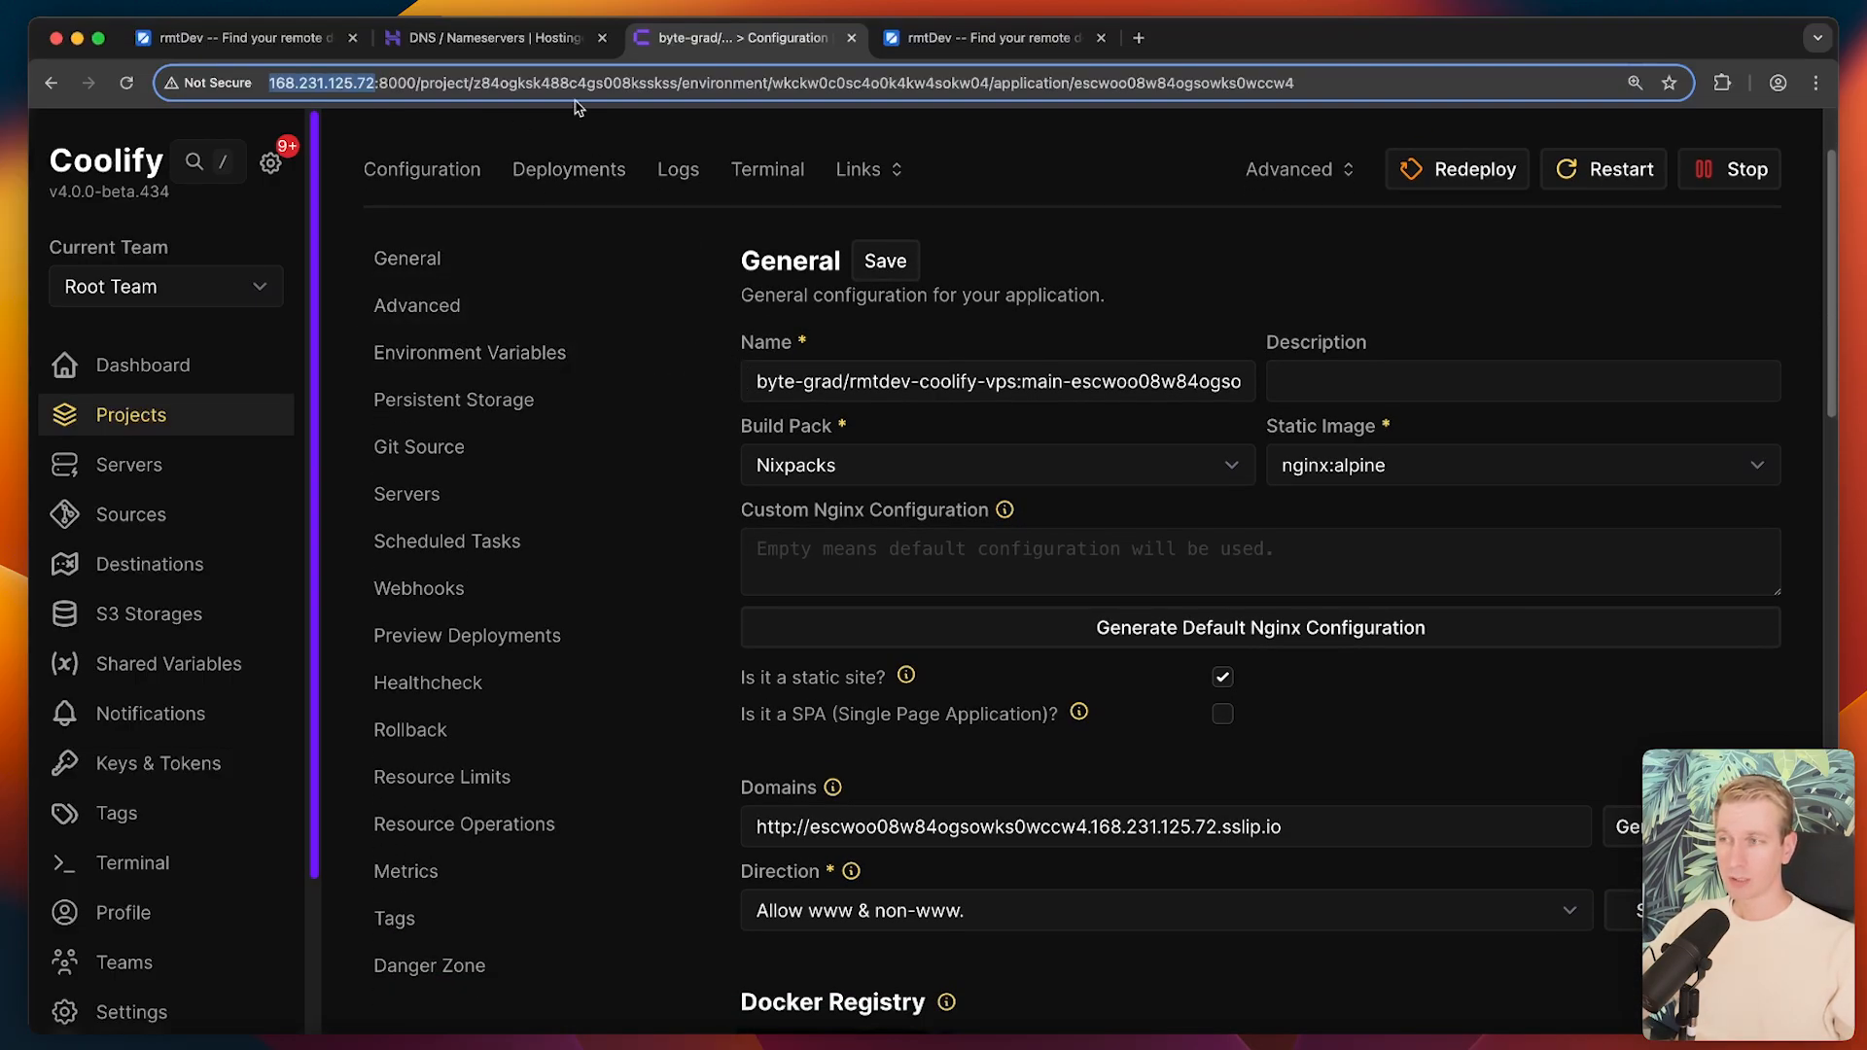
{"action": "left_click", "coordinate": [492, 37]}
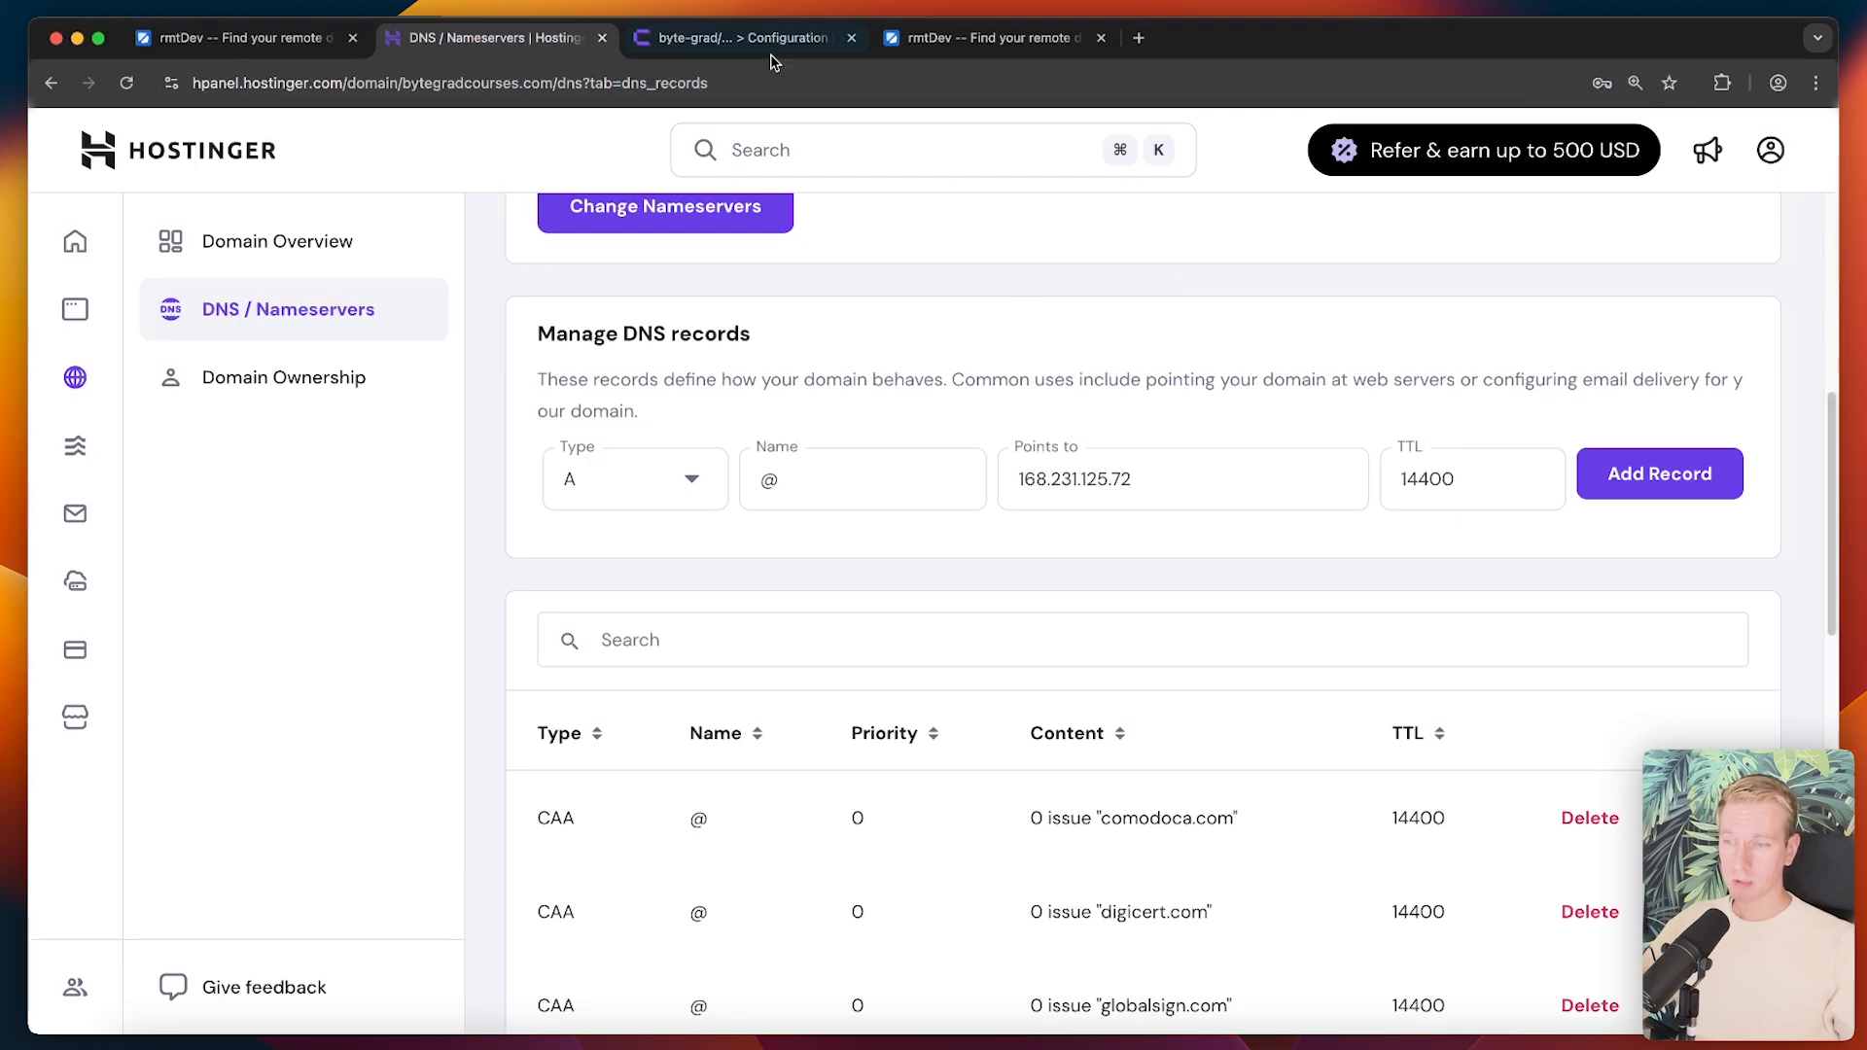
{"action": "left_click", "coordinate": [748, 38]}
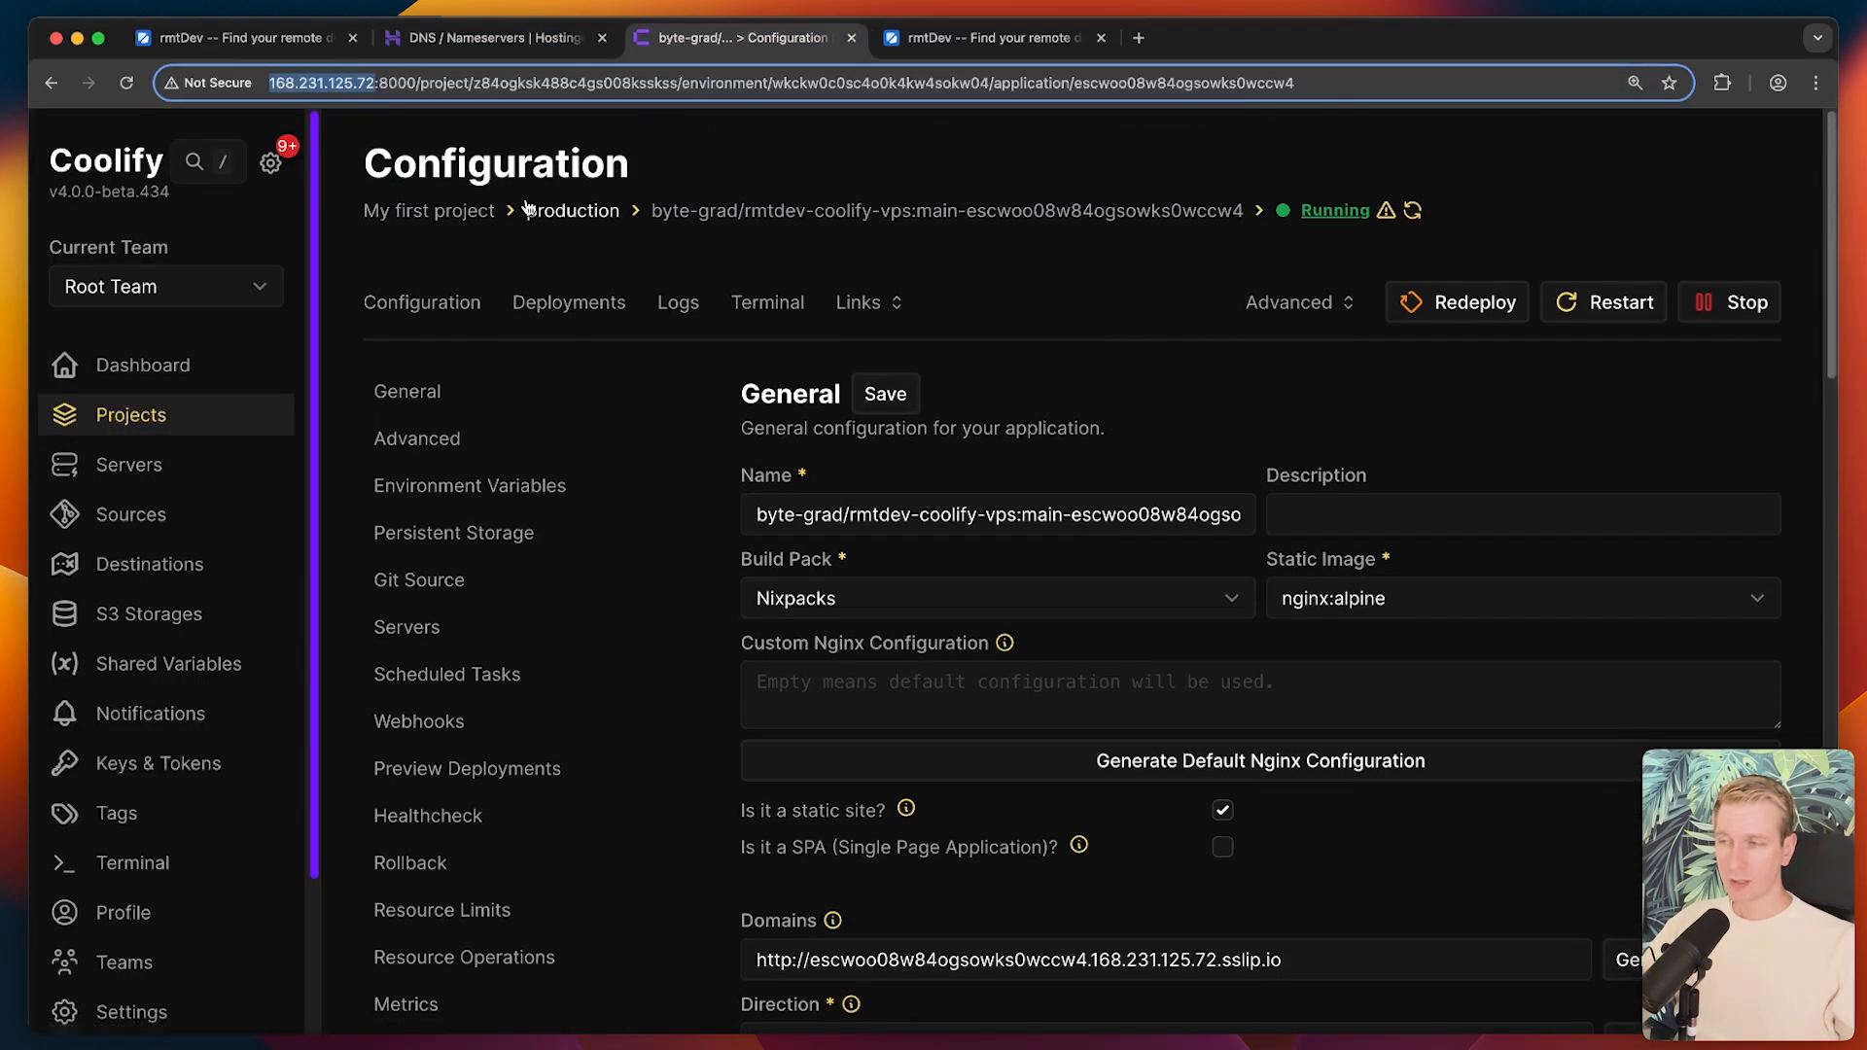
{"action": "mouse_move", "coordinate": [730, 419]}
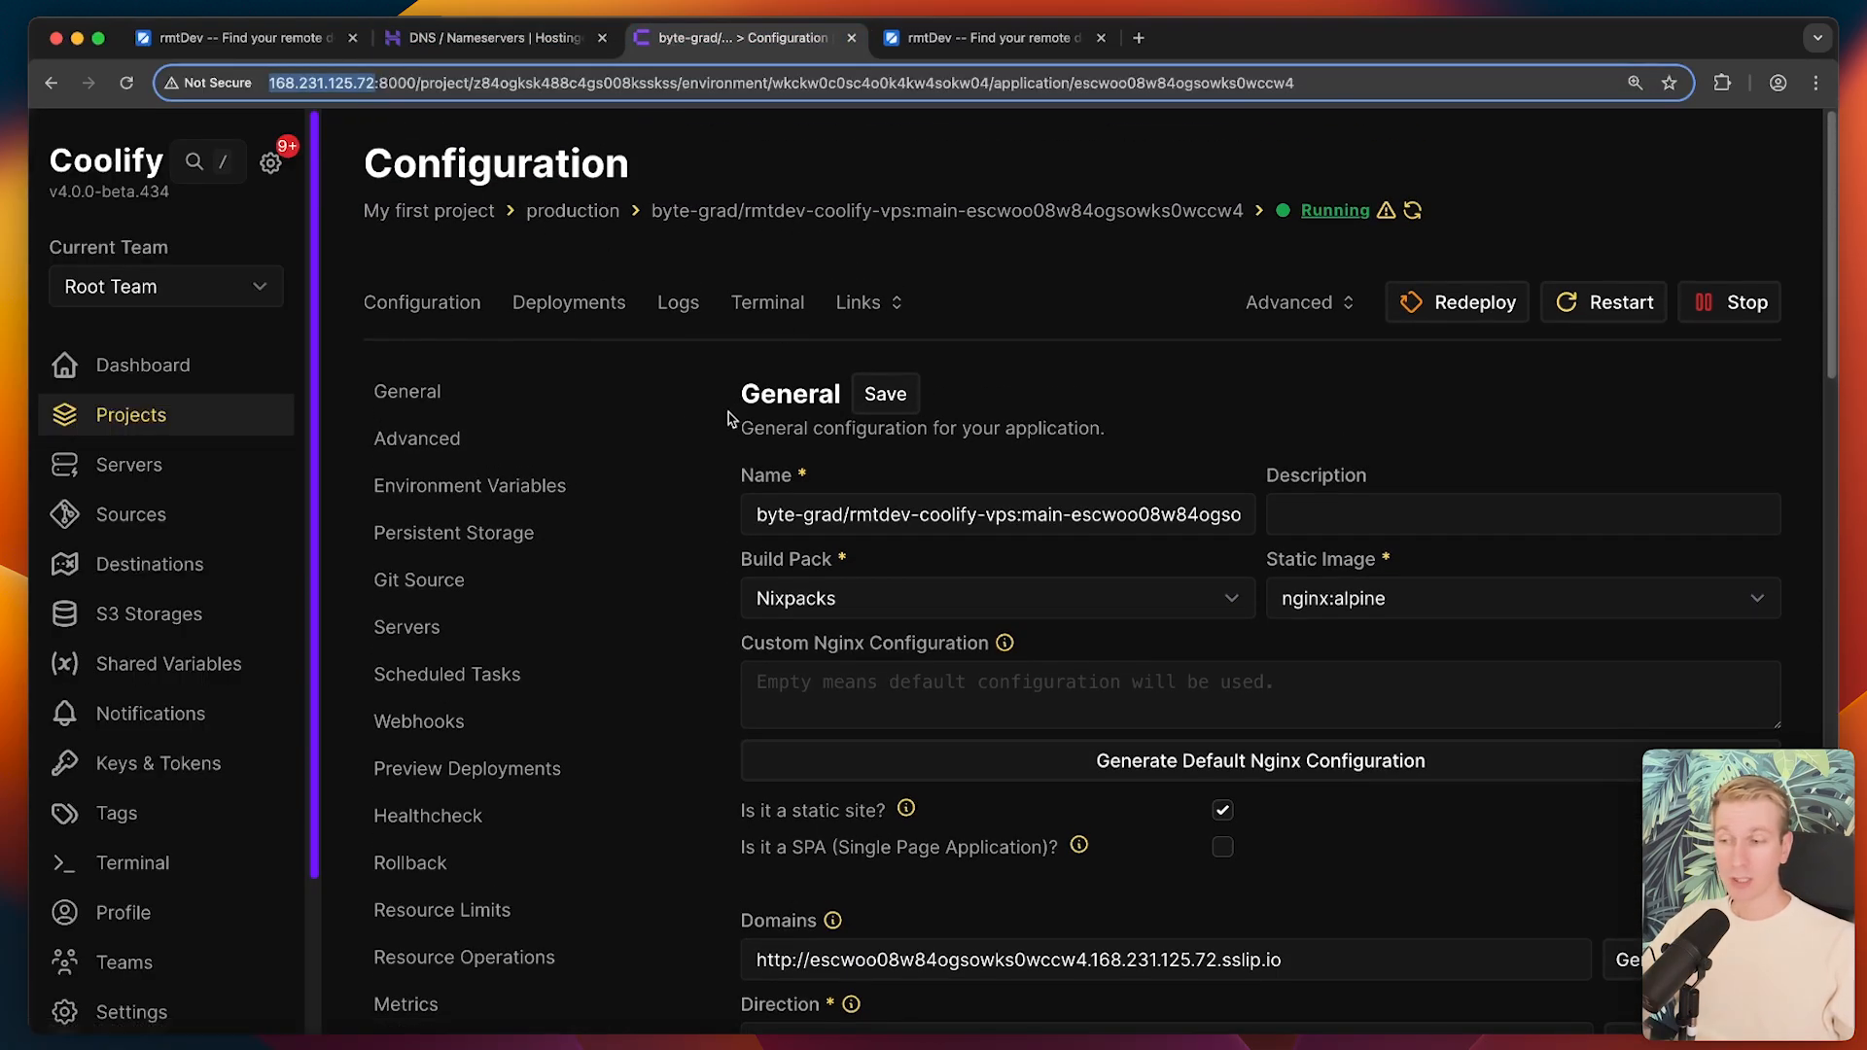
{"action": "scroll", "scroll_direction": "down", "scroll_amount": 3}
{"action": "type", "text": "https://bytegradcourses.com"}
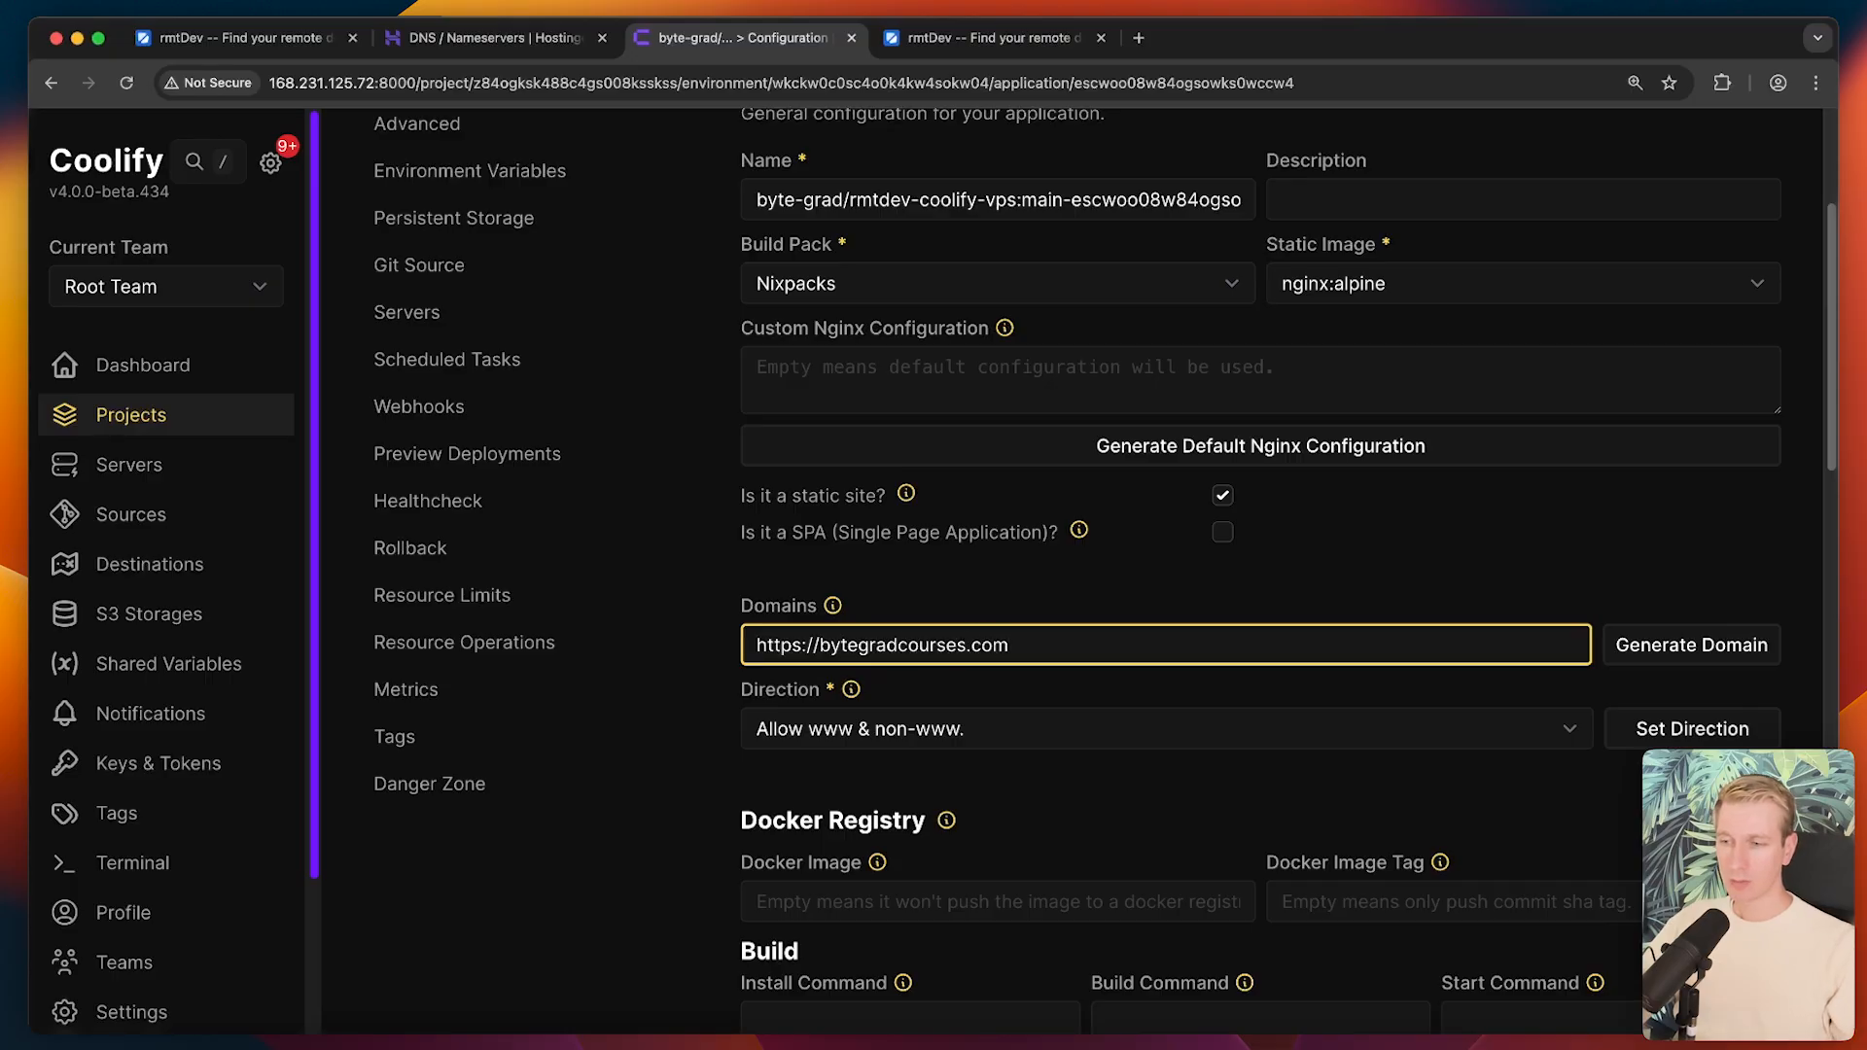
{"action": "left_click", "coordinate": [1690, 728]}
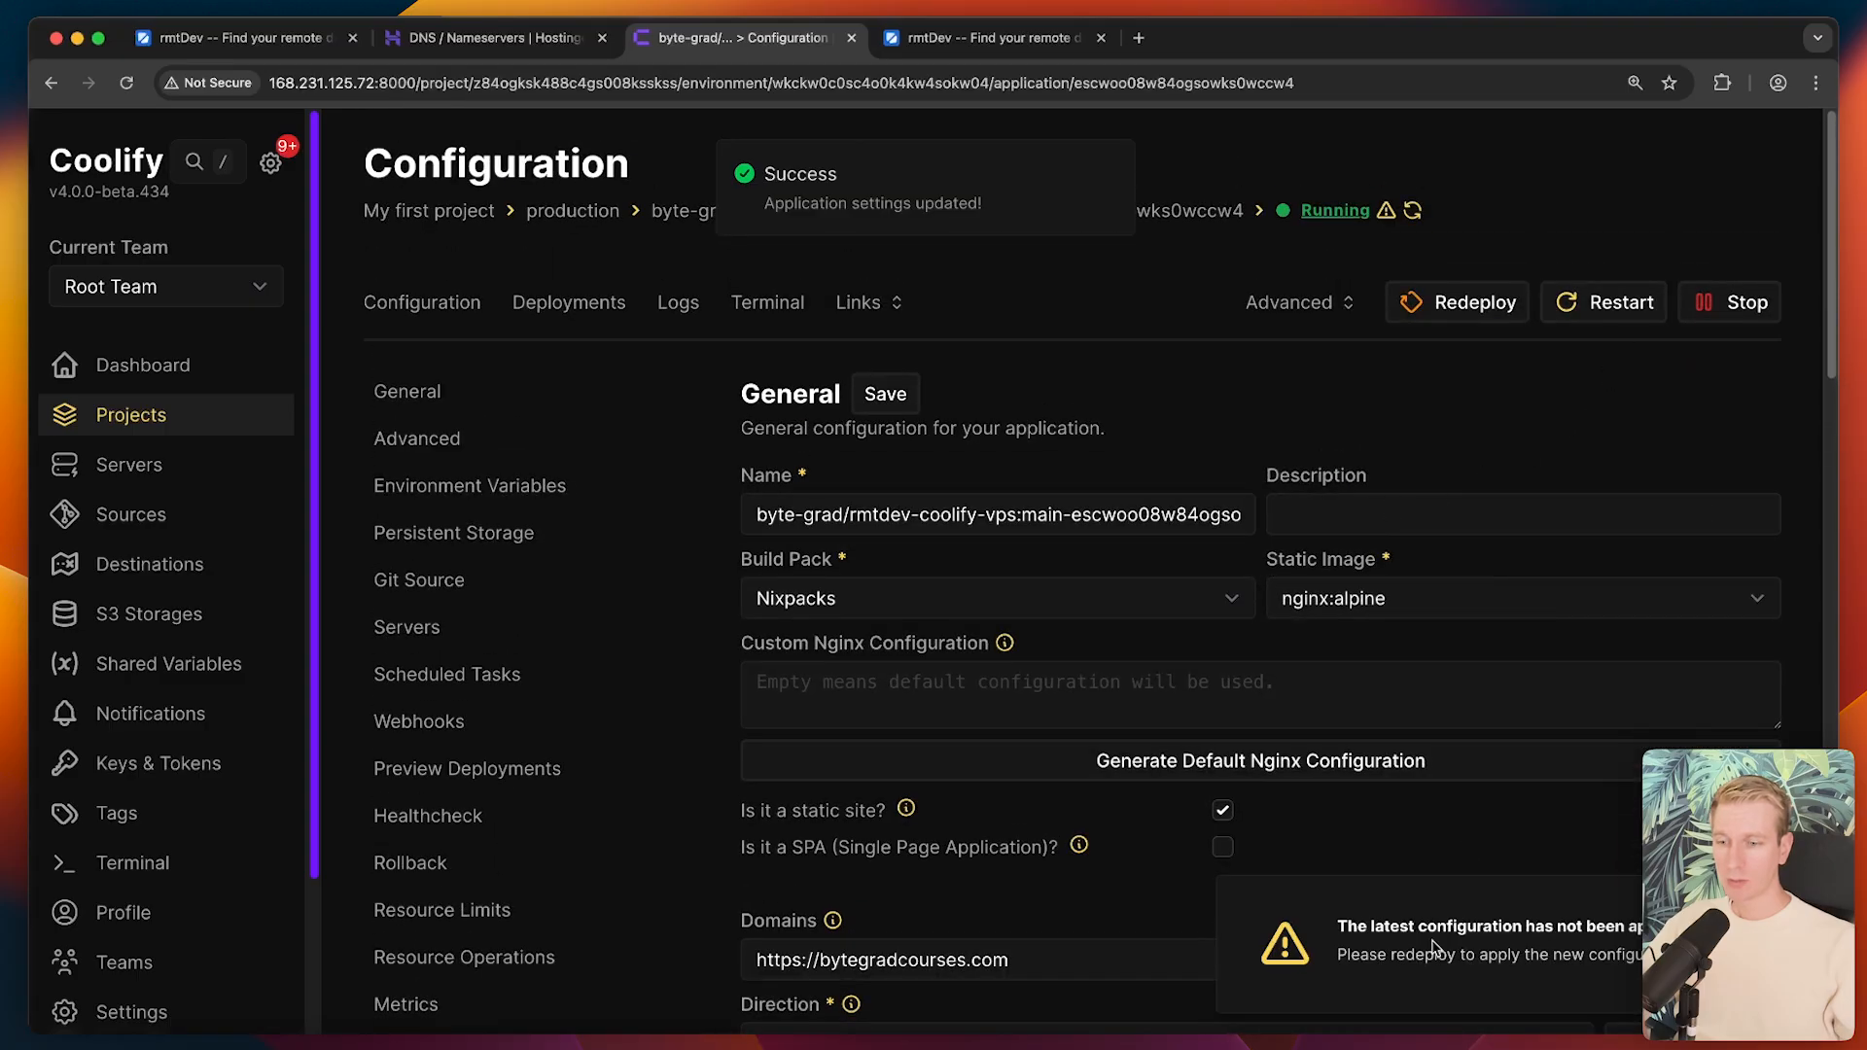
- Redeploy the app to apply bytegradcourses.com, then open a new page to visit the live site
{"action": "left_click", "coordinate": [1458, 303]}
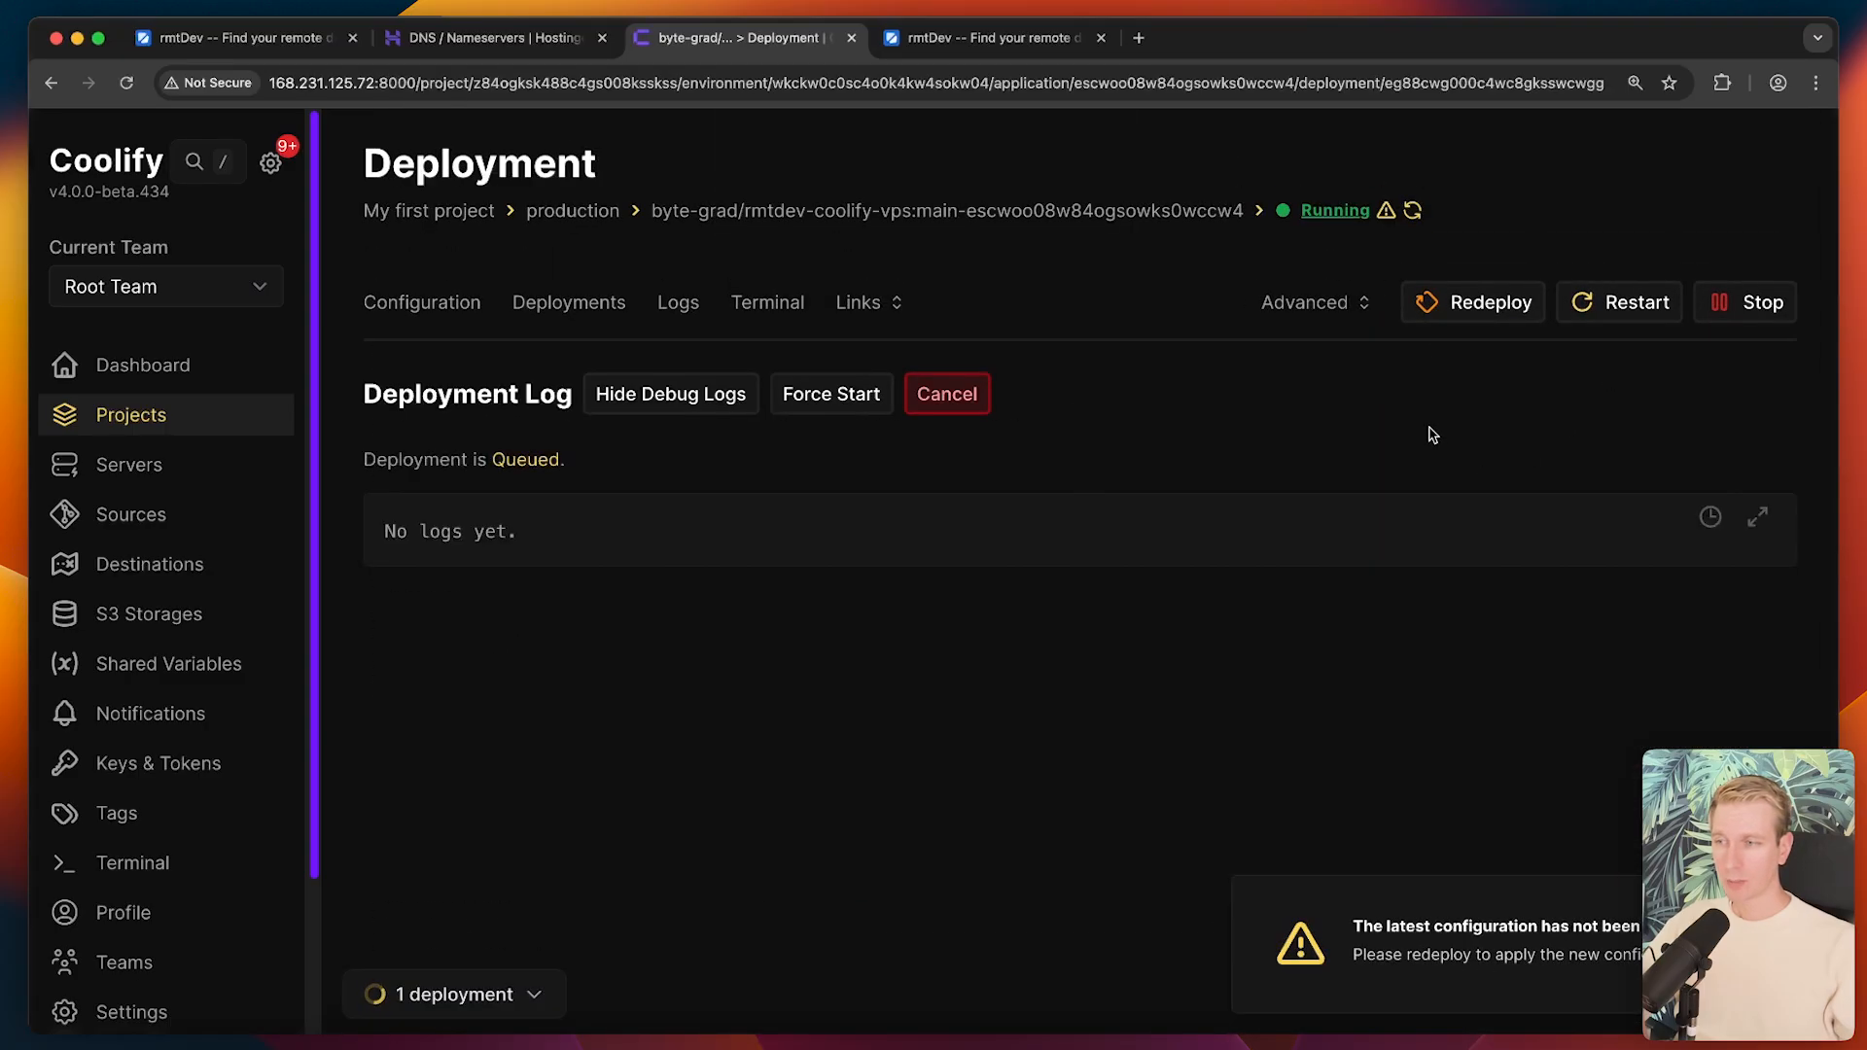
{"action": "mouse_move", "coordinate": [553, 316]}
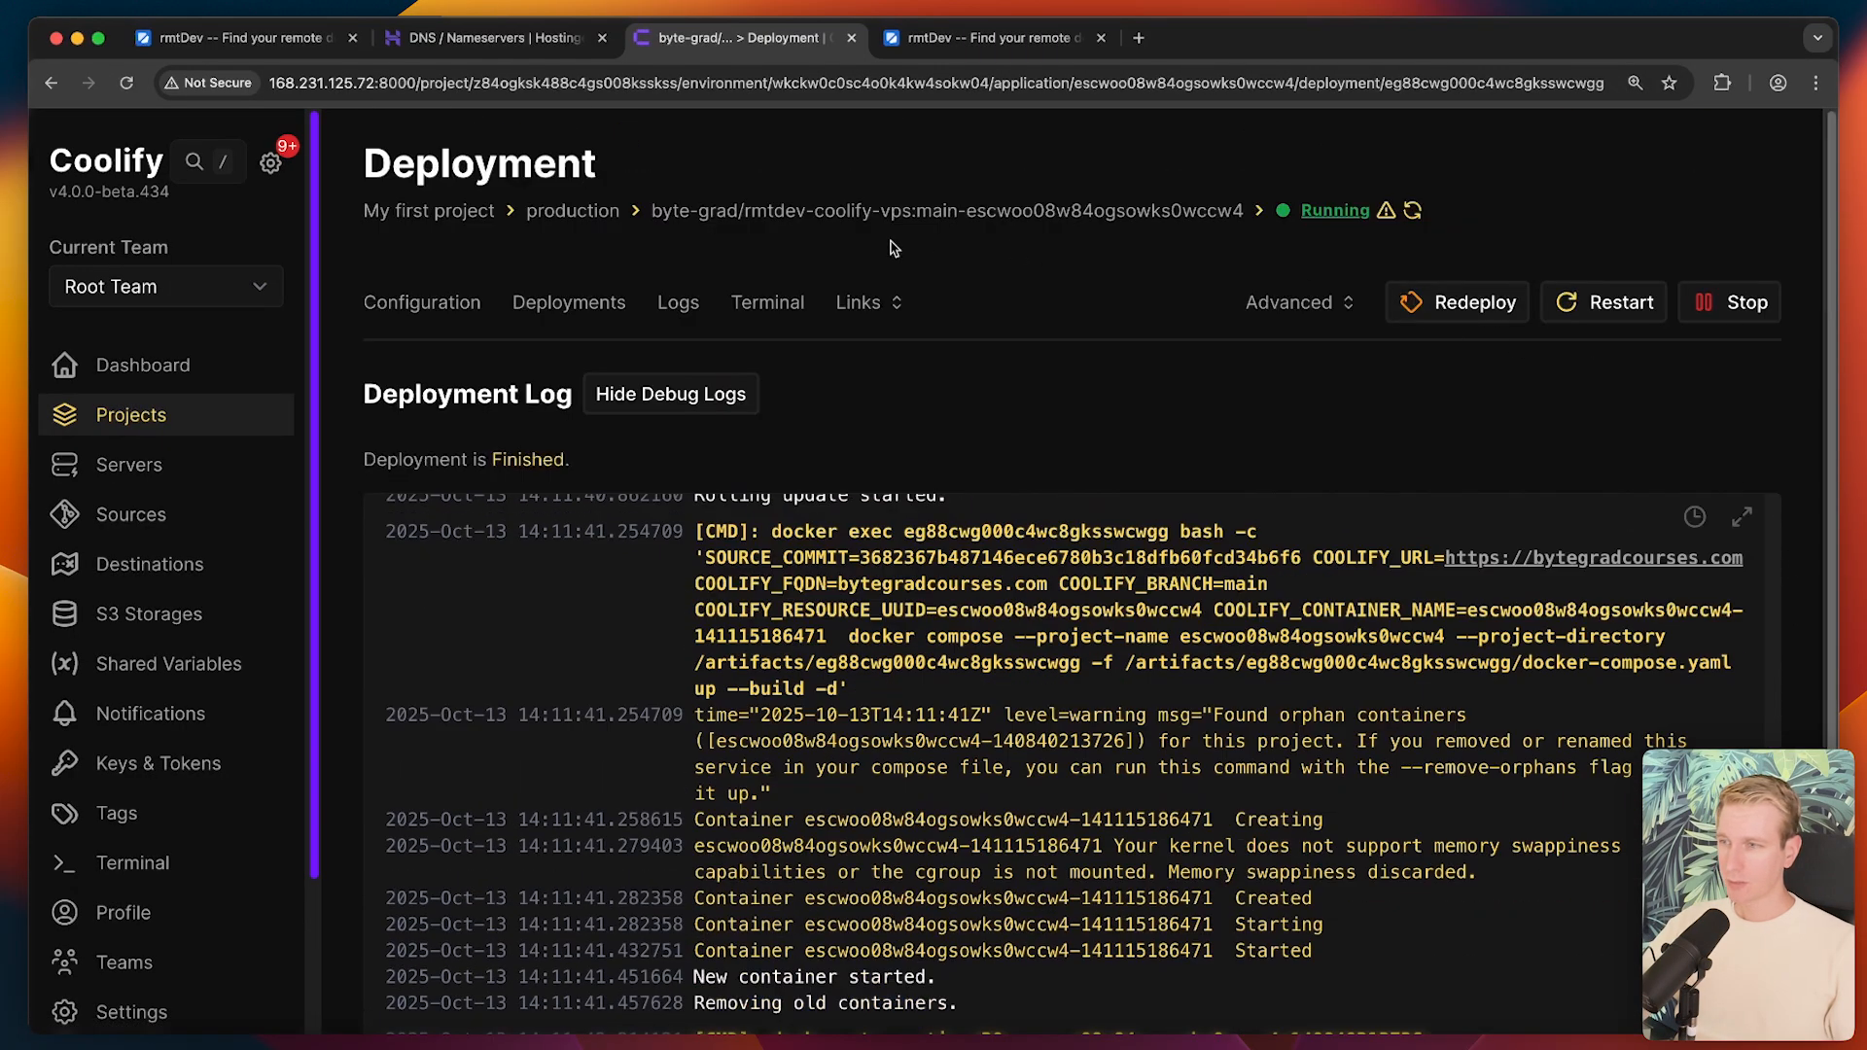
{"action": "left_click", "coordinate": [422, 301]}
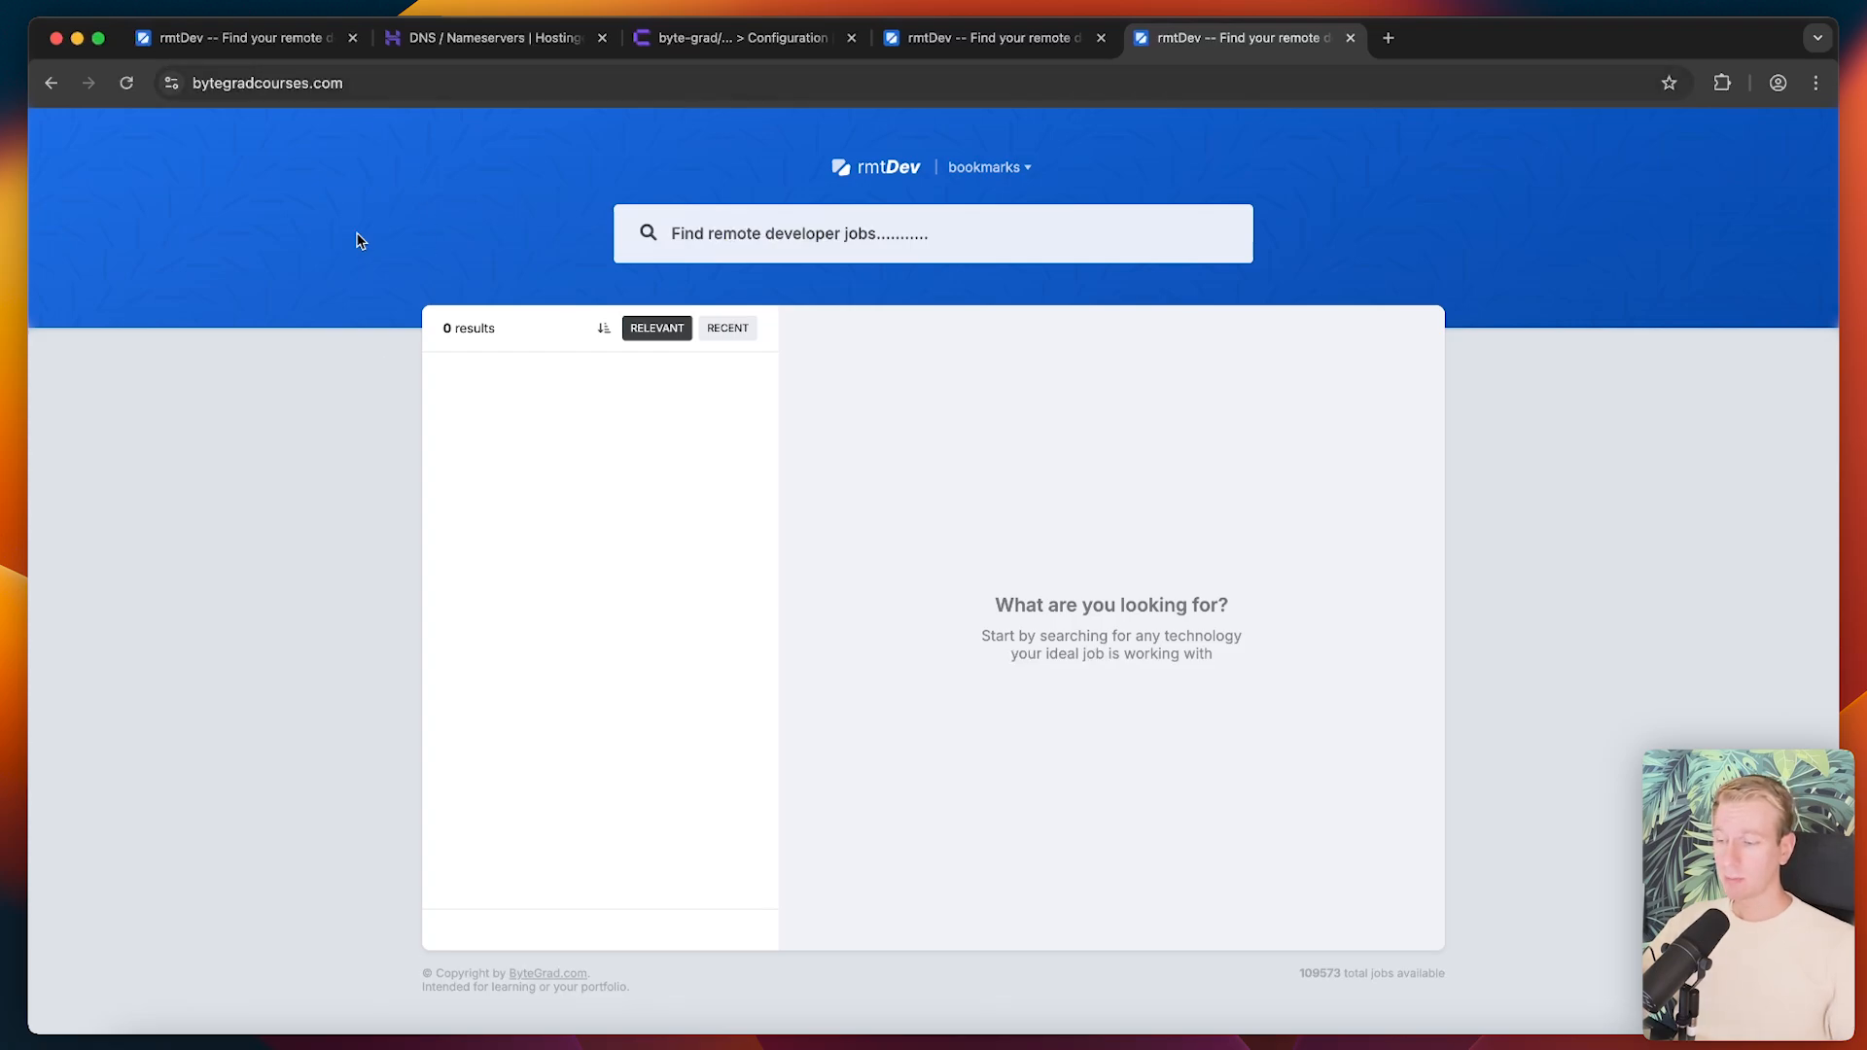
{"action": "left_click", "coordinate": [272, 83]}
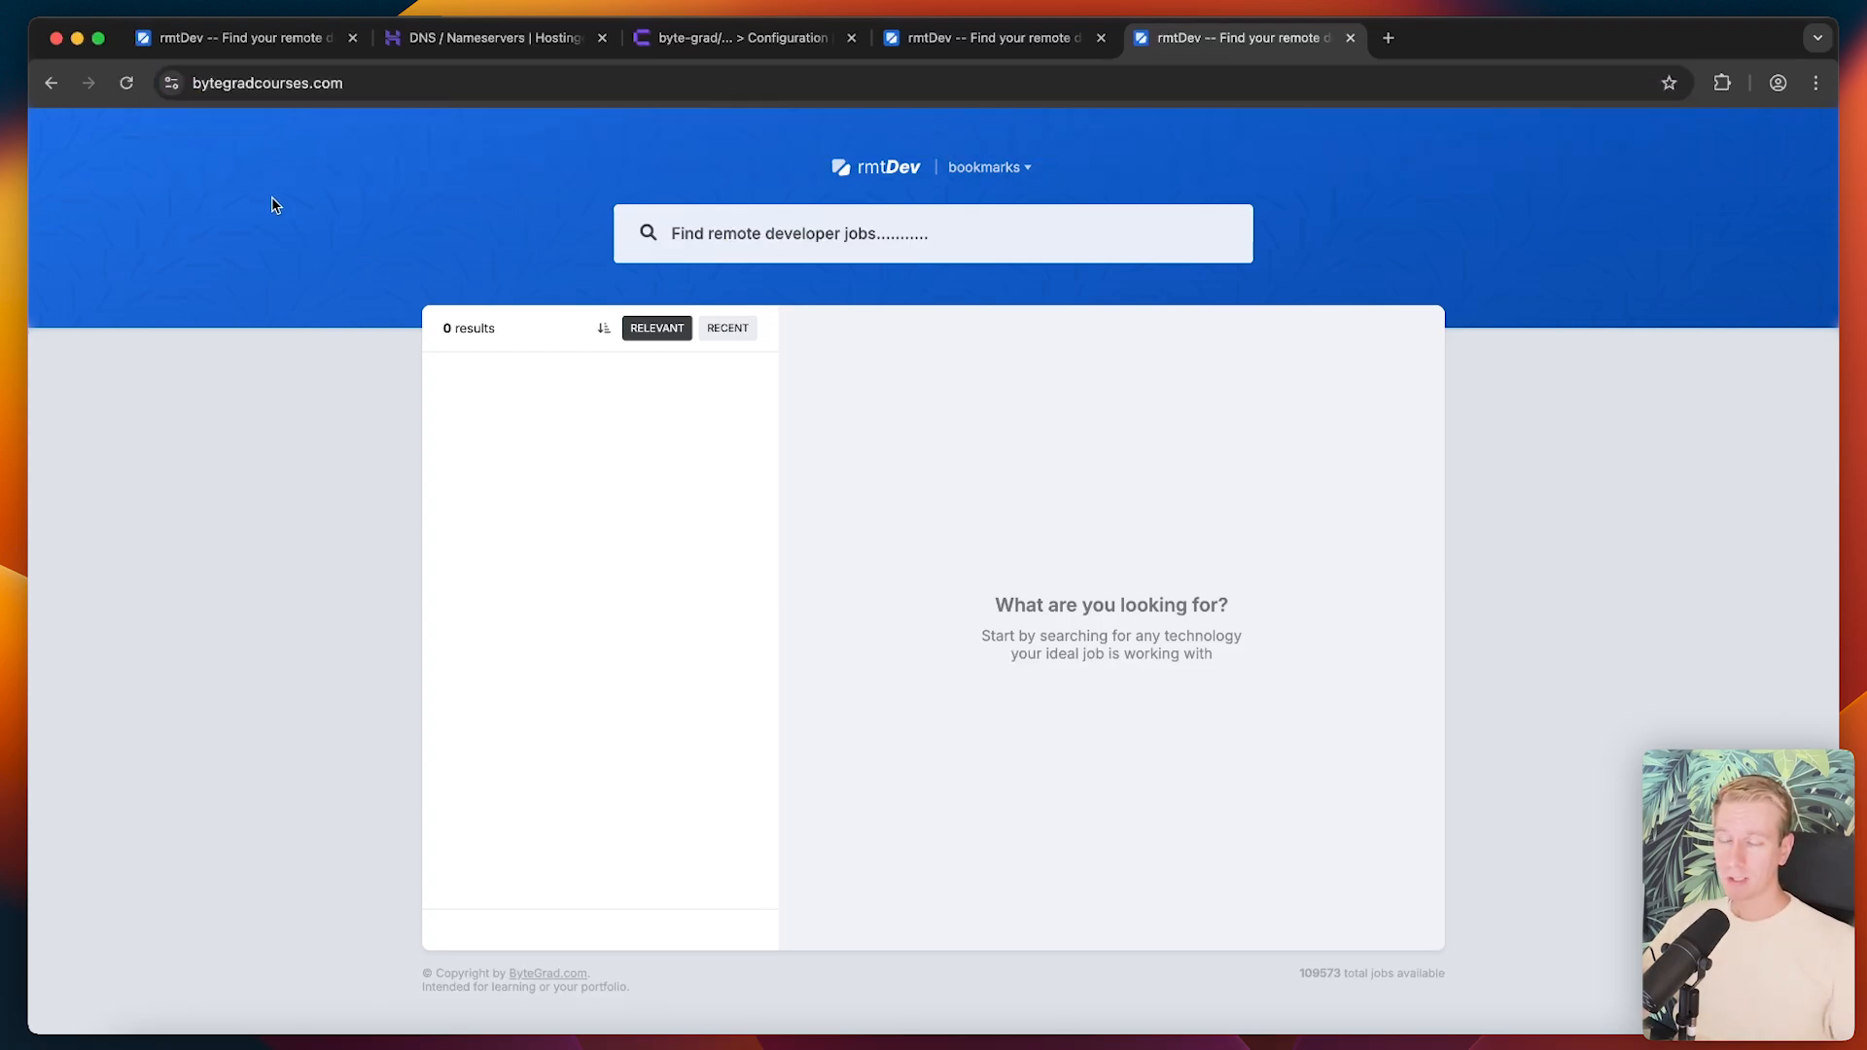
{"action": "left_click", "coordinate": [498, 37]}
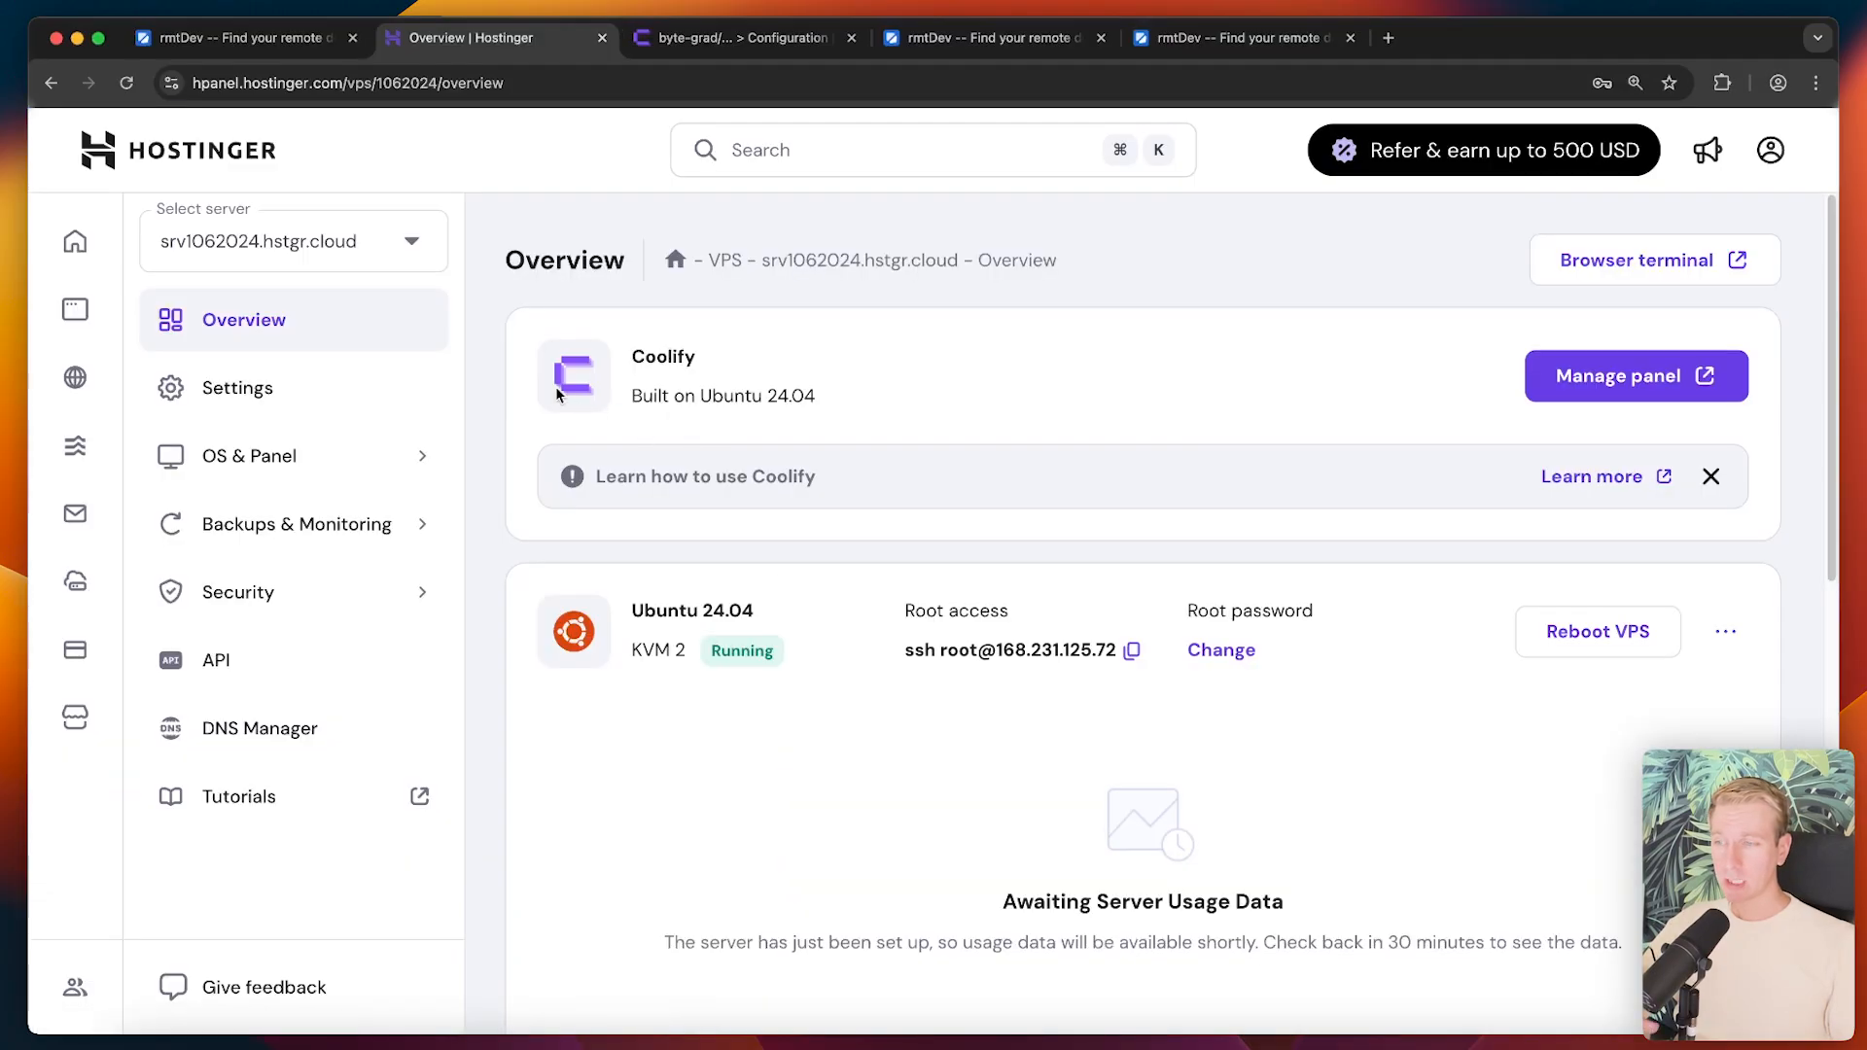
{"action": "left_click", "coordinate": [239, 388]}
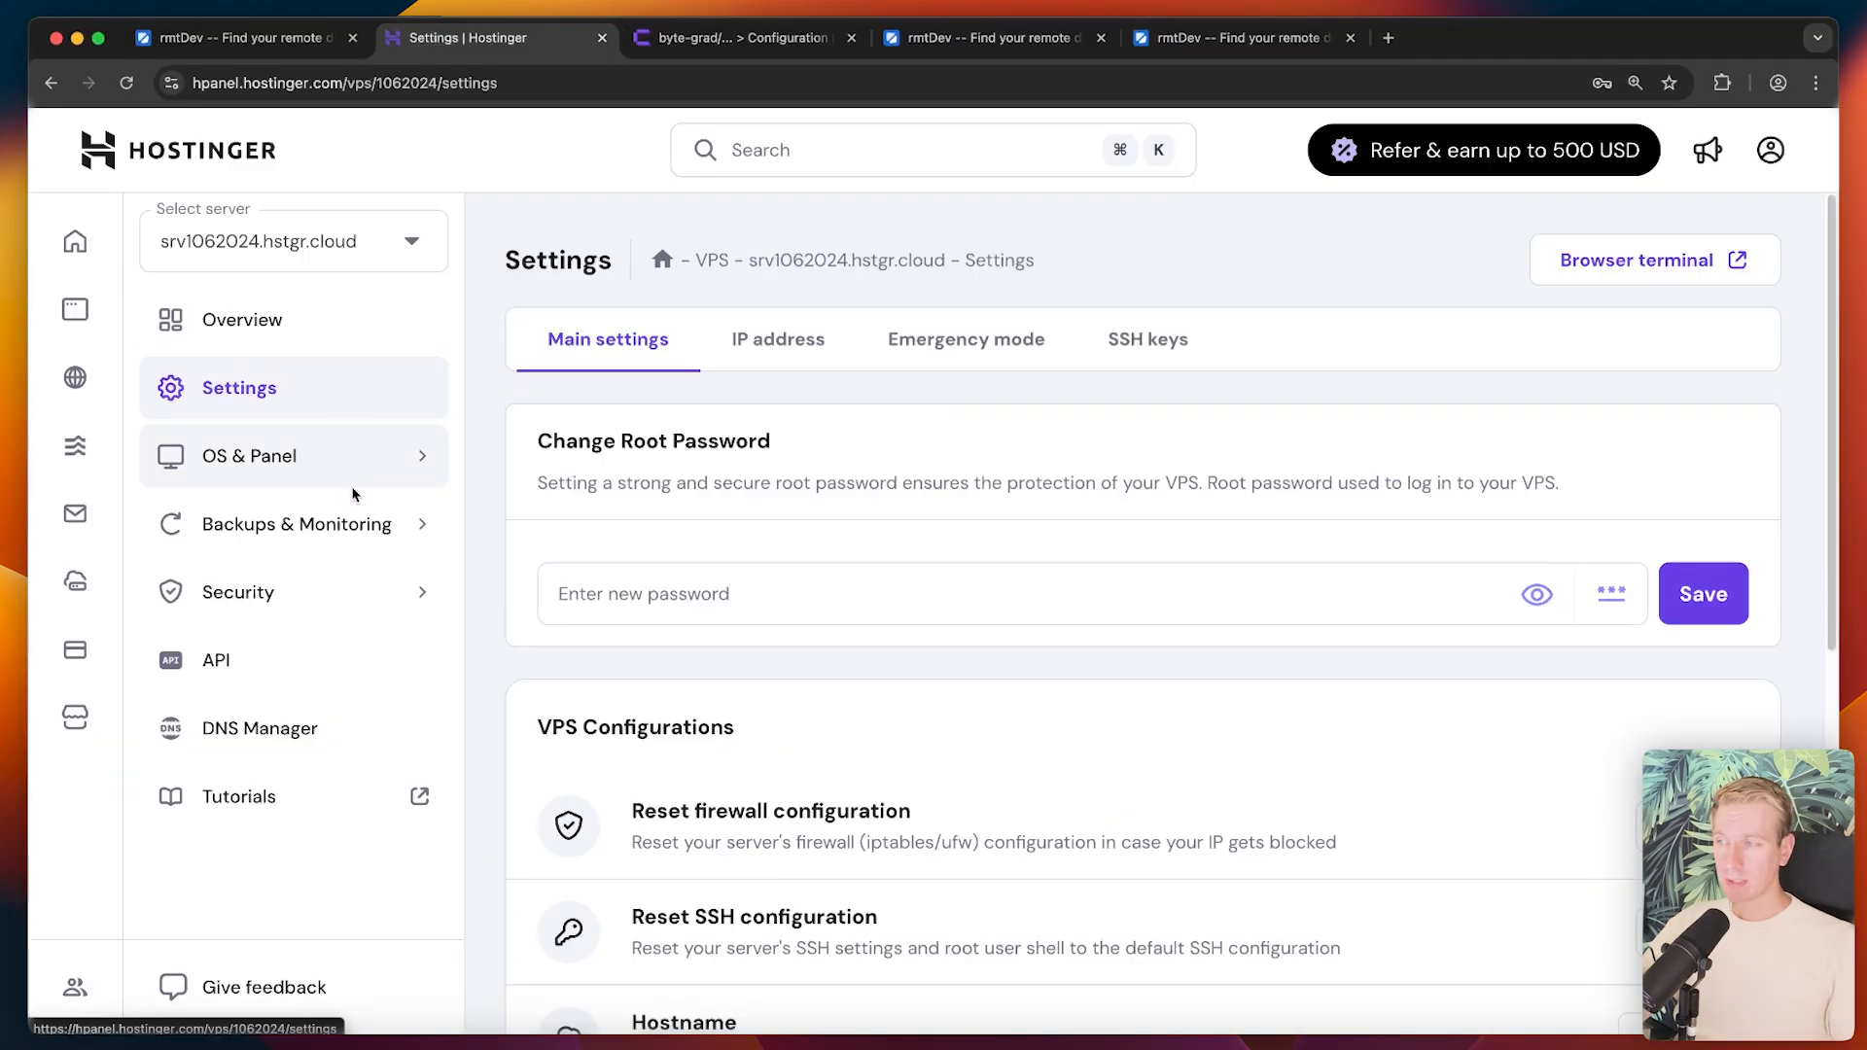
{"action": "left_click", "coordinate": [243, 320]}
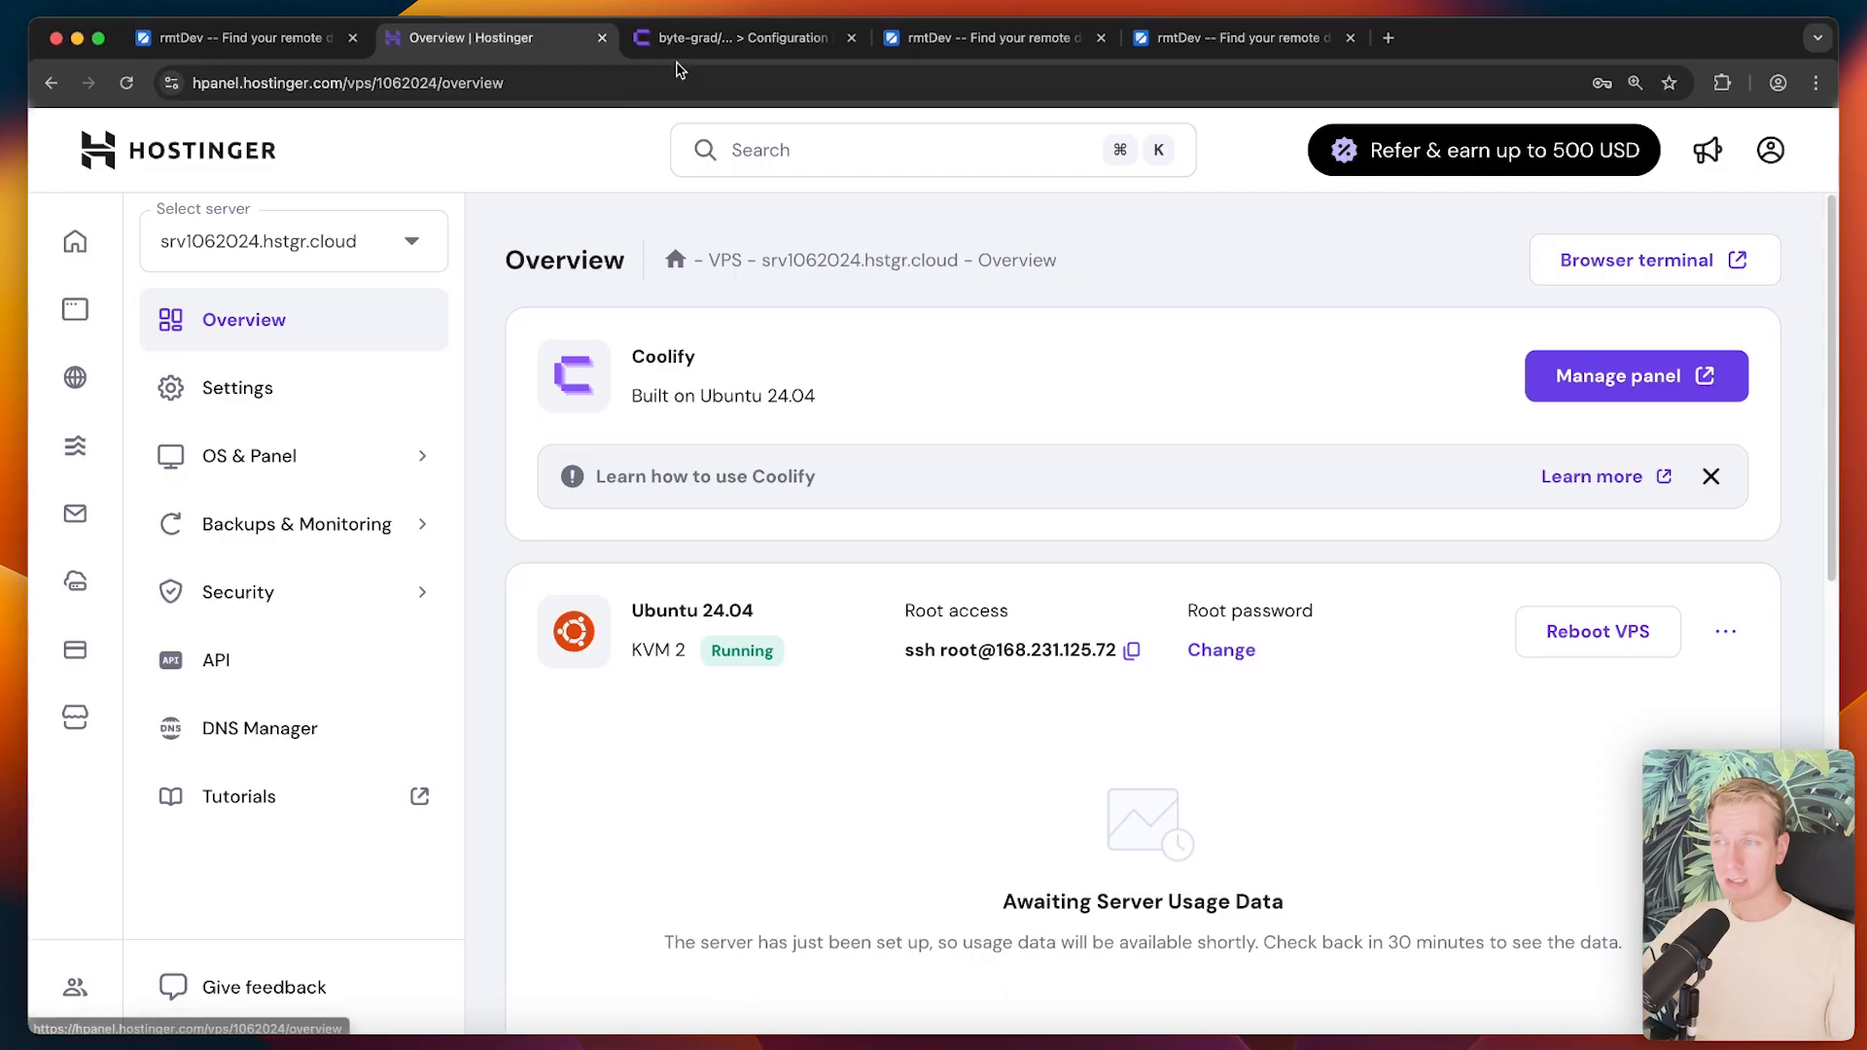
{"action": "left_click", "coordinate": [748, 38]}
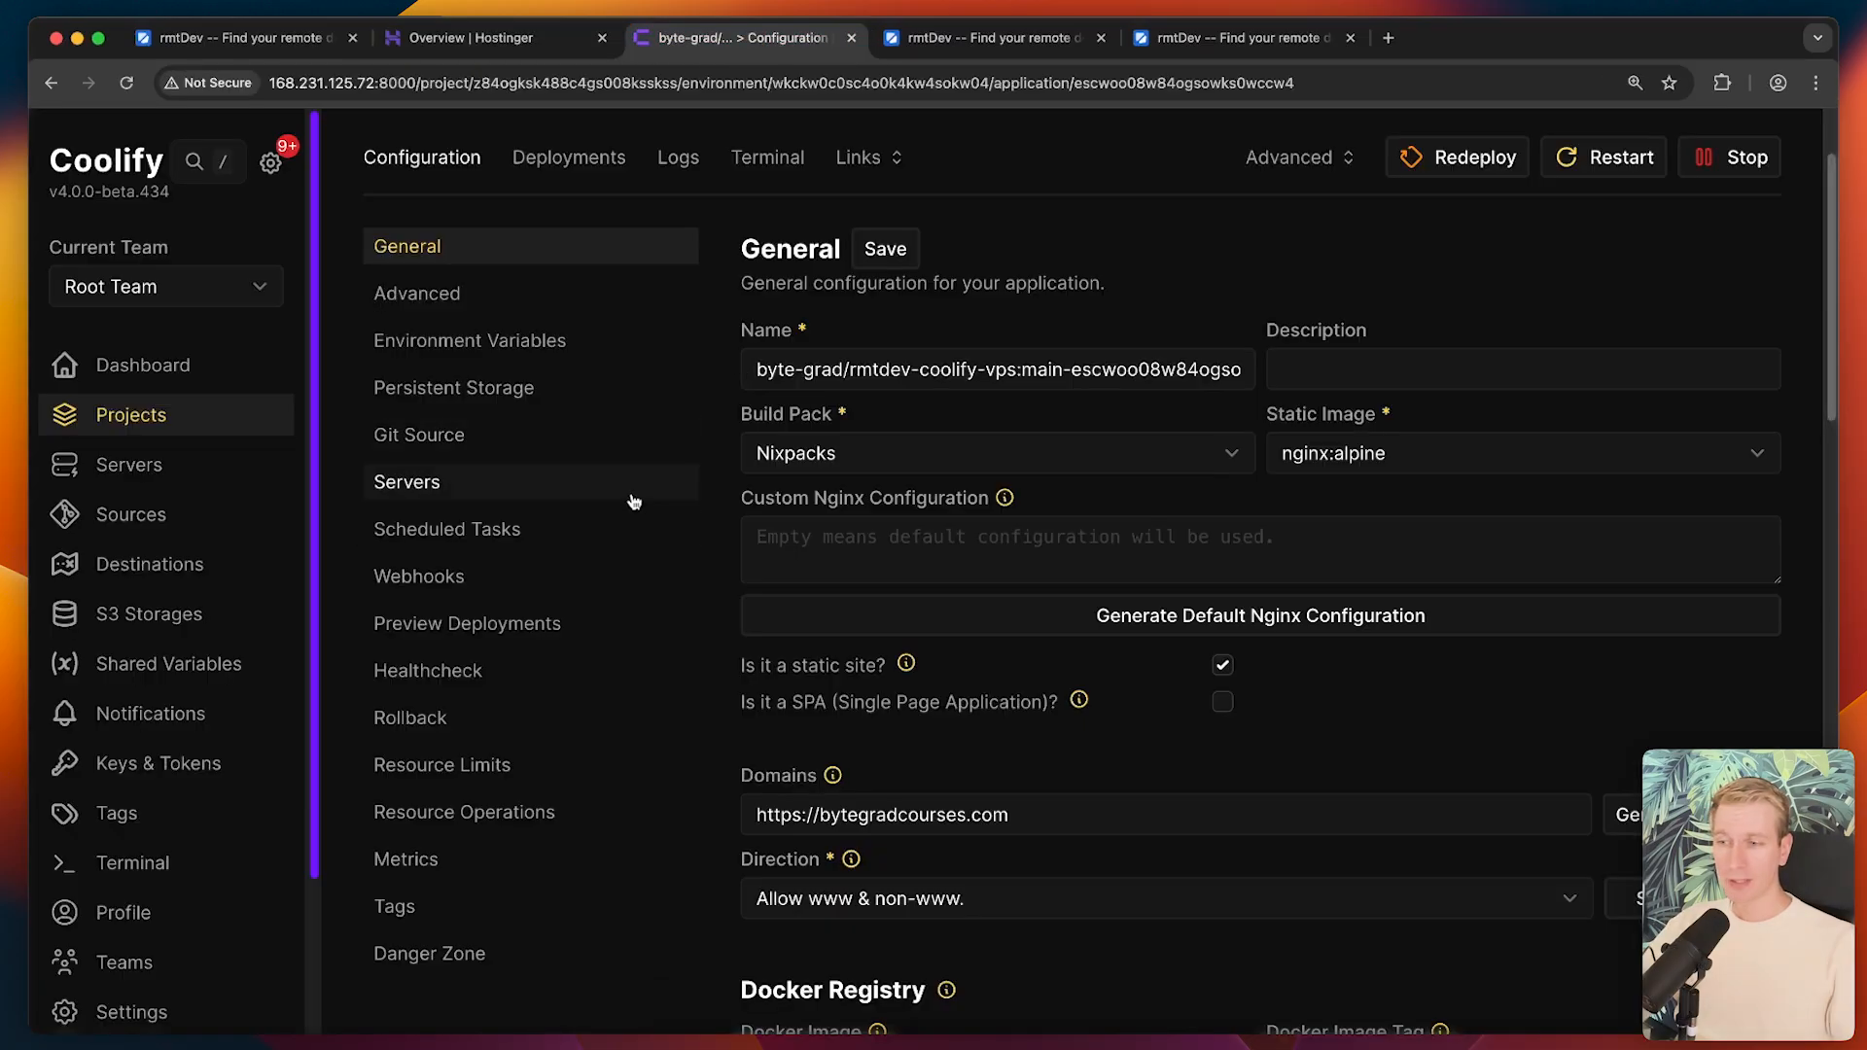
{"action": "mouse_move", "coordinate": [514, 539]}
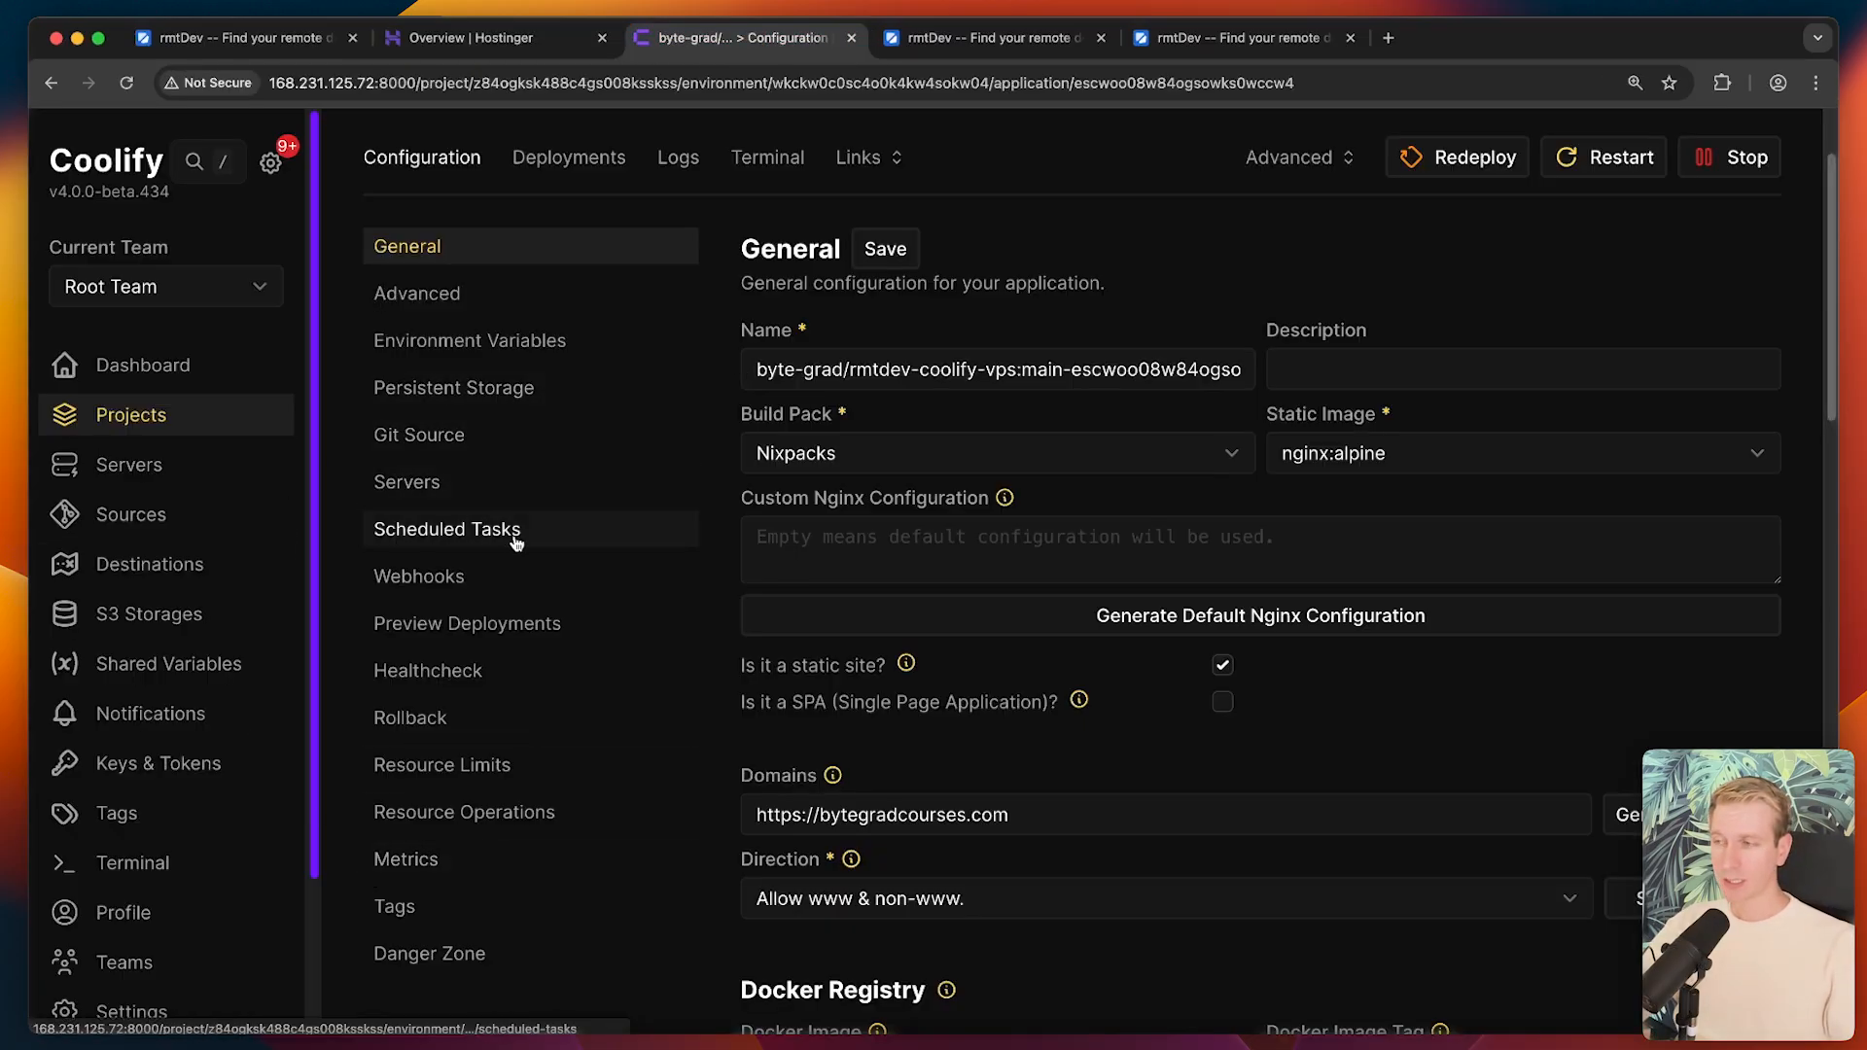
{"action": "left_click", "coordinate": [488, 39]}
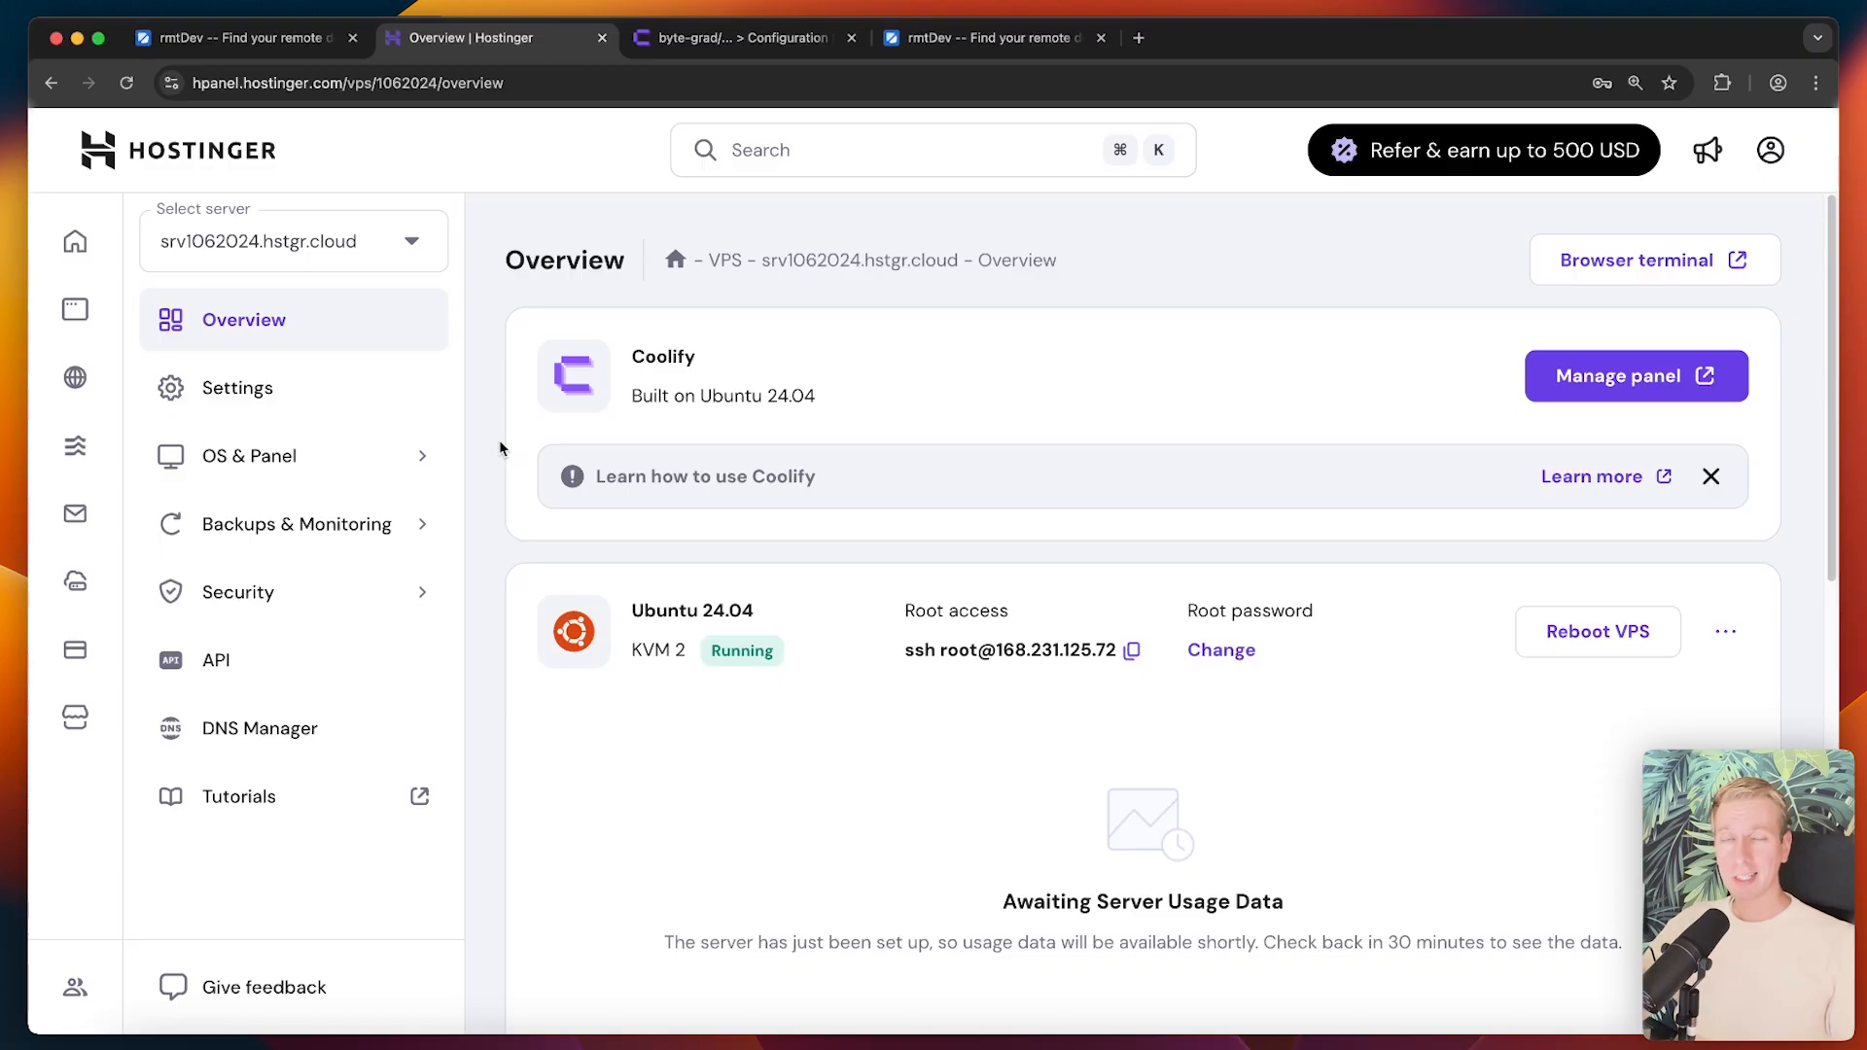
{"action": "left_click", "coordinate": [995, 38]}
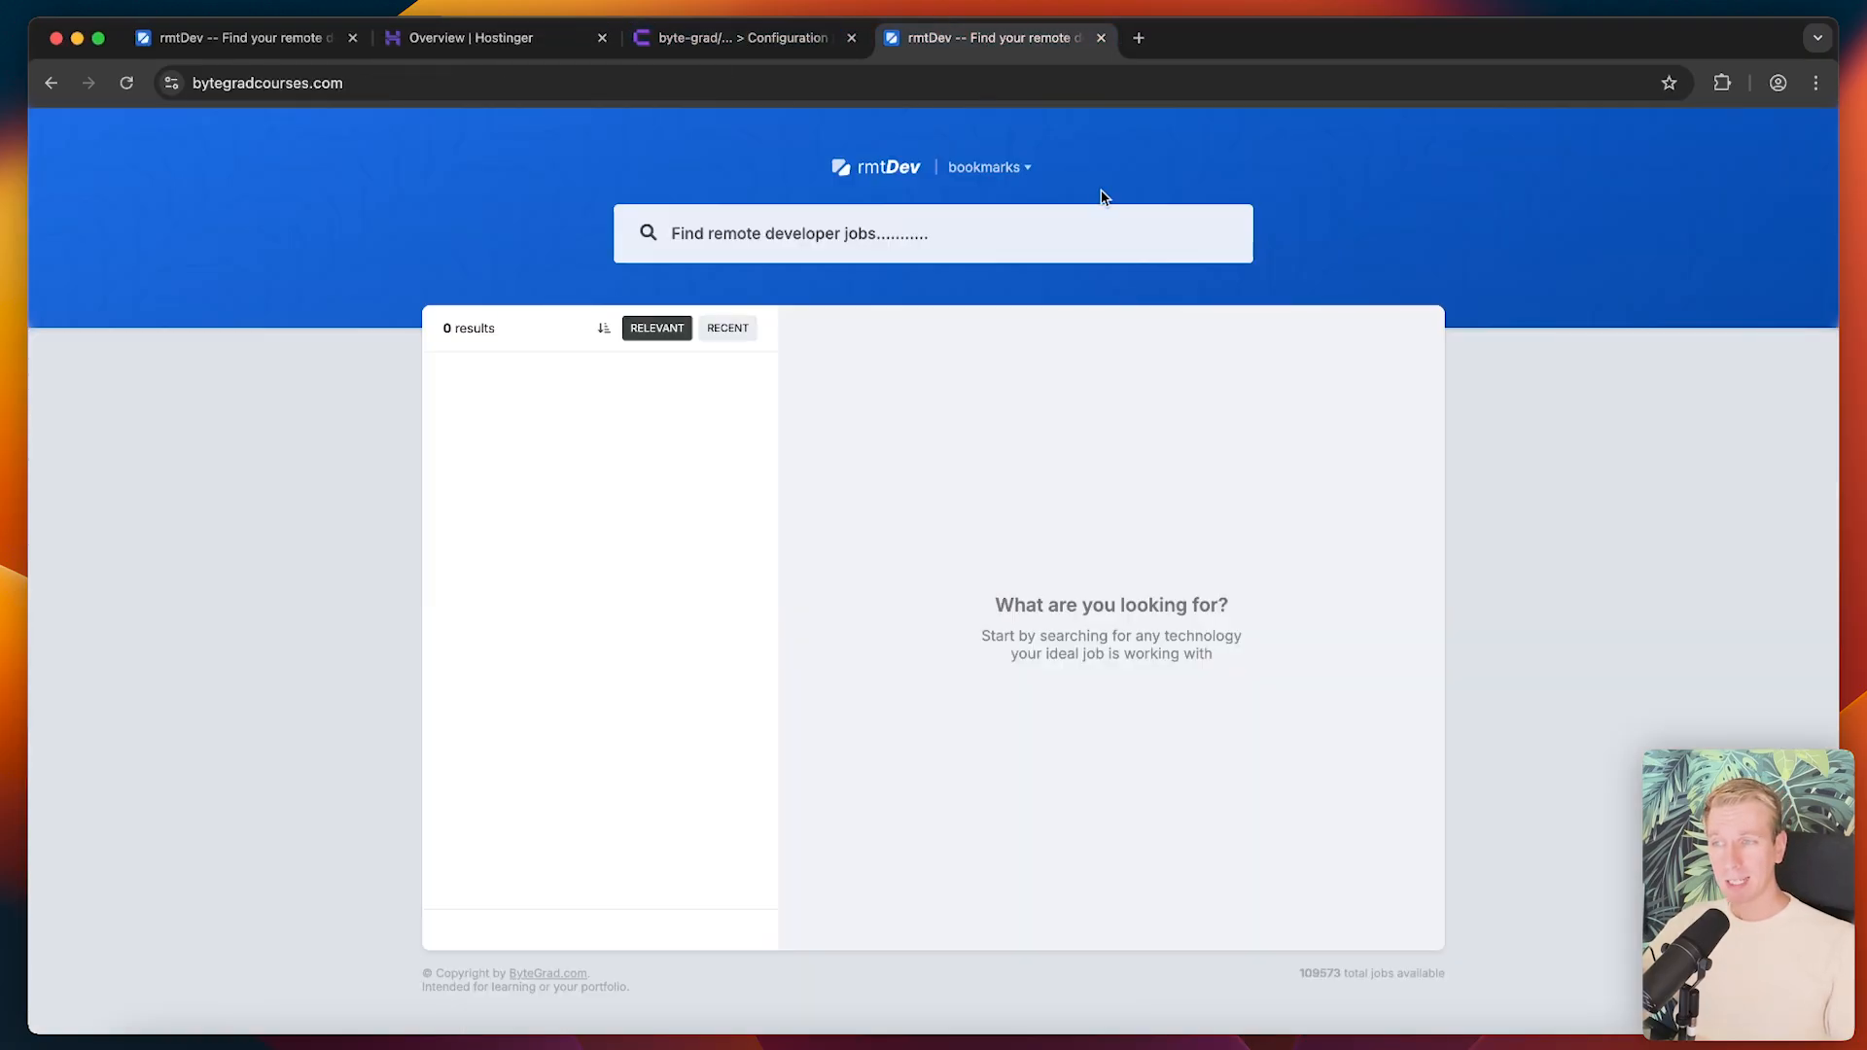